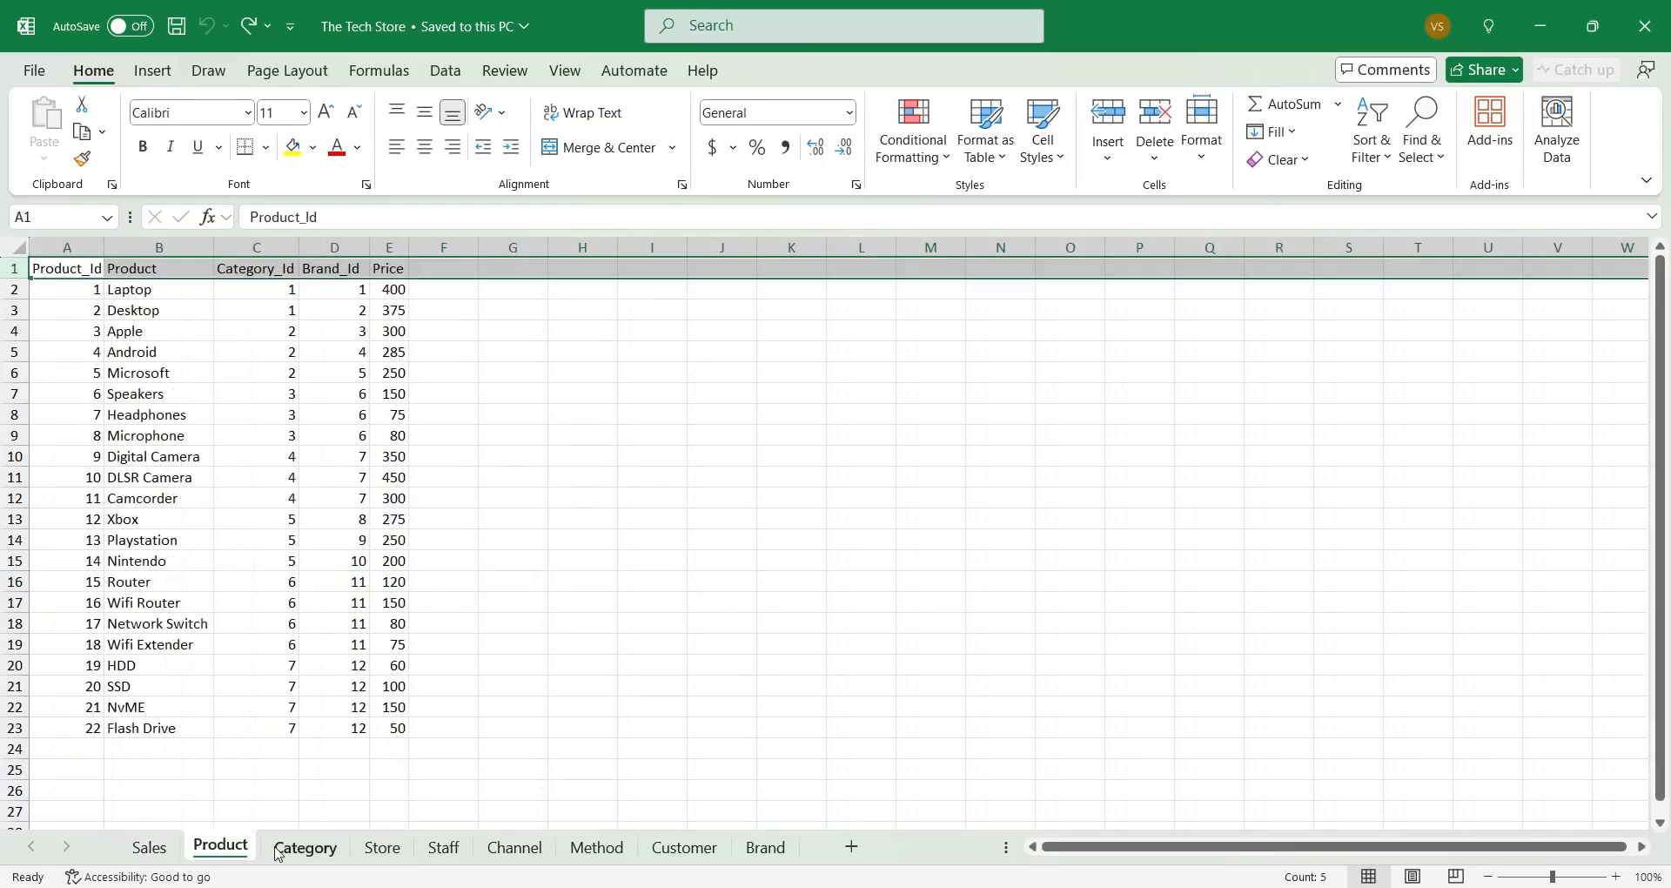
Step: Review the Staff, Customer and Brand sheets of The Tech Store workbook
click(443, 848)
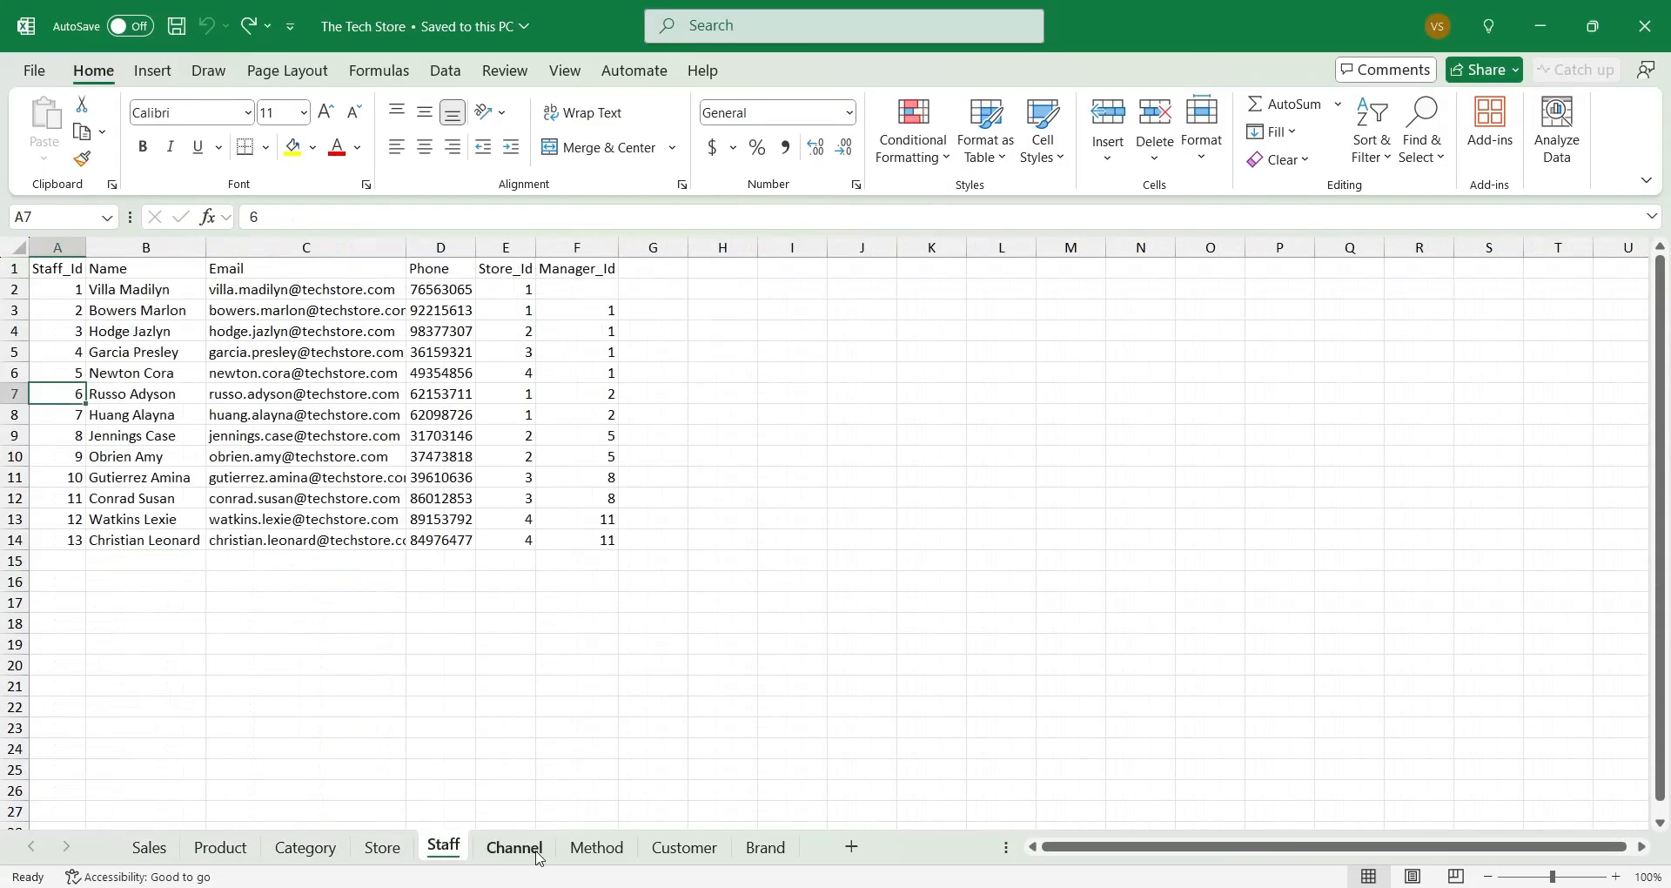
click(683, 846)
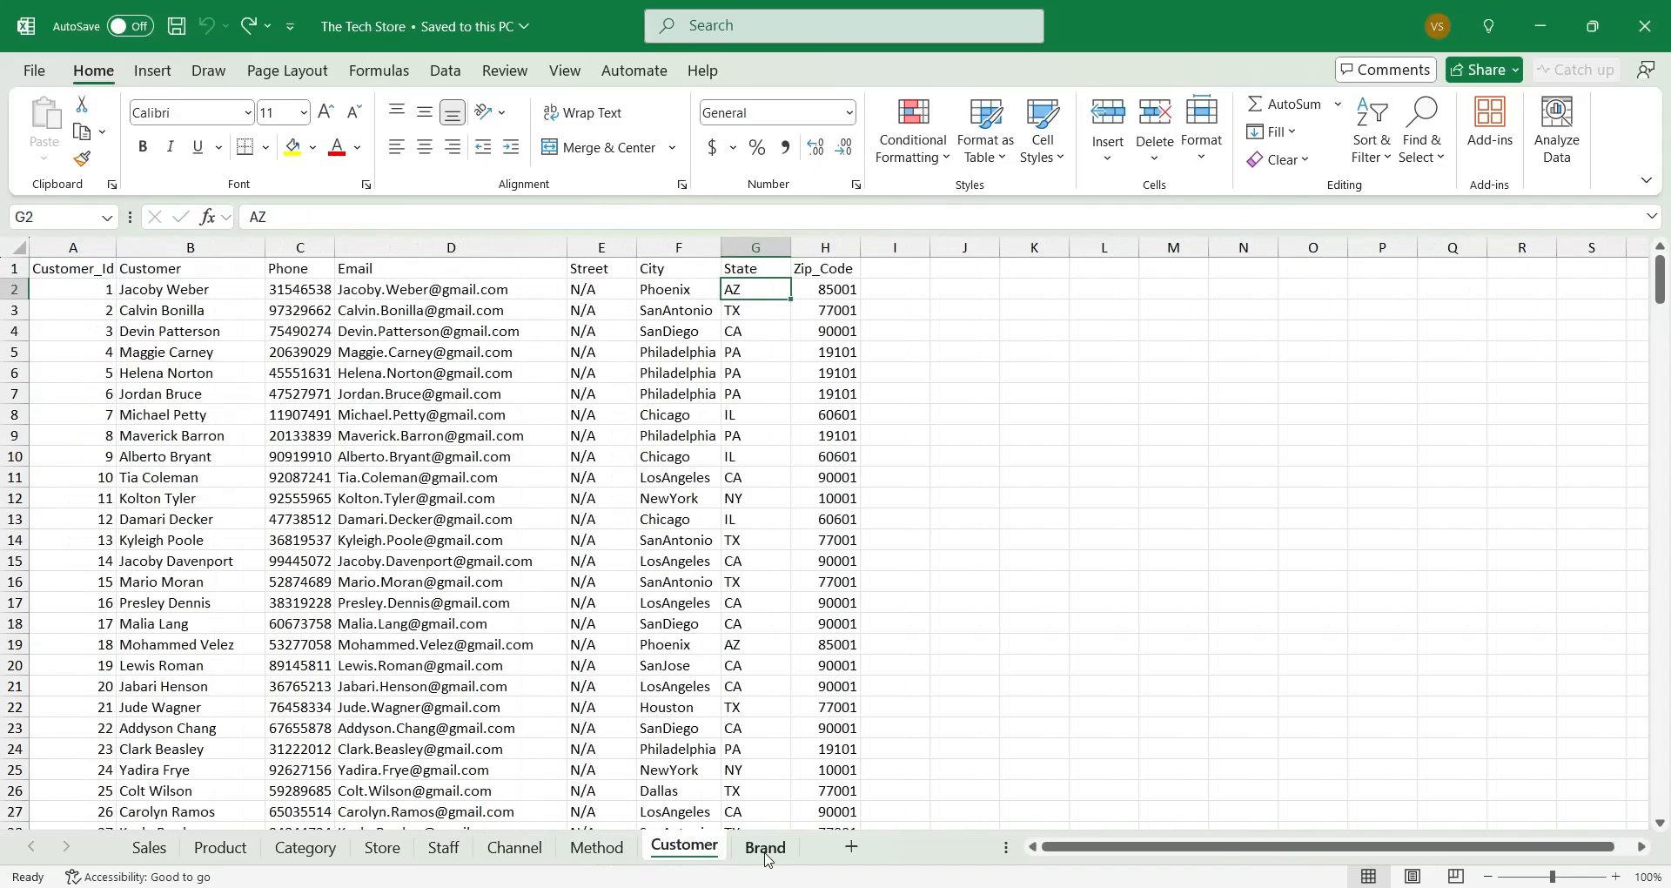
click(147, 848)
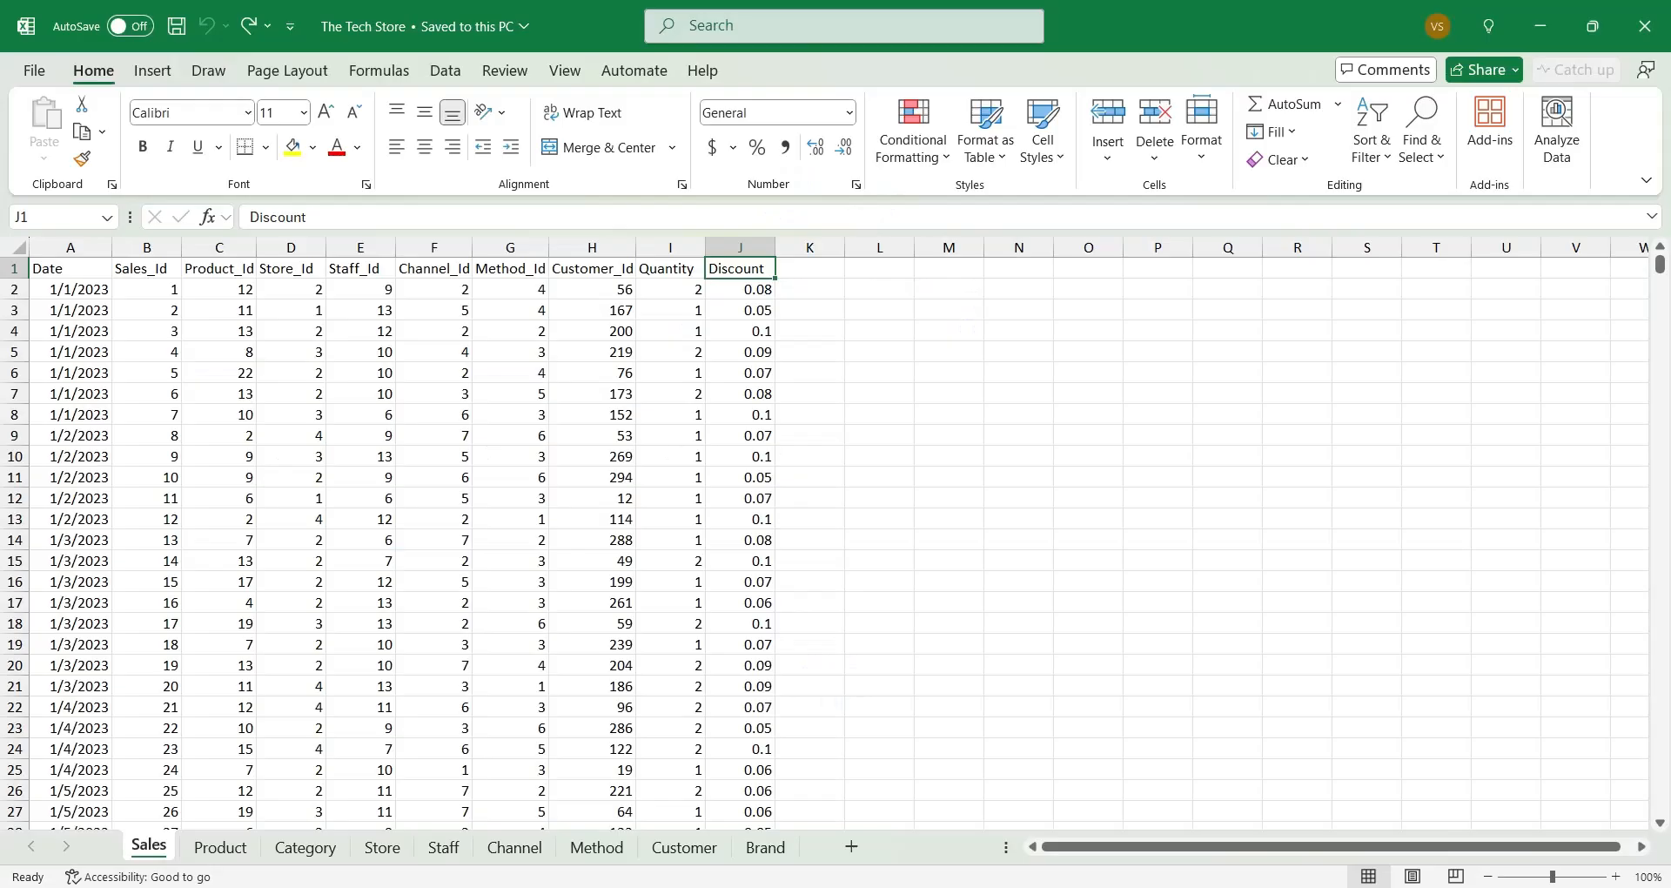
mouse_move(414, 463)
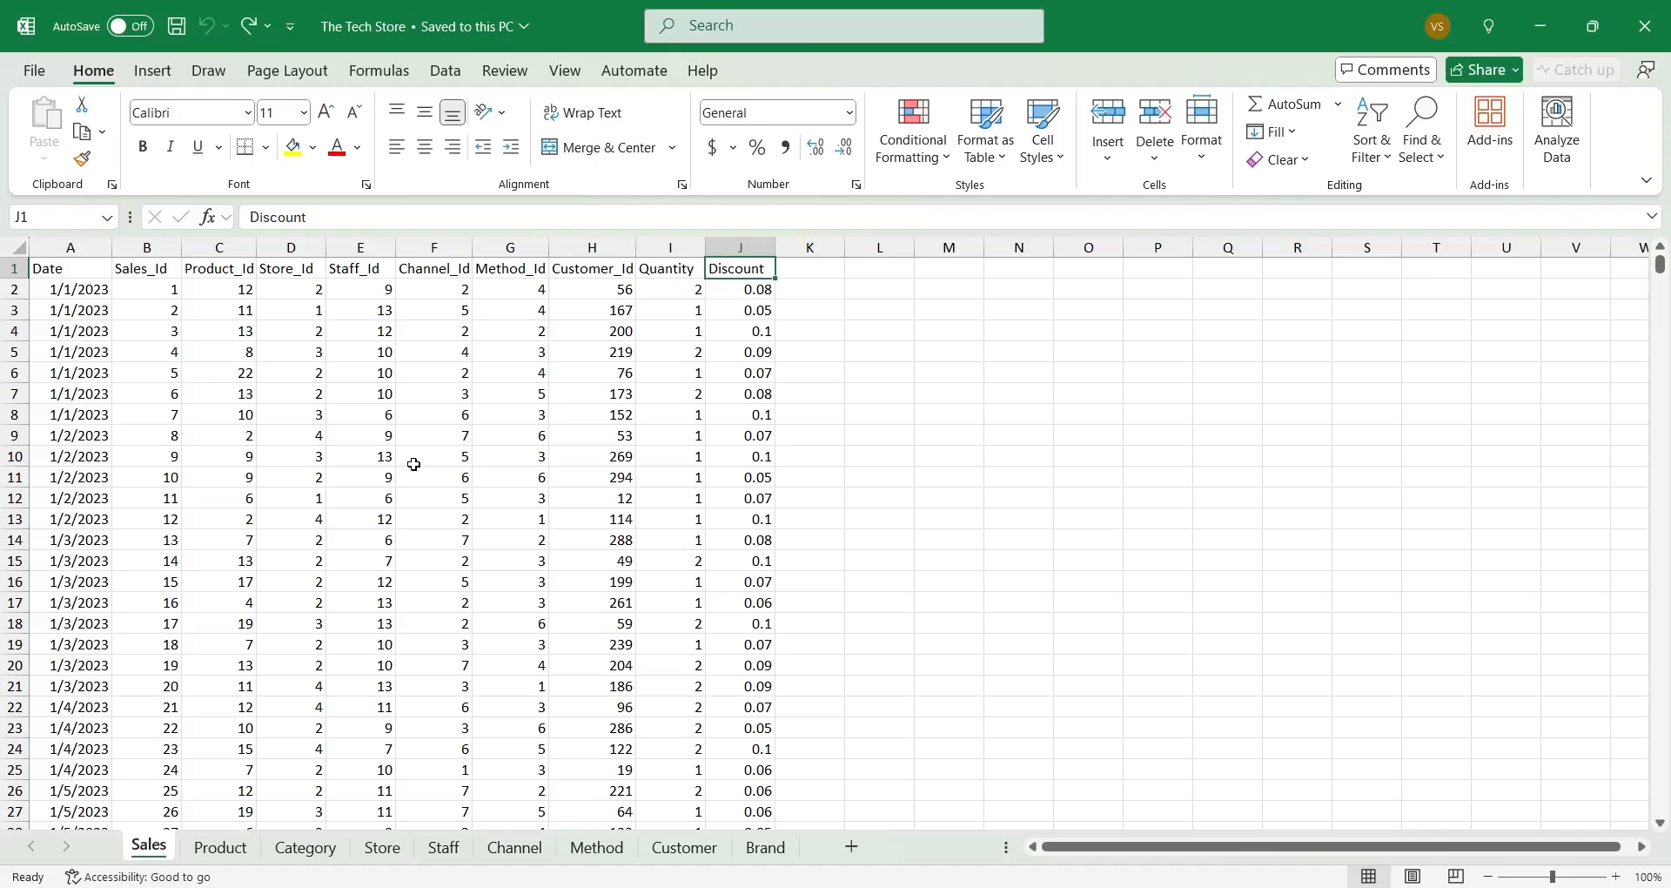
mouse_move(26, 89)
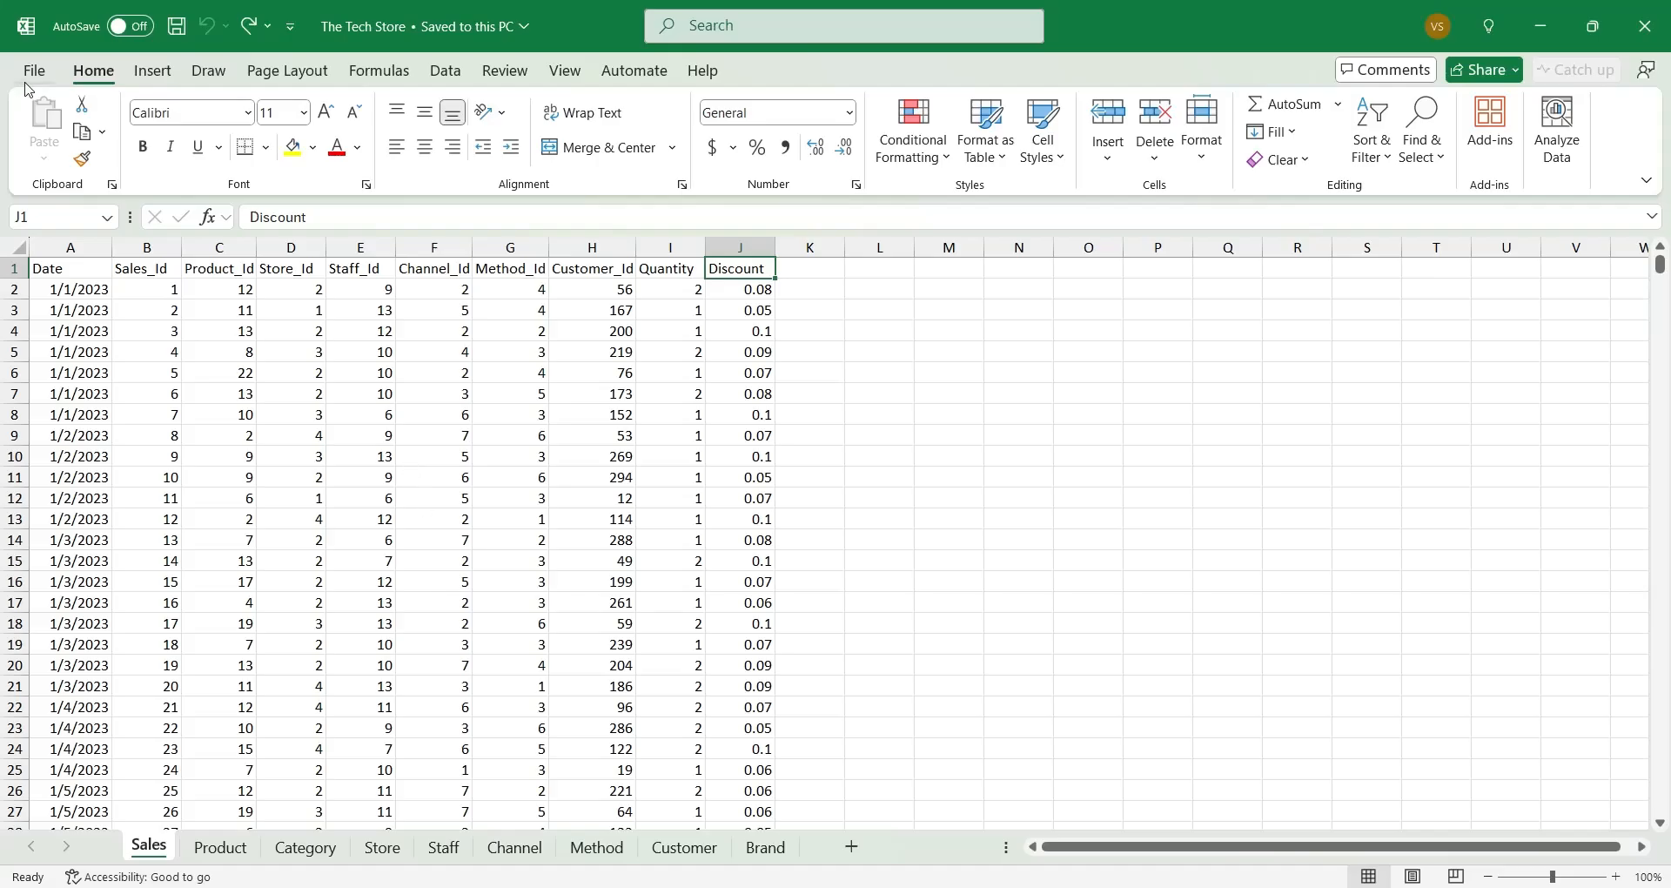
Step: Enable the Microsoft Power Pivot for Excel COM add-in through Excel Options > Add-ins
click(33, 70)
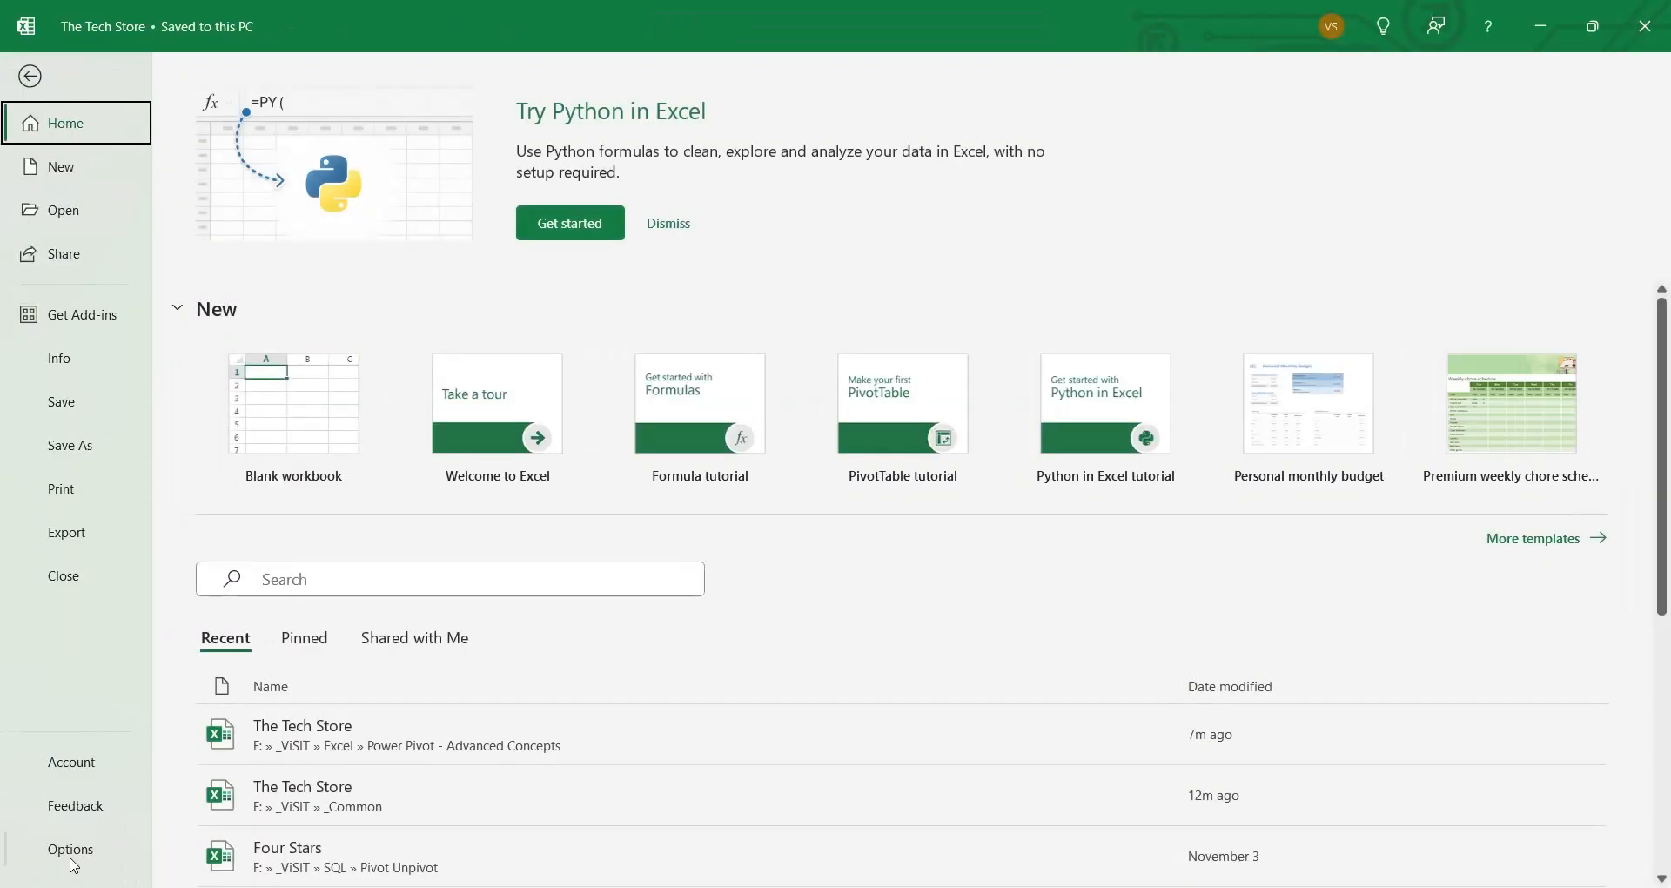
click(70, 848)
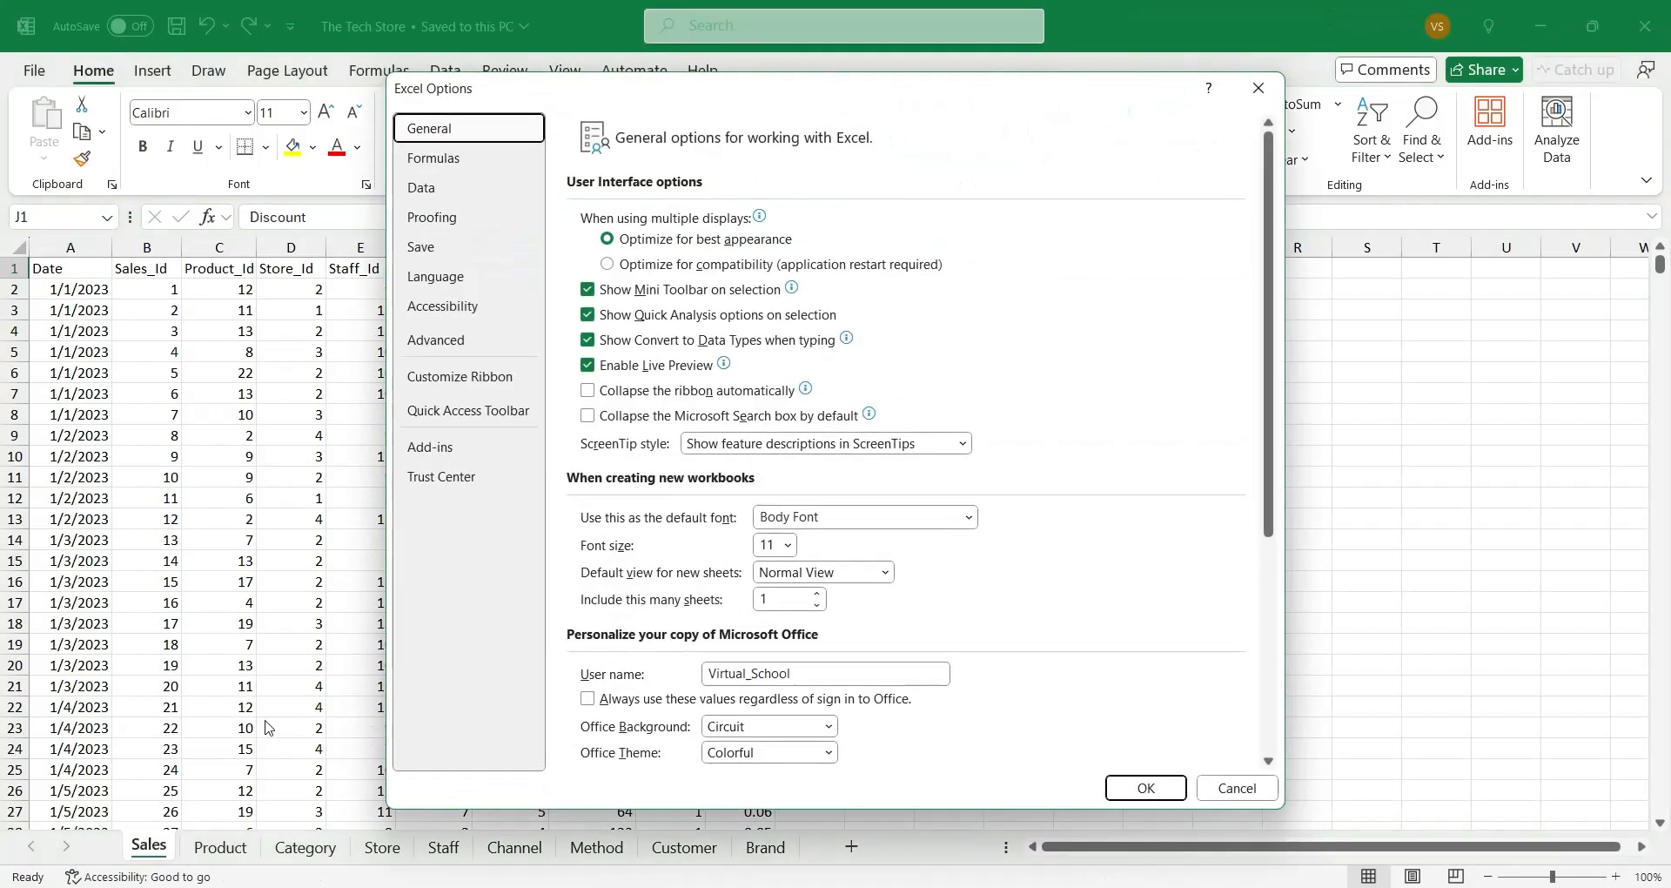
mouse_move(447, 447)
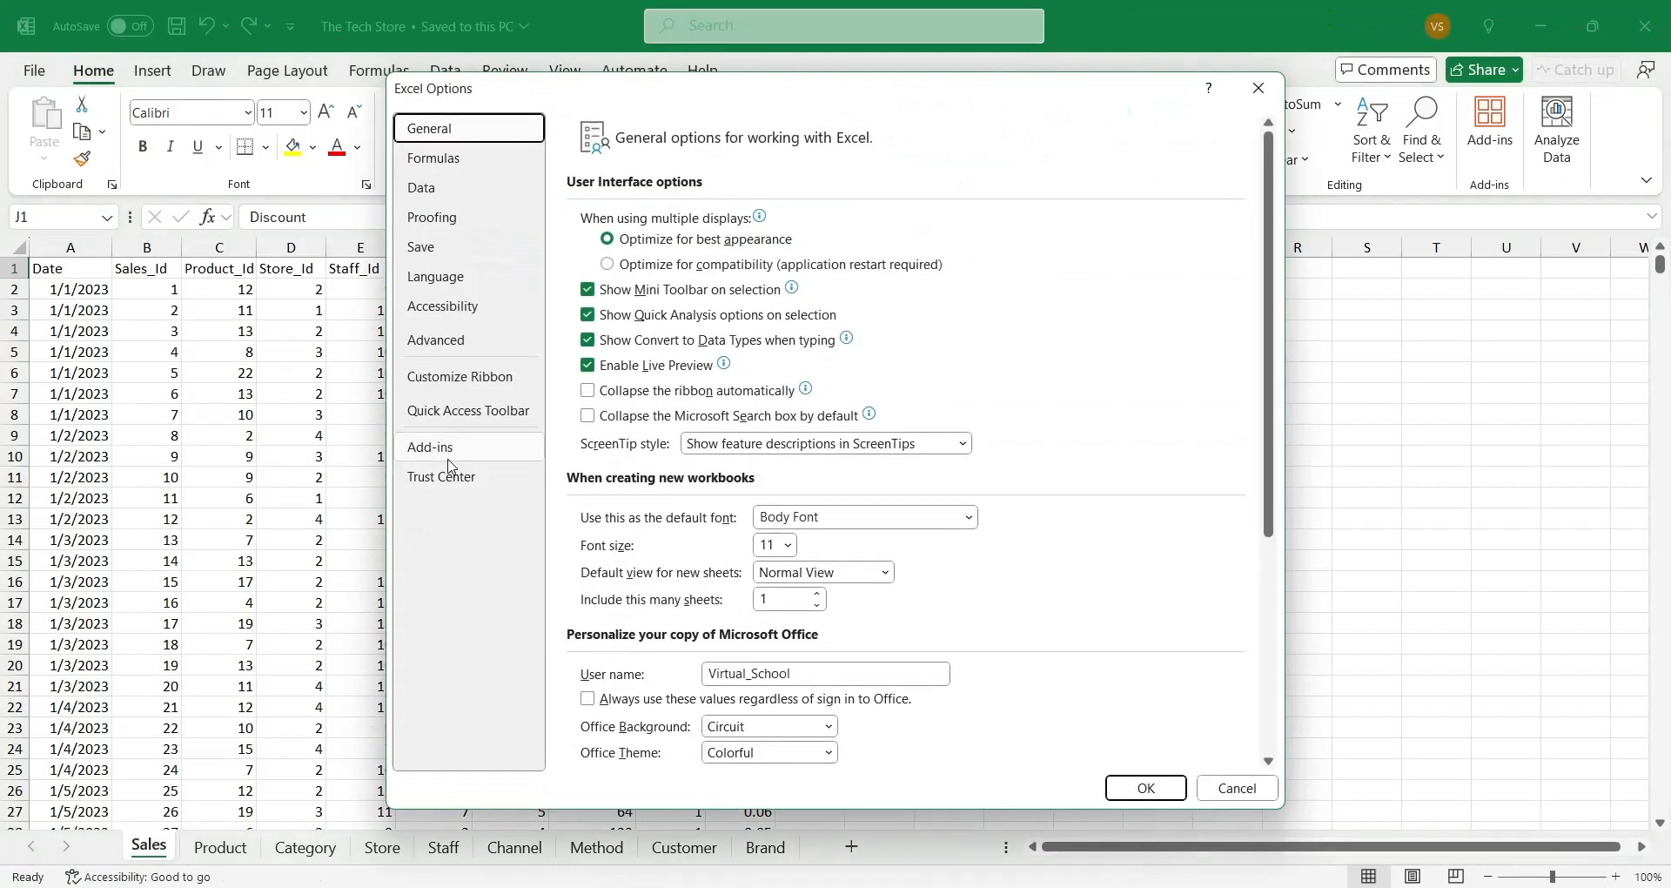
click(430, 448)
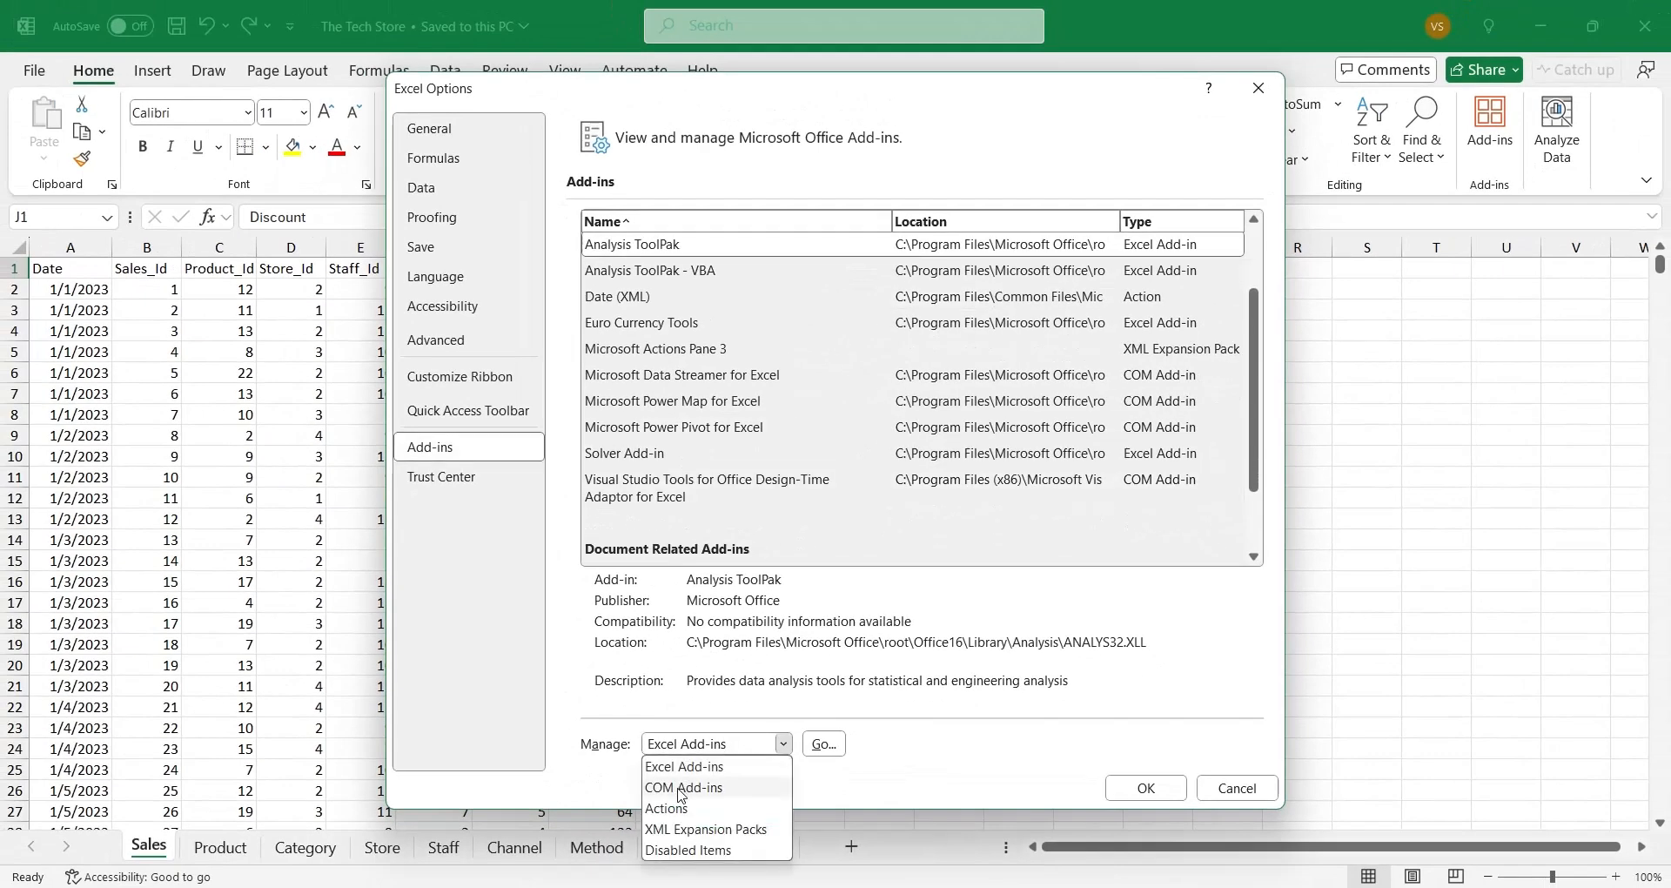
click(684, 787)
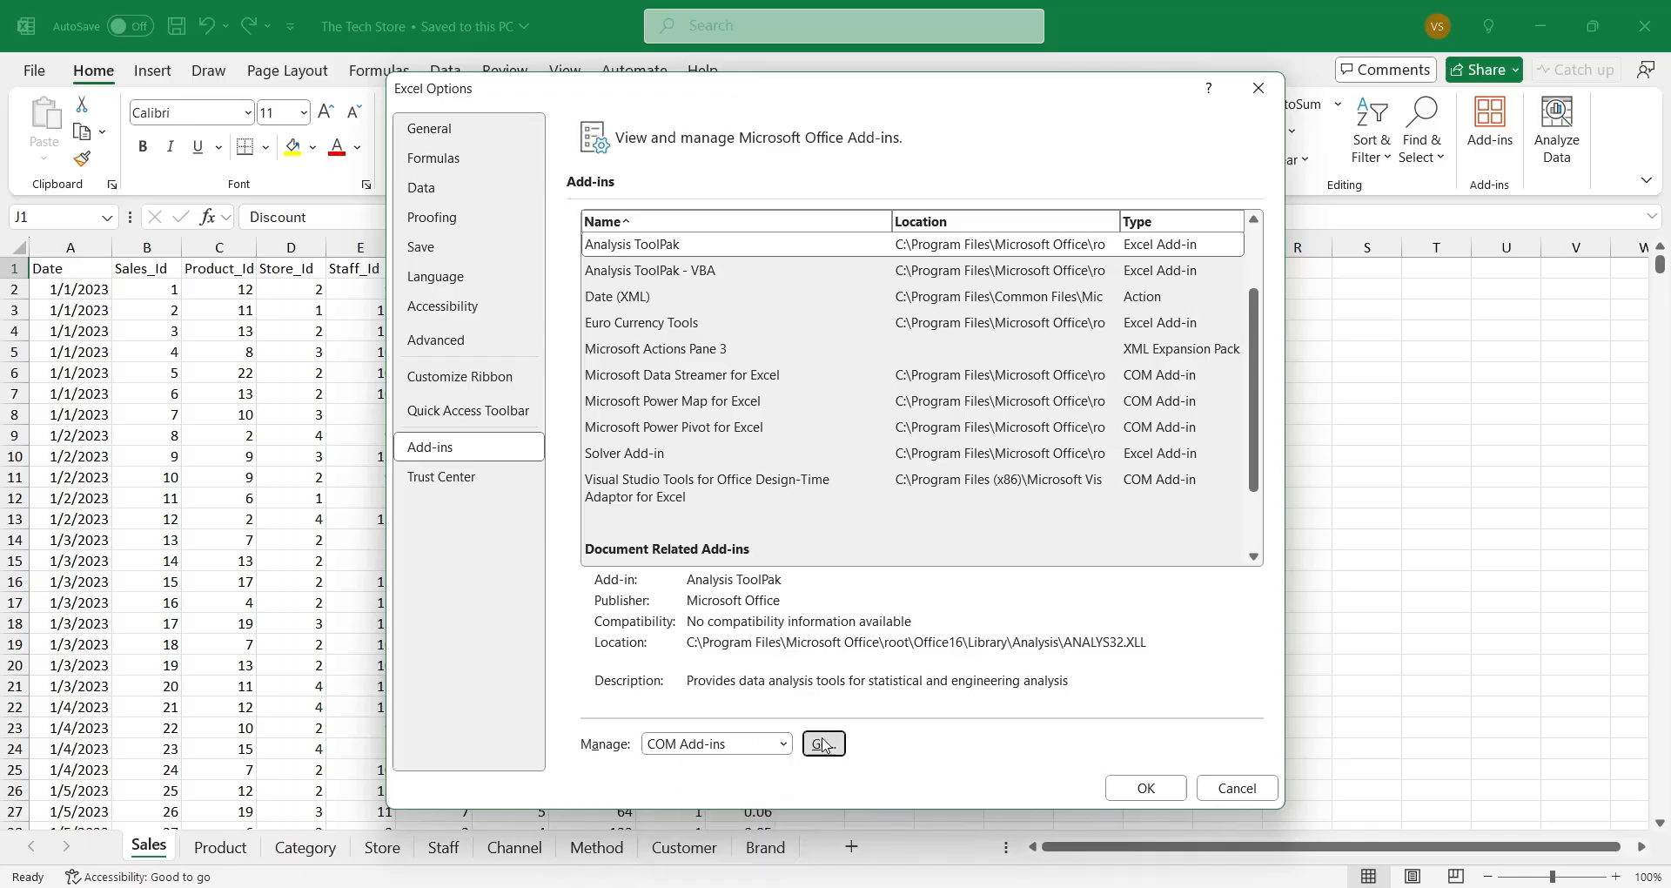
click(822, 744)
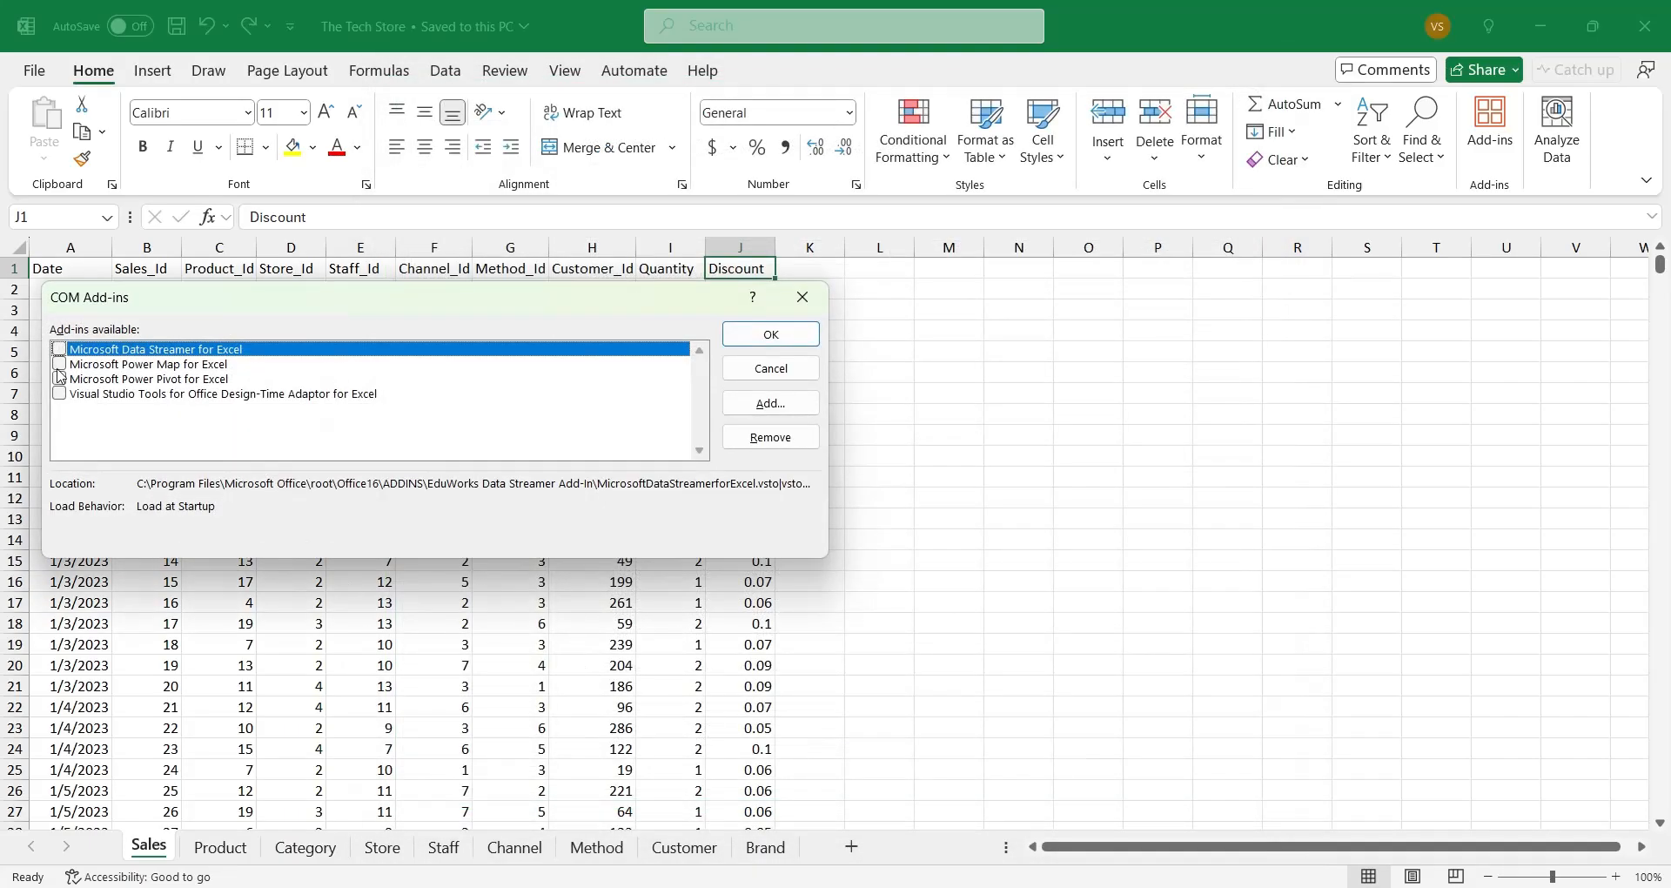
click(59, 378)
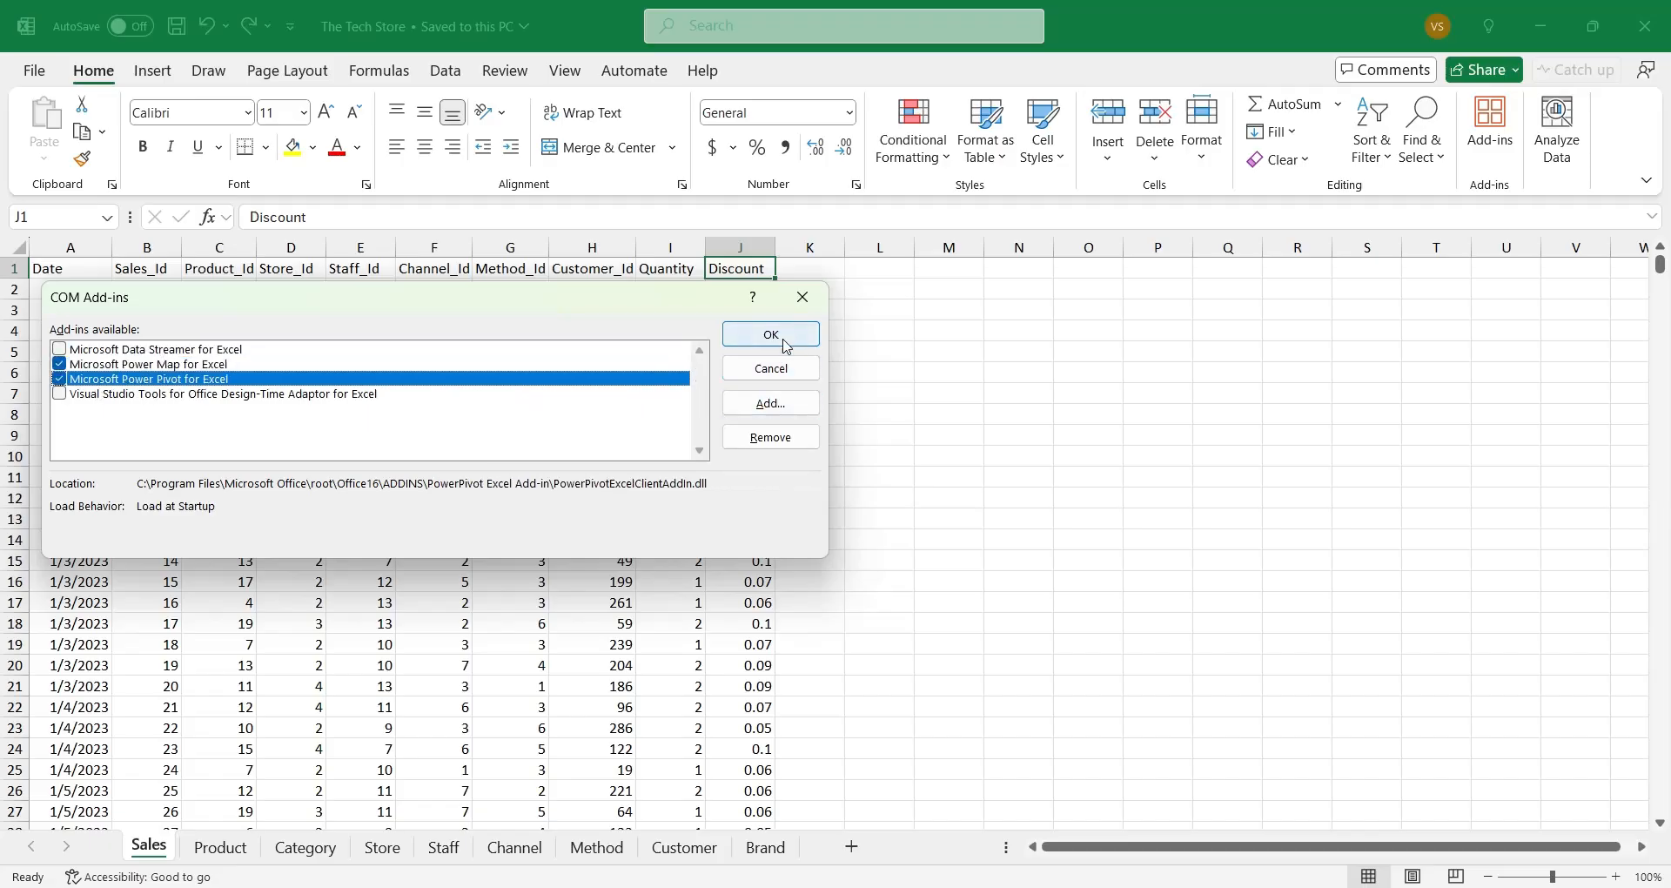
click(770, 334)
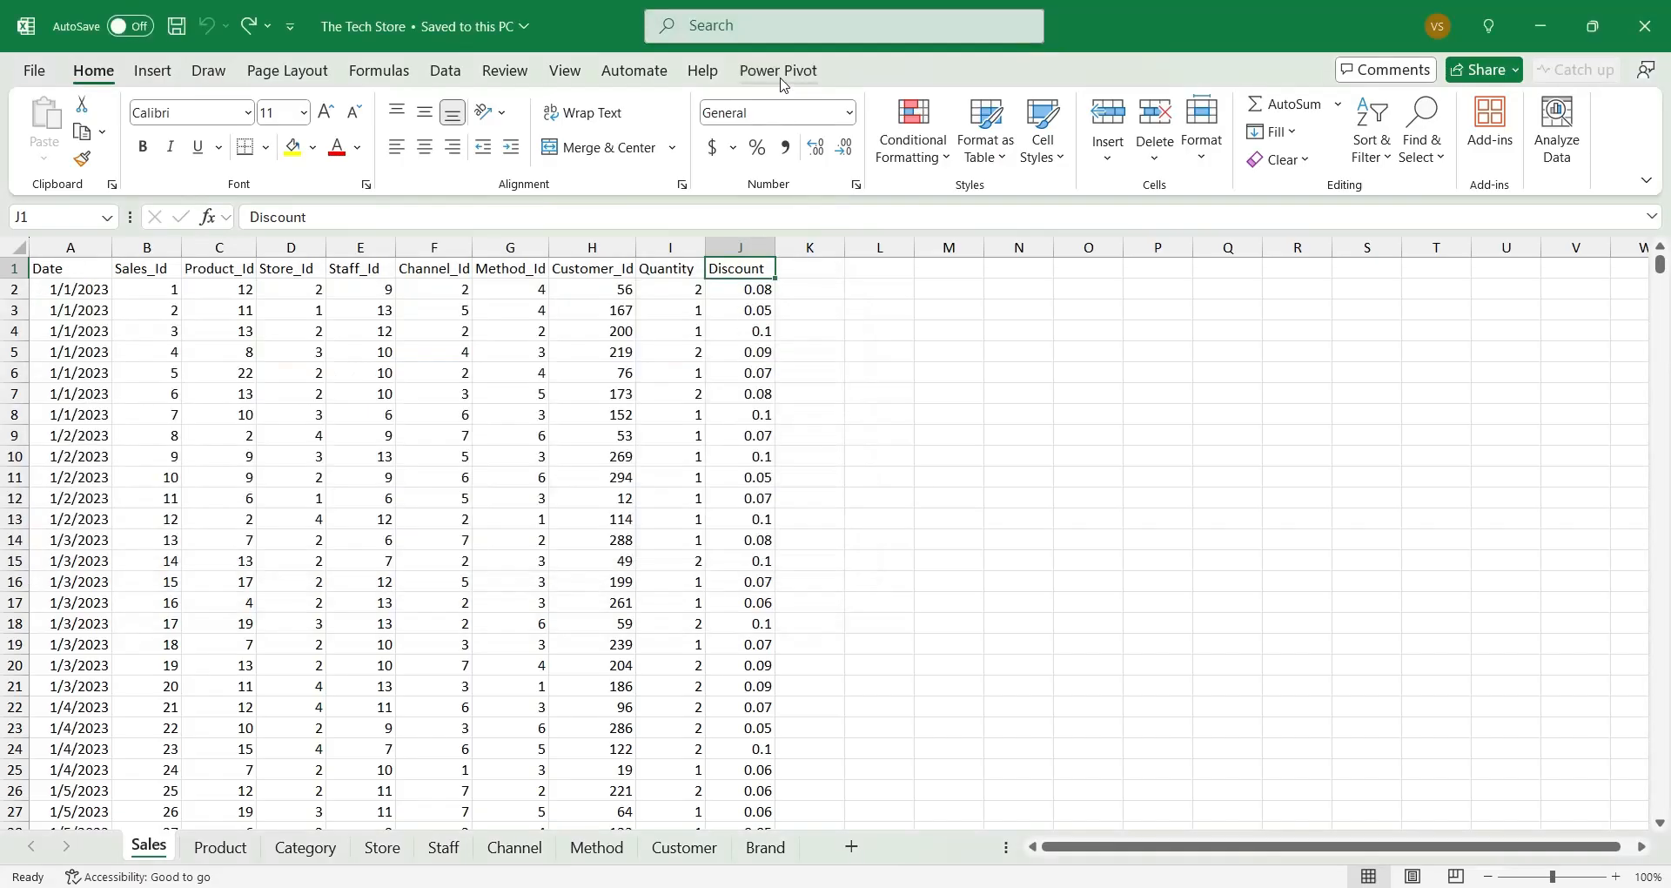
Step: Show the Power Pivot ribbon commands and dismiss the stray right-click menu
click(778, 70)
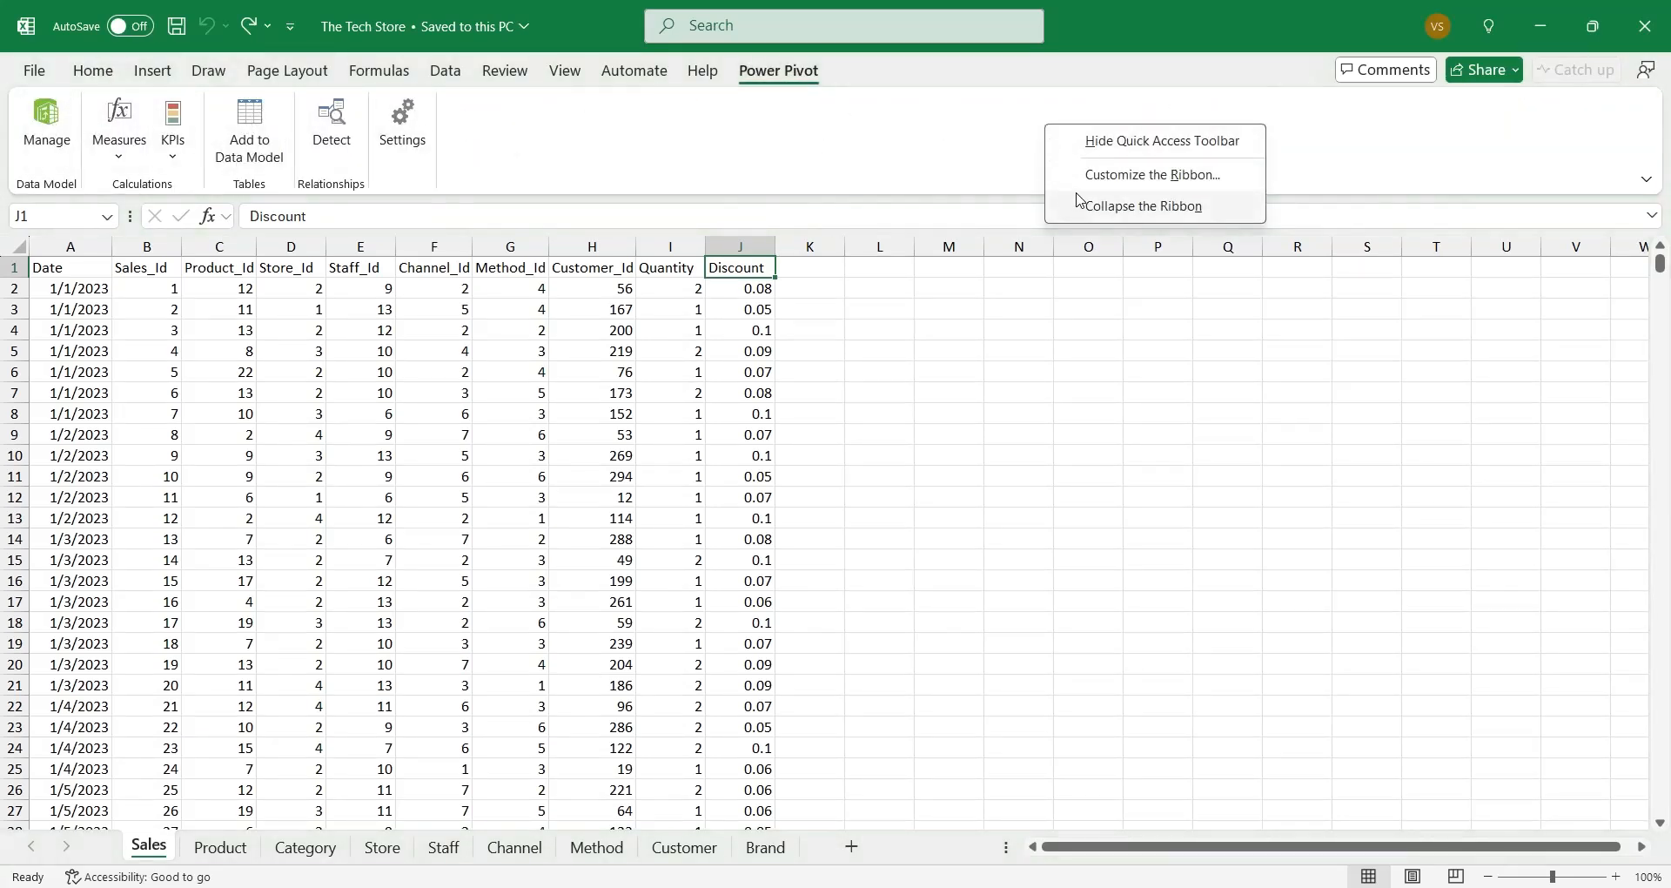
click(1143, 174)
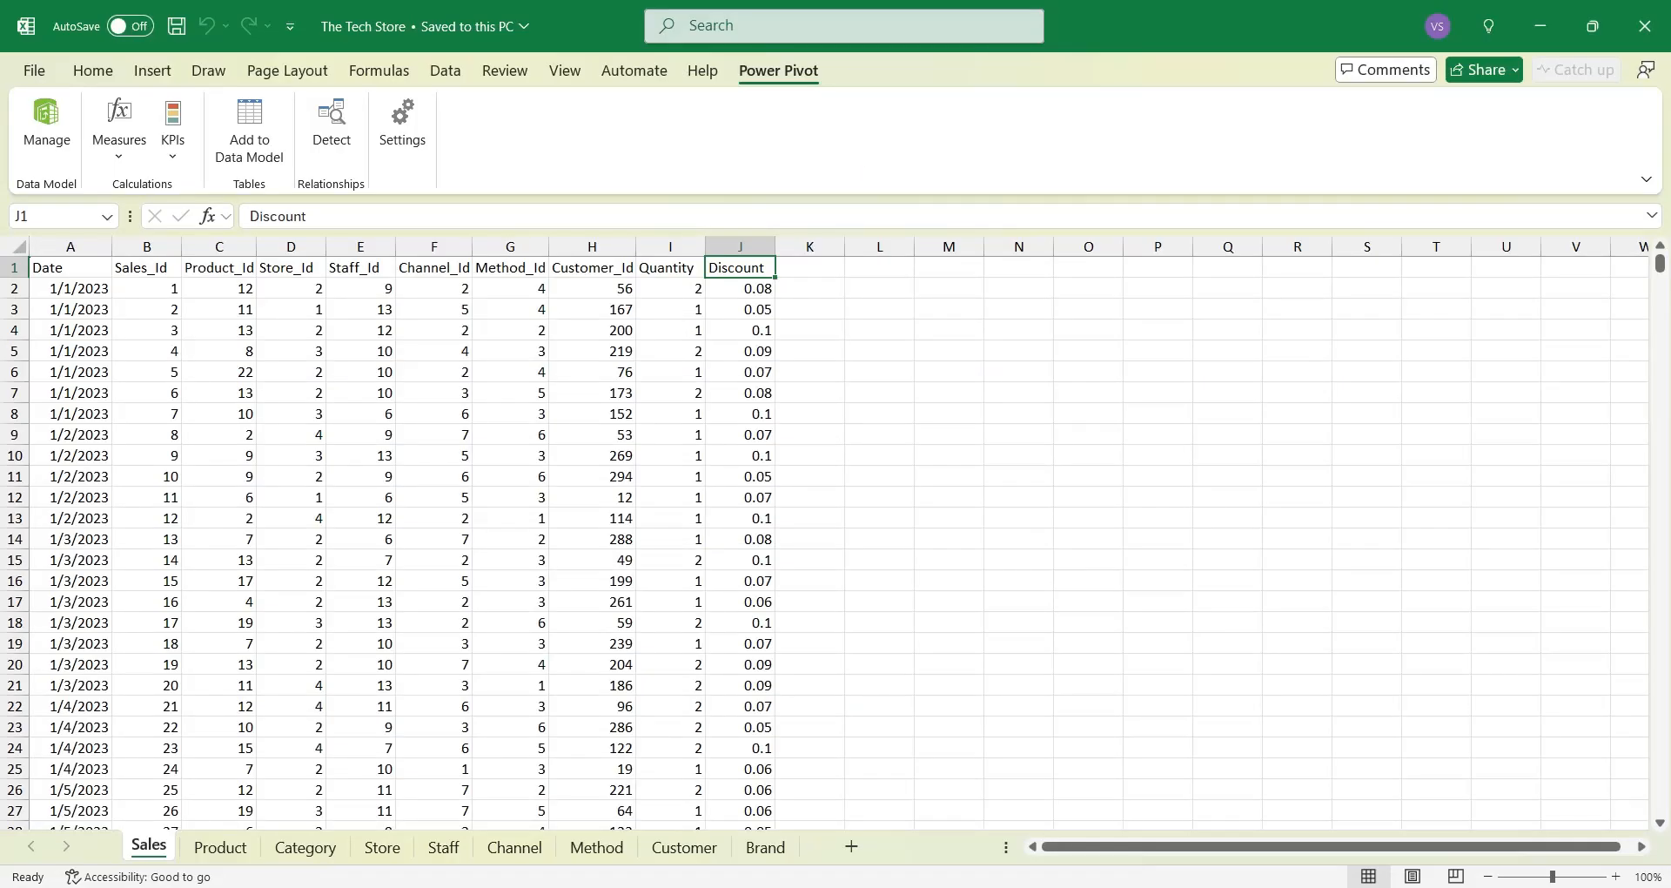
Step: Add the Sales data with headers to the data model, then move to the Category sheet
click(249, 122)
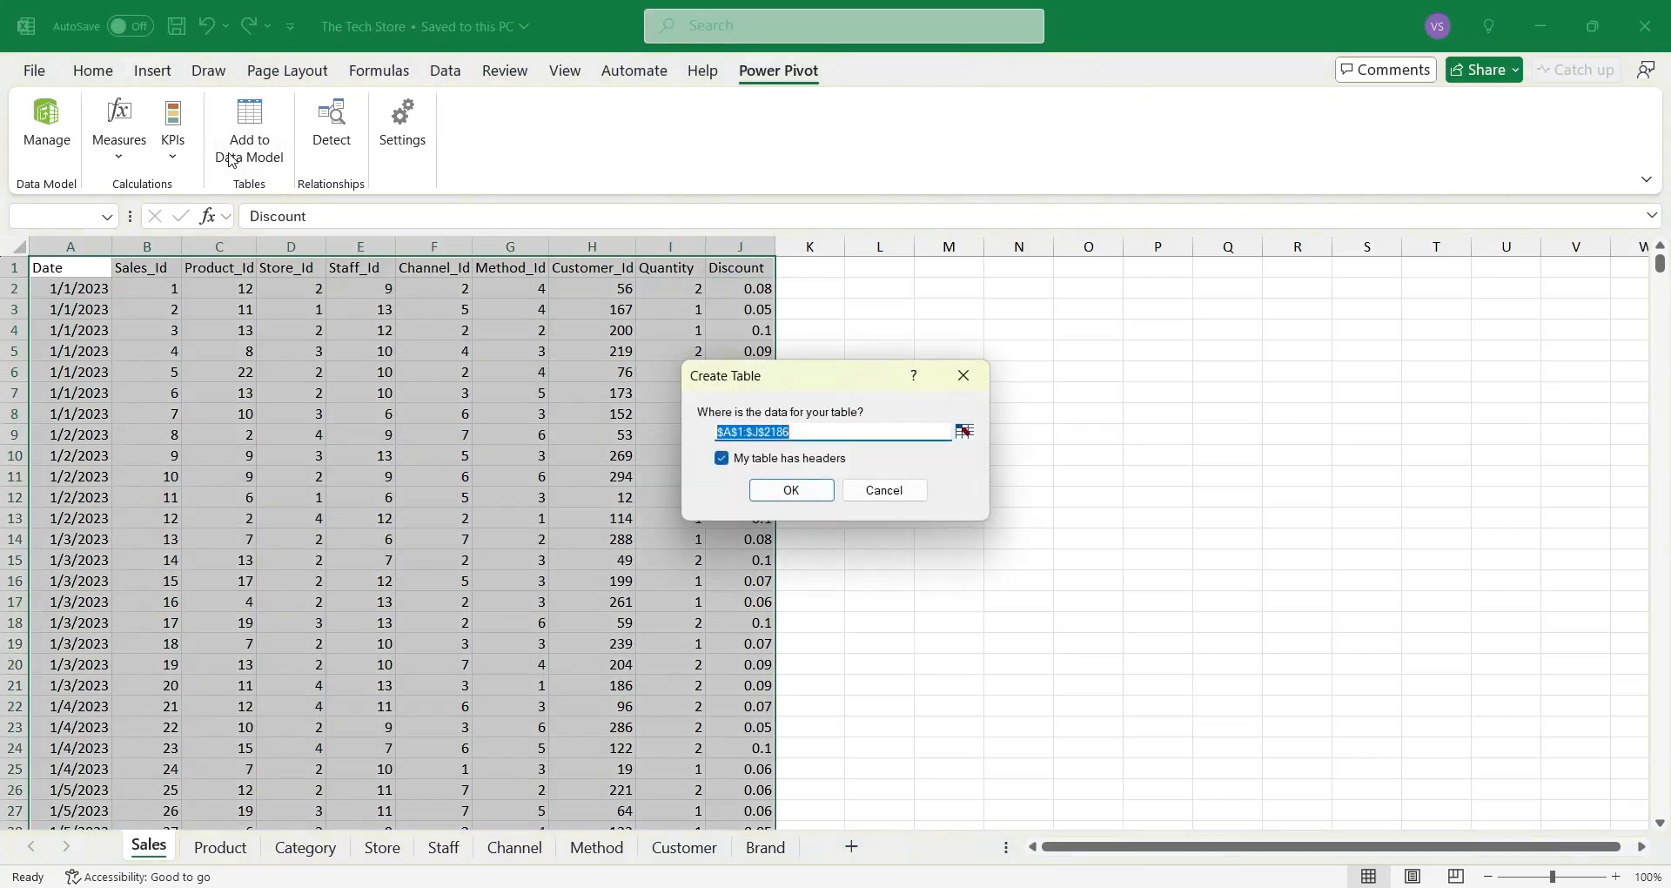
click(790, 489)
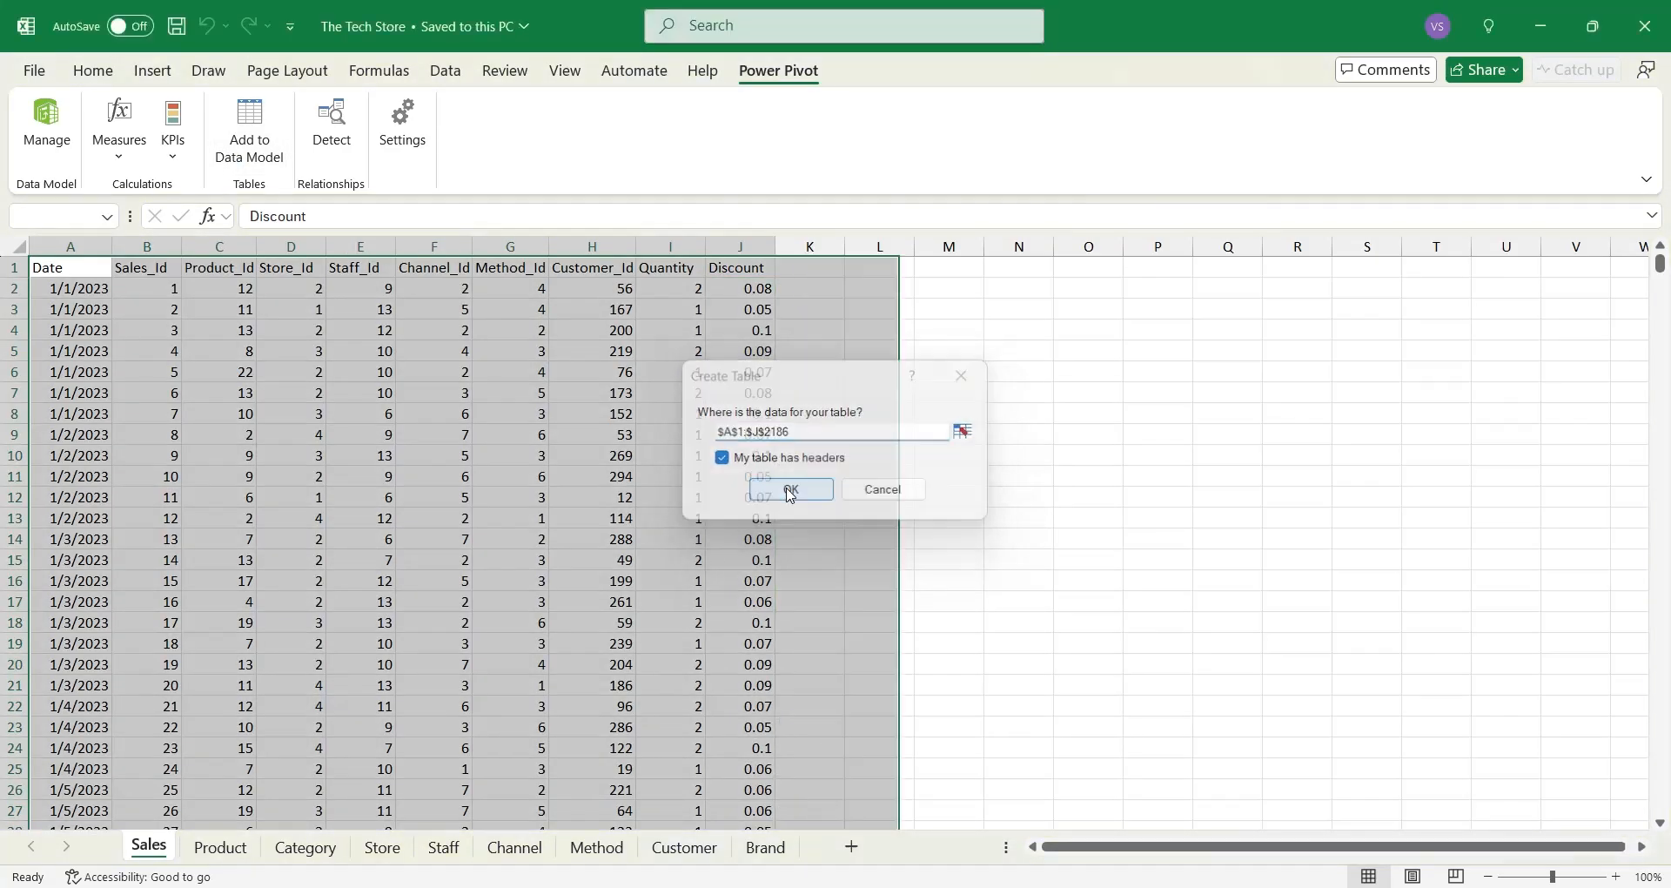
click(788, 489)
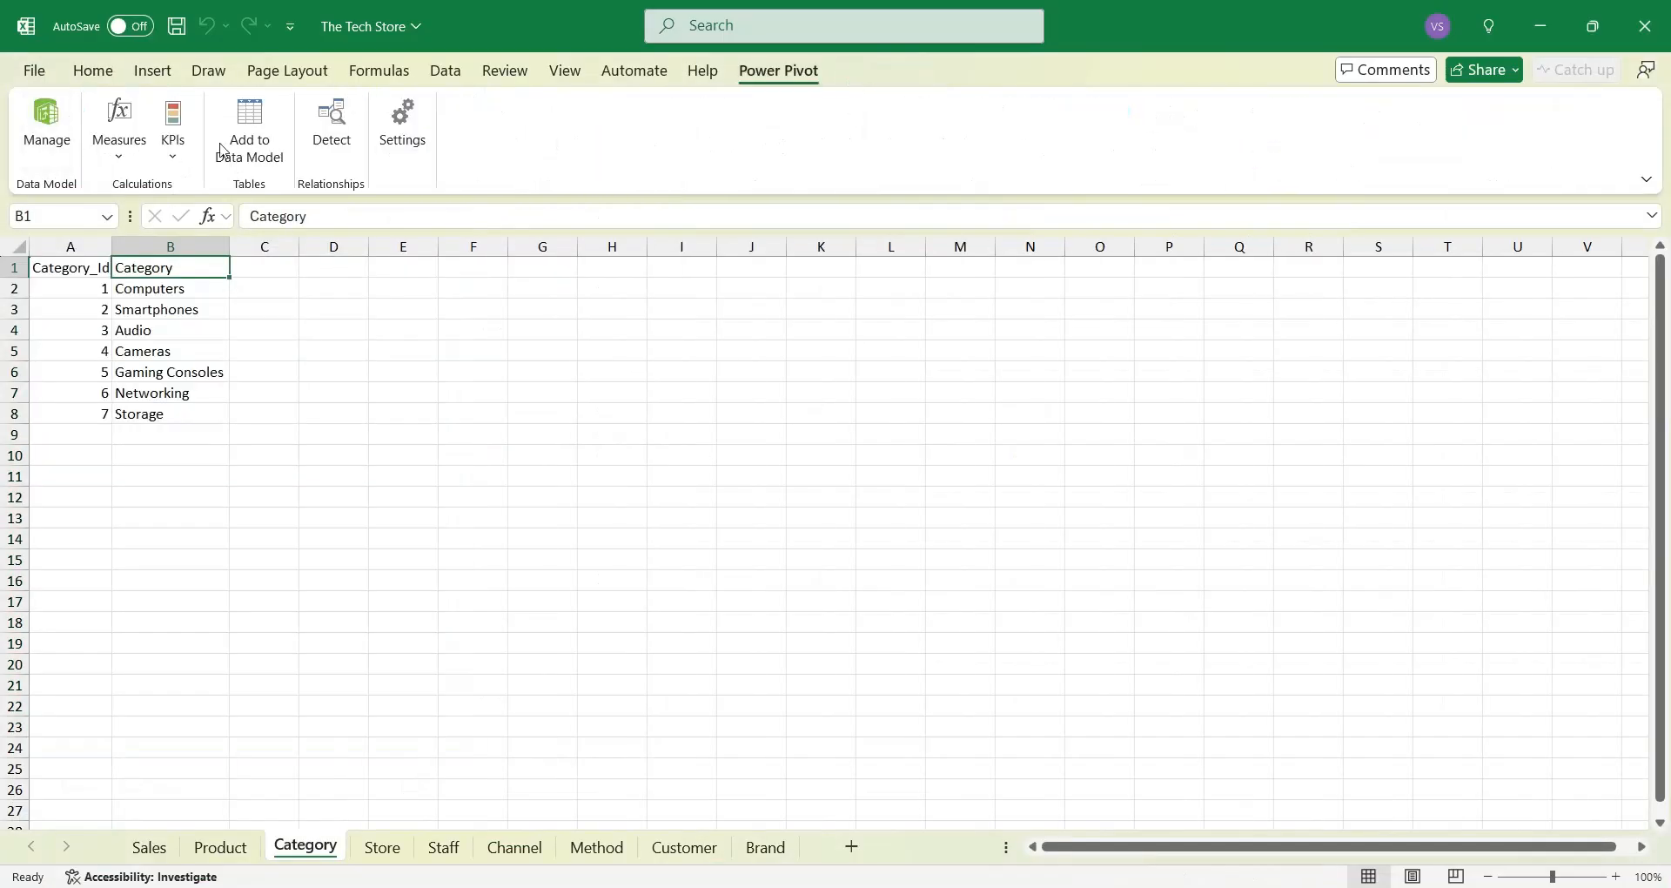
click(442, 846)
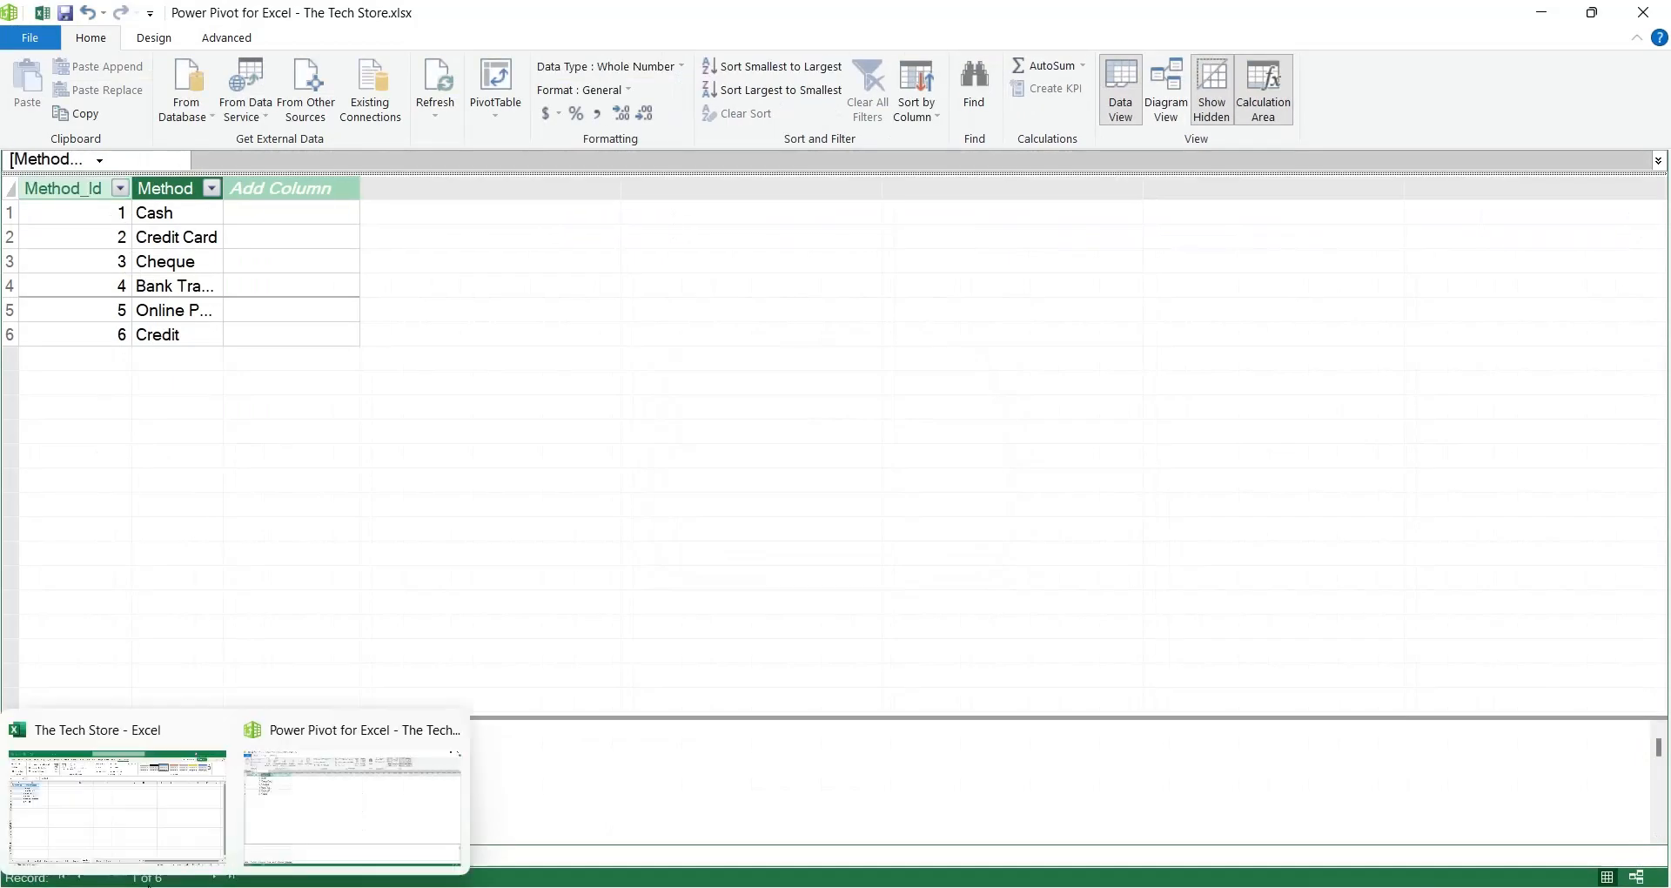
Step: Bring up the Power Pivot window and show the model's tables in Diagram View
click(468, 855)
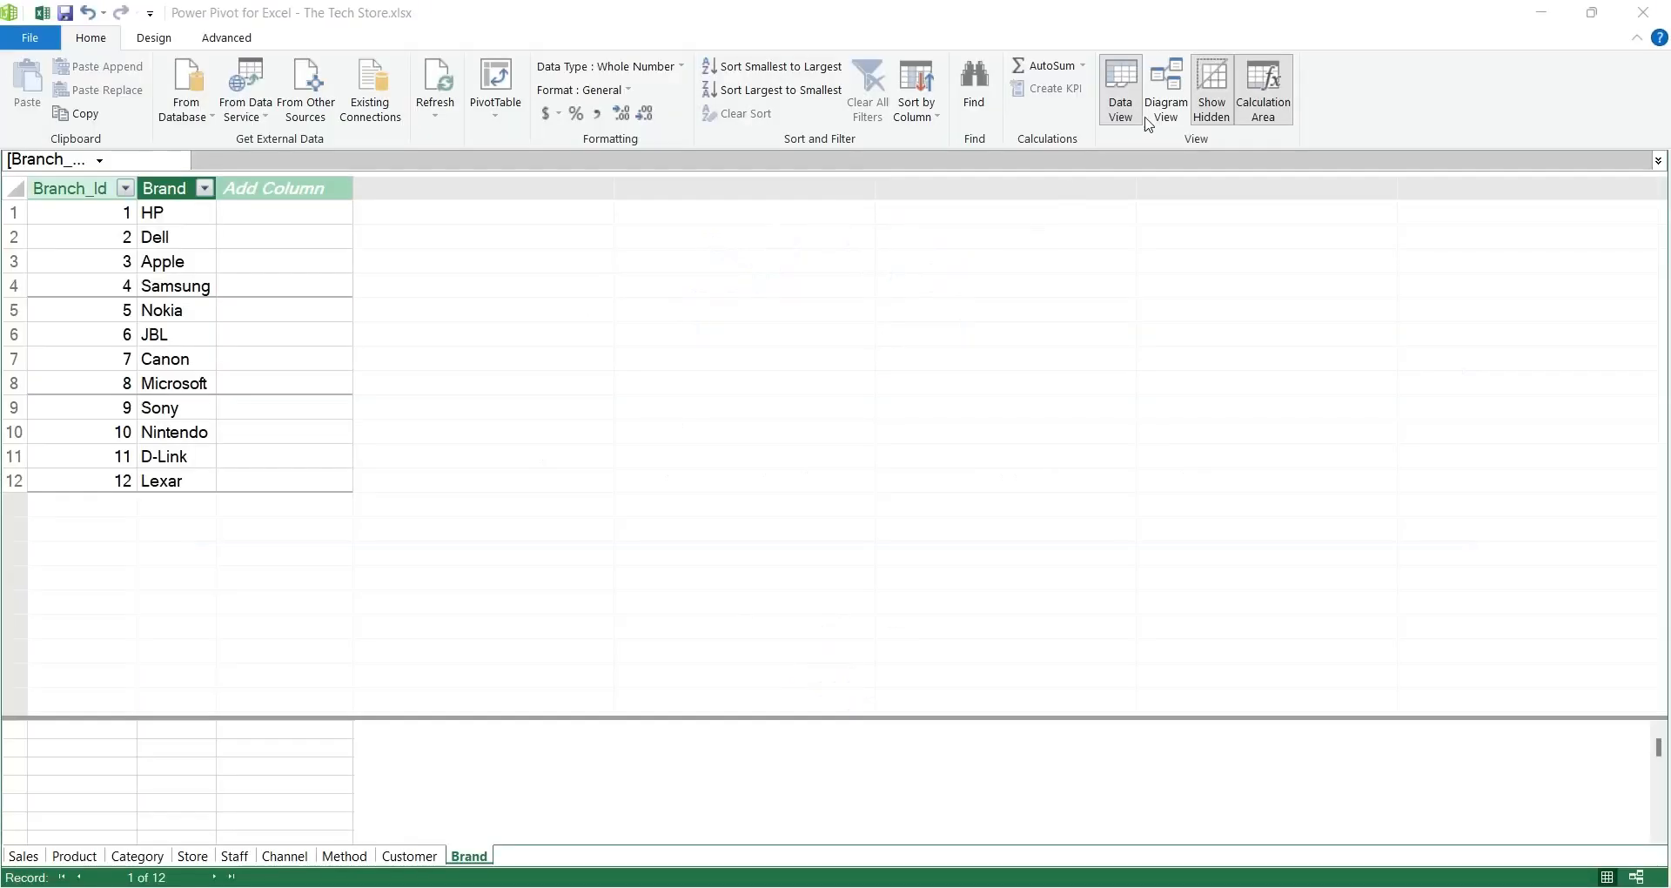
click(1164, 89)
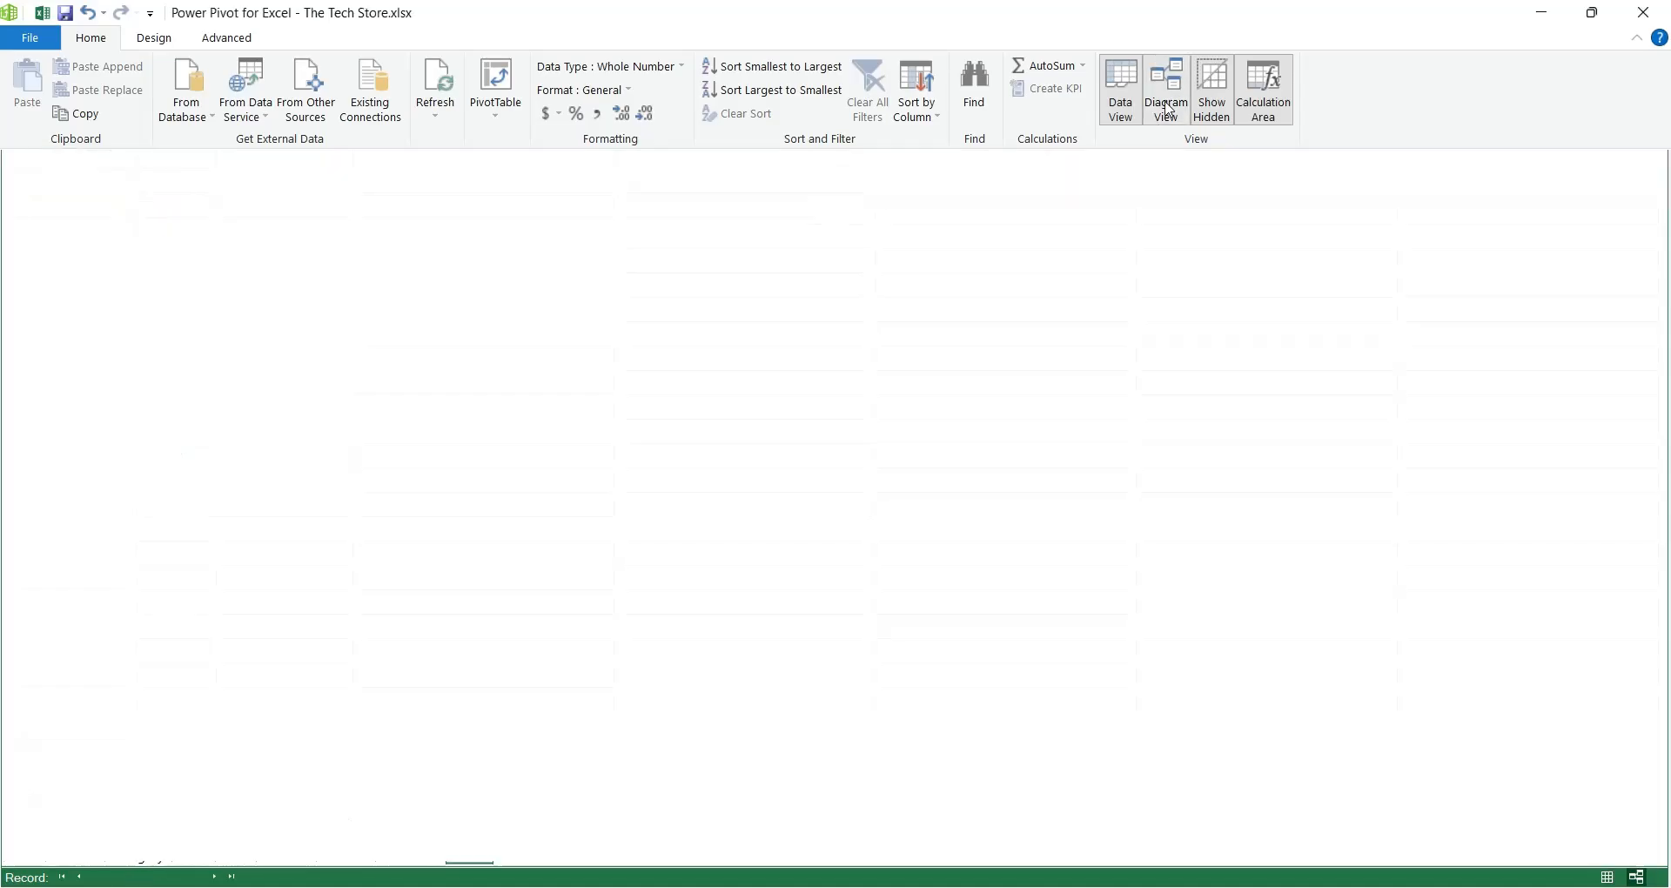
Step: Relate Sales Product_Id, Store_Id, Staff_Id and Channel_Id to their Product, Store, Staff and Channel tables
click(1166, 90)
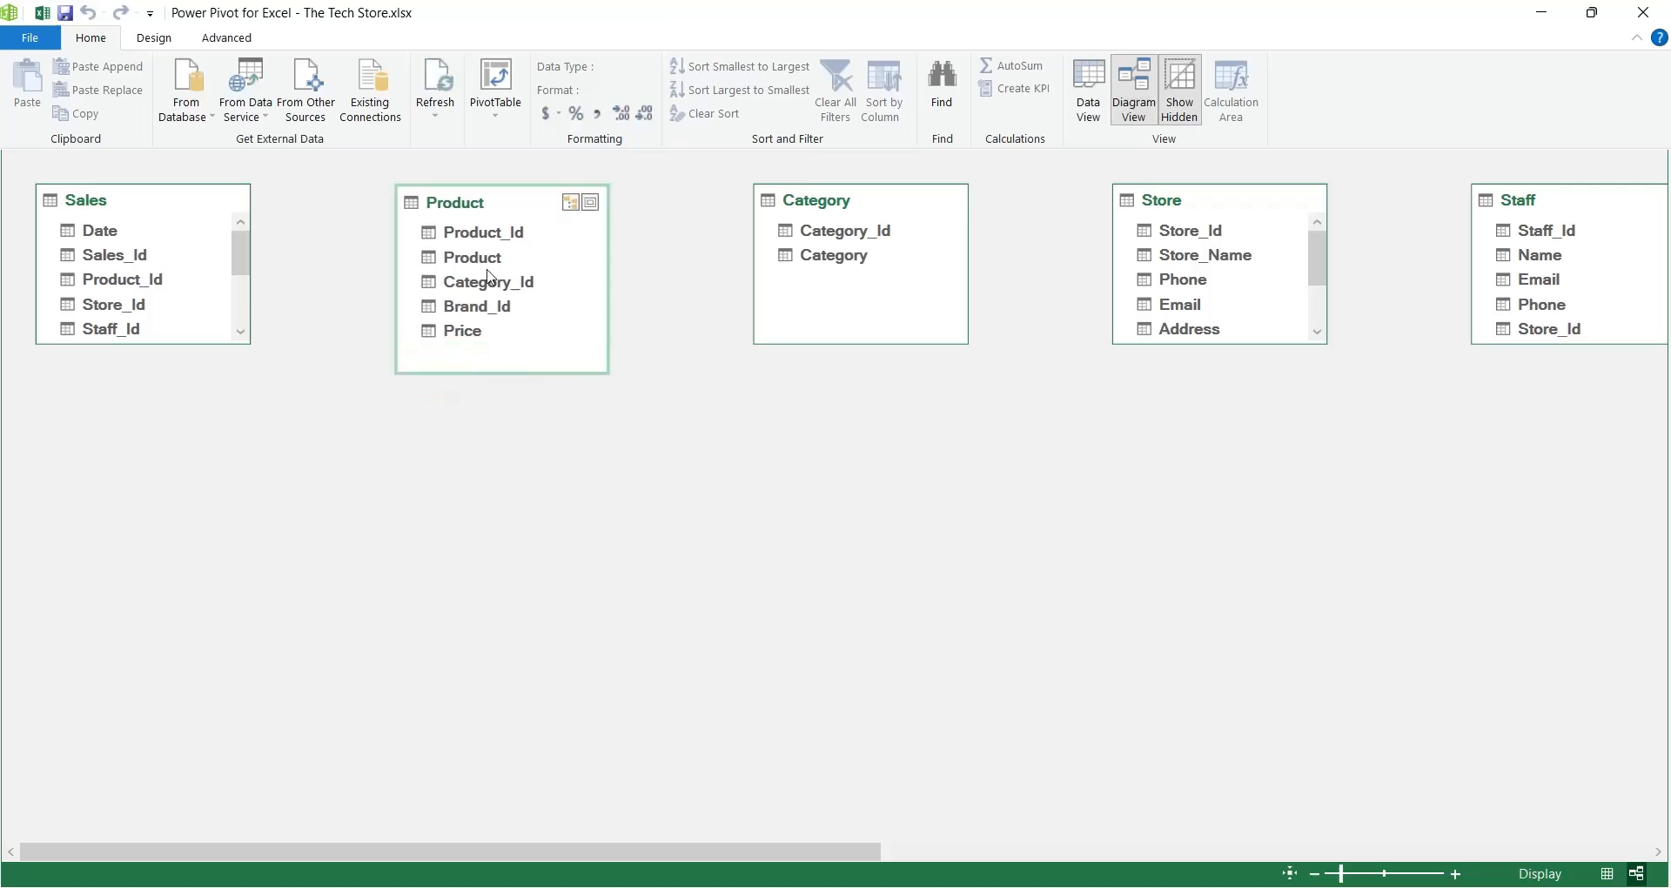
scroll(right, 3)
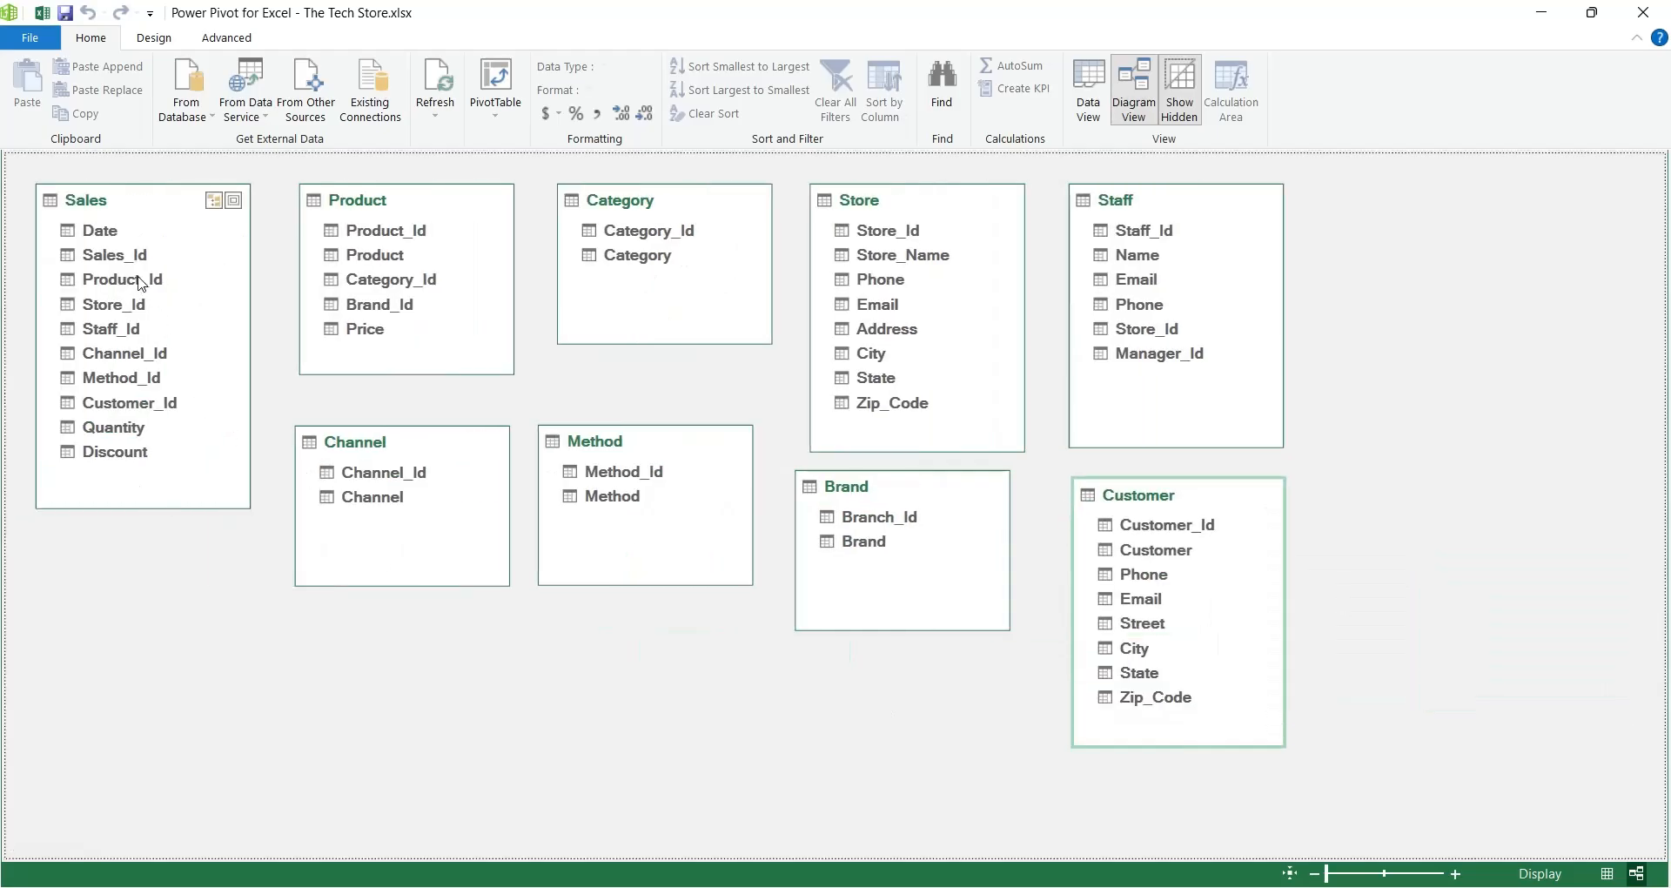
drag(125, 278, 383, 230)
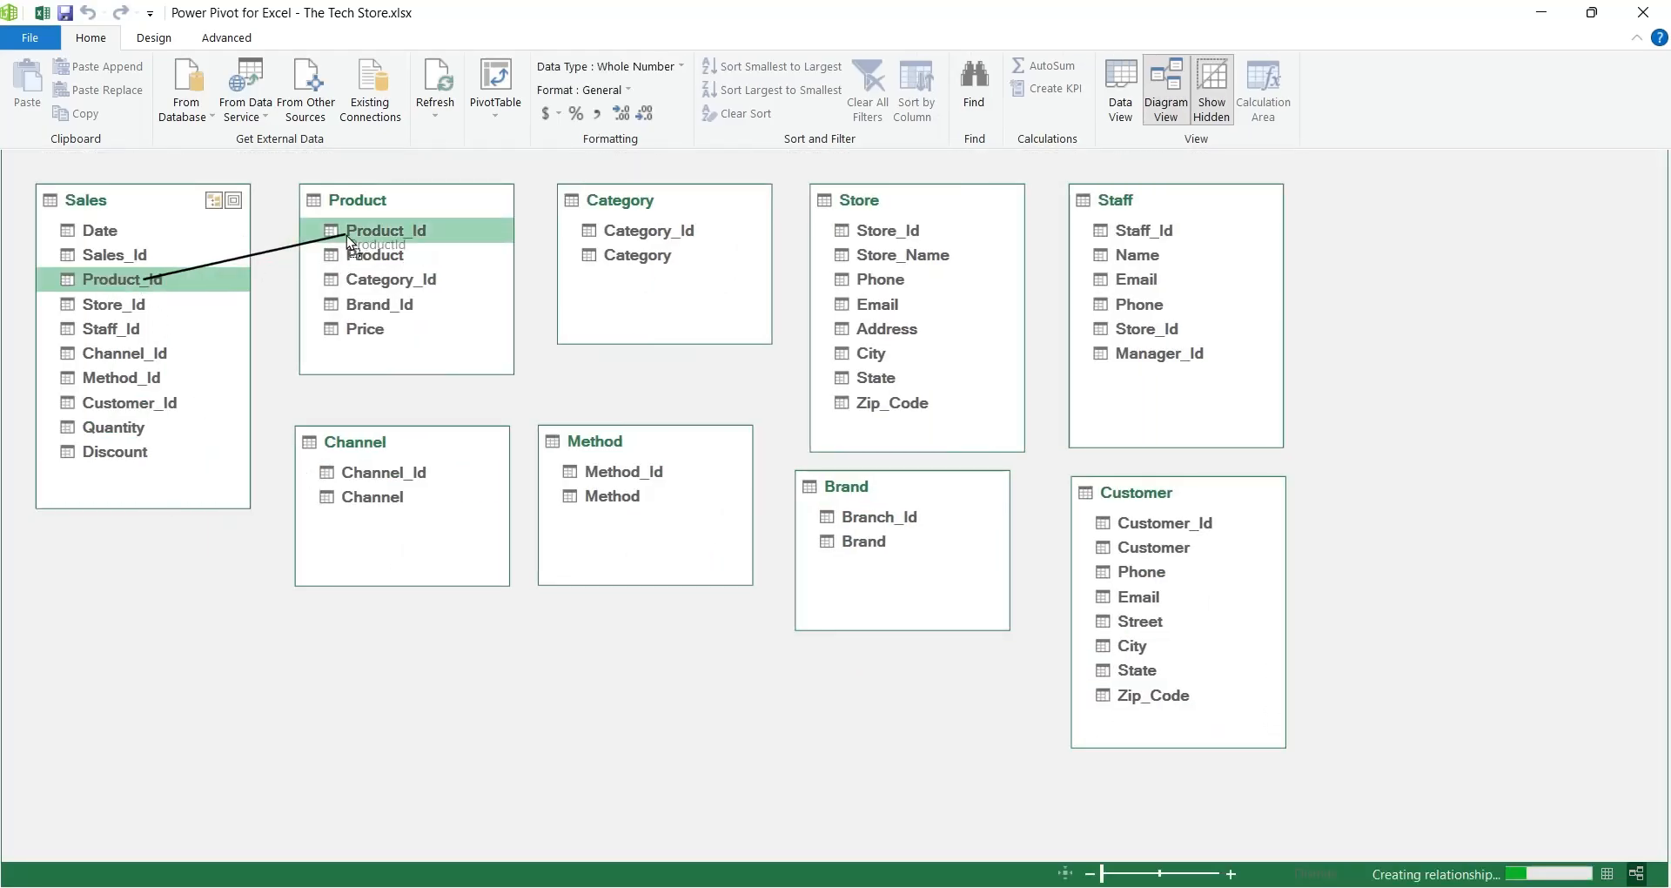
drag(126, 278, 385, 230)
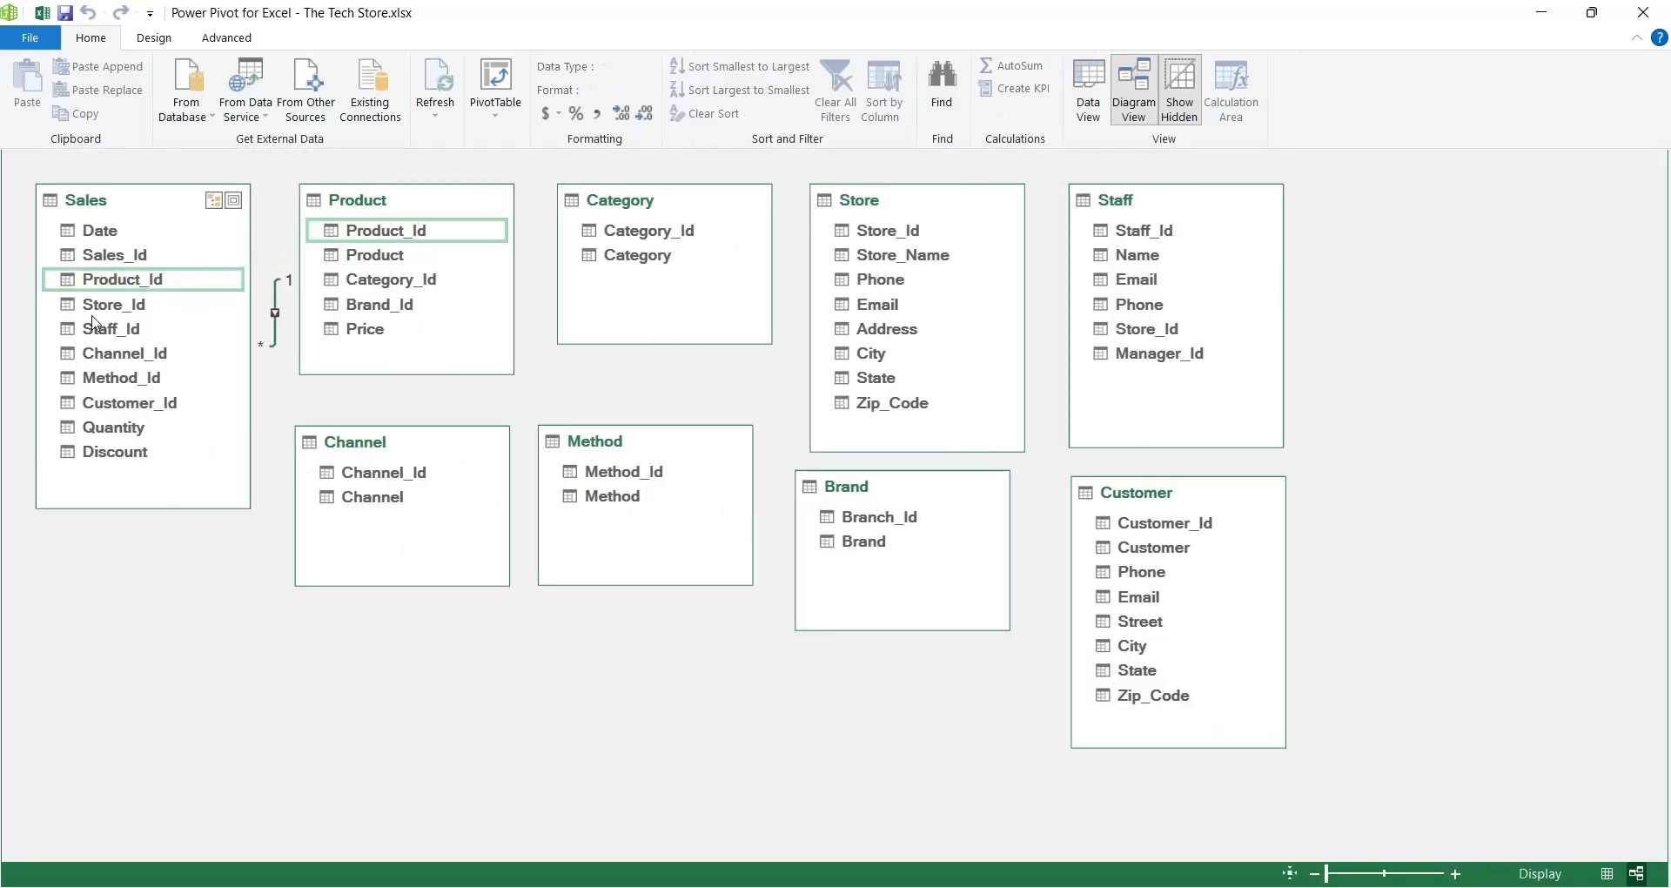
drag(115, 303, 885, 230)
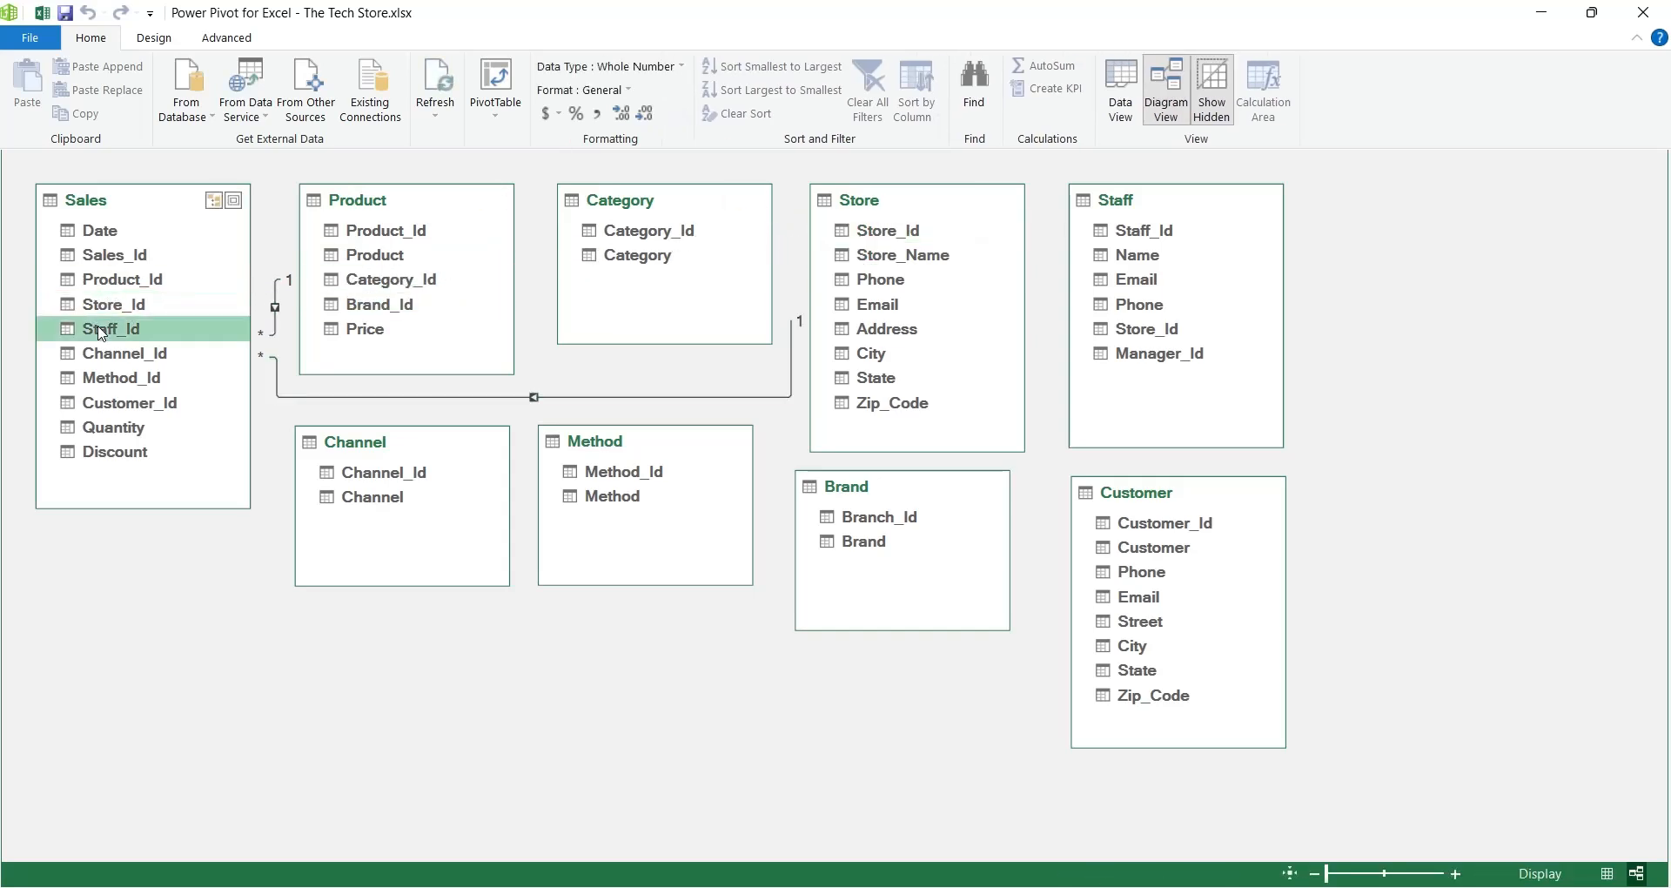
click(125, 353)
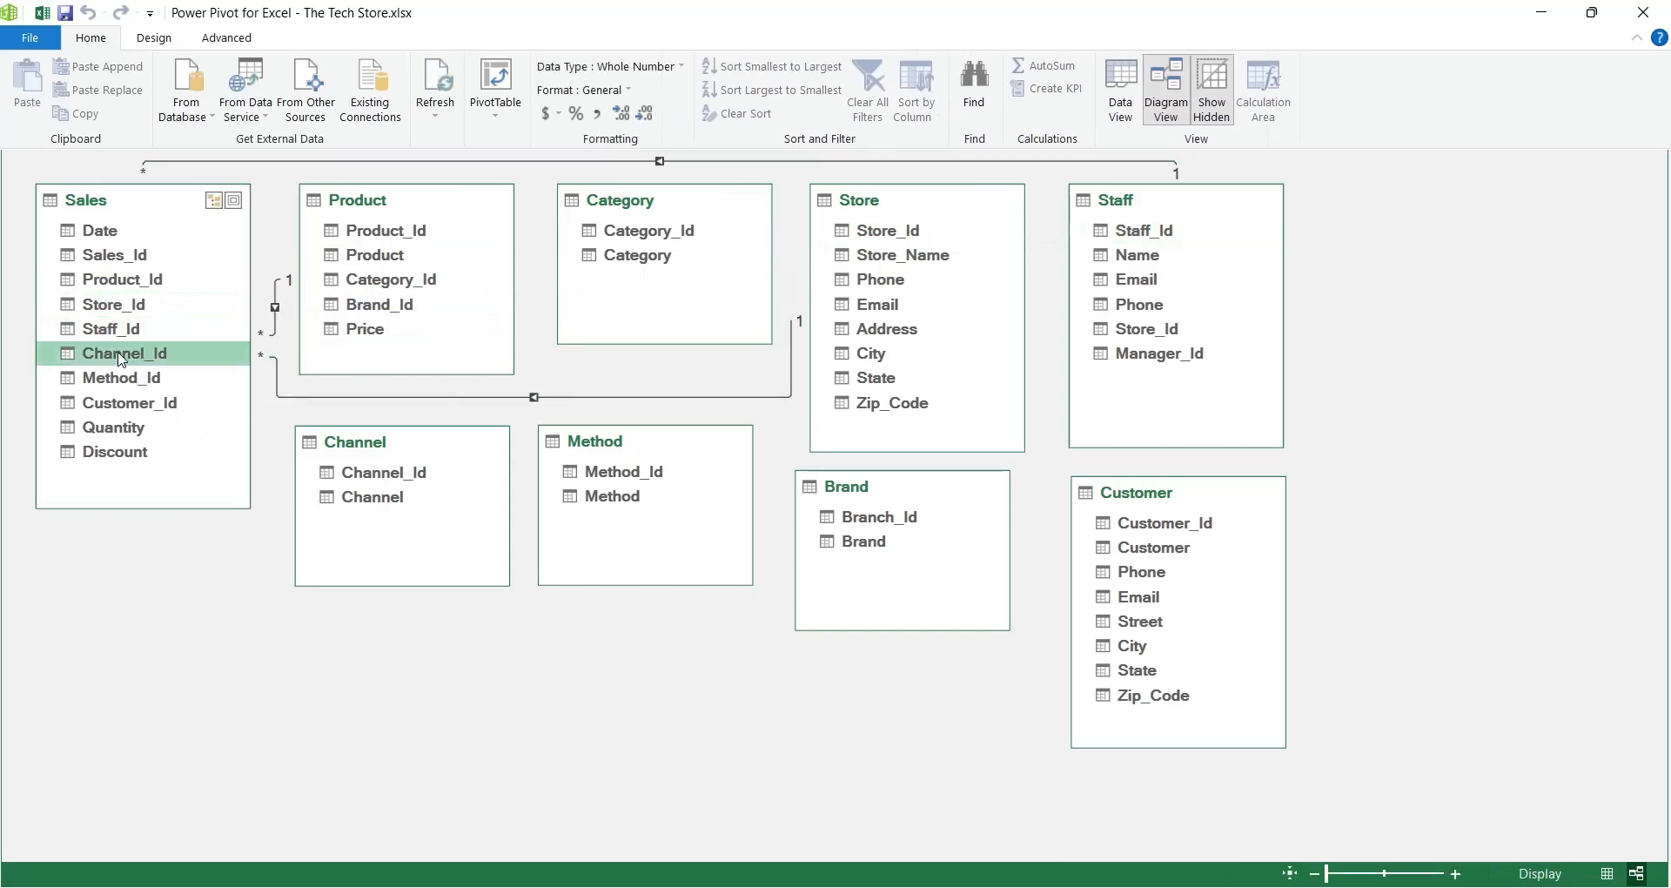
drag(124, 354, 382, 472)
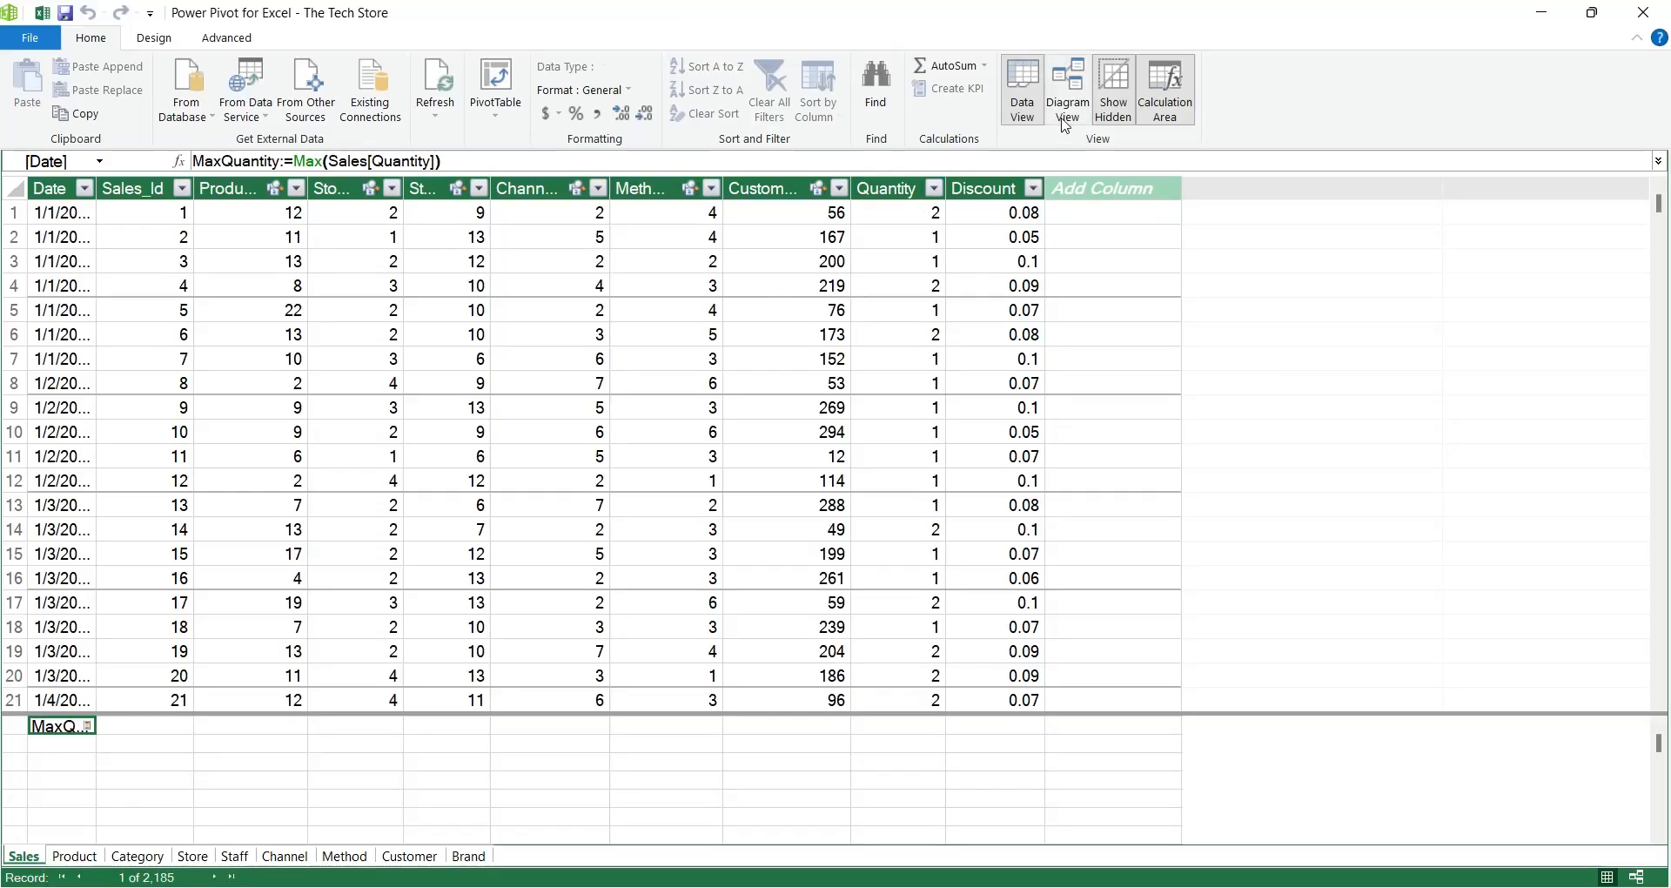
click(1067, 87)
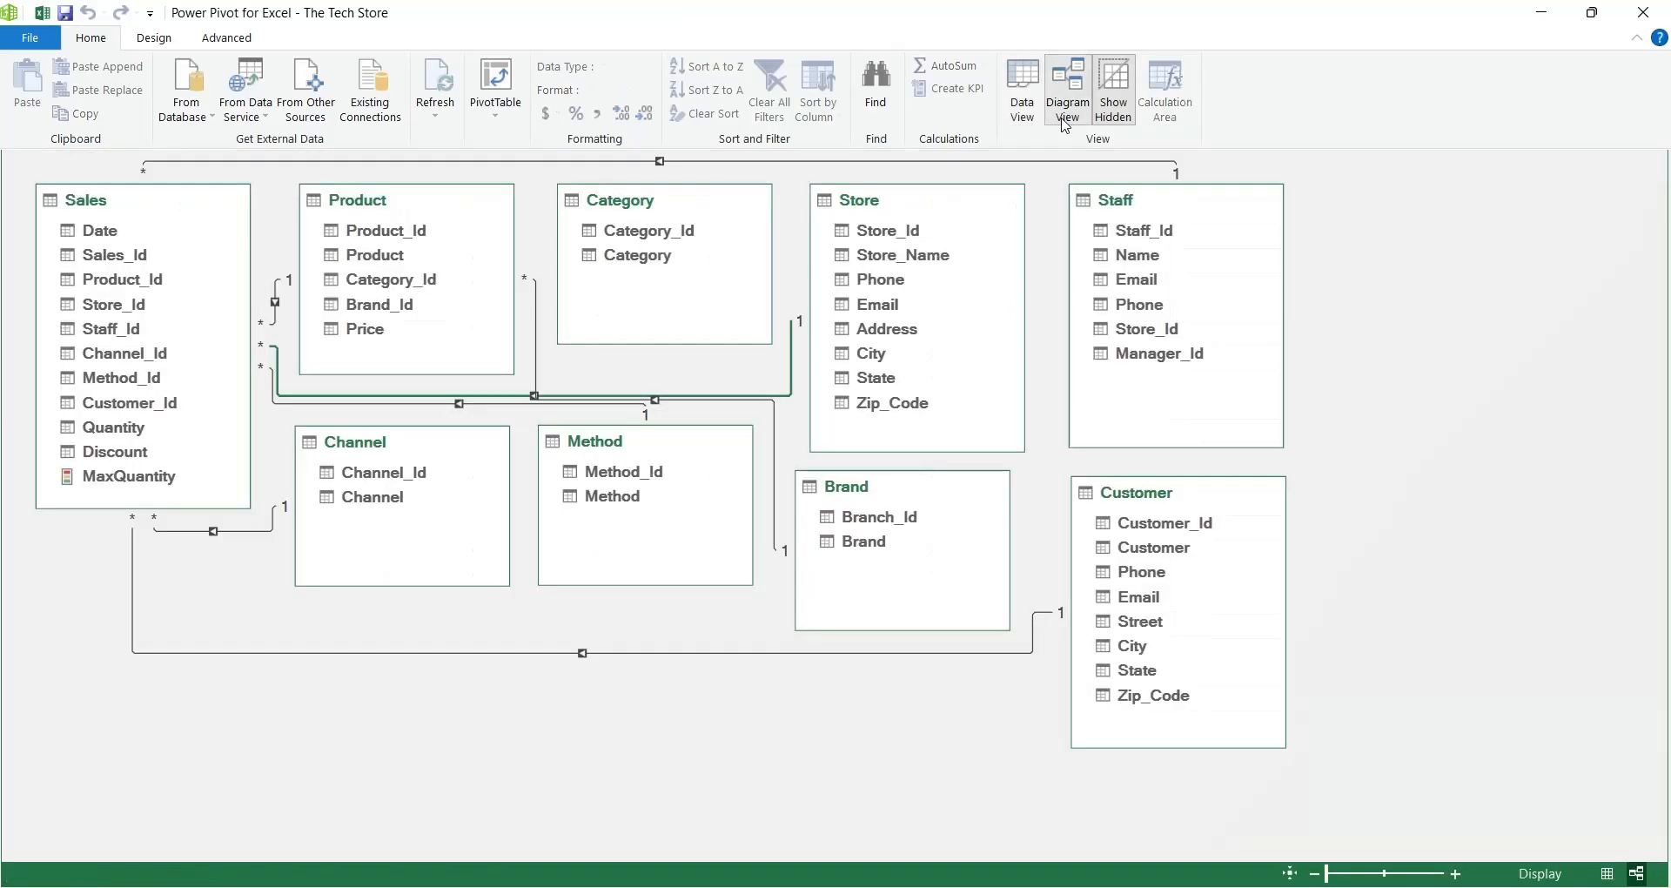
click(153, 37)
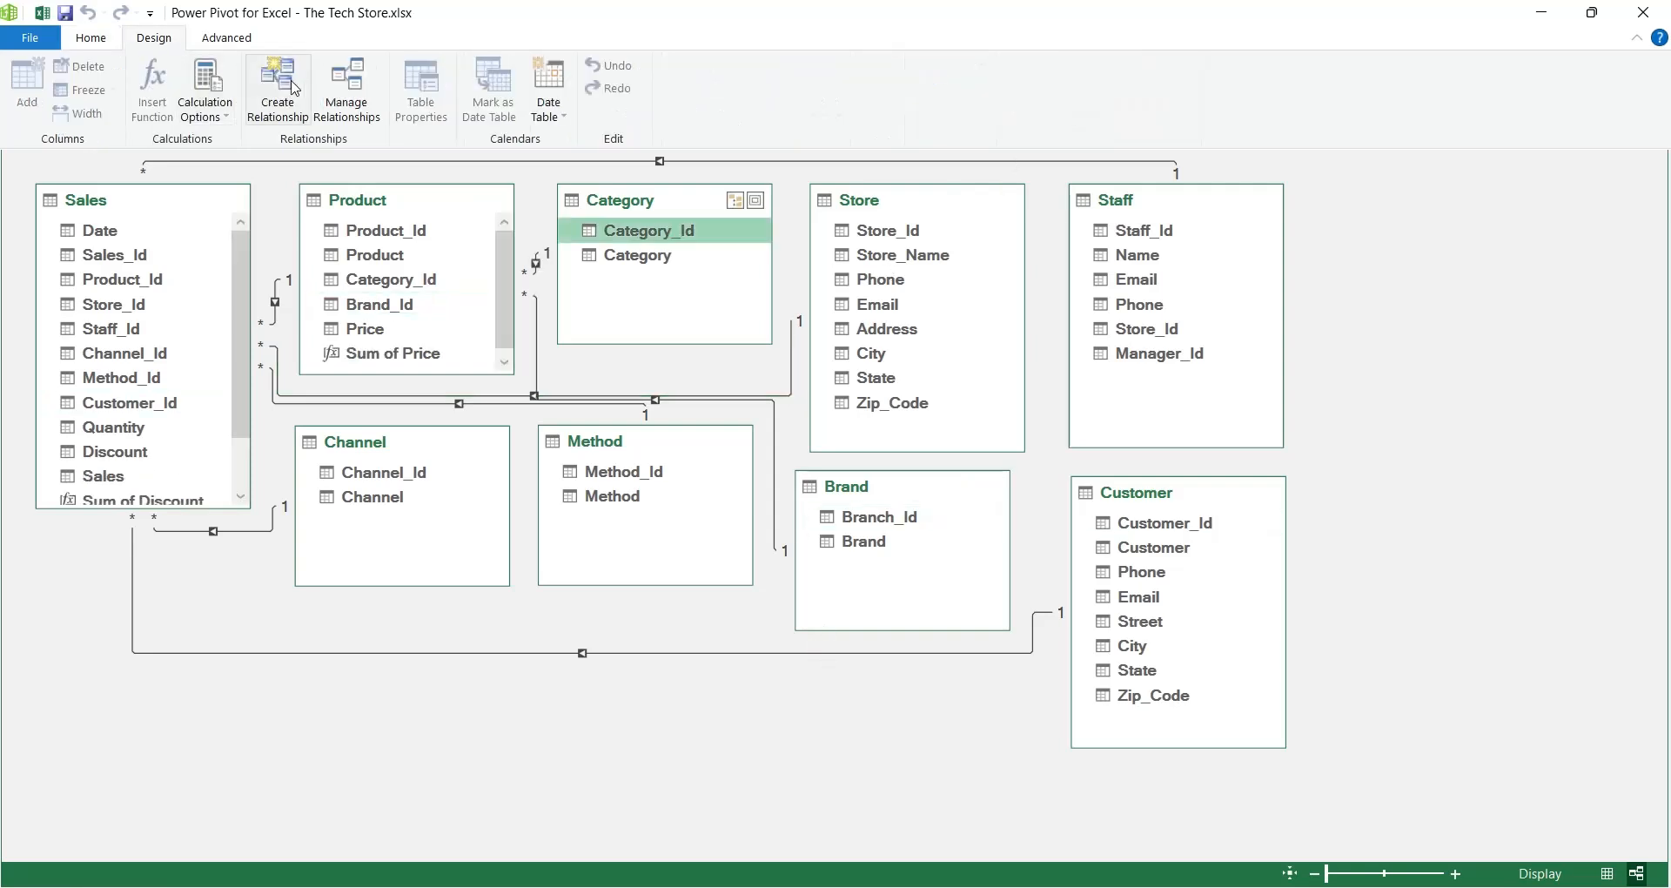
click(277, 87)
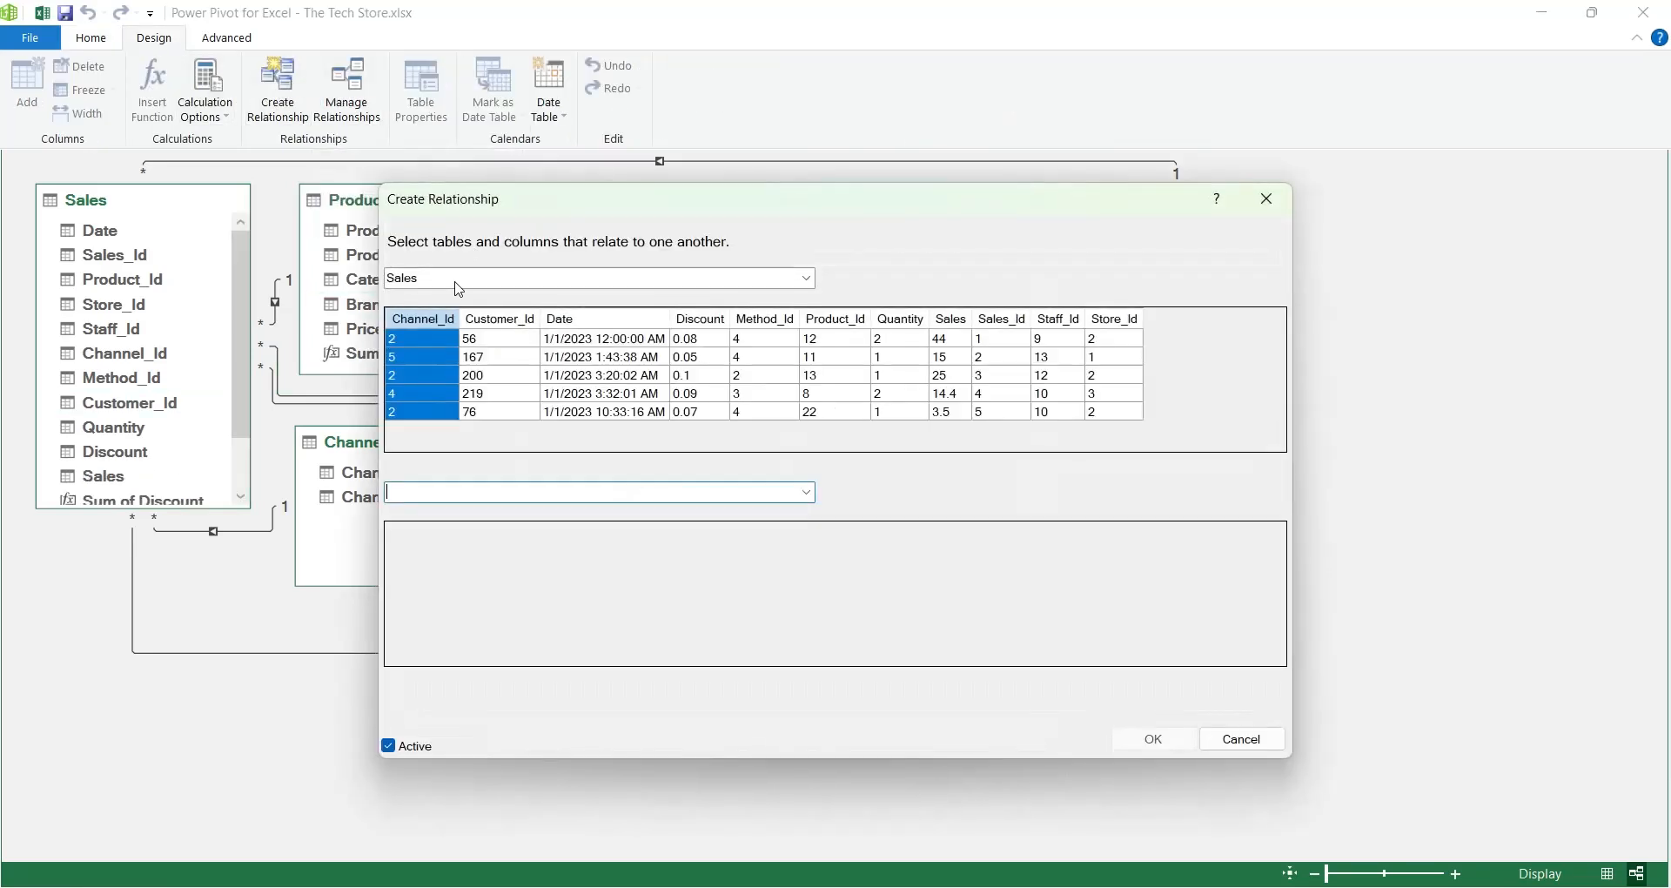
click(804, 279)
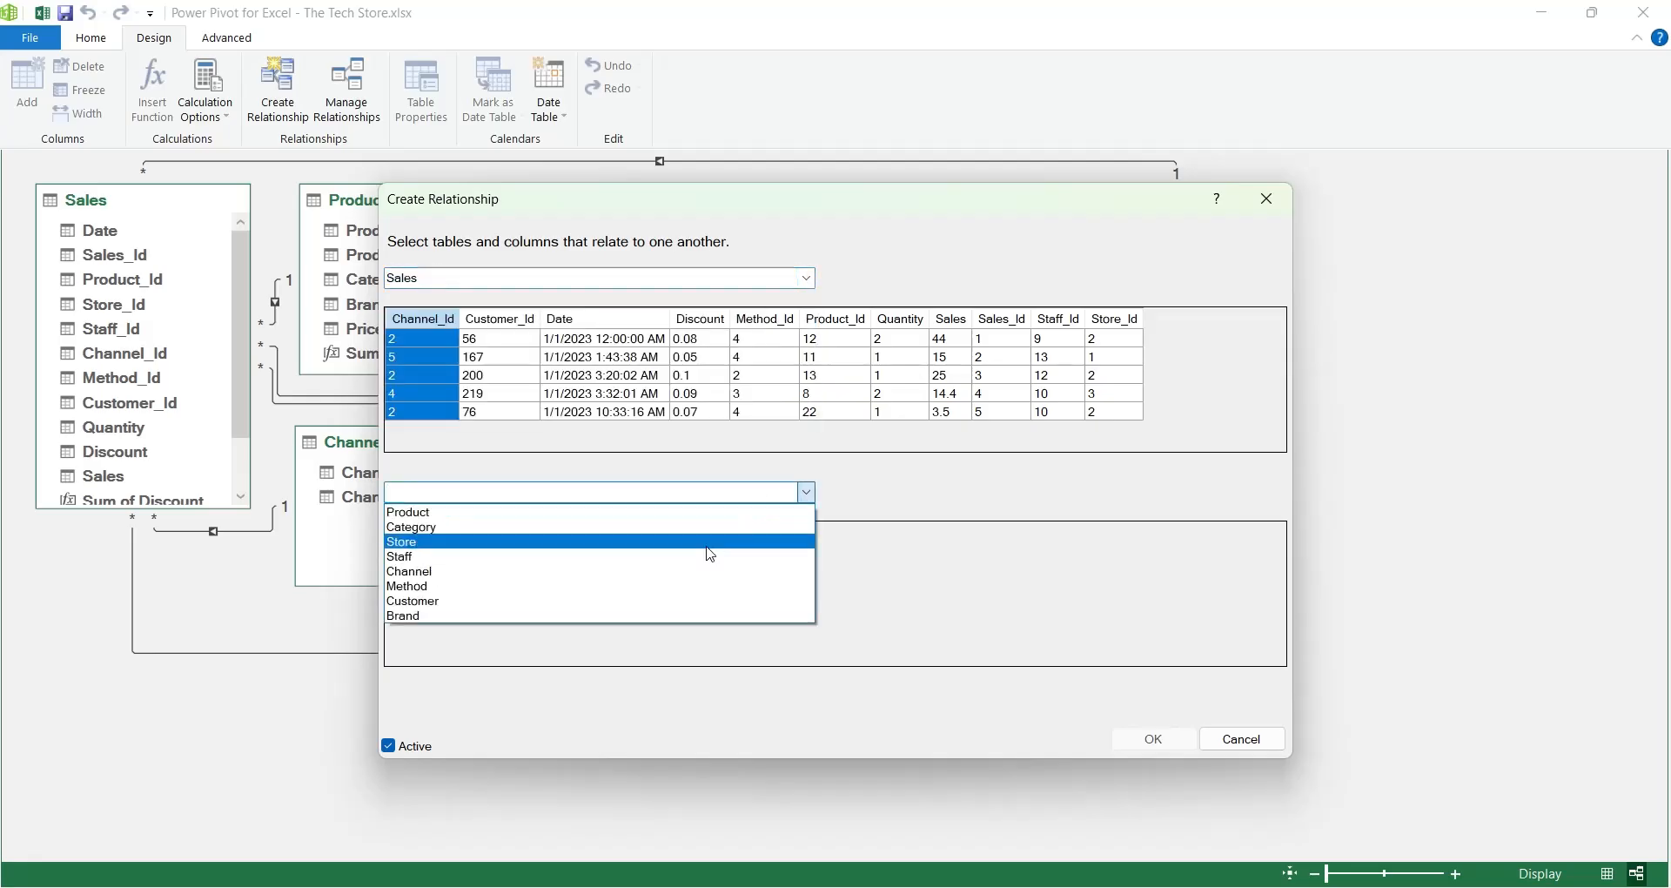
click(402, 541)
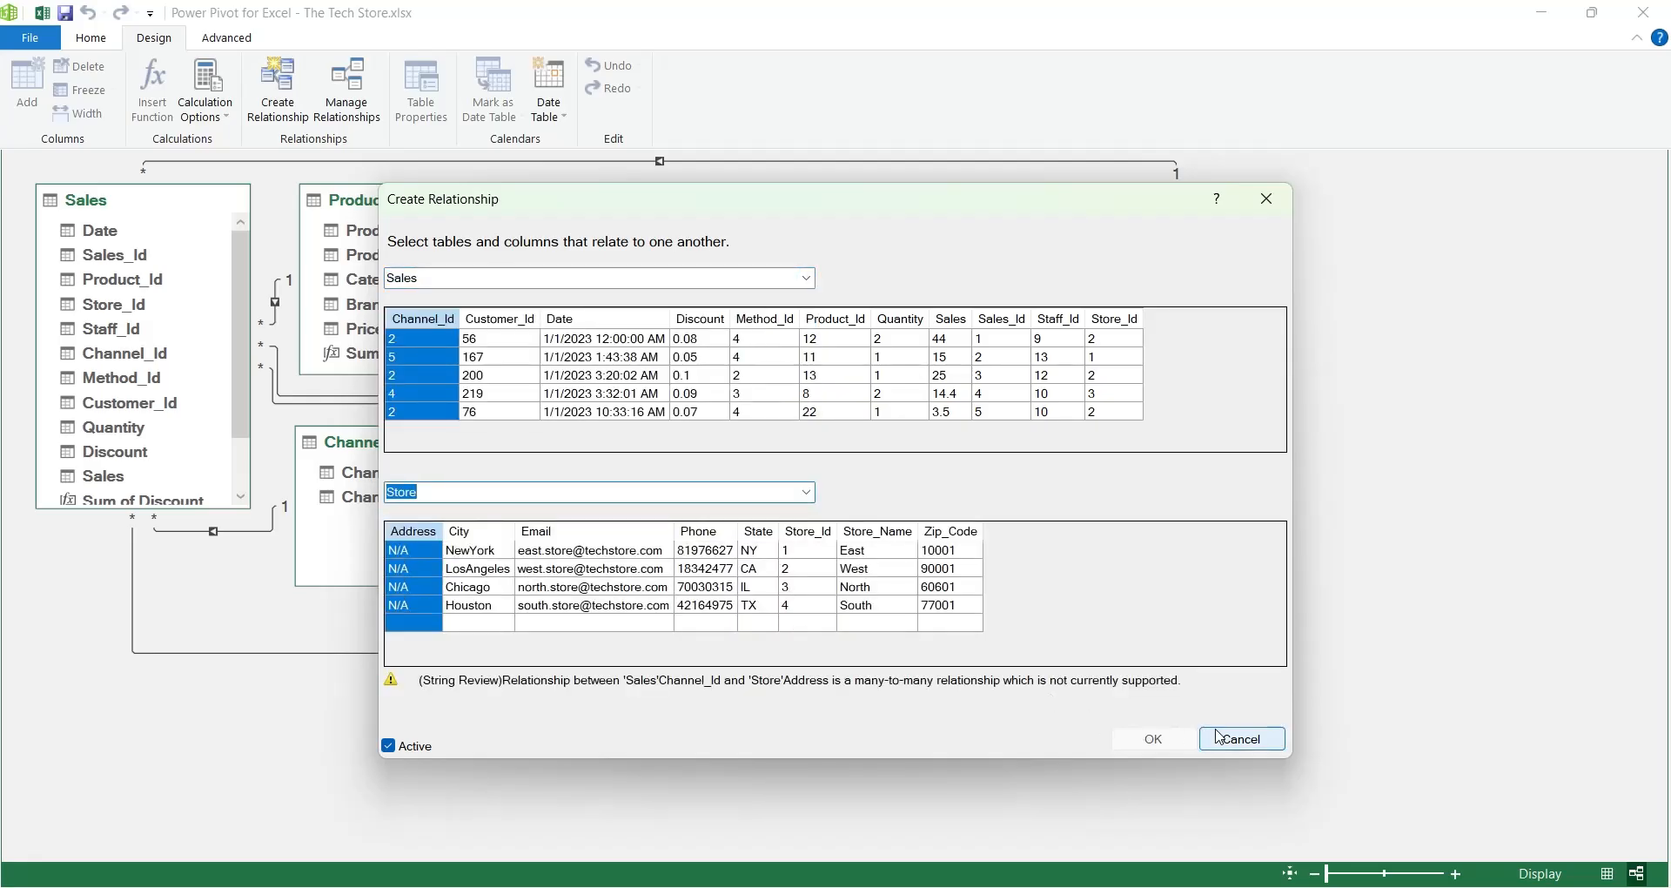
click(1239, 738)
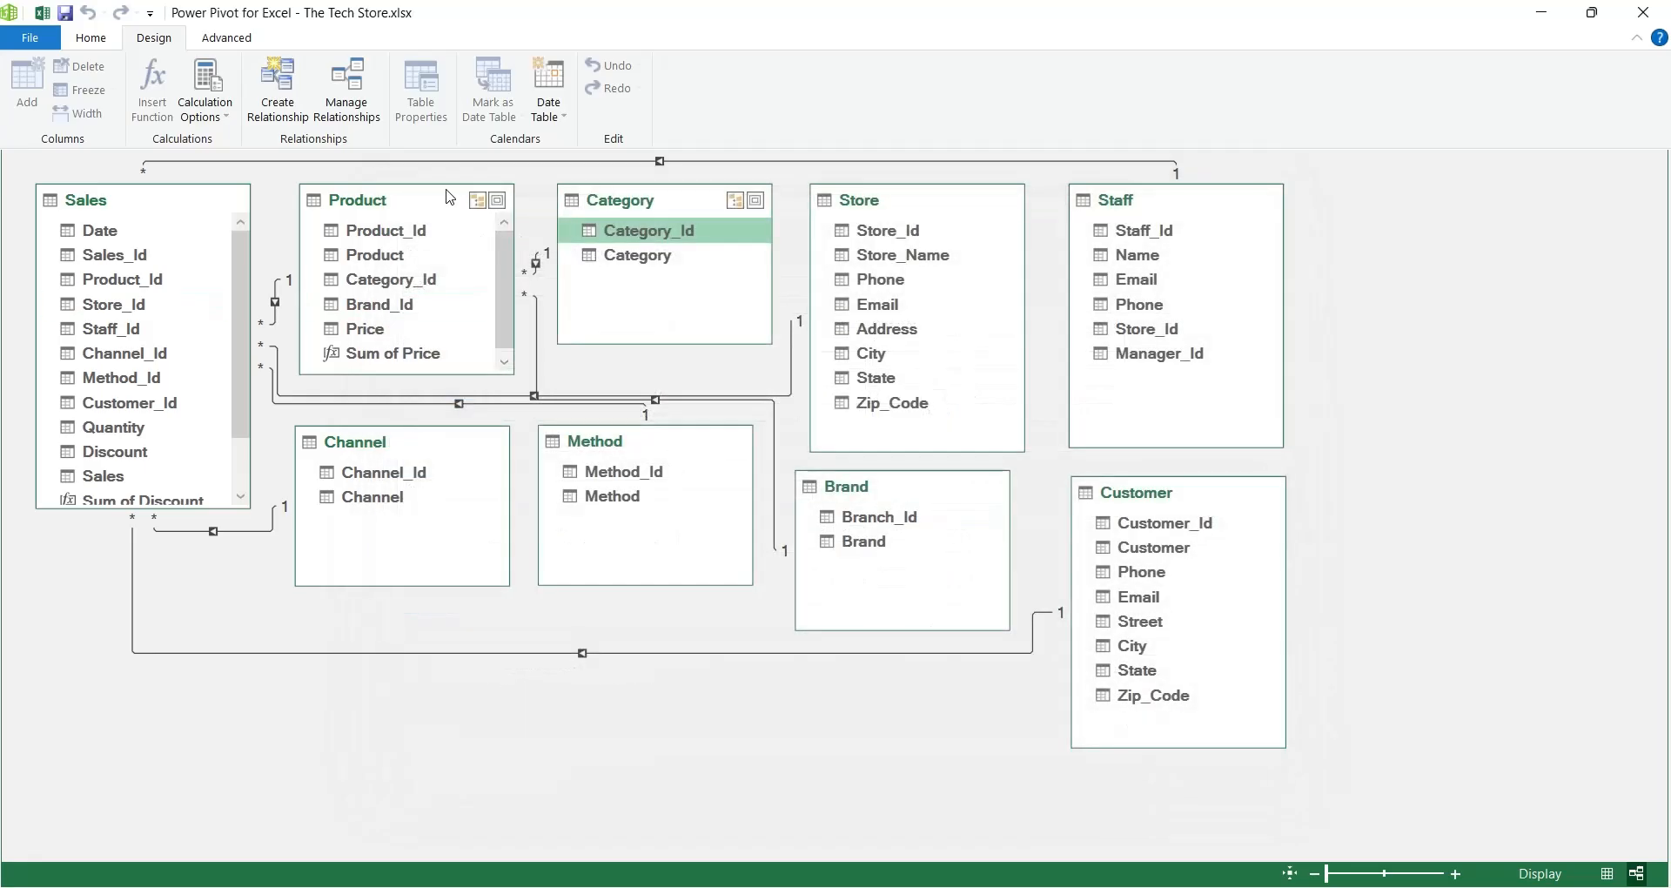
click(344, 87)
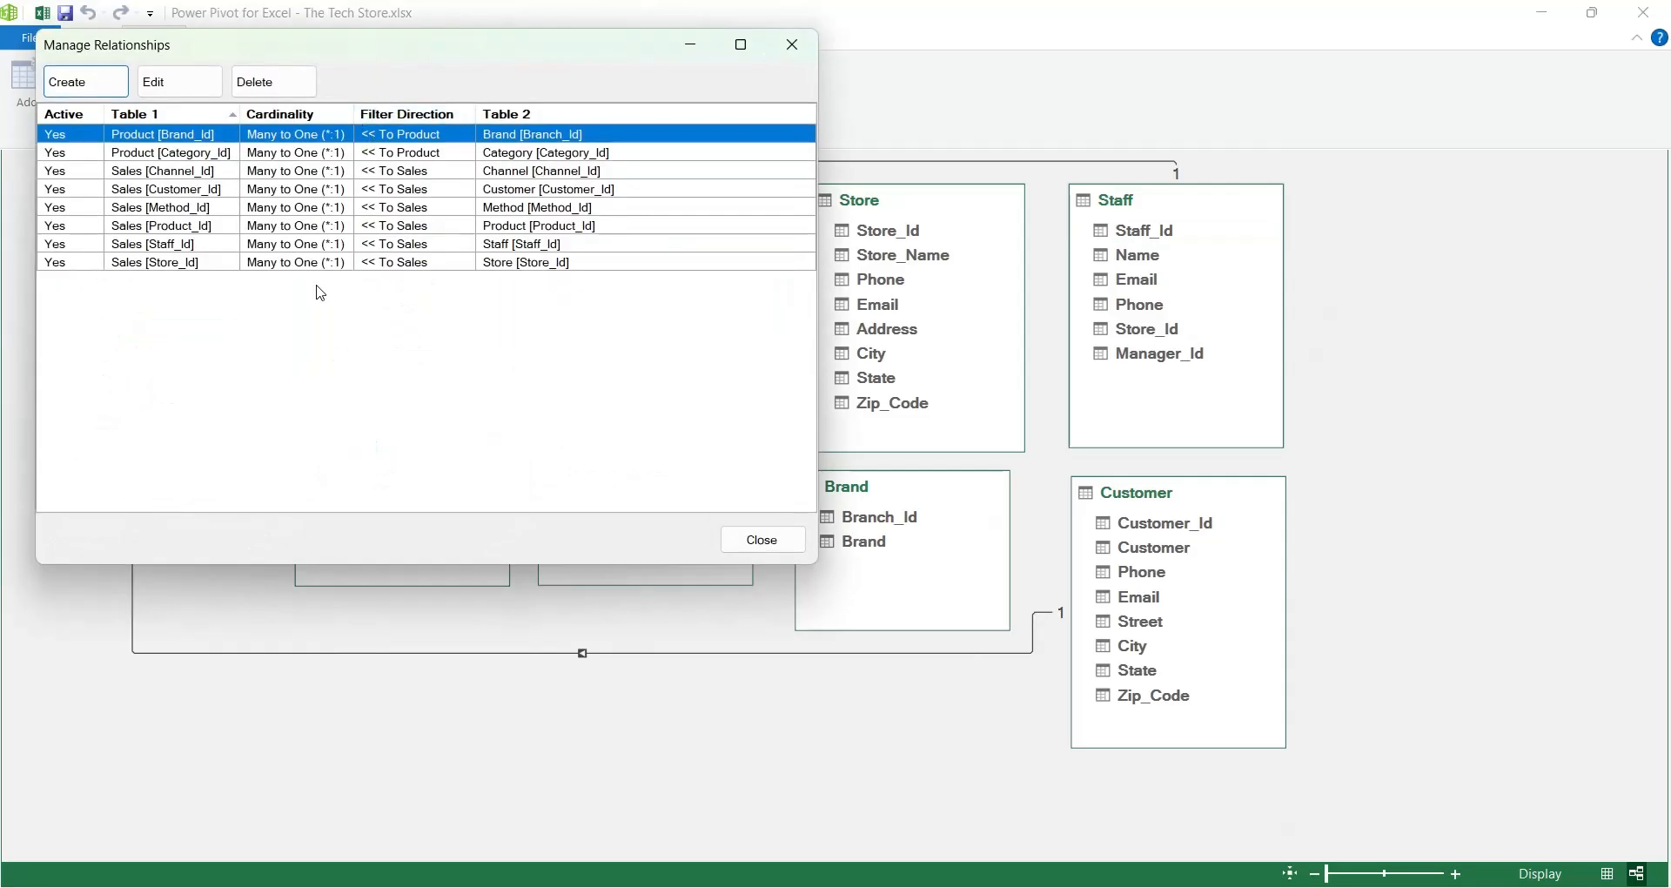
click(166, 188)
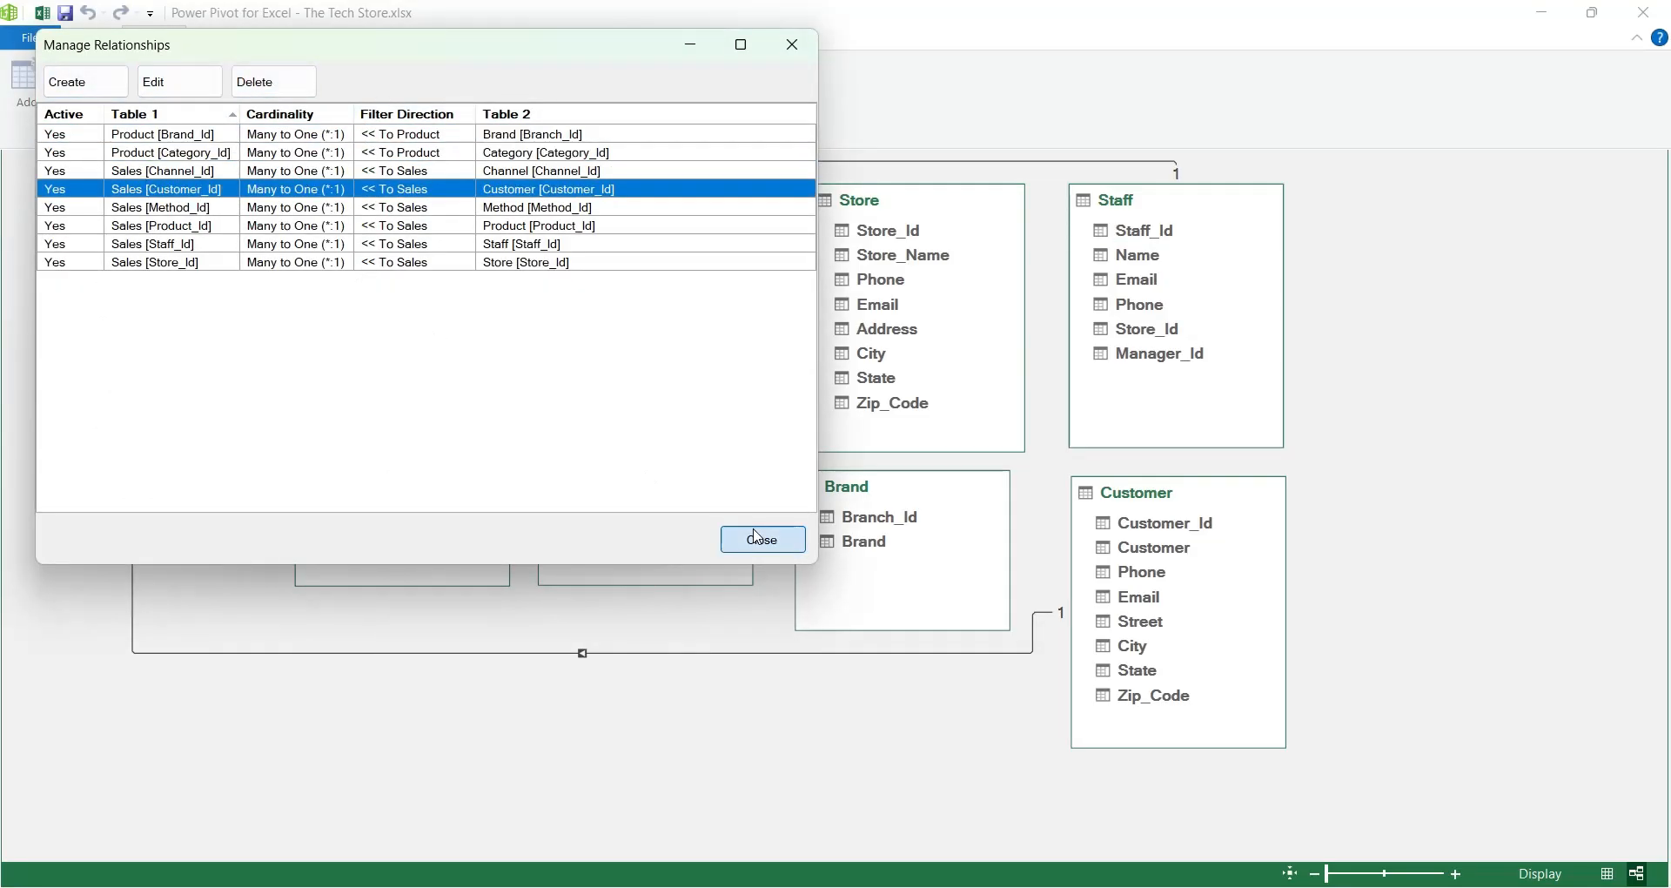
click(760, 538)
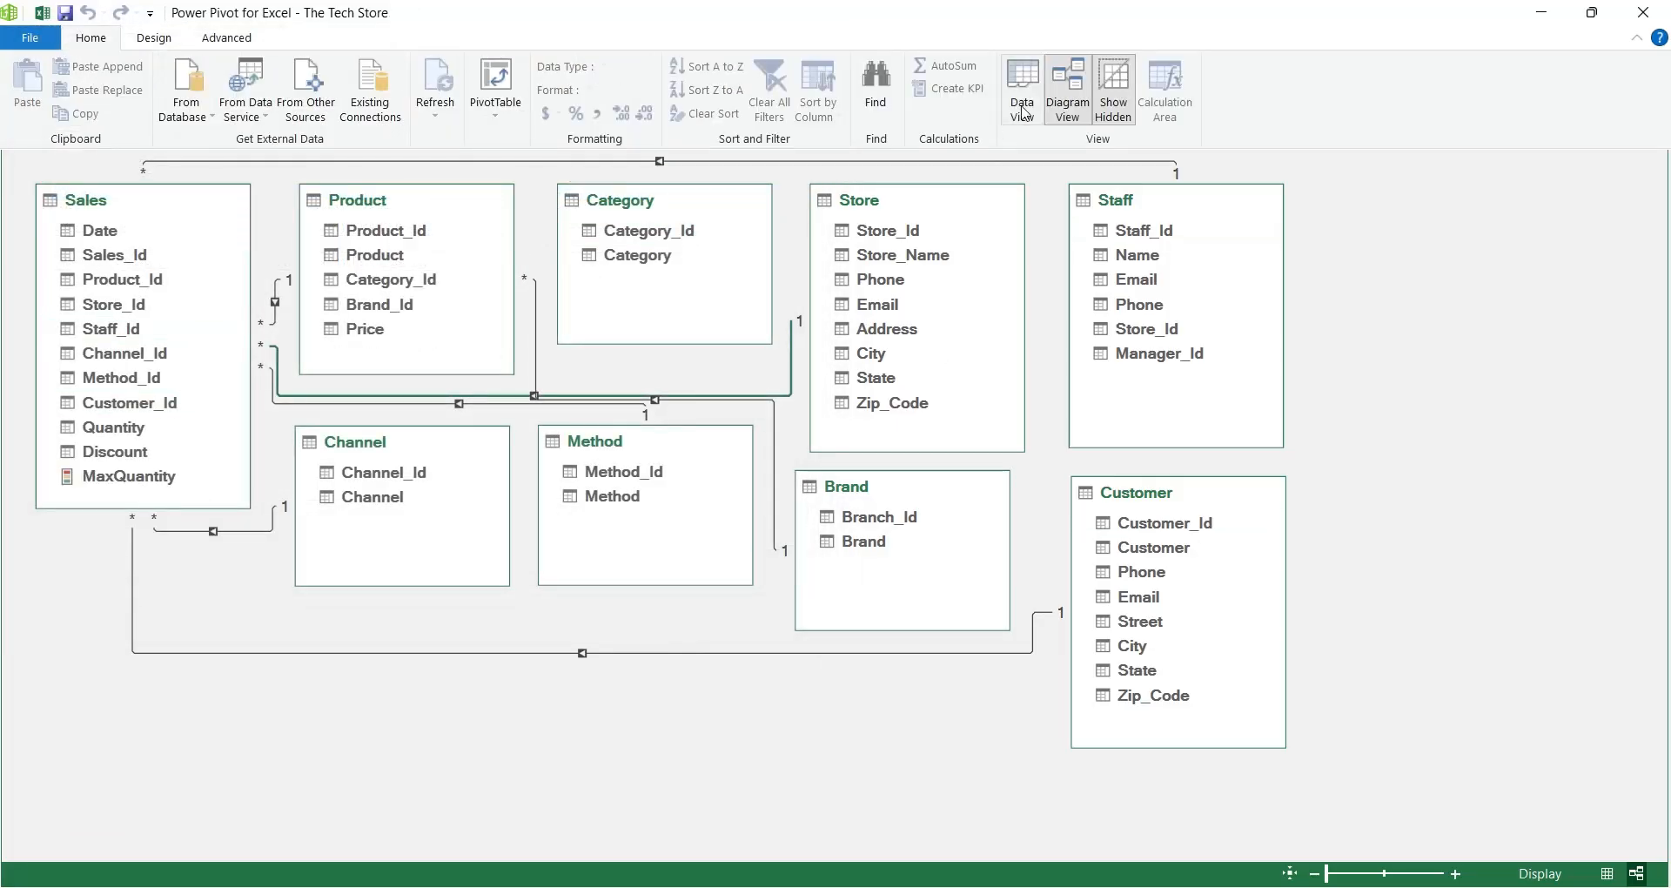
Step: Switch from the diagram to Data View showing the Sales table grid
click(1020, 89)
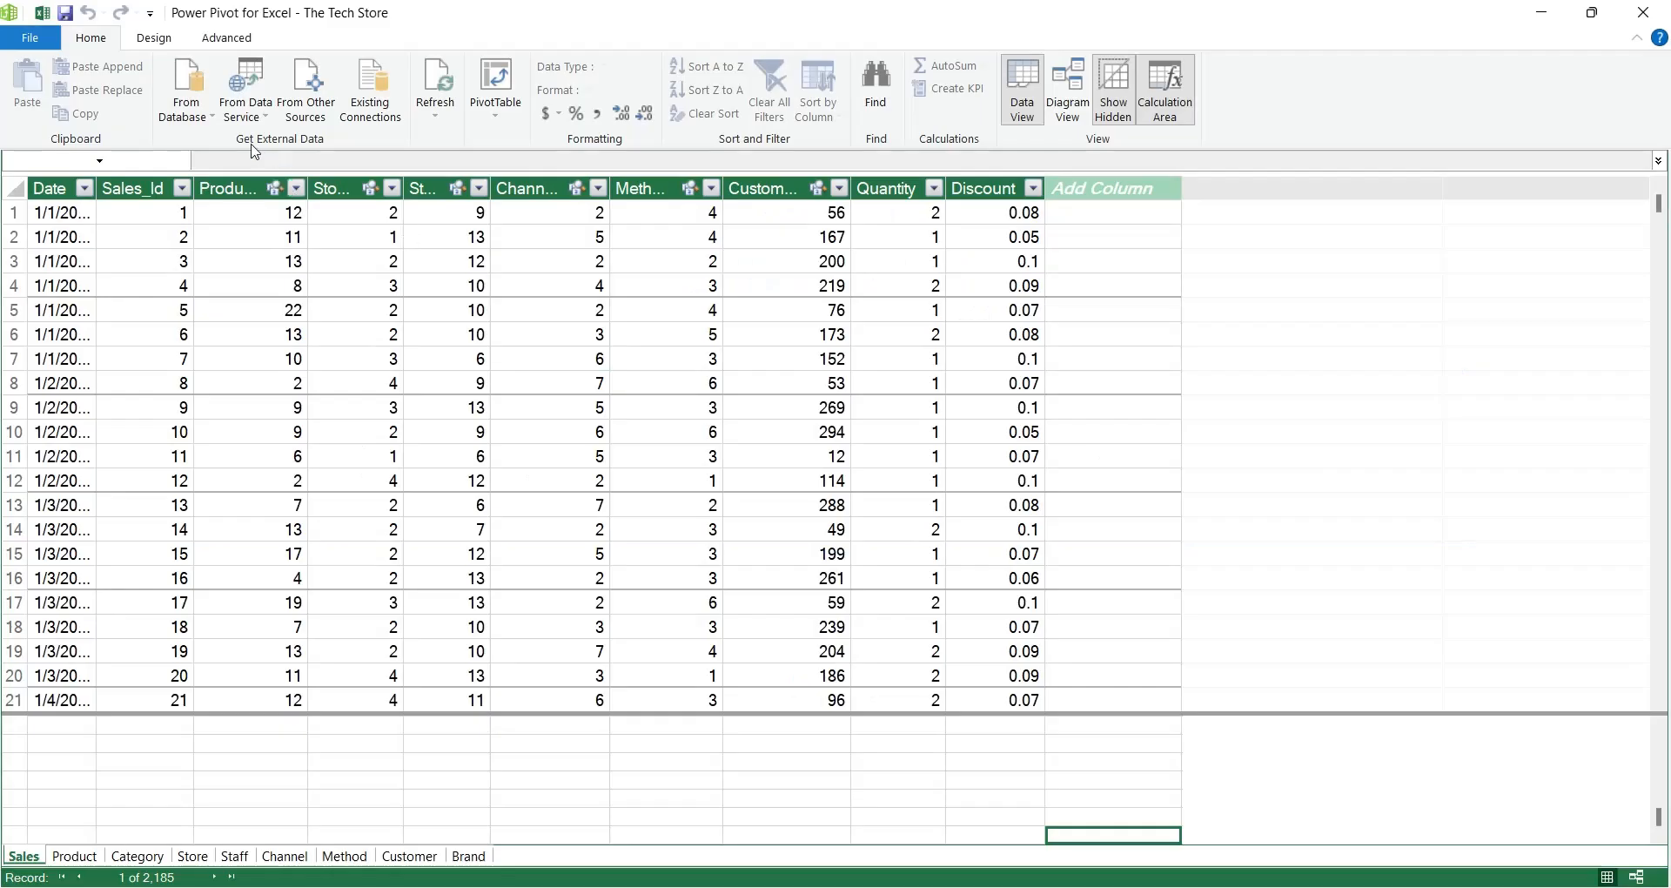
mouse_move(304, 88)
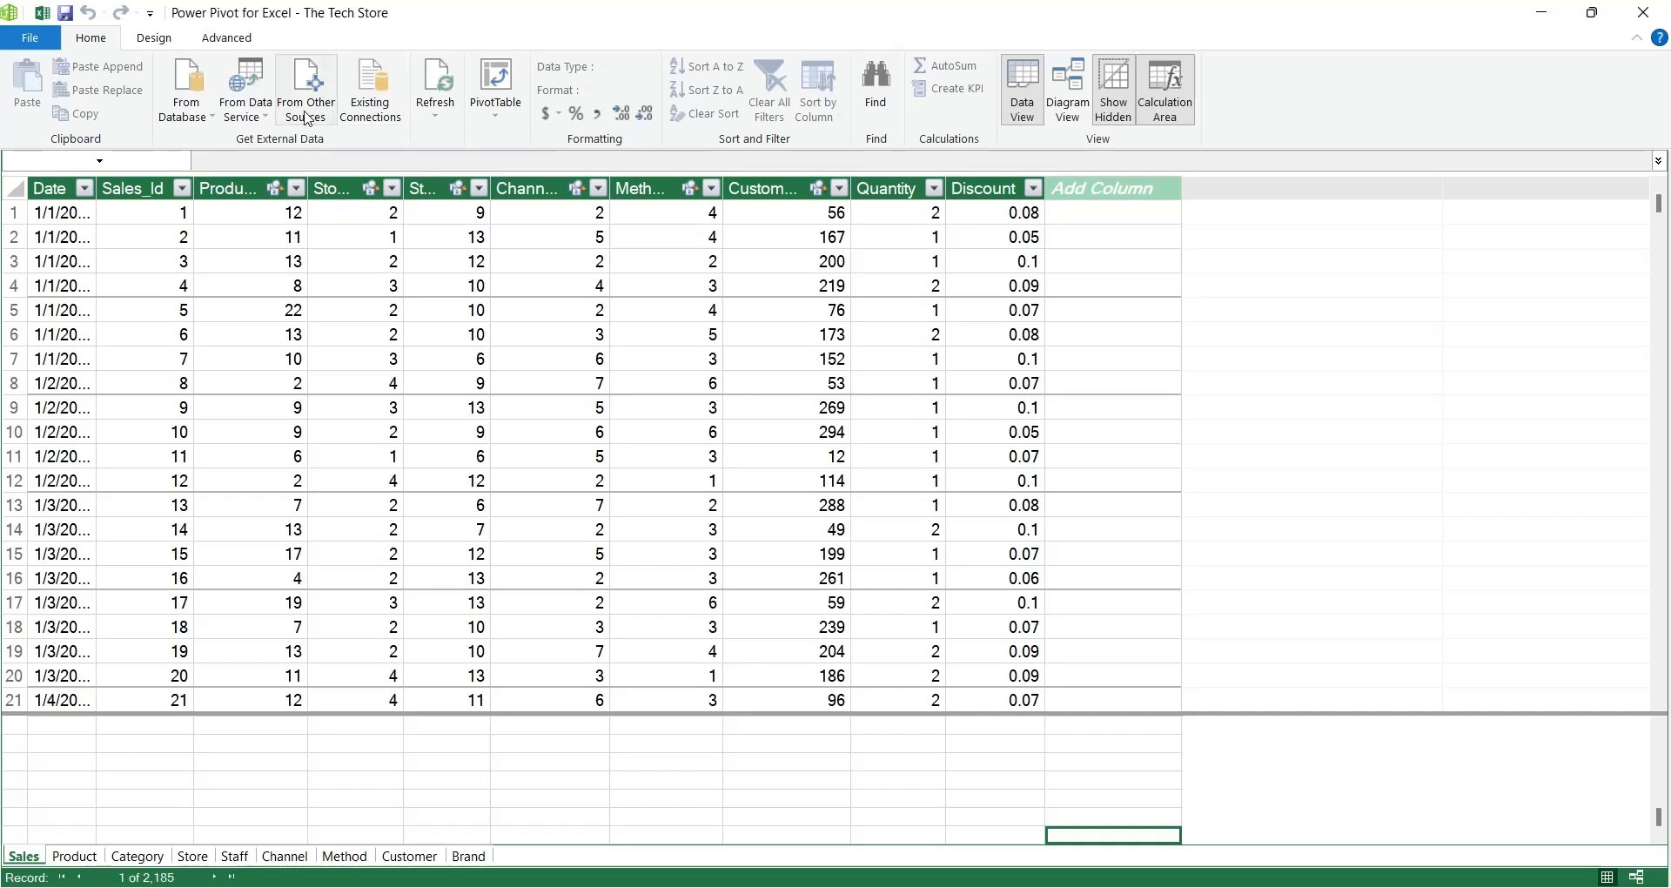
click(186, 89)
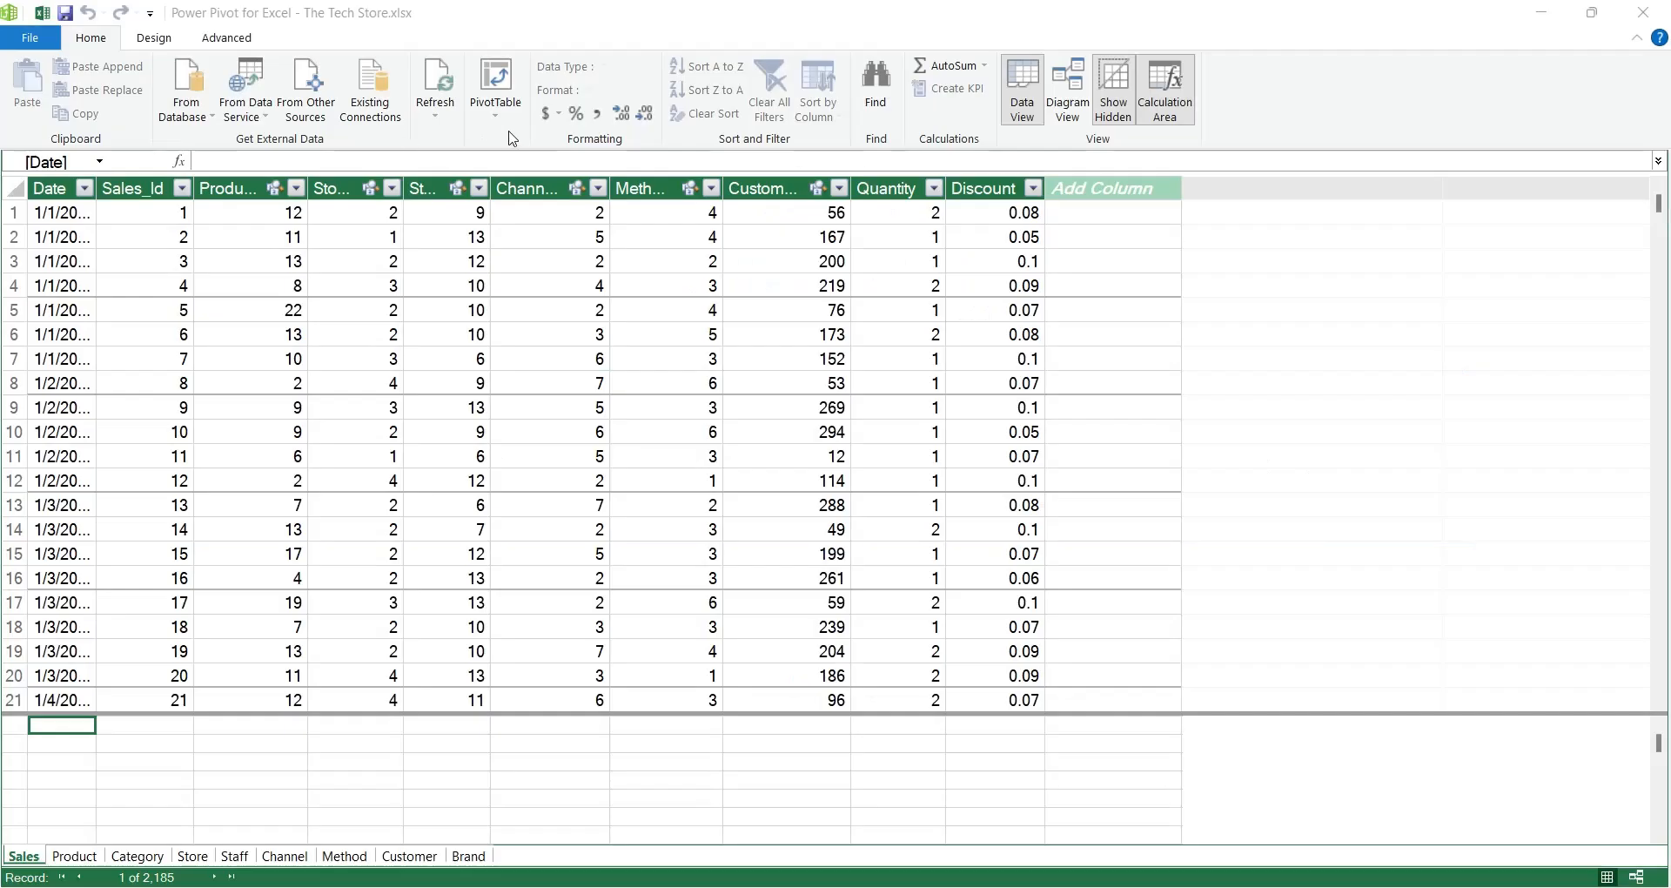
Step: Refresh the Sales table from its source, transferring 2,185 rows, and close the report
click(434, 85)
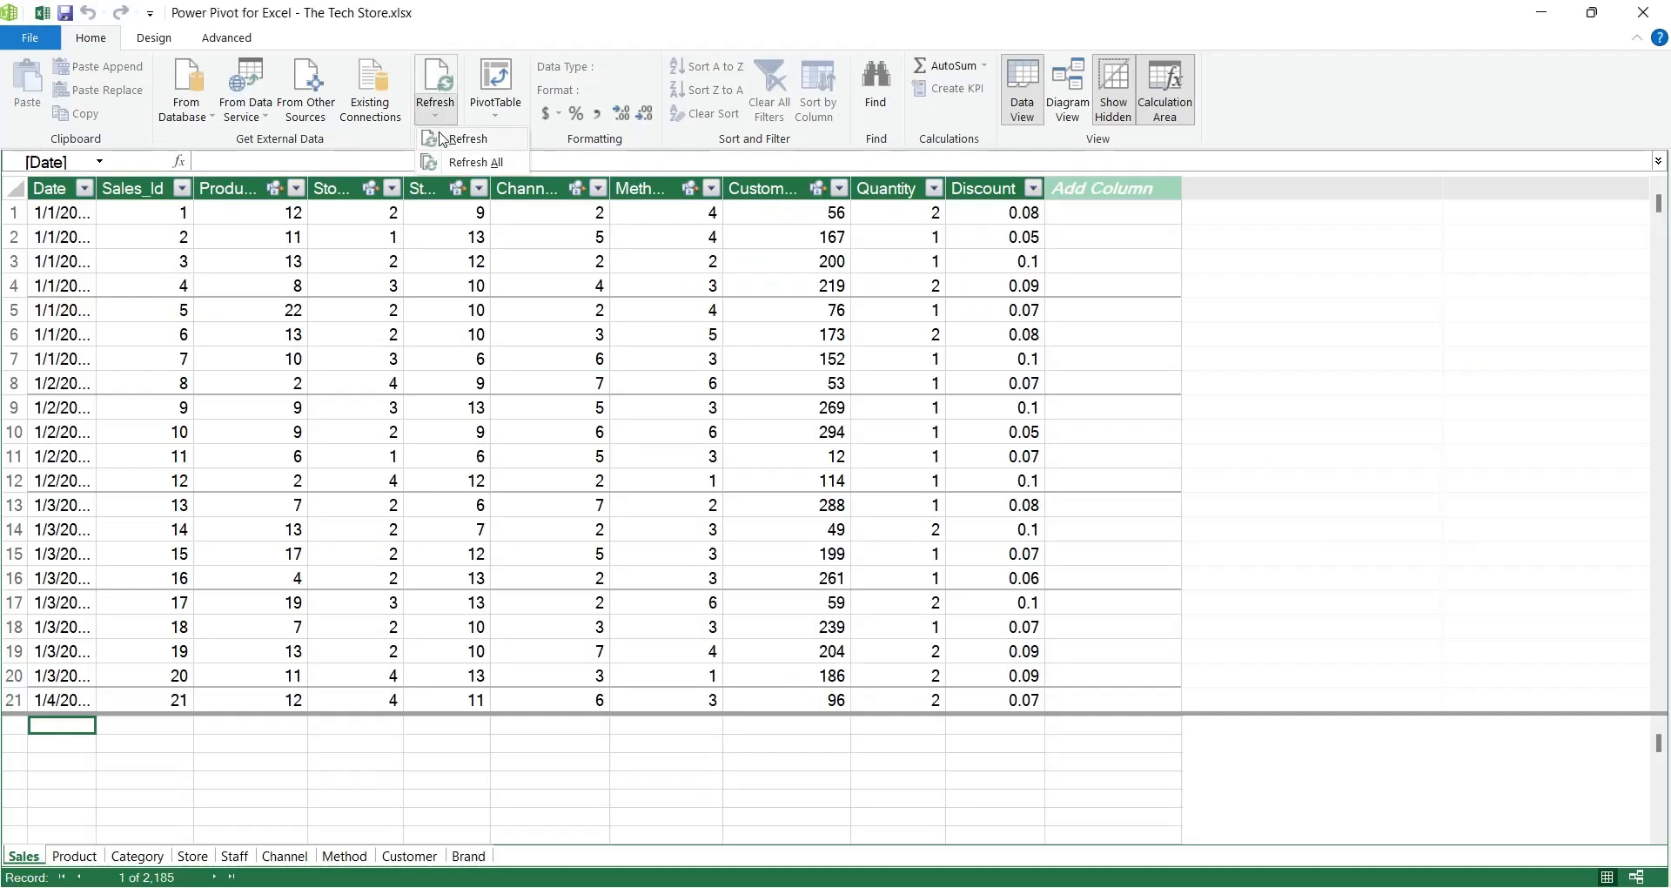
click(465, 139)
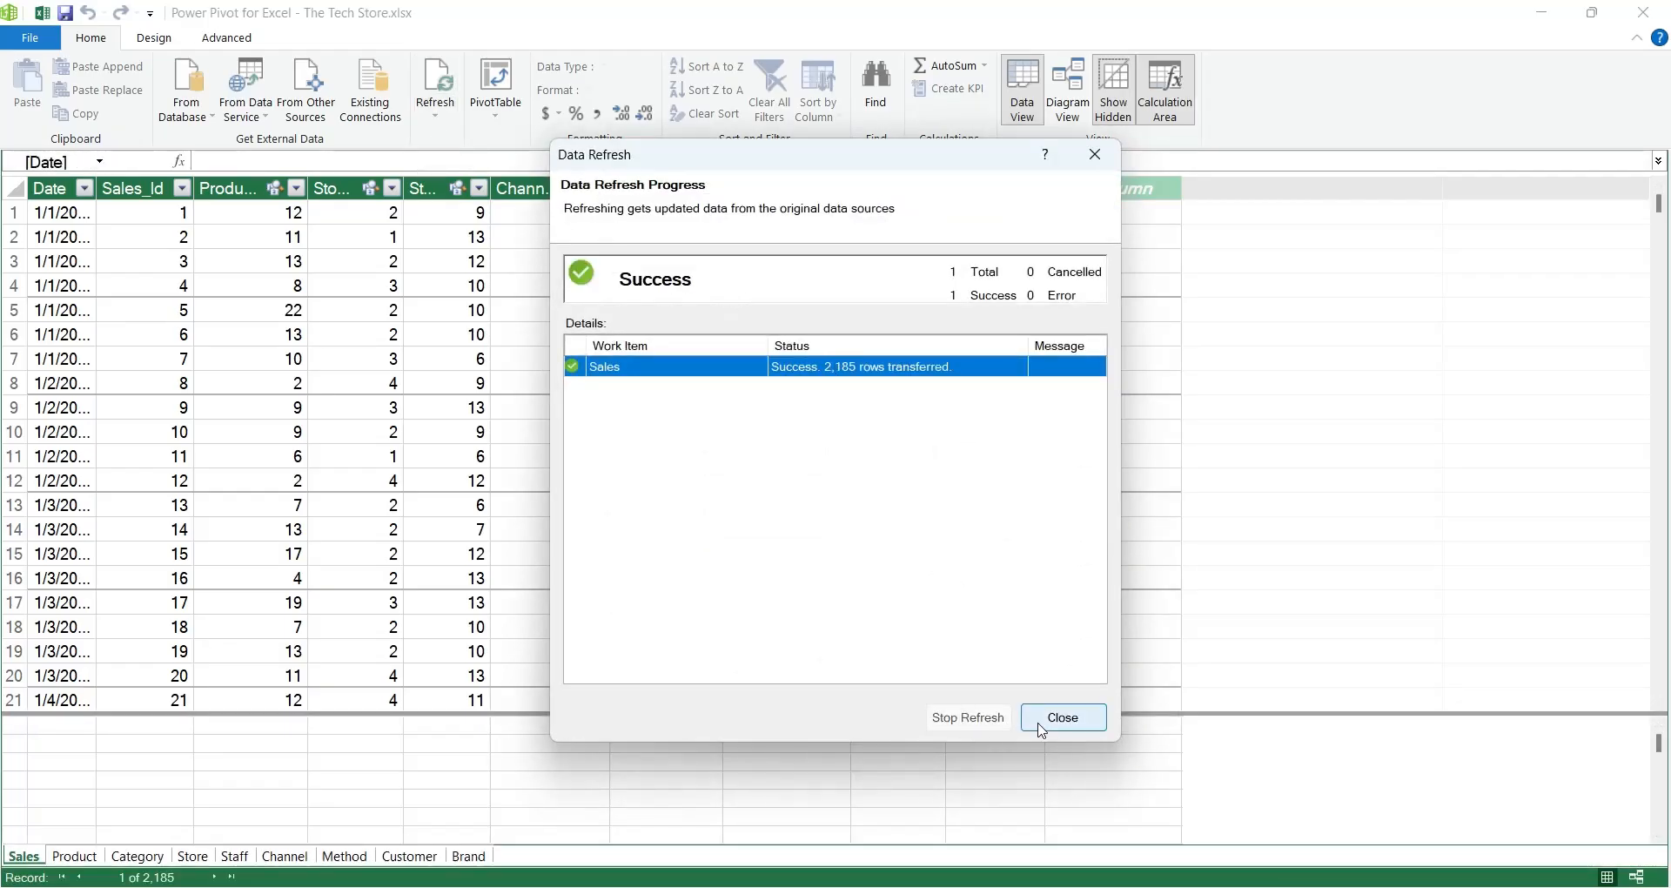
click(1062, 715)
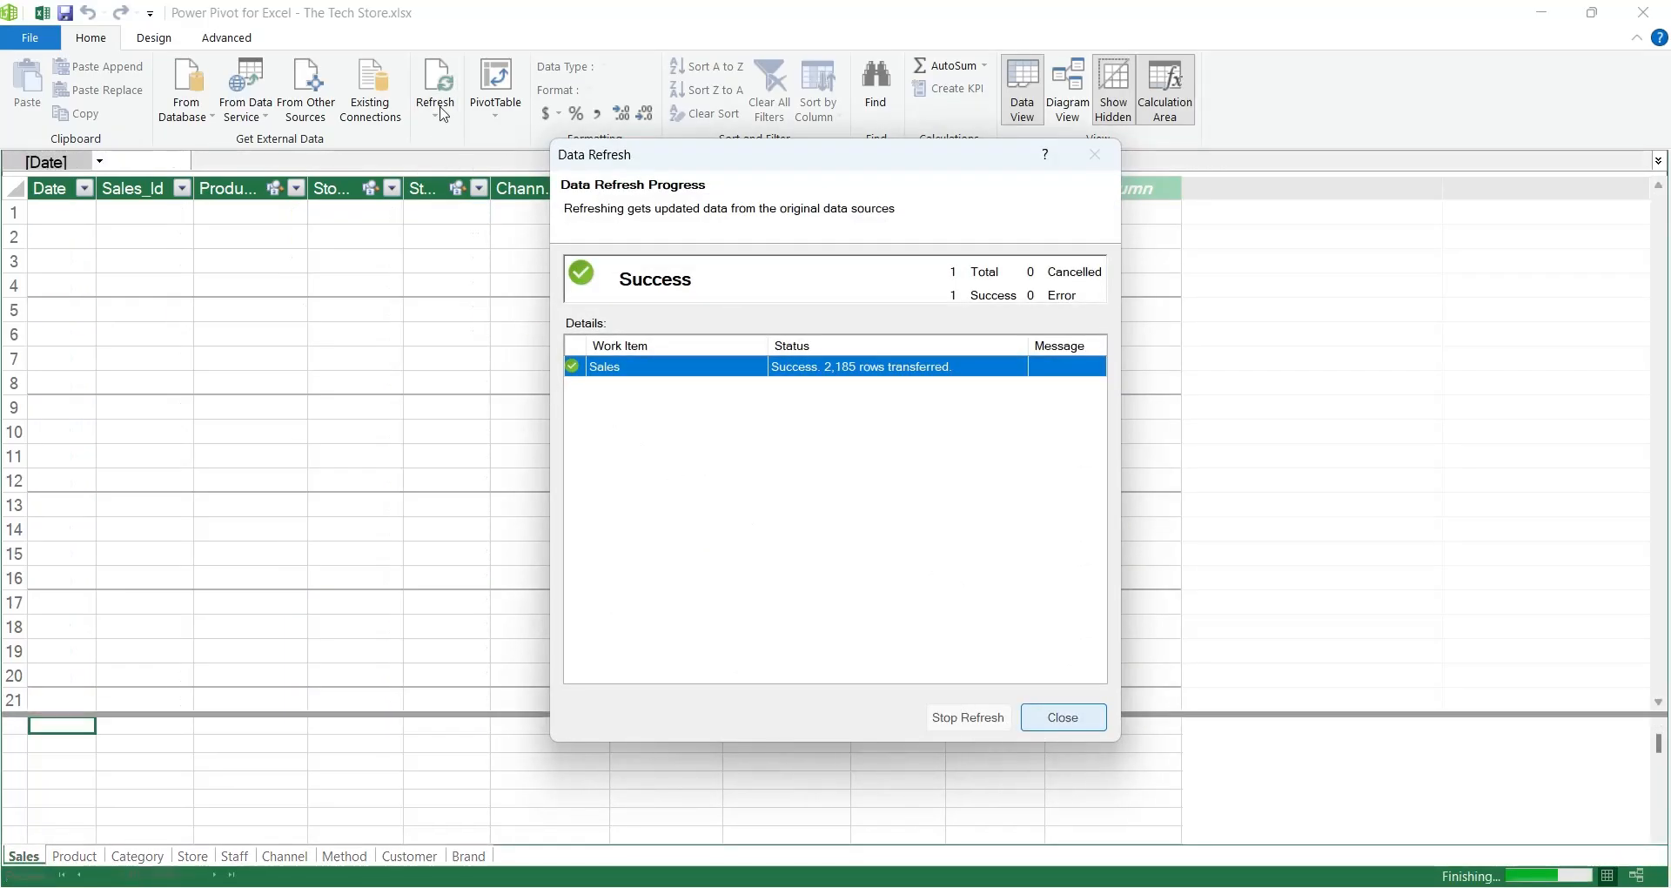
click(1060, 715)
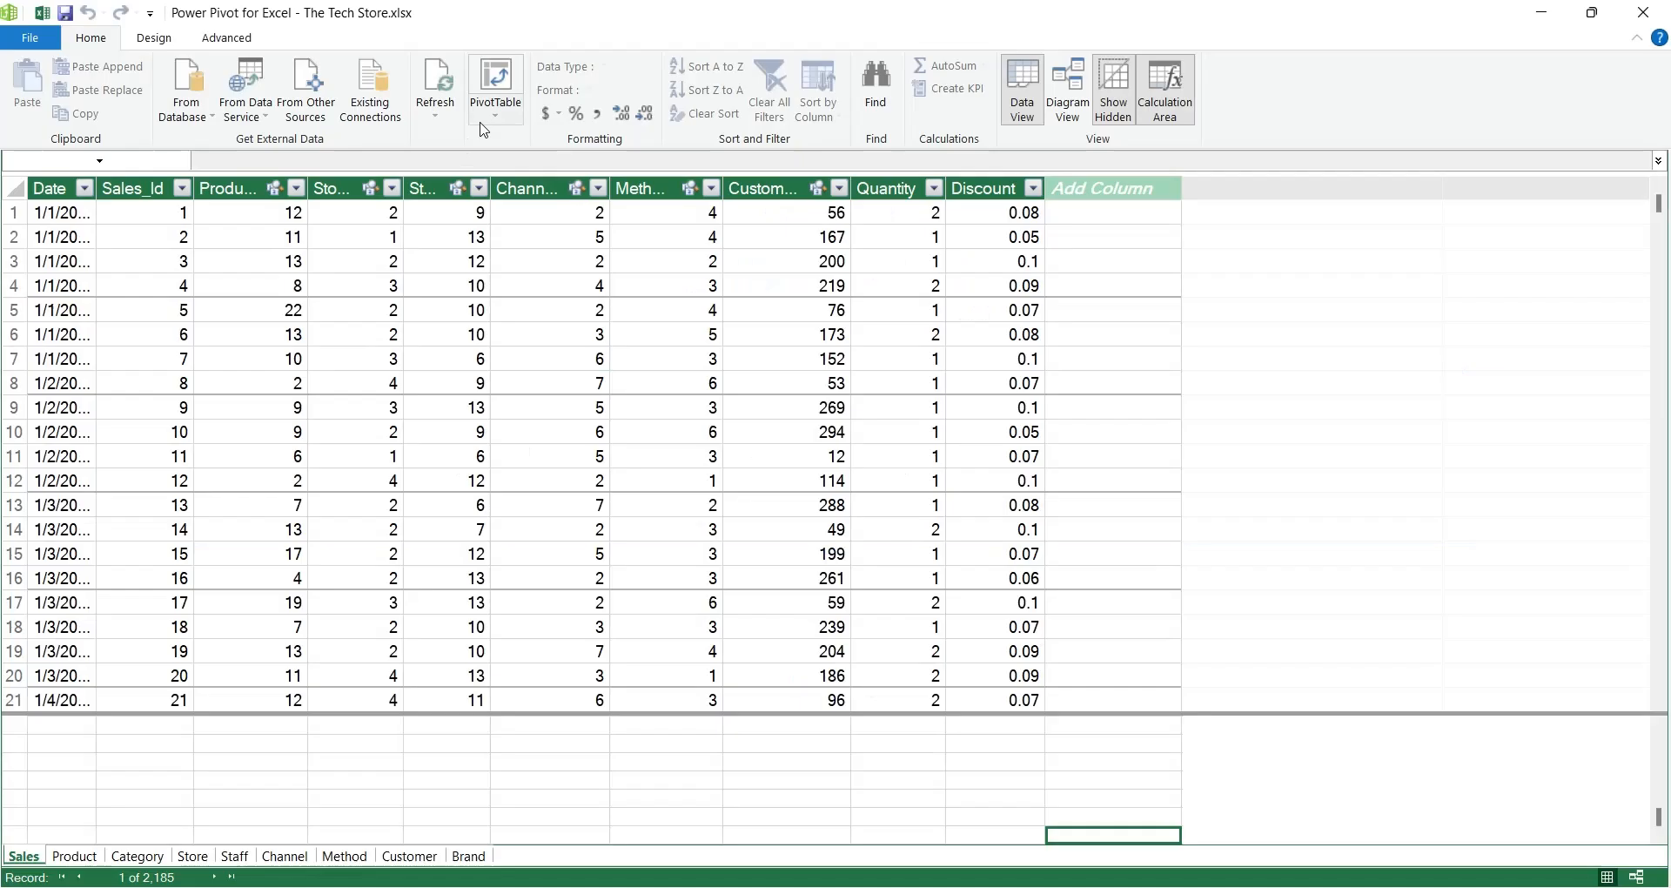
click(495, 81)
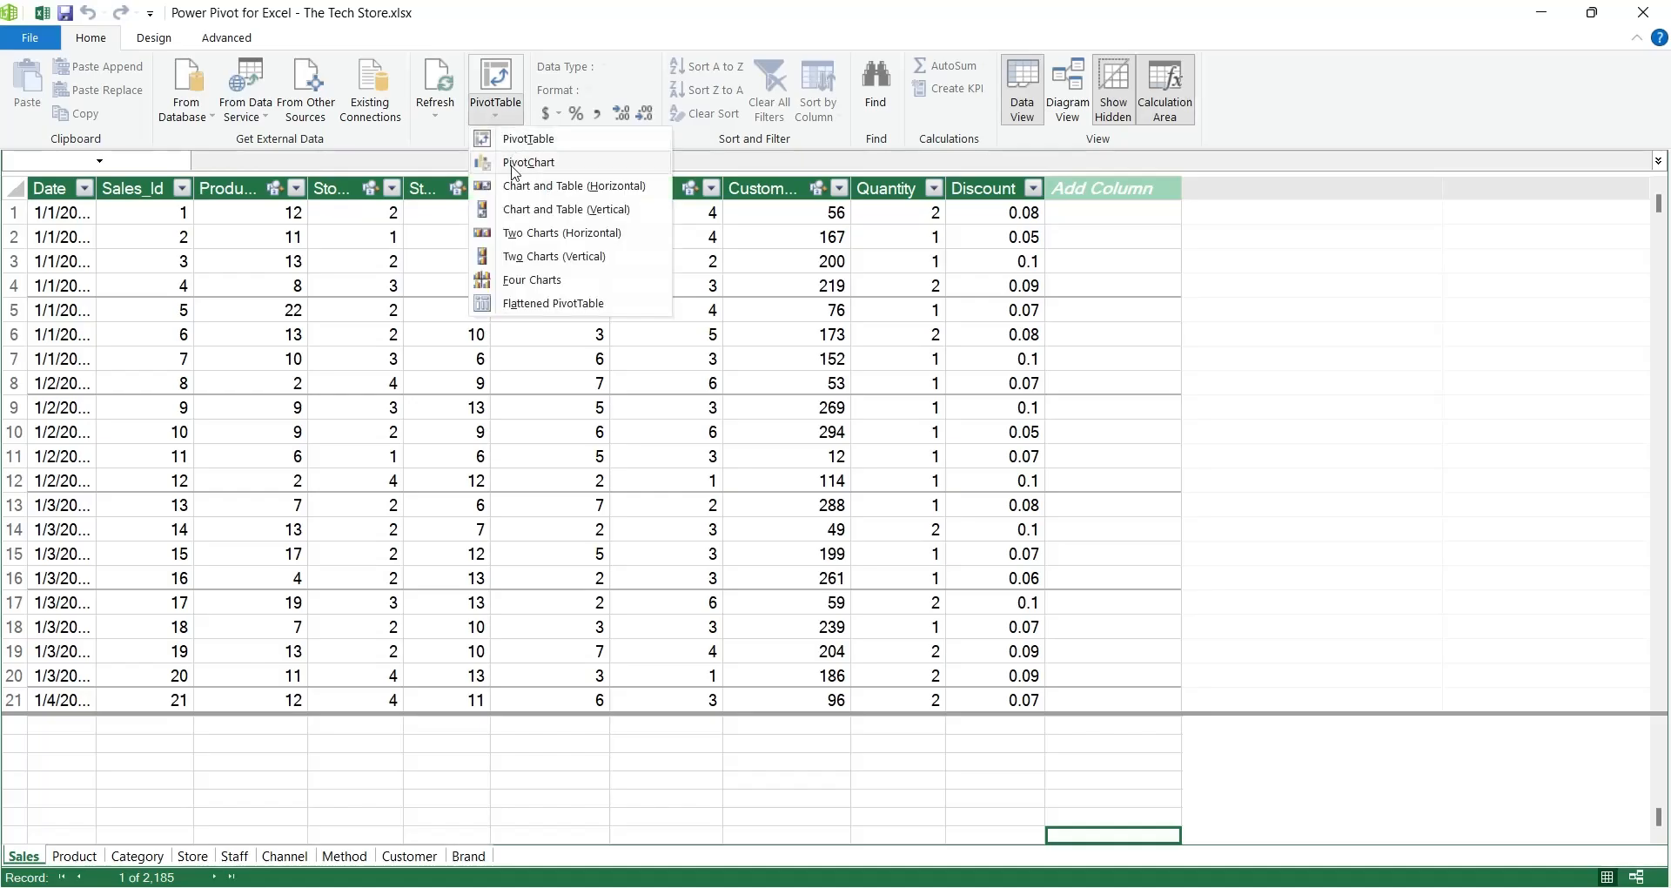
mouse_move(510, 306)
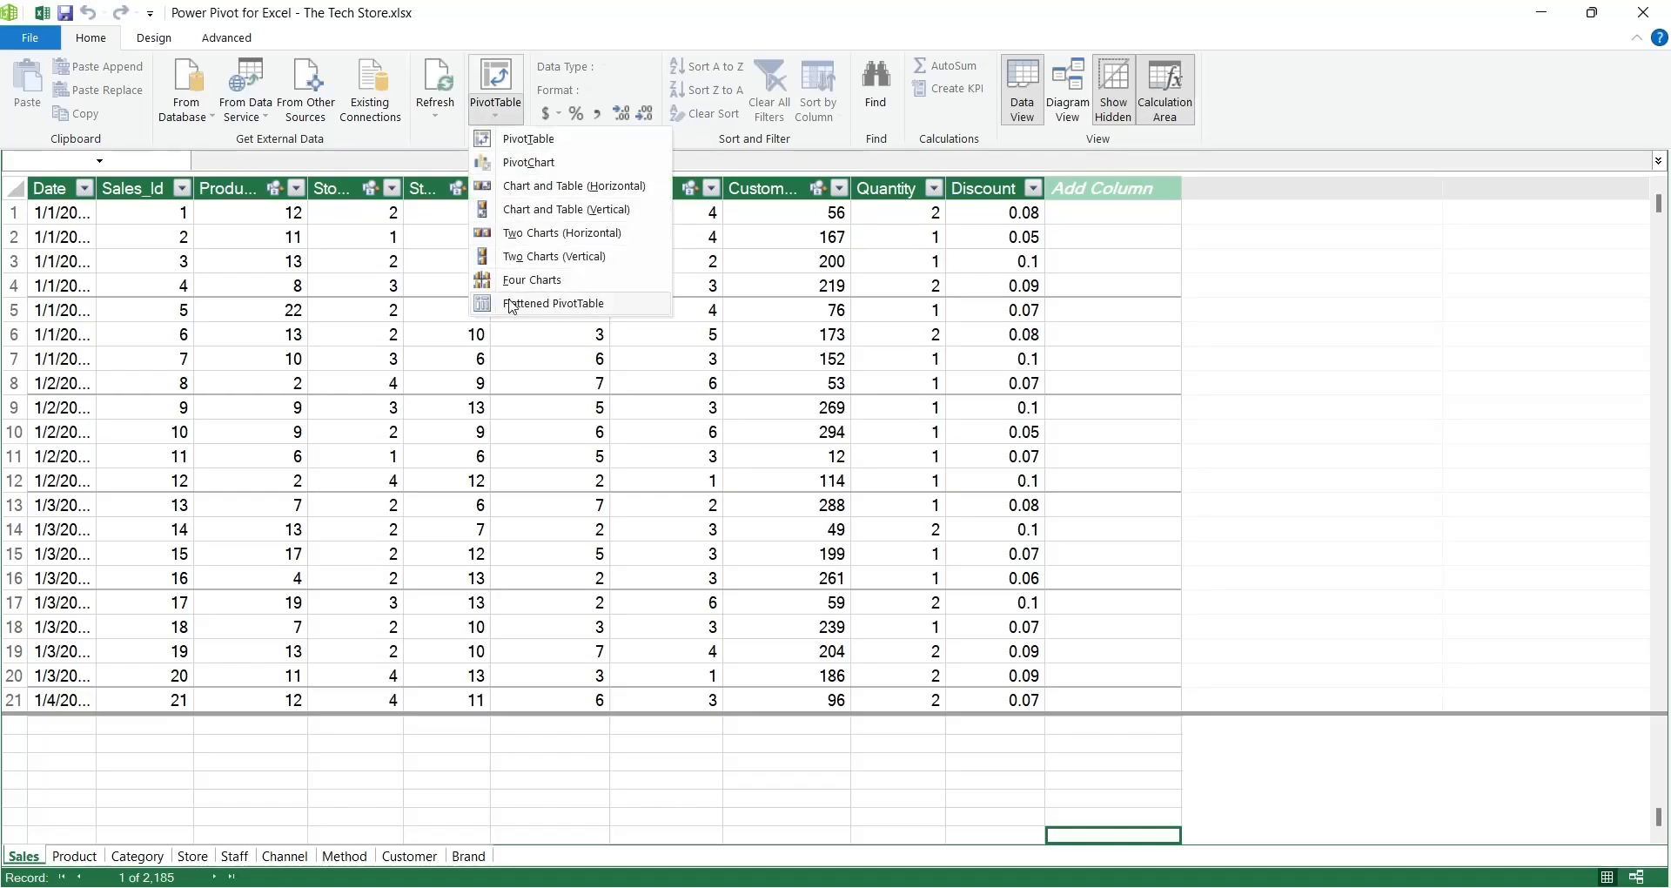
mouse_move(501, 117)
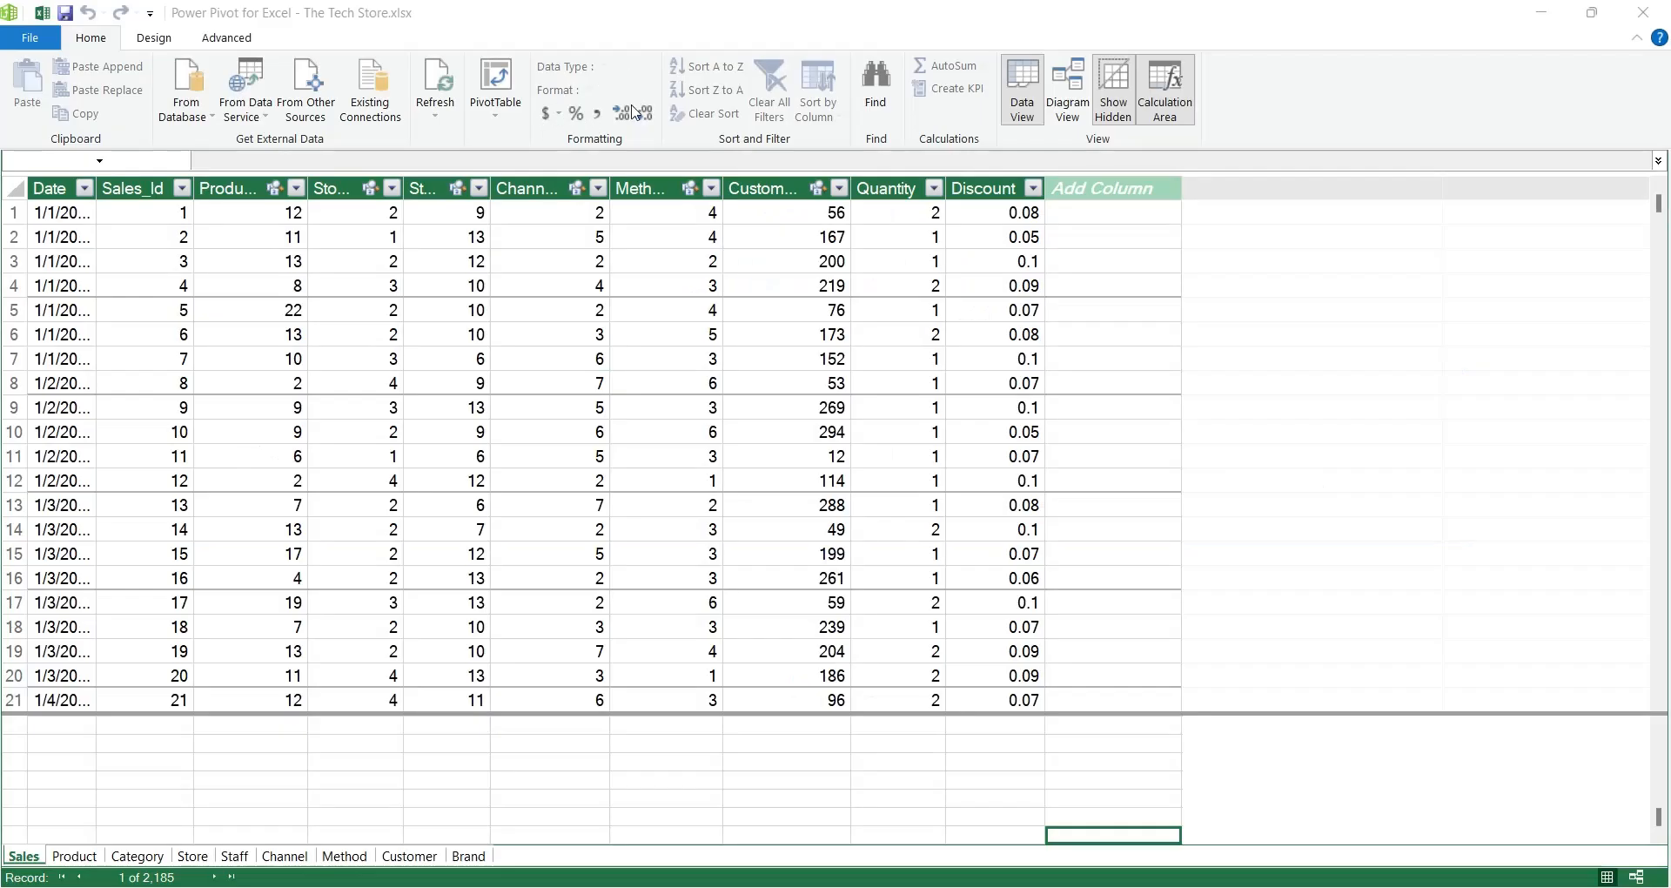
mouse_move(600, 140)
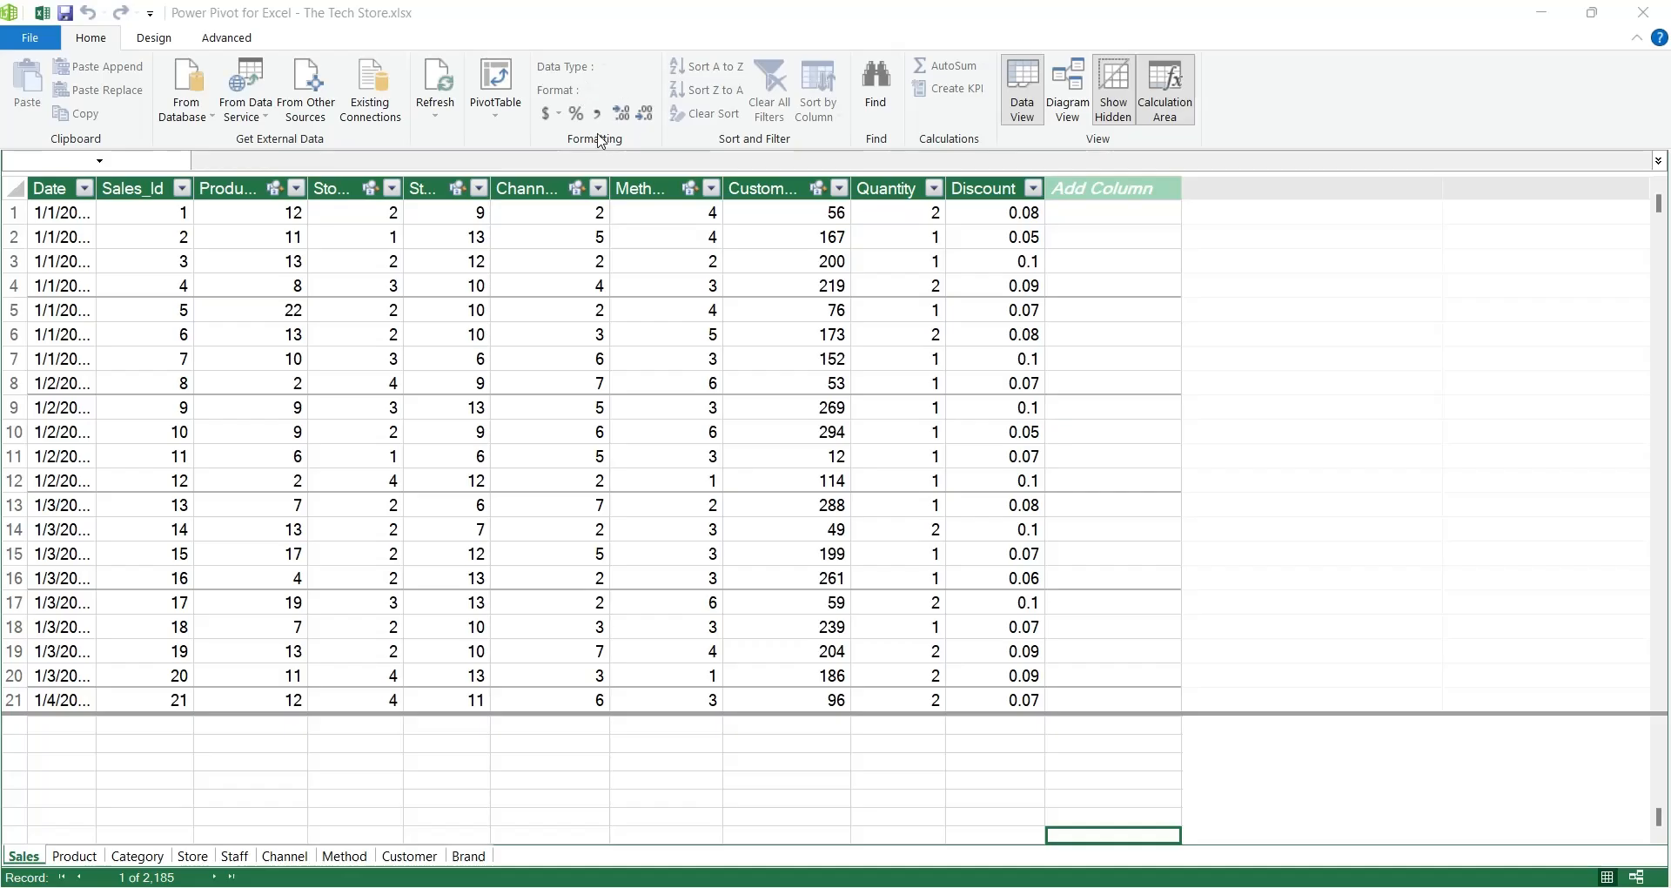
Step: Format Sales Quantity as a number with fewer decimals and Discount as currency
click(886, 188)
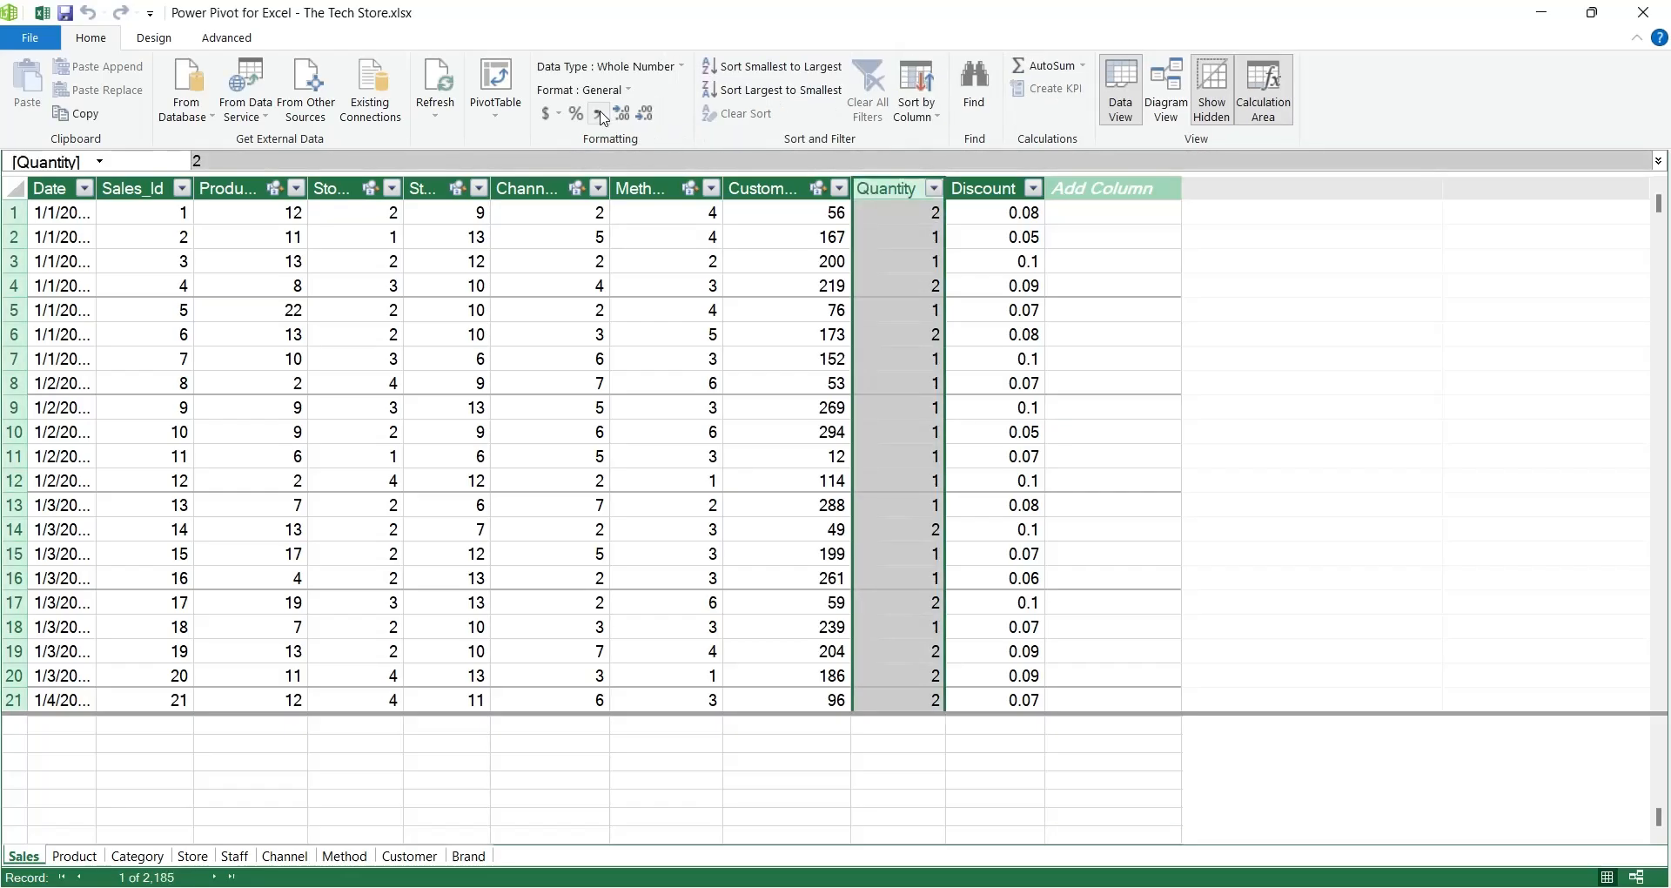
click(621, 115)
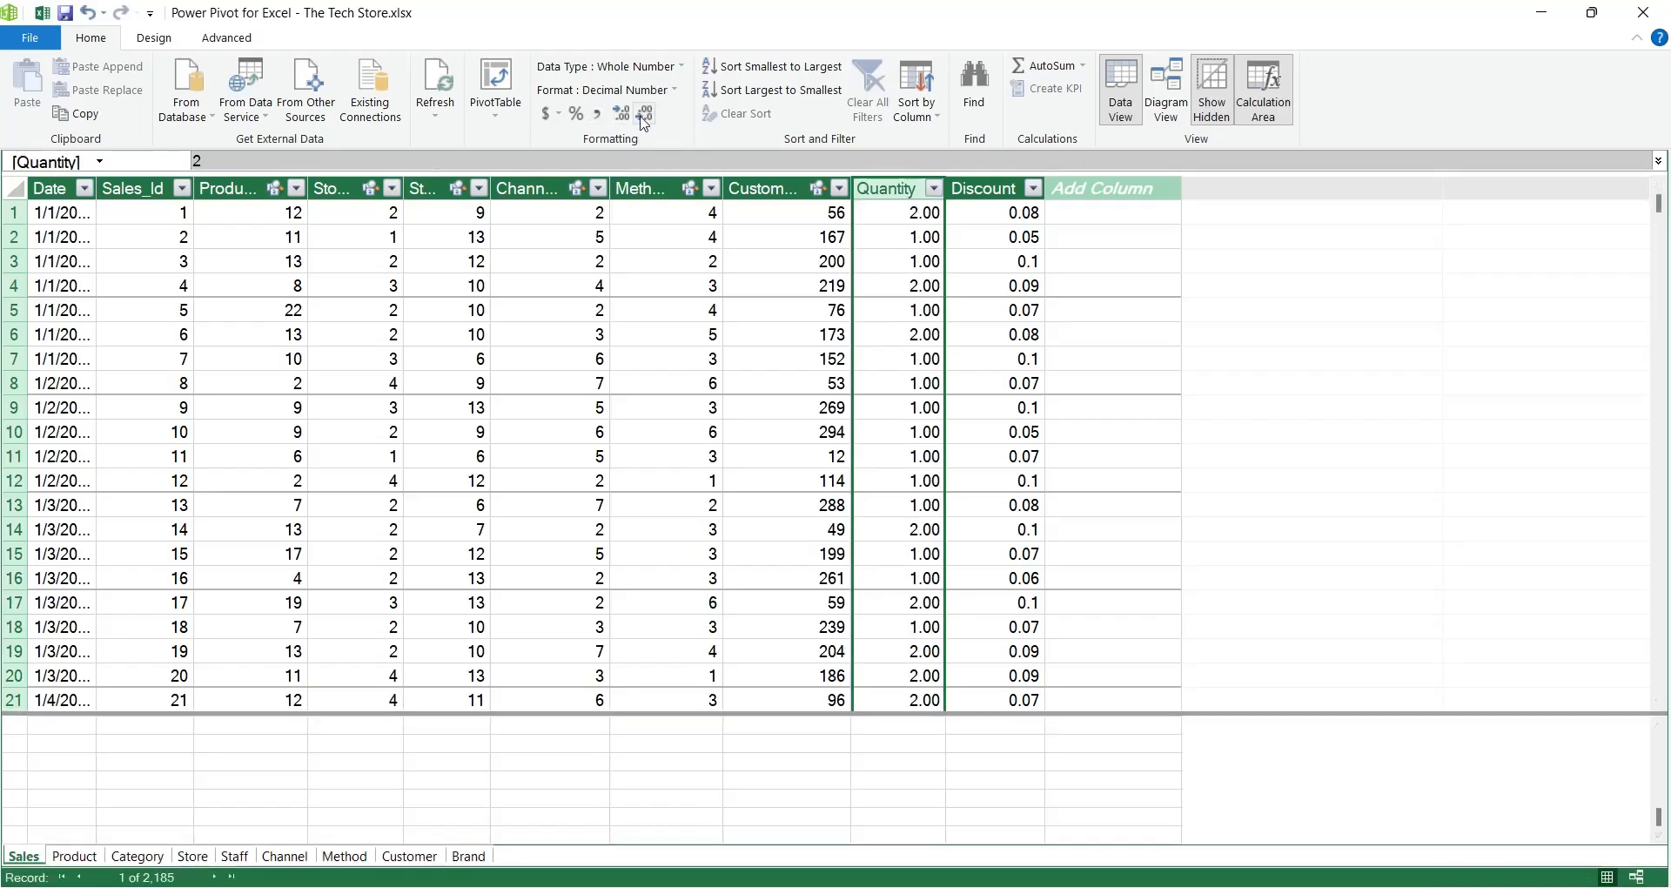
click(645, 115)
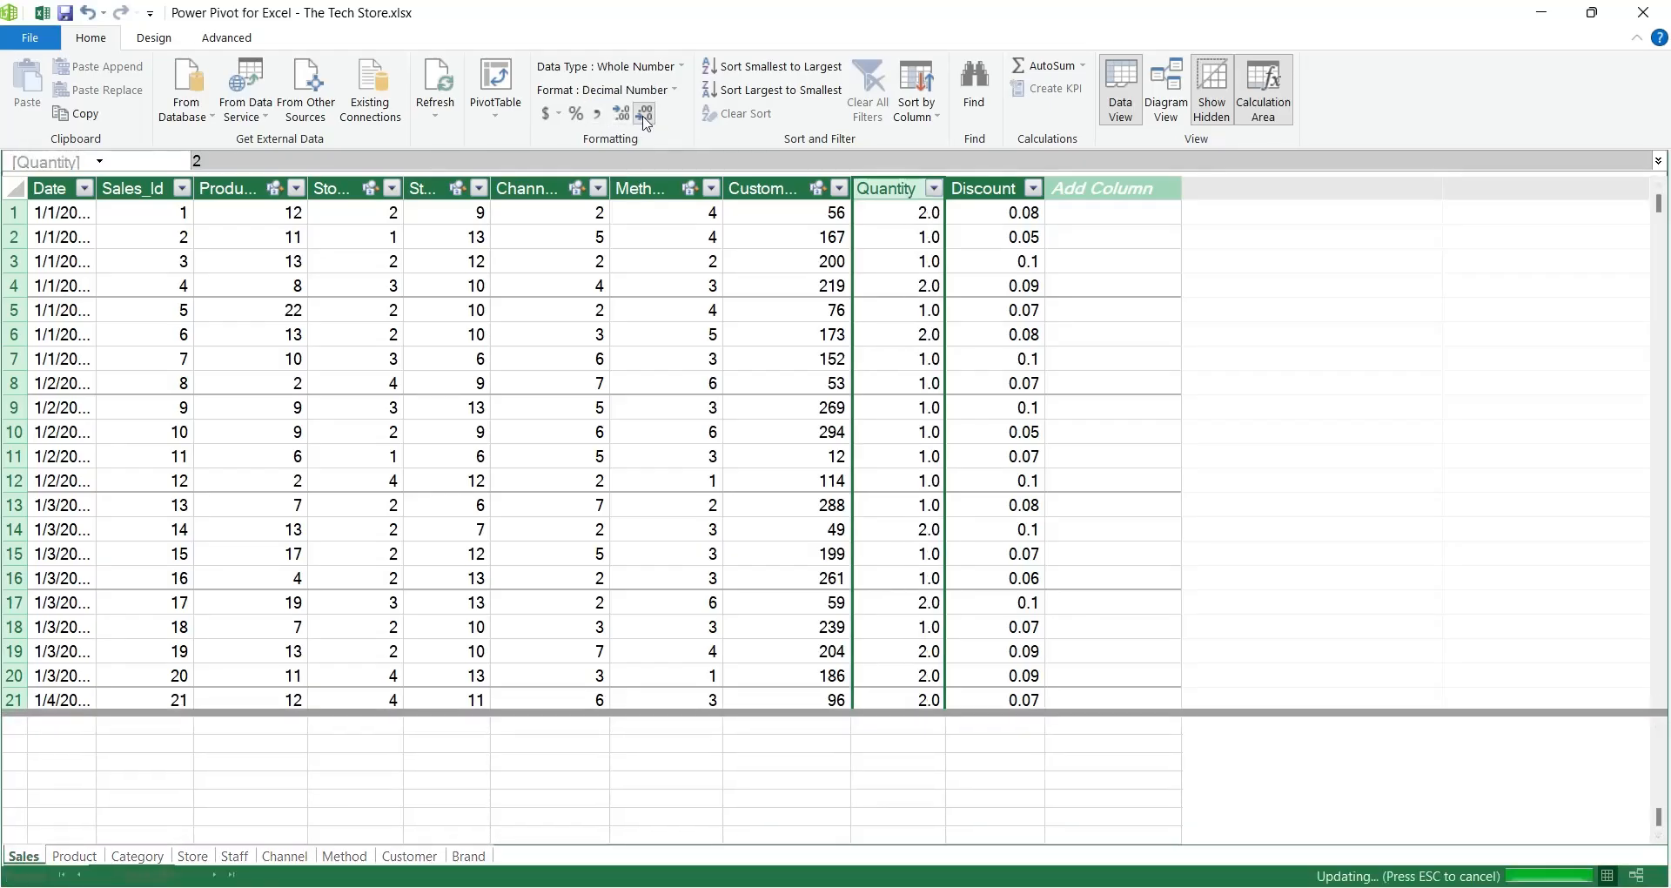
click(986, 188)
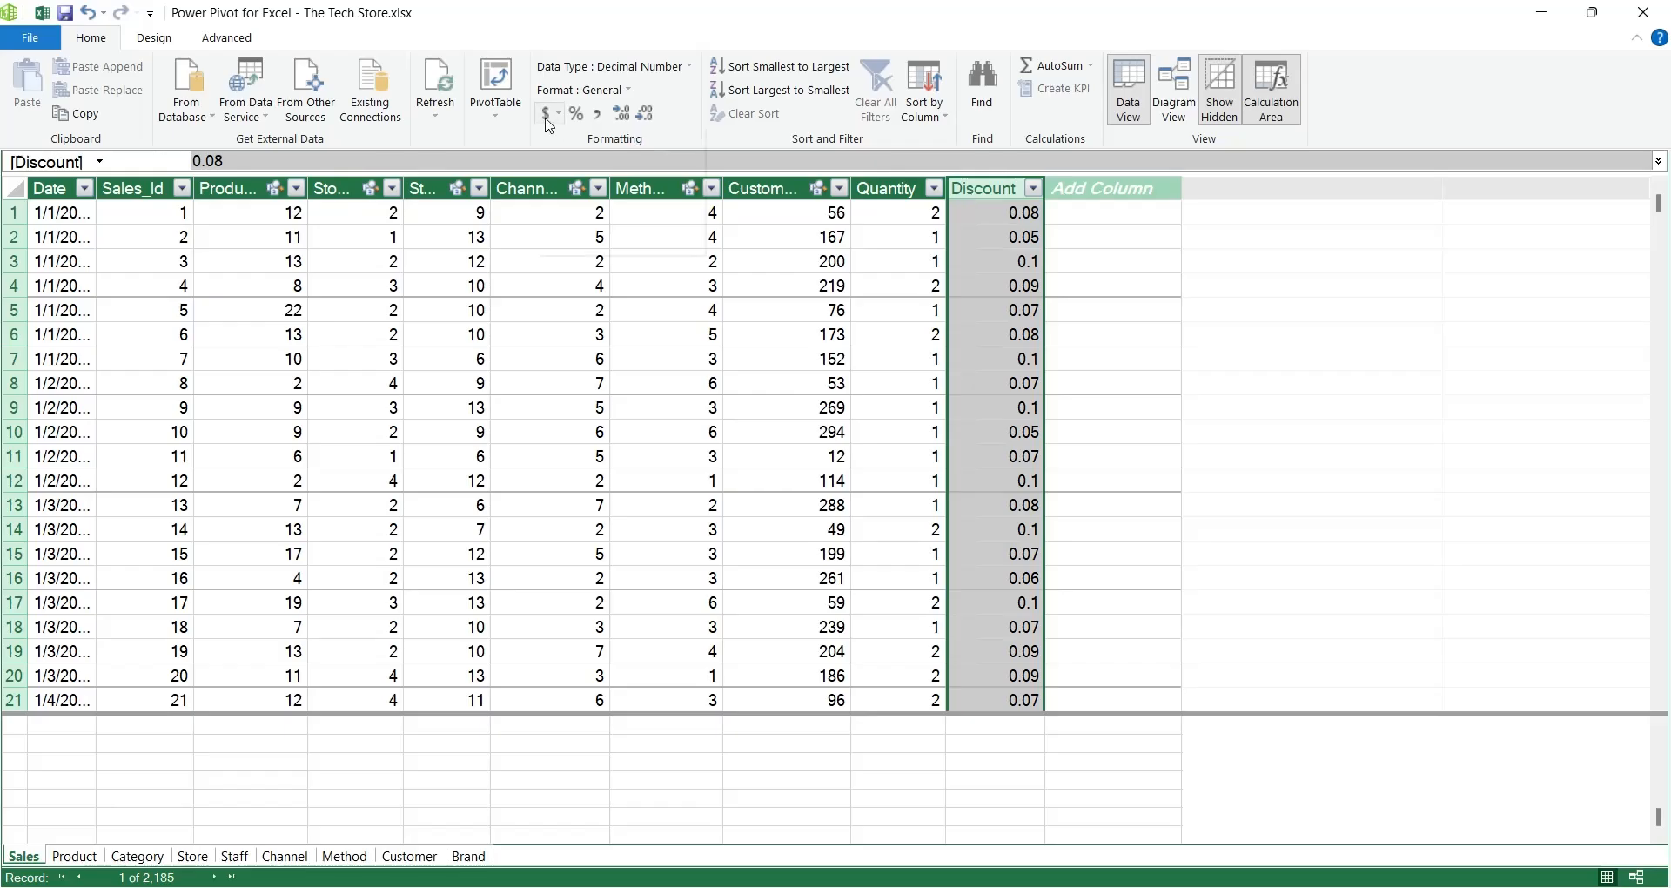
click(544, 115)
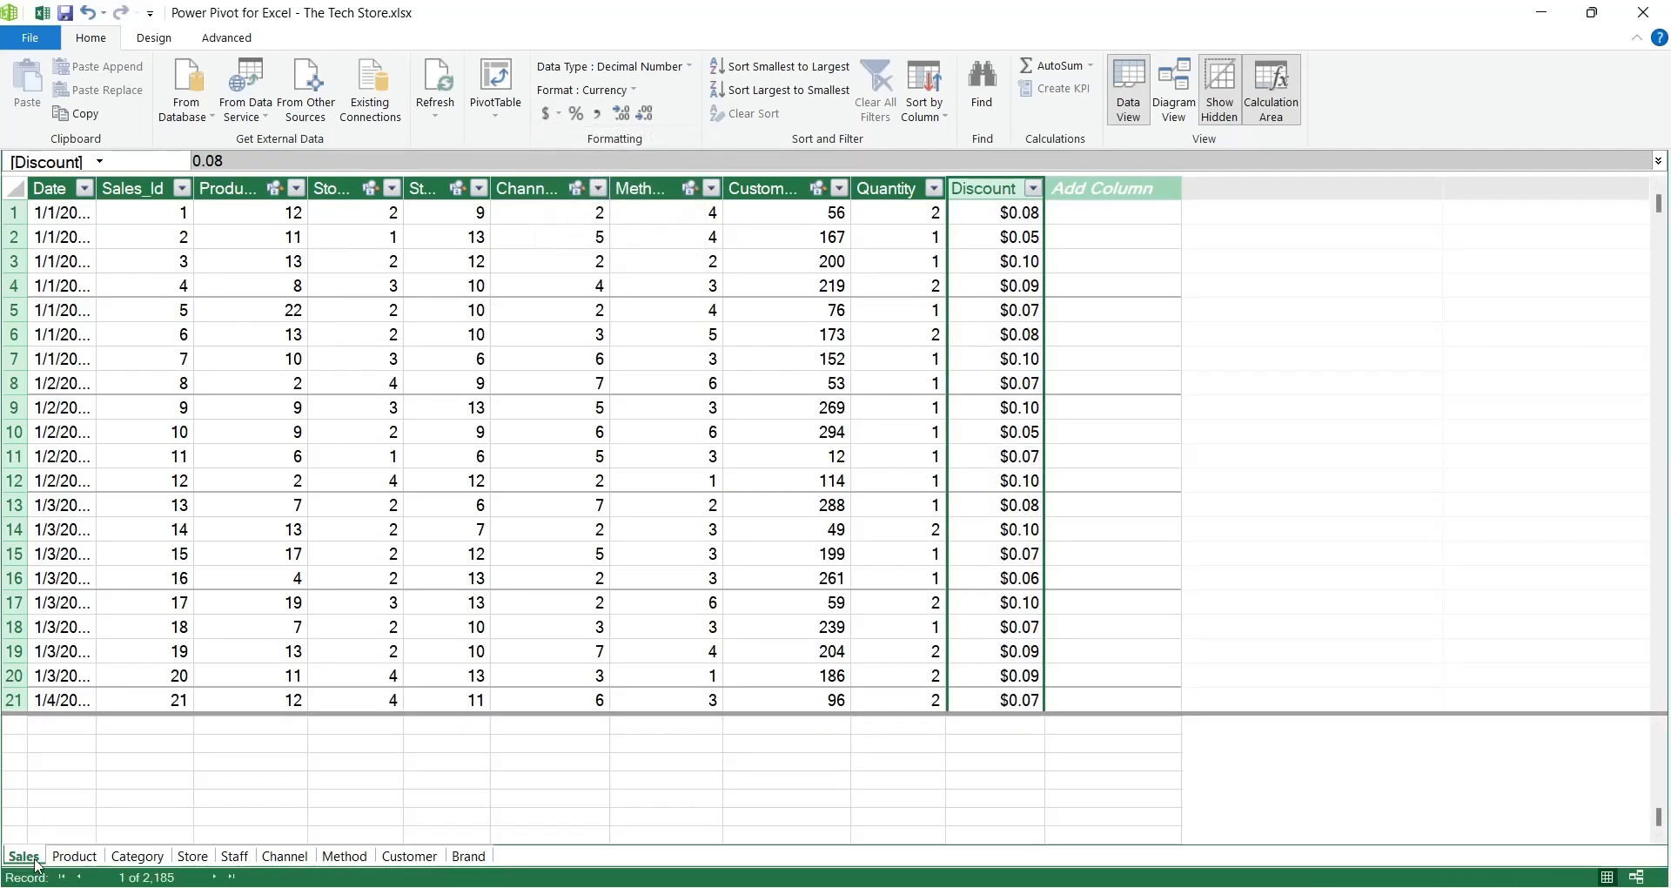
Step: Format the Product table's Price column as currency and return to the Sales table
click(73, 855)
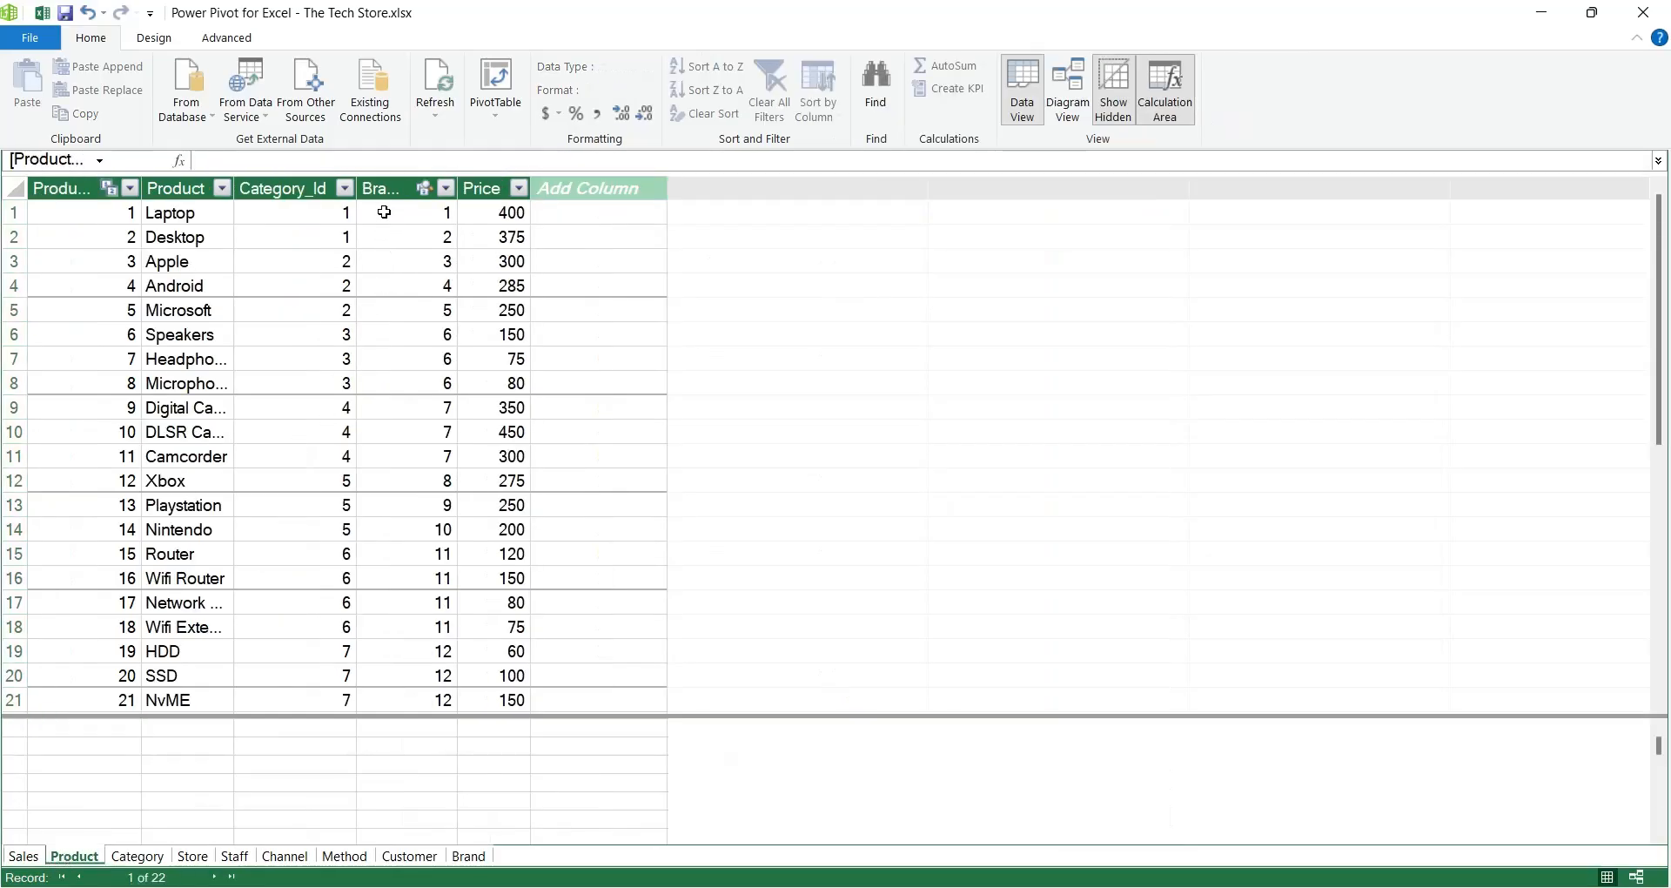
click(482, 188)
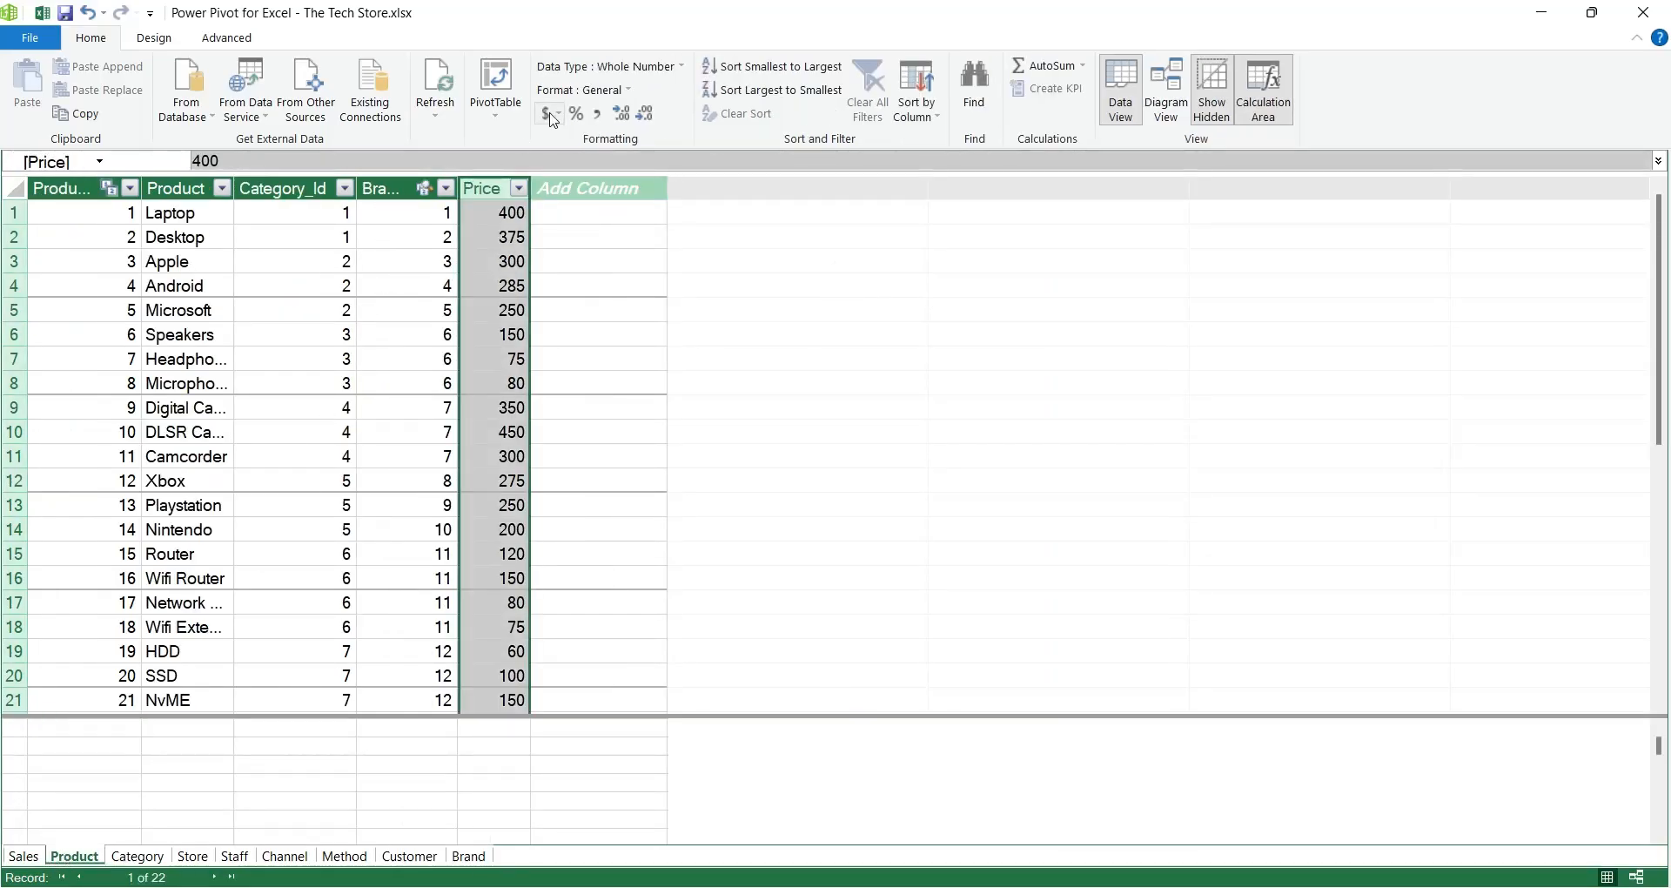
click(548, 115)
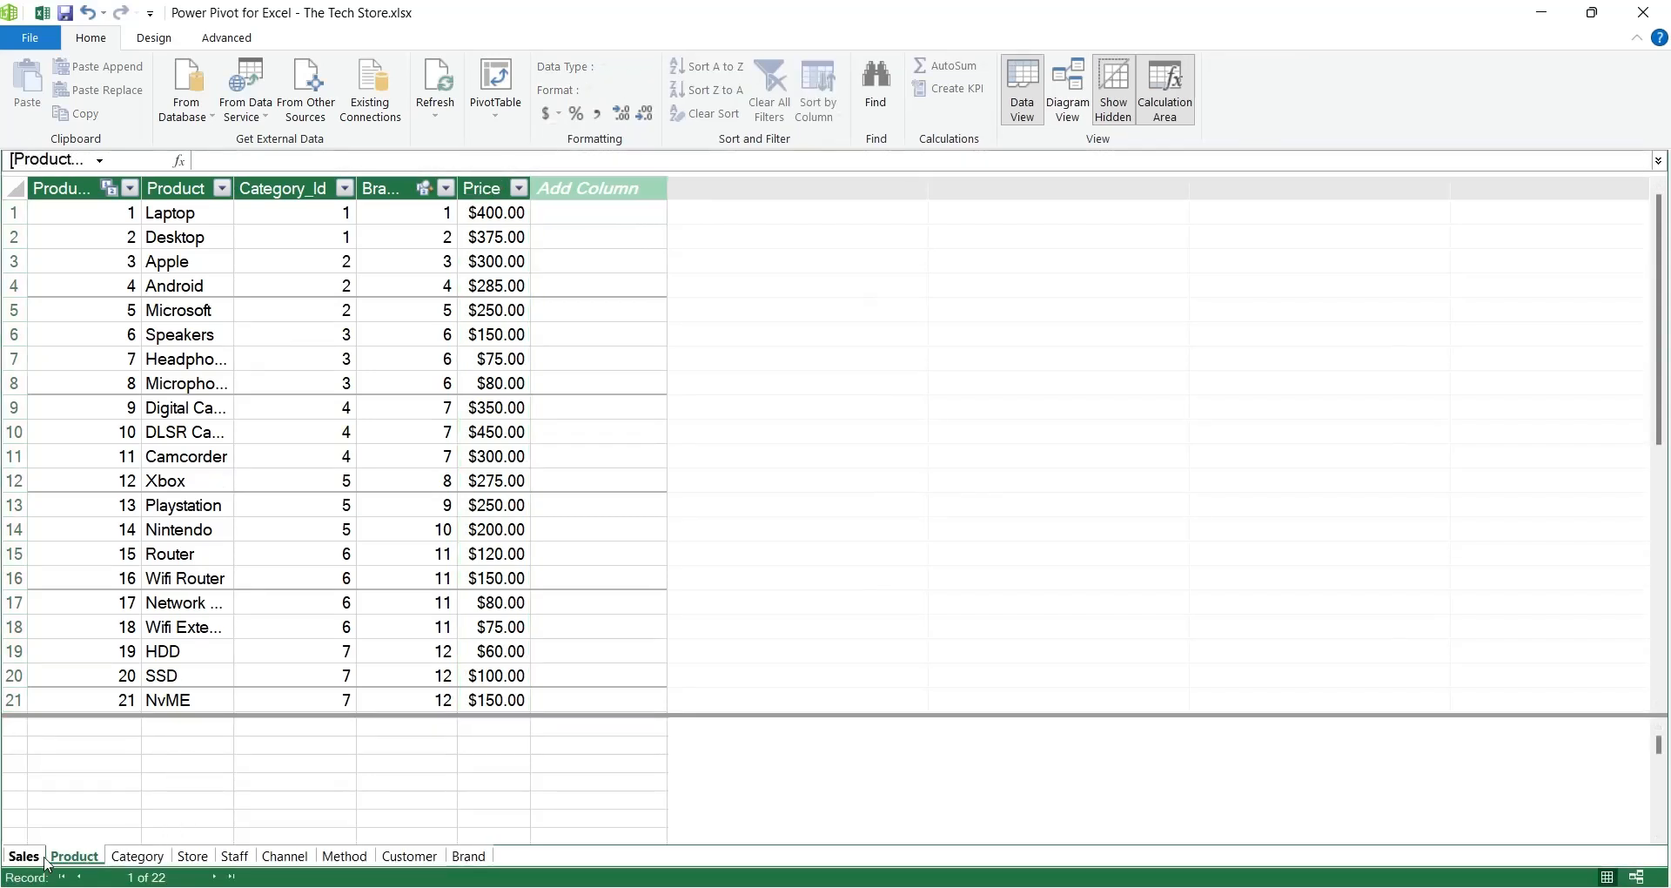
click(22, 856)
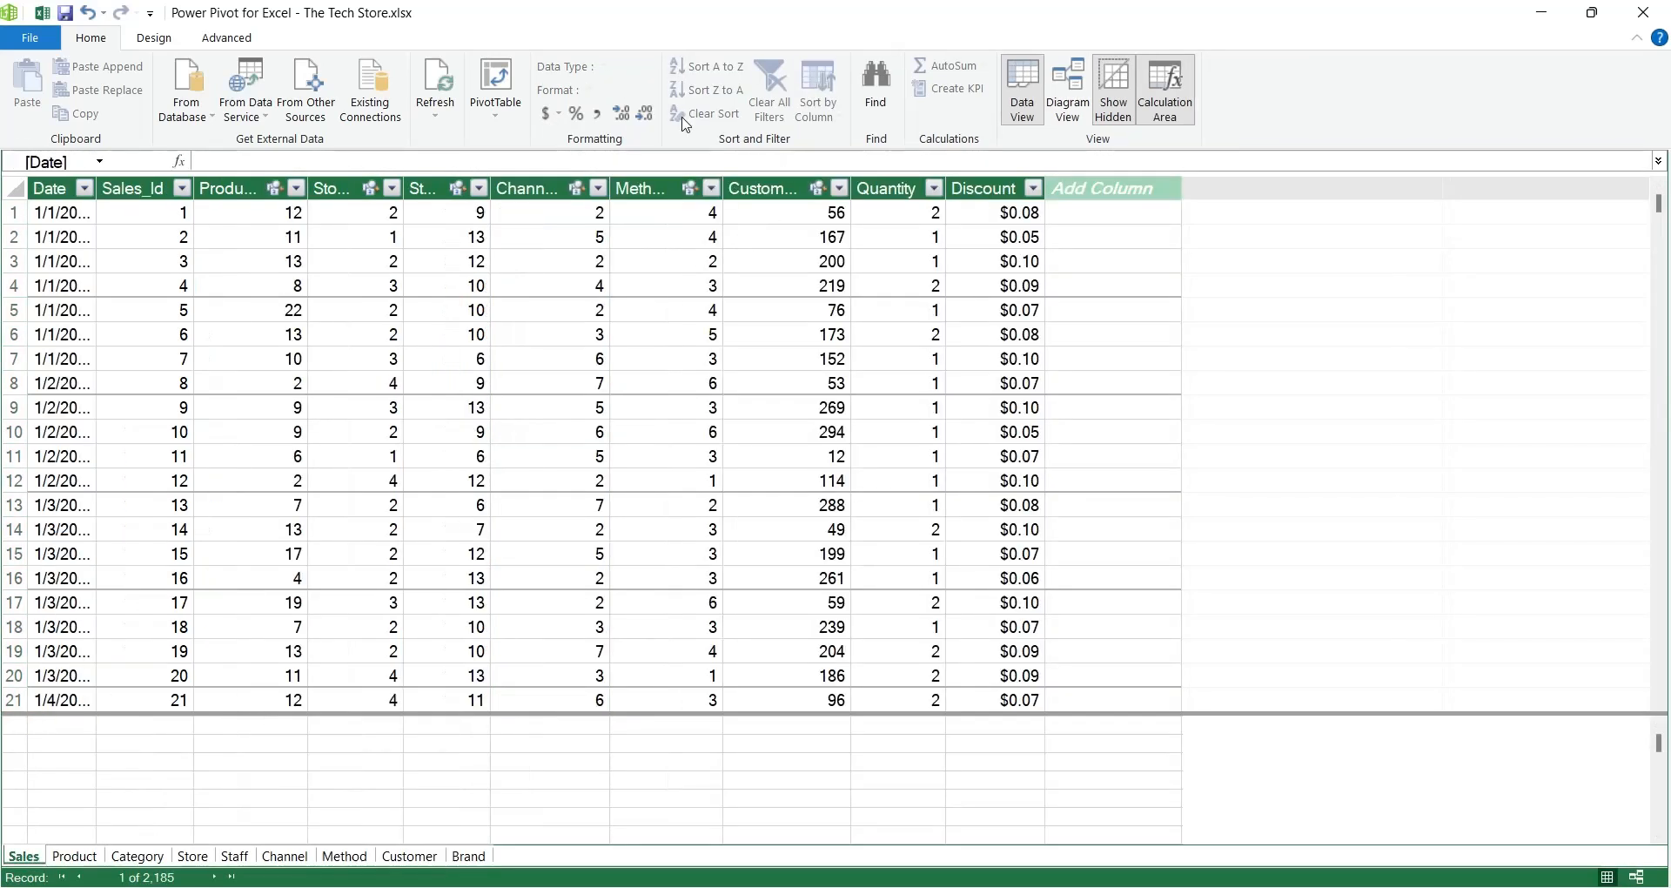
click(61, 212)
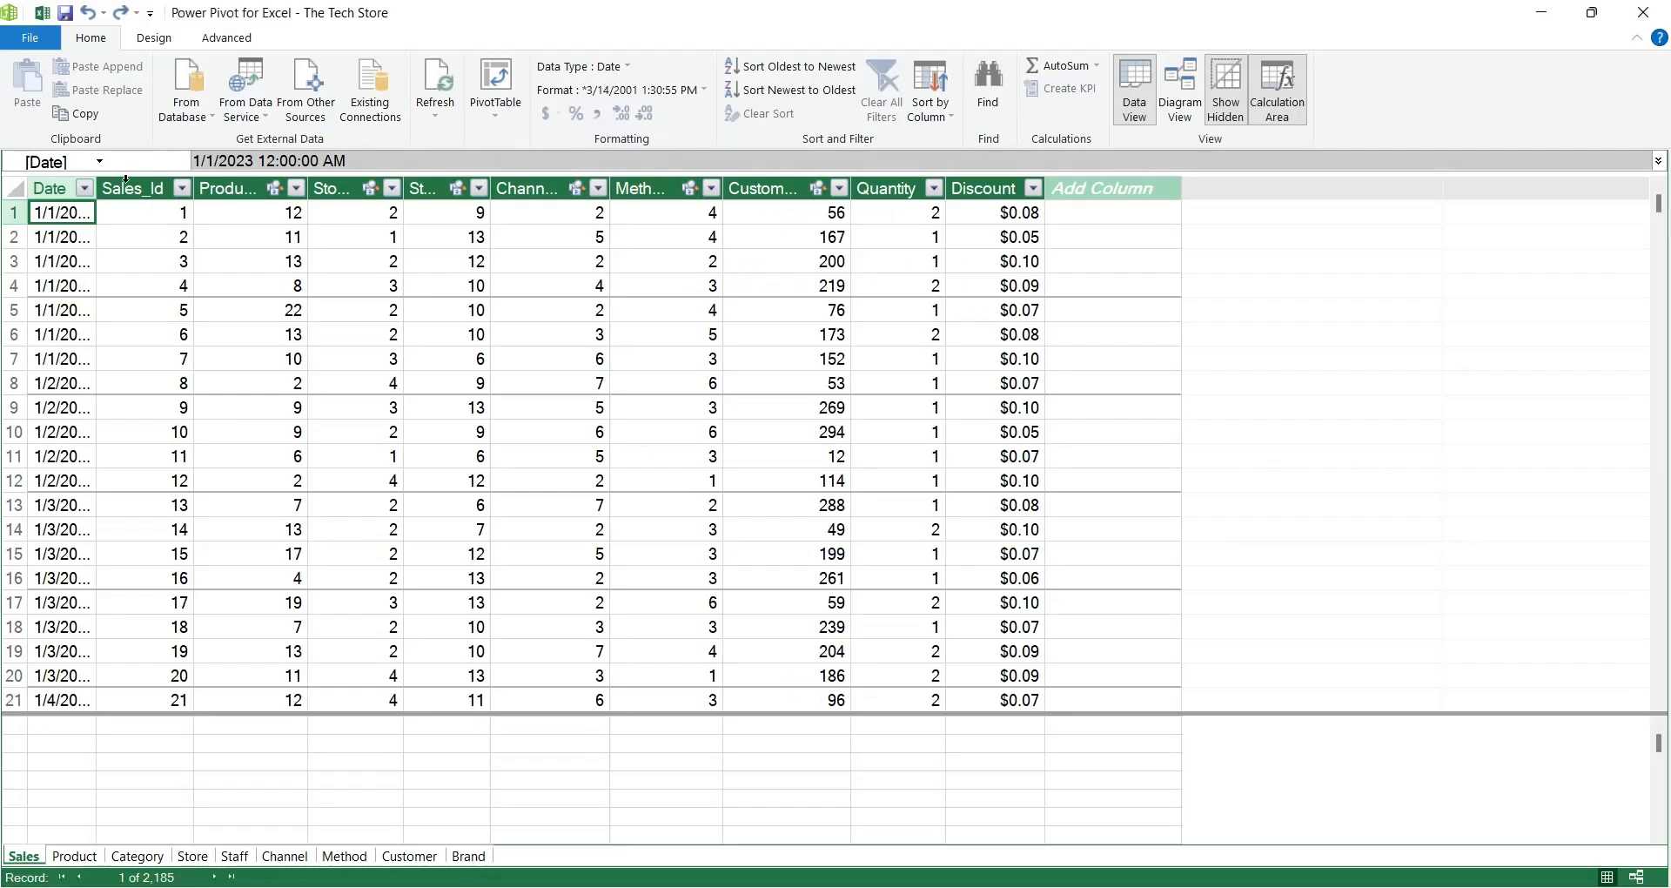
Step: Select the Sales_Id column, then switch to the Book1 workbook of monthly sales
click(135, 188)
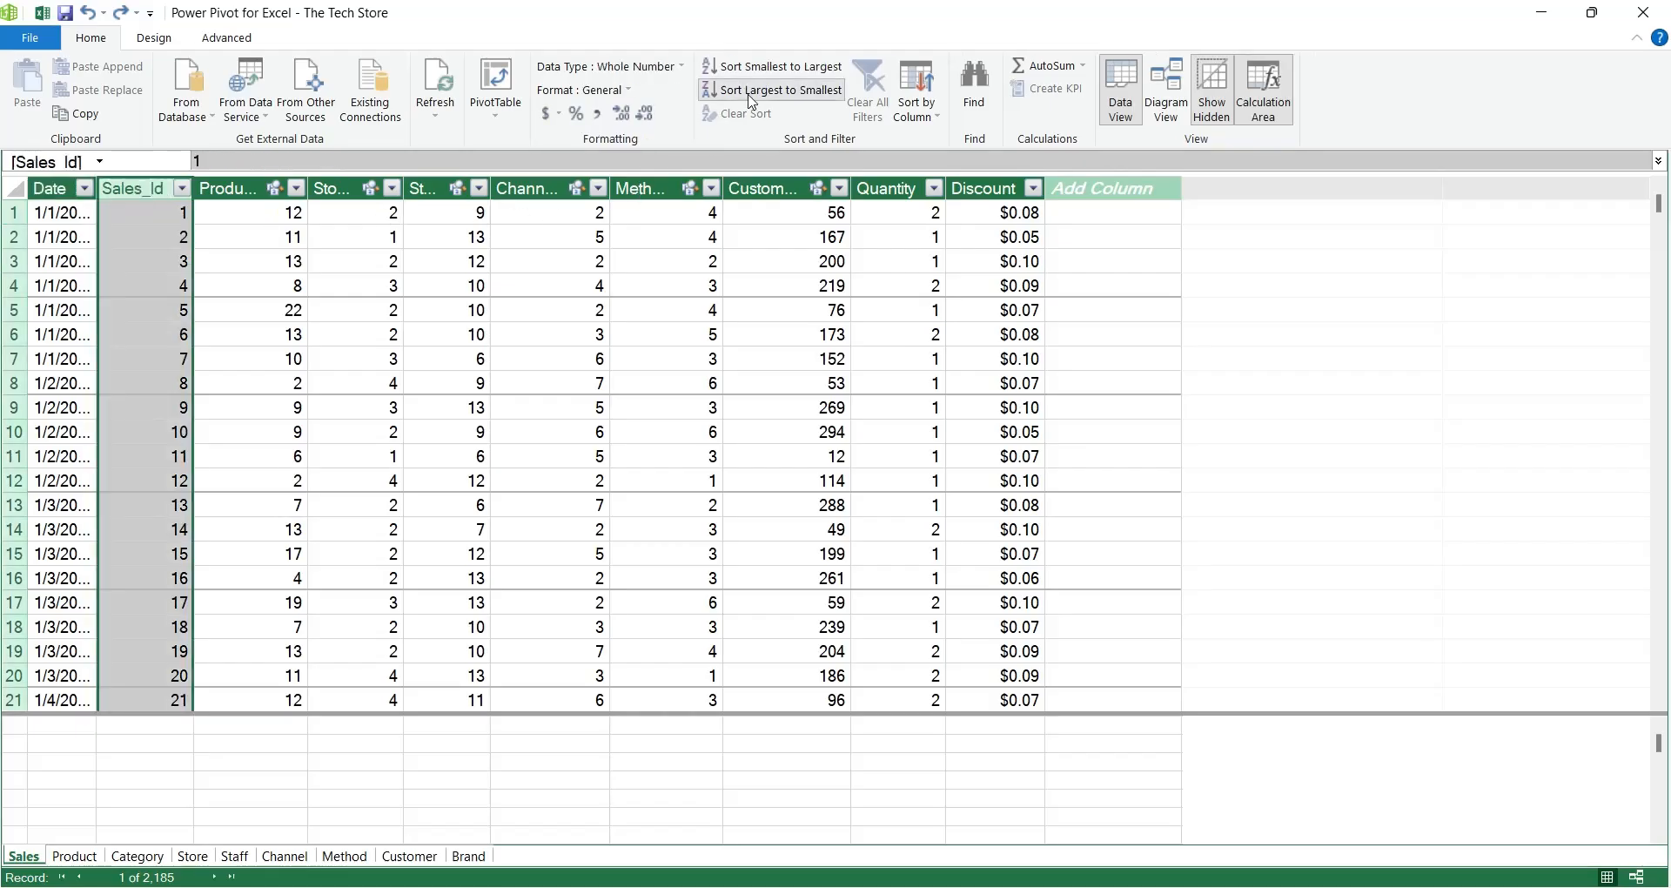
click(773, 89)
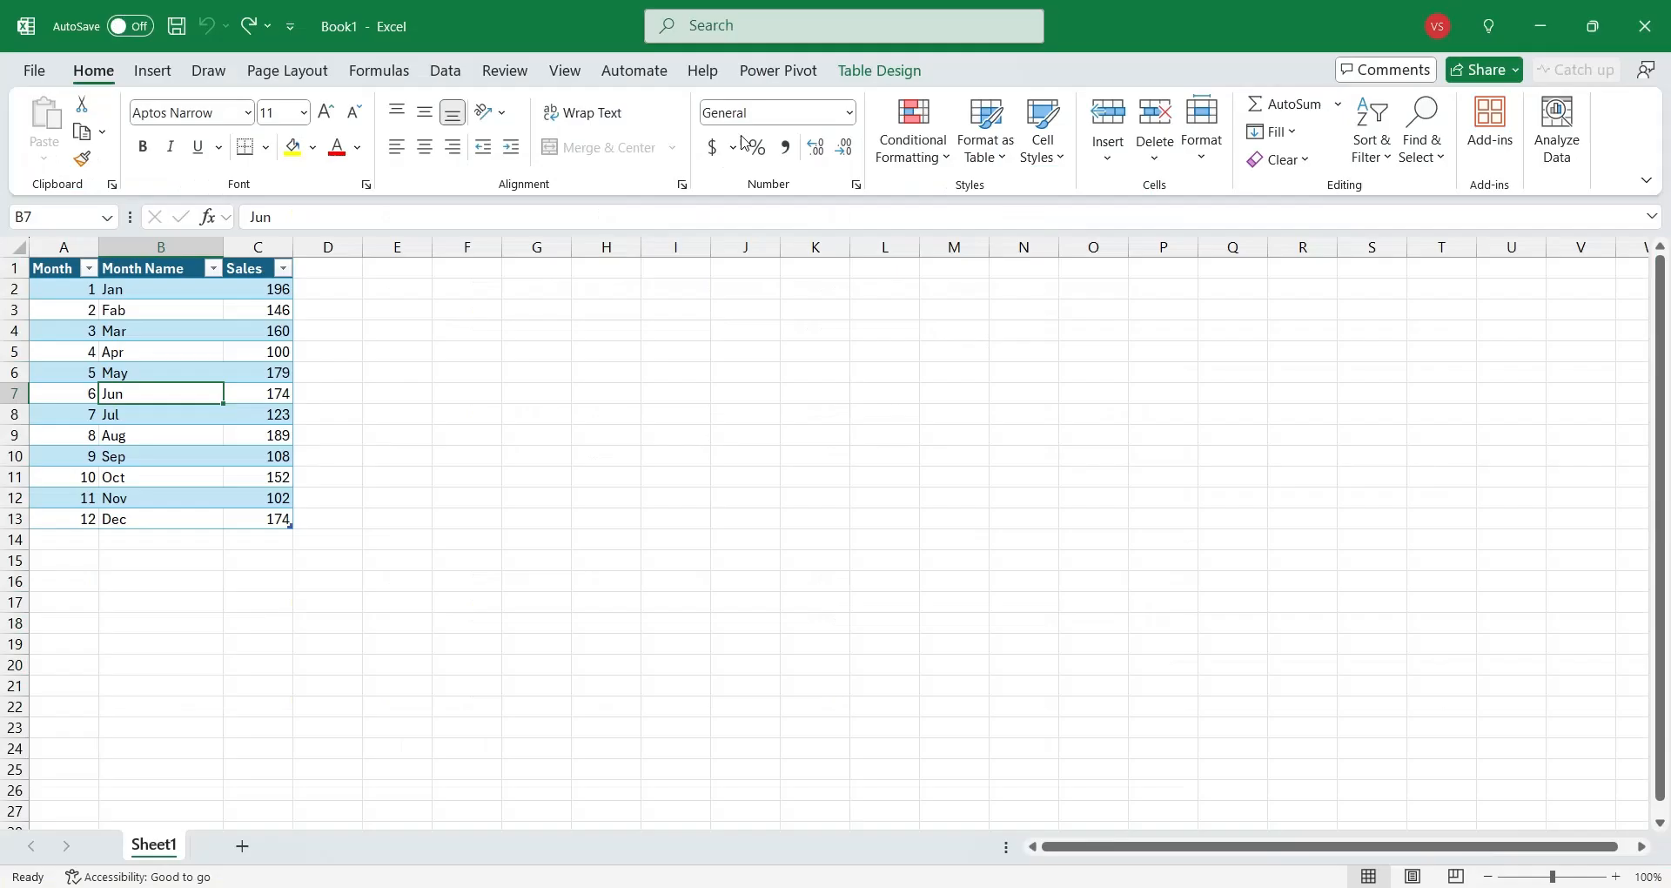
Step: In the data model's monthly table, sort the Month Name column Z to A
click(776, 69)
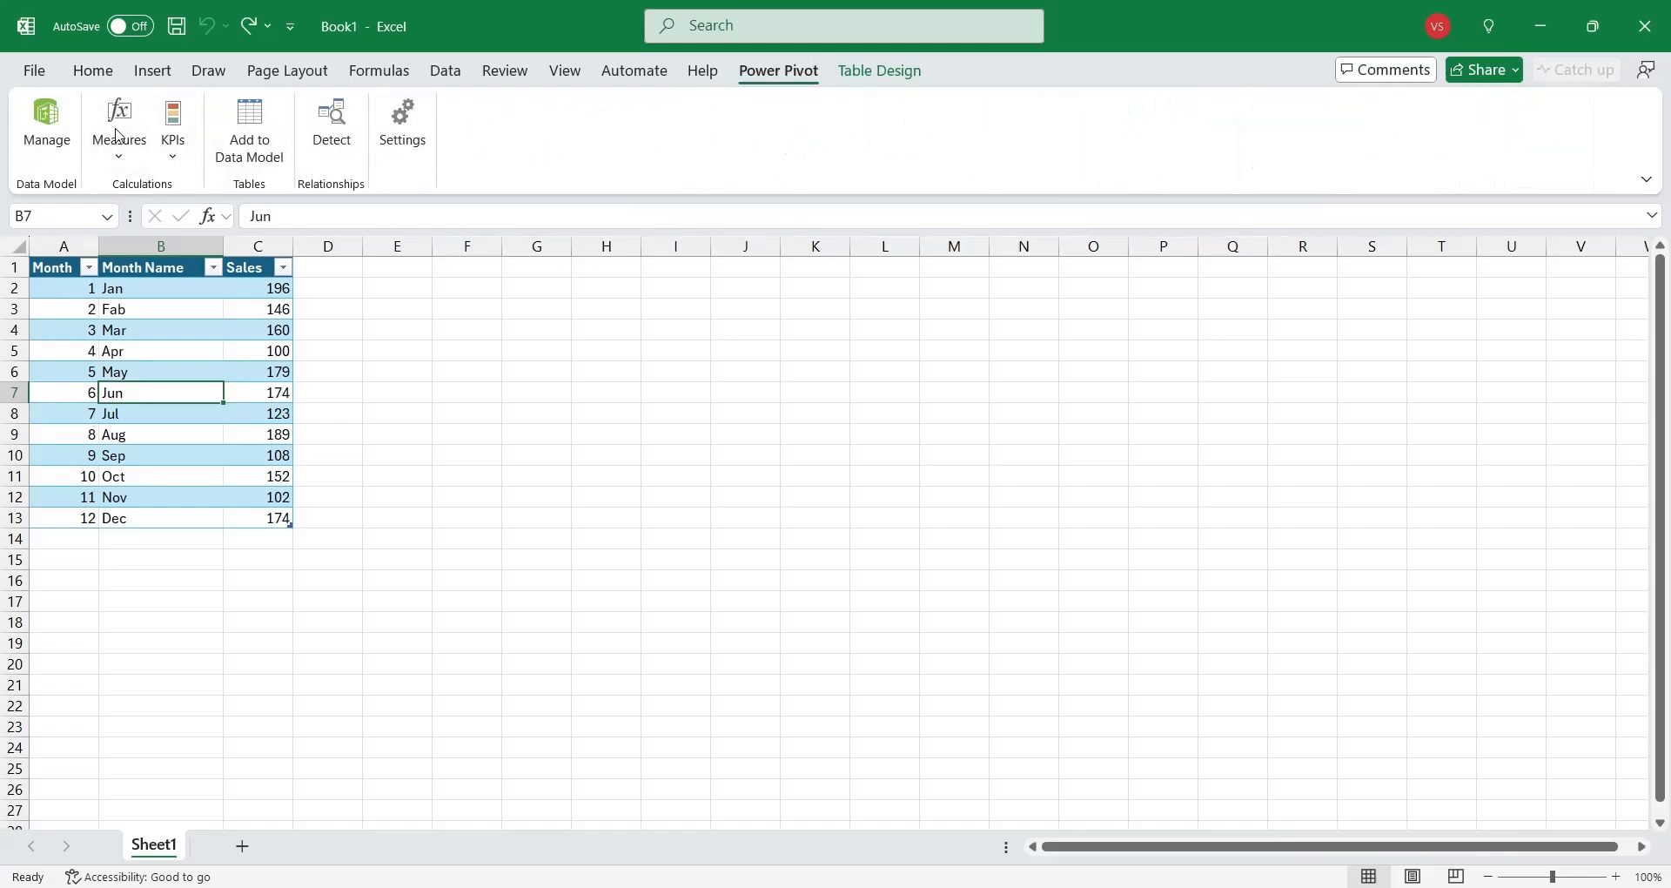
click(46, 122)
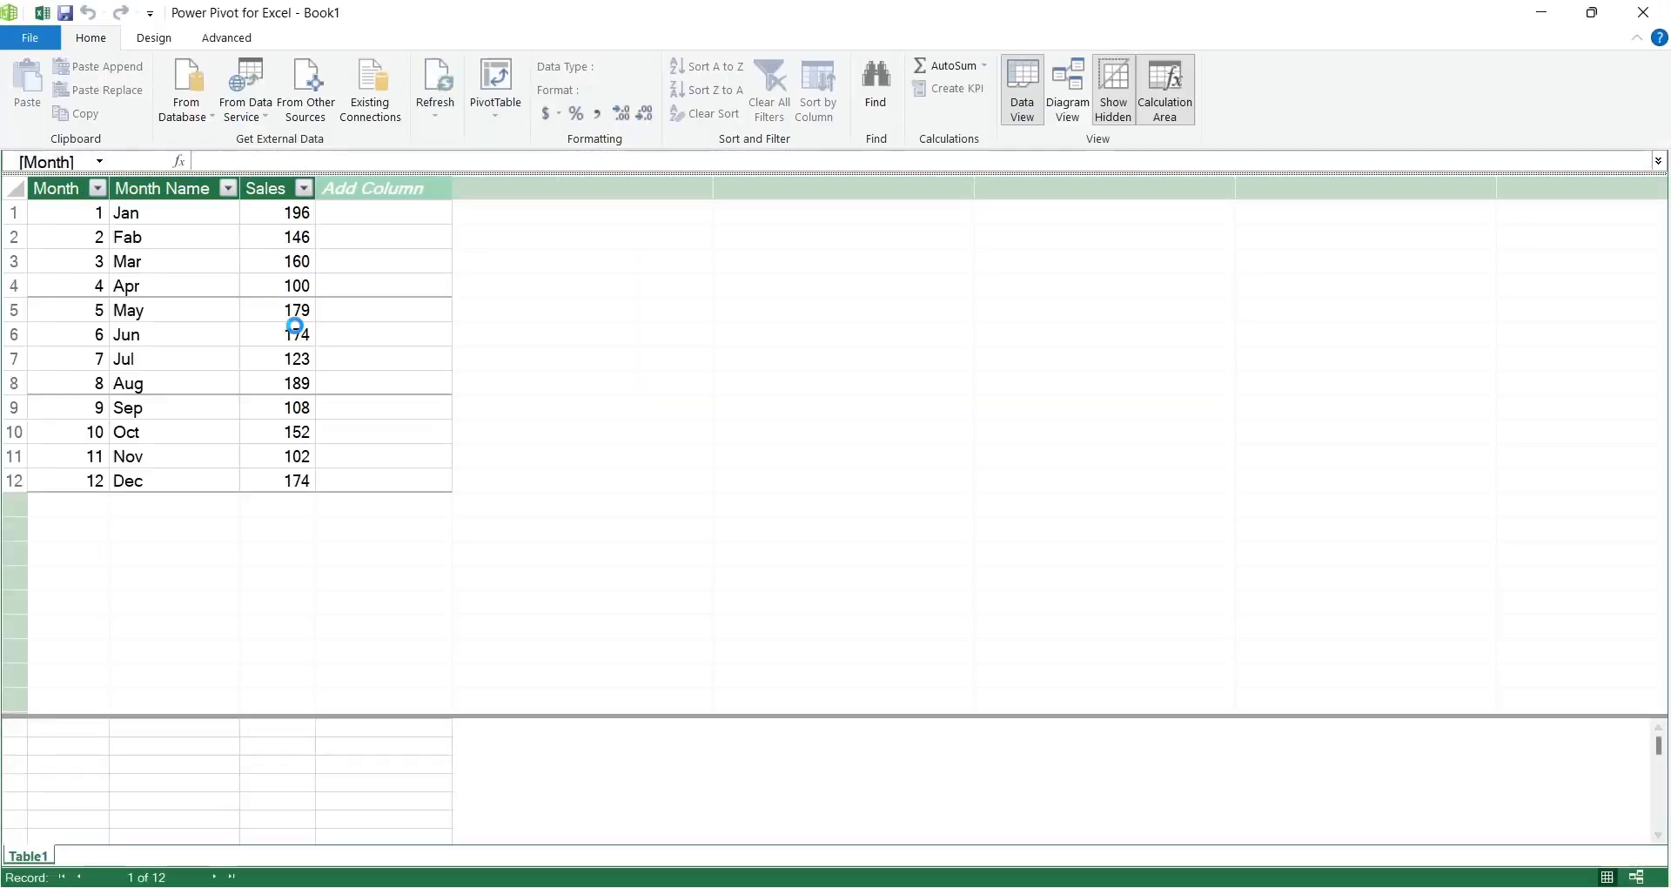
click(174, 237)
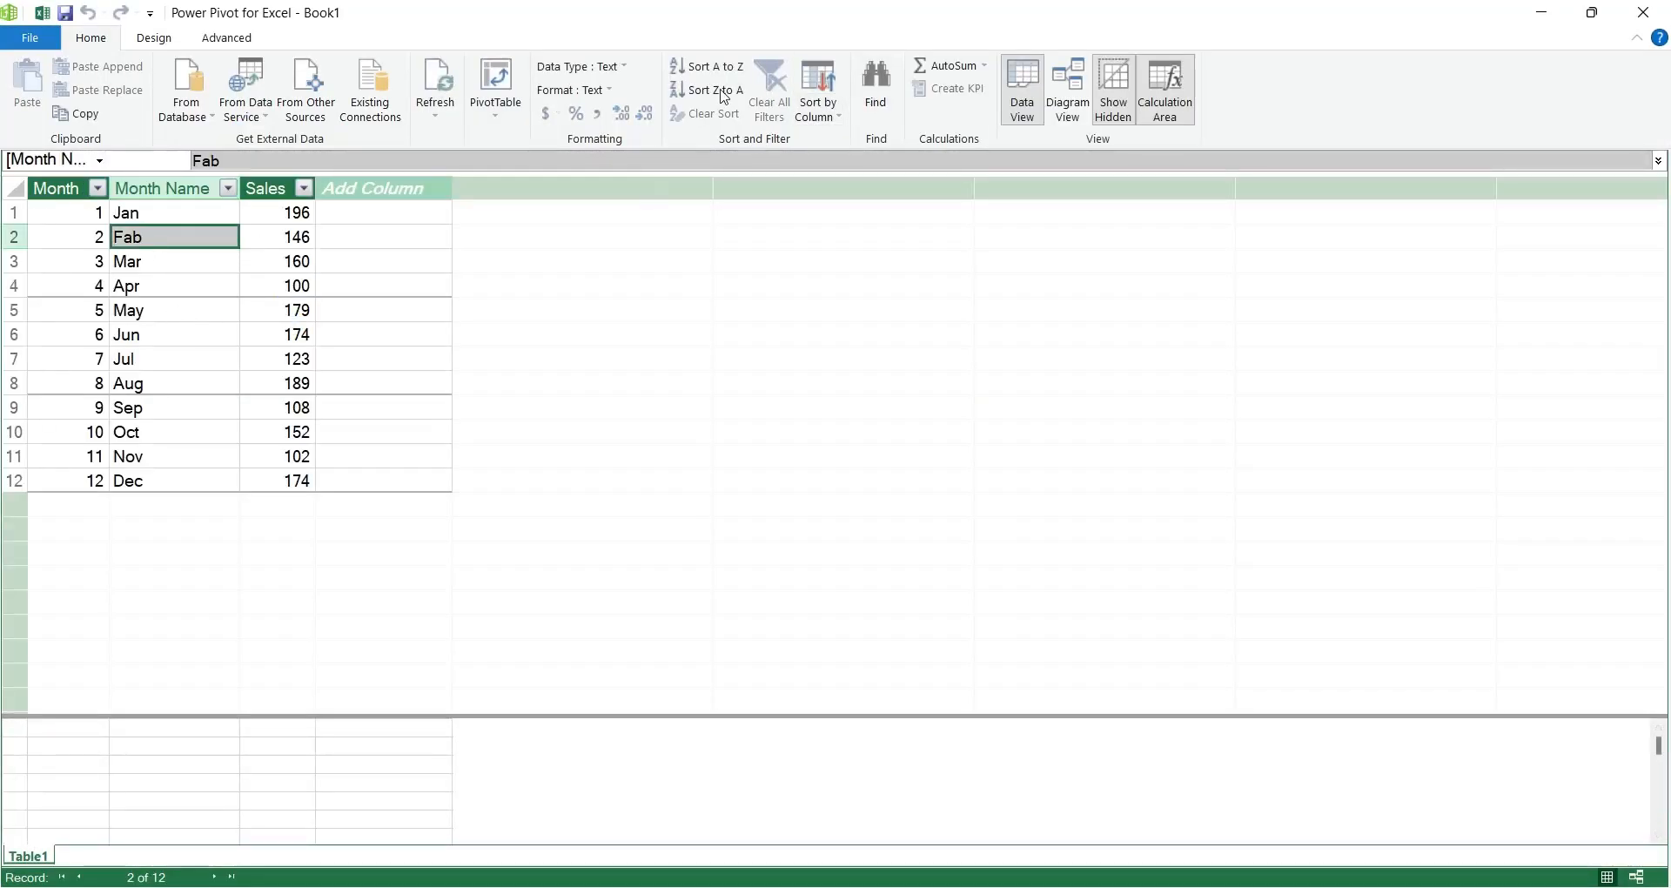
click(714, 66)
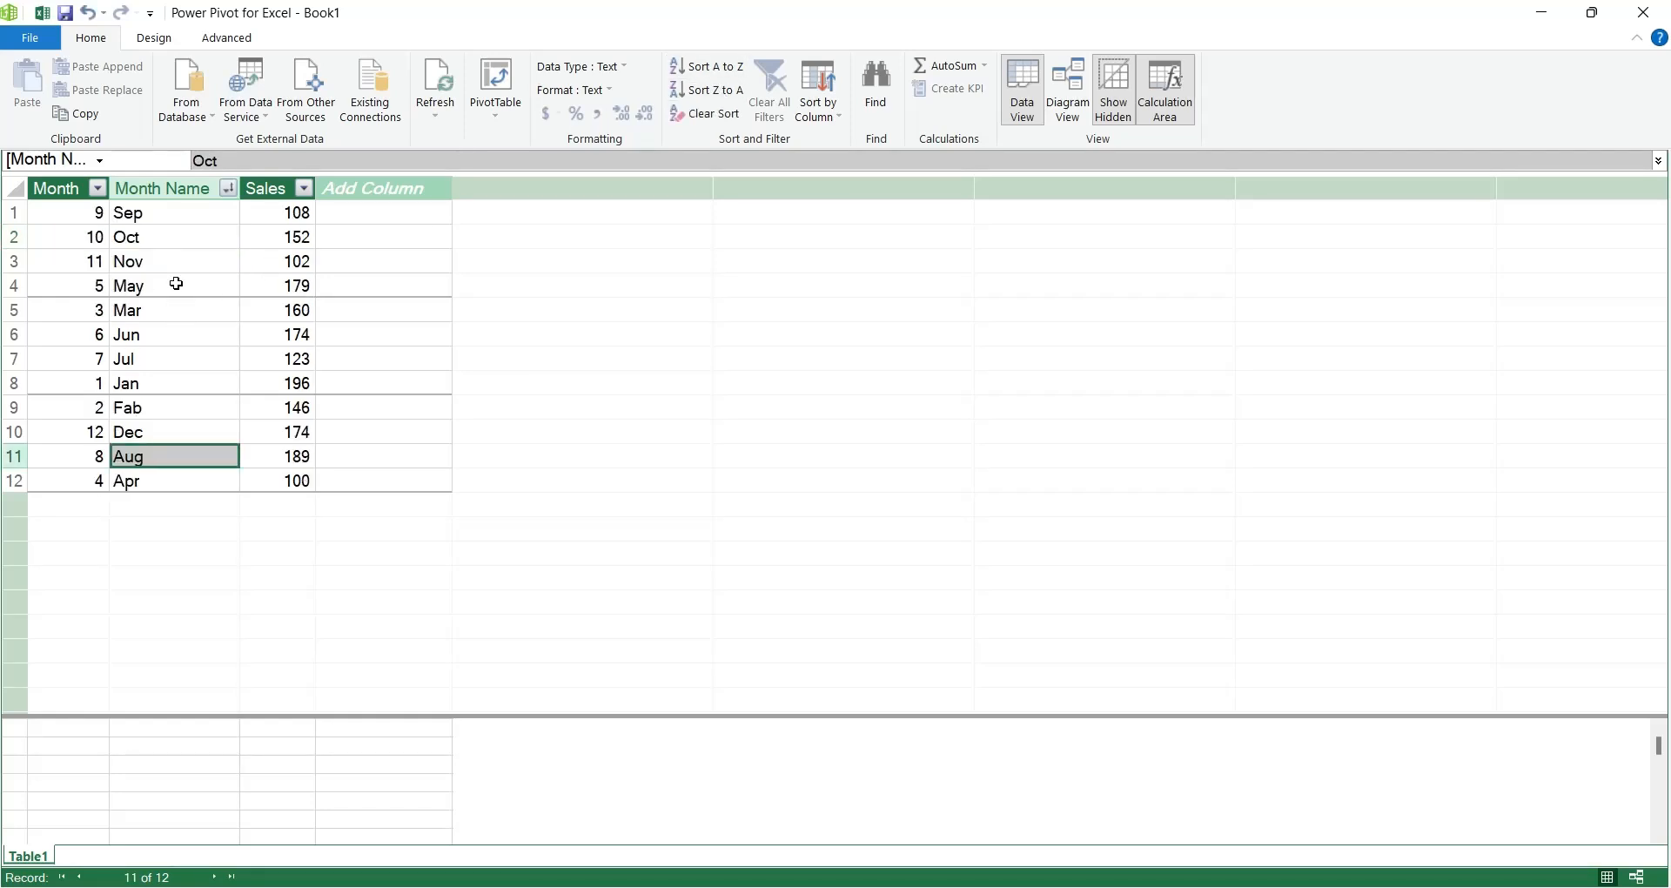
Step: Sort Month Name by the Month number column via Sort by Column, then move to the Sales table
click(818, 87)
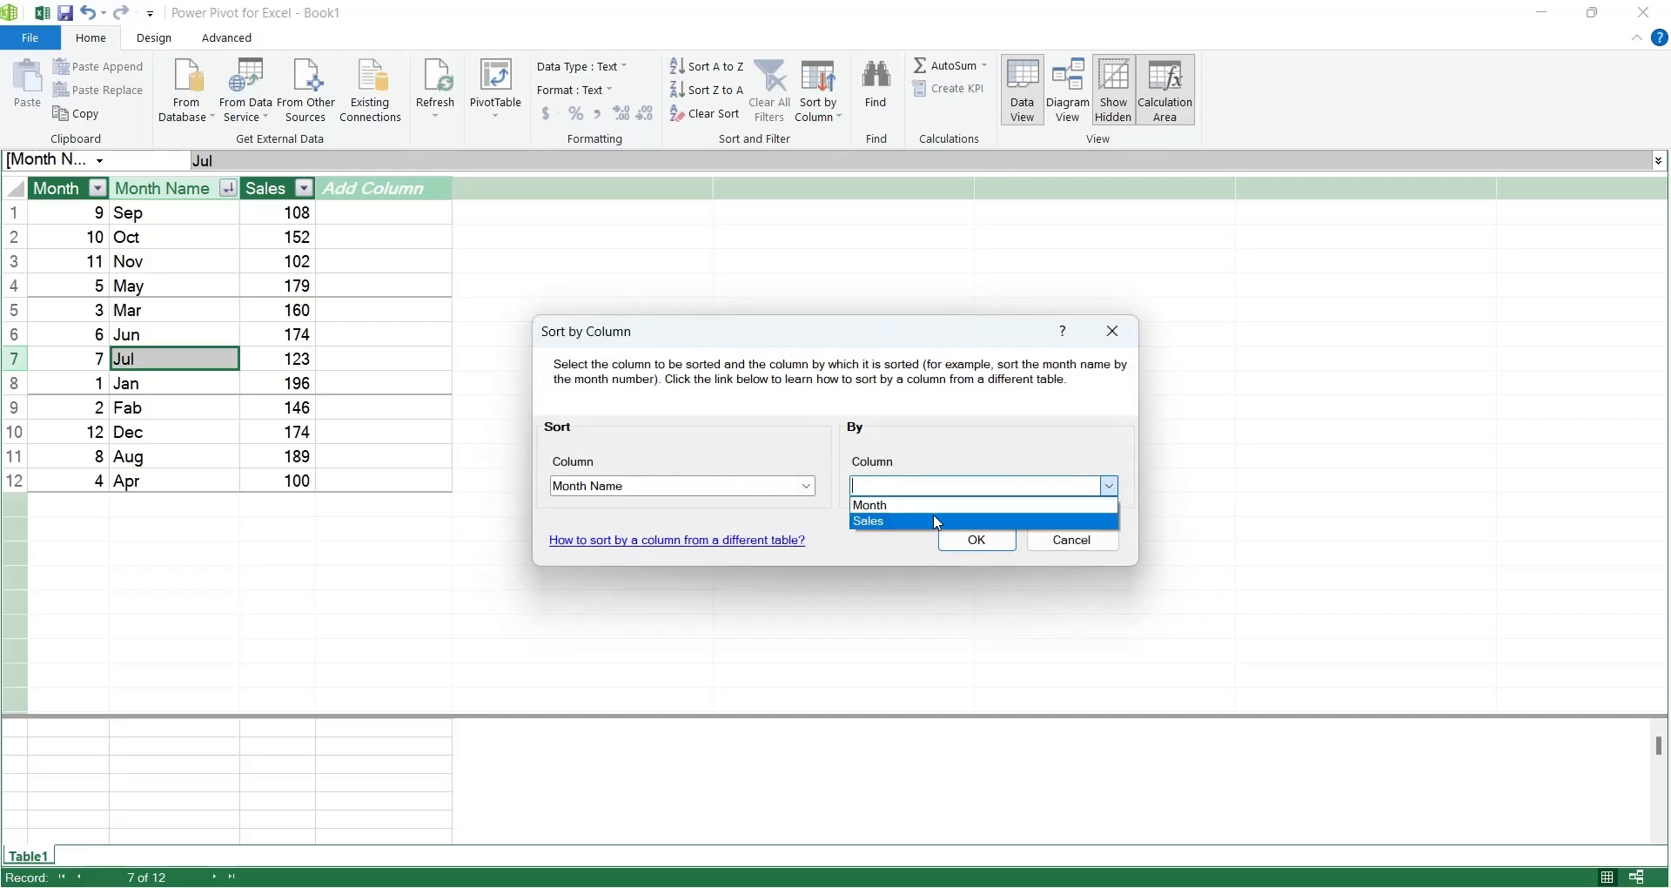
click(870, 505)
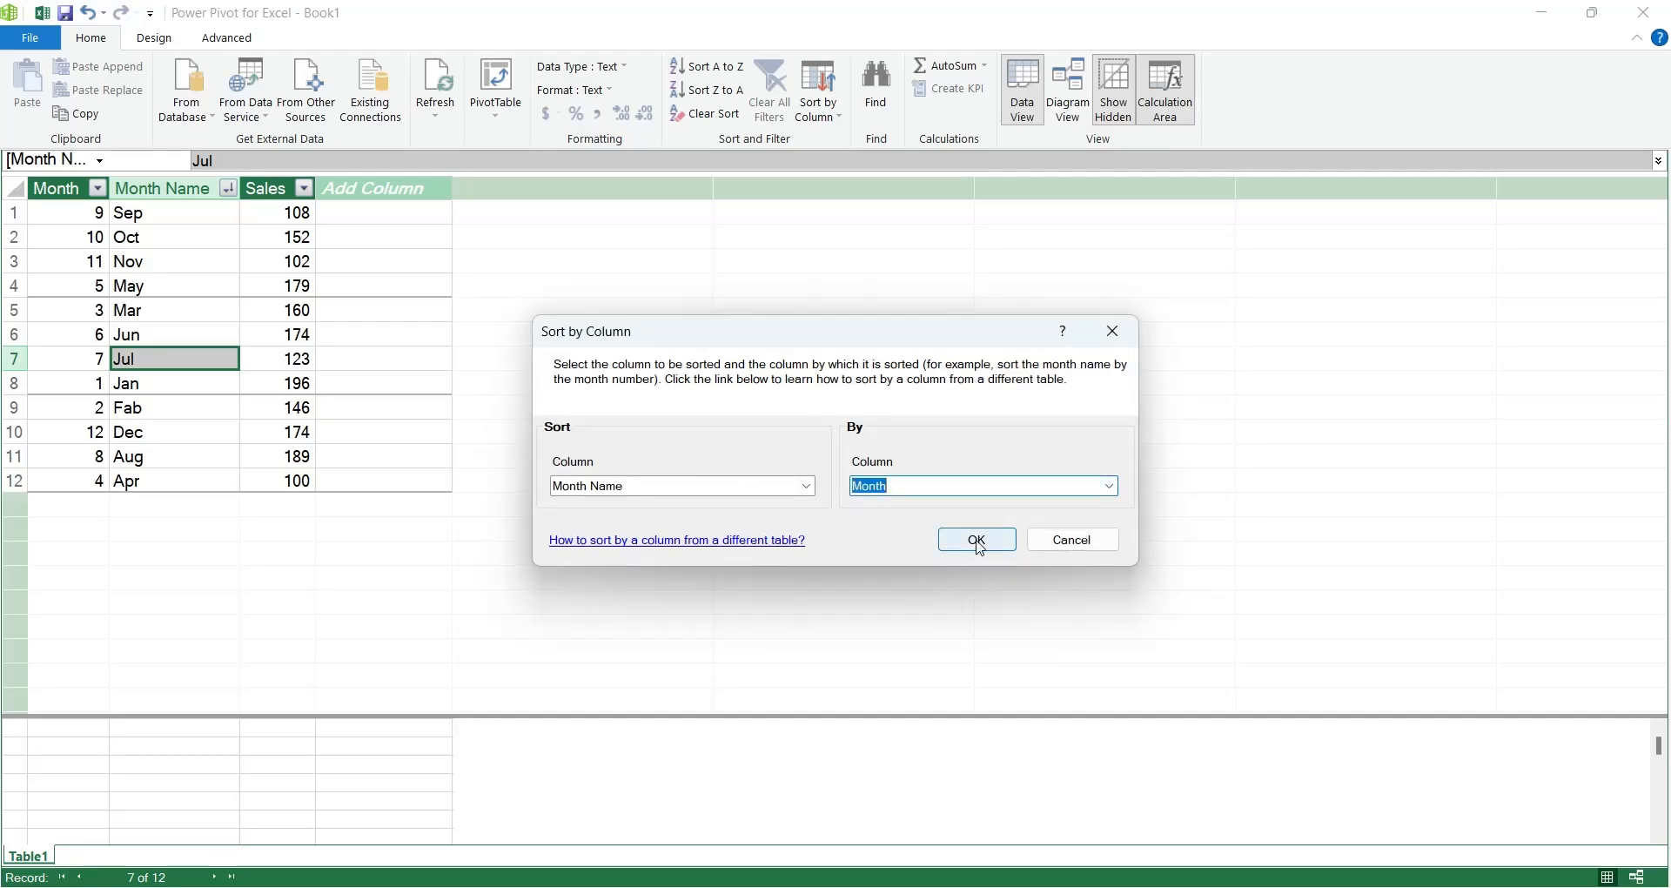
click(975, 539)
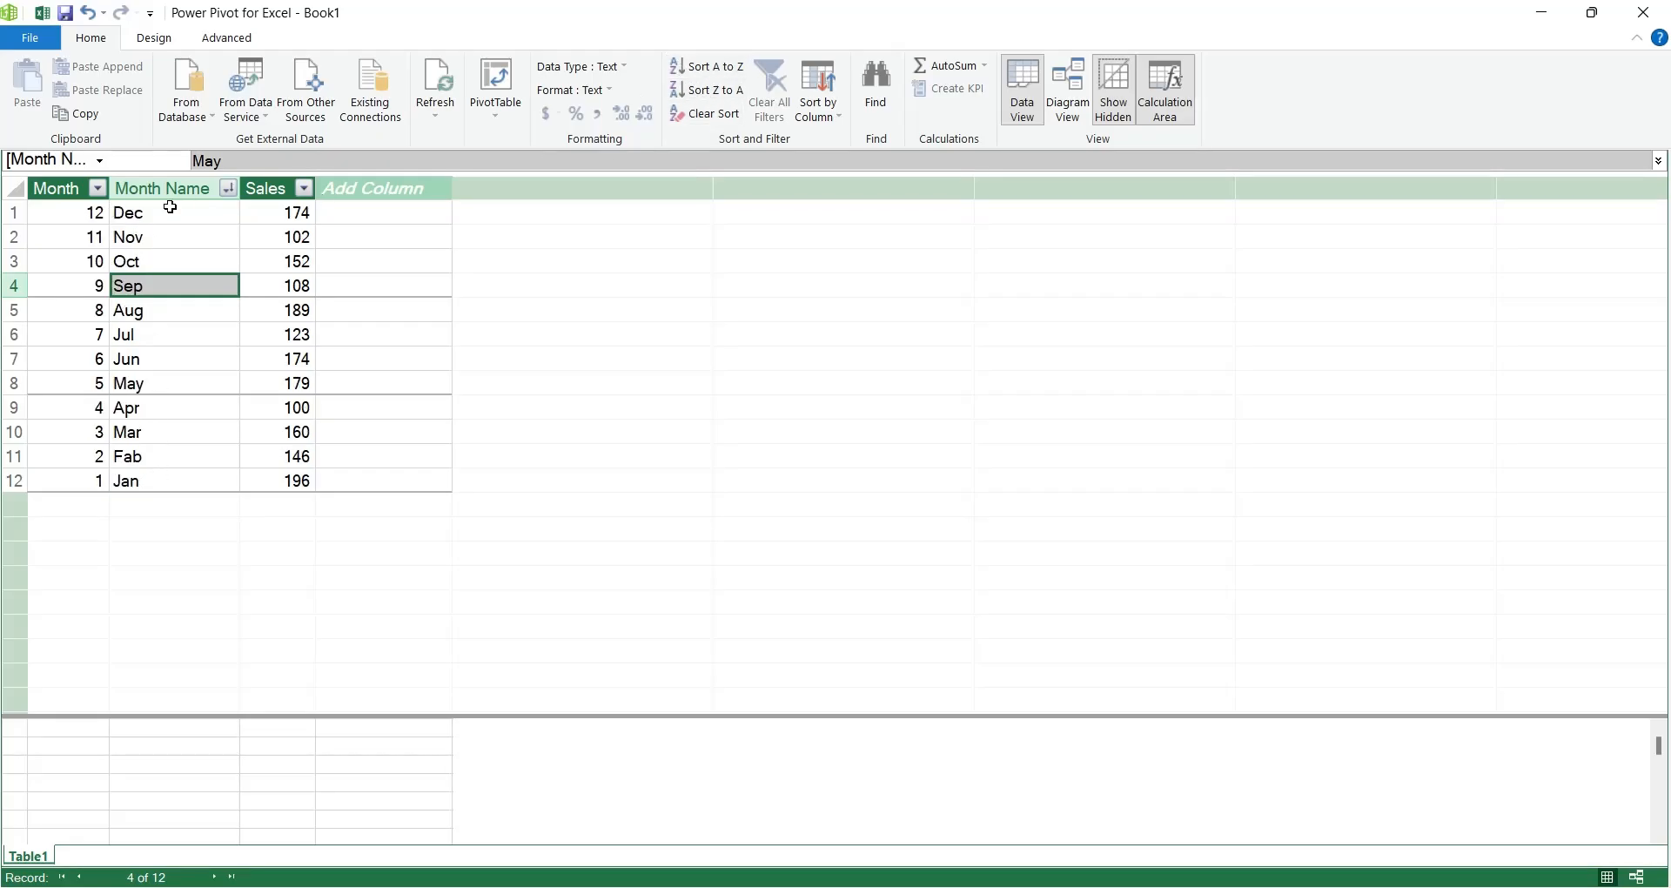
click(173, 383)
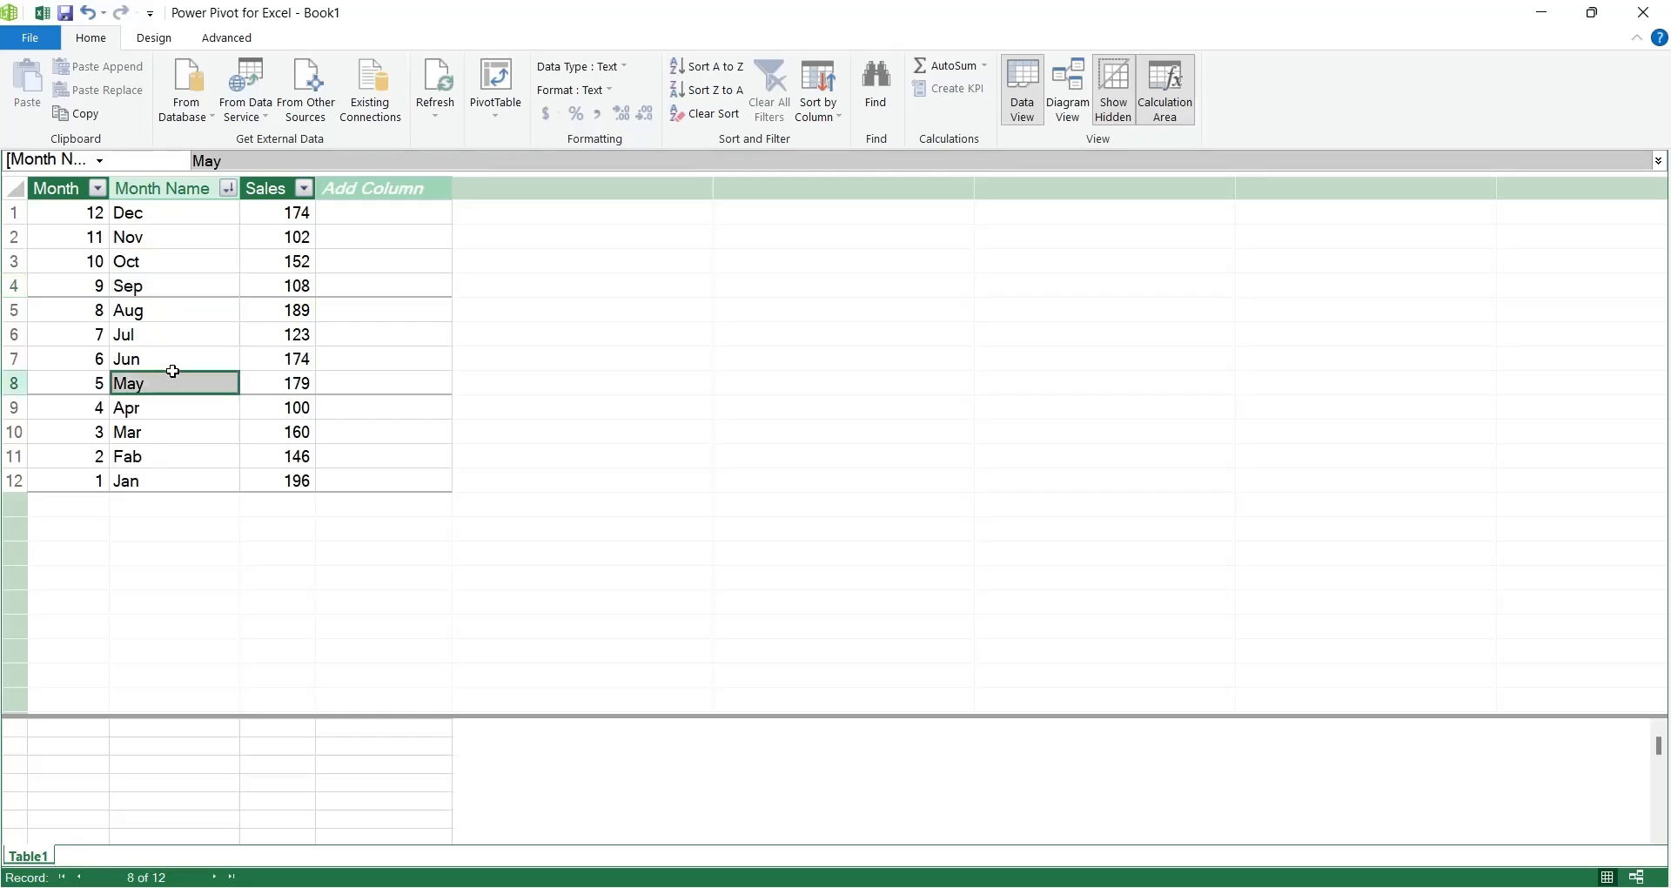
click(987, 87)
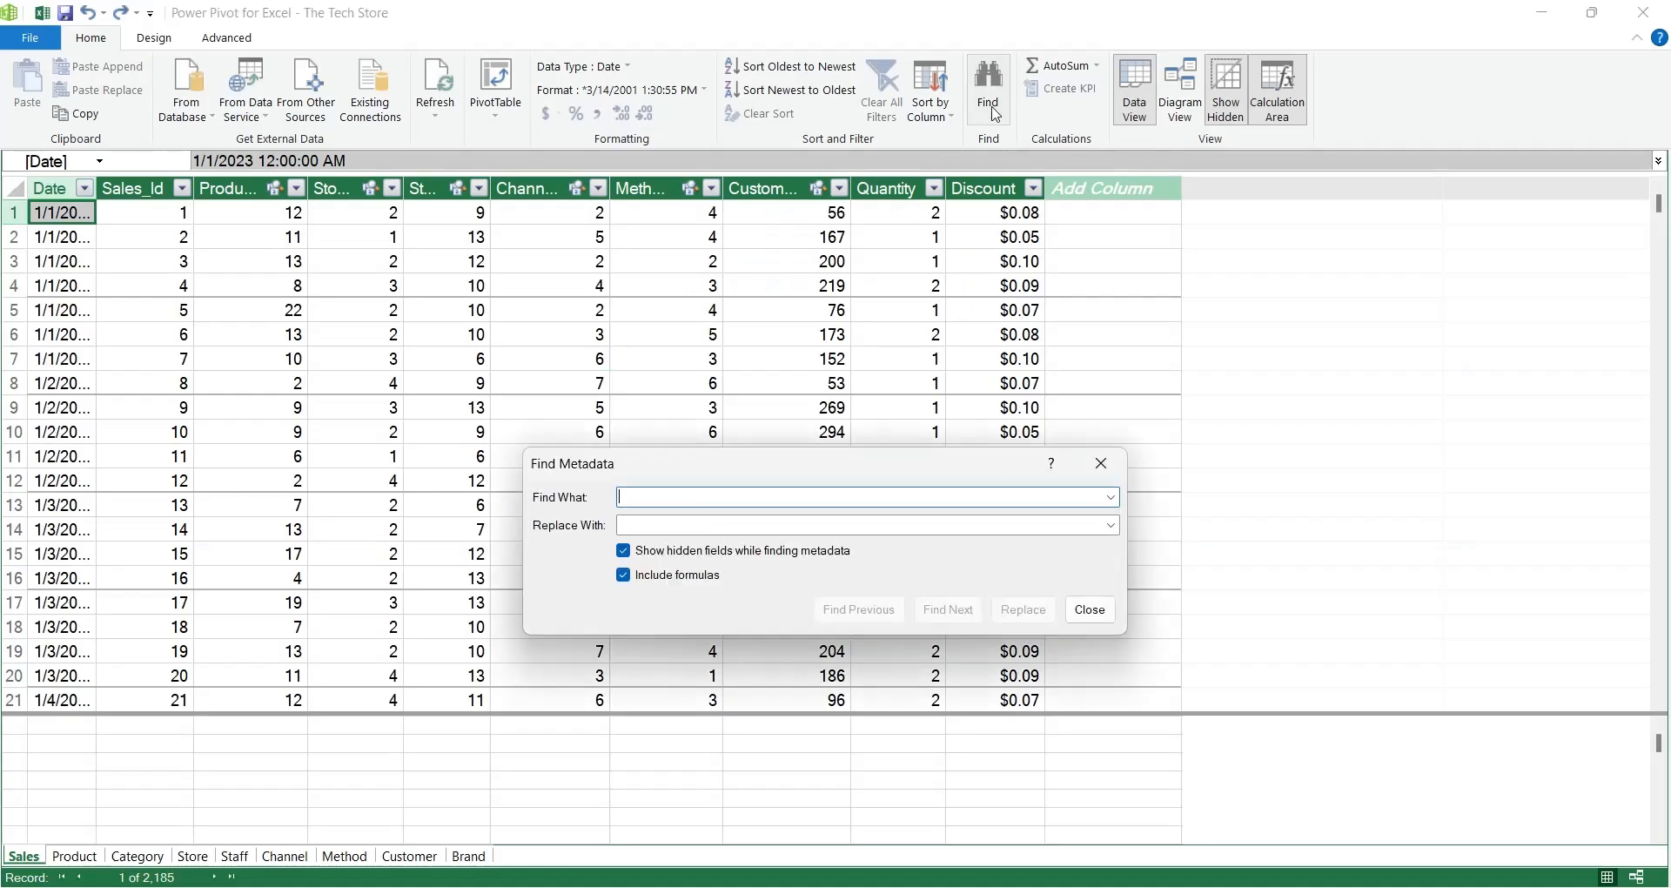
Step: Search the model metadata for 'cat', stepping through the Category_Id field and Category table matches
text(cat)
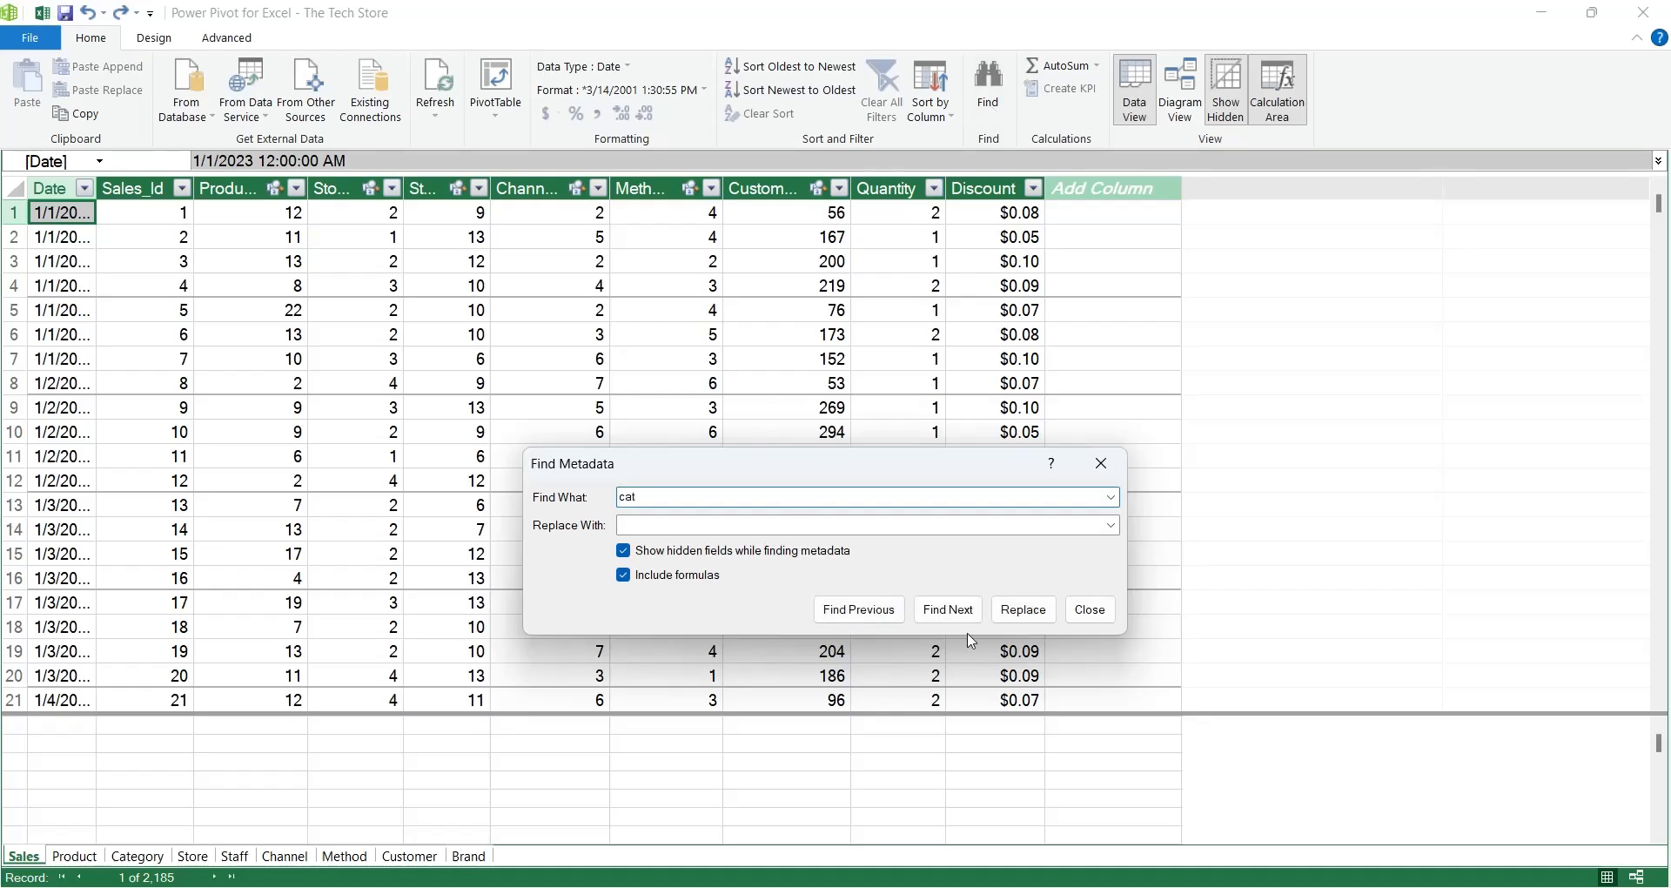
click(947, 609)
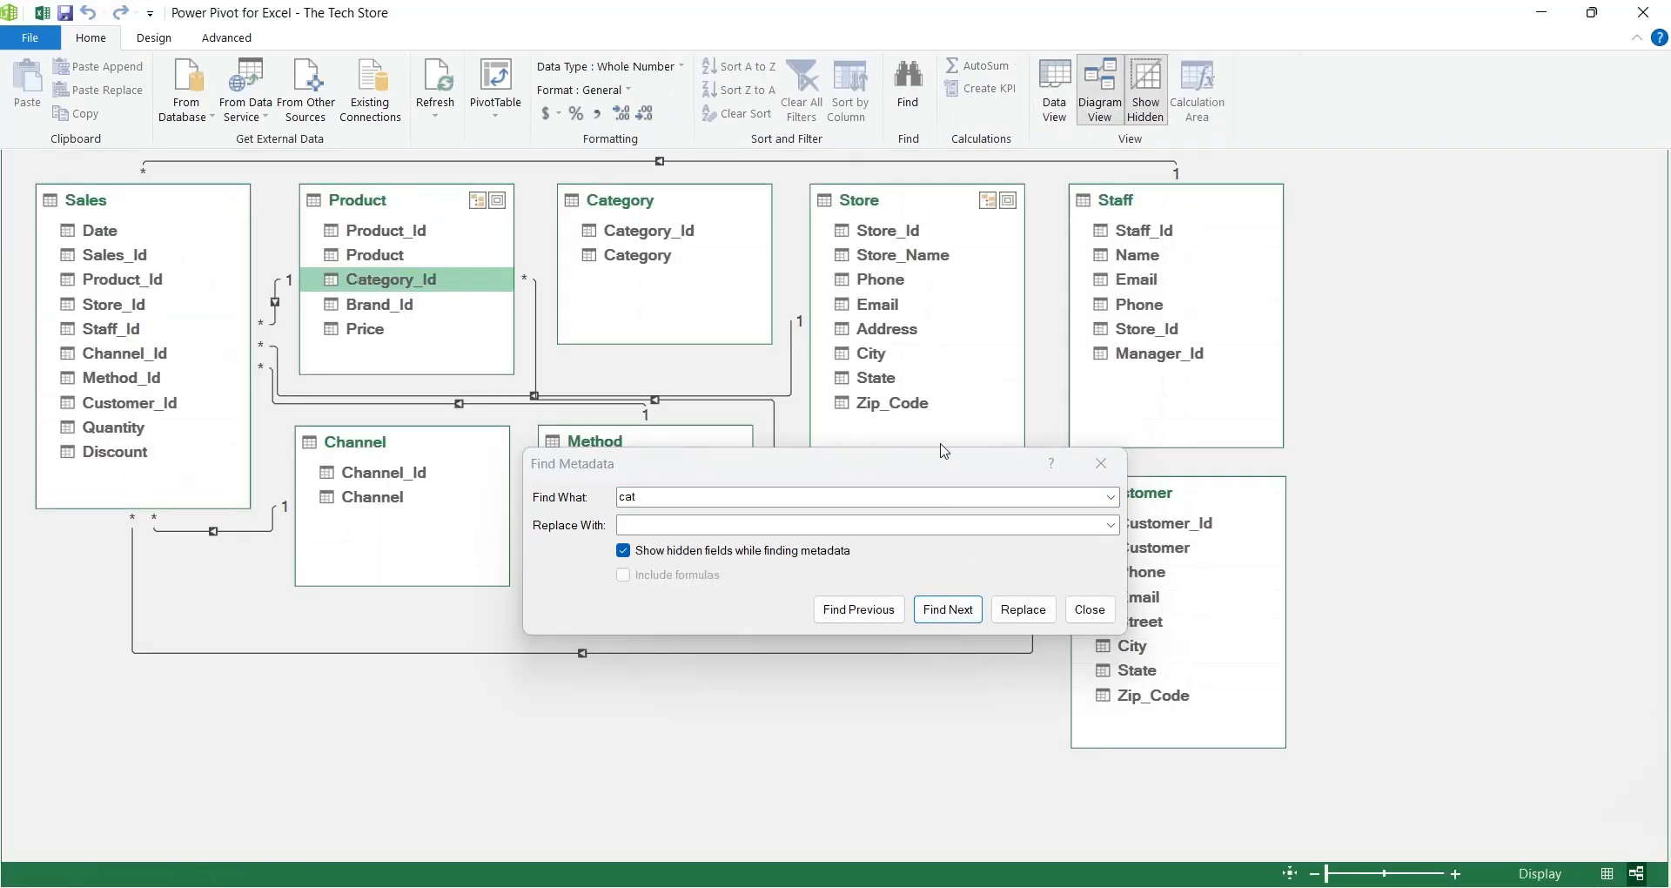
click(947, 609)
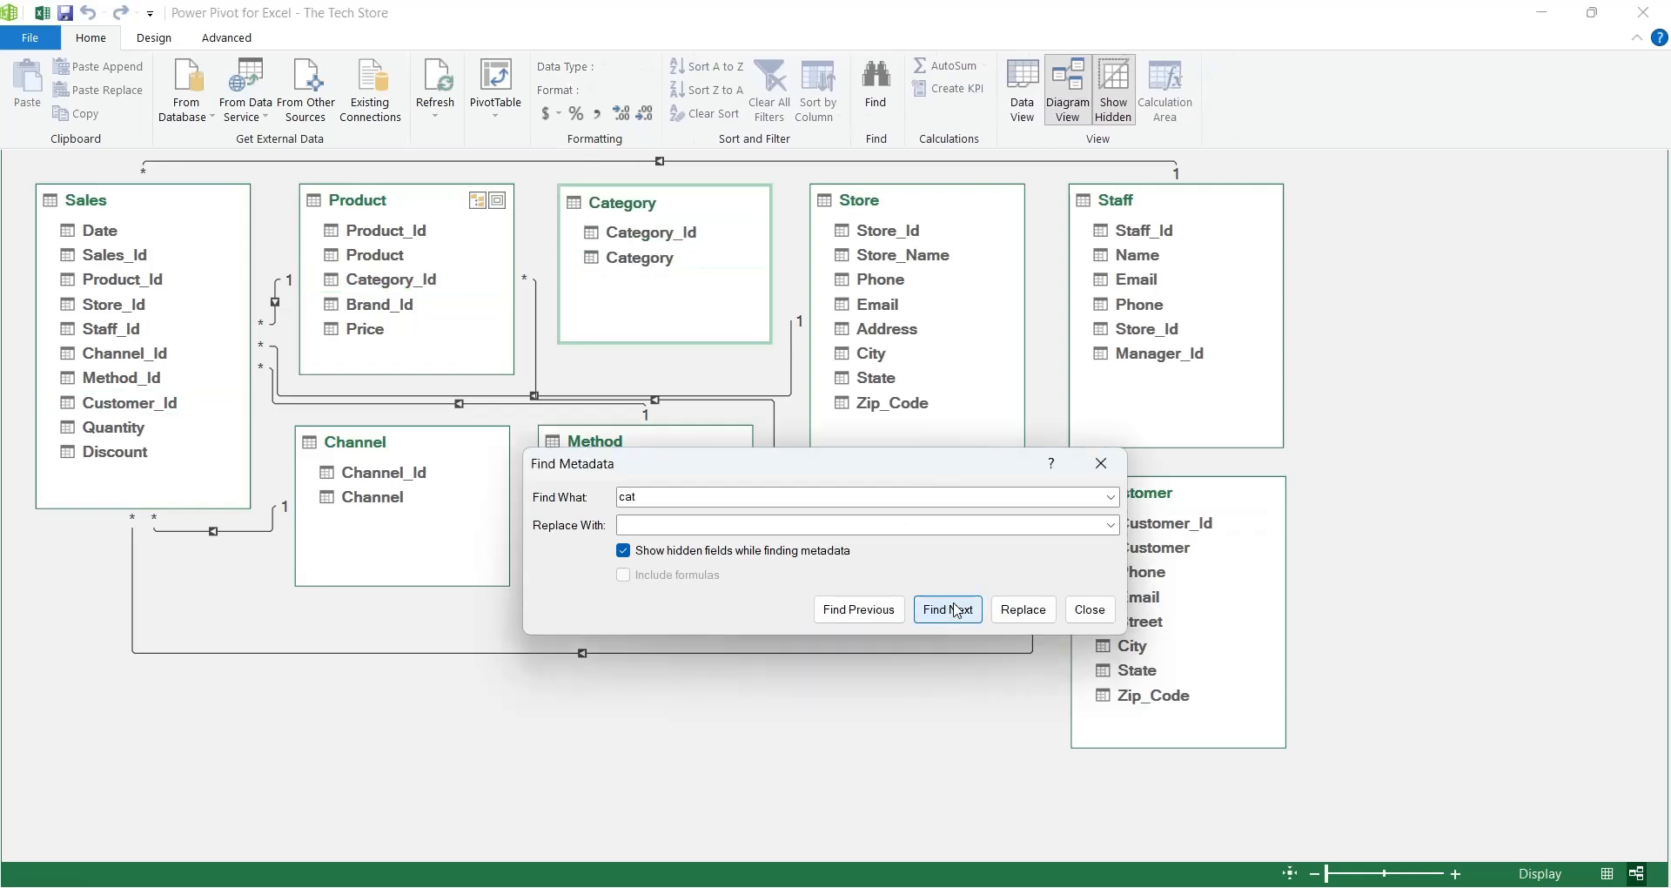
click(946, 609)
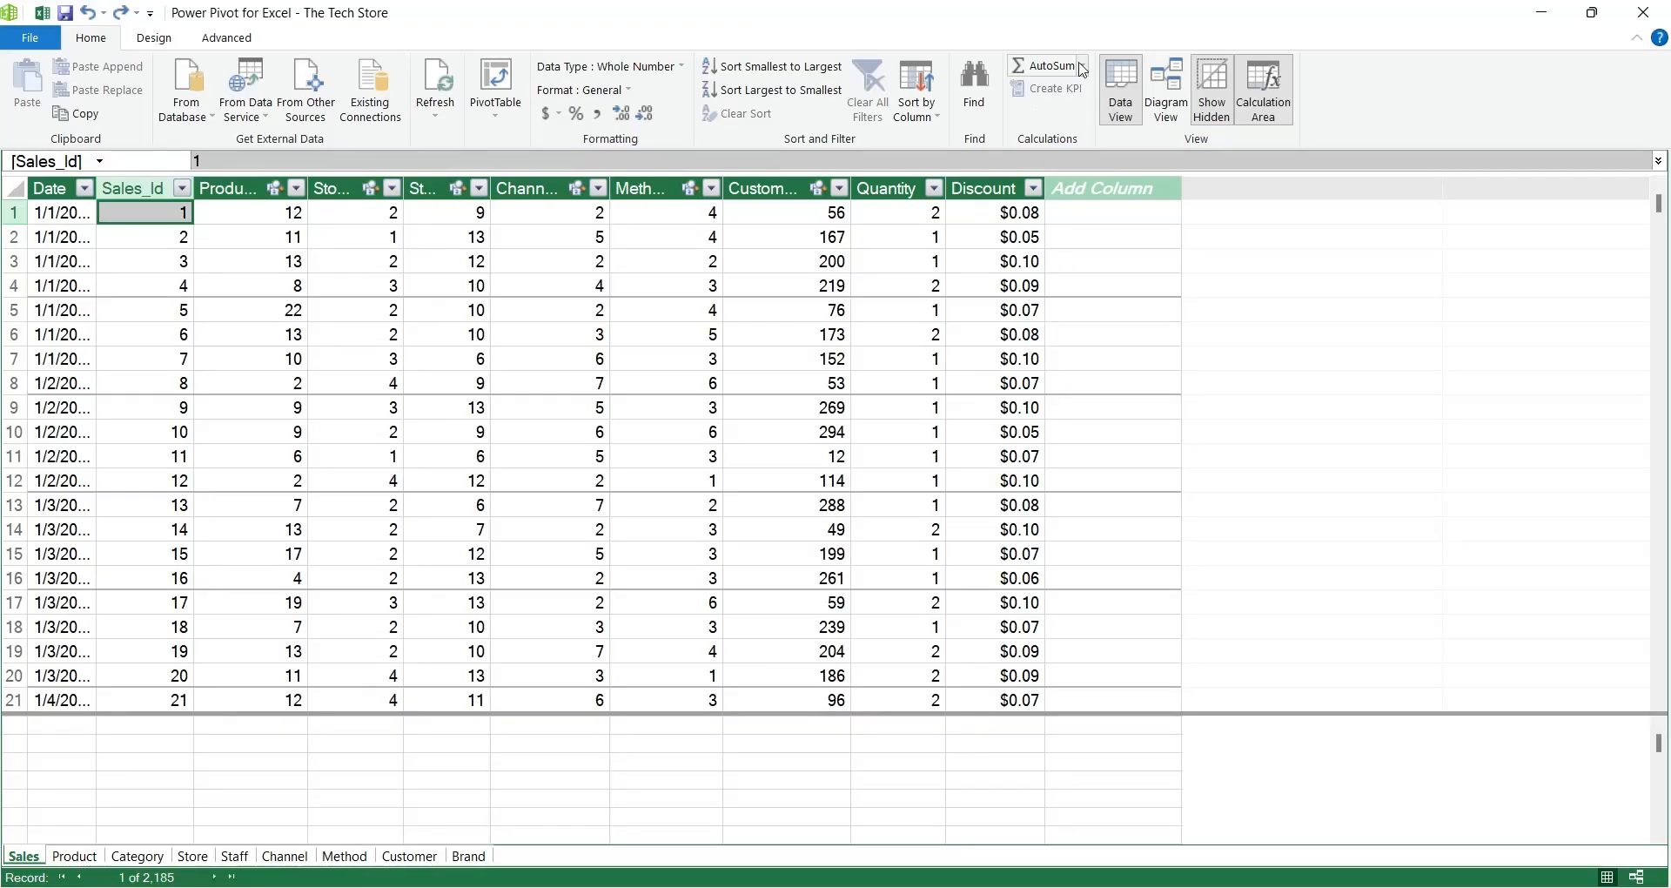
Step: In the Sales calculation area add Sum of Discount and Average of Discount measures via AutoSum
click(1045, 64)
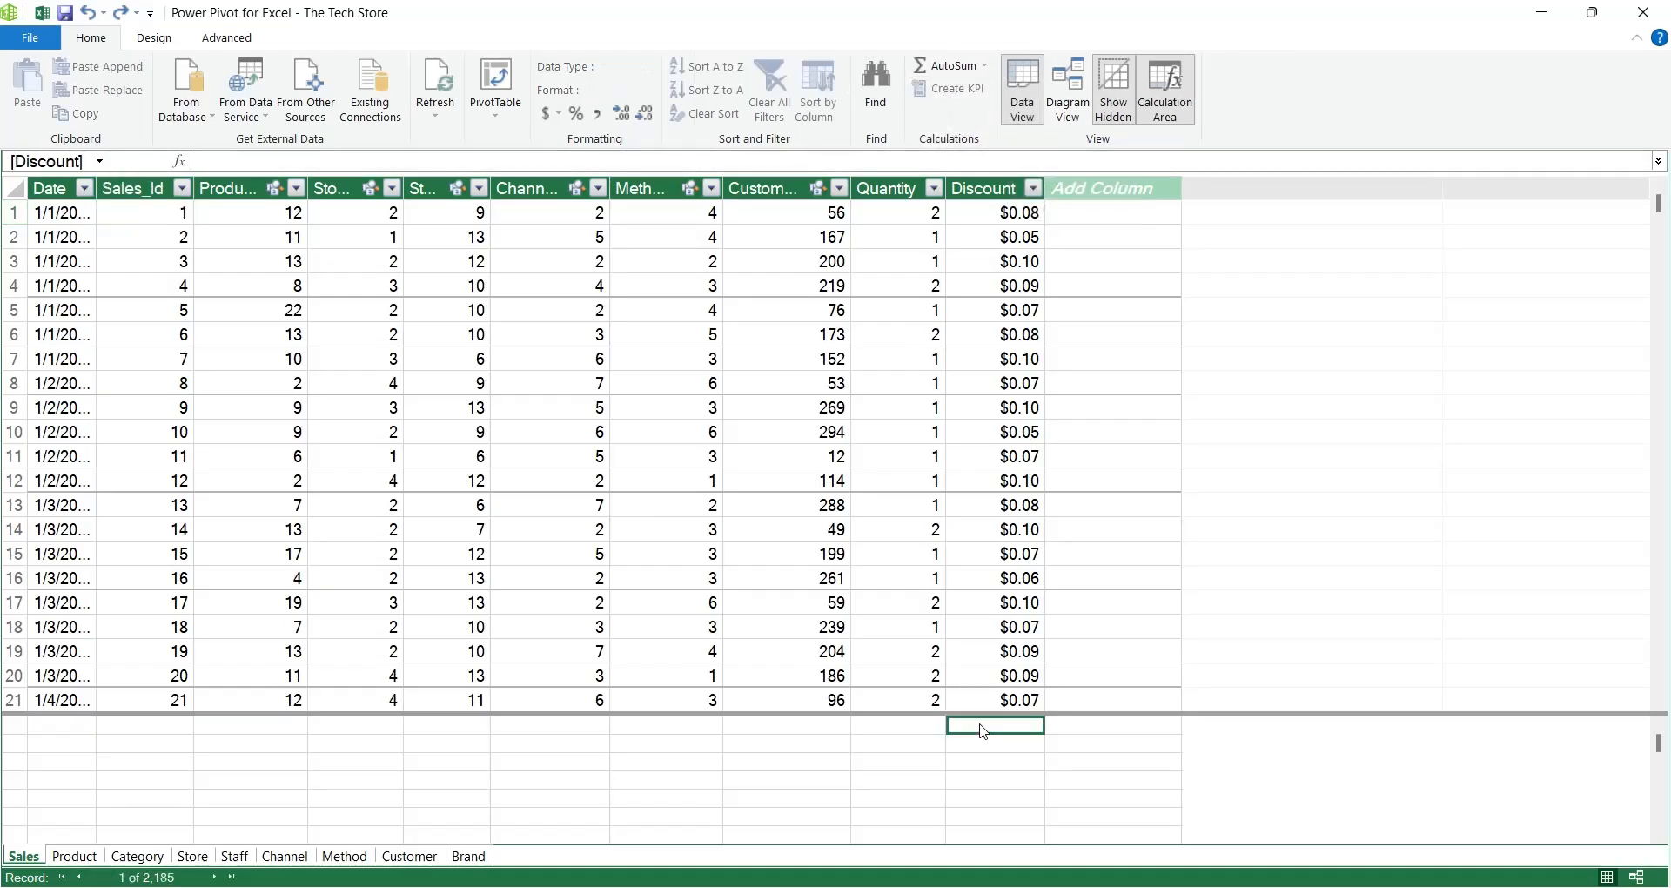
click(980, 64)
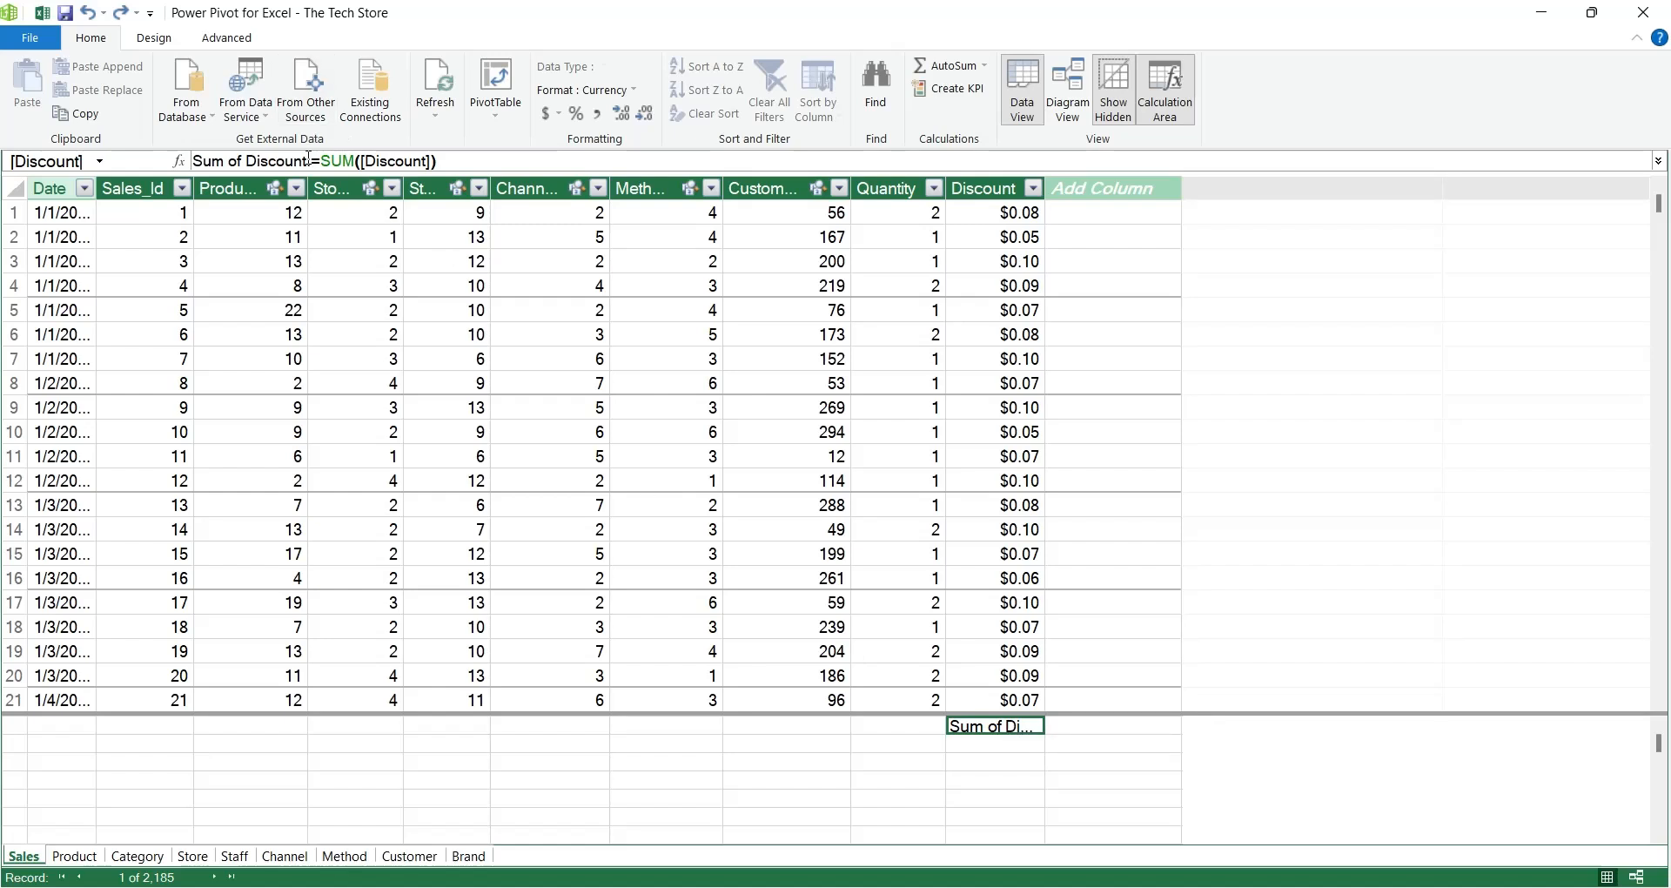
mouse_move(980, 746)
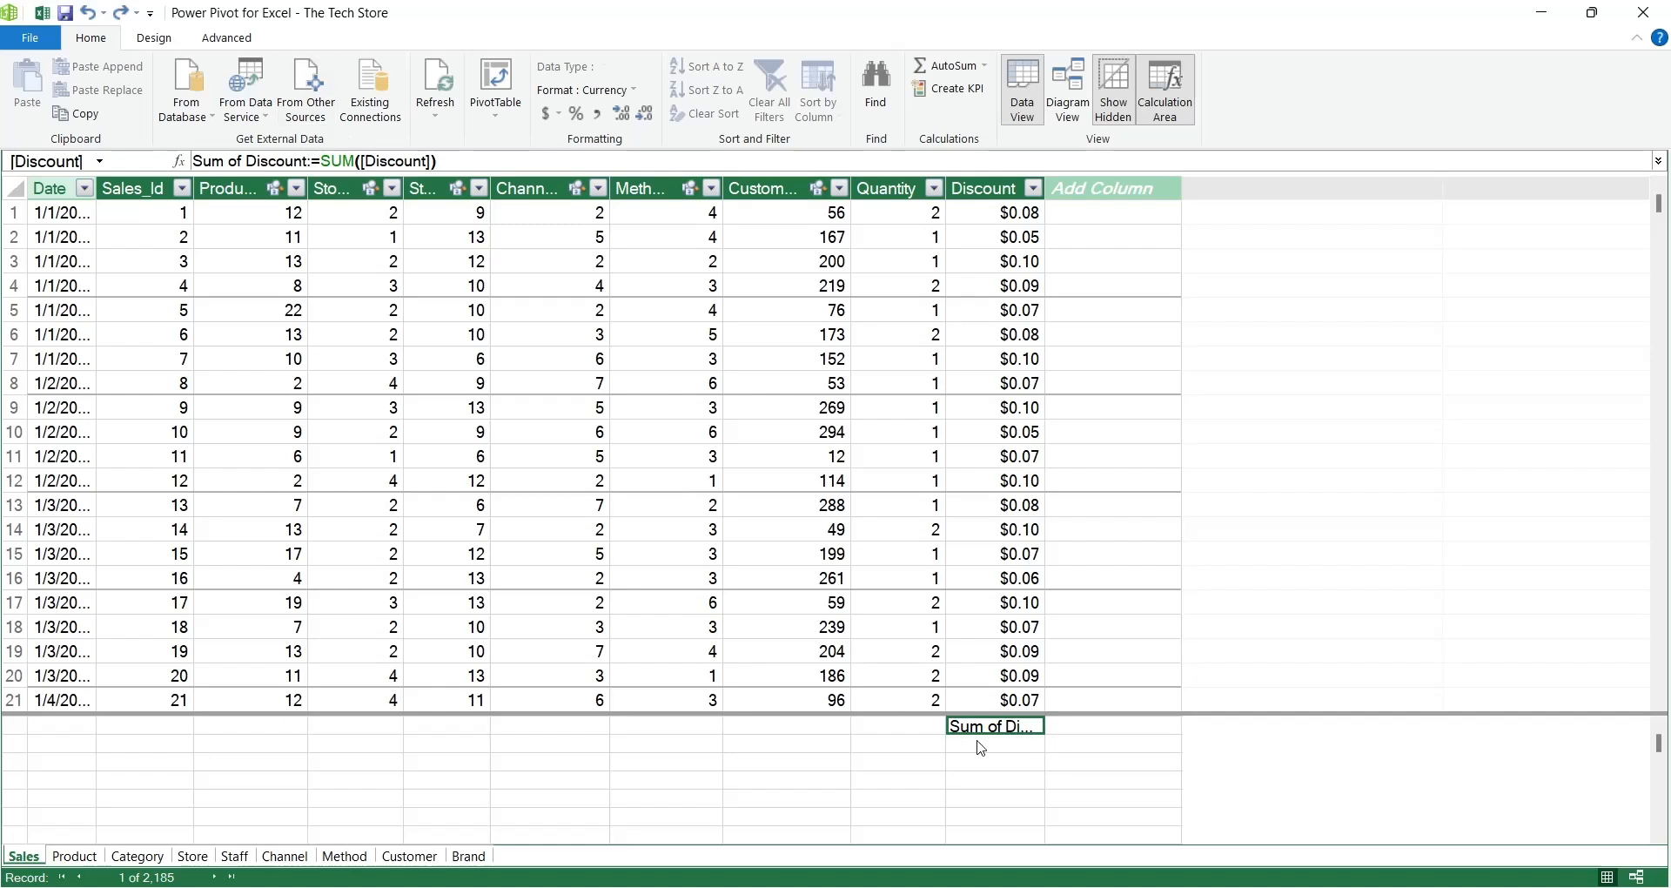
click(982, 72)
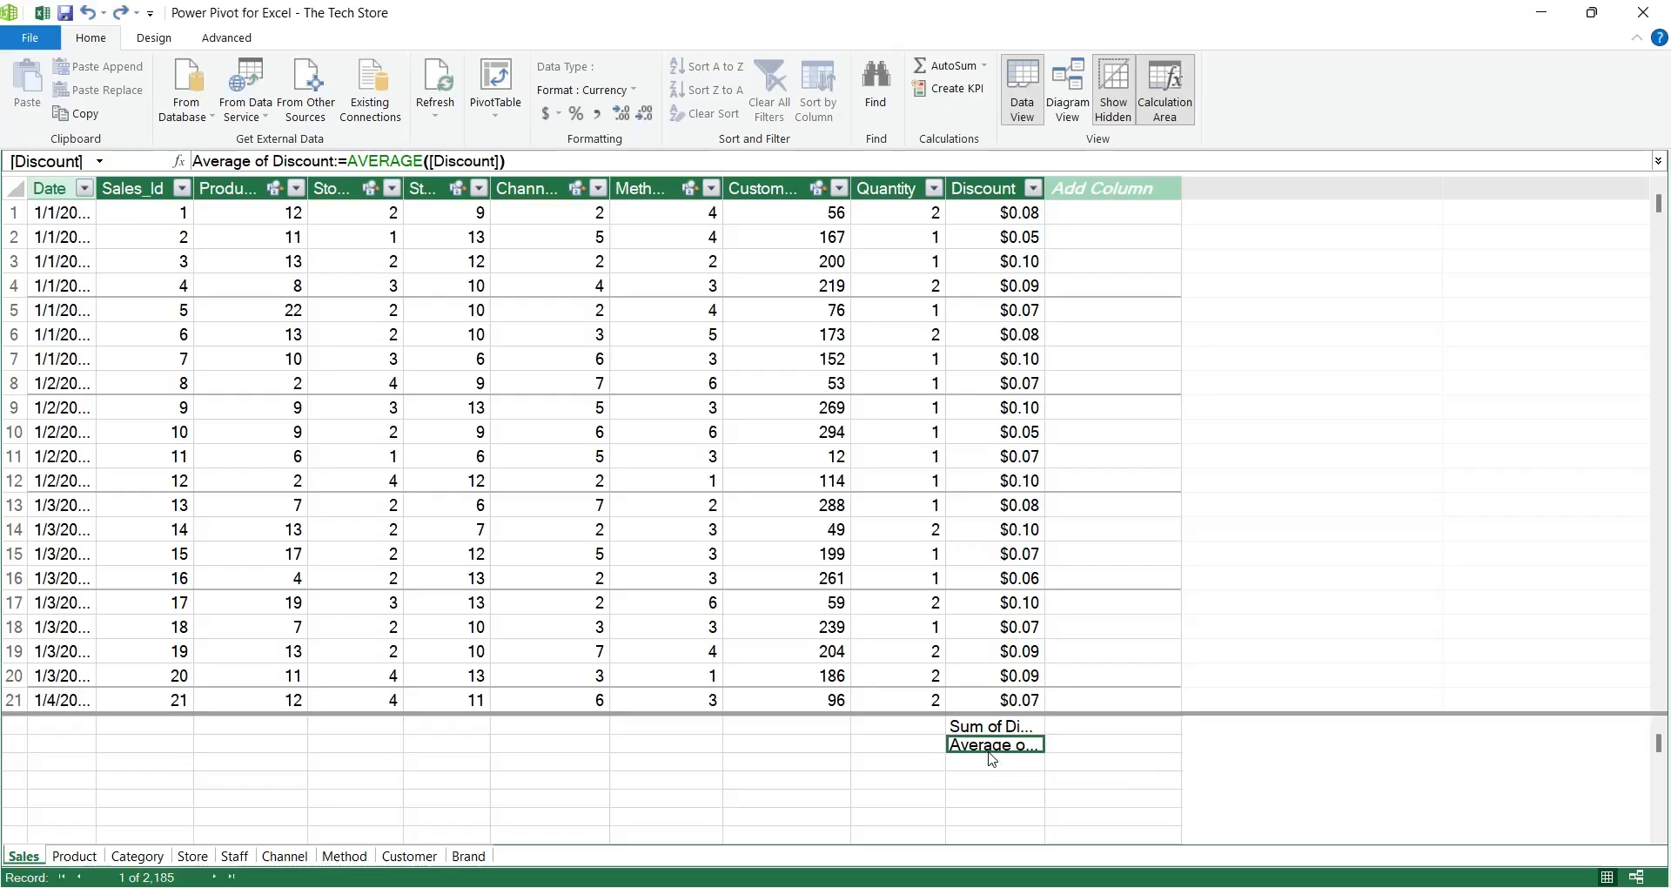
click(994, 726)
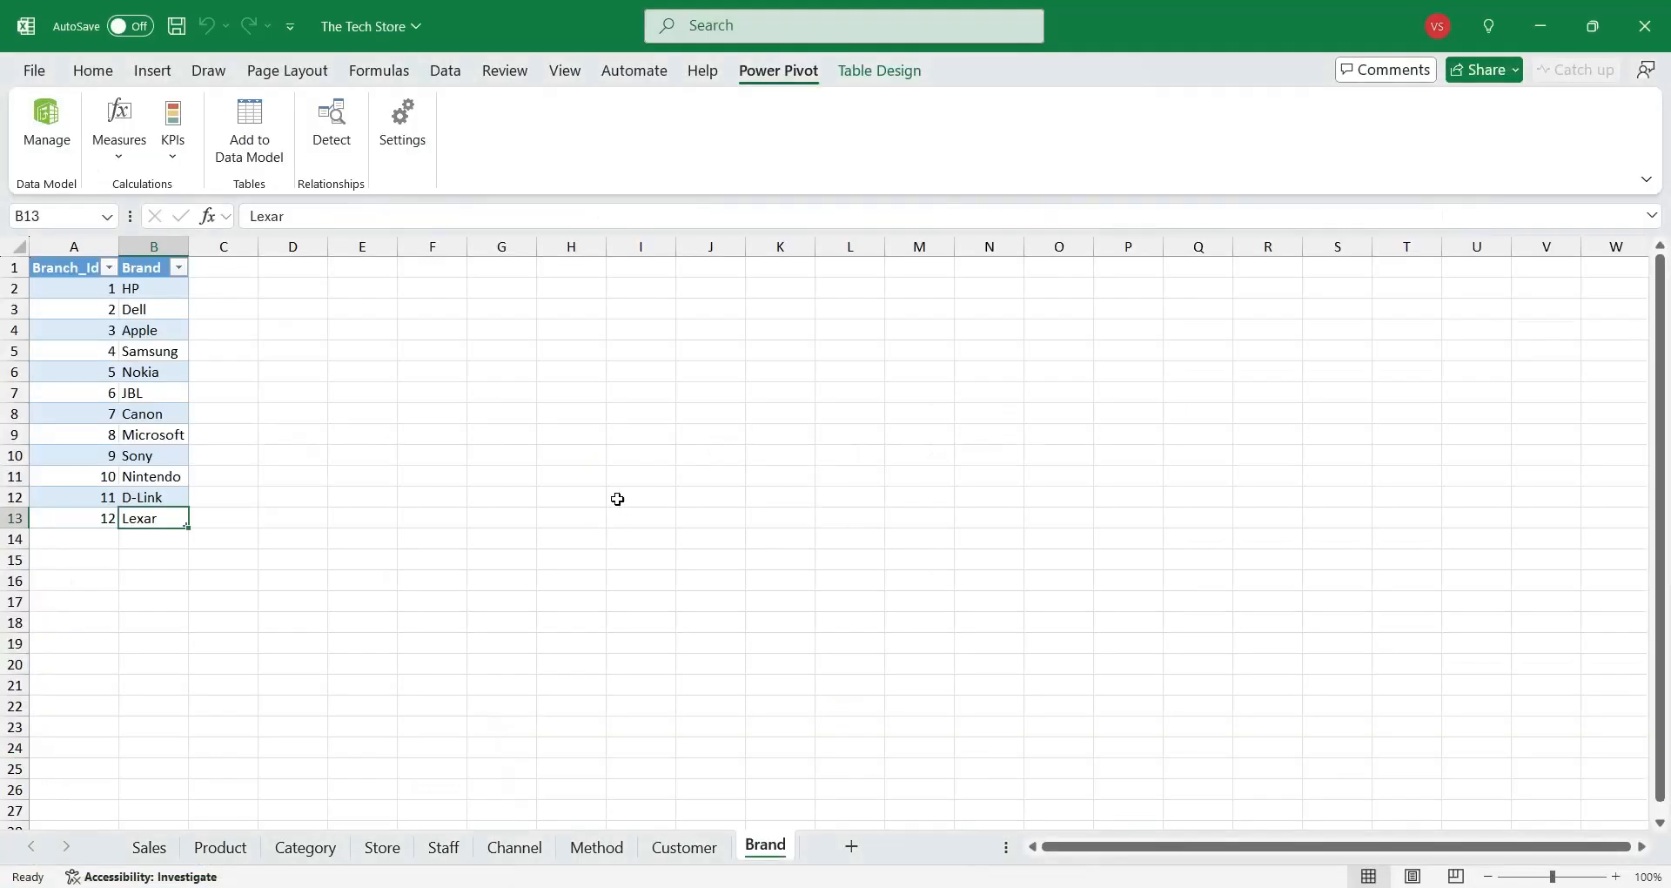
Step: Create a new measure on the Product table named Sum of Price with formula =Sum('Product'[Price])
click(220, 845)
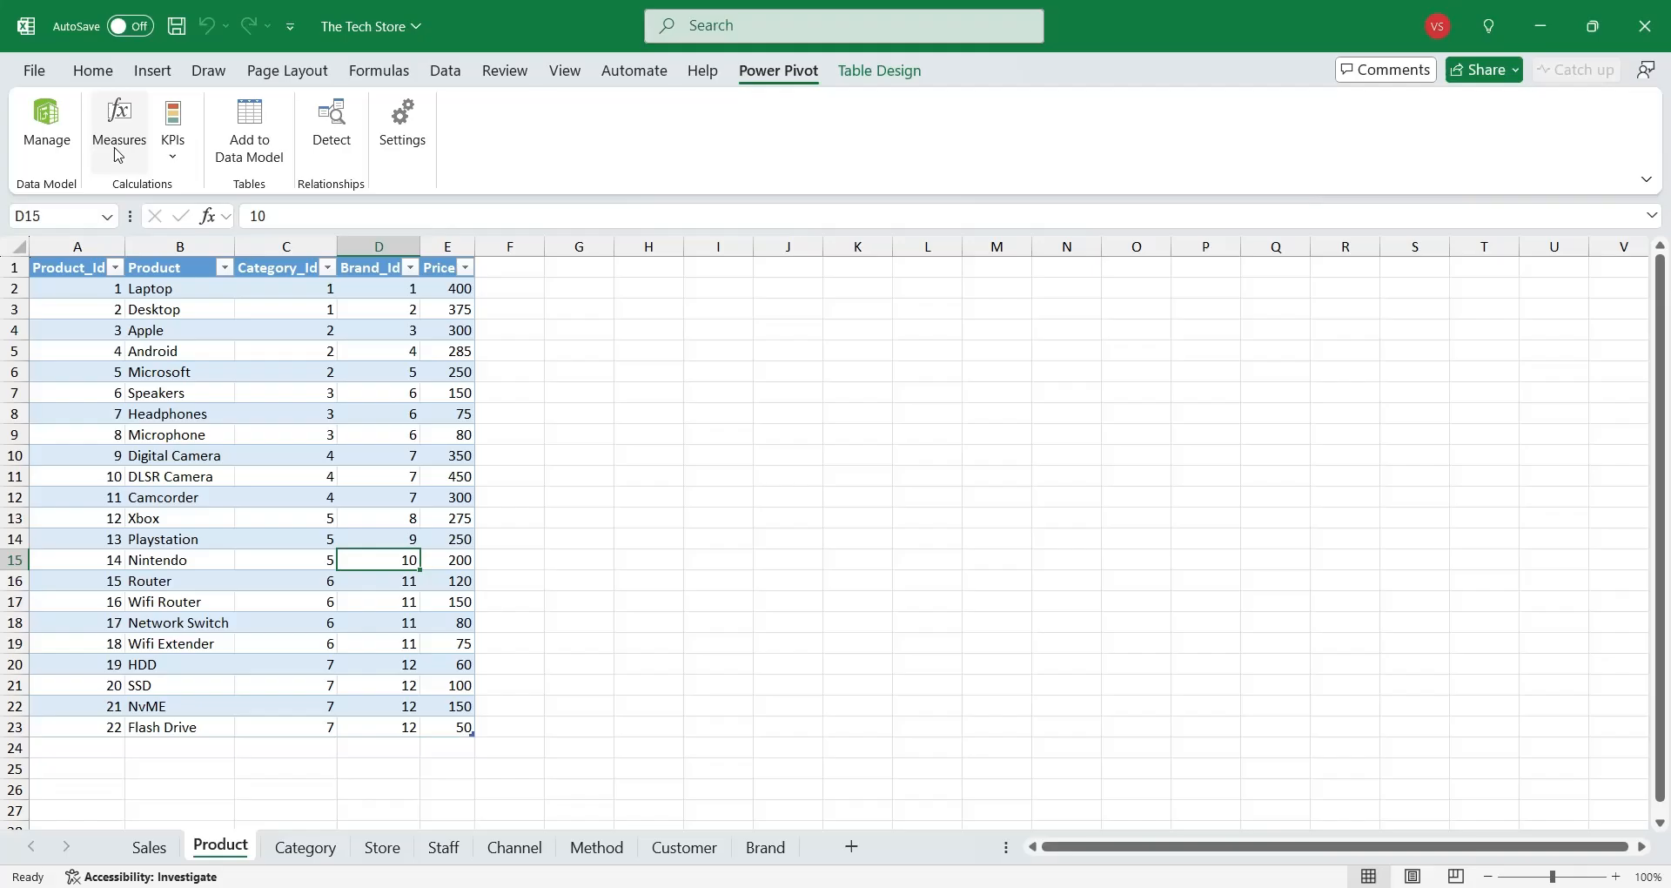
click(119, 122)
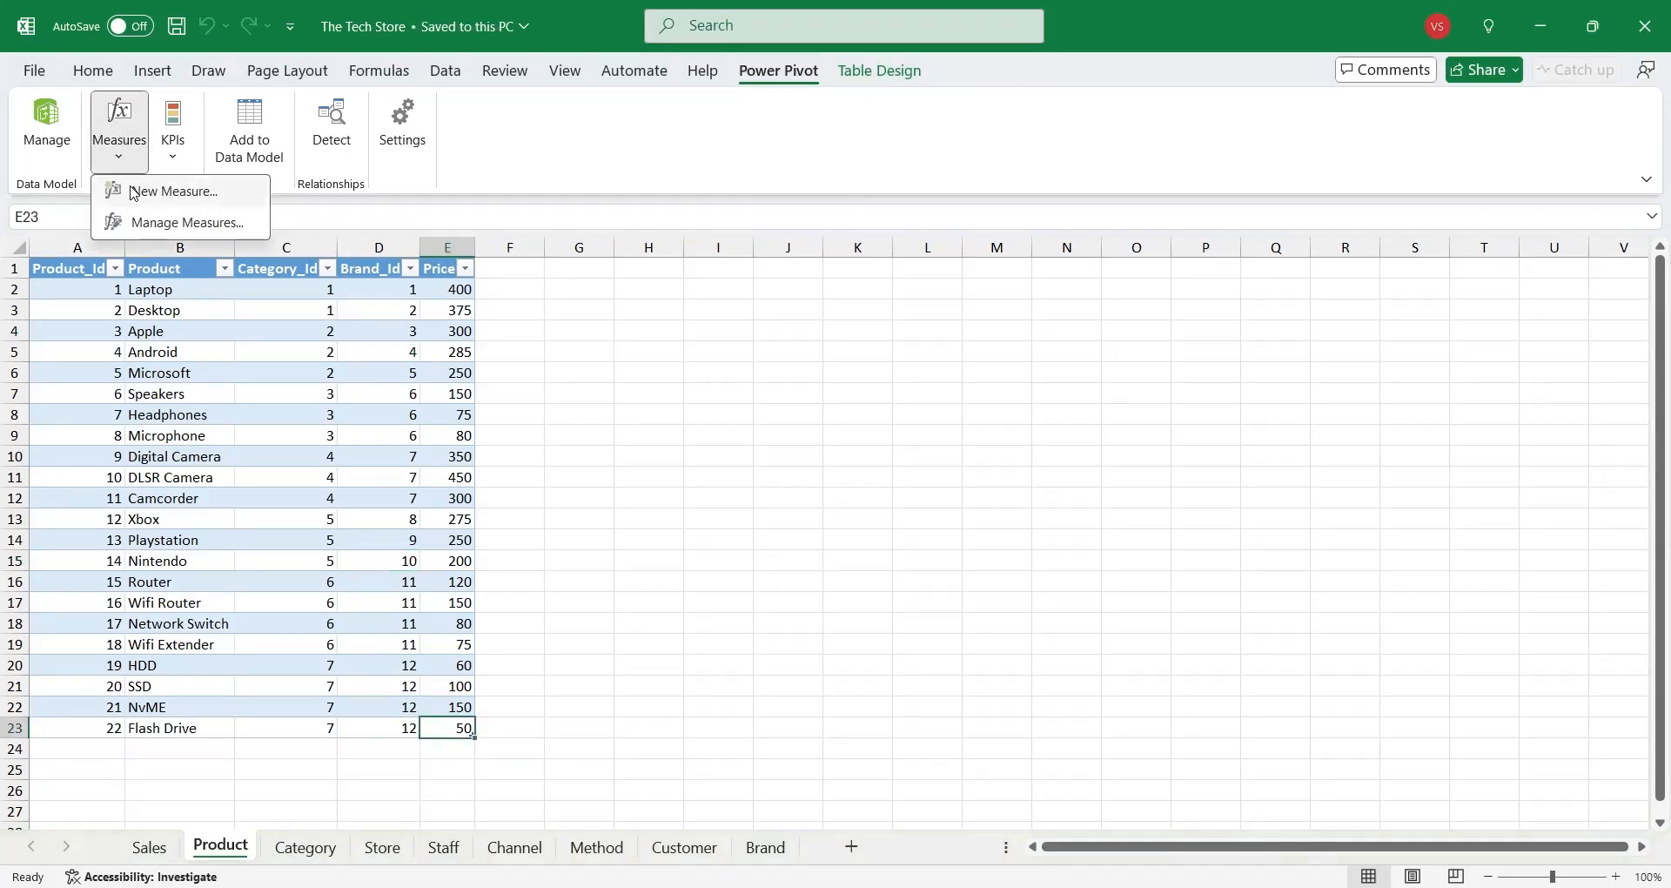
click(173, 191)
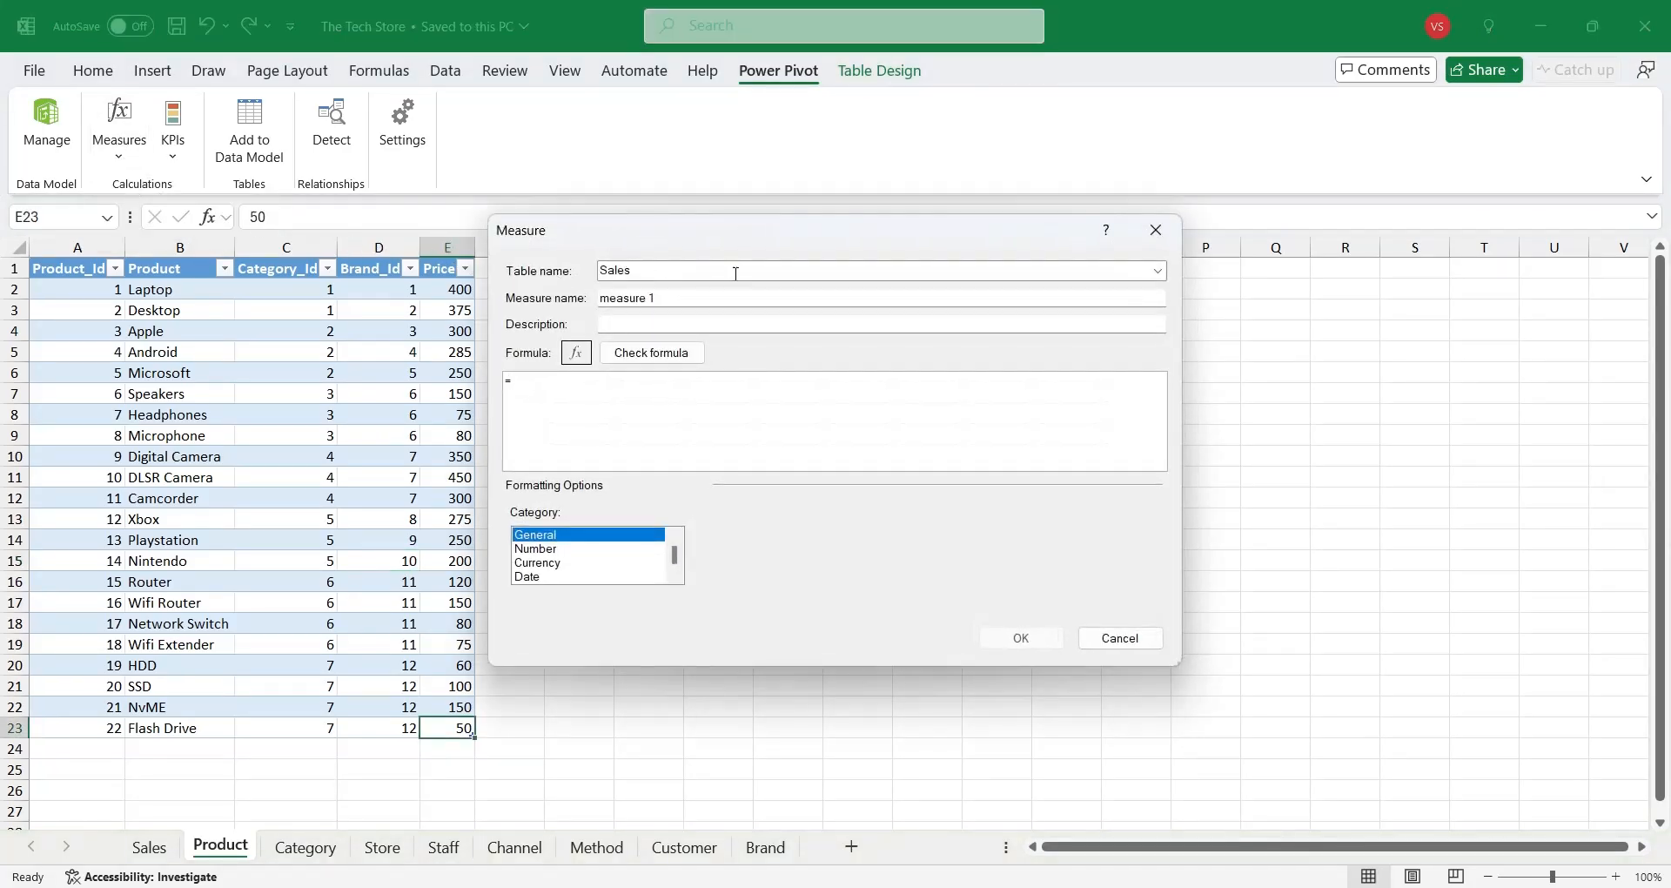
click(1154, 269)
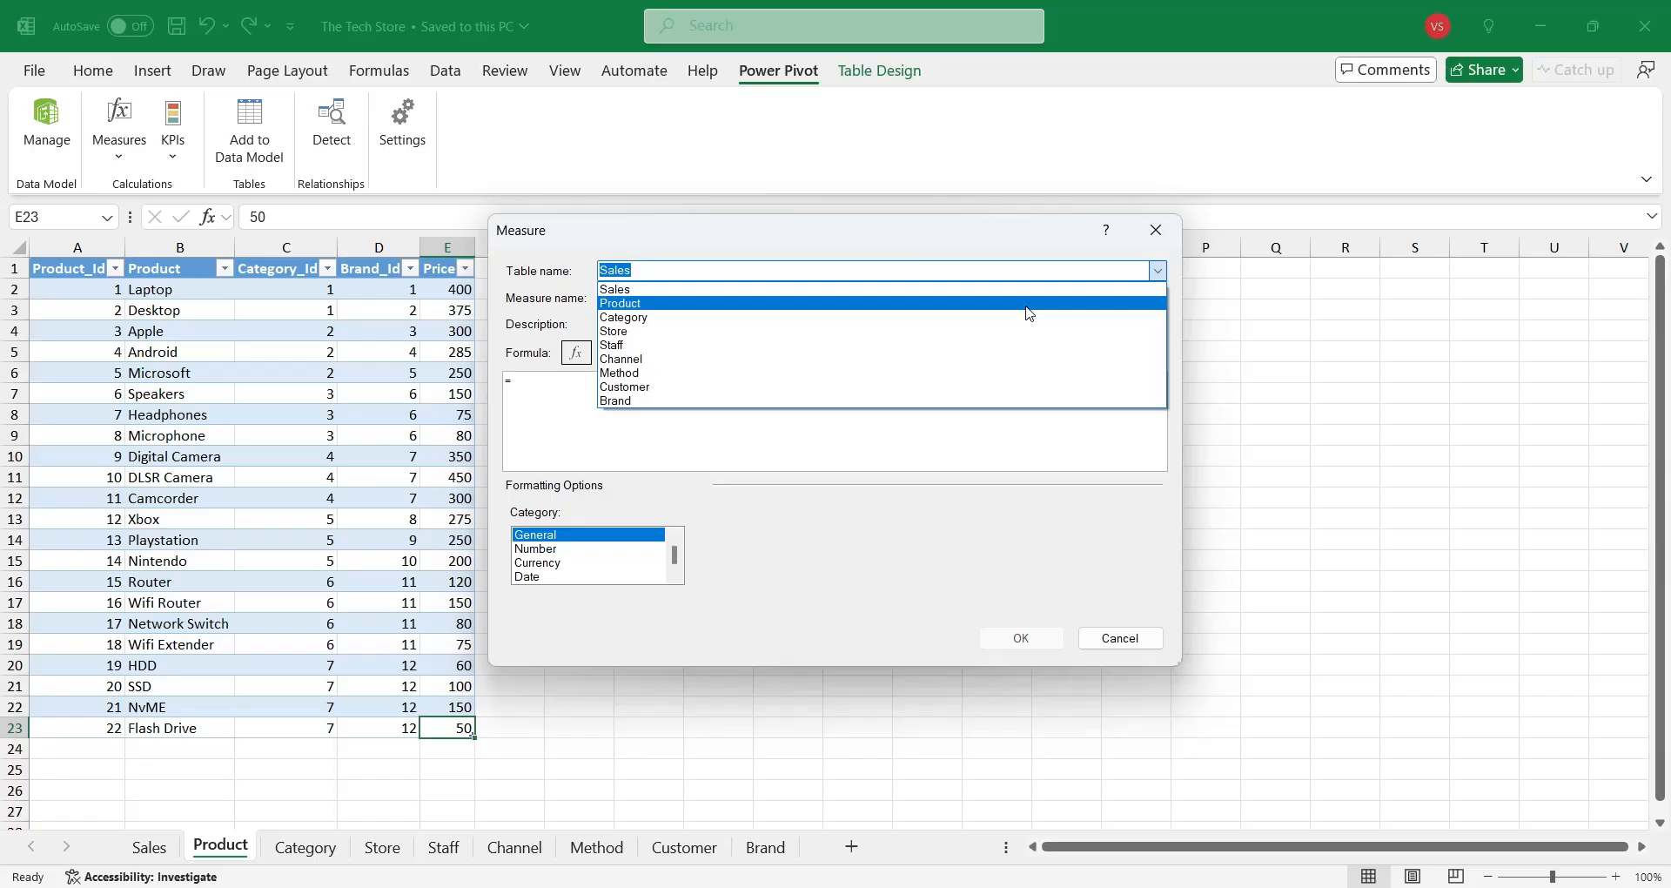
click(620, 302)
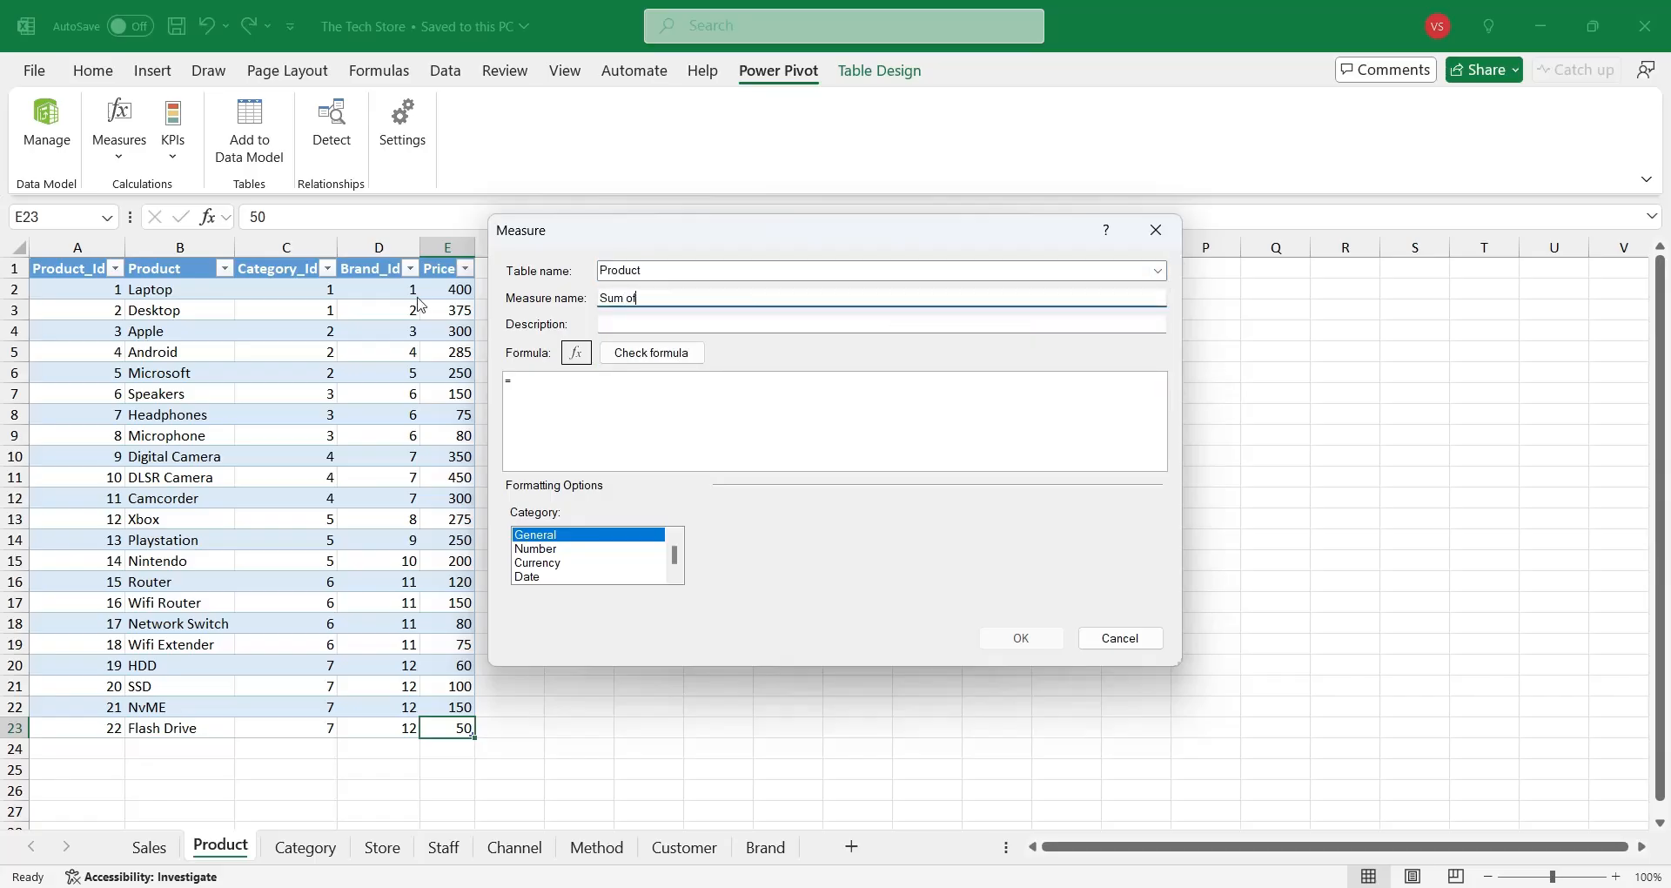
text(Price)
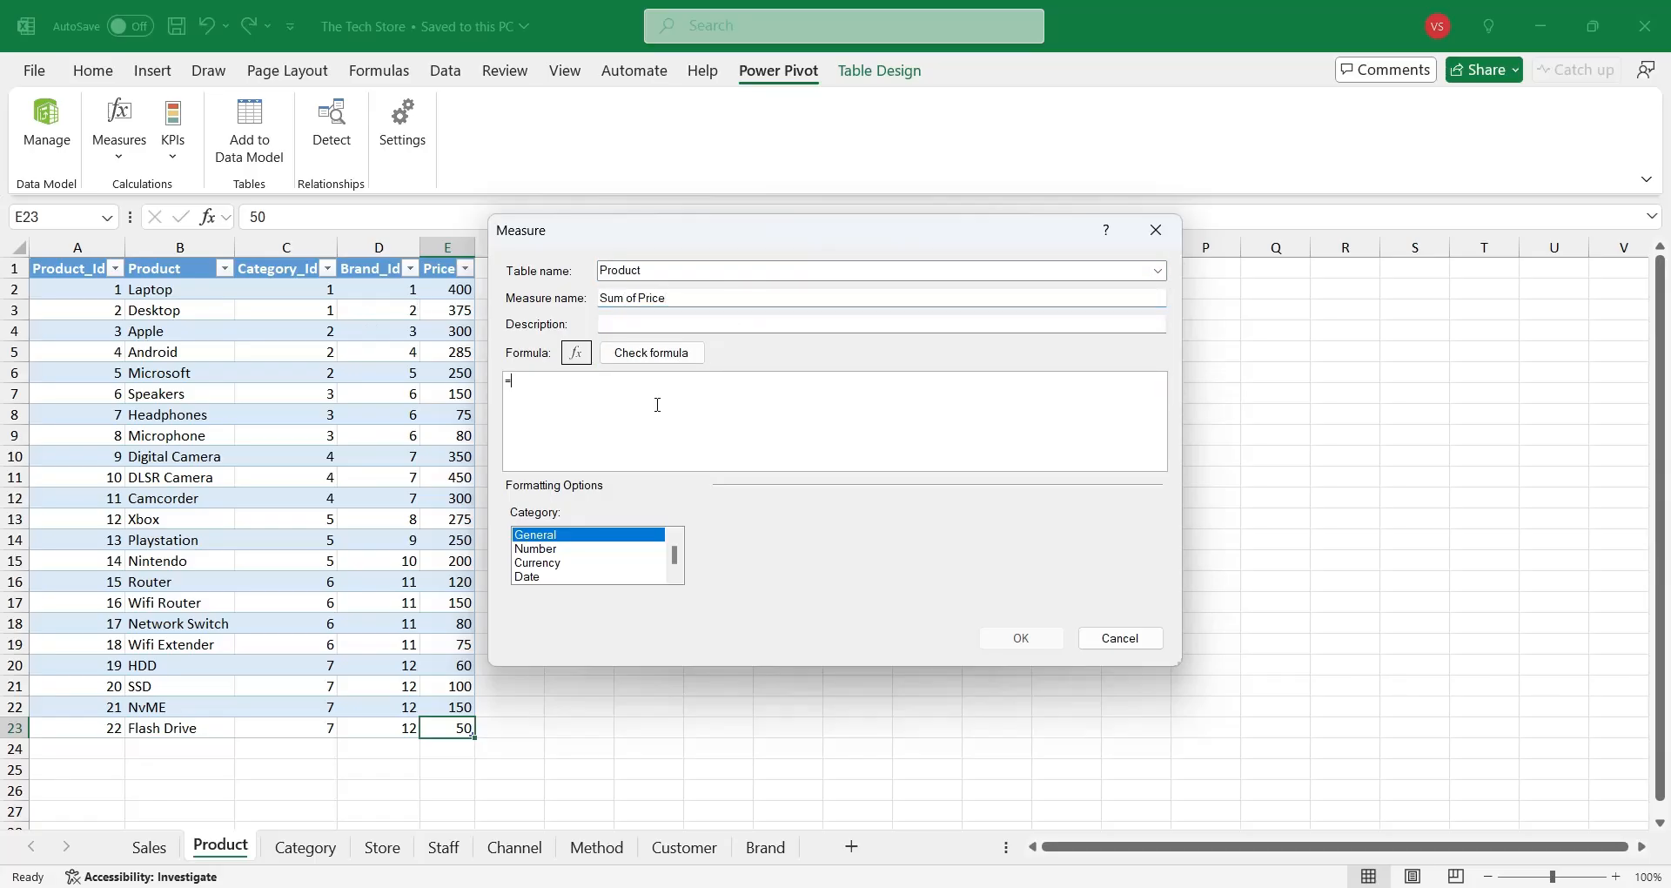
text(Sum()
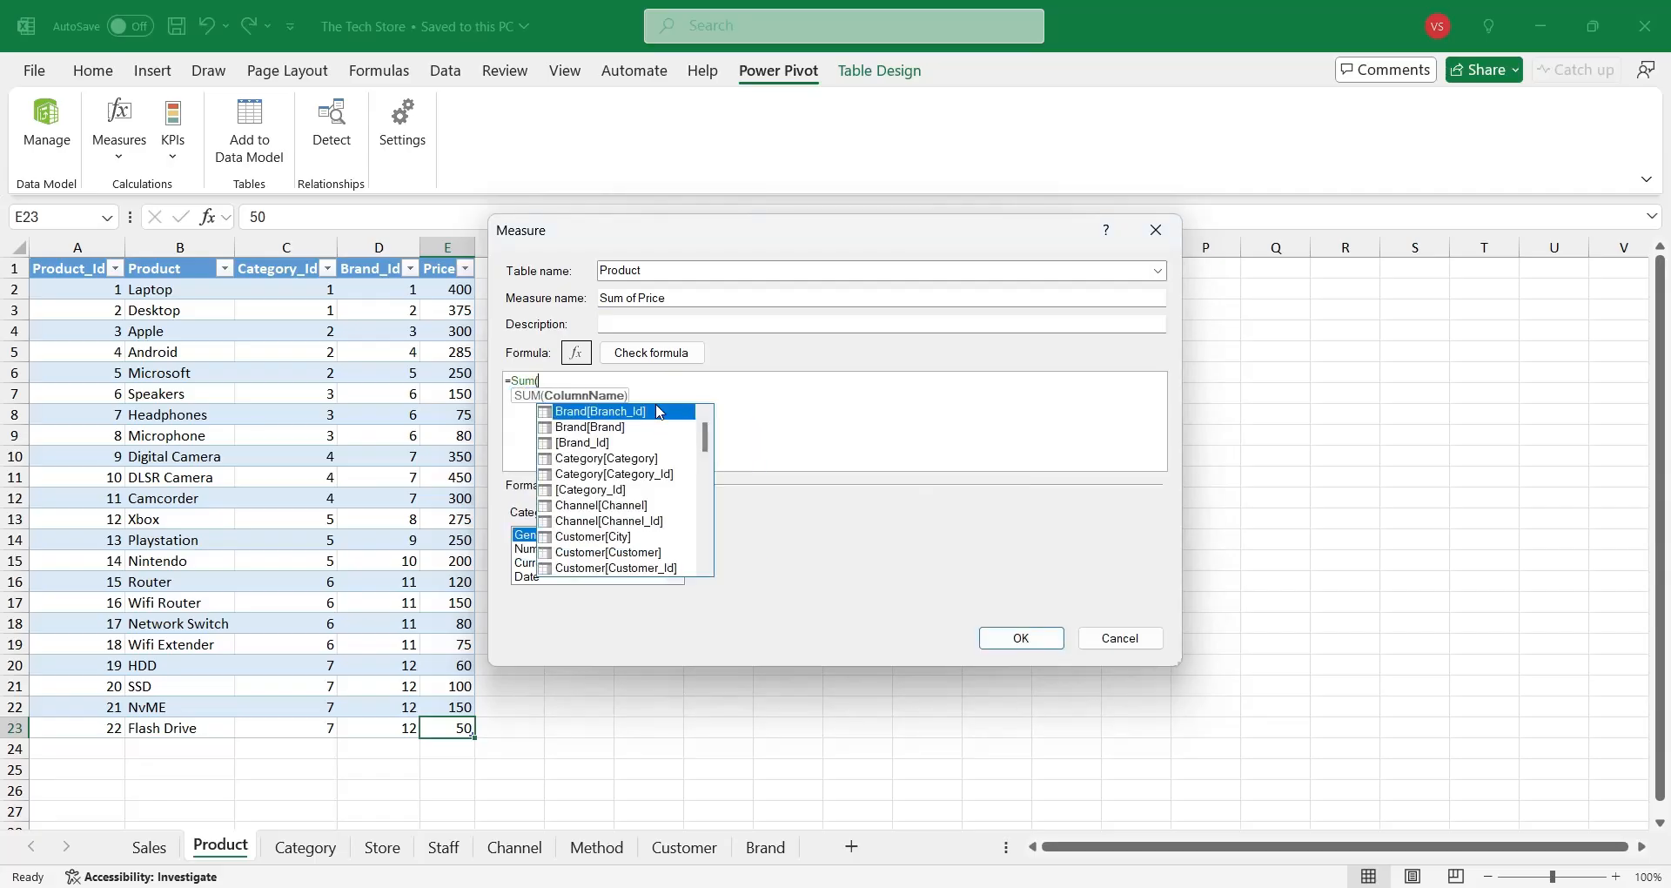
text(Price]))
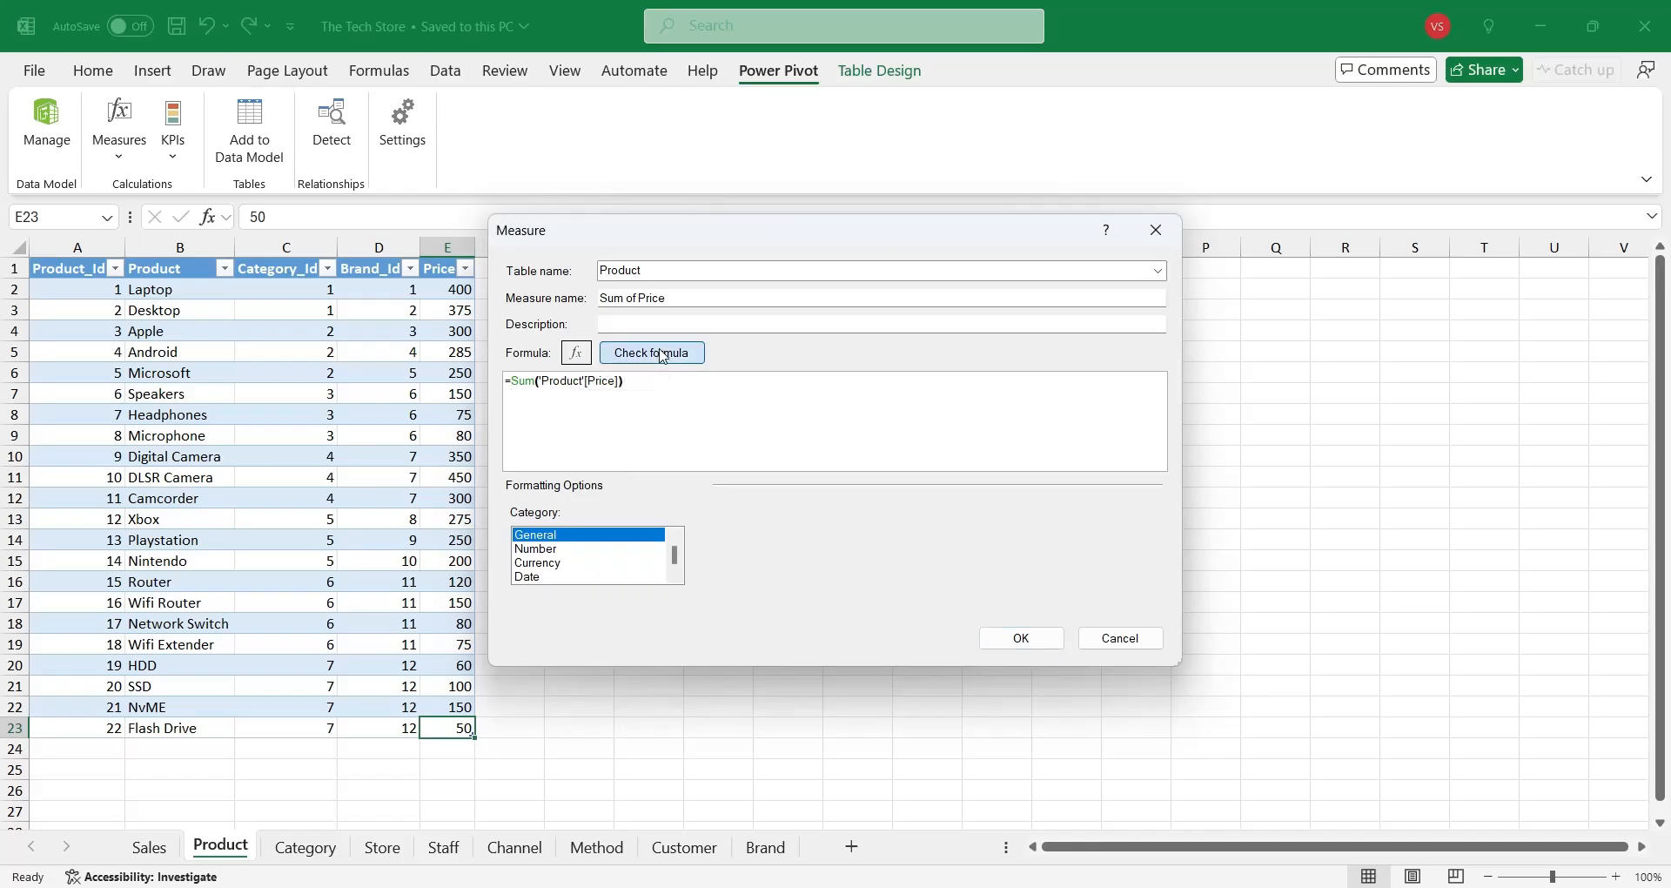
Step: Format the Sum of Price measure as currency and confirm its creation
click(651, 352)
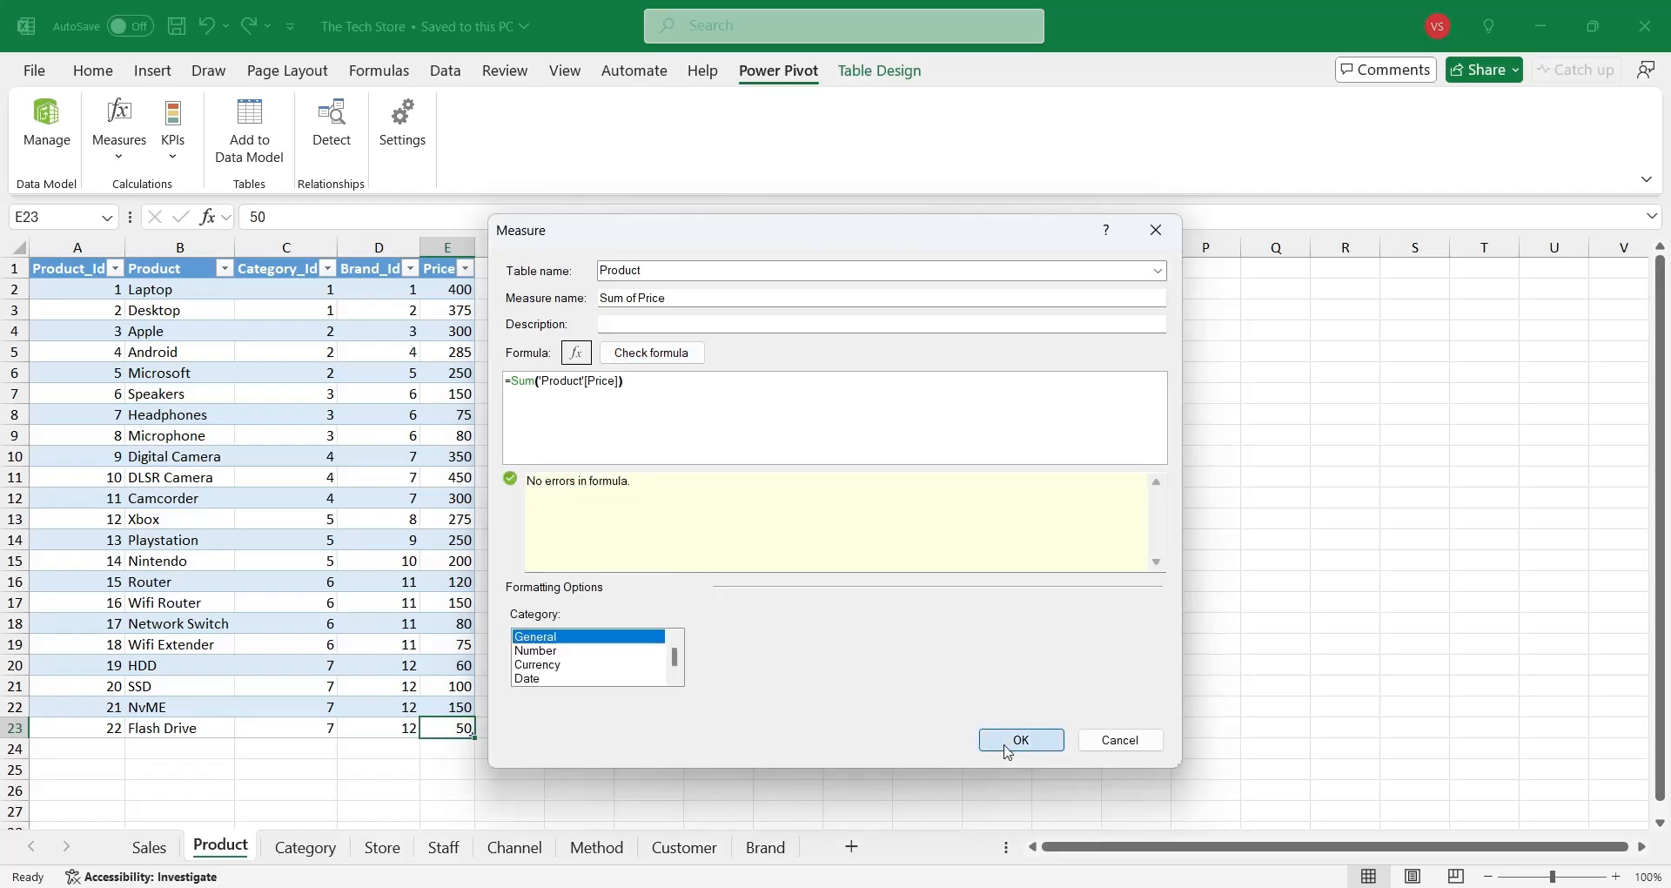
click(536, 663)
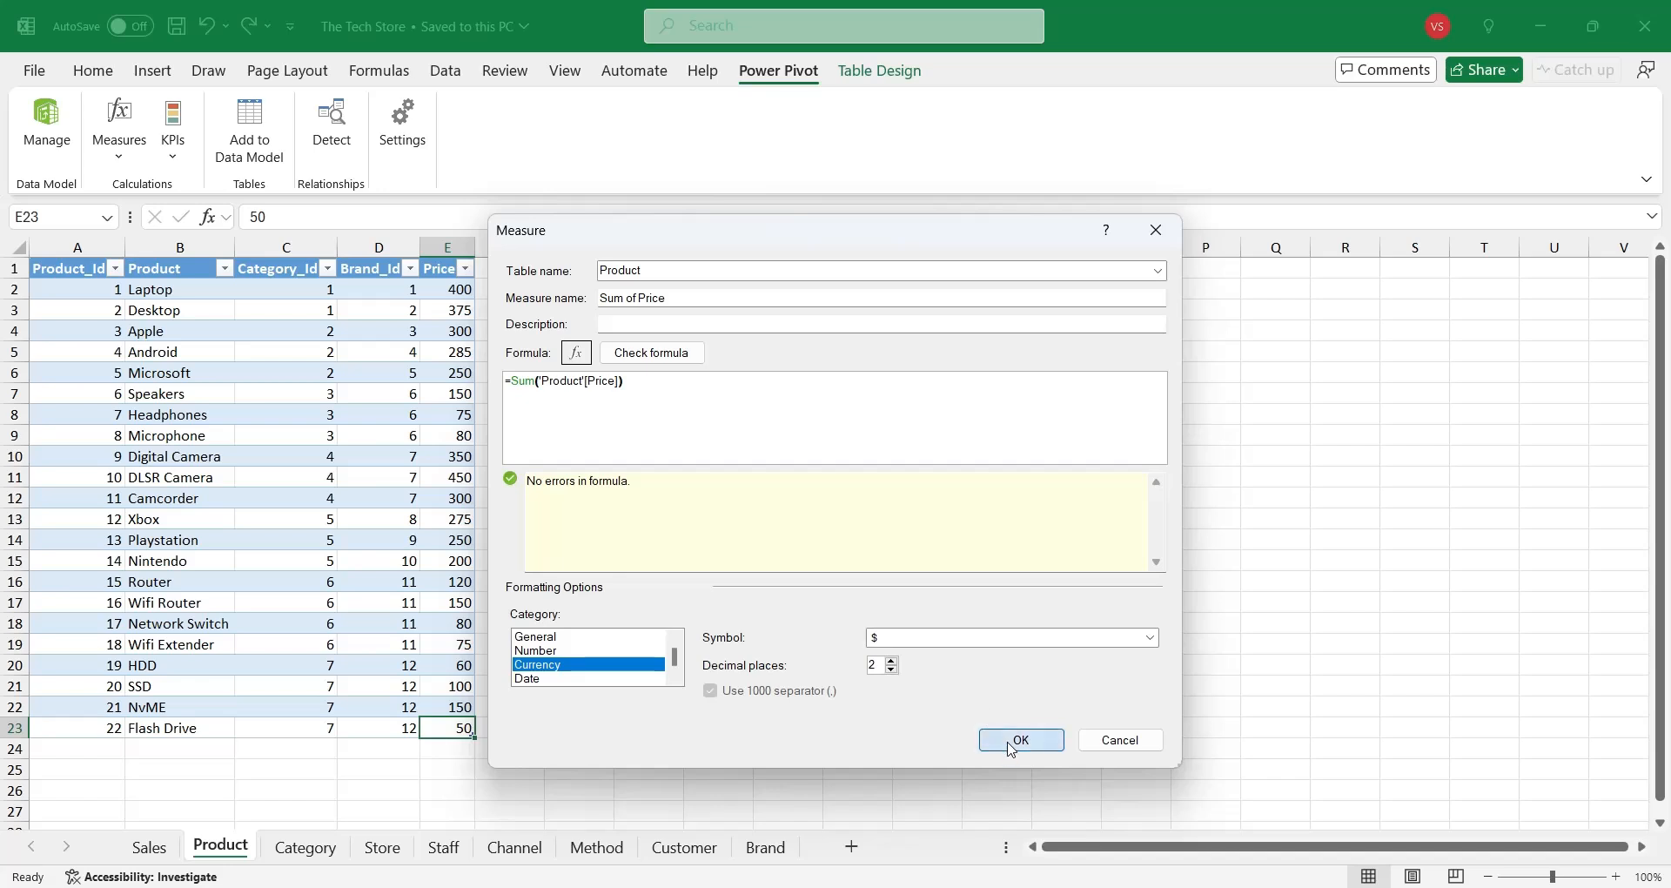
click(1020, 739)
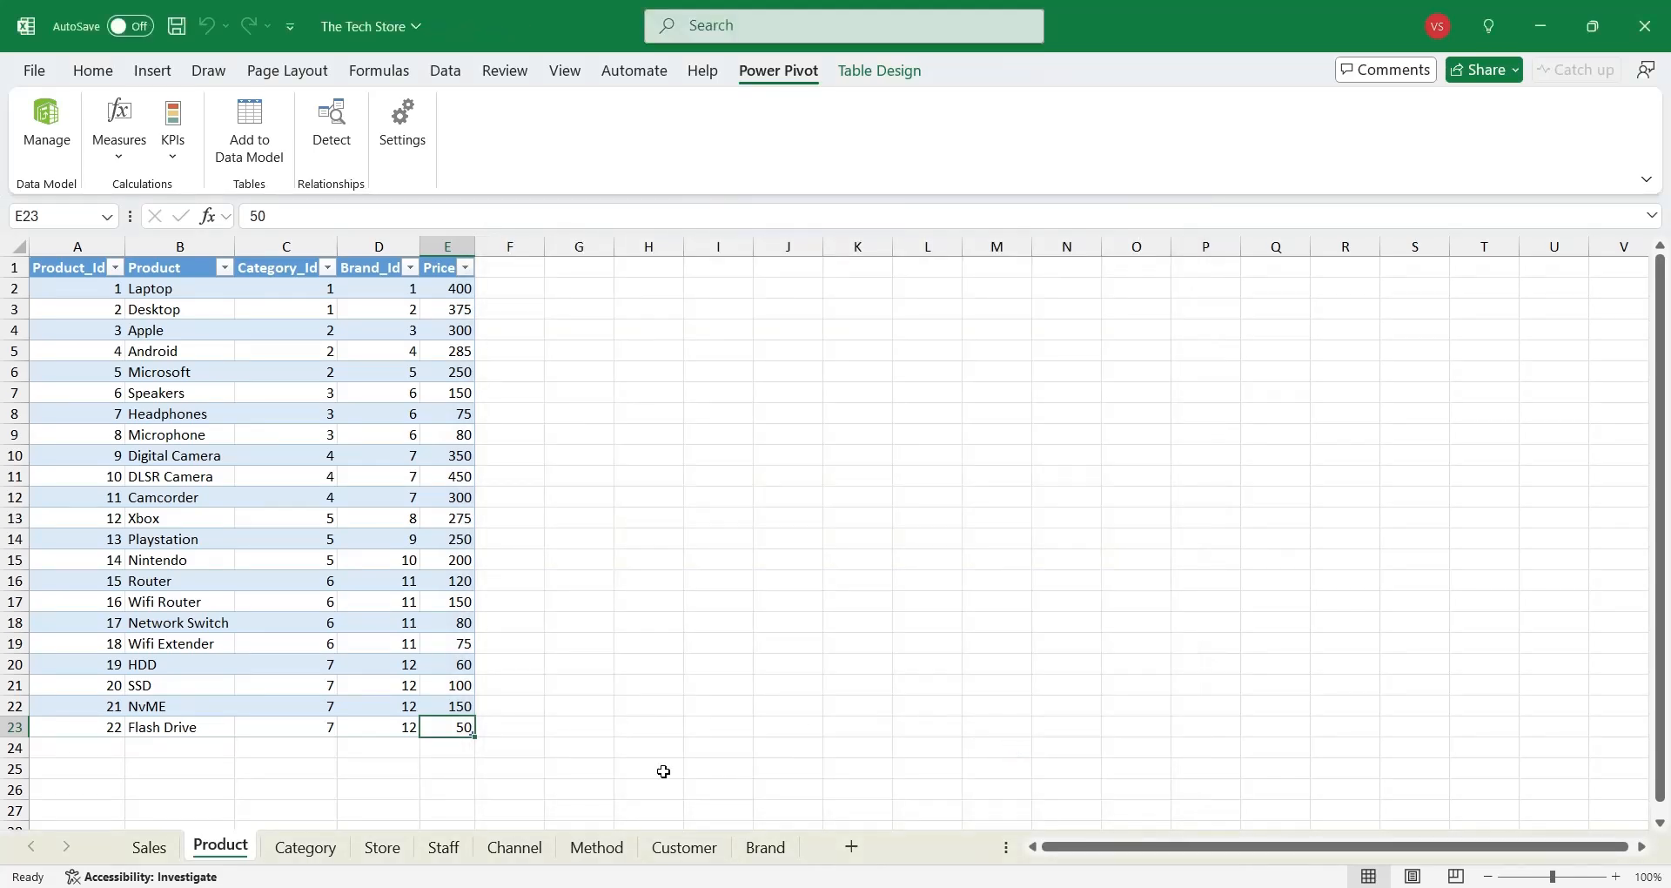
mouse_move(630, 738)
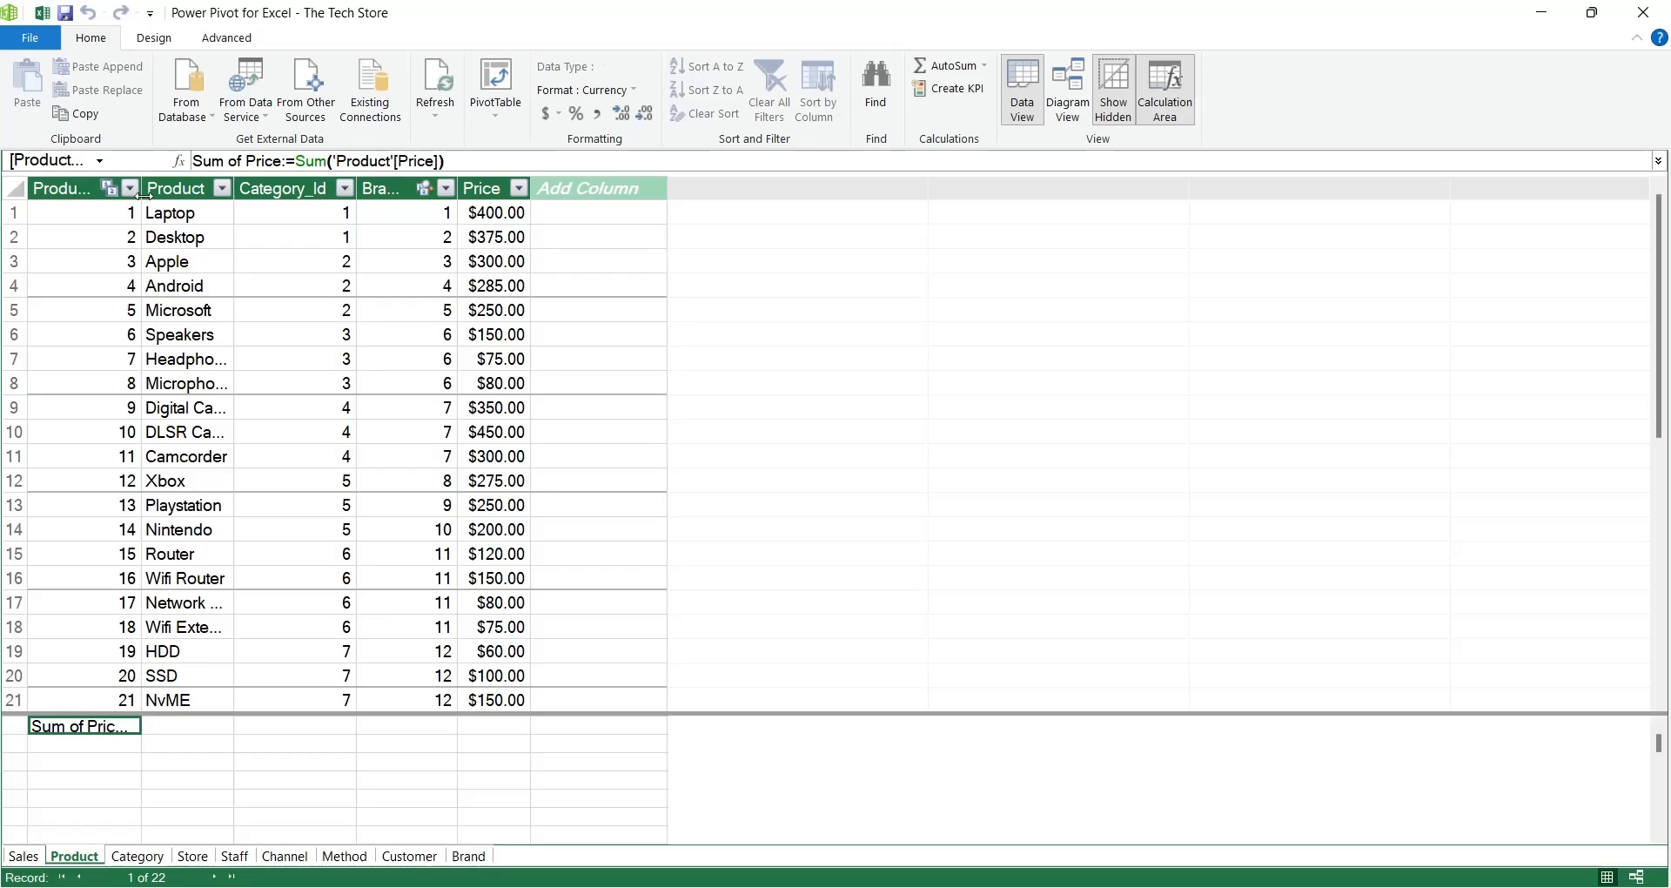
drag(144, 188, 249, 188)
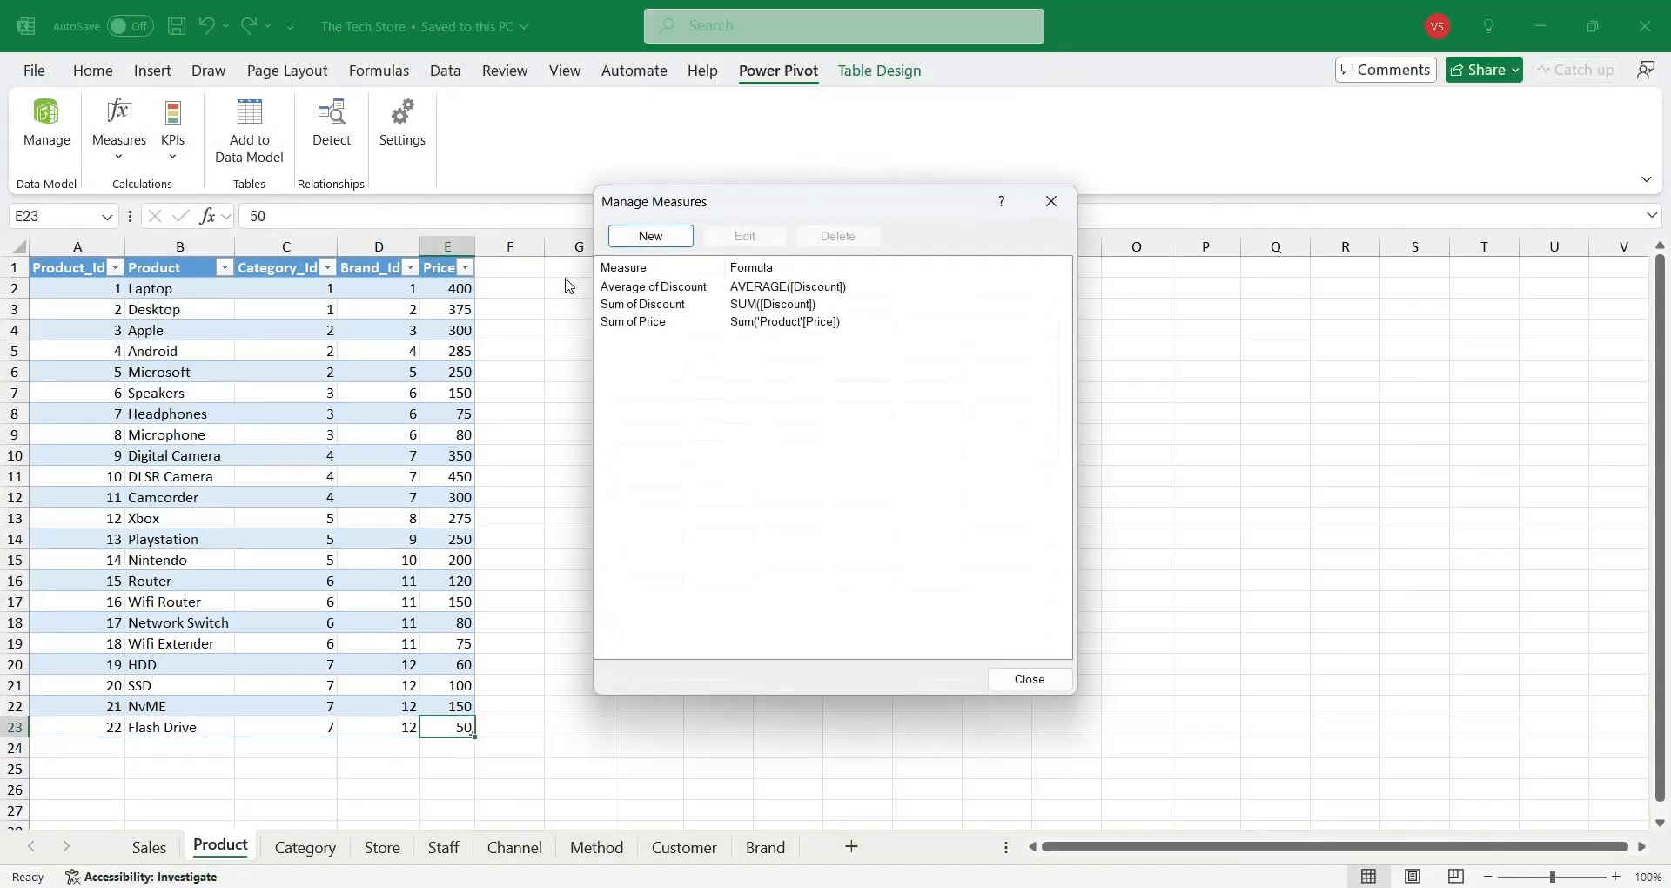
click(642, 303)
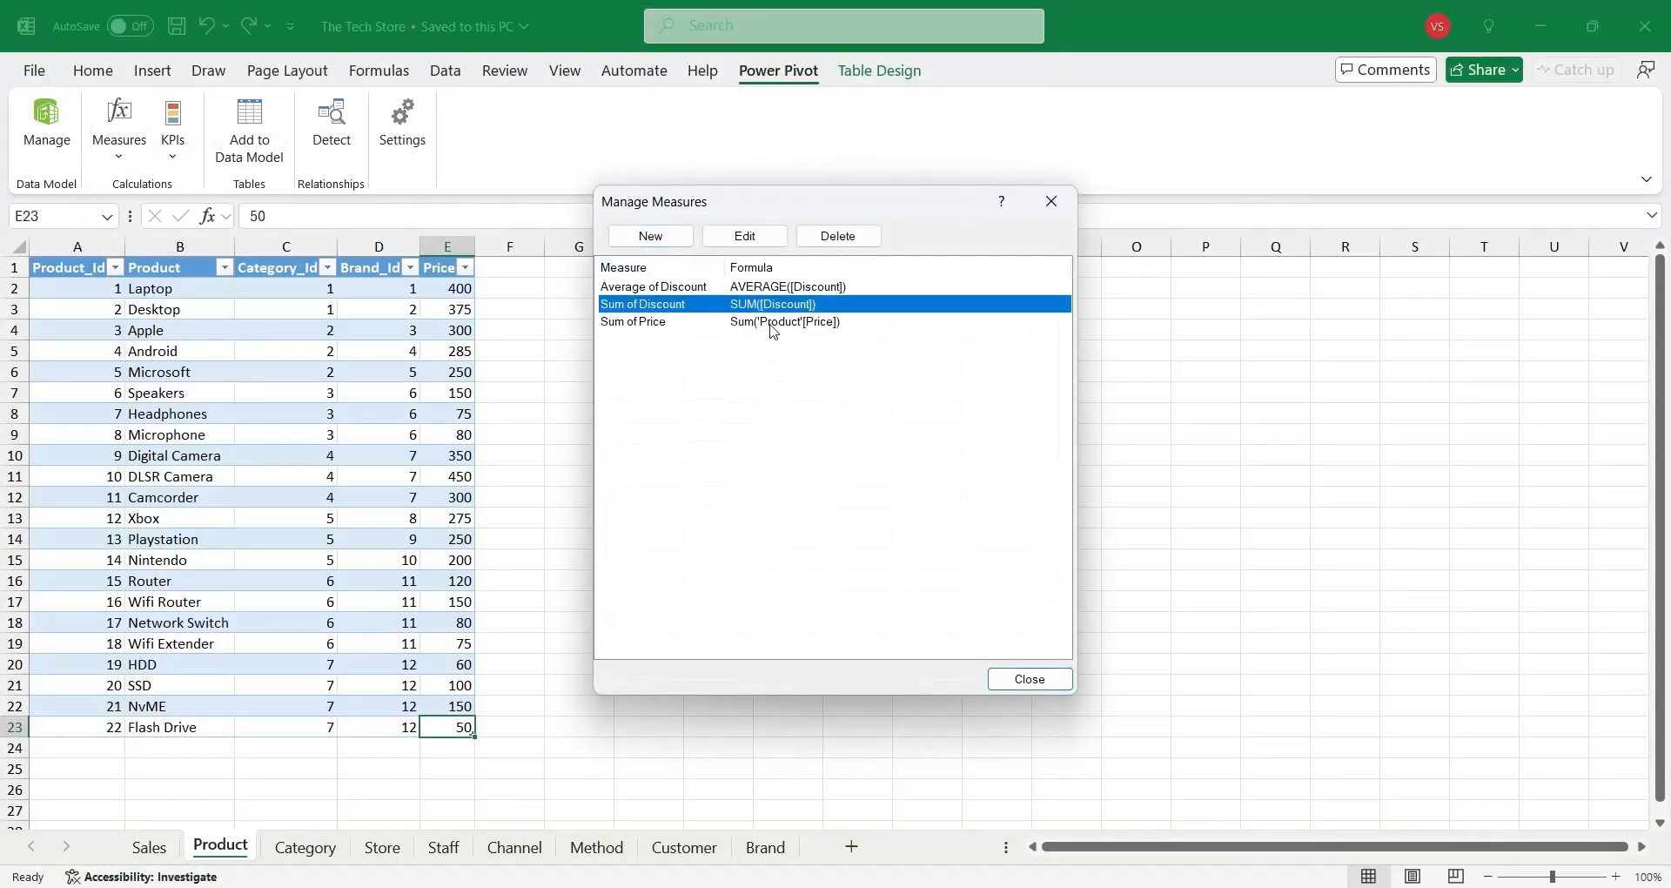
click(743, 235)
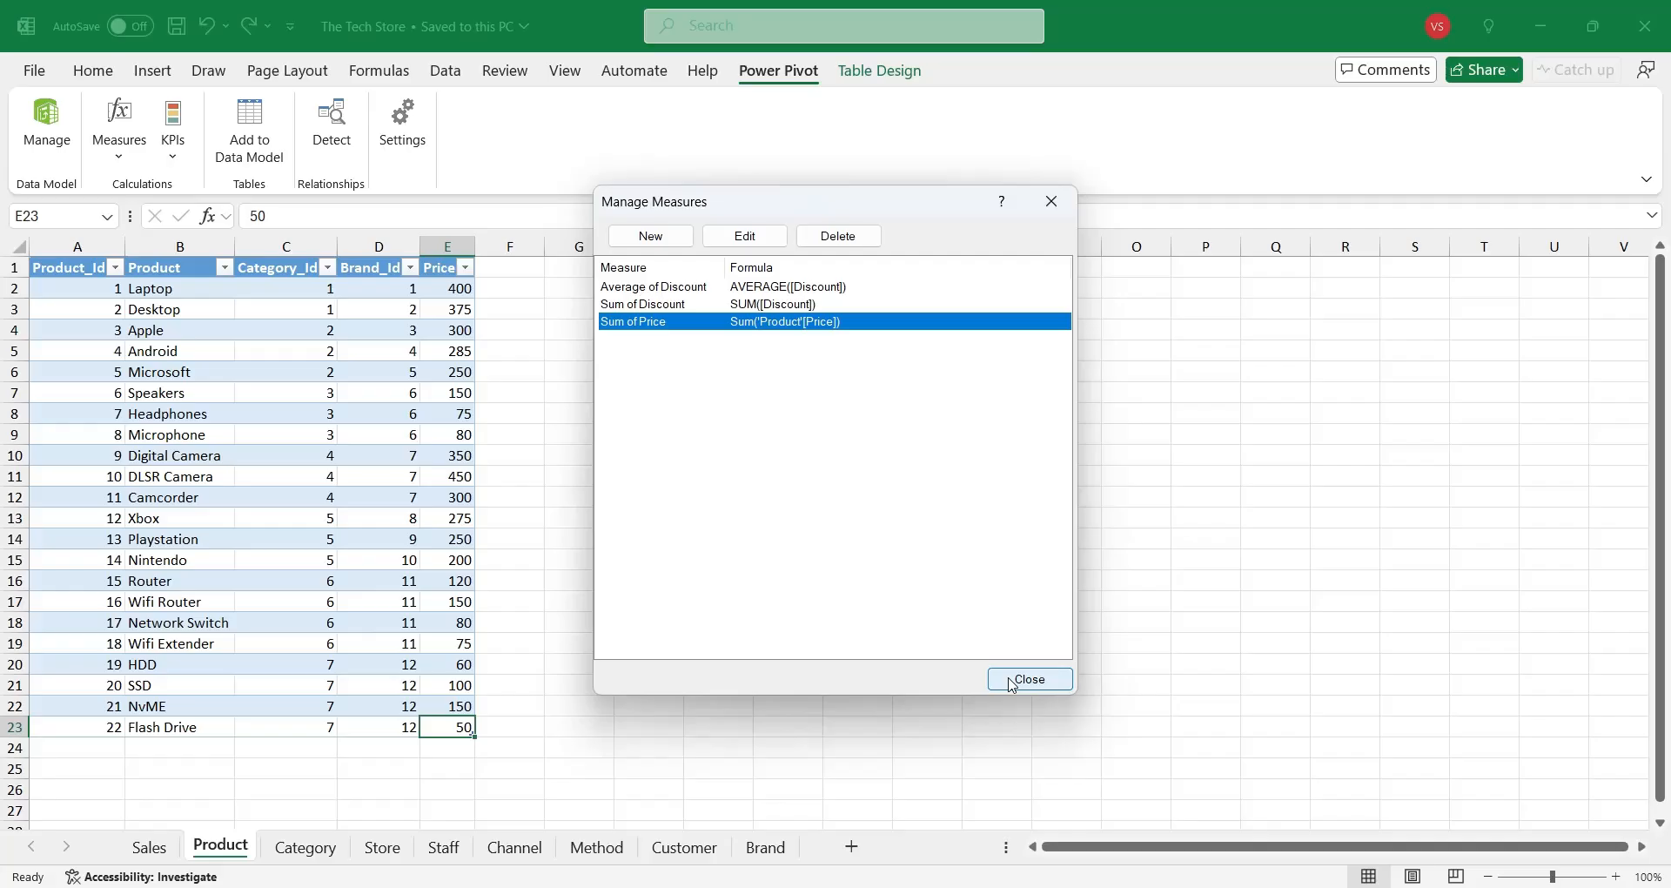
click(1027, 679)
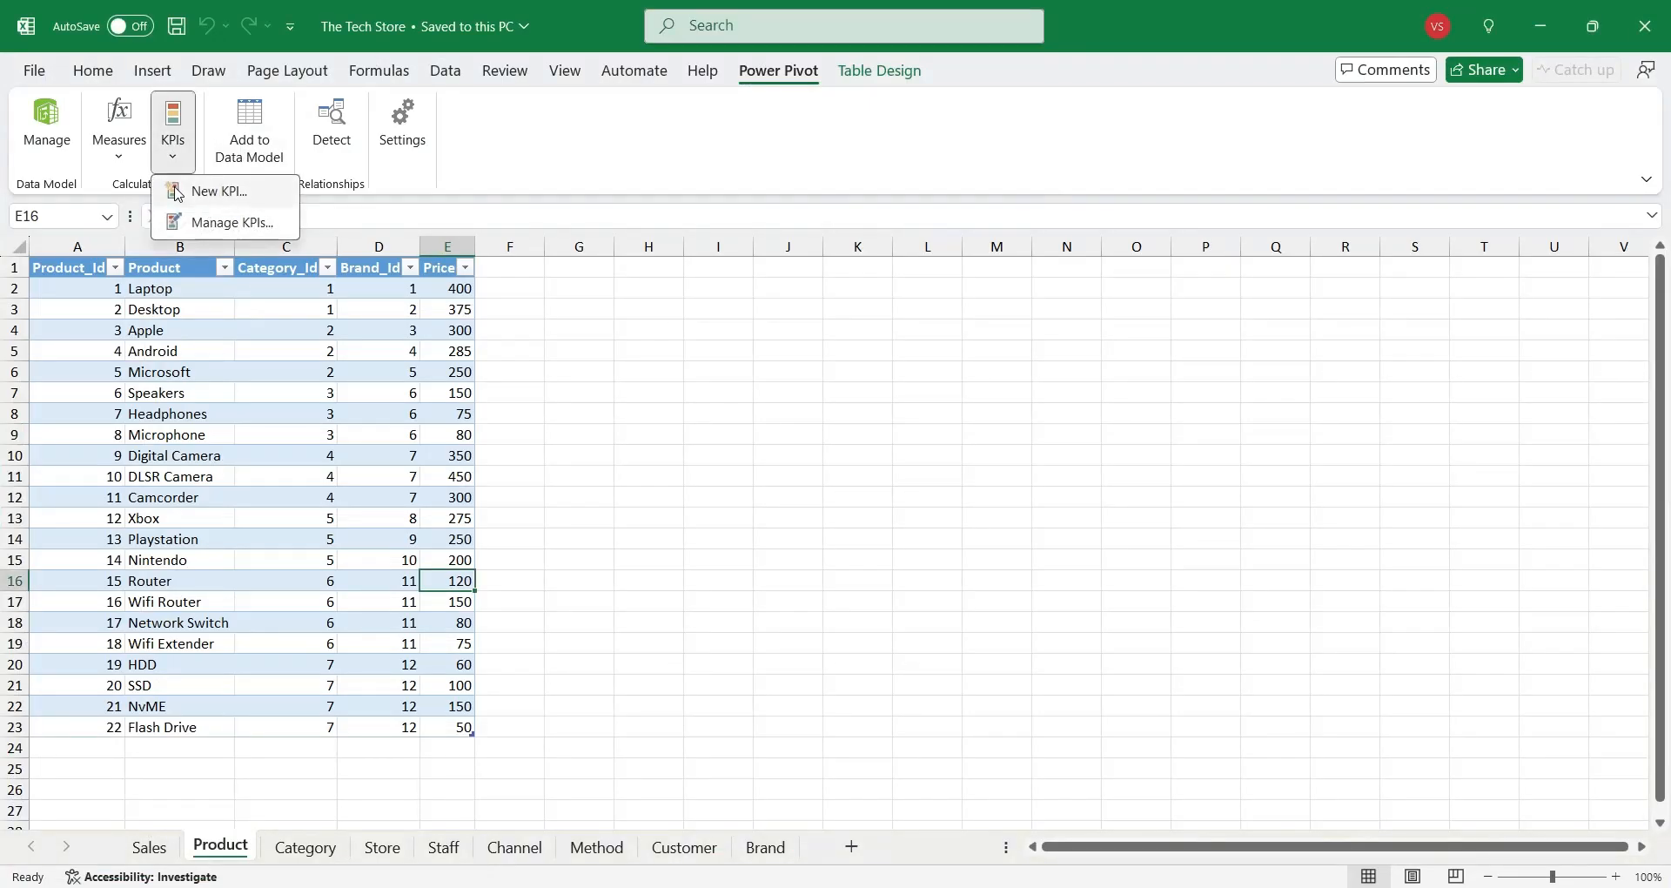
Step: Start a new KPI on Average of Discount with an absolute target value of 0.075
click(217, 192)
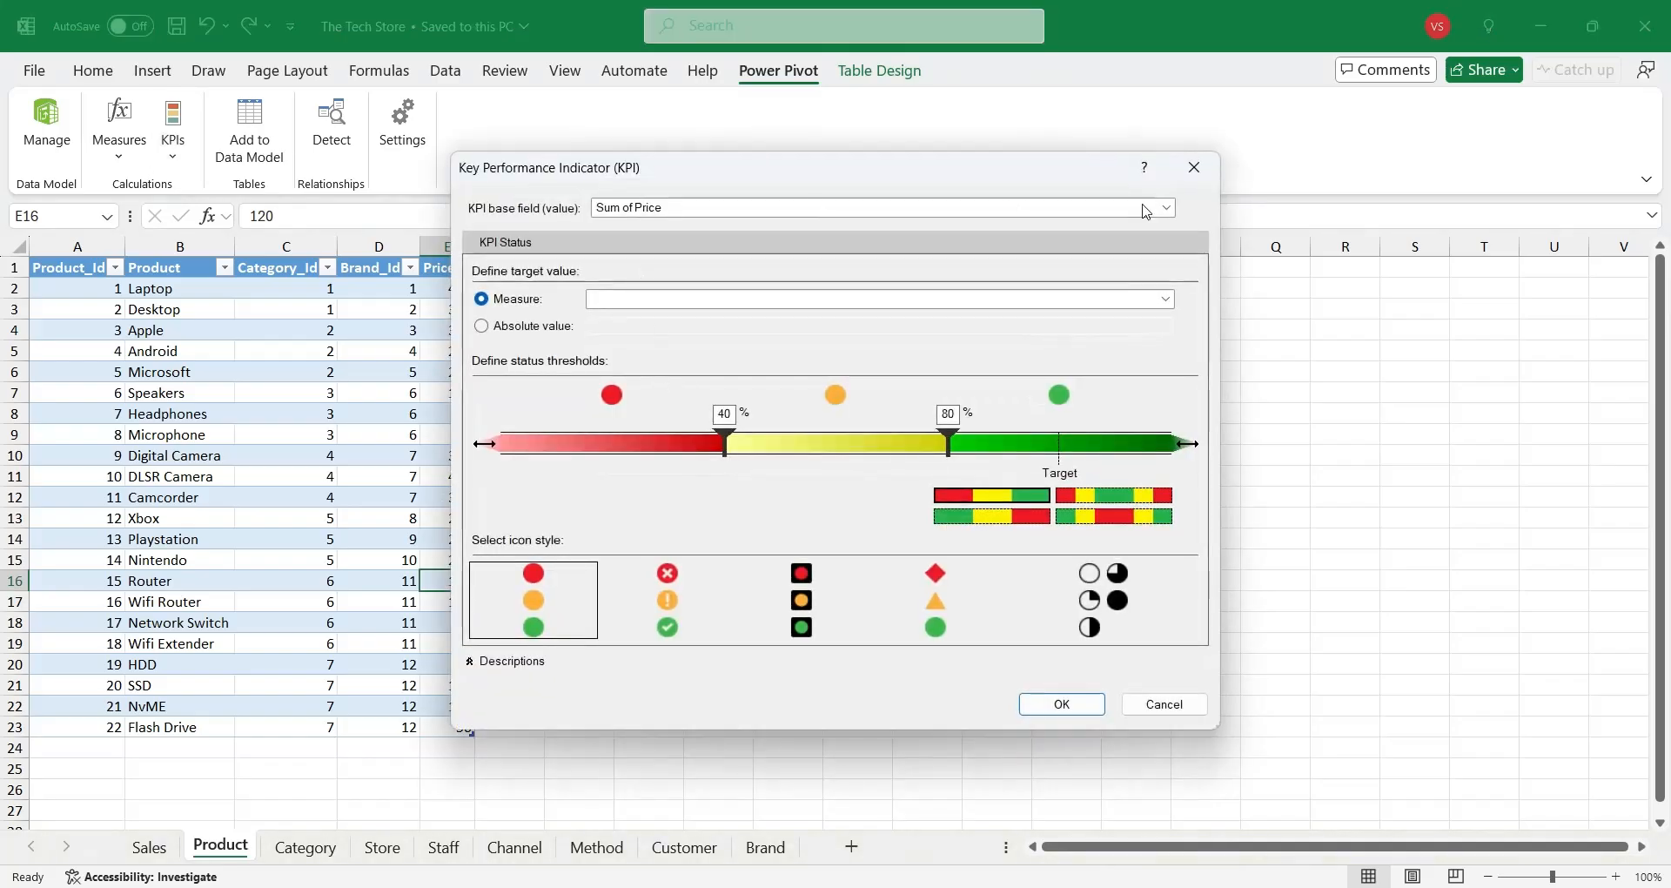
click(1161, 208)
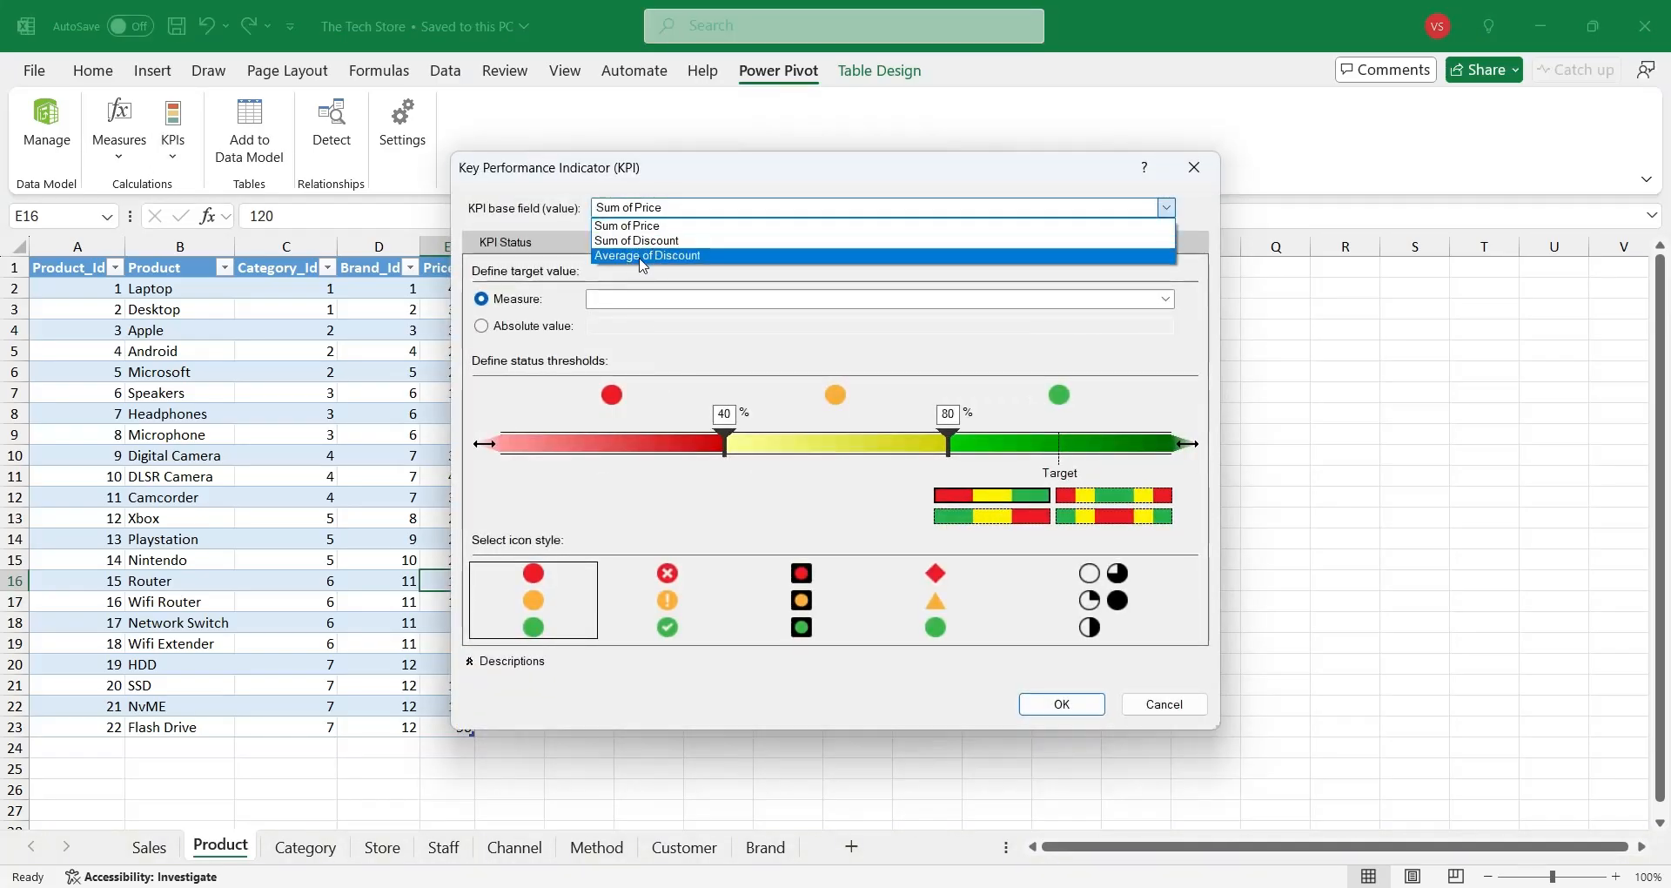
click(646, 254)
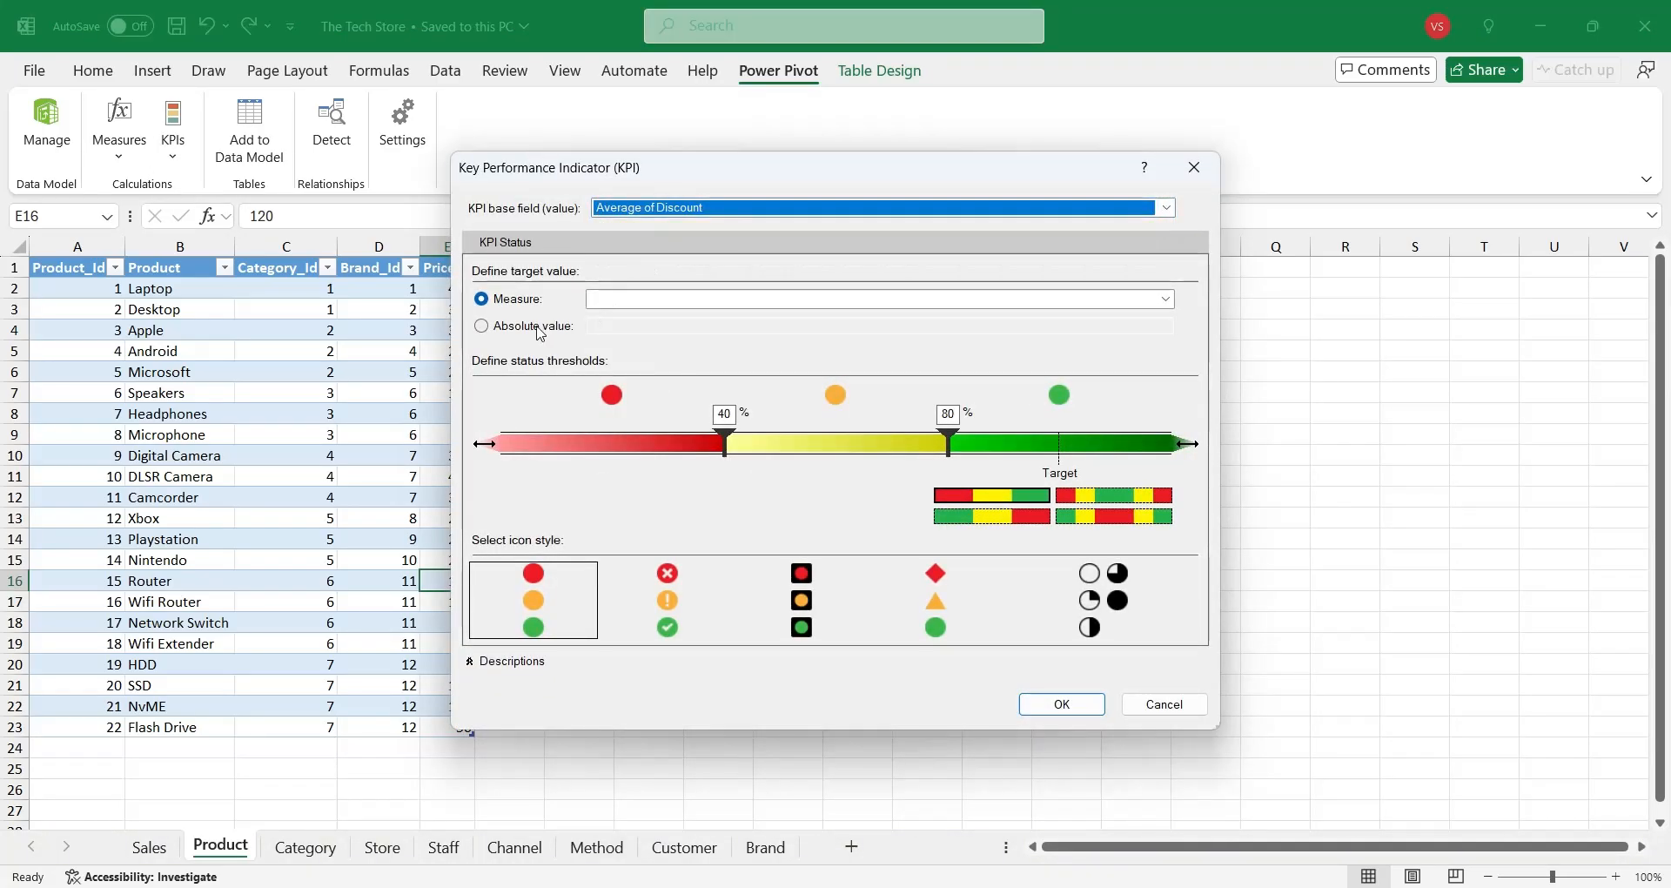
click(482, 326)
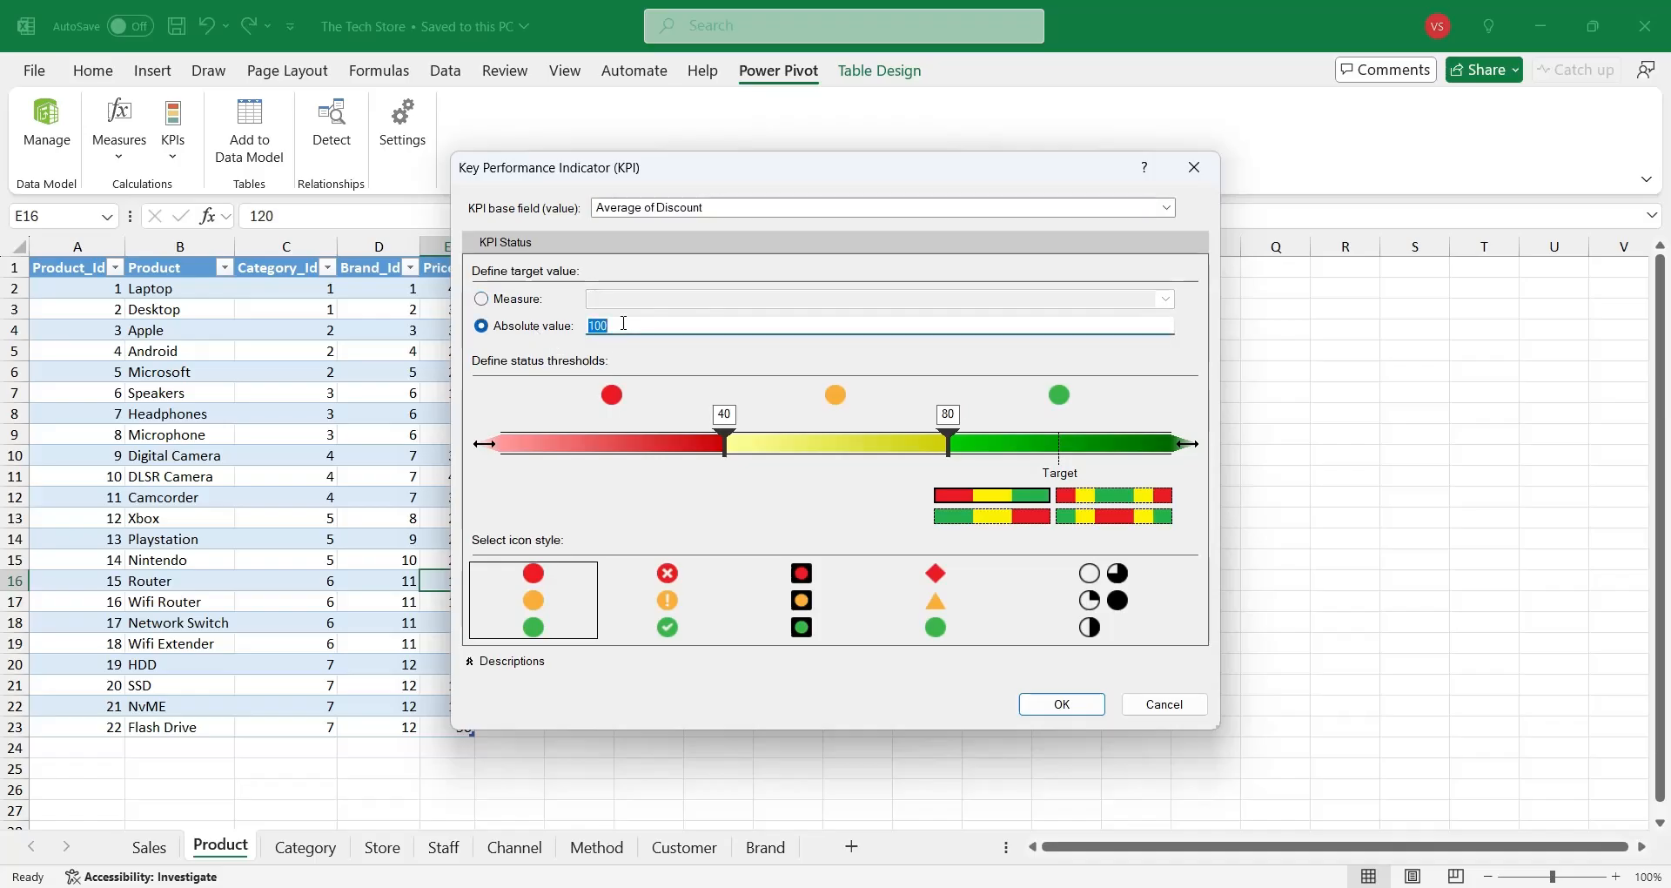
text(075)
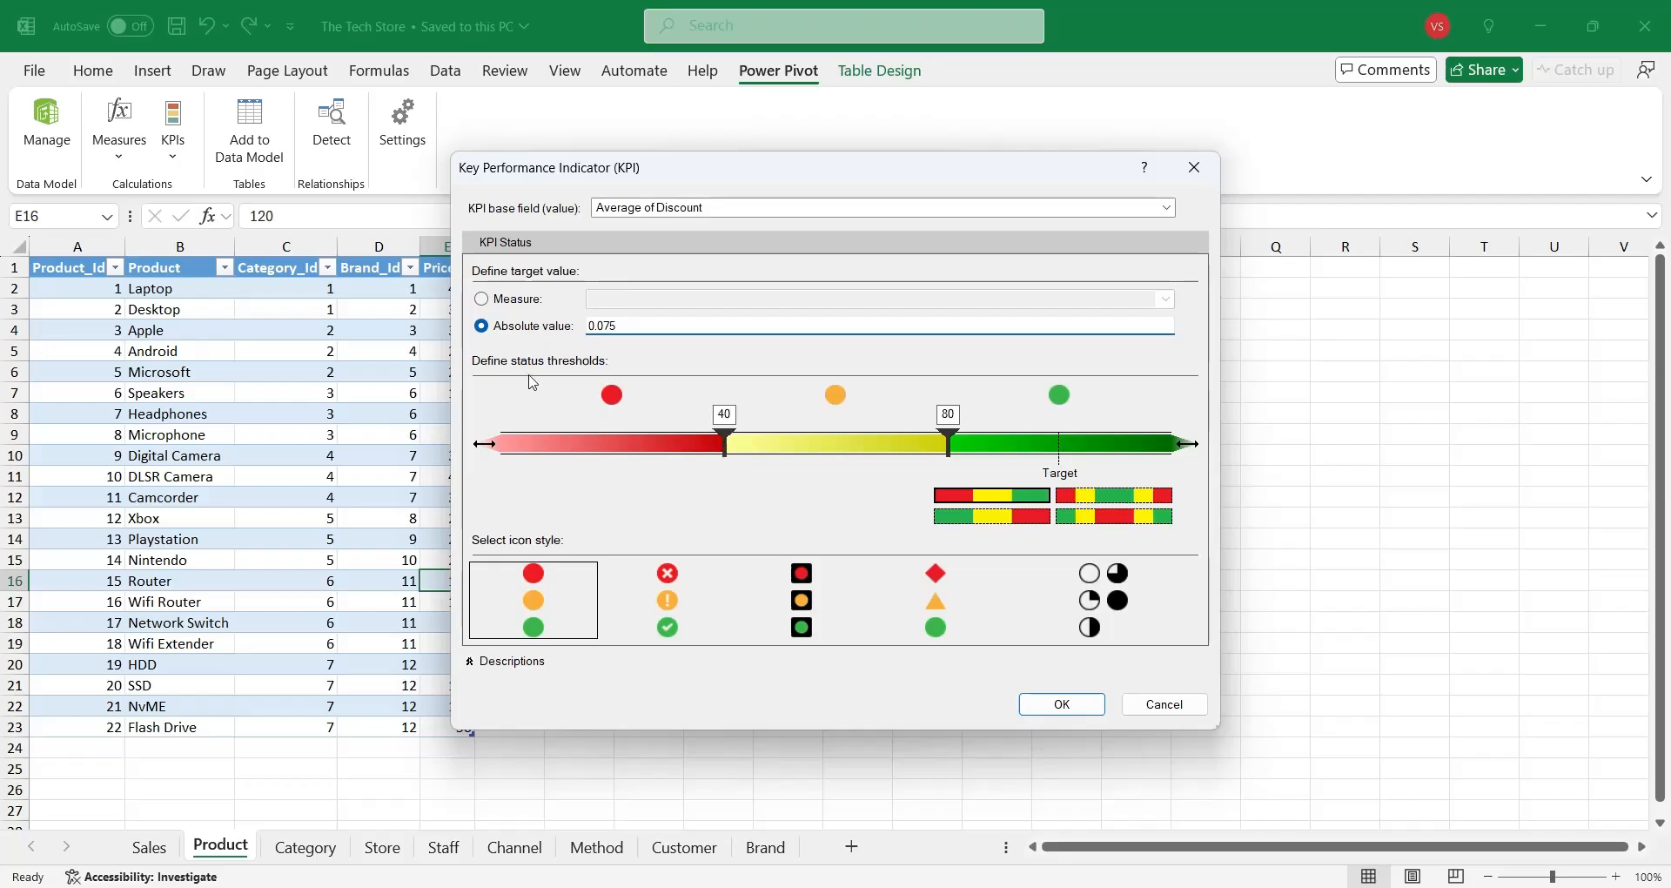
Step: Reverse the status bands, set thresholds 0.065 and 0.085, and choose check/exclamation/cross icons
drag(724, 443, 500, 442)
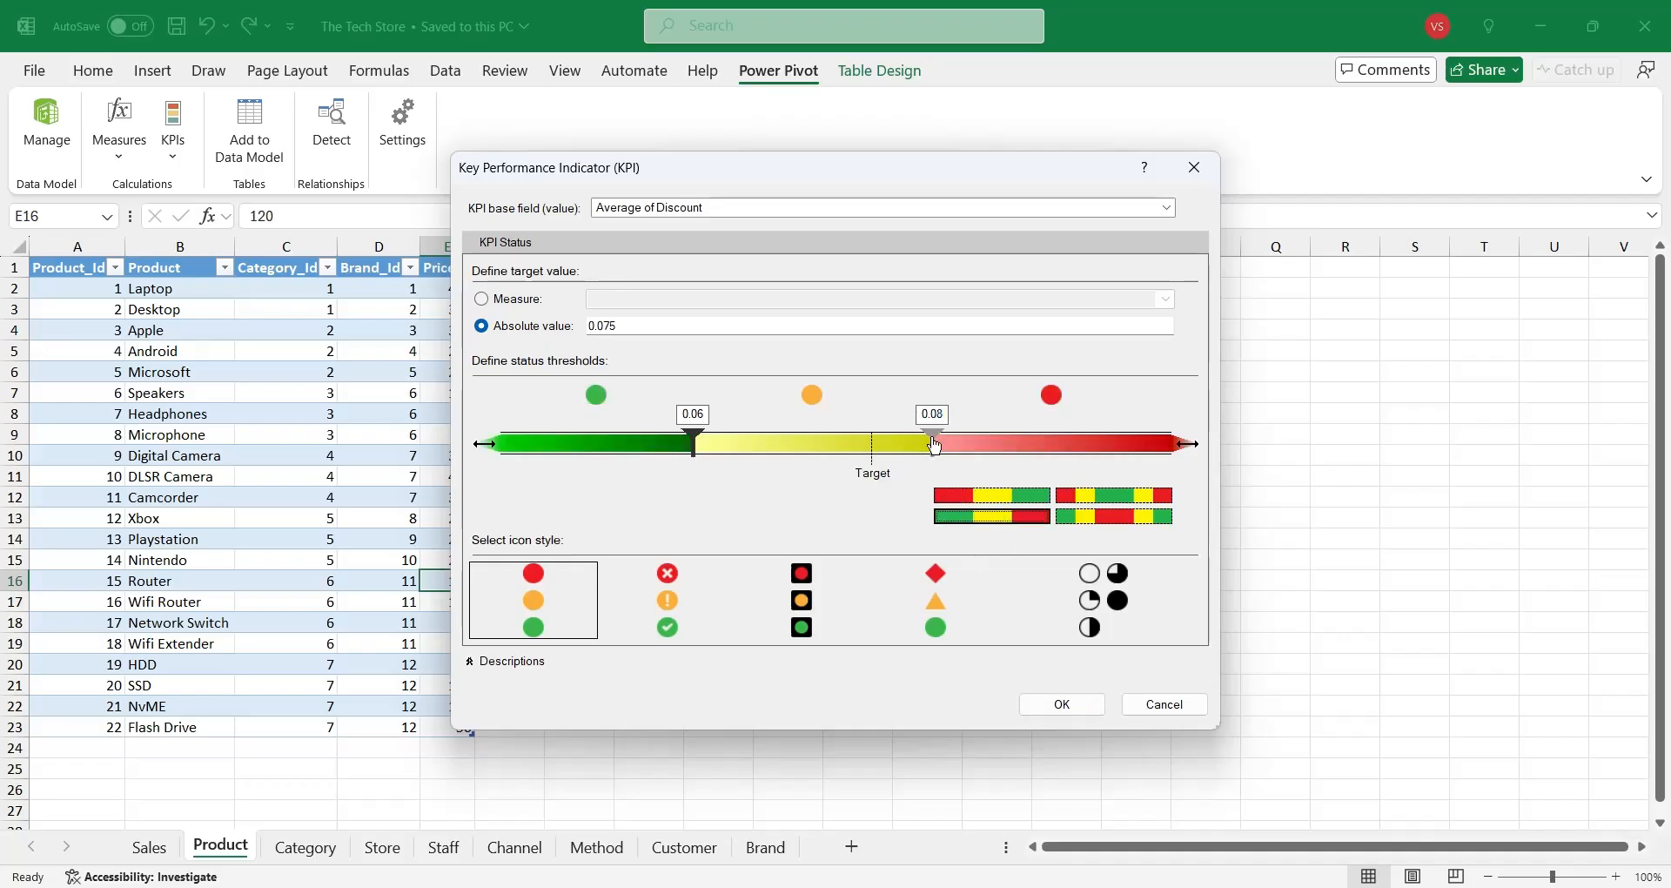
drag(931, 444, 971, 444)
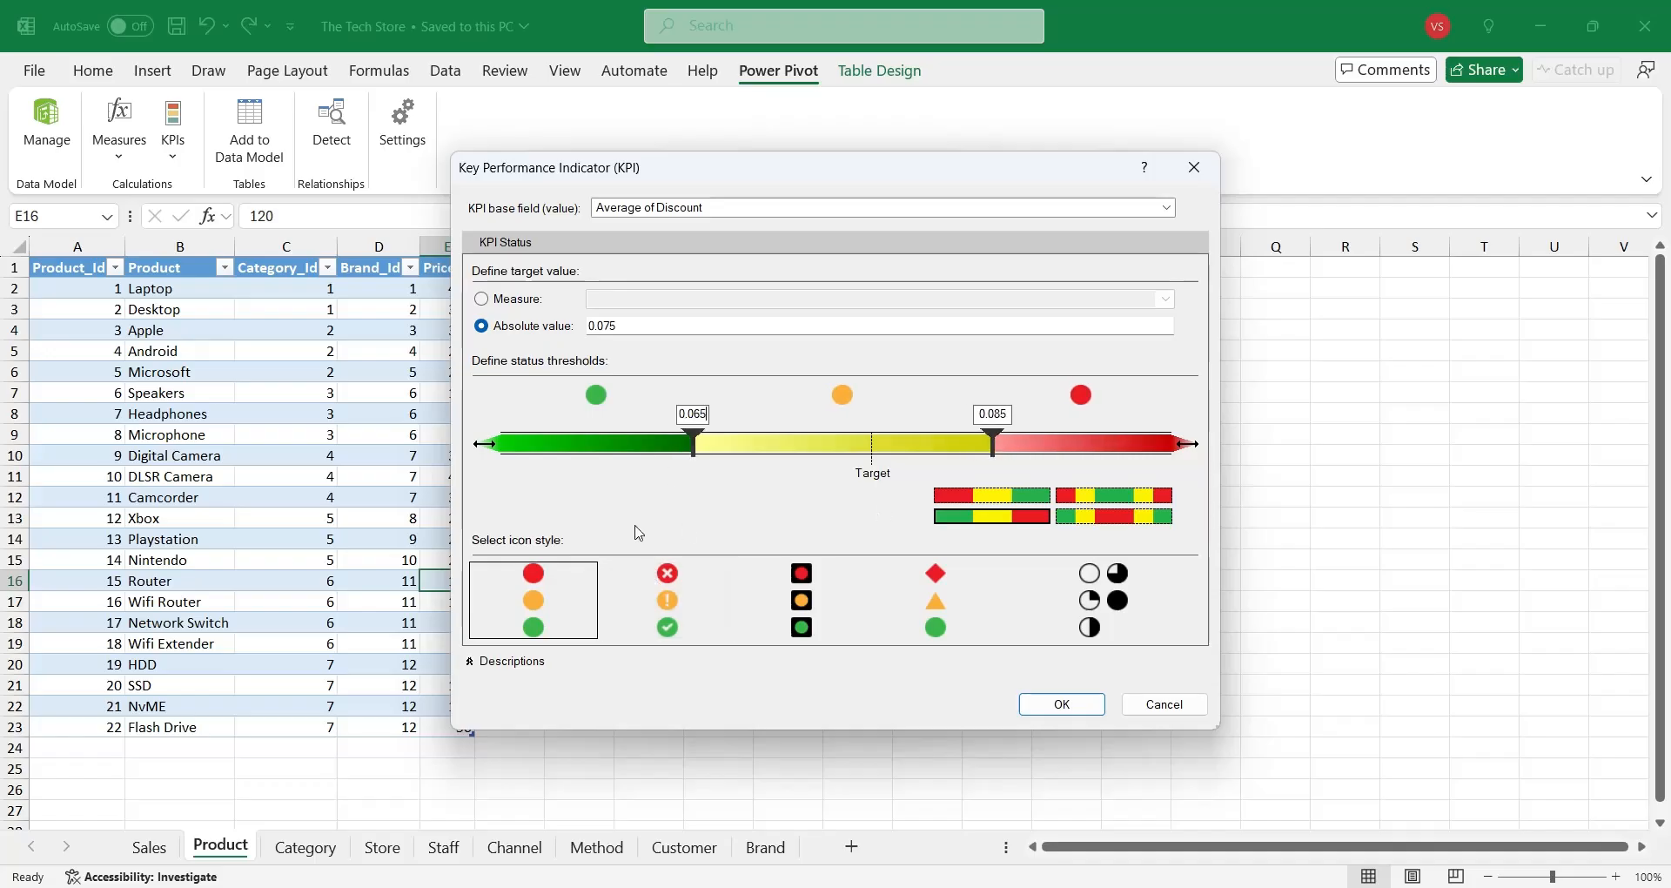
drag(693, 442, 749, 442)
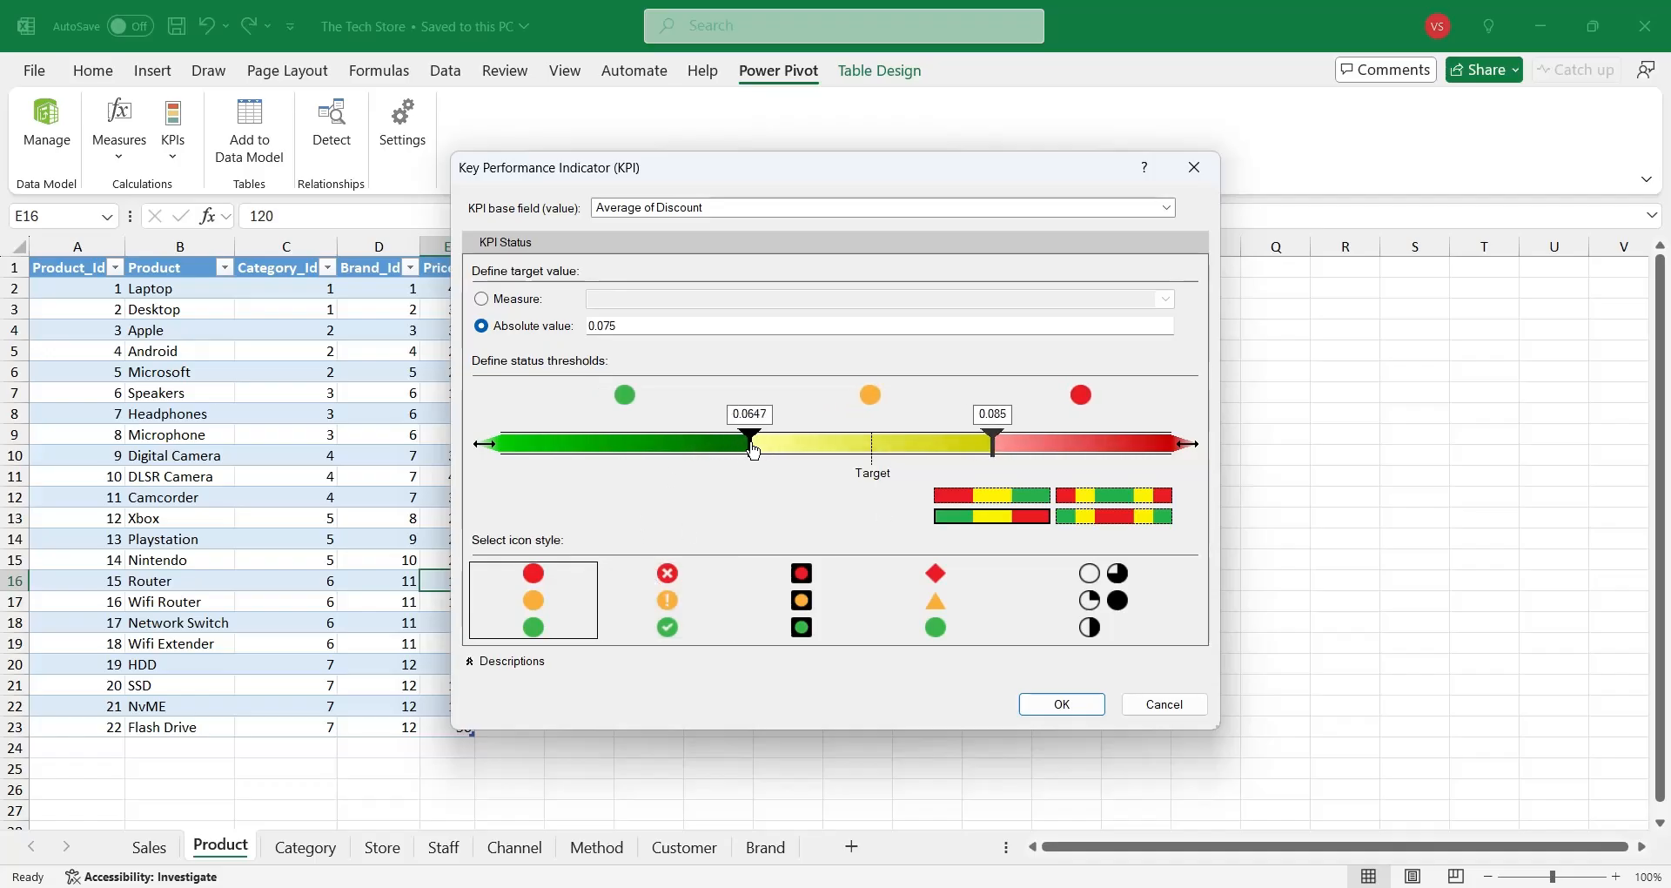
drag(749, 442, 708, 442)
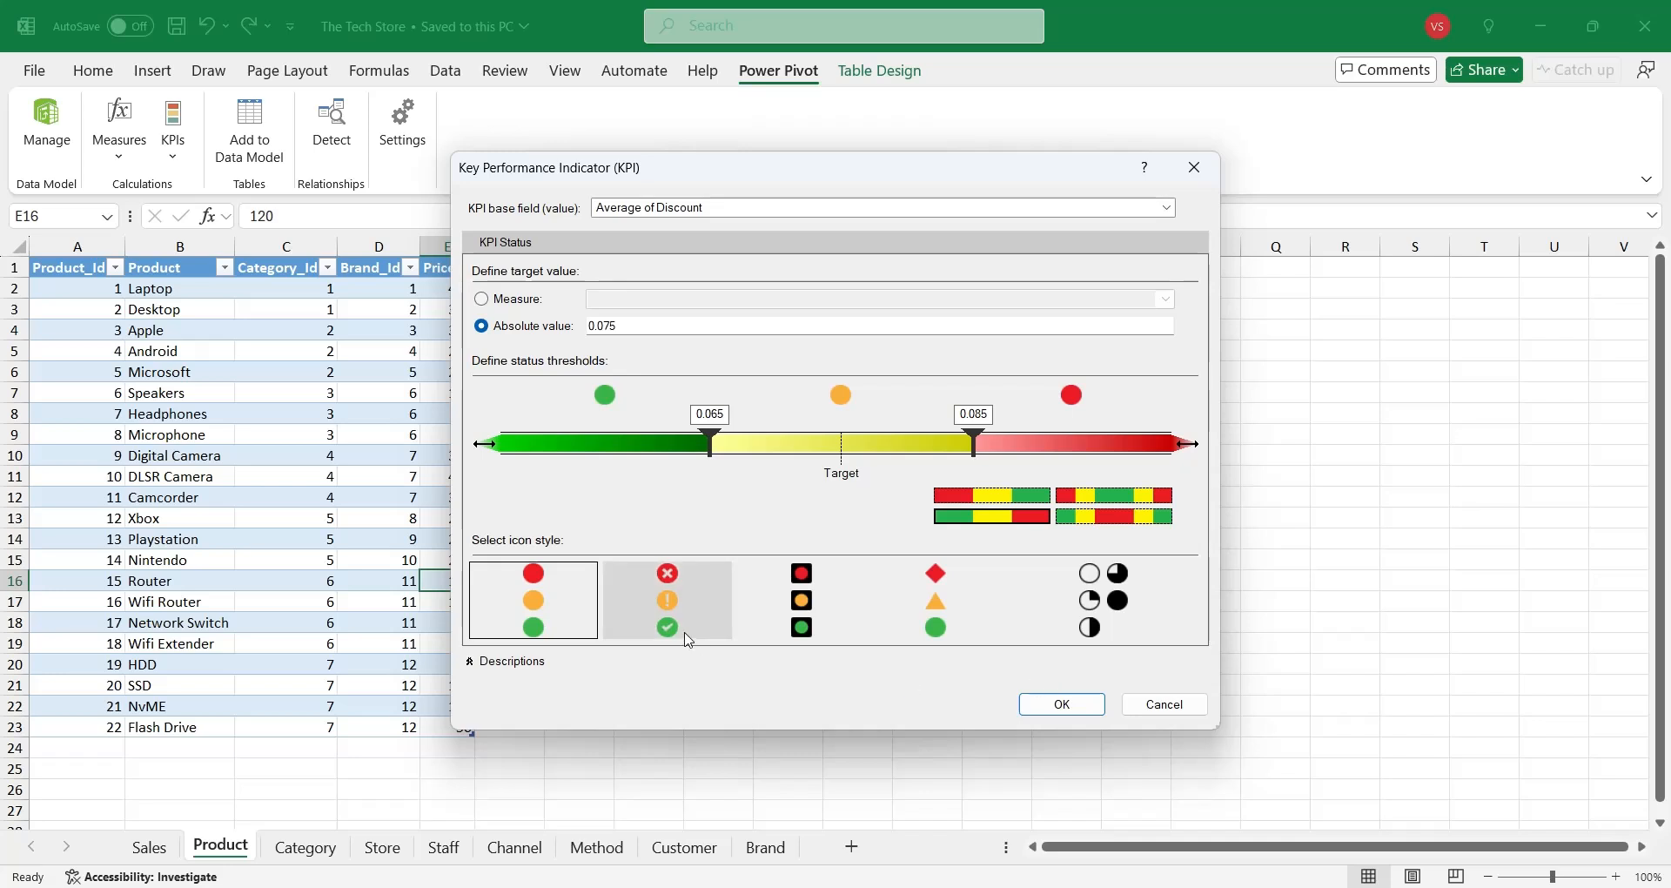
click(667, 598)
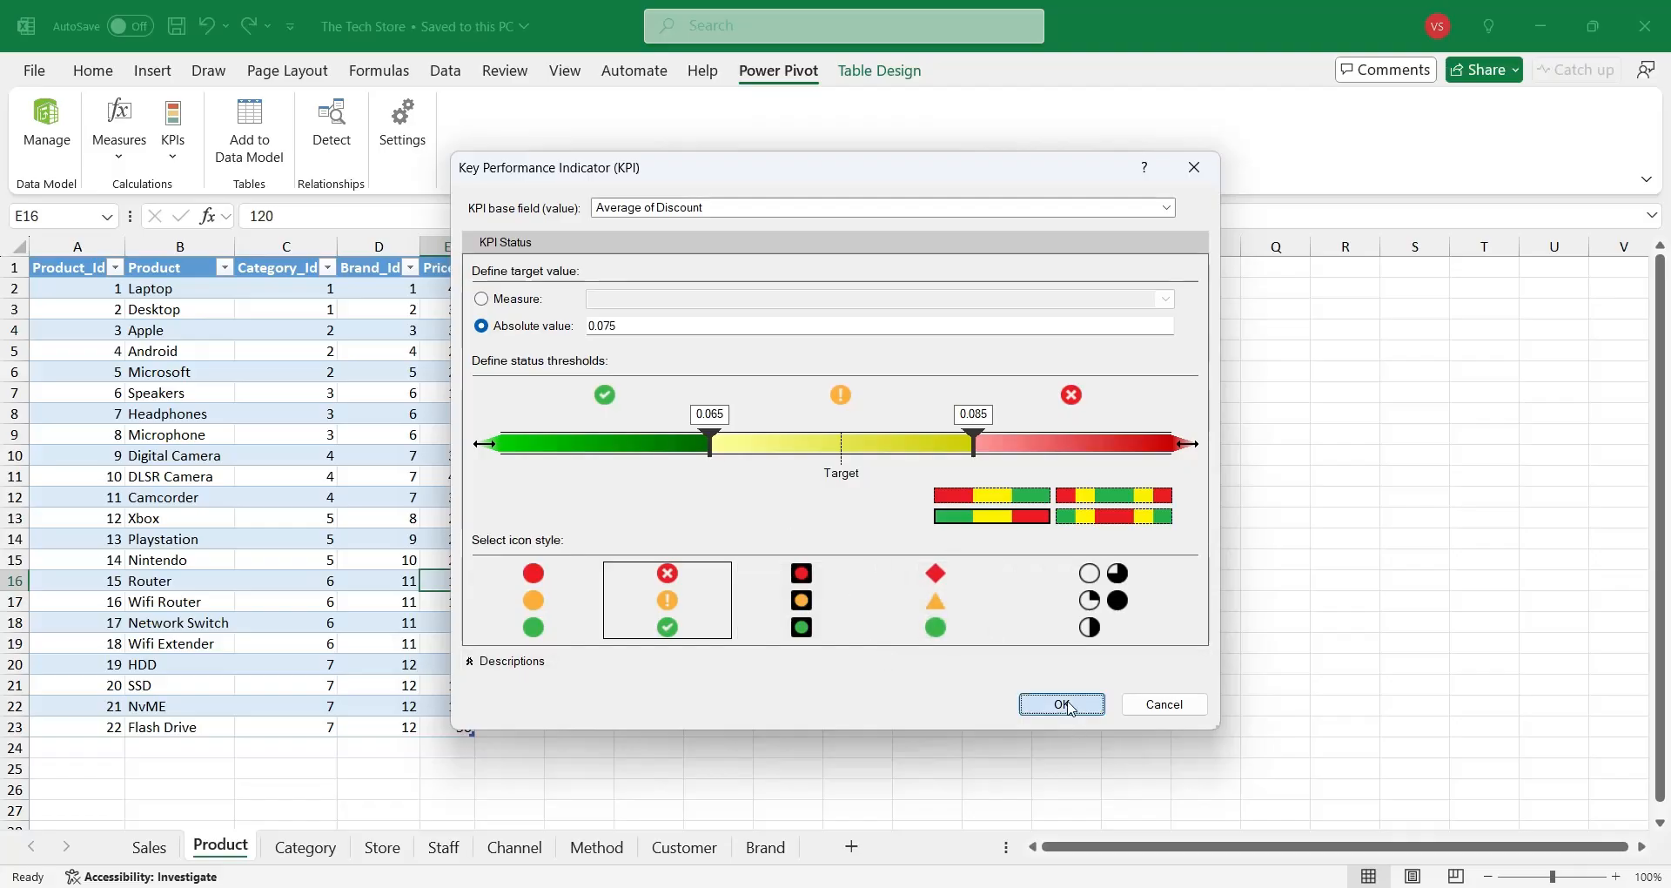
Step: Save the discount KPI and start a PivotTable from the Sales table in the data model
click(1060, 705)
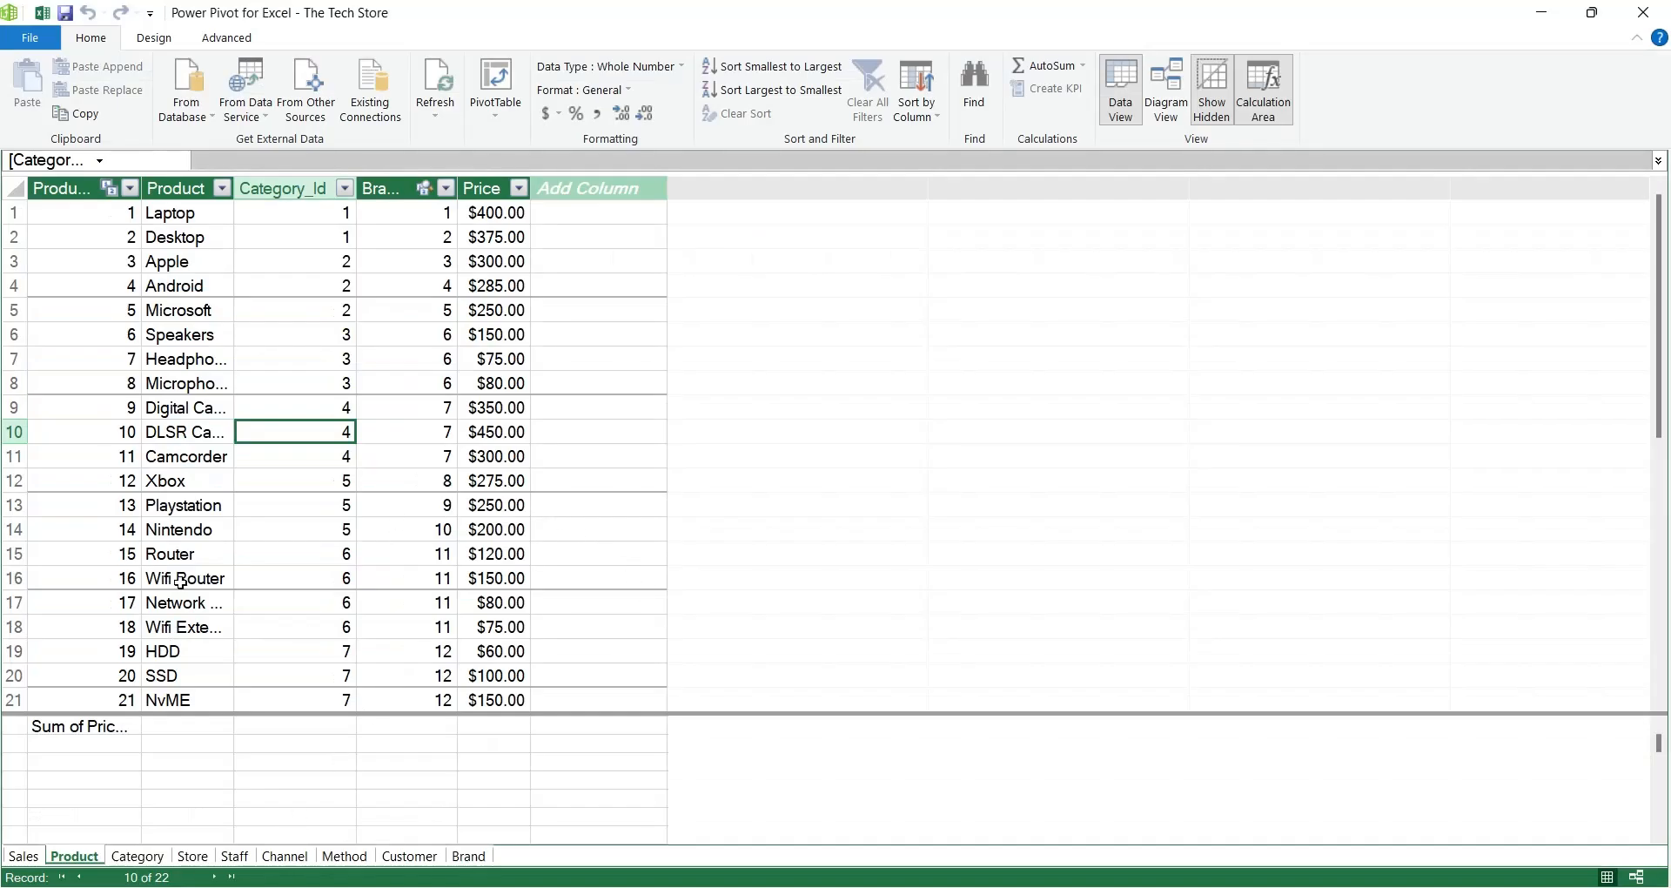
click(23, 855)
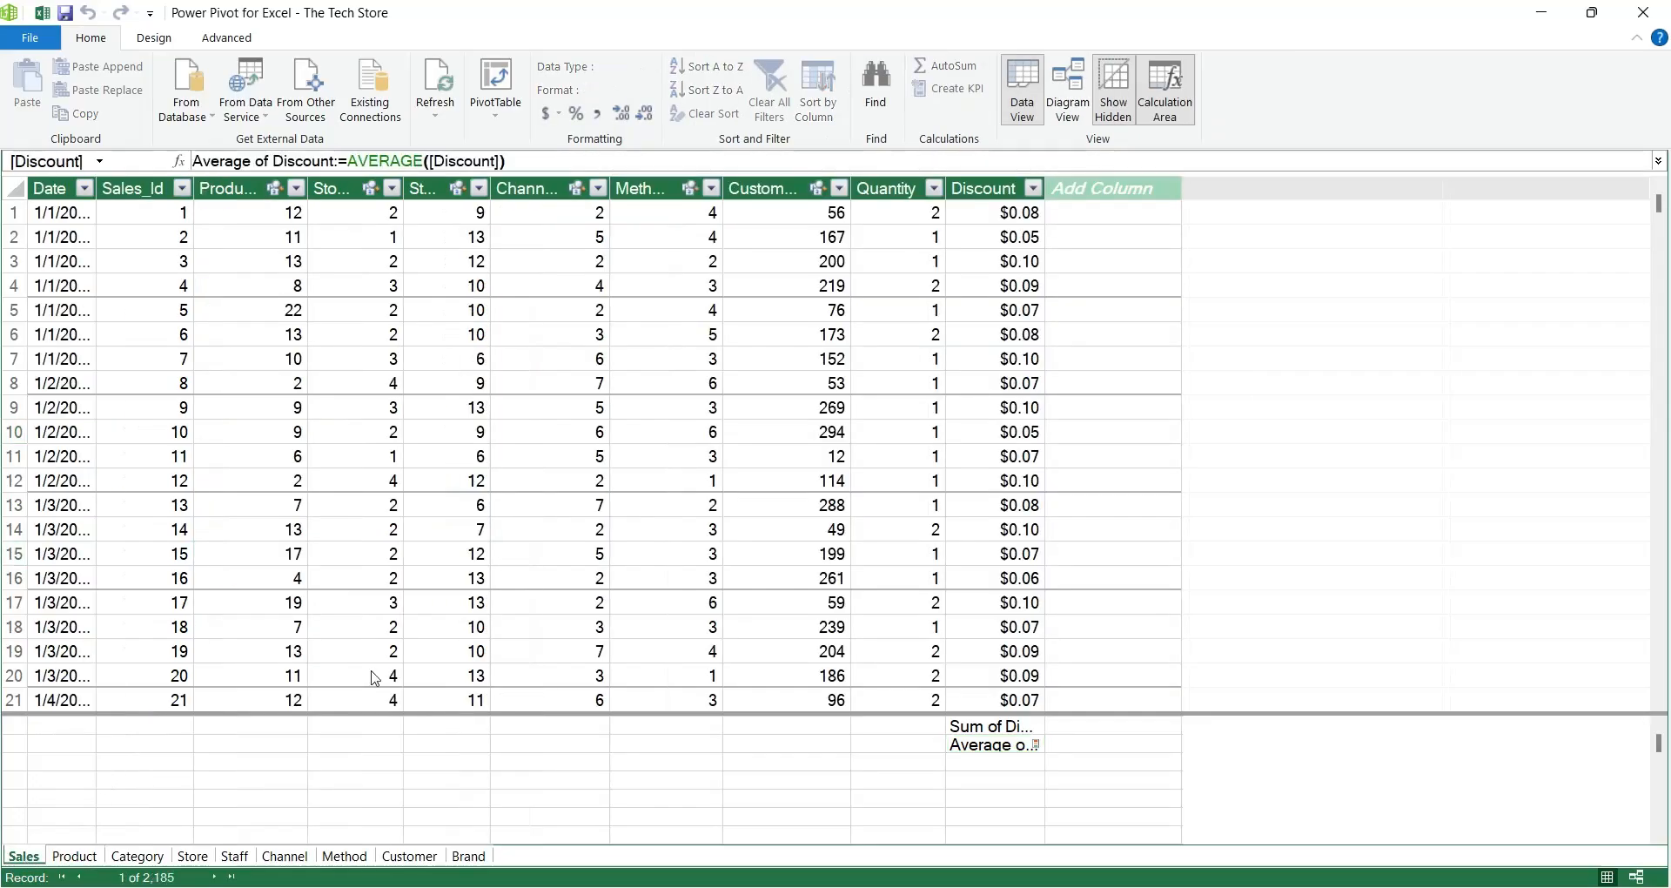
click(786, 431)
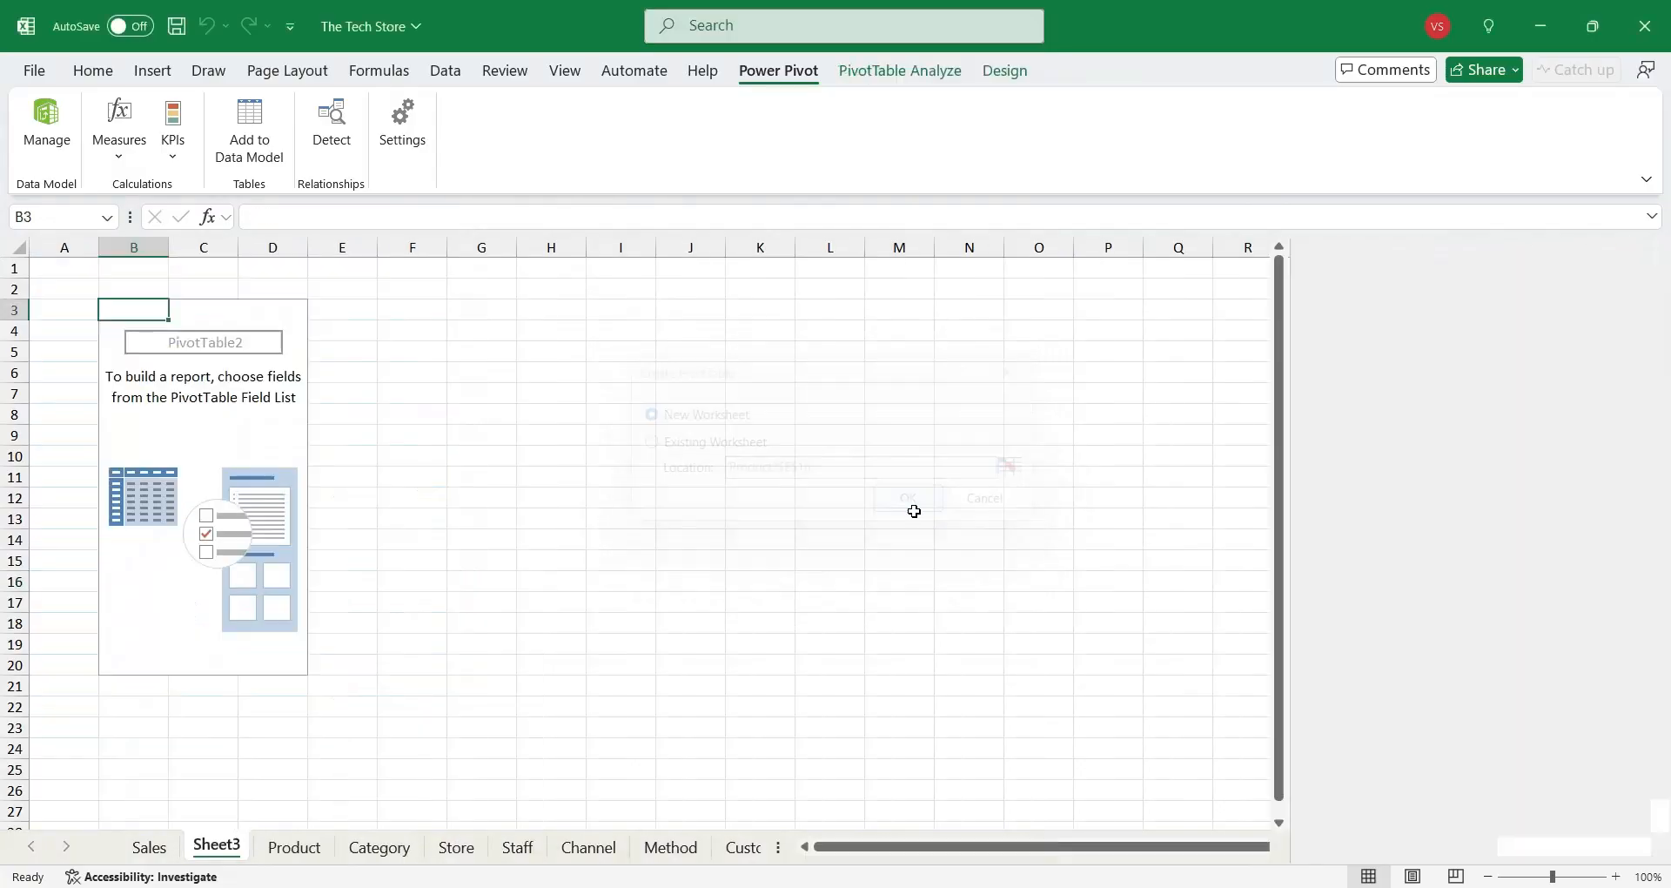
Step: Build the pivot on a new sheet with Sales_Id rows, the KPI status icon and average Discount values
click(909, 498)
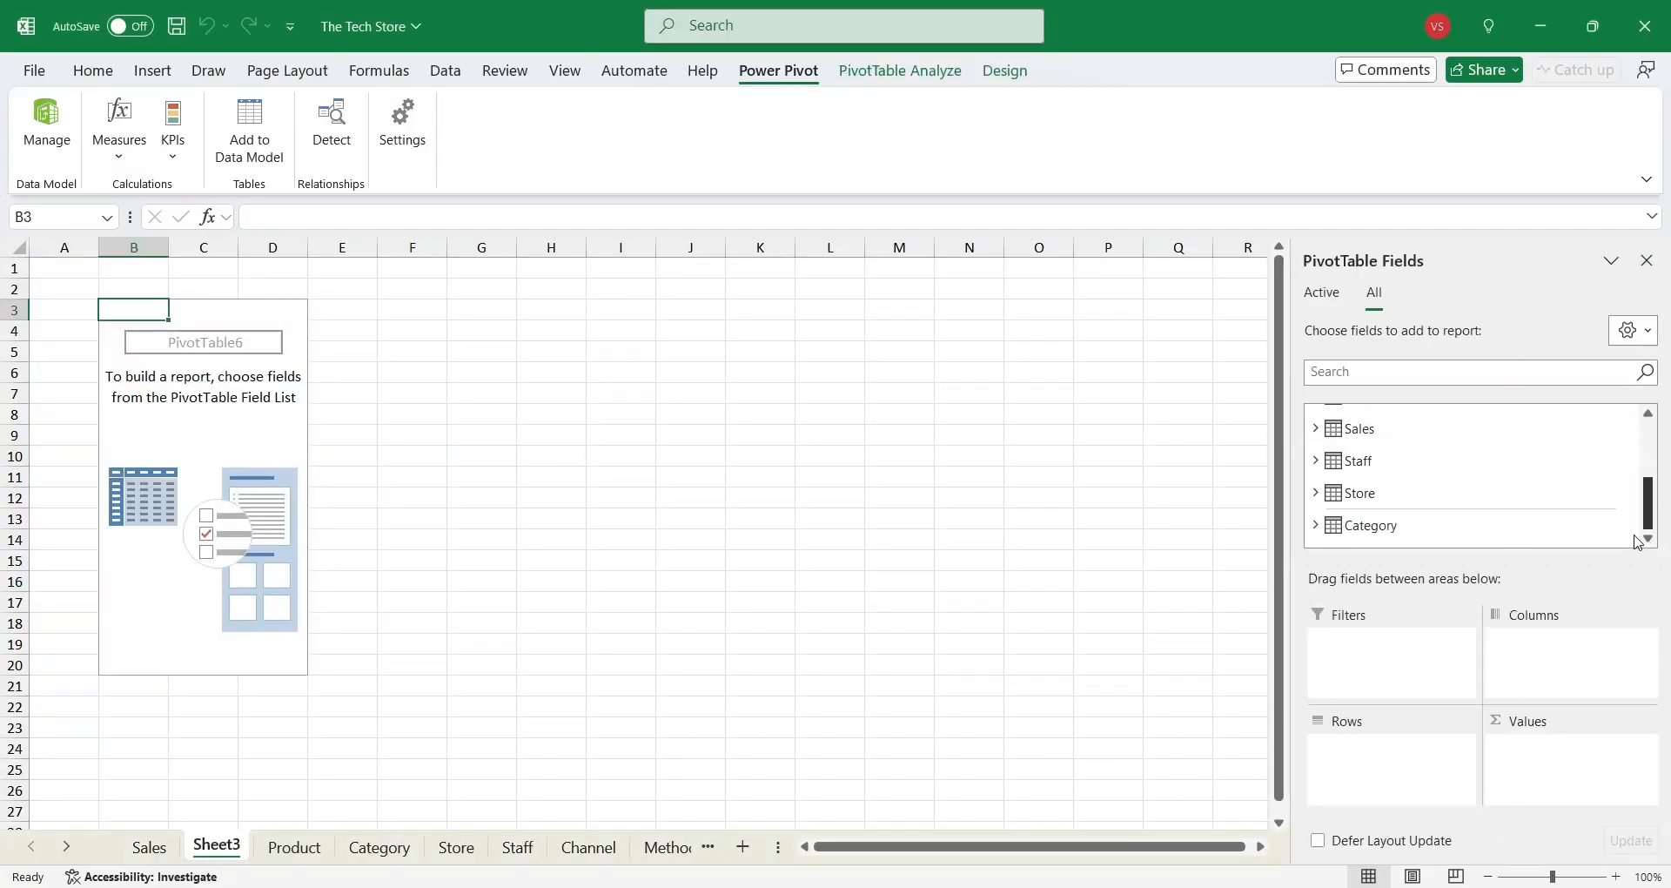
click(1360, 428)
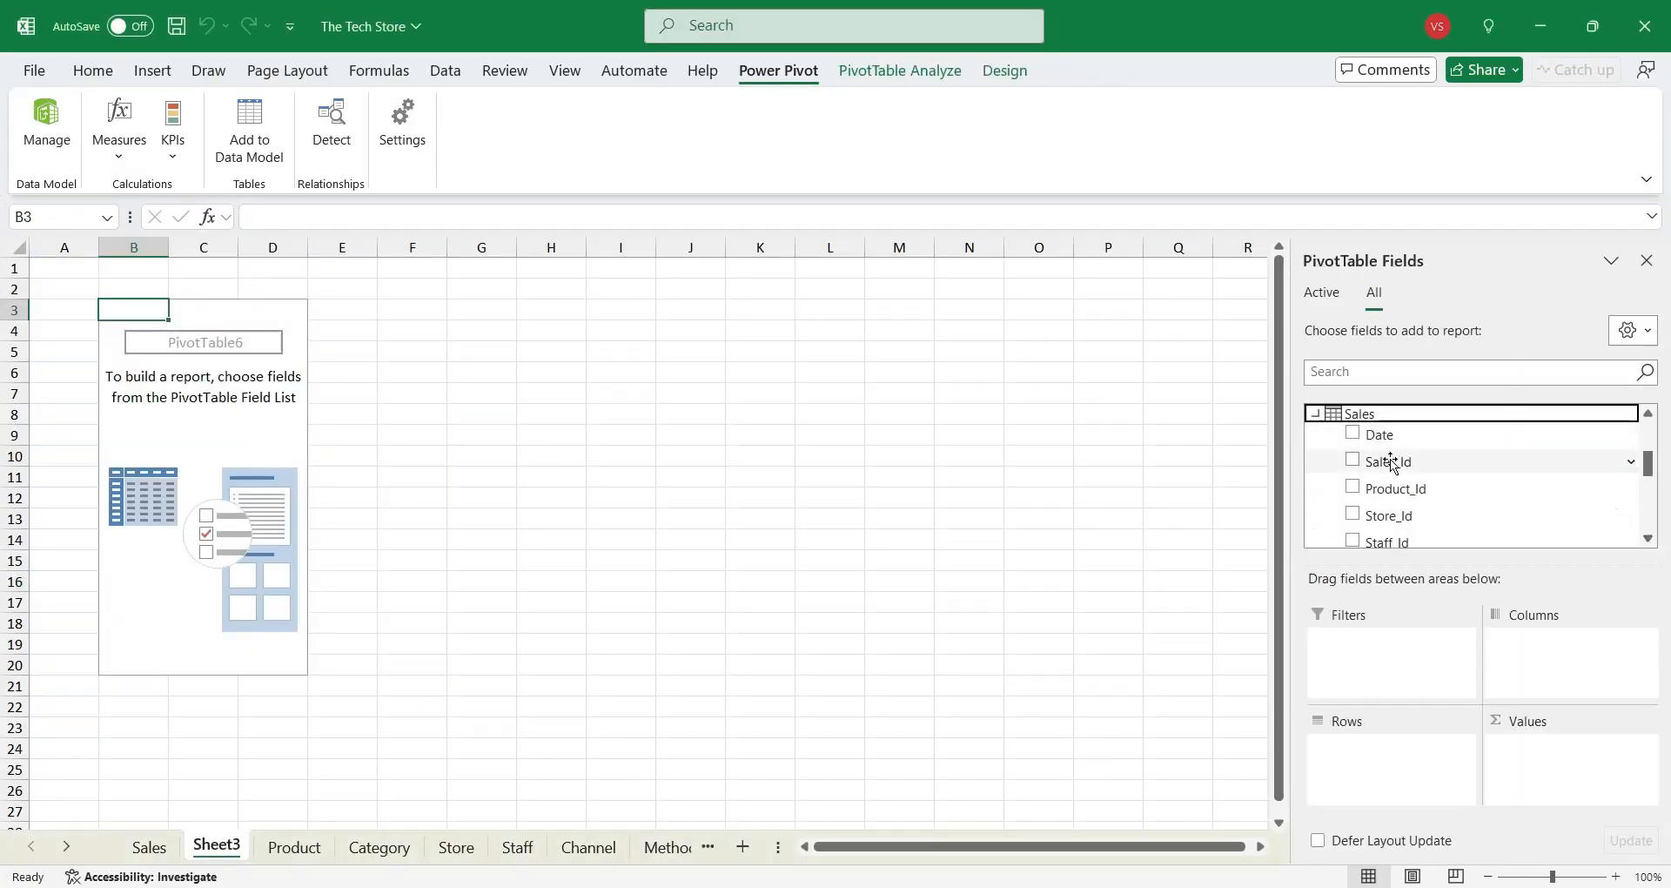
click(1353, 459)
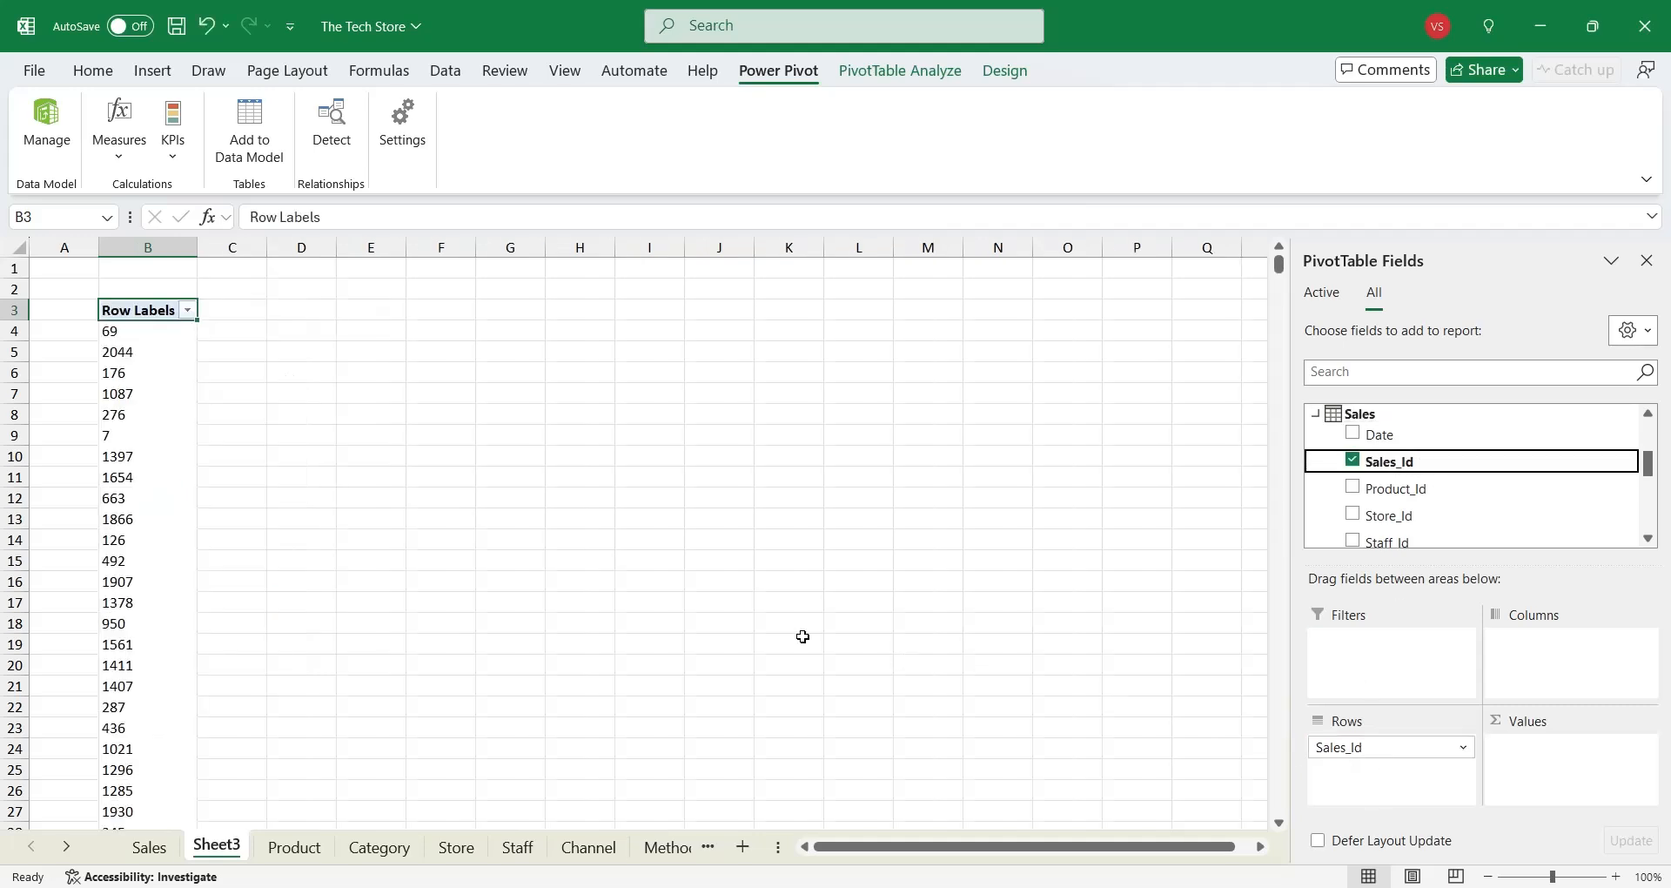
scroll(down, 3)
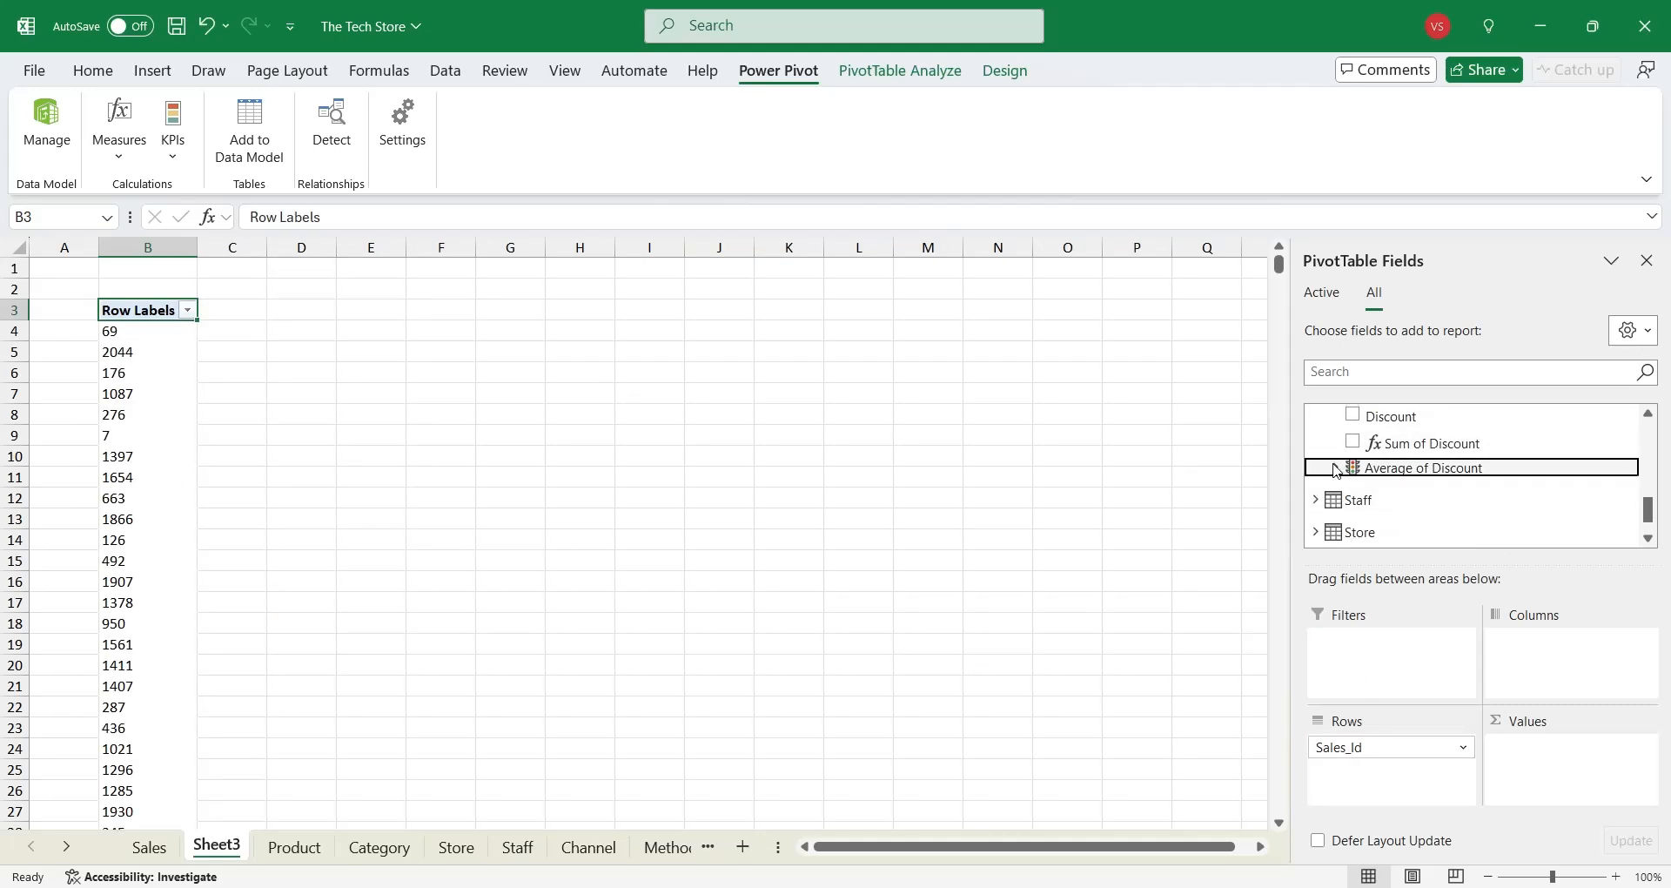
click(1335, 466)
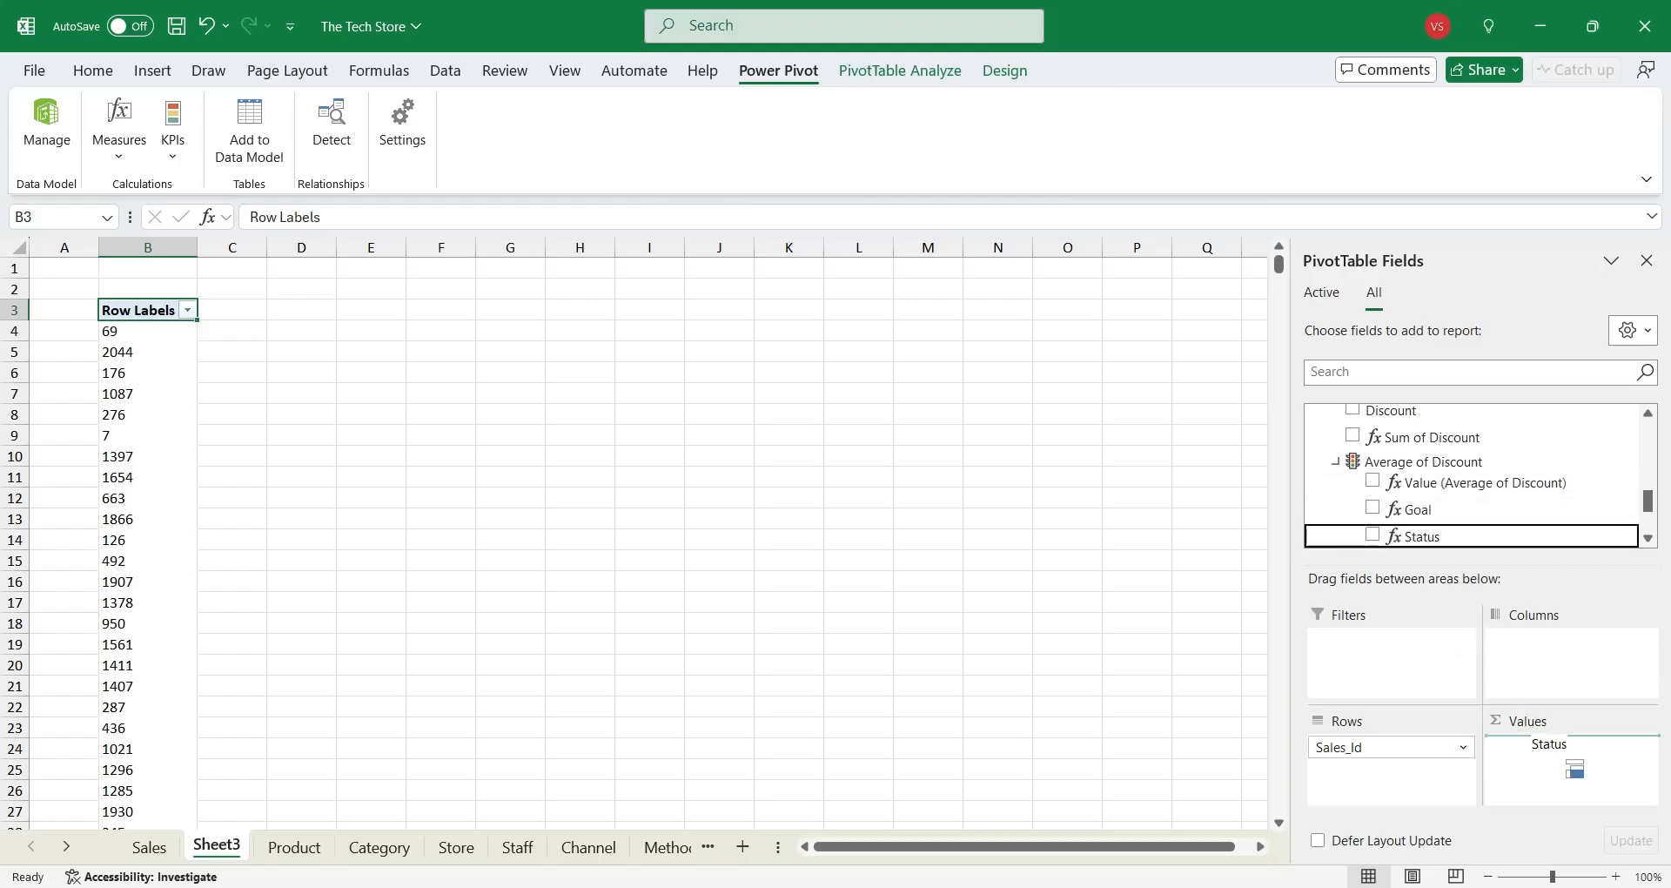
click(1373, 534)
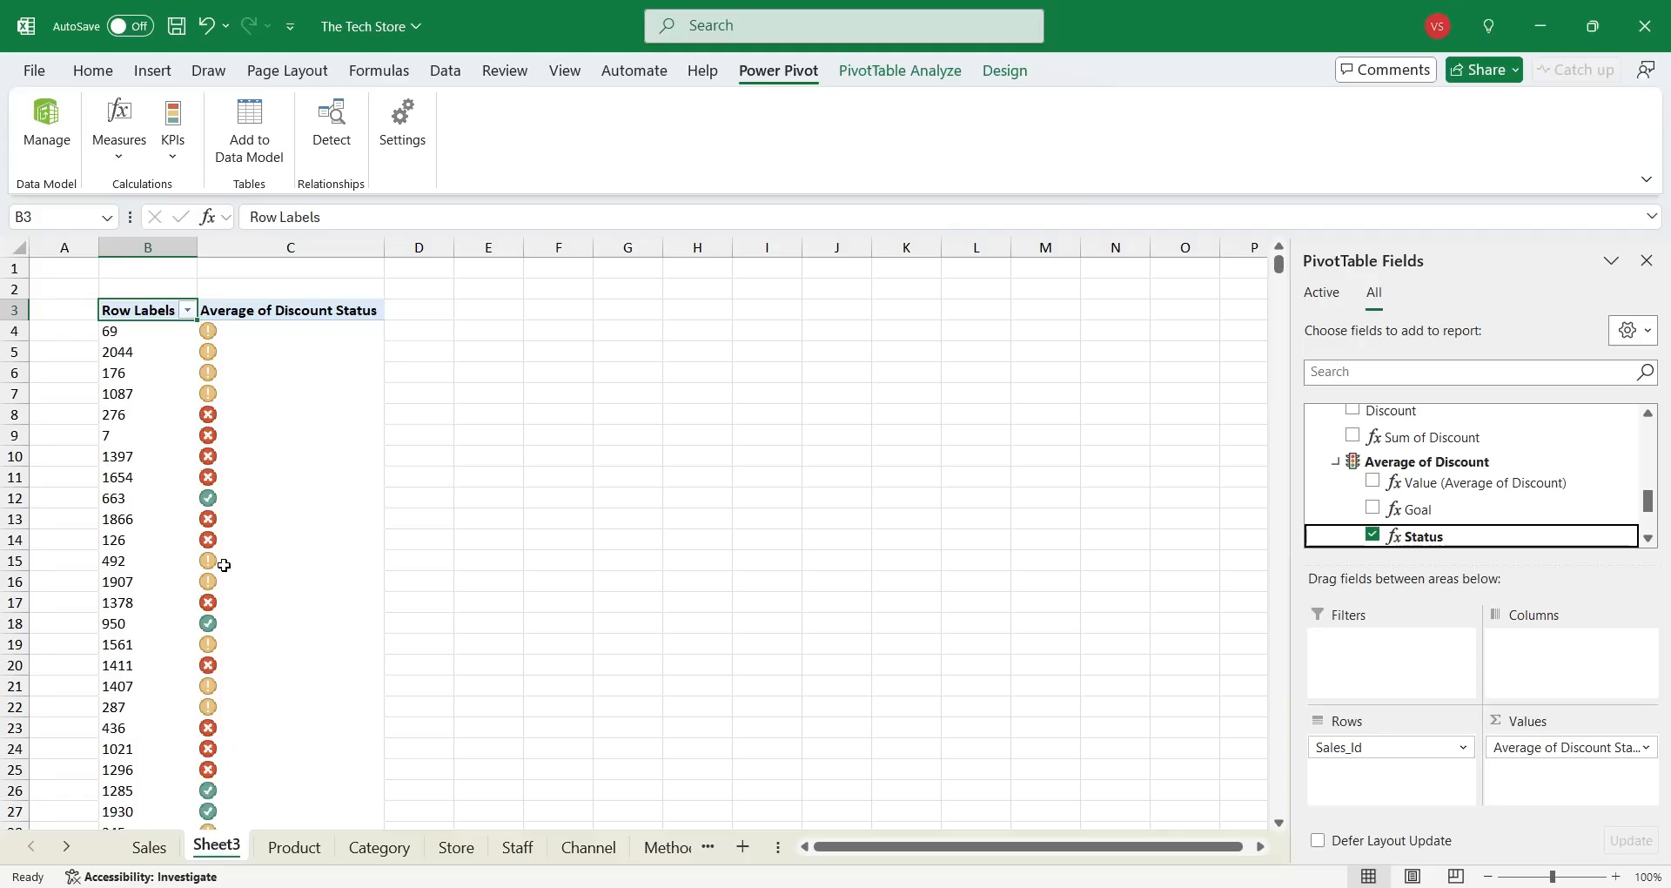
mouse_move(1119, 524)
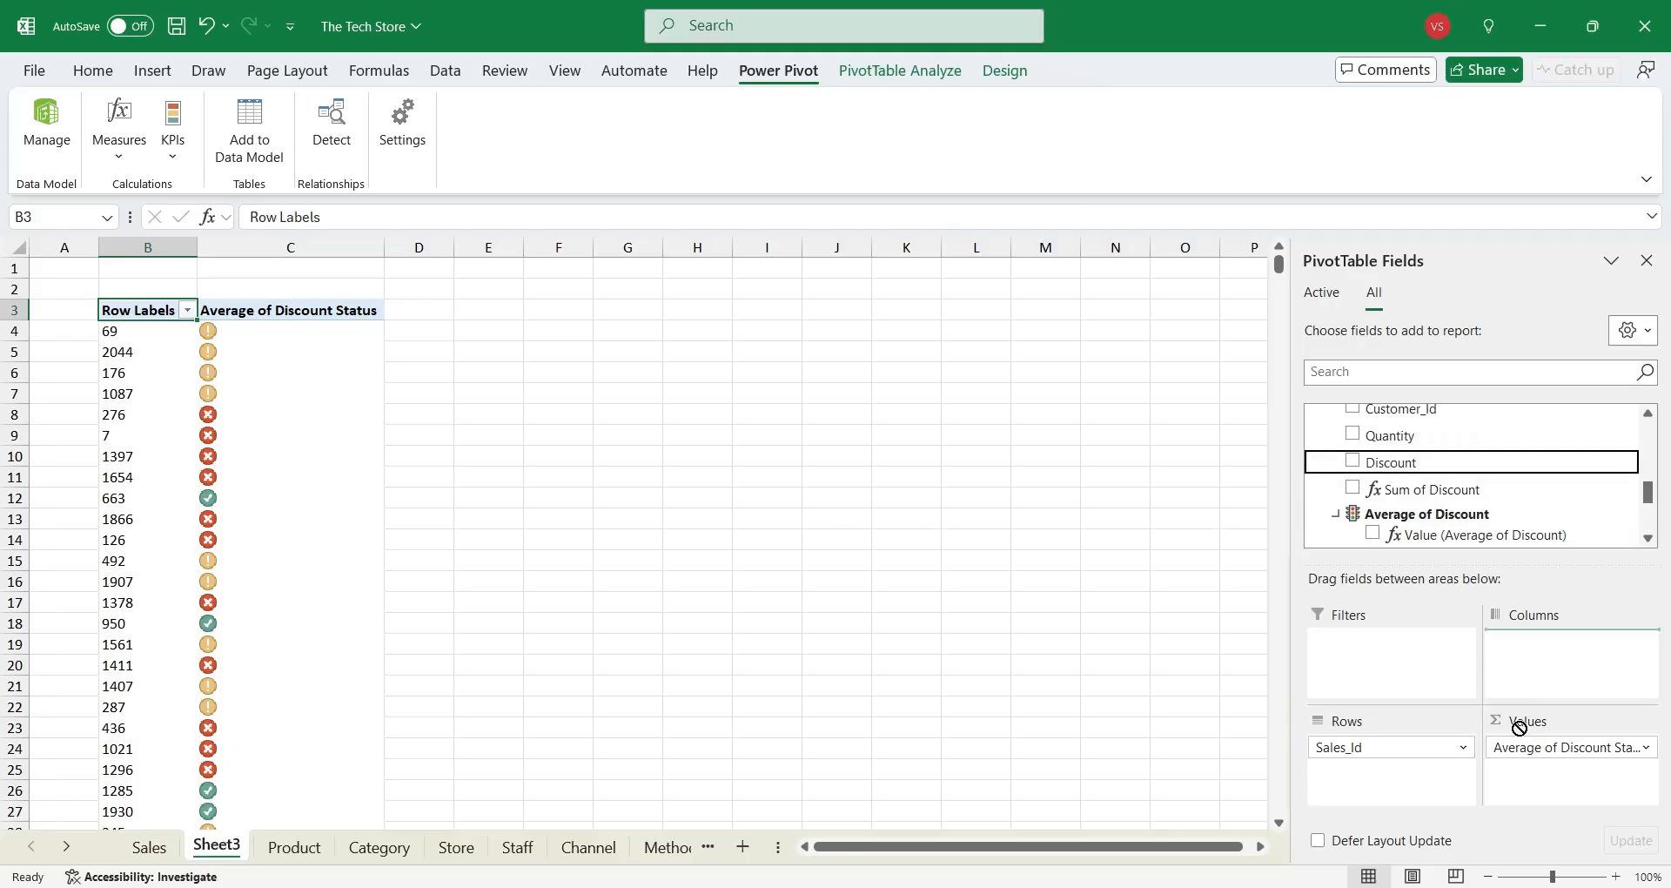
click(1352, 459)
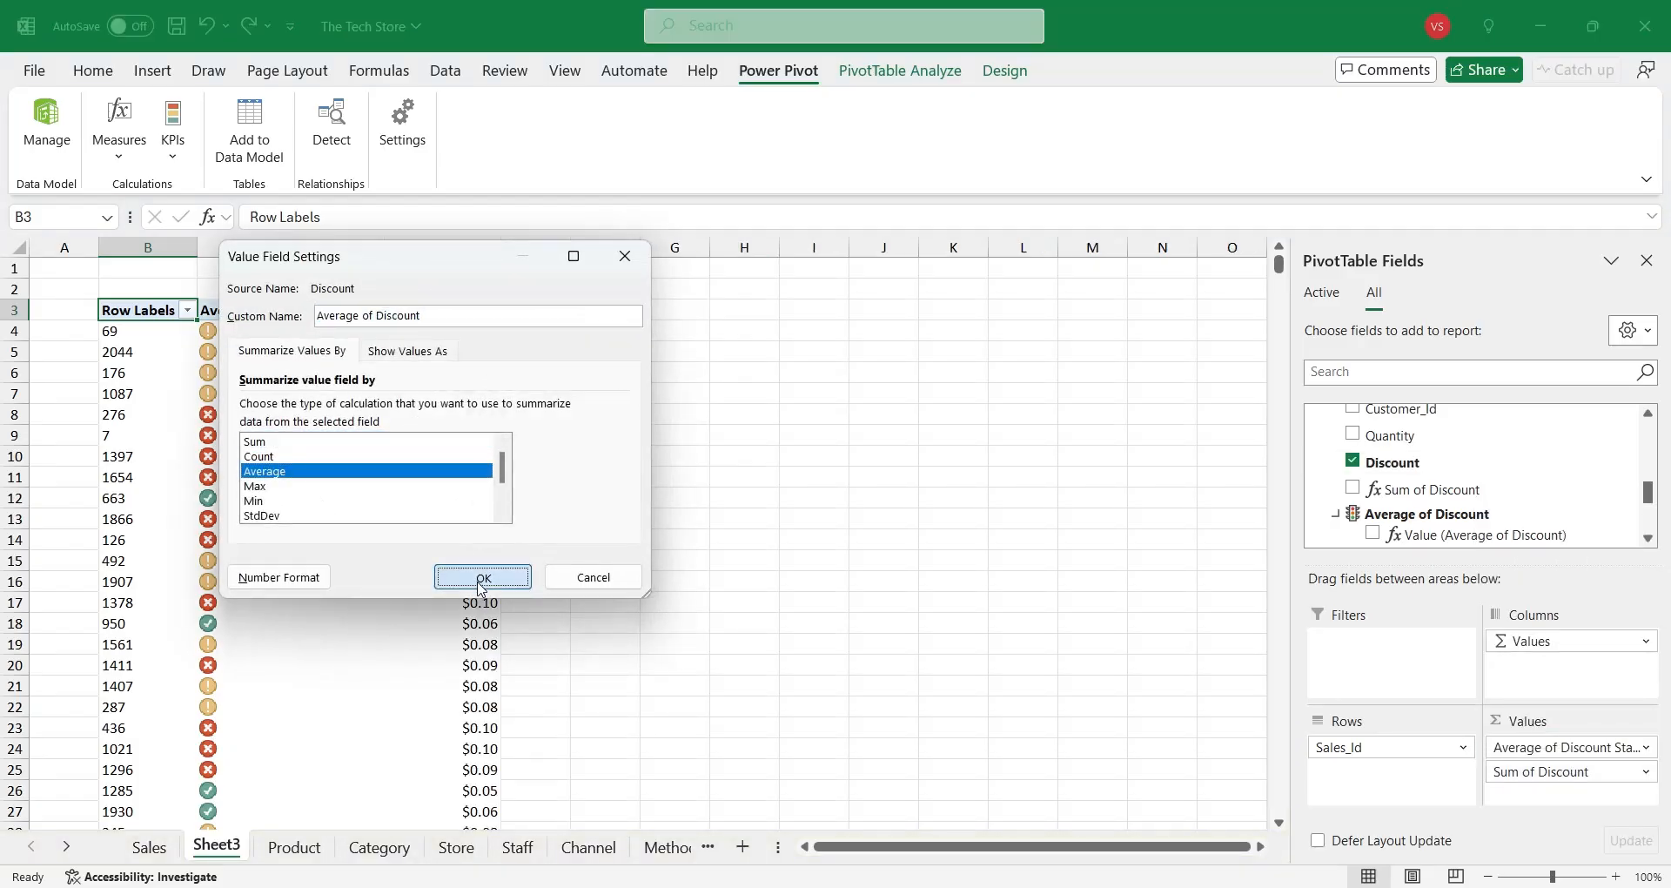
Step: Inspect the values behind the status icons and scroll through the pivot rows
click(482, 576)
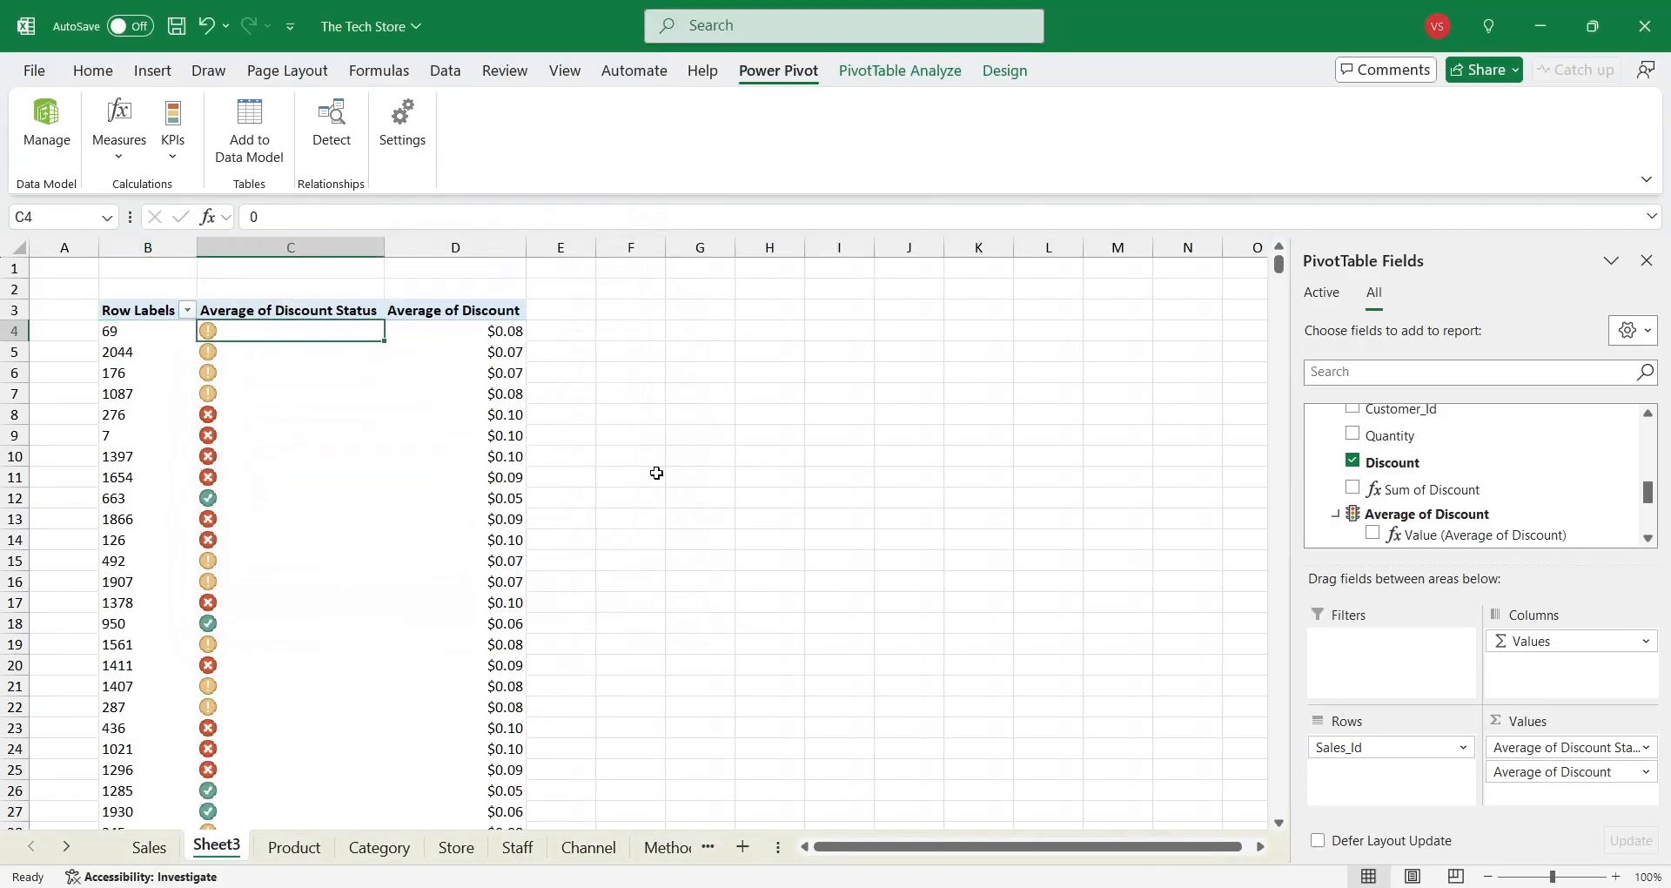
mouse_move(862, 523)
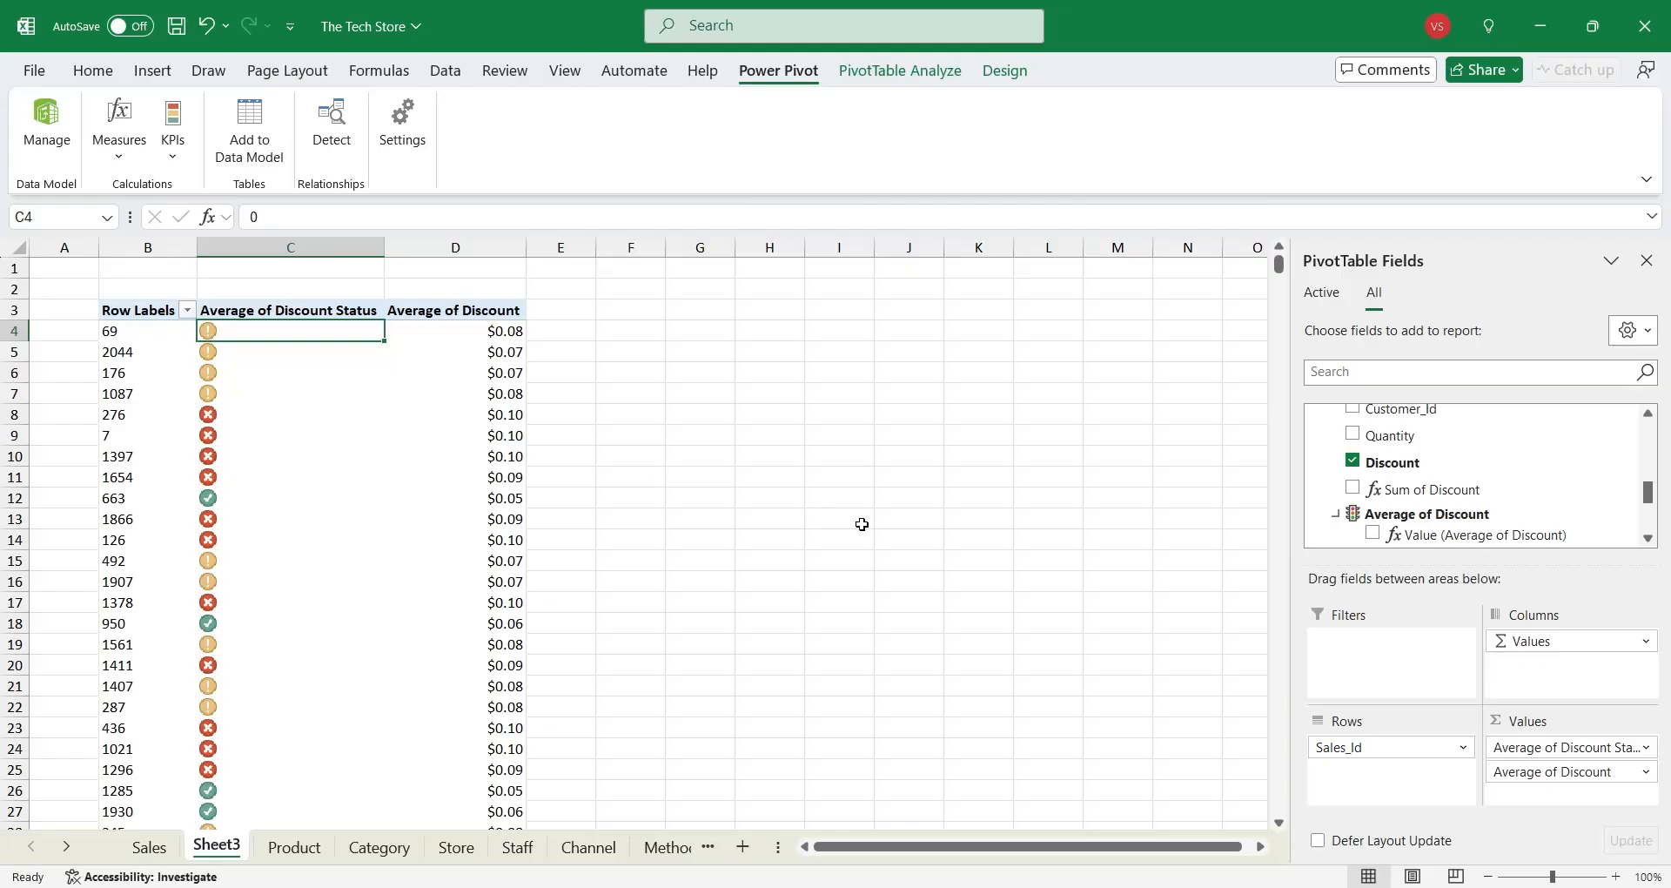
click(291, 498)
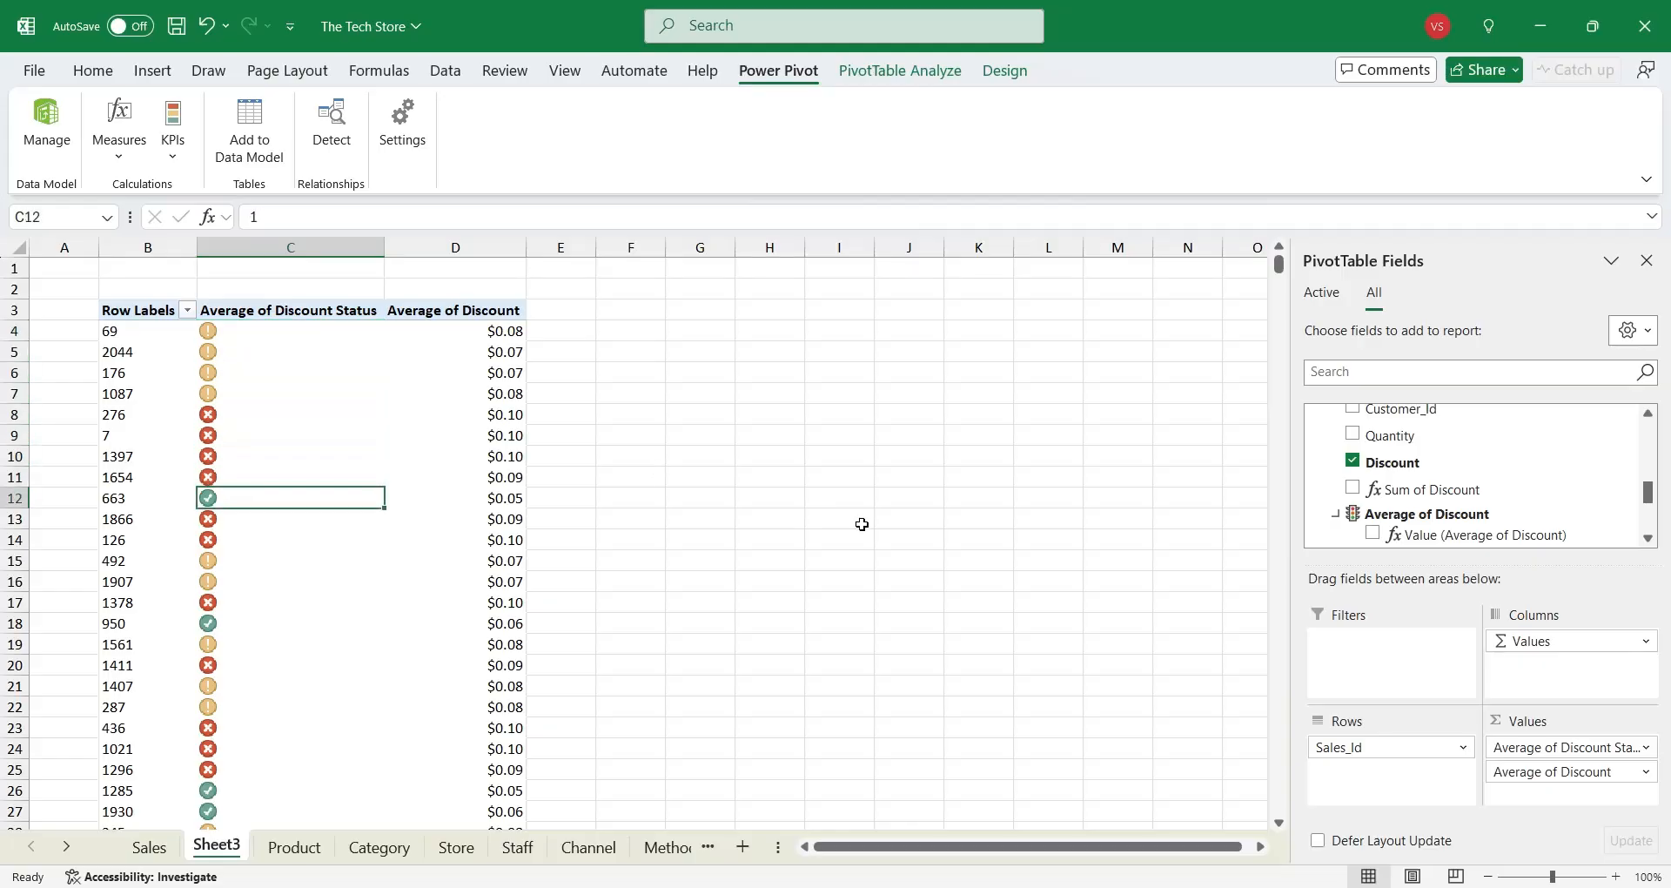
scroll(down, 3)
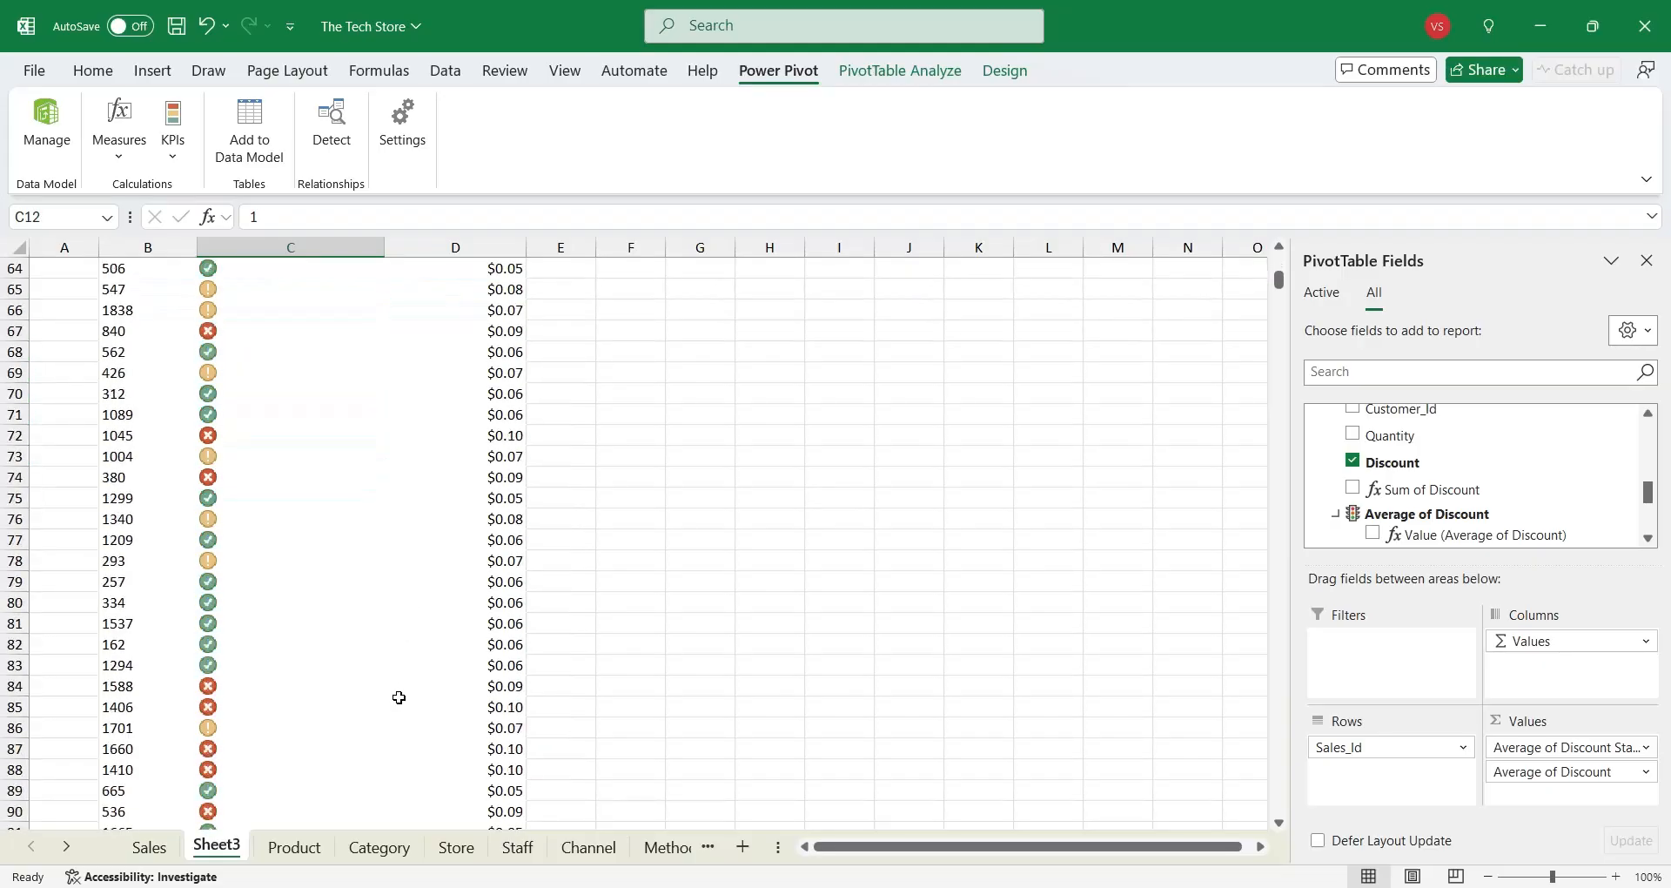
scroll(down, 3)
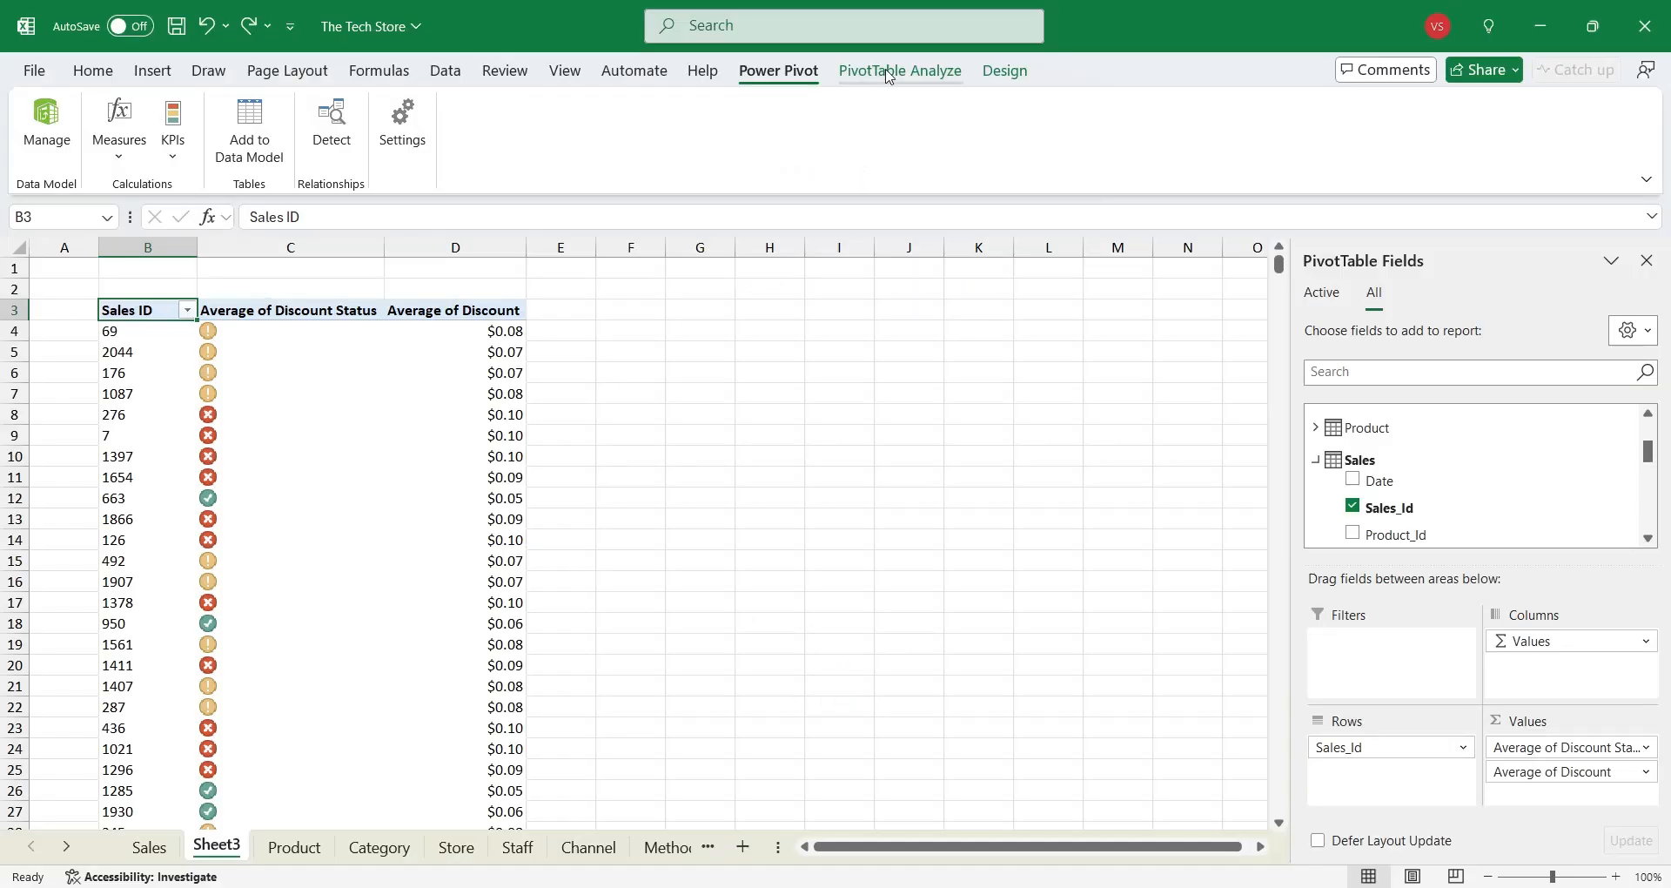
Step: Convert the pivot table to CUBEVALUE formulas via OLAP Tools and inspect the resulting cells
click(898, 69)
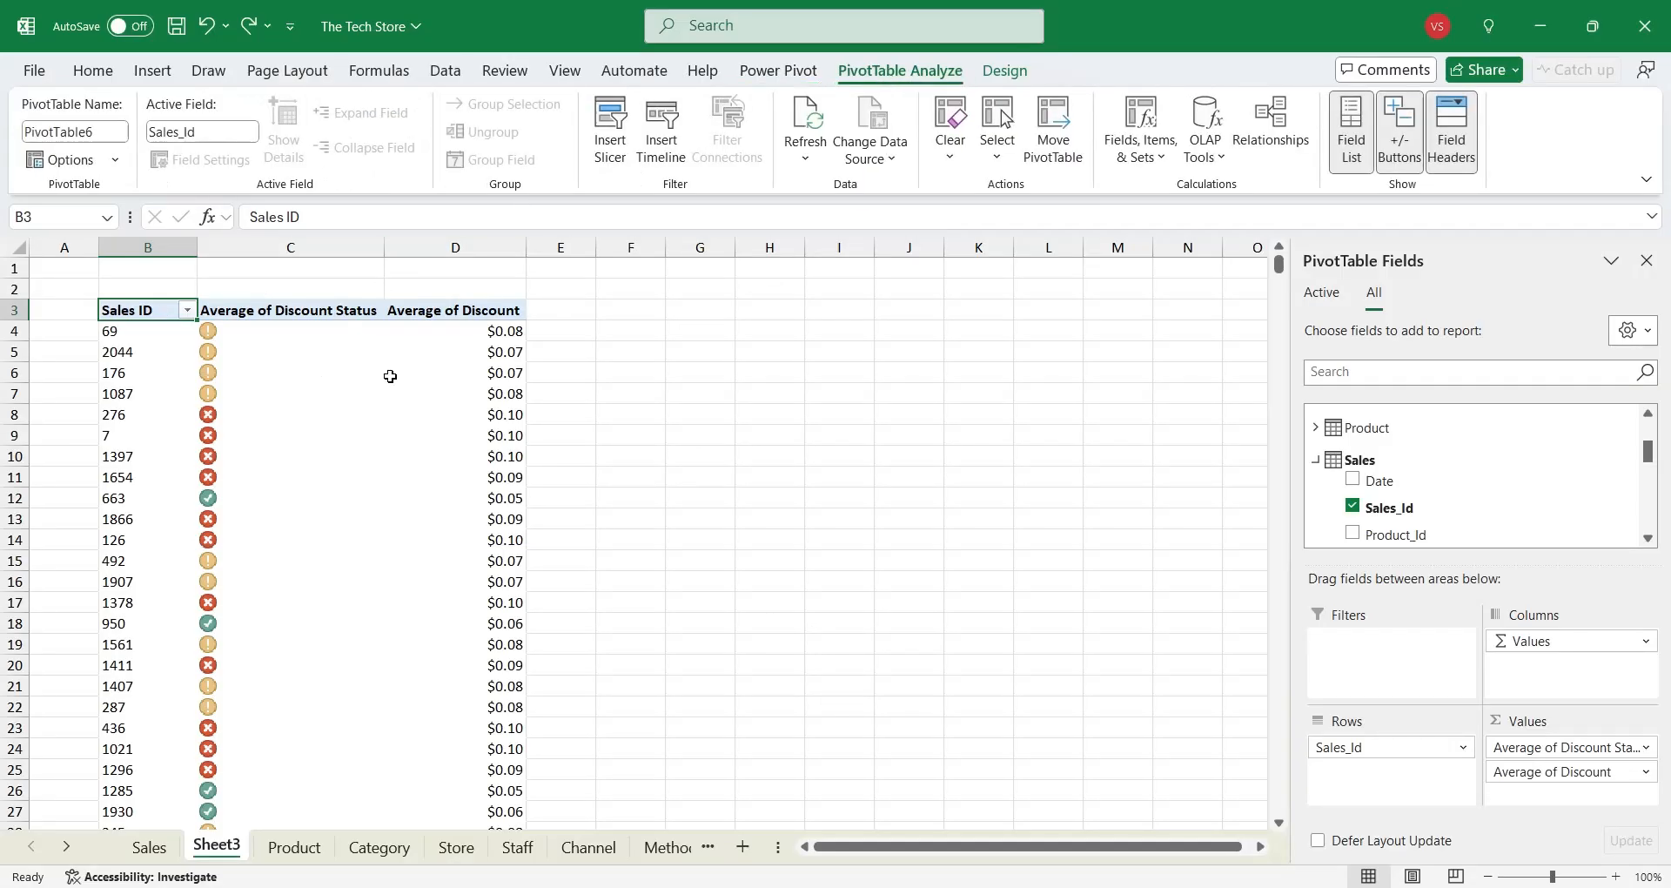
click(1205, 131)
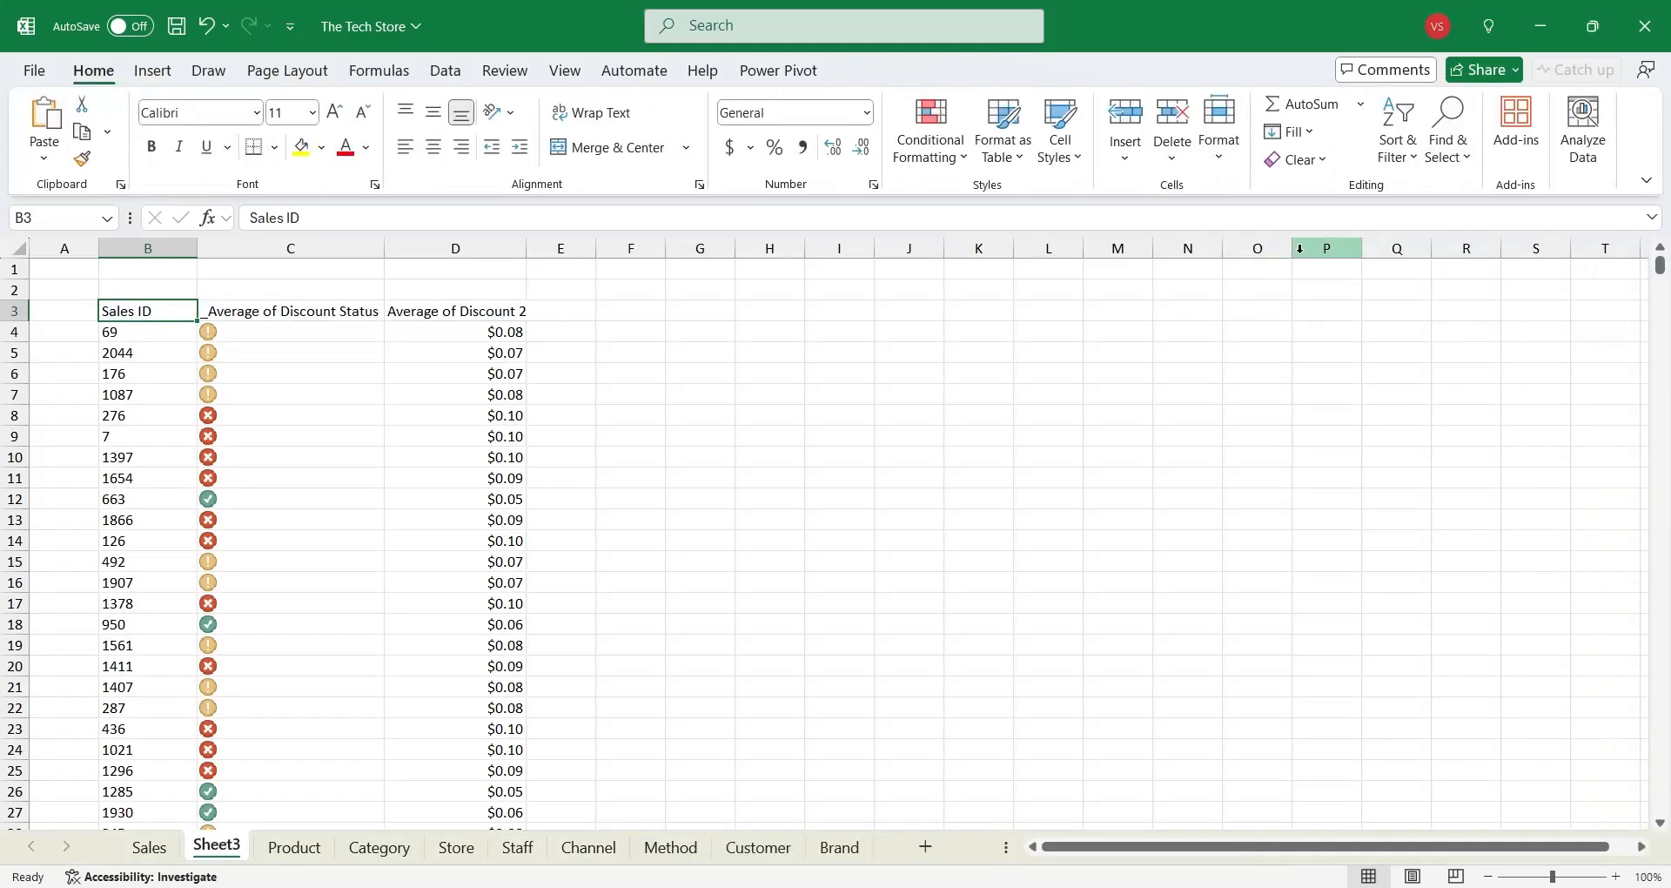
click(291, 331)
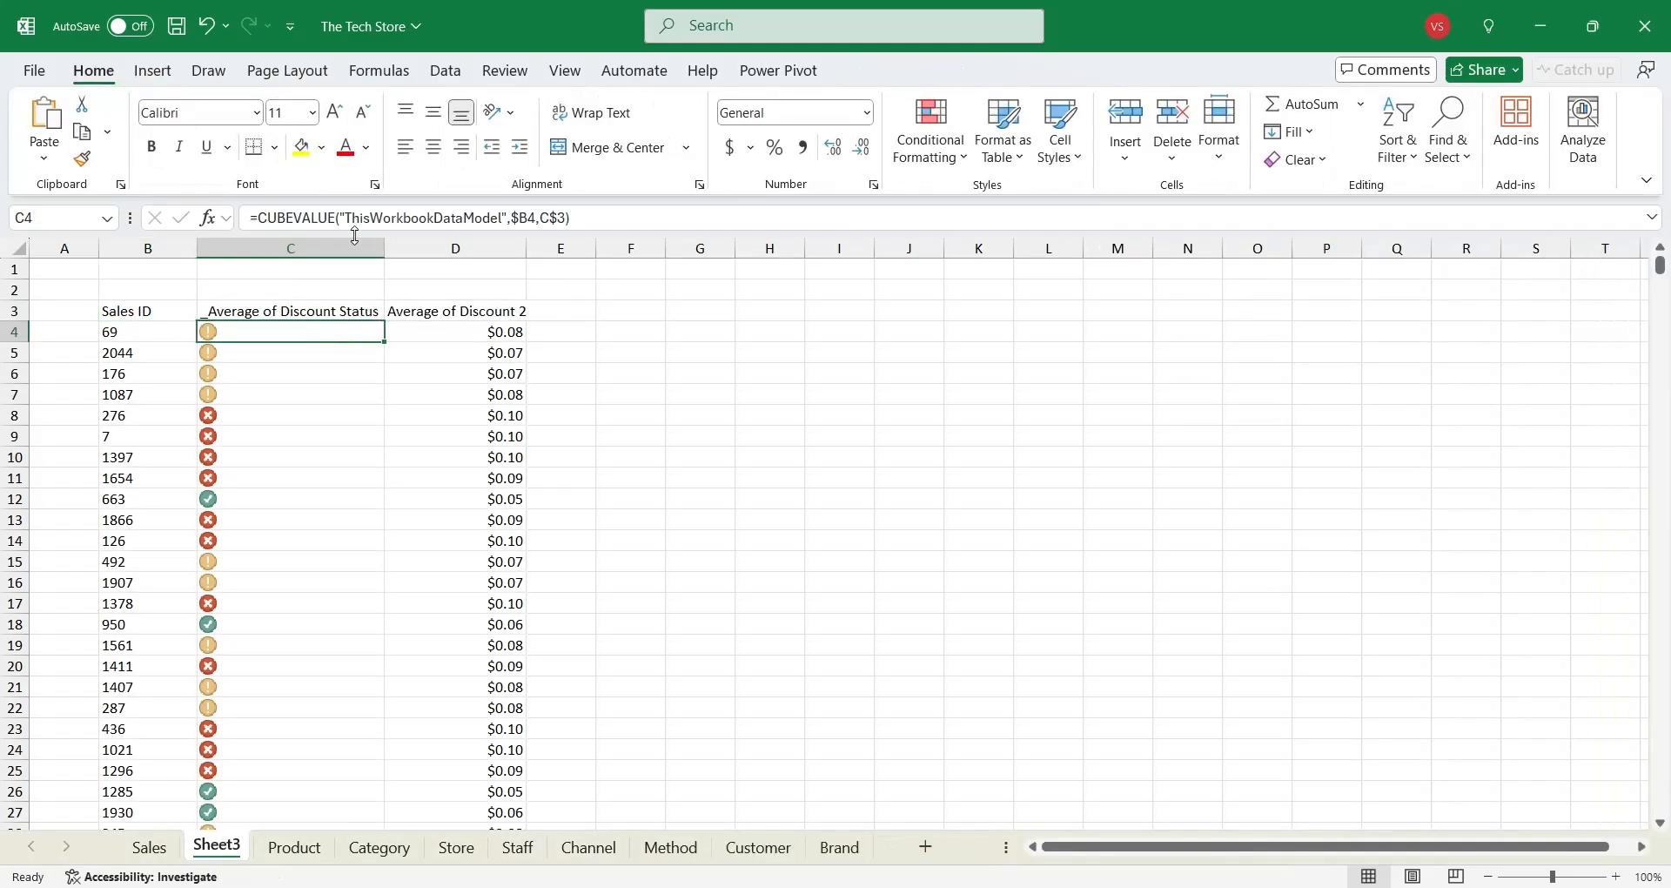
click(454, 330)
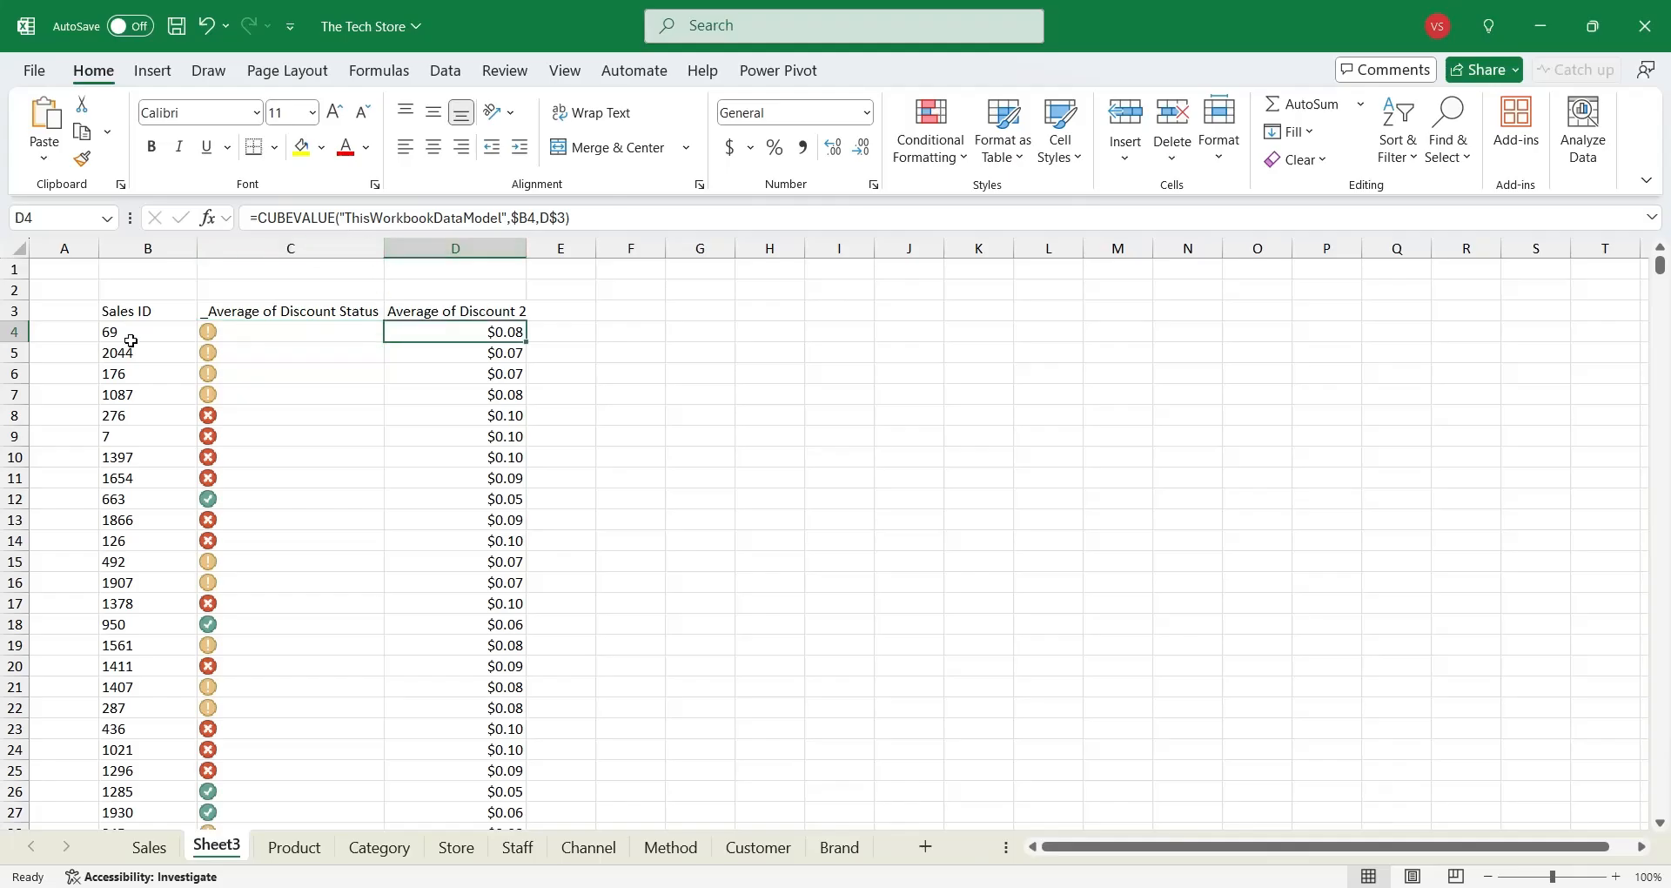
click(454, 435)
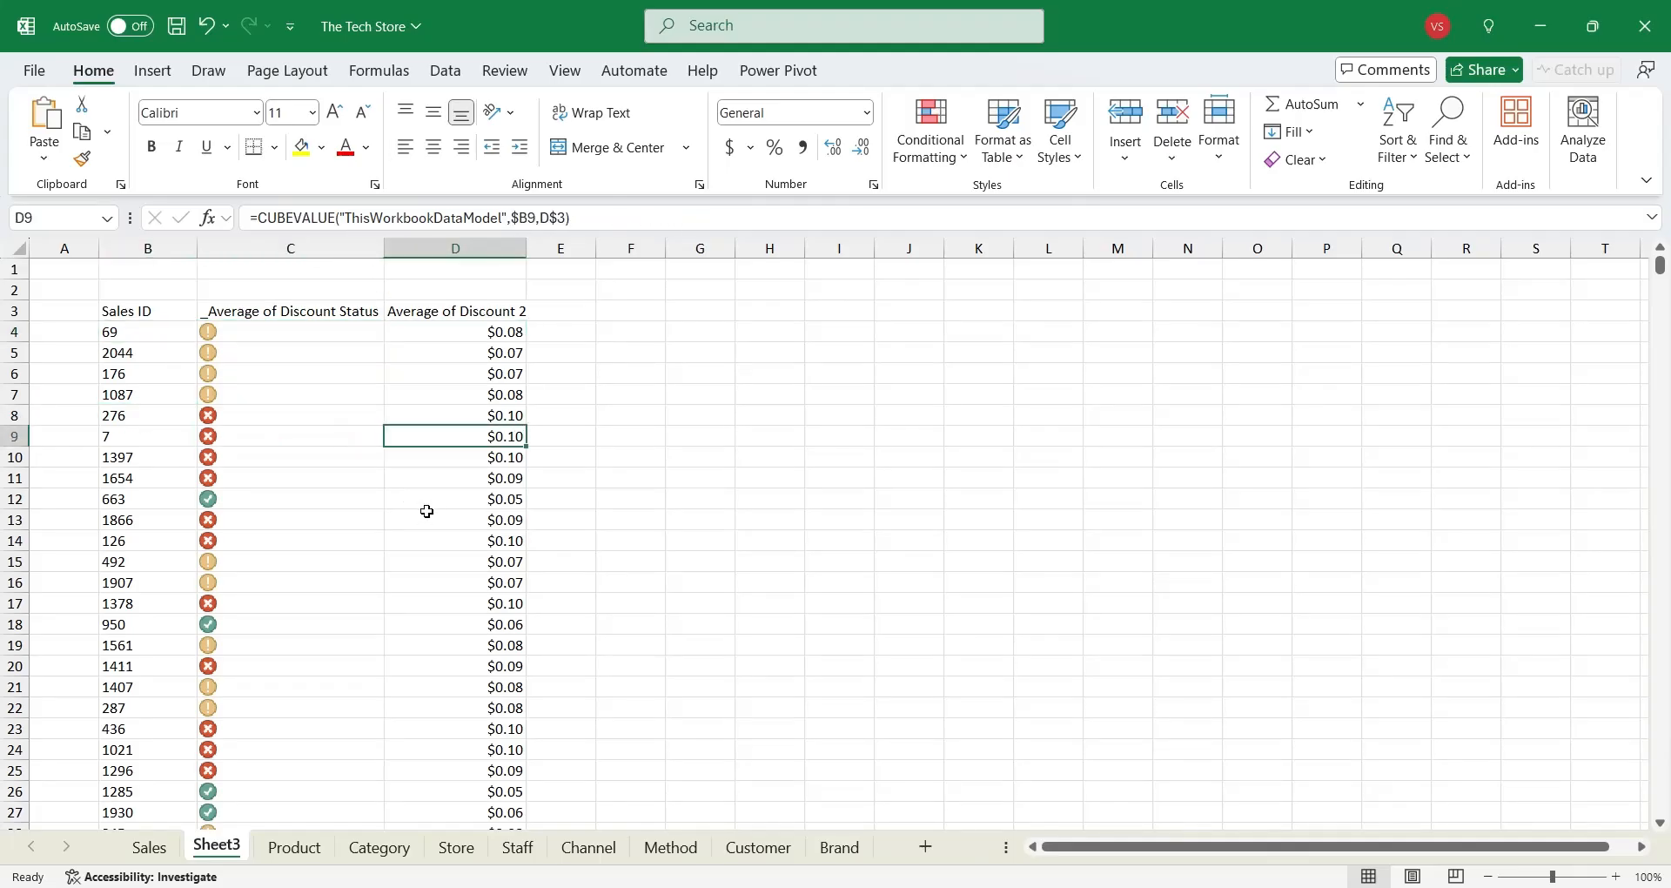
click(146, 518)
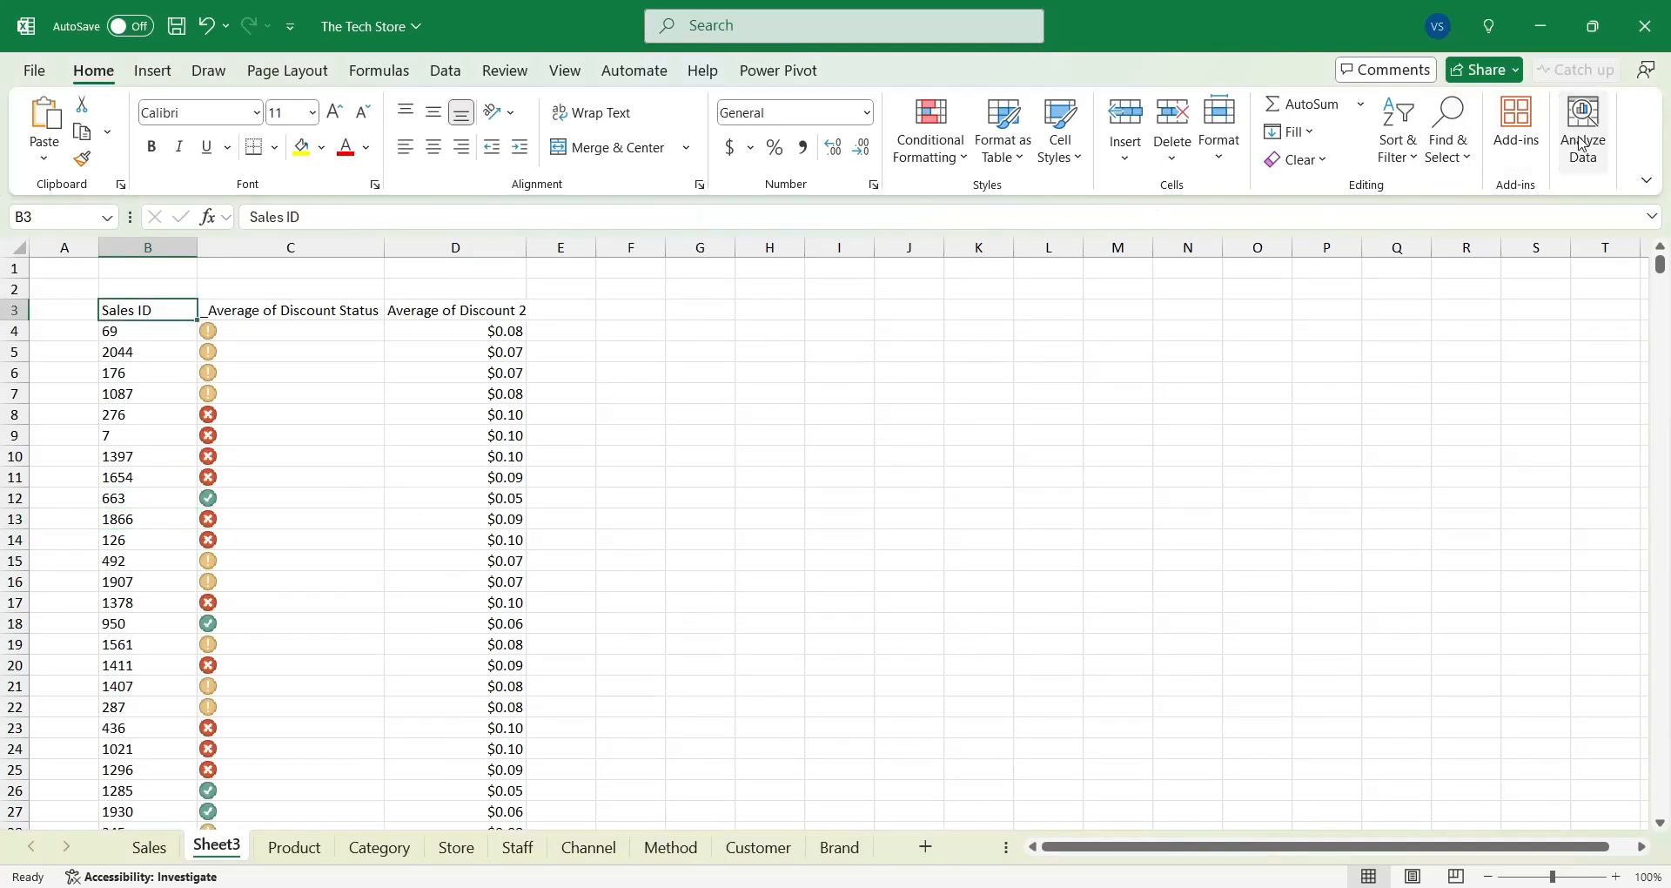
Step: View Analyze Data insights for the range before saving The Tech Store workbook
click(1582, 127)
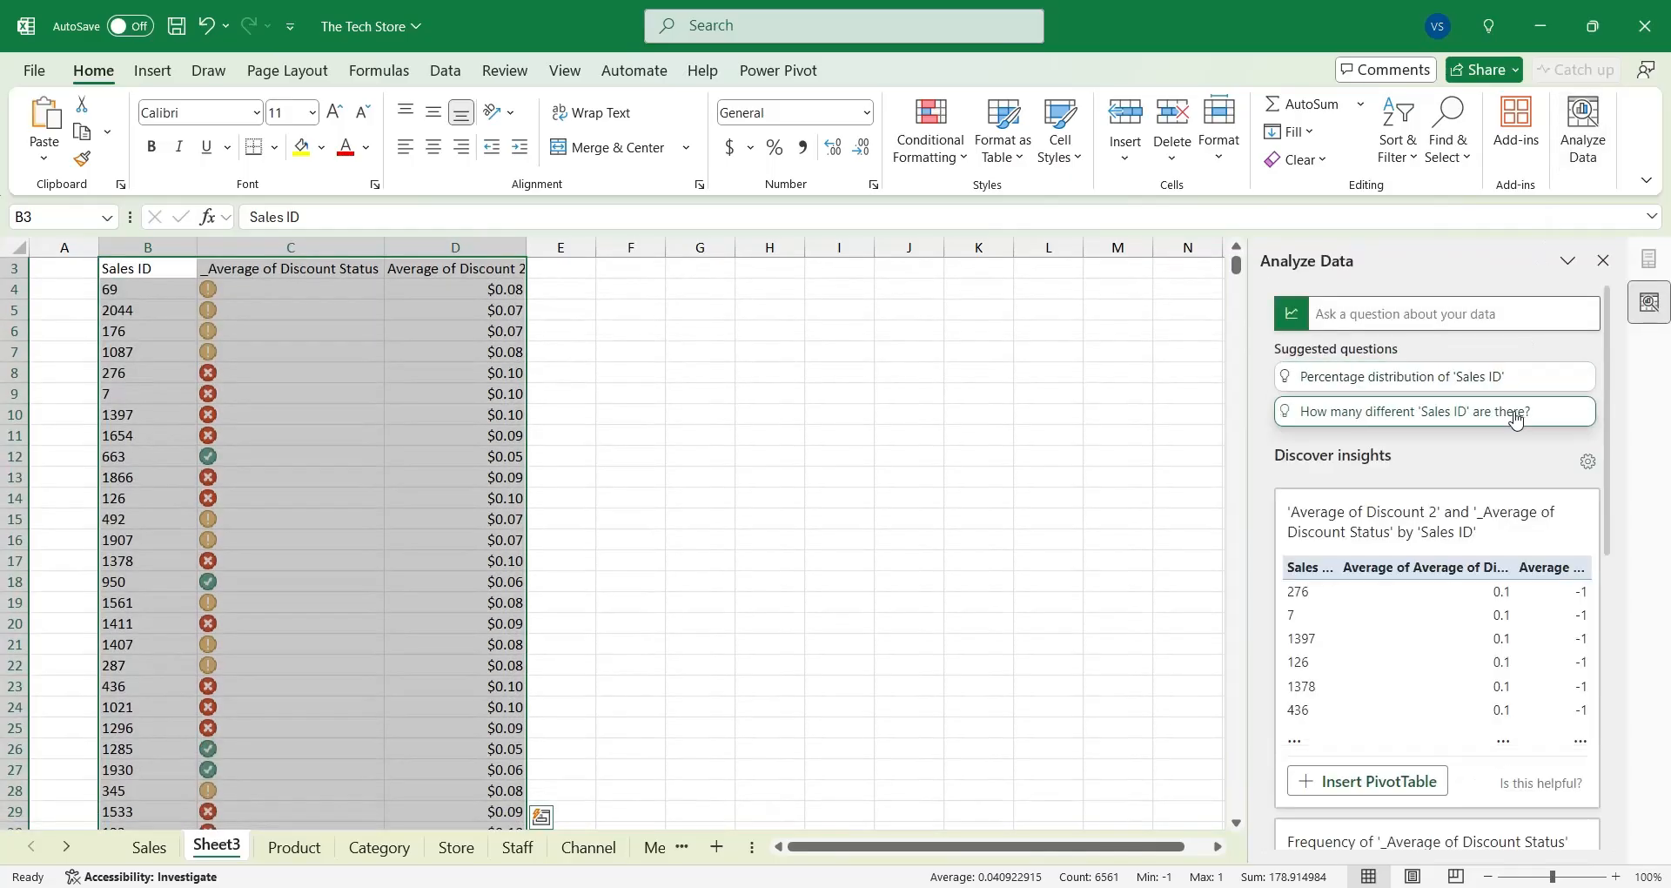
scroll(down, 3)
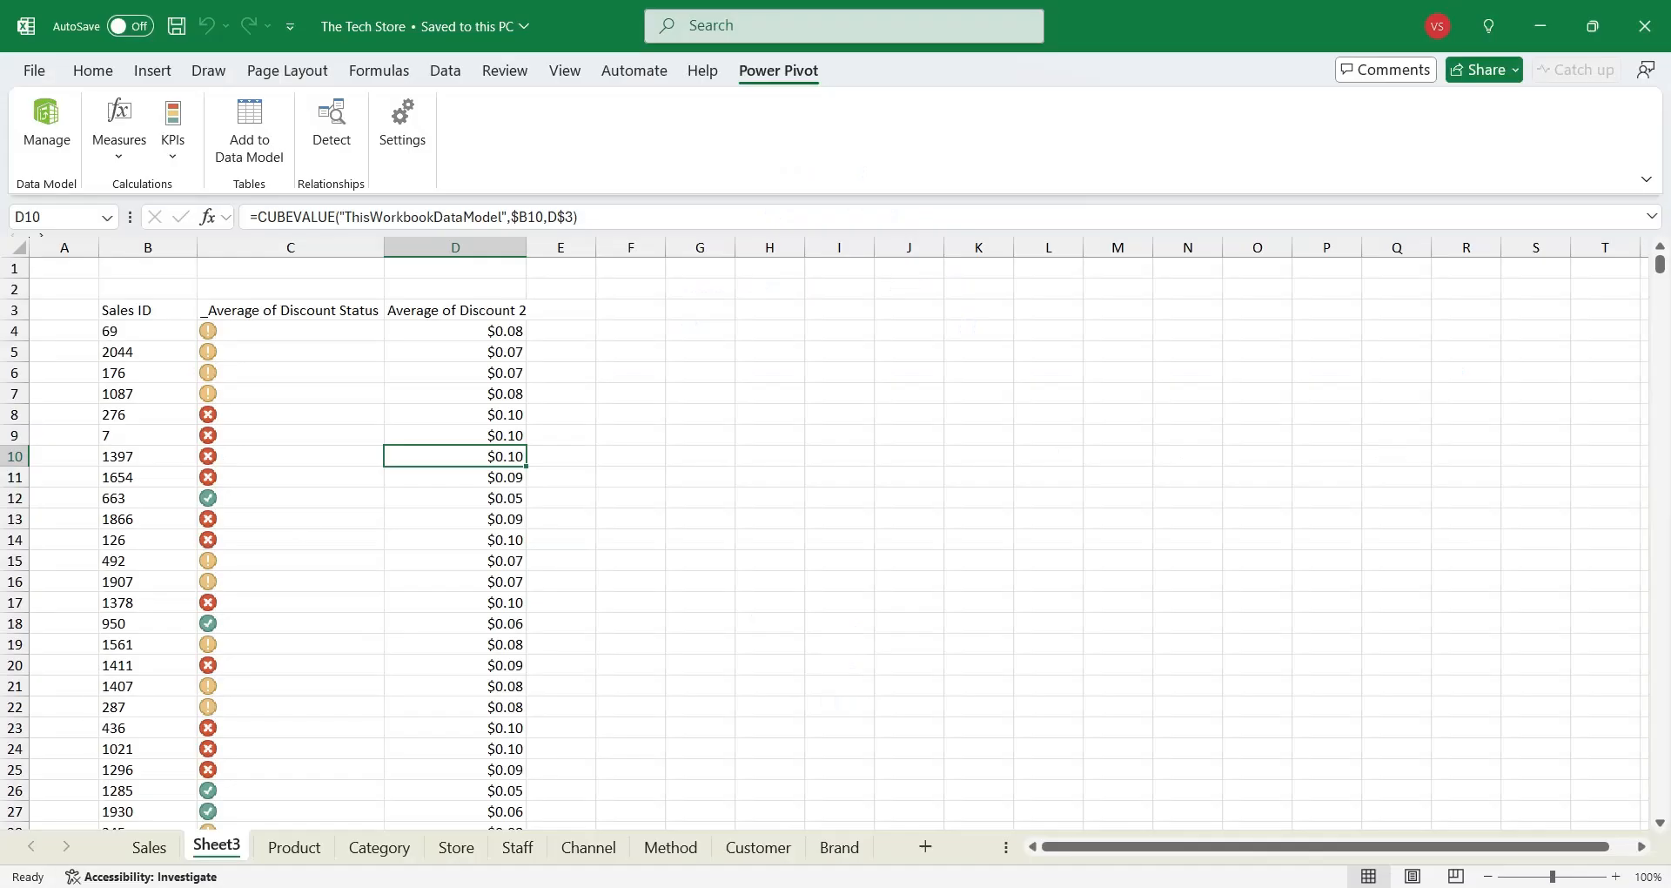
Step: In the Sales table start a calculated column formula beginning with [Quantity]
click(45, 122)
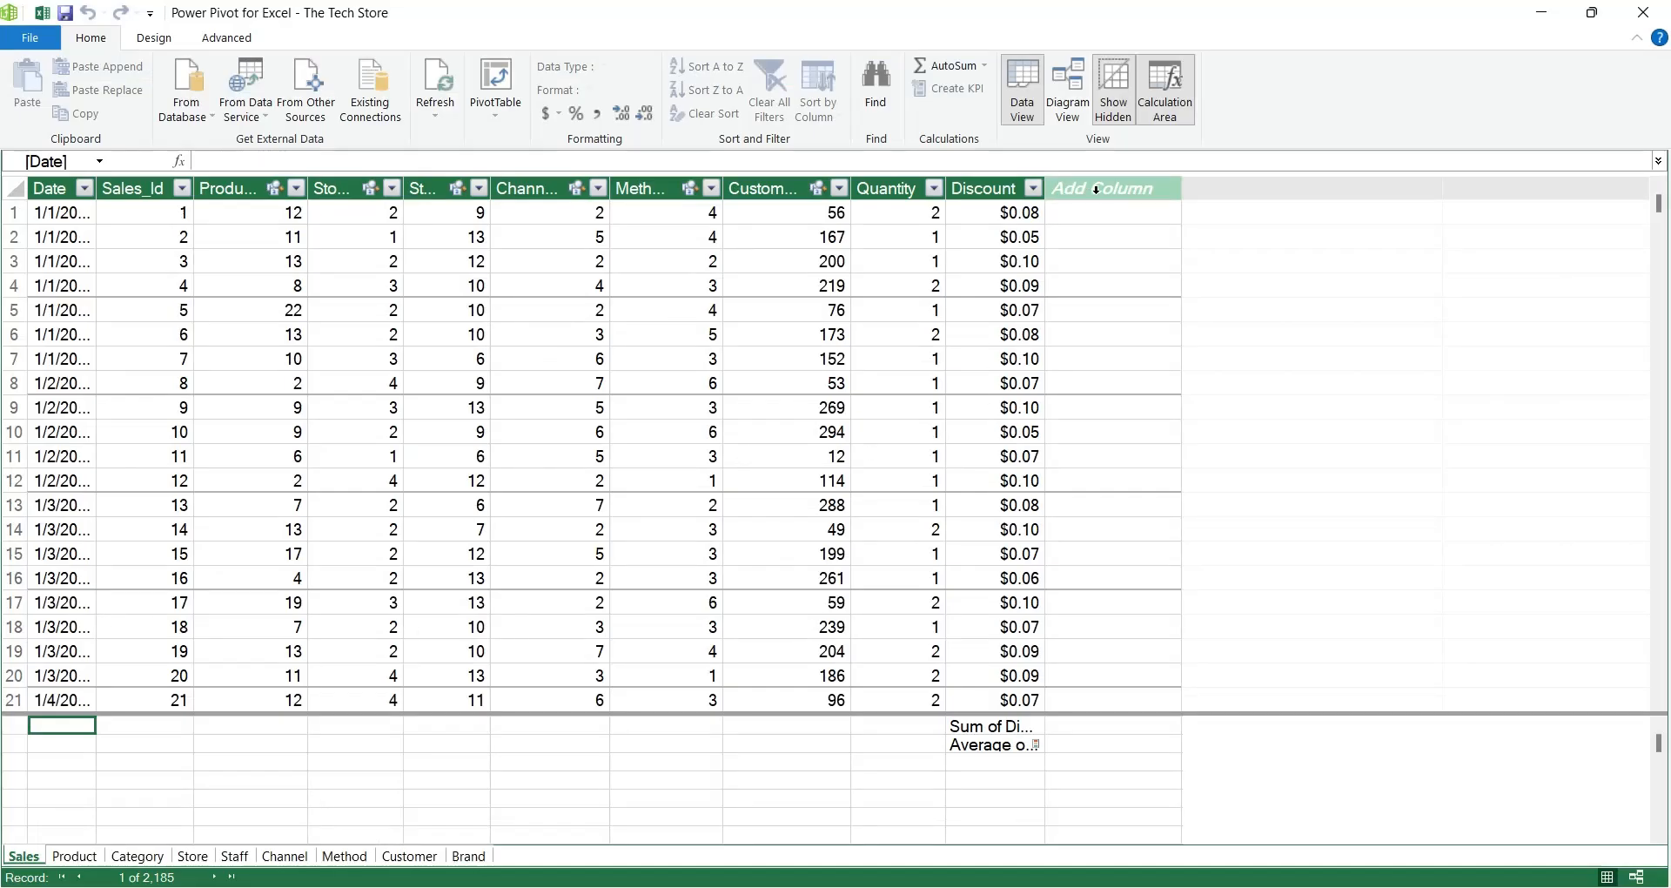
click(1112, 188)
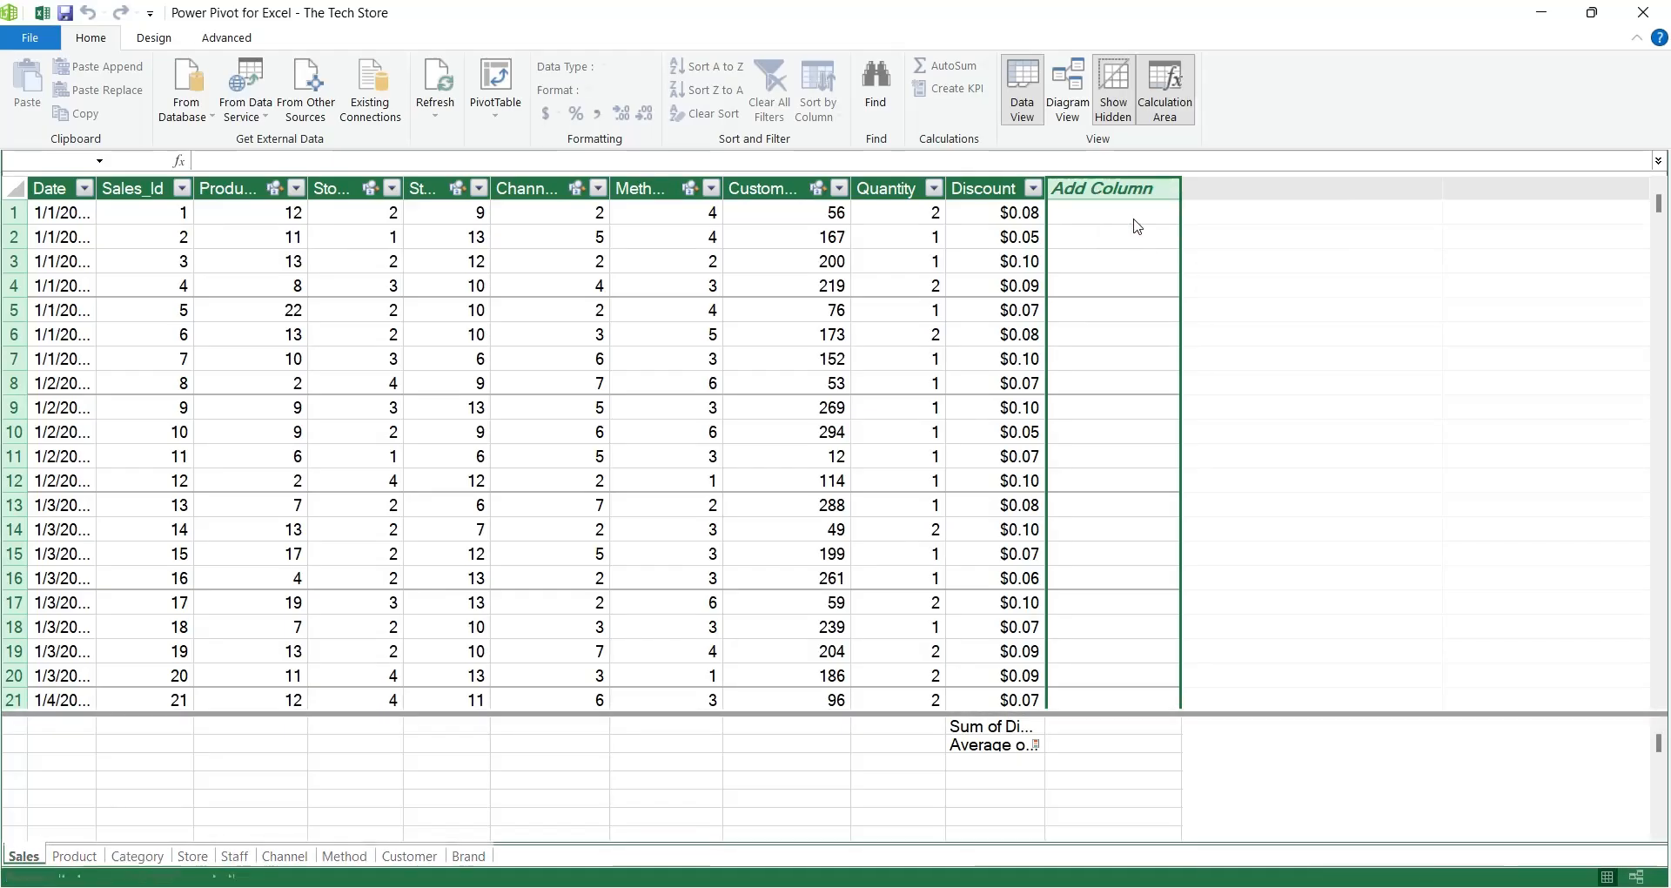
click(1114, 212)
text(=)
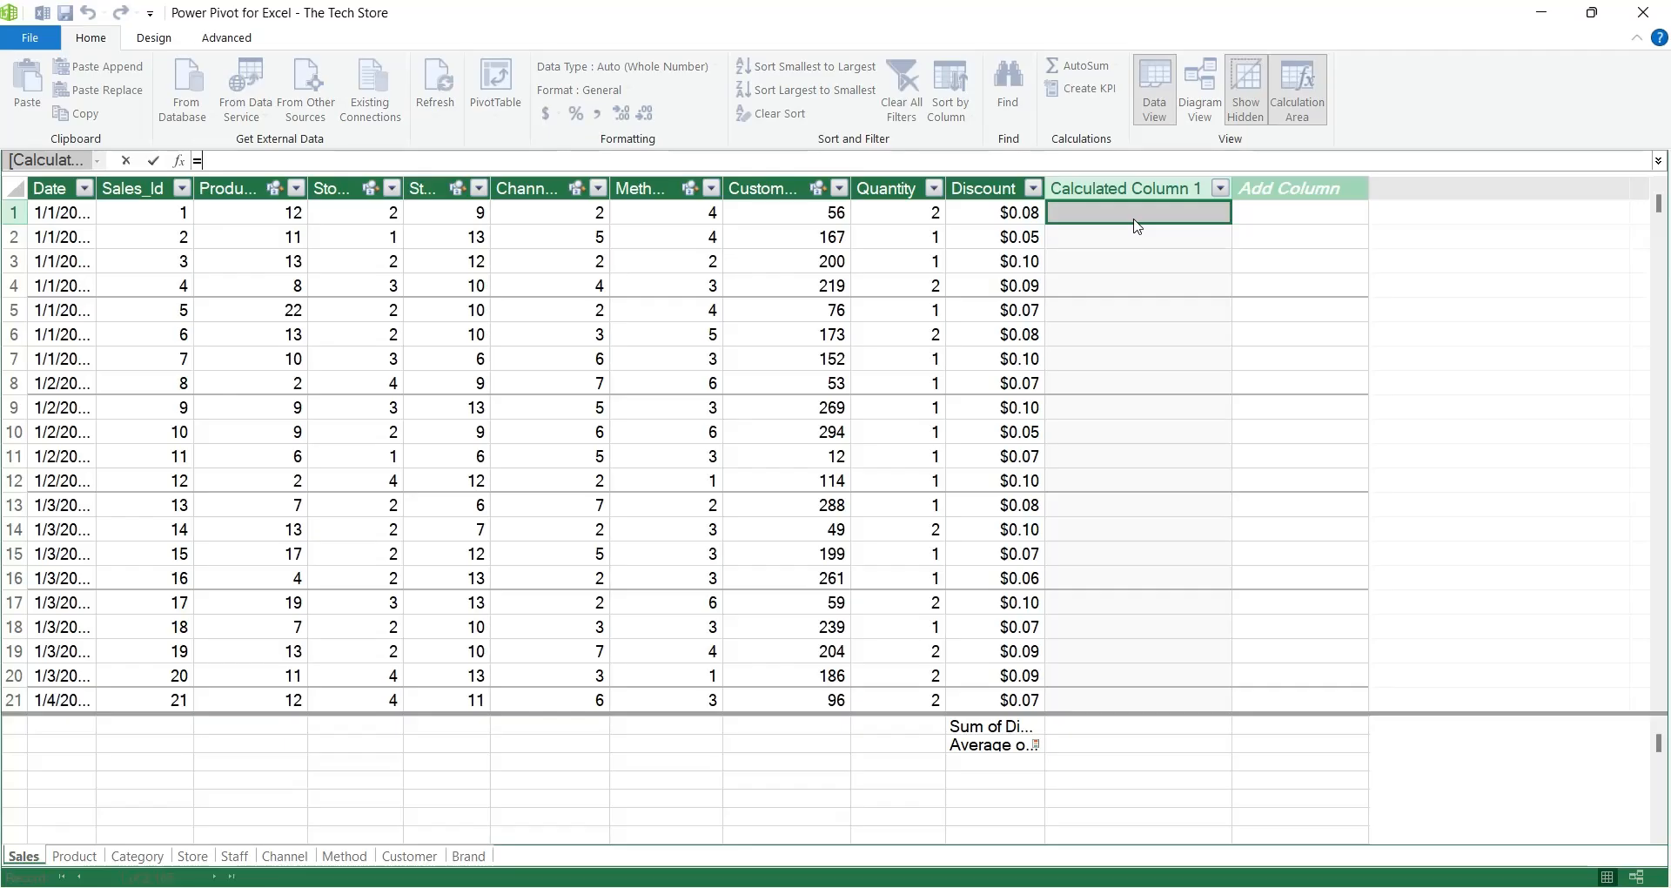
text(qua)
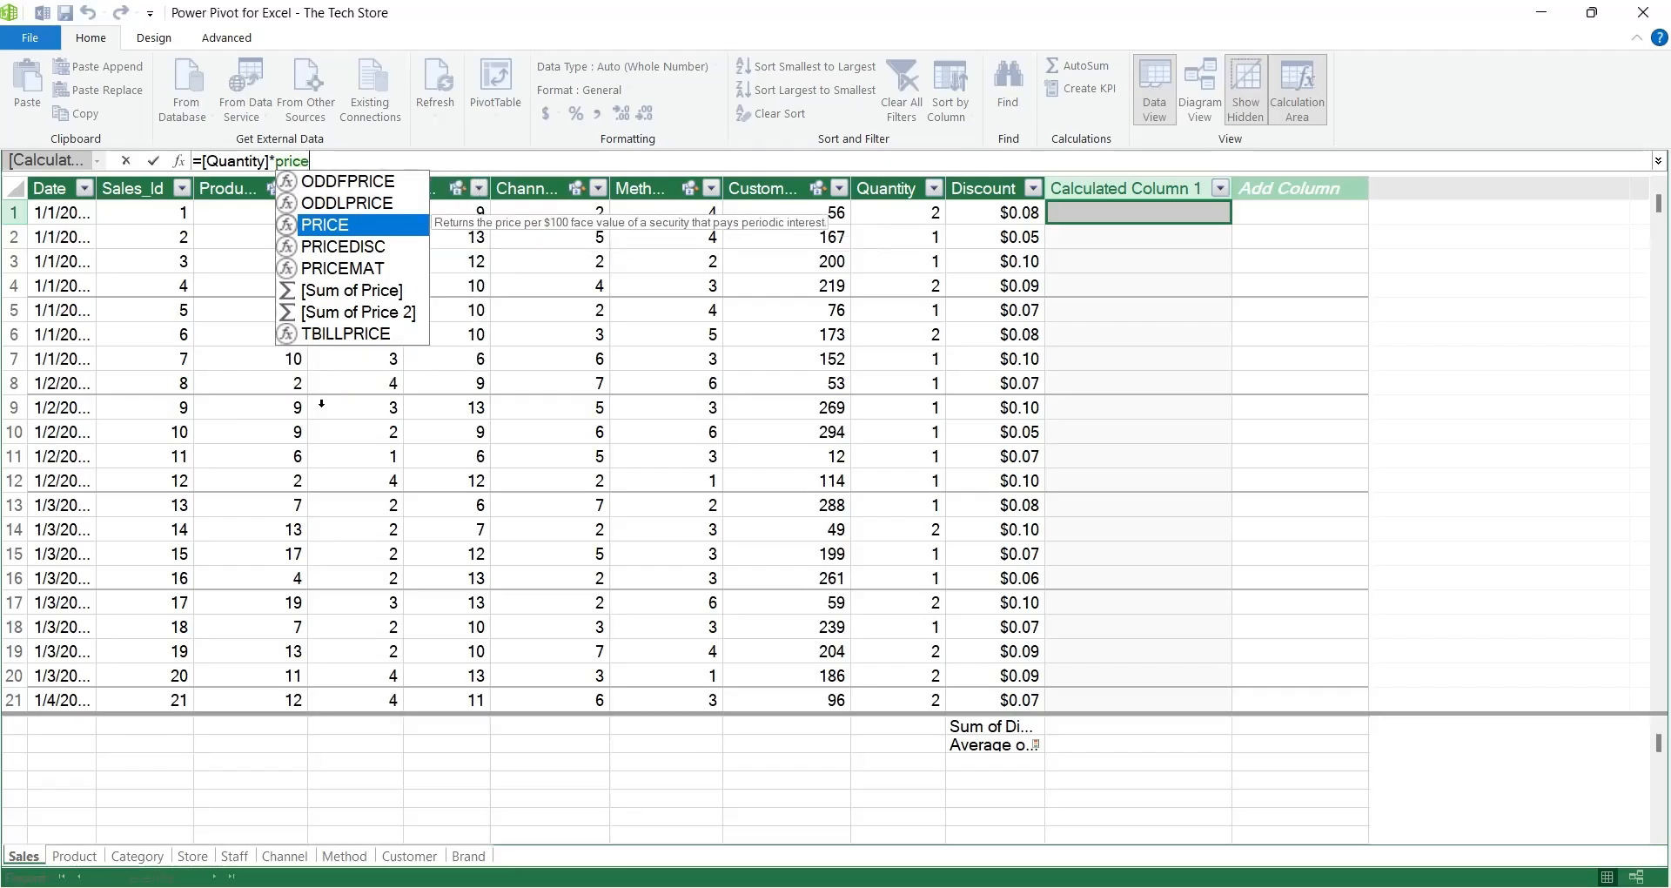
key(Backspace)
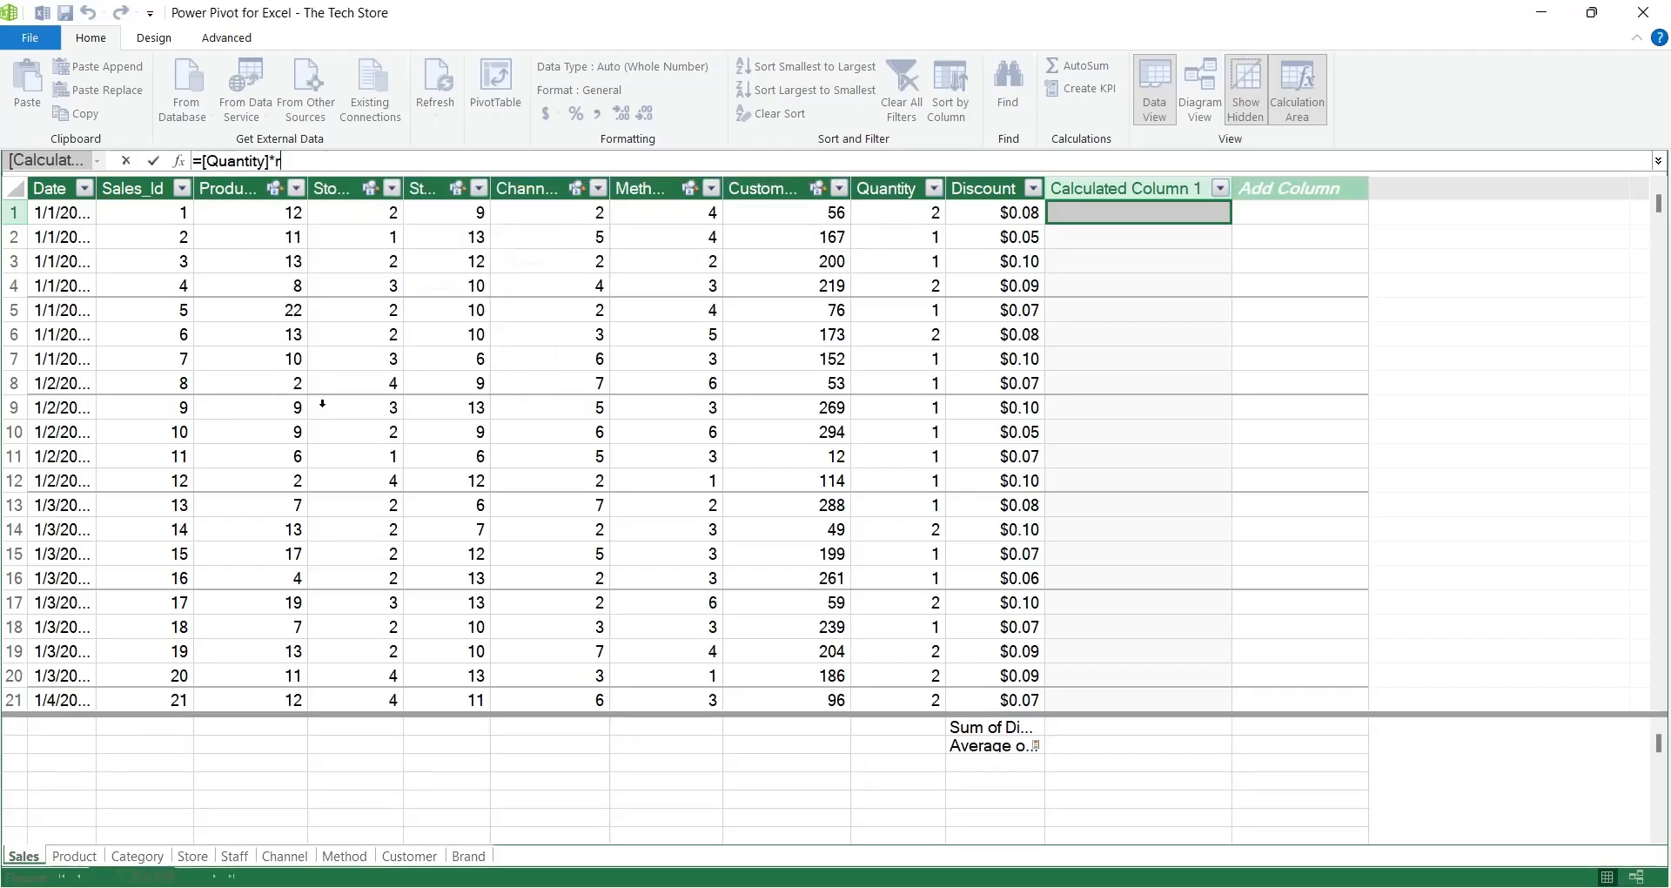
Step: Complete the formula as =[Quantity]*RELATED('Product'[Price])*[Discount] using IntelliSense
text(elated()
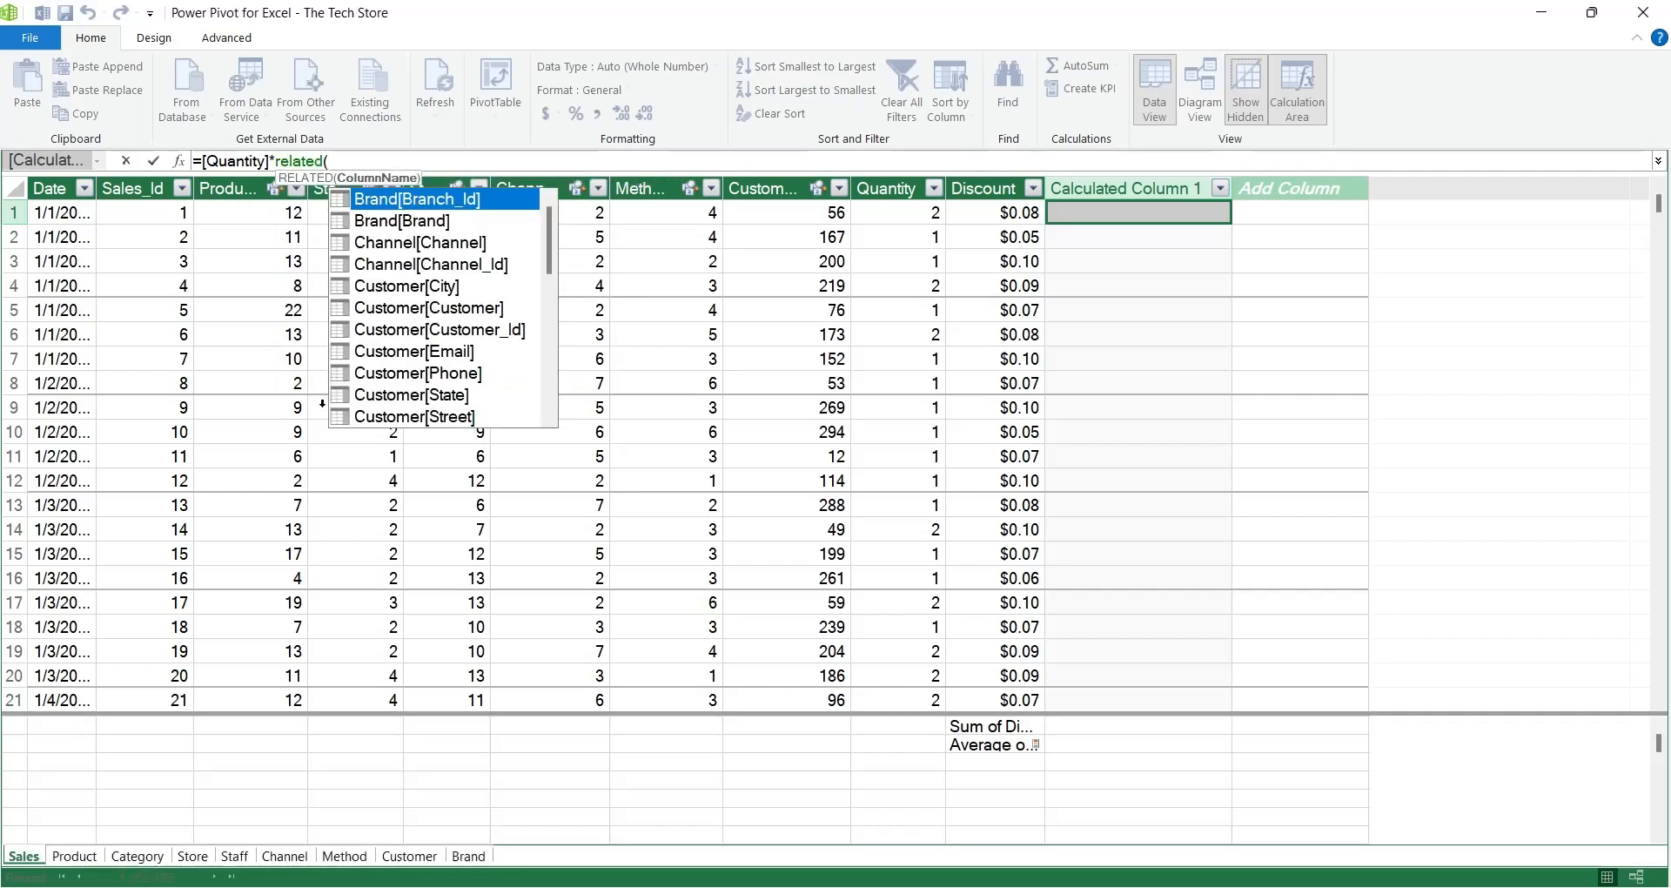
text(price)
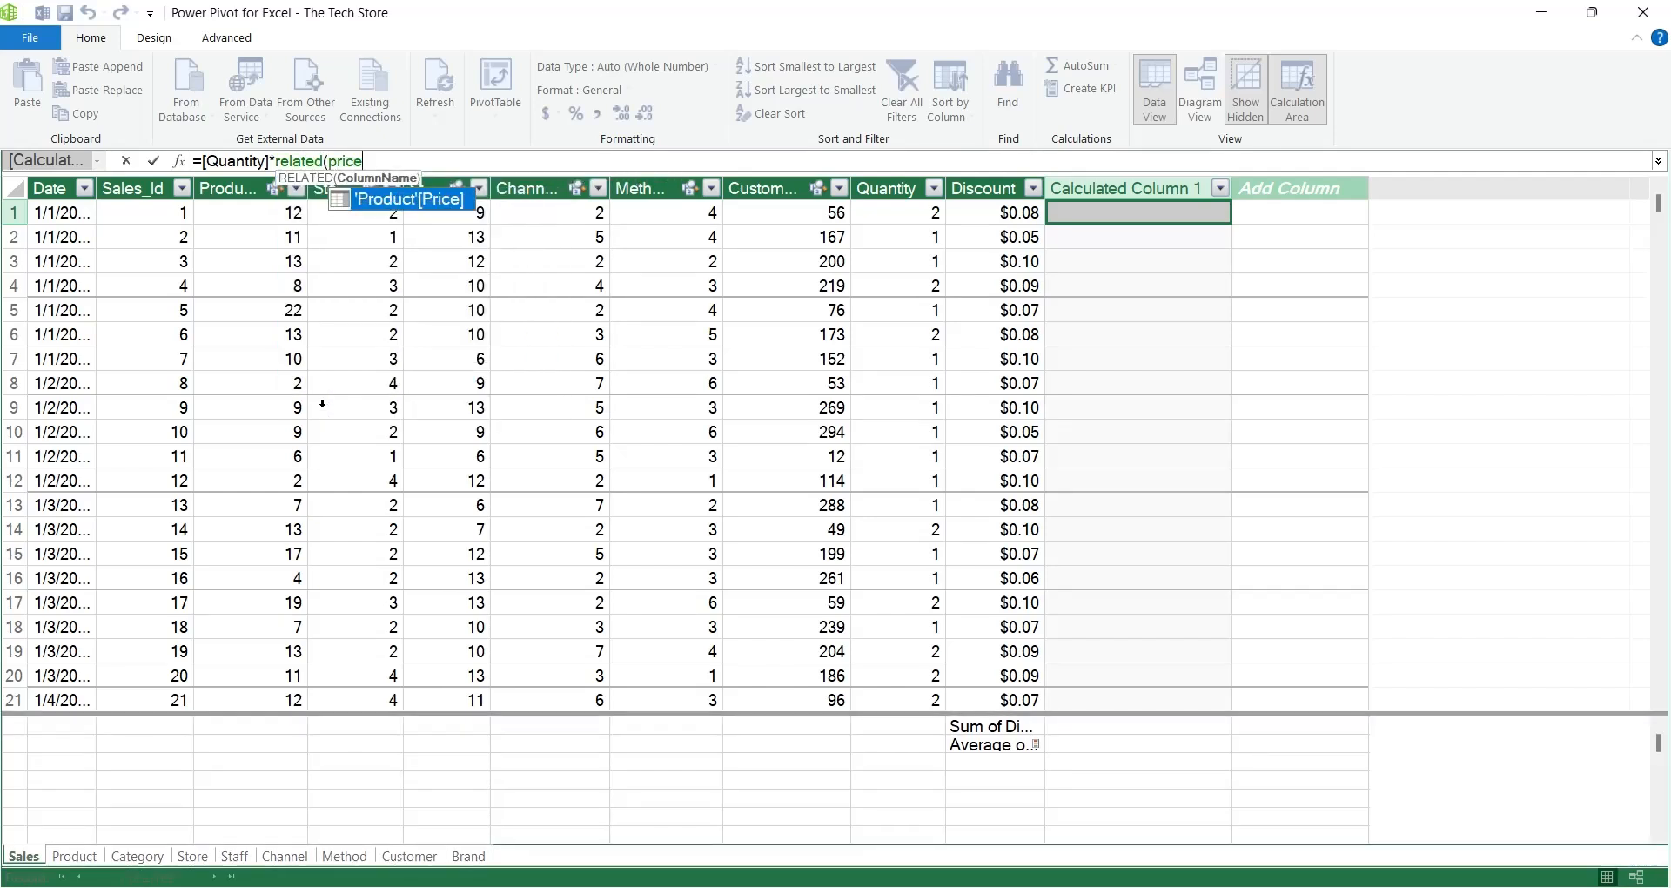
key(Tab)
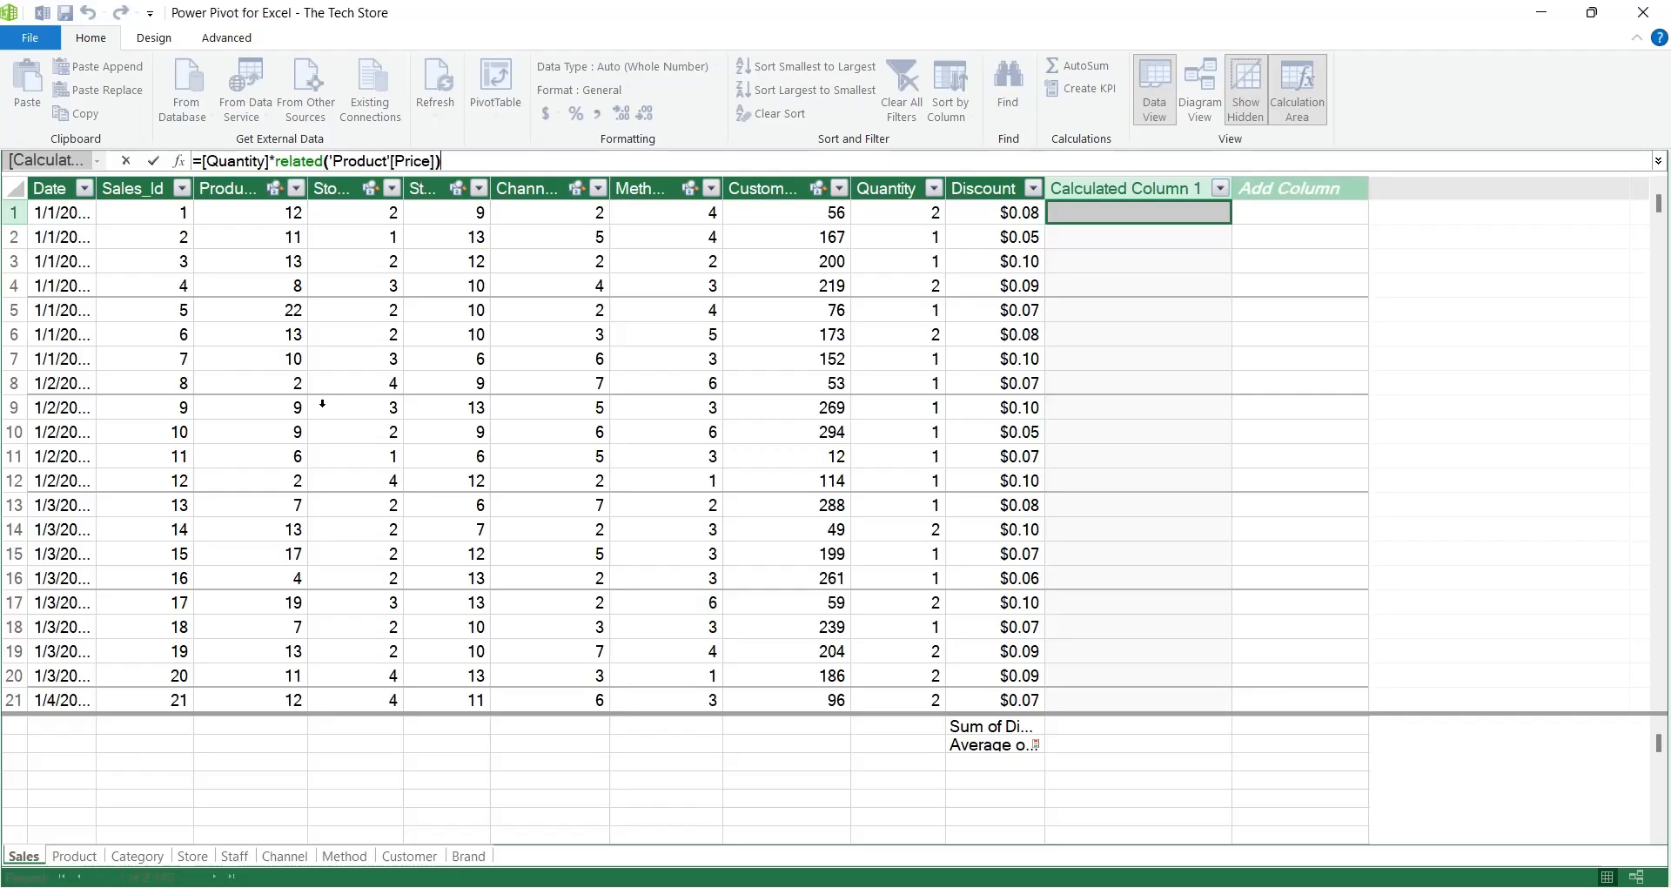
text(*)
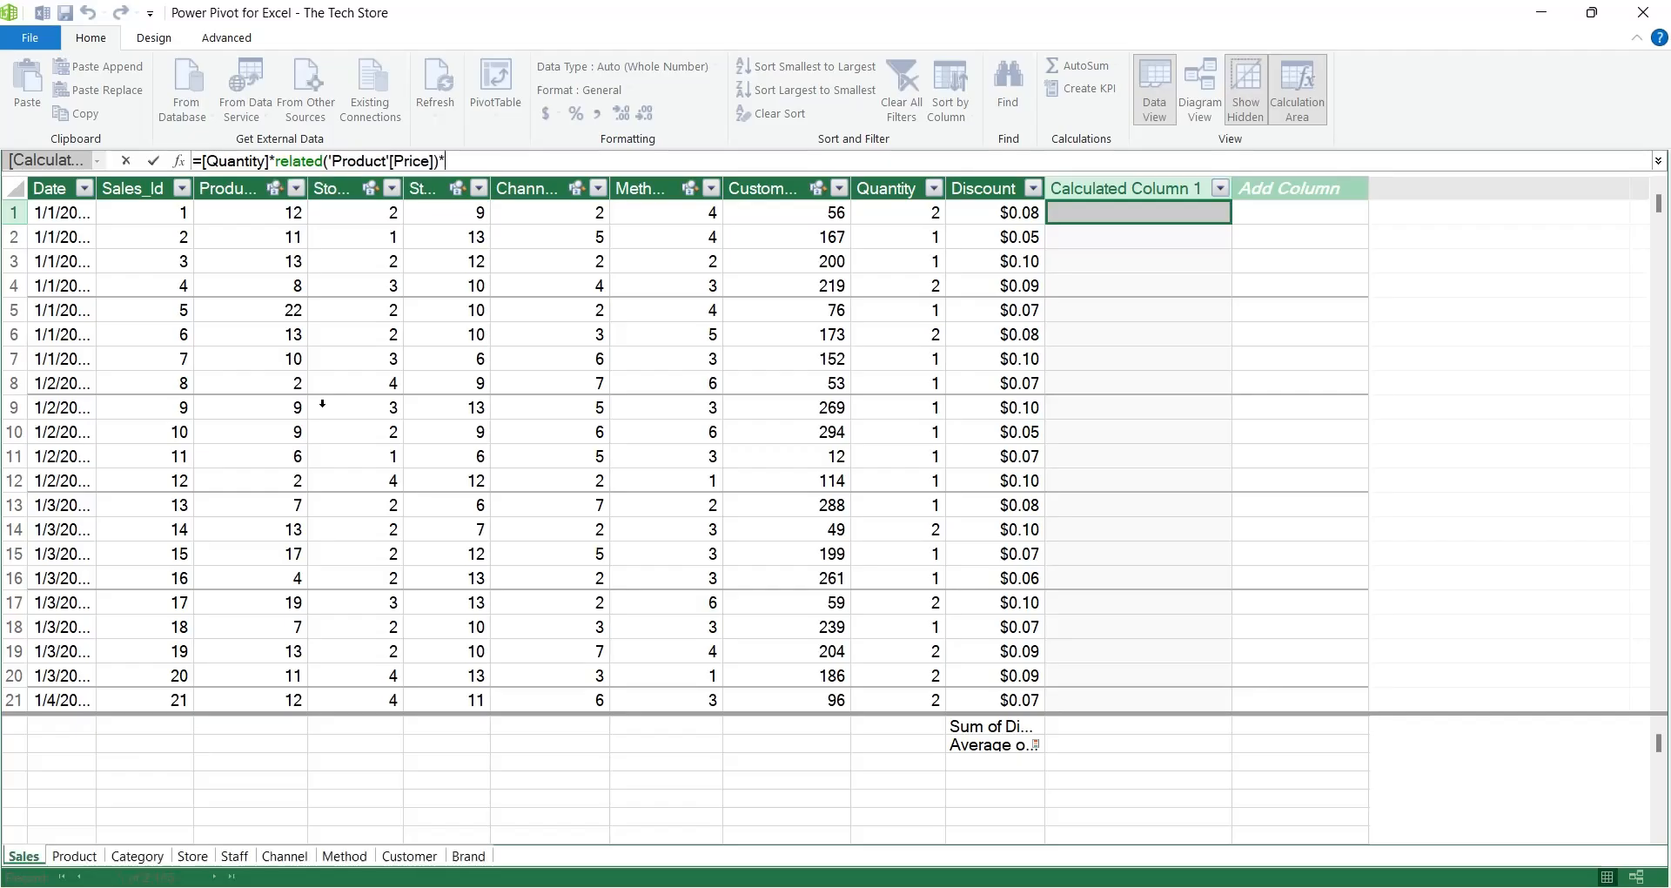
text(disc)
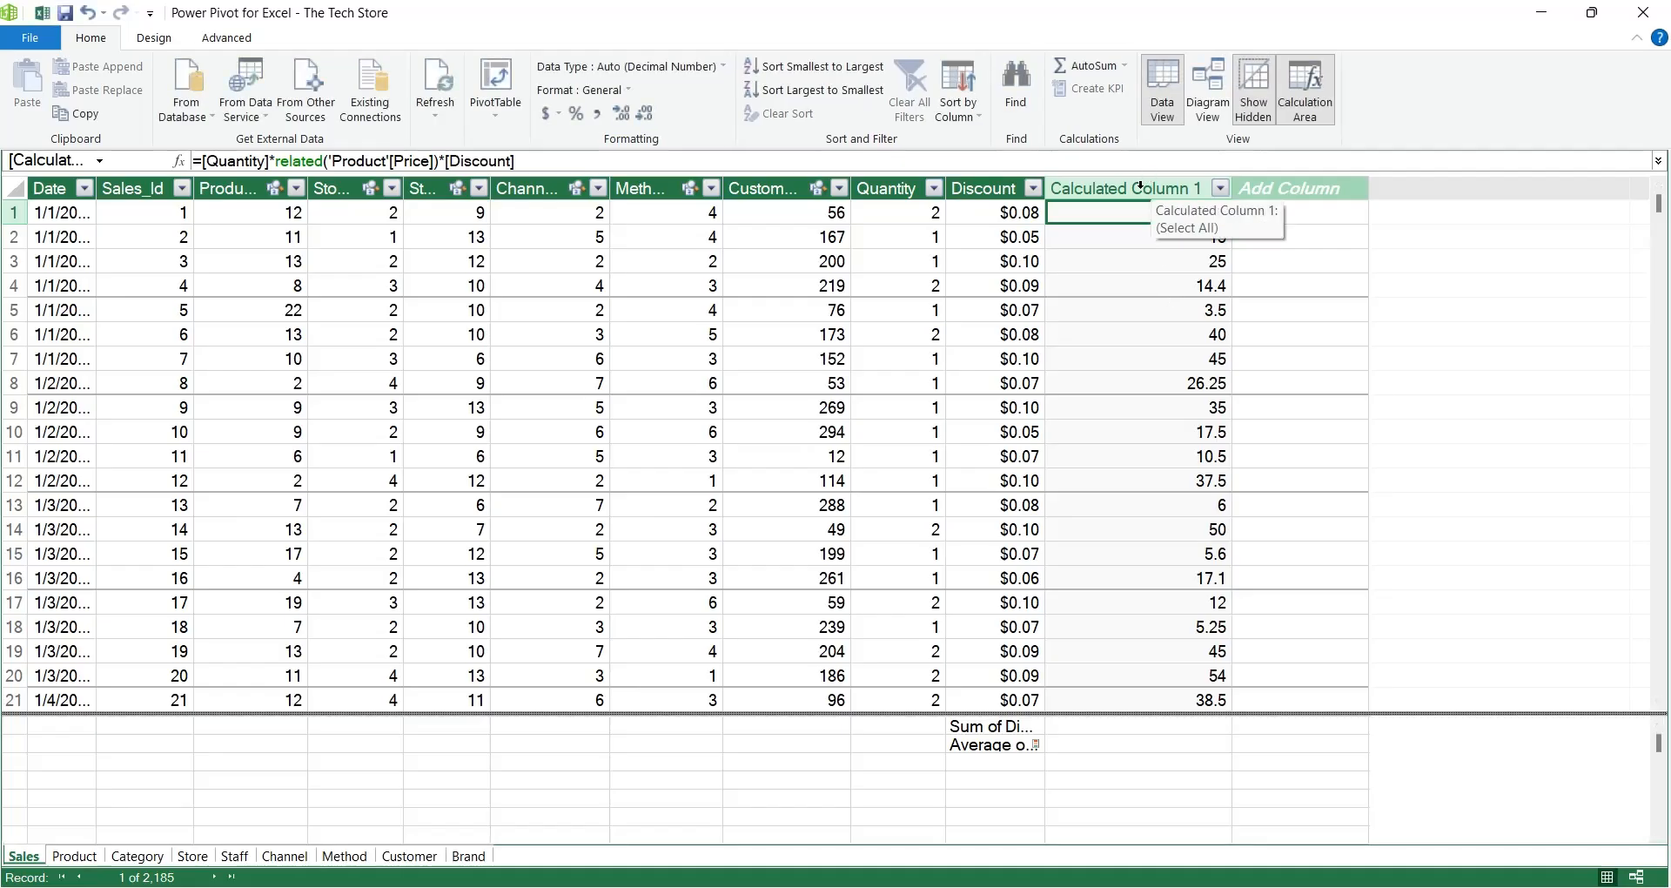
Step: Name the column Sales and add a Sum of Sales 2 measure totalling 50830.8 beneath it, widening the column
text(Sales)
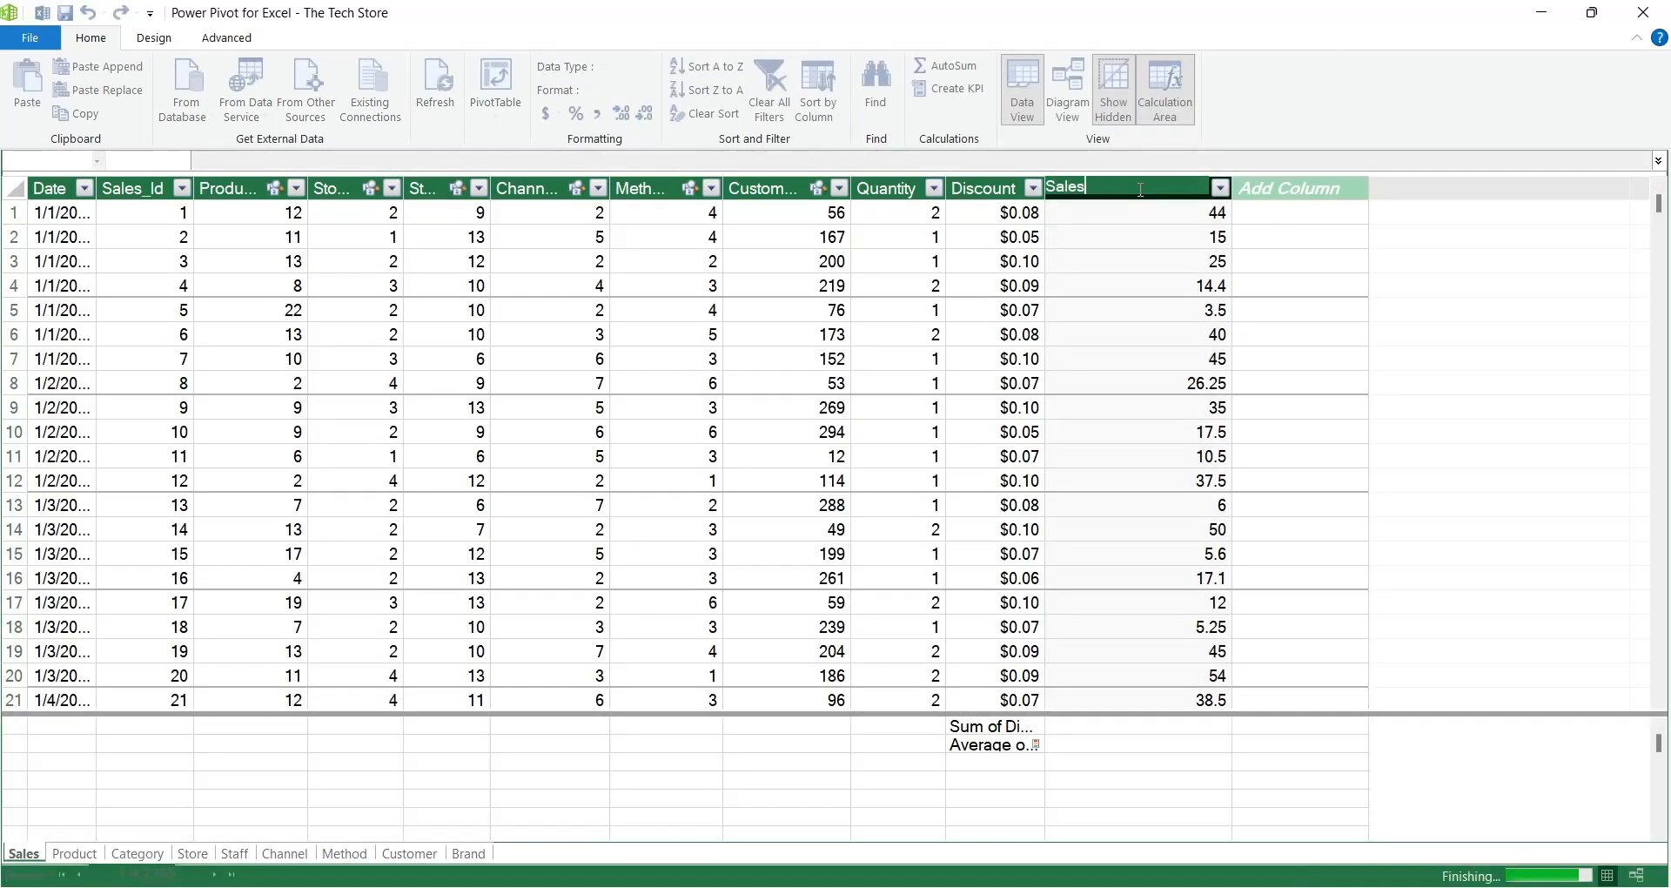
click(1136, 237)
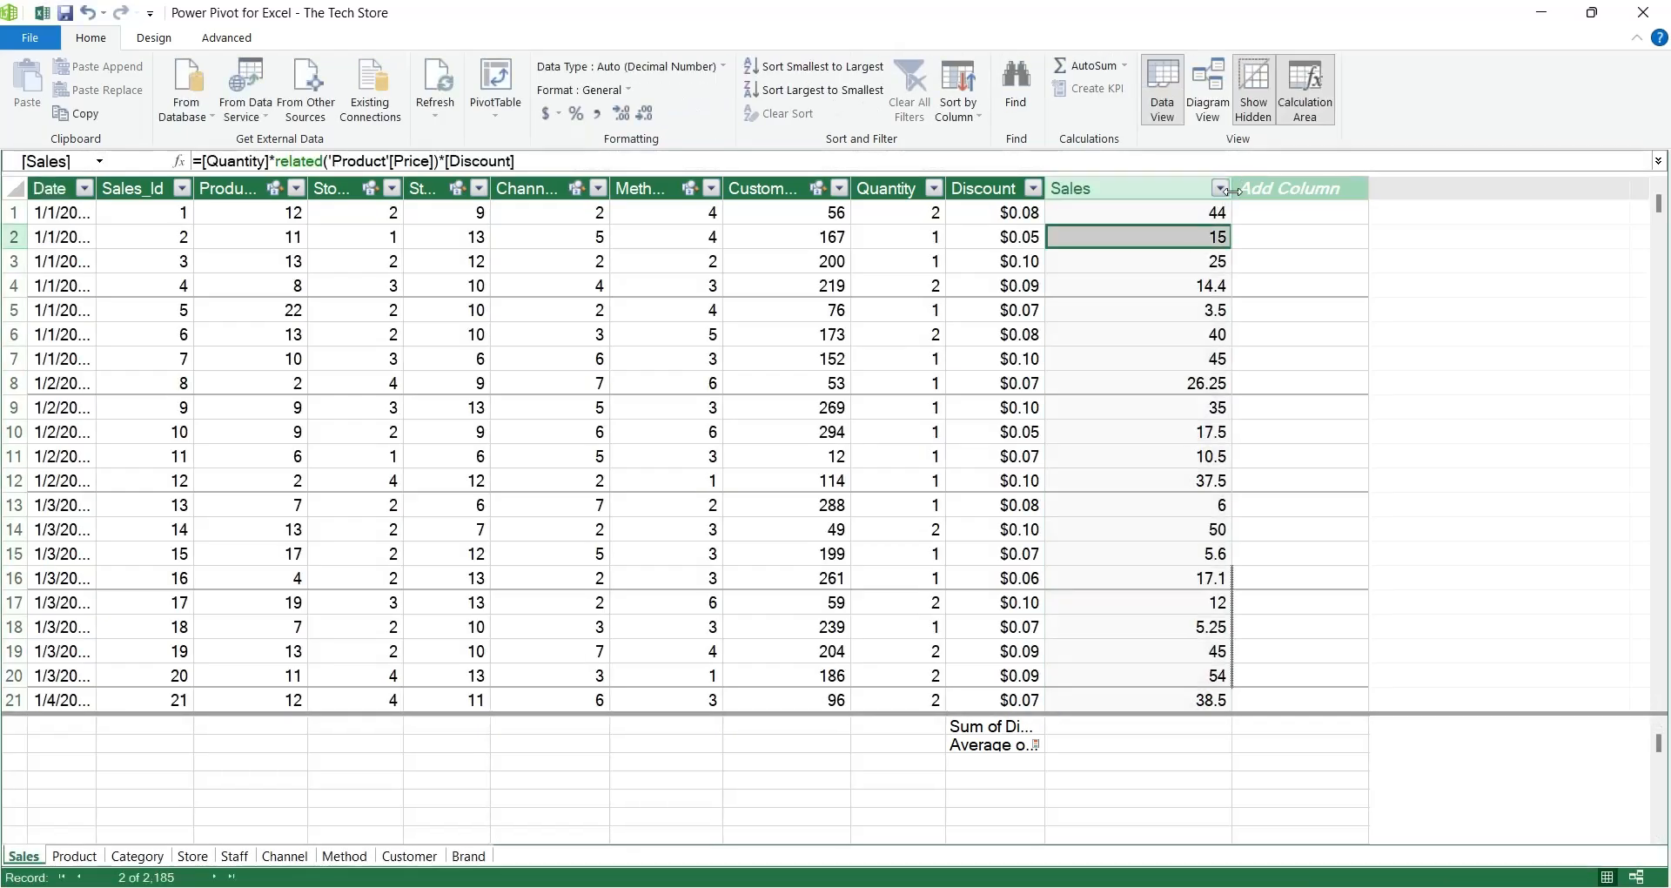
click(1090, 432)
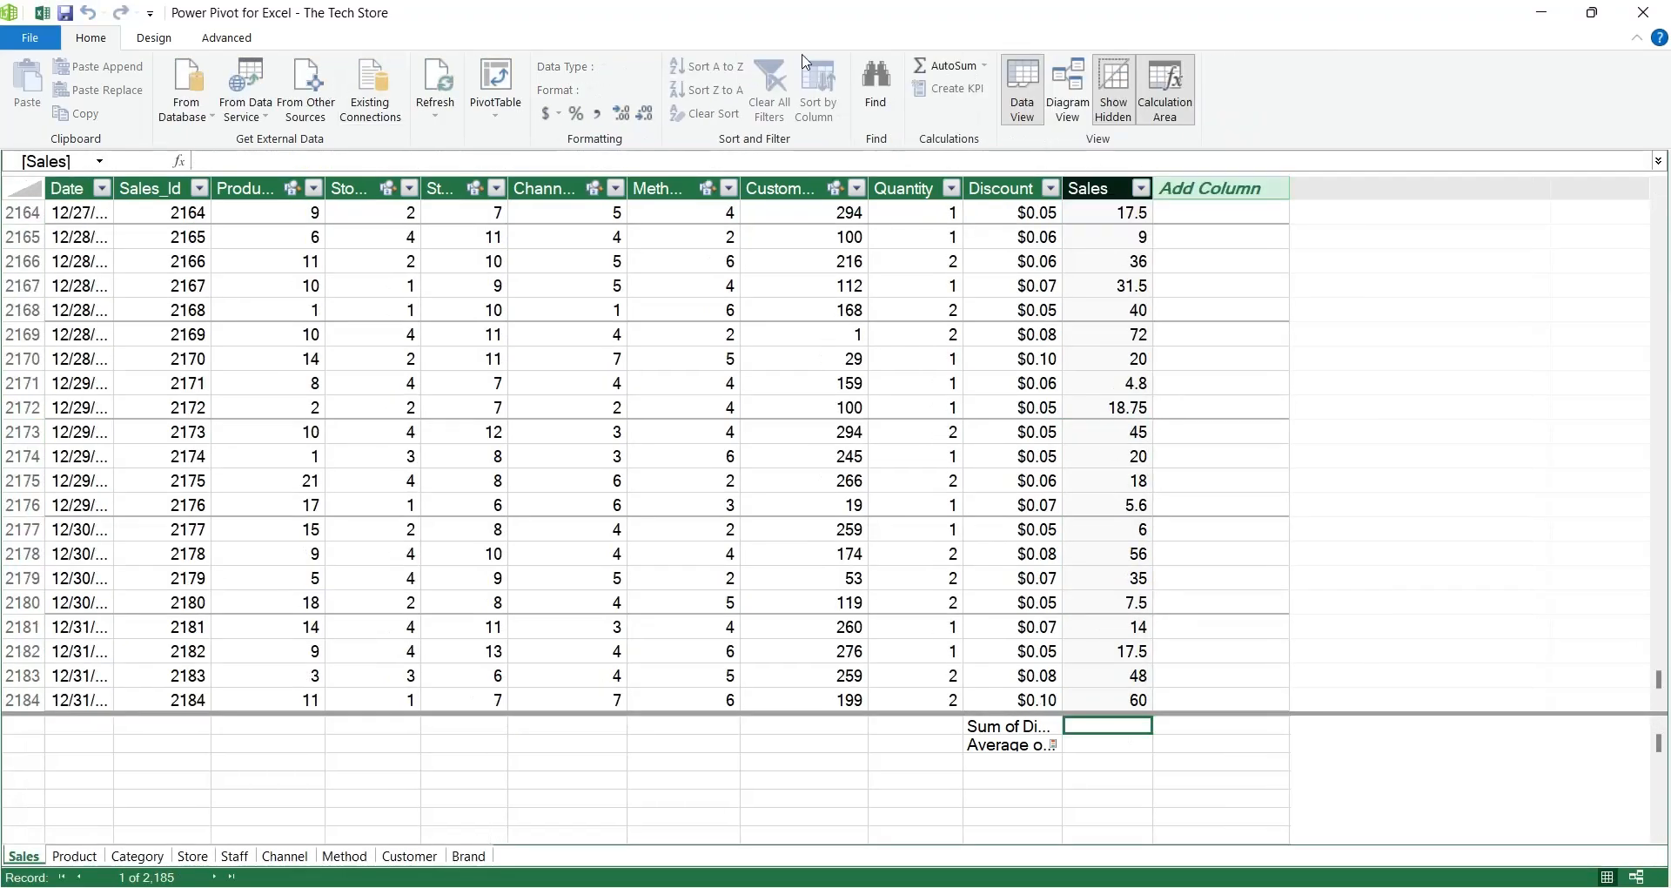
click(979, 64)
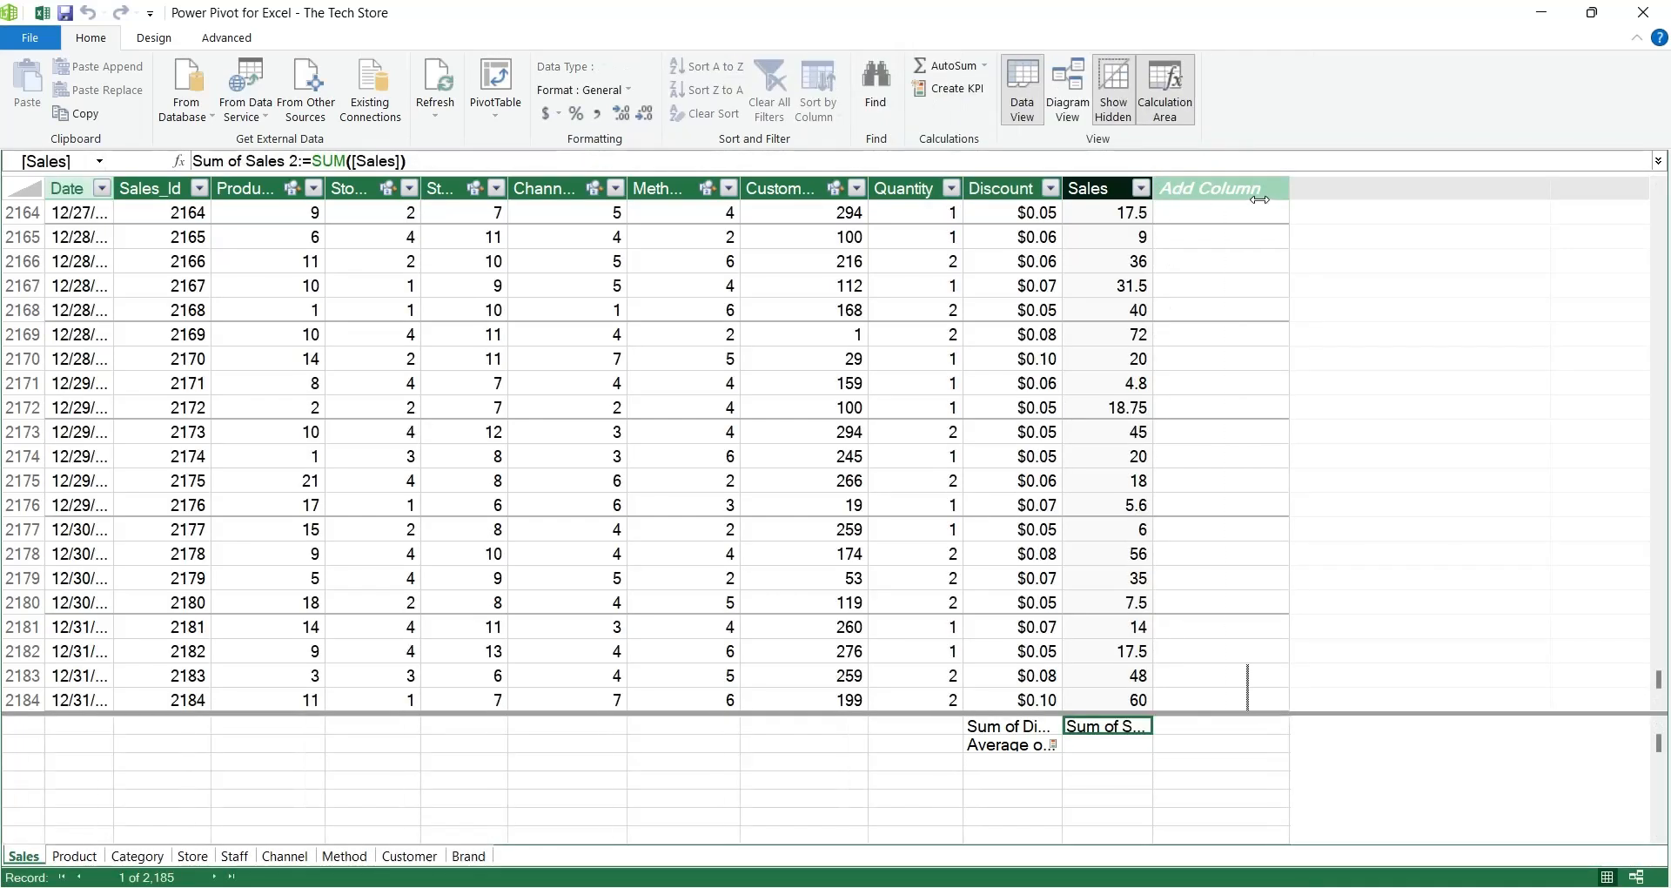
click(1086, 188)
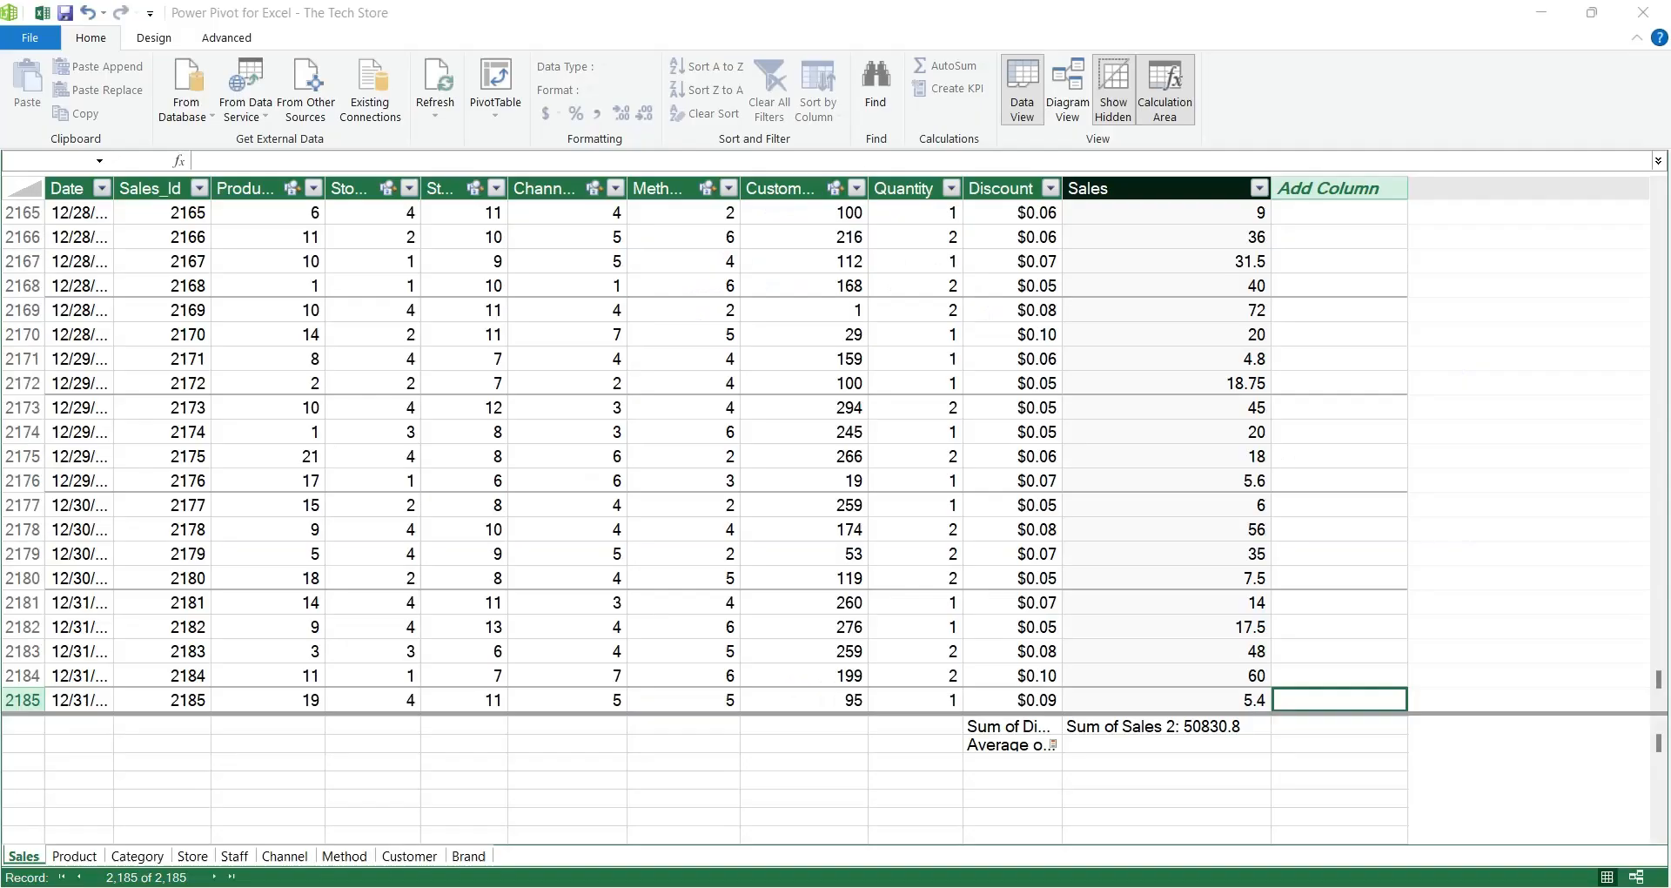
mouse_move(224, 46)
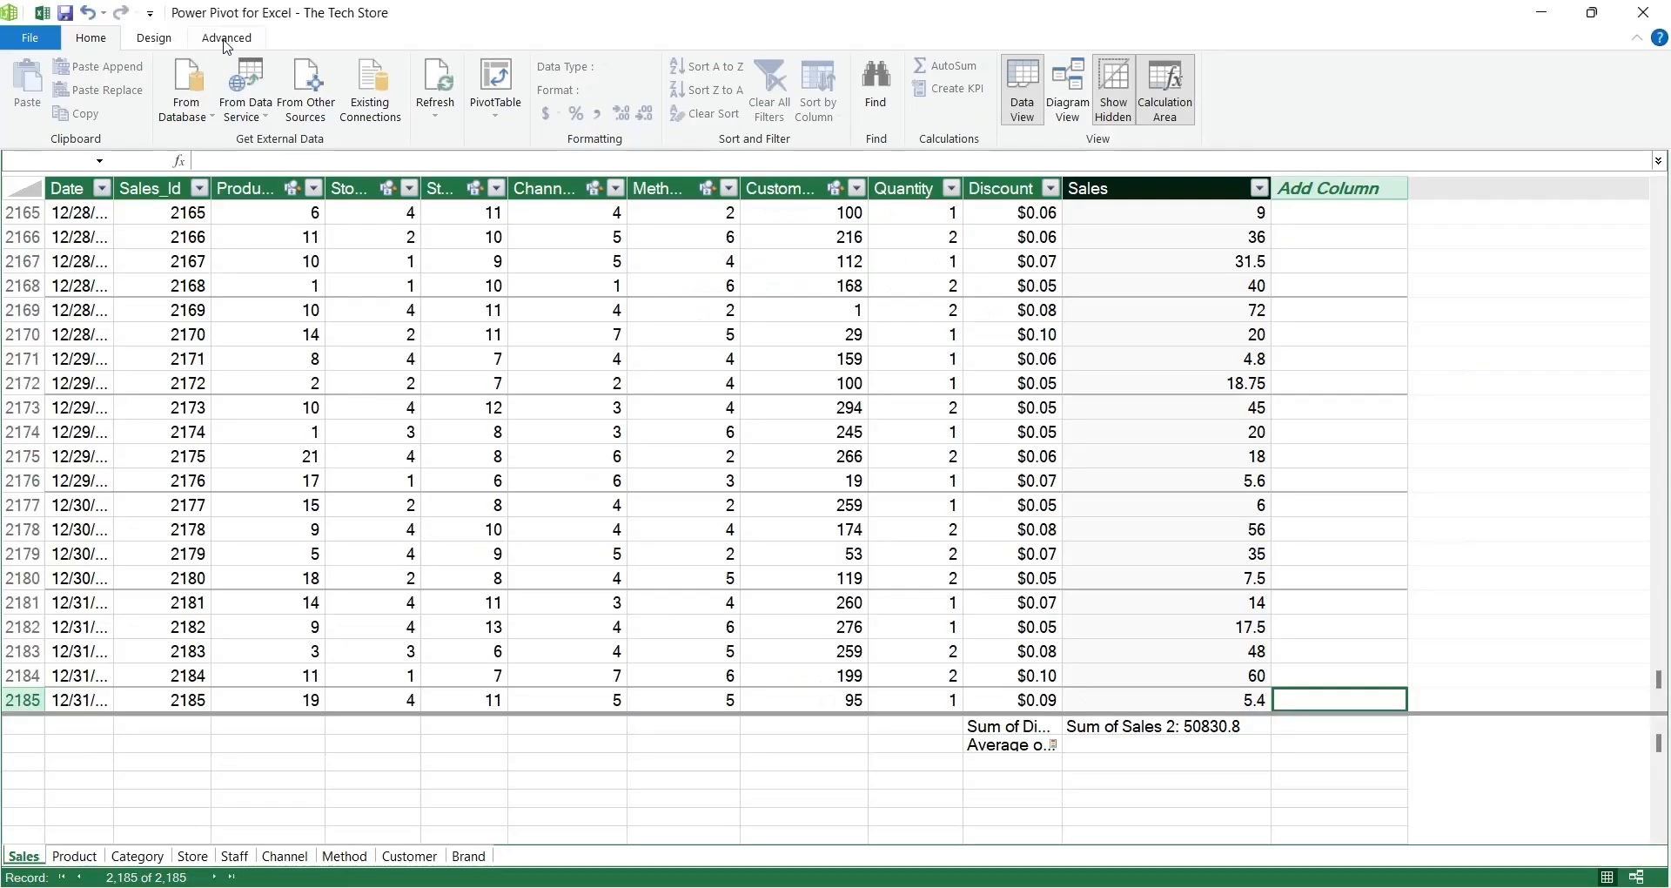
Step: Create a new perspective named 'Sales by Product' from the Advanced perspectives manager
click(225, 37)
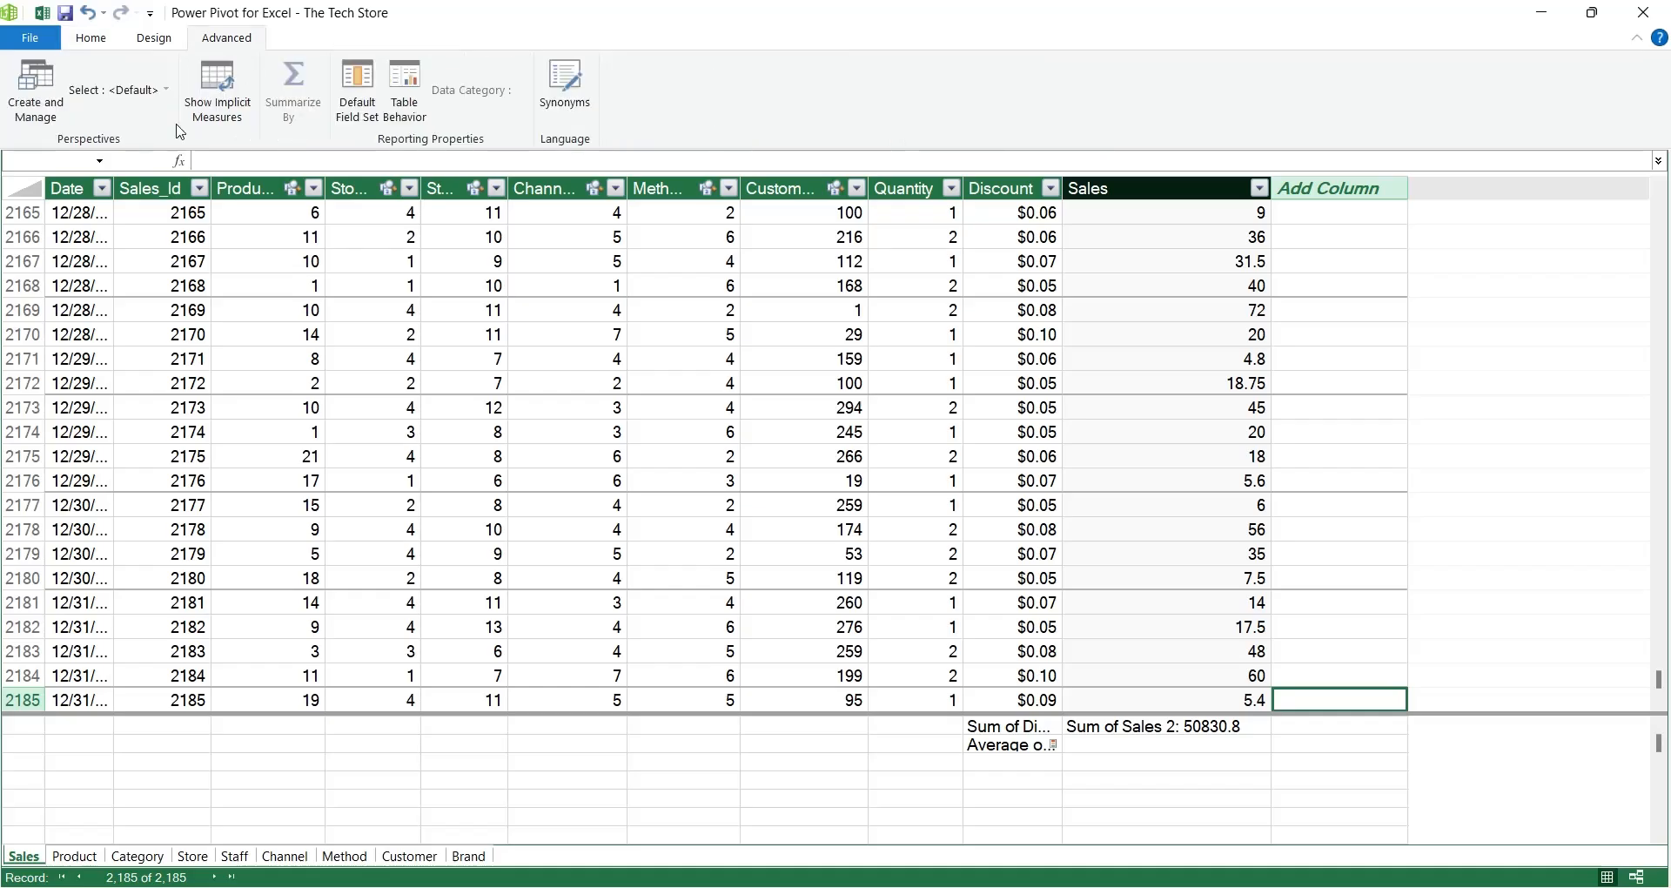
mouse_move(35, 89)
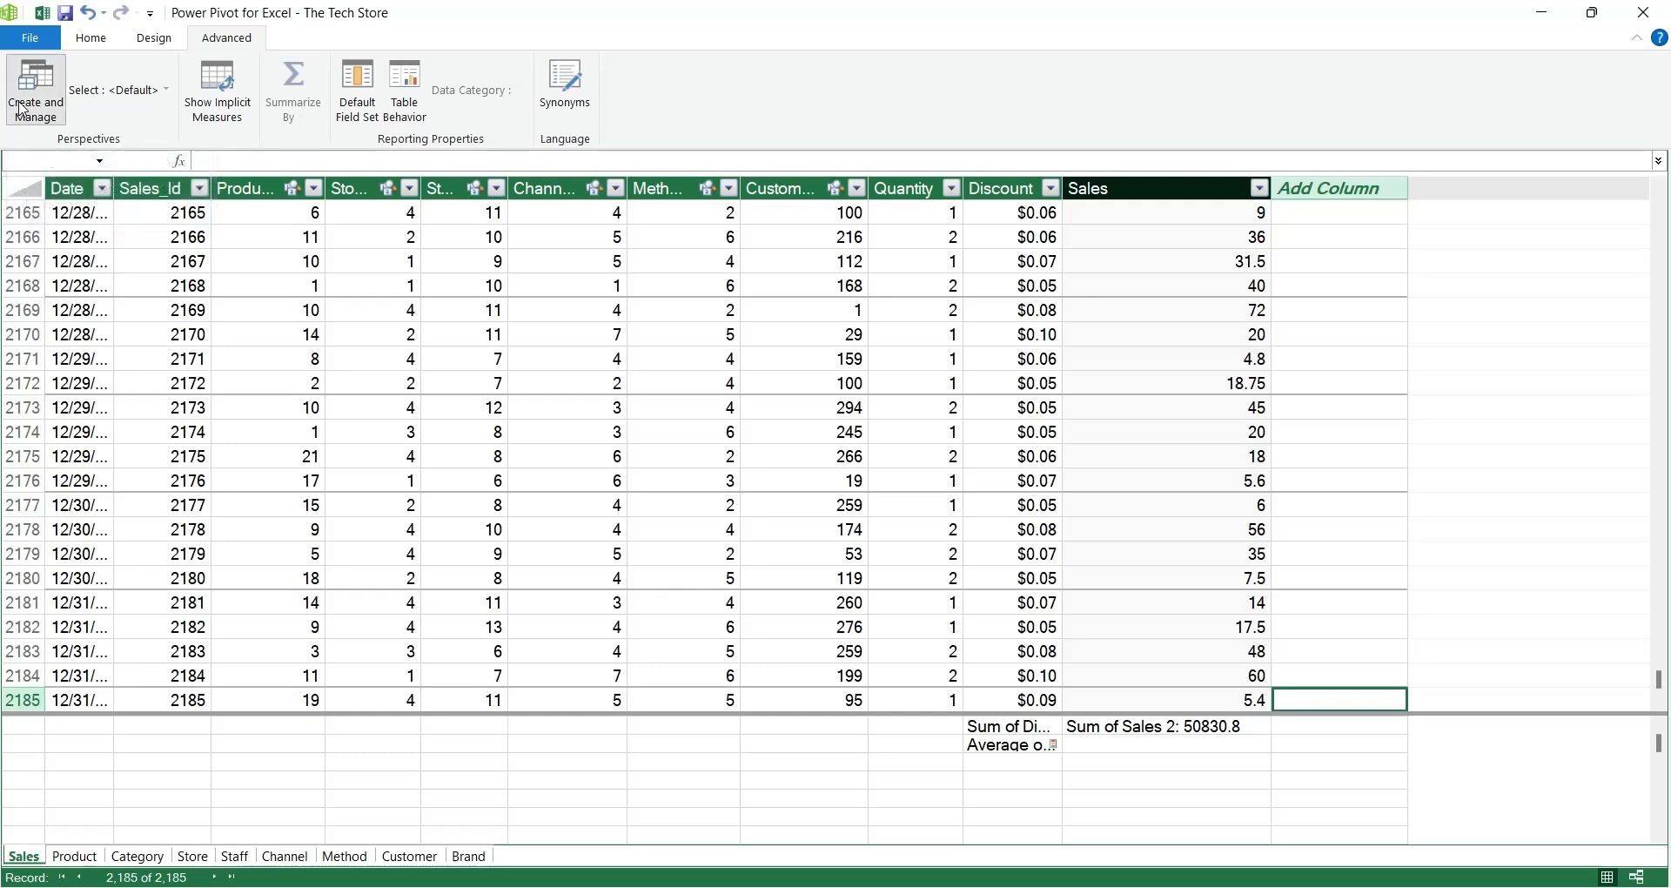
click(34, 96)
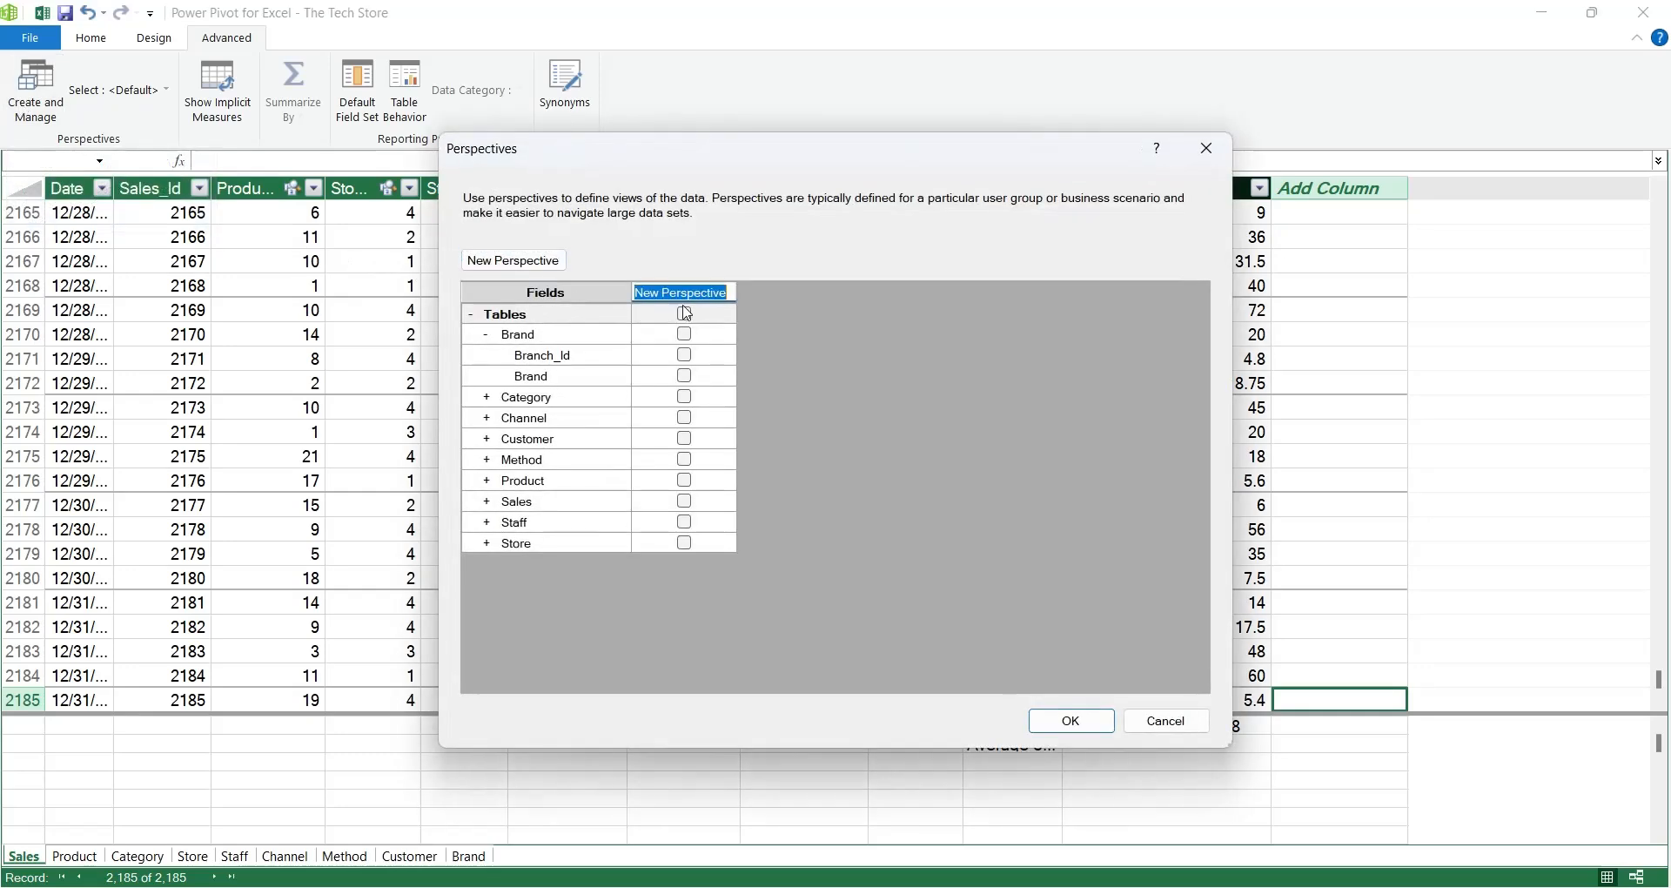
text(Sake)
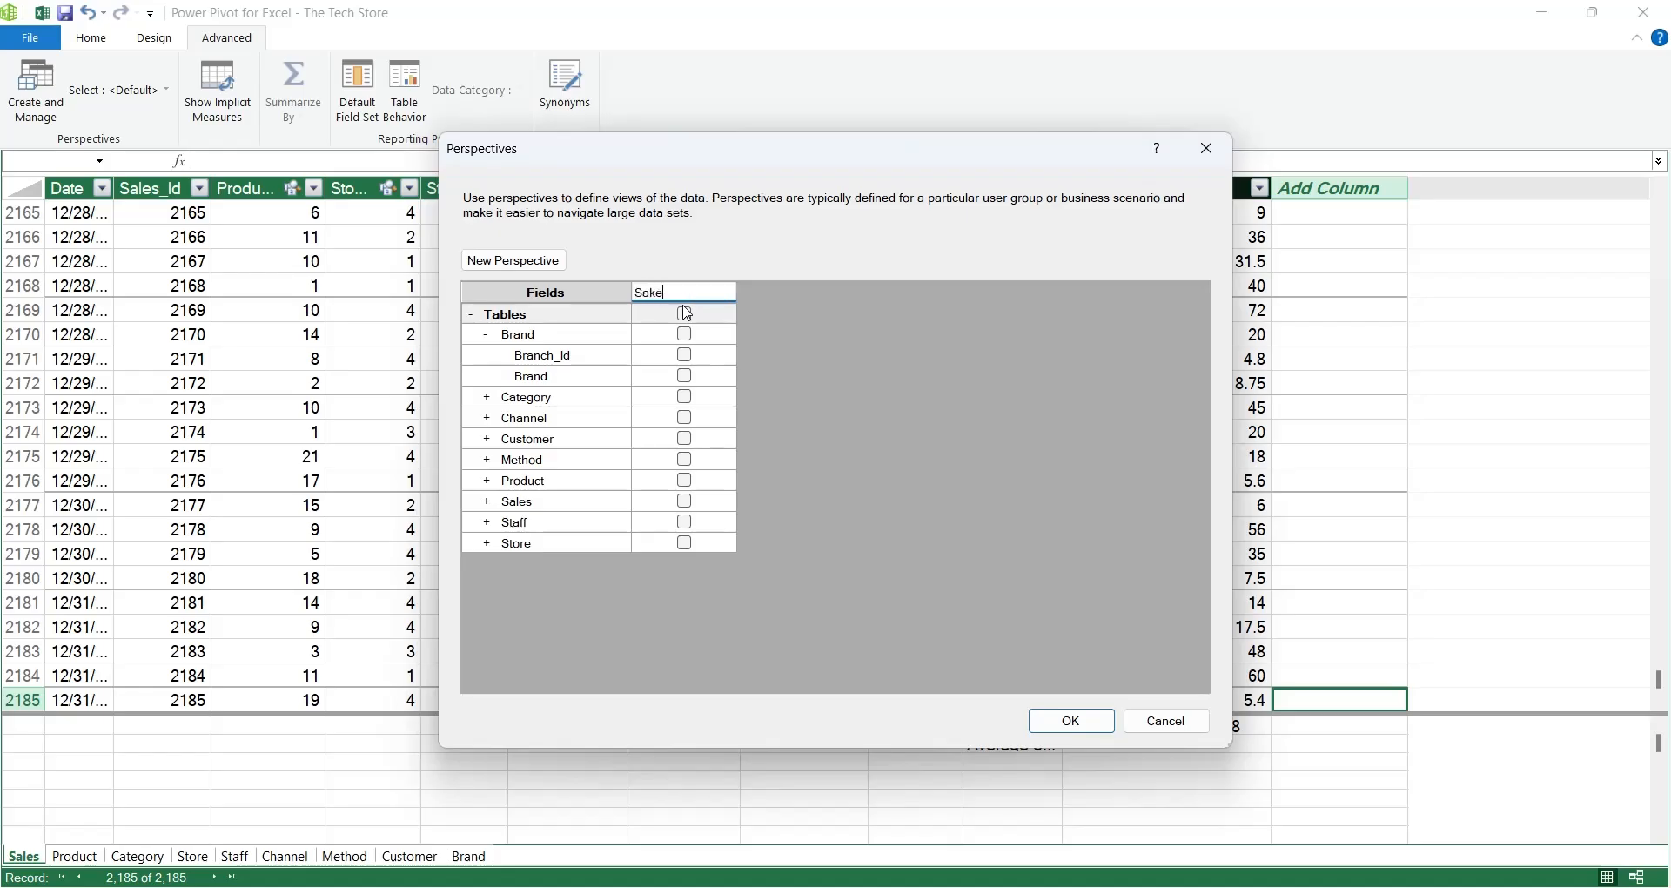
text(Sales by Product)
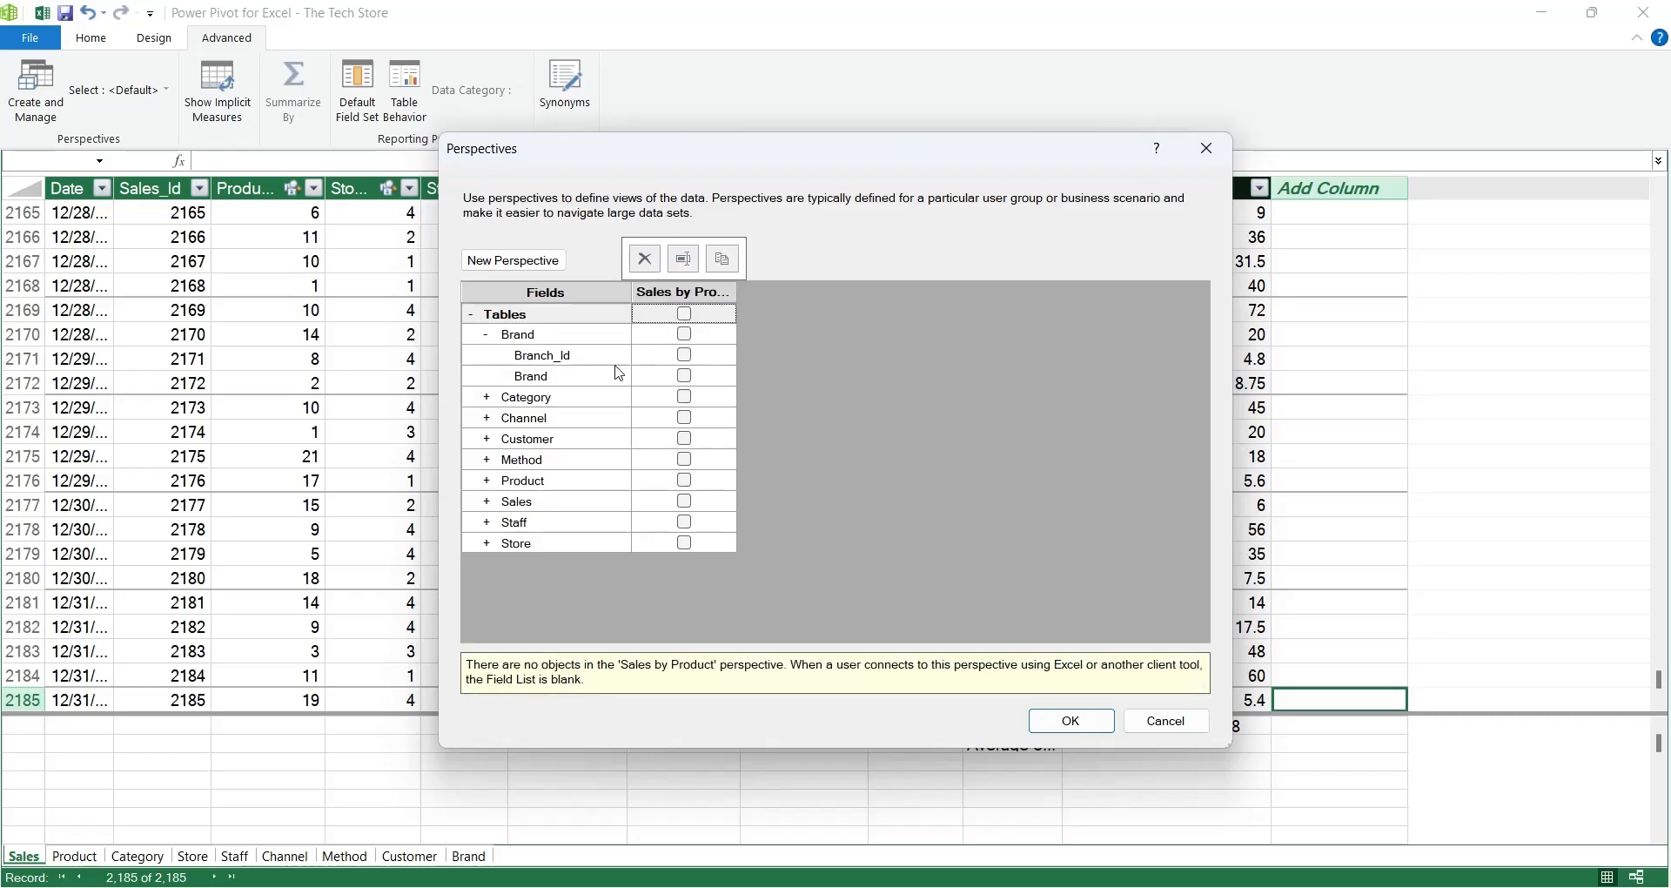
Step: Include only the Product table's Product column and the Sales table's Sales column, and save the perspective
click(487, 480)
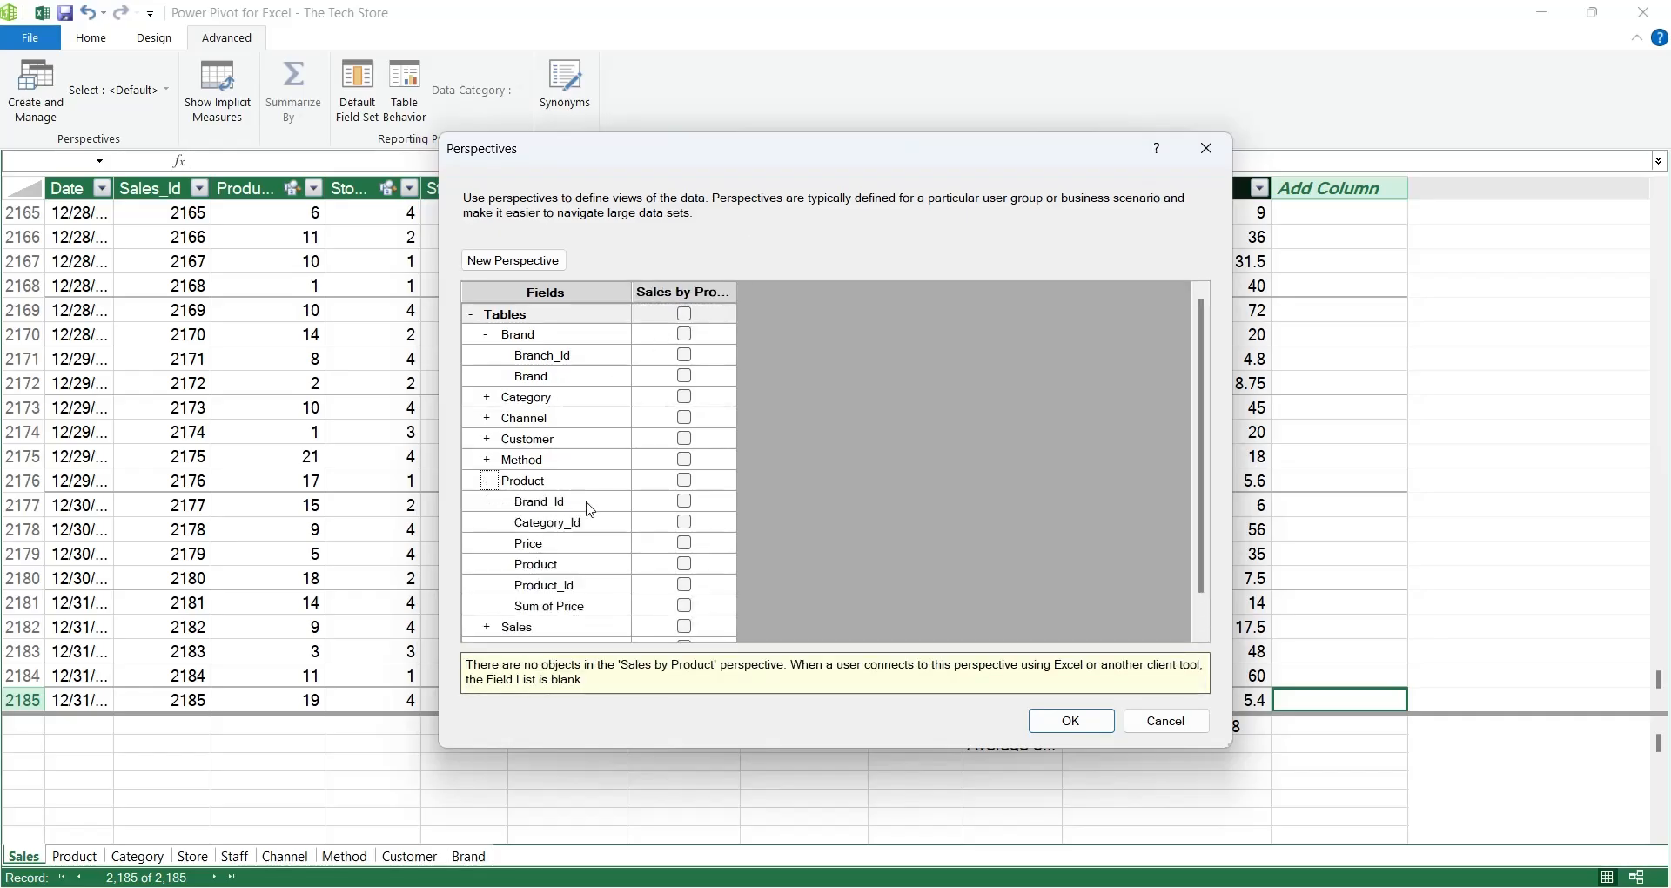
mouse_move(531, 566)
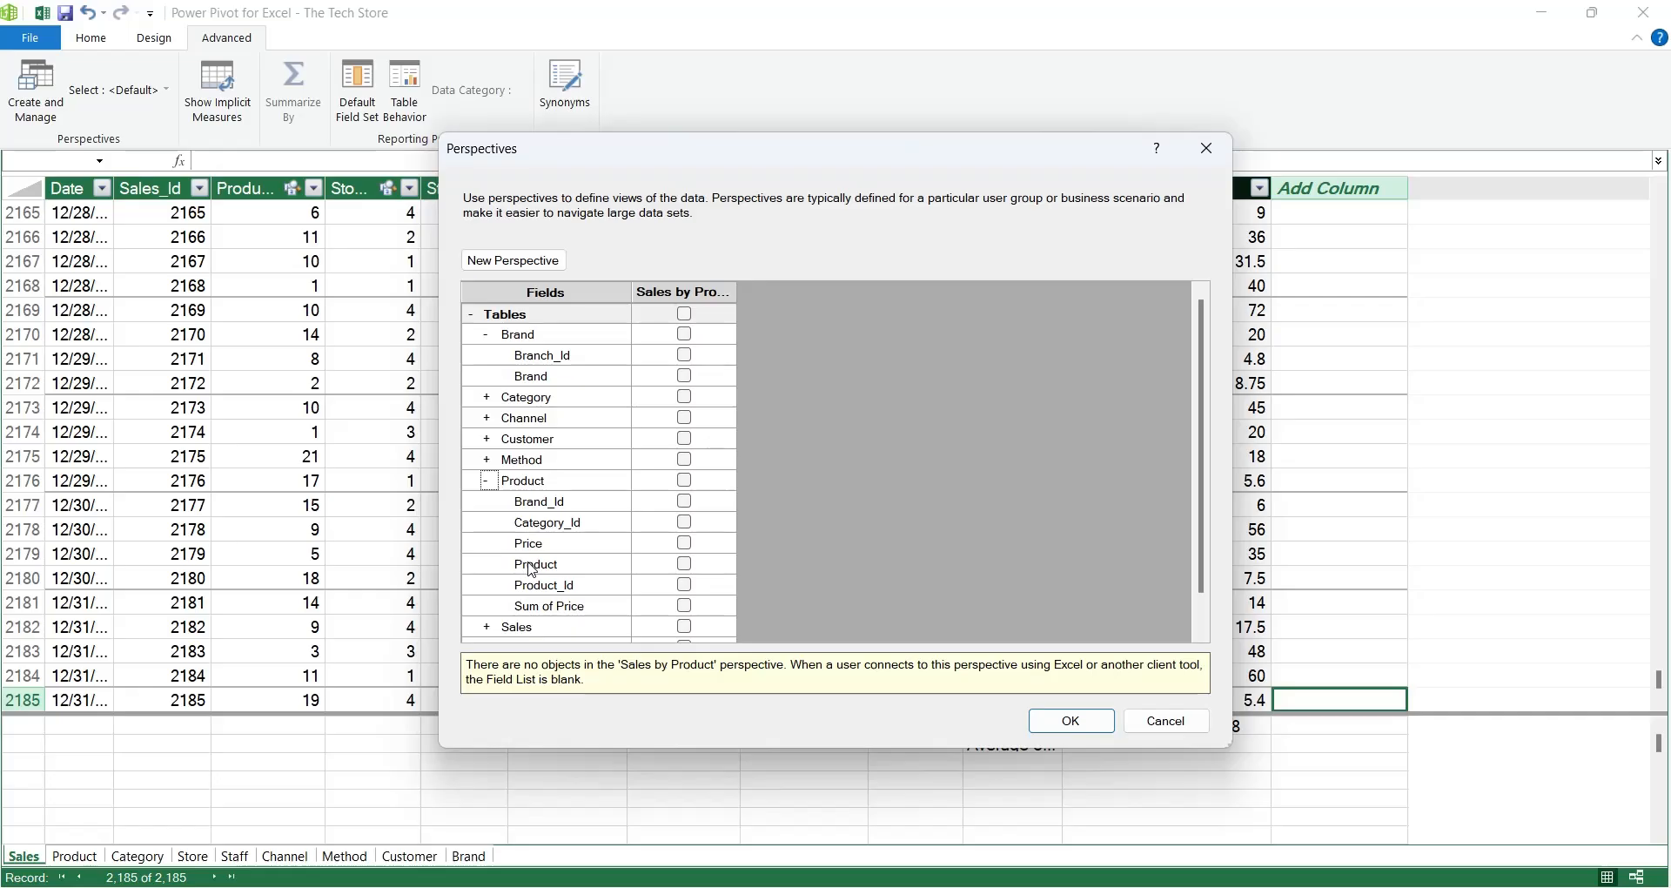
click(682, 562)
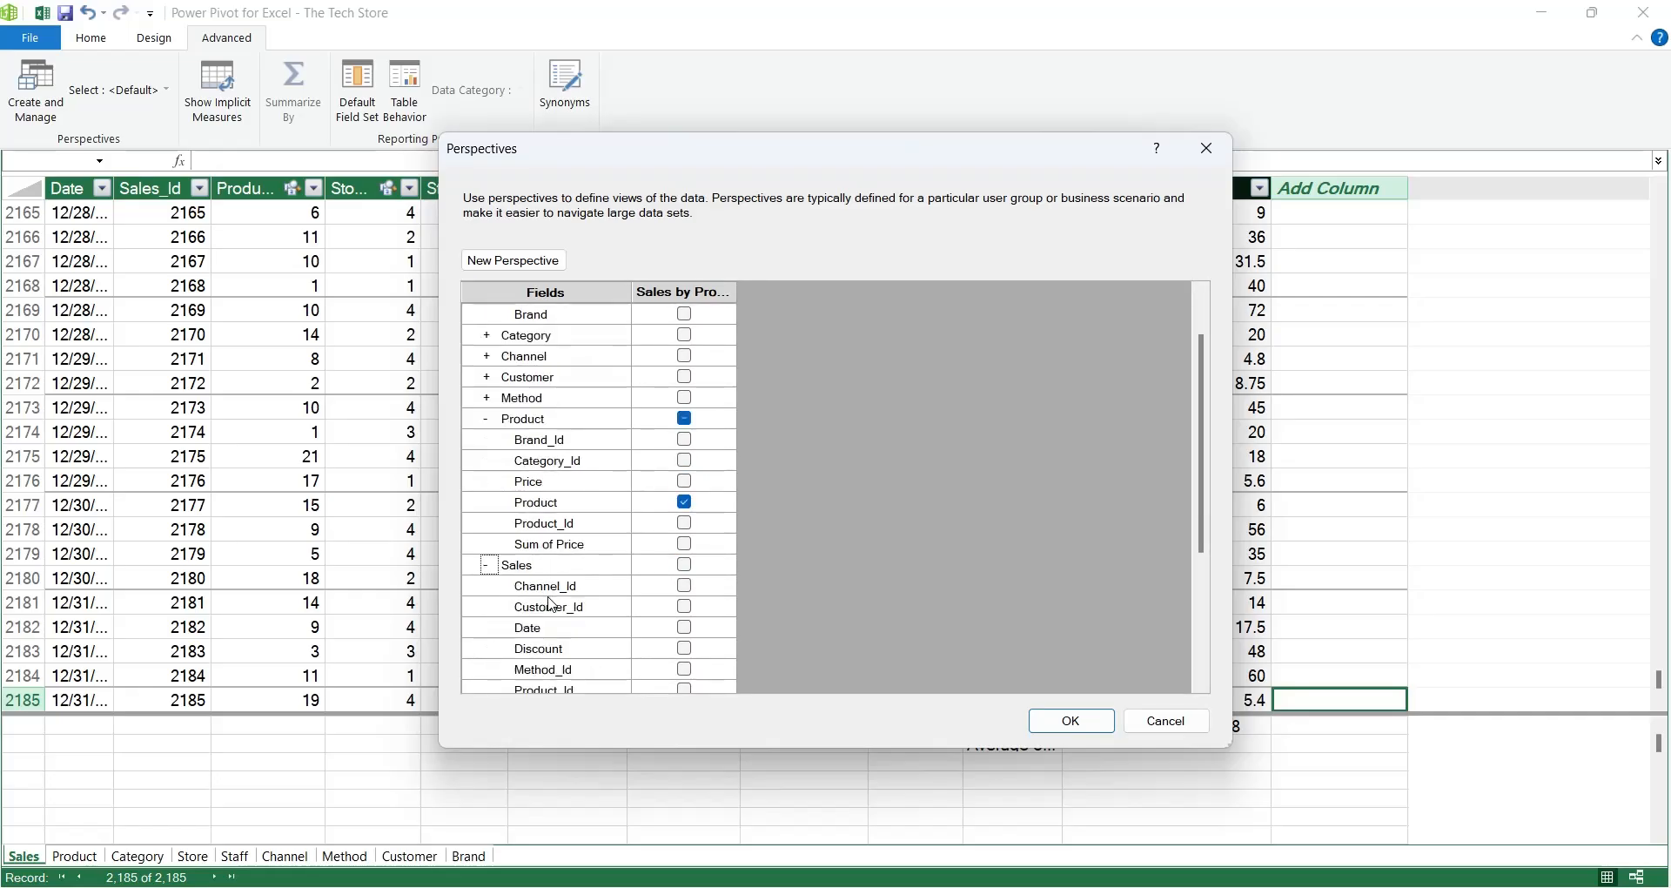
scroll(down, 3)
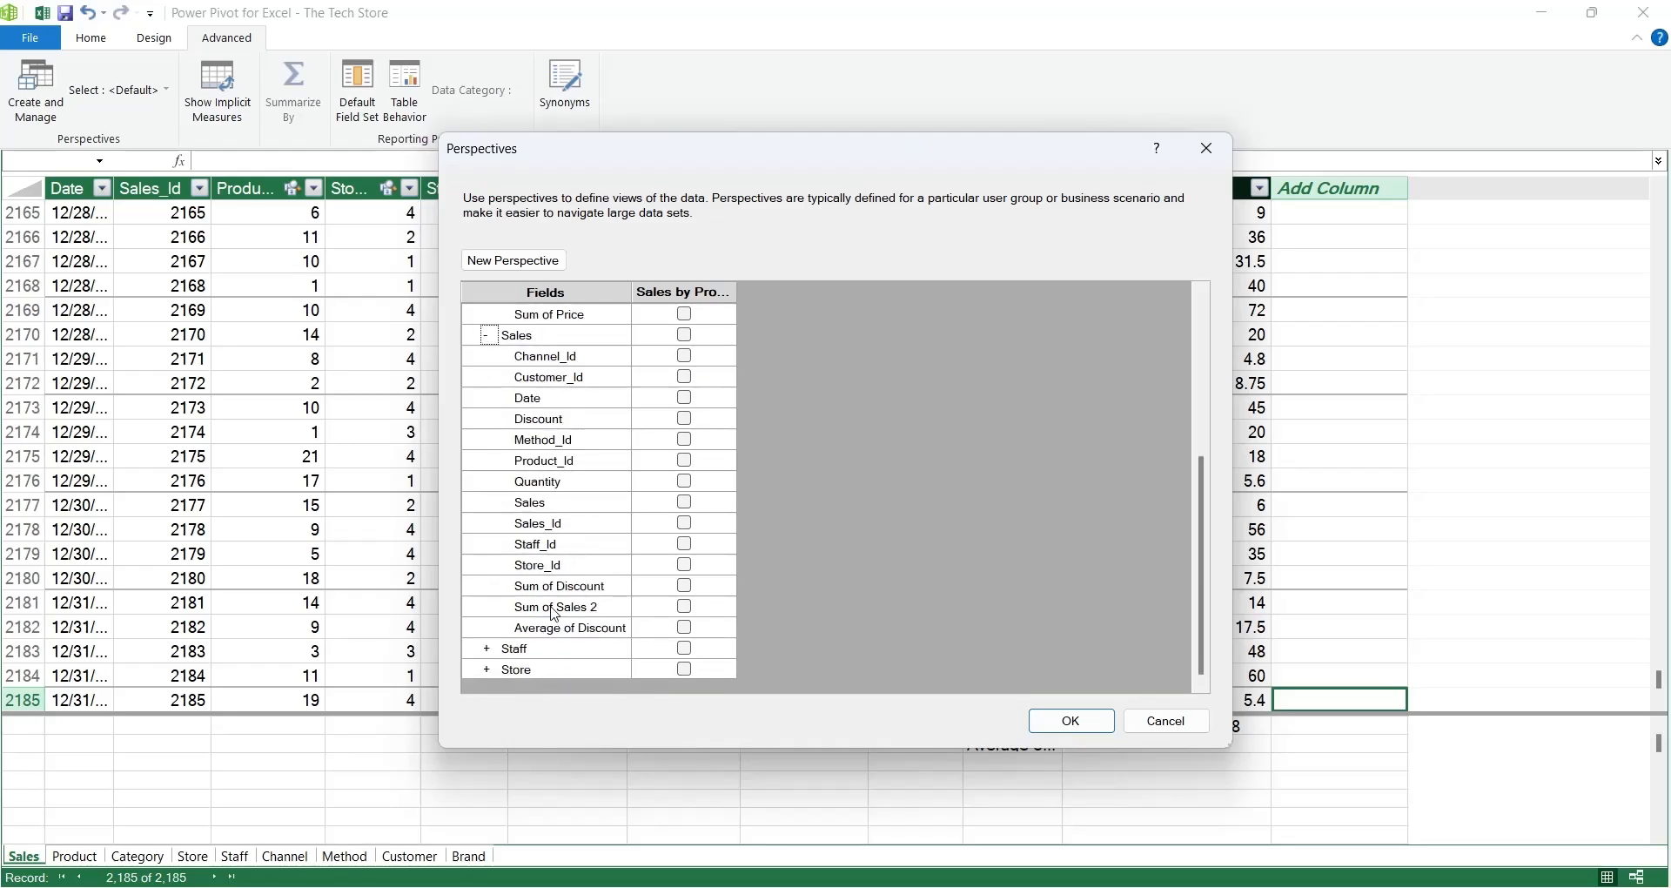
click(683, 501)
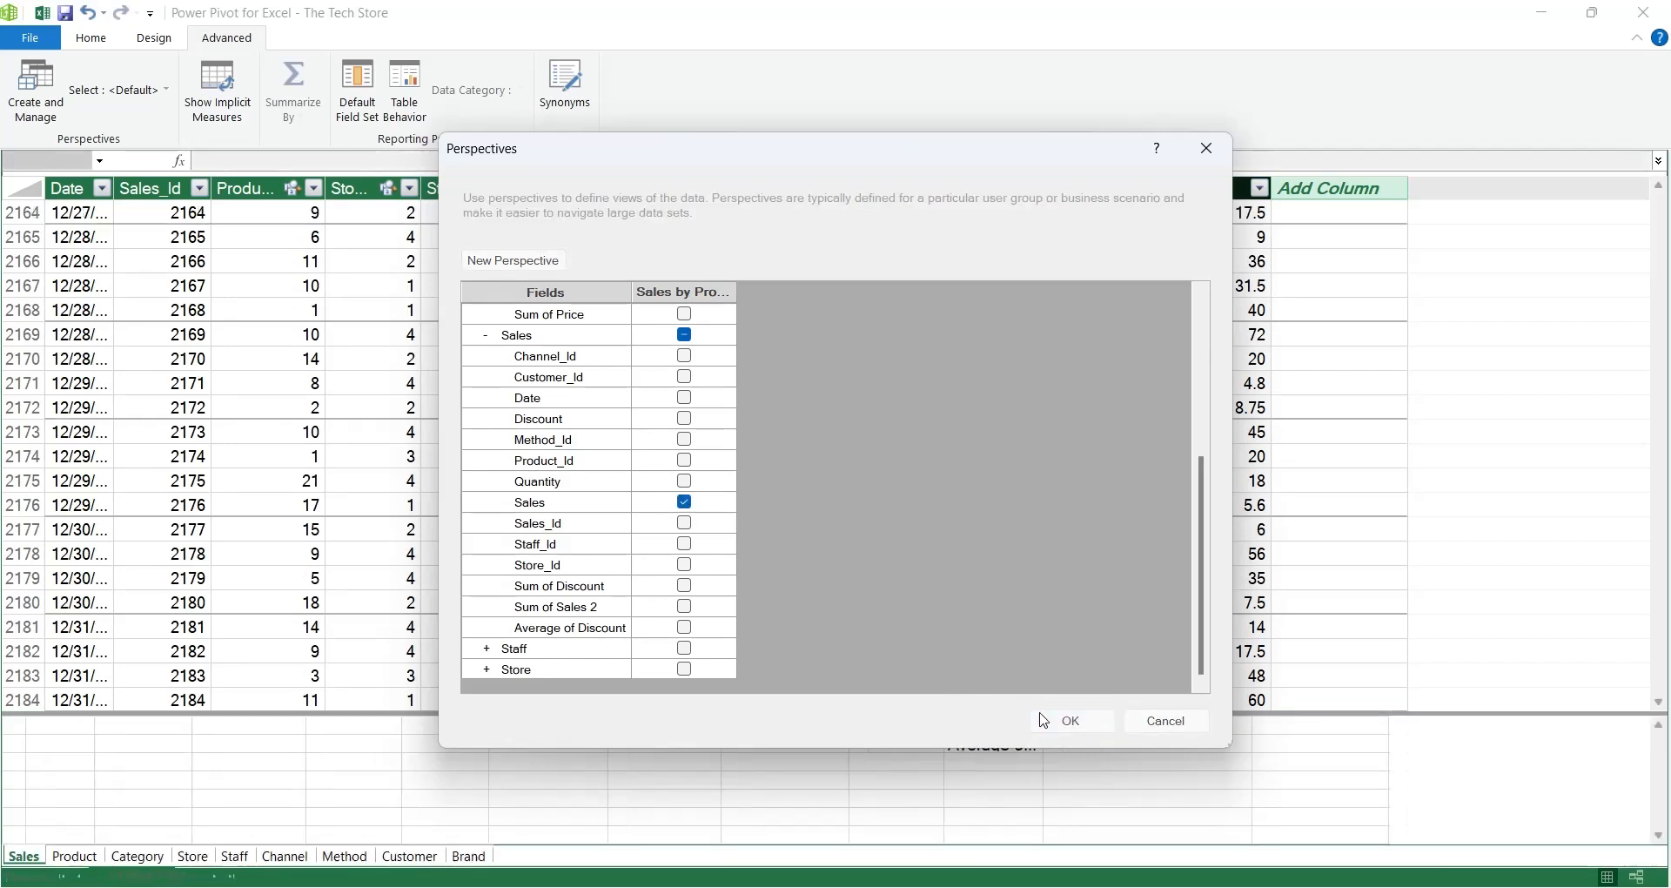
click(1070, 721)
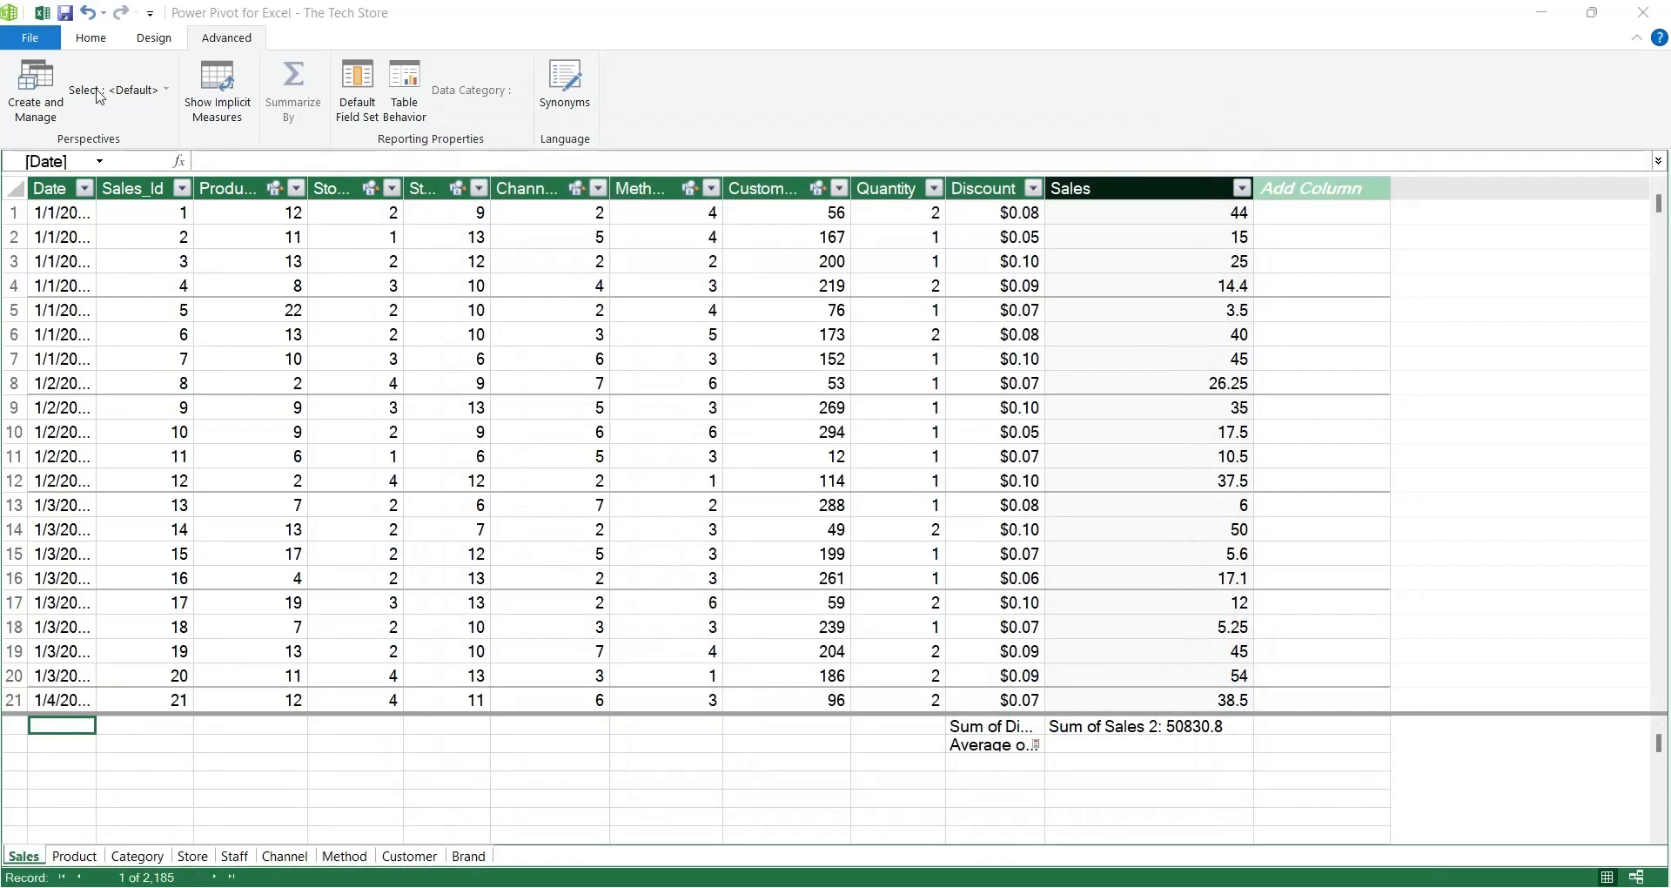
click(165, 89)
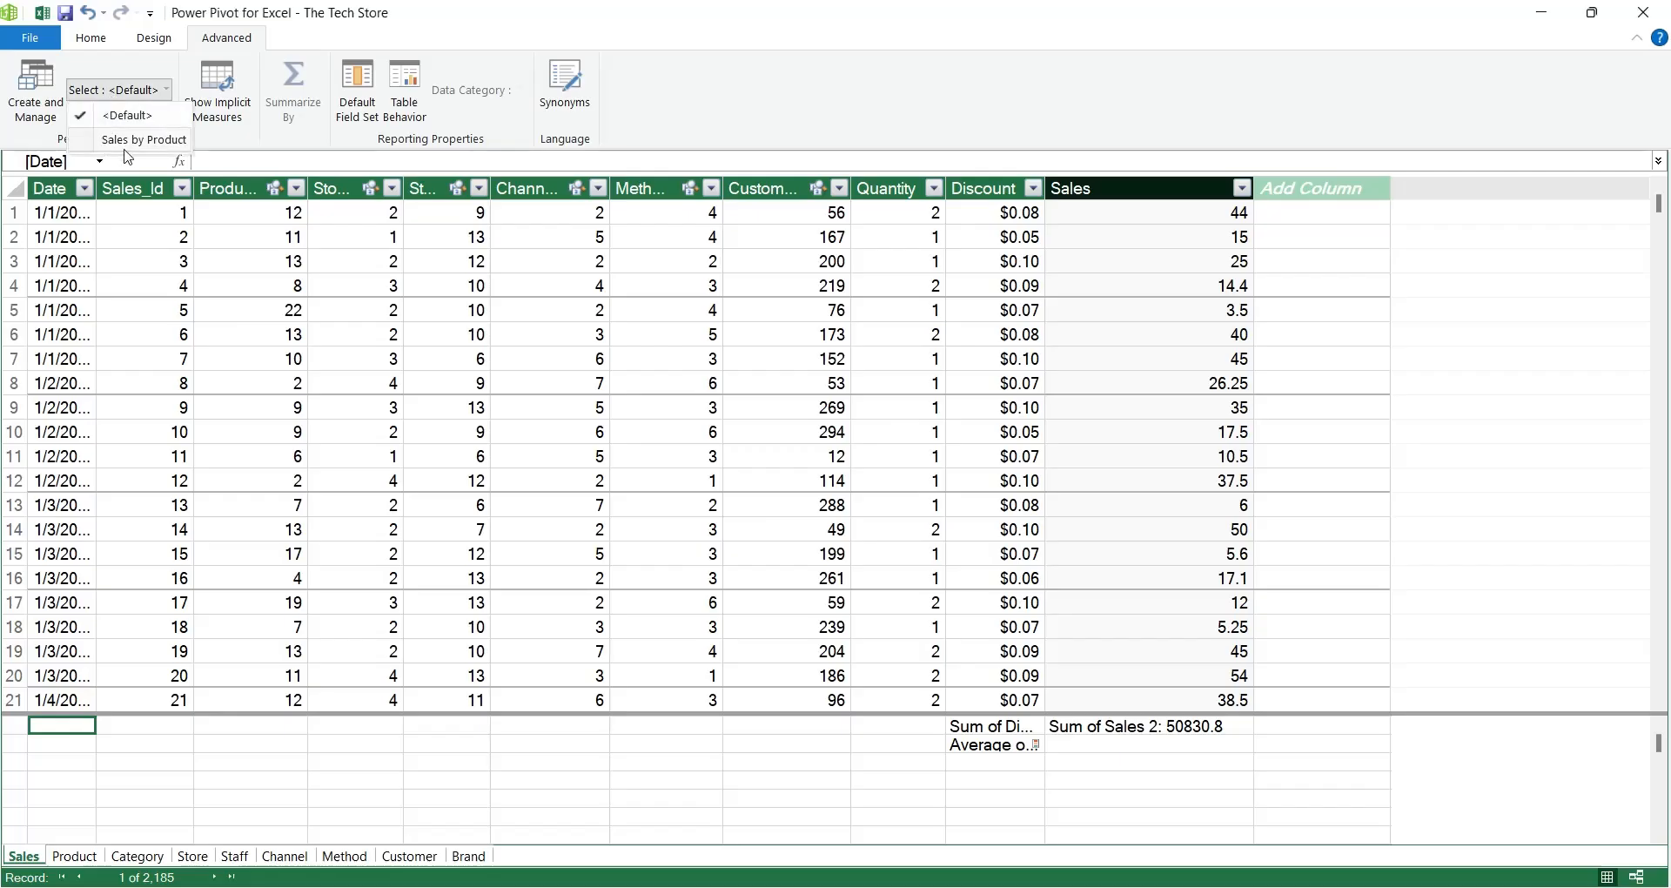
click(145, 139)
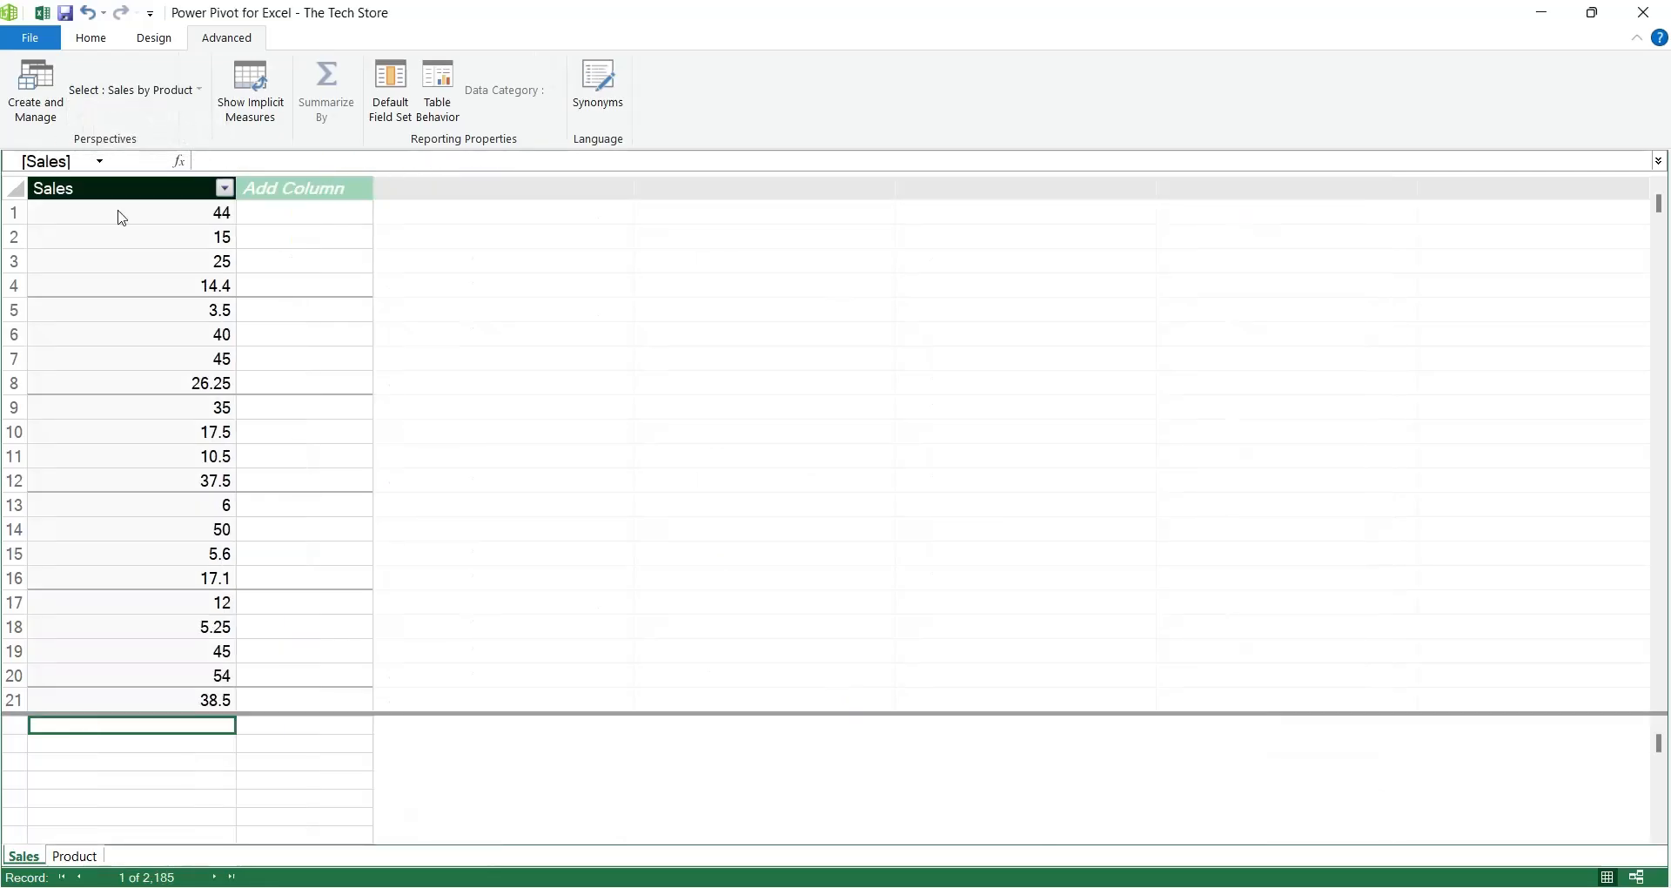
click(73, 856)
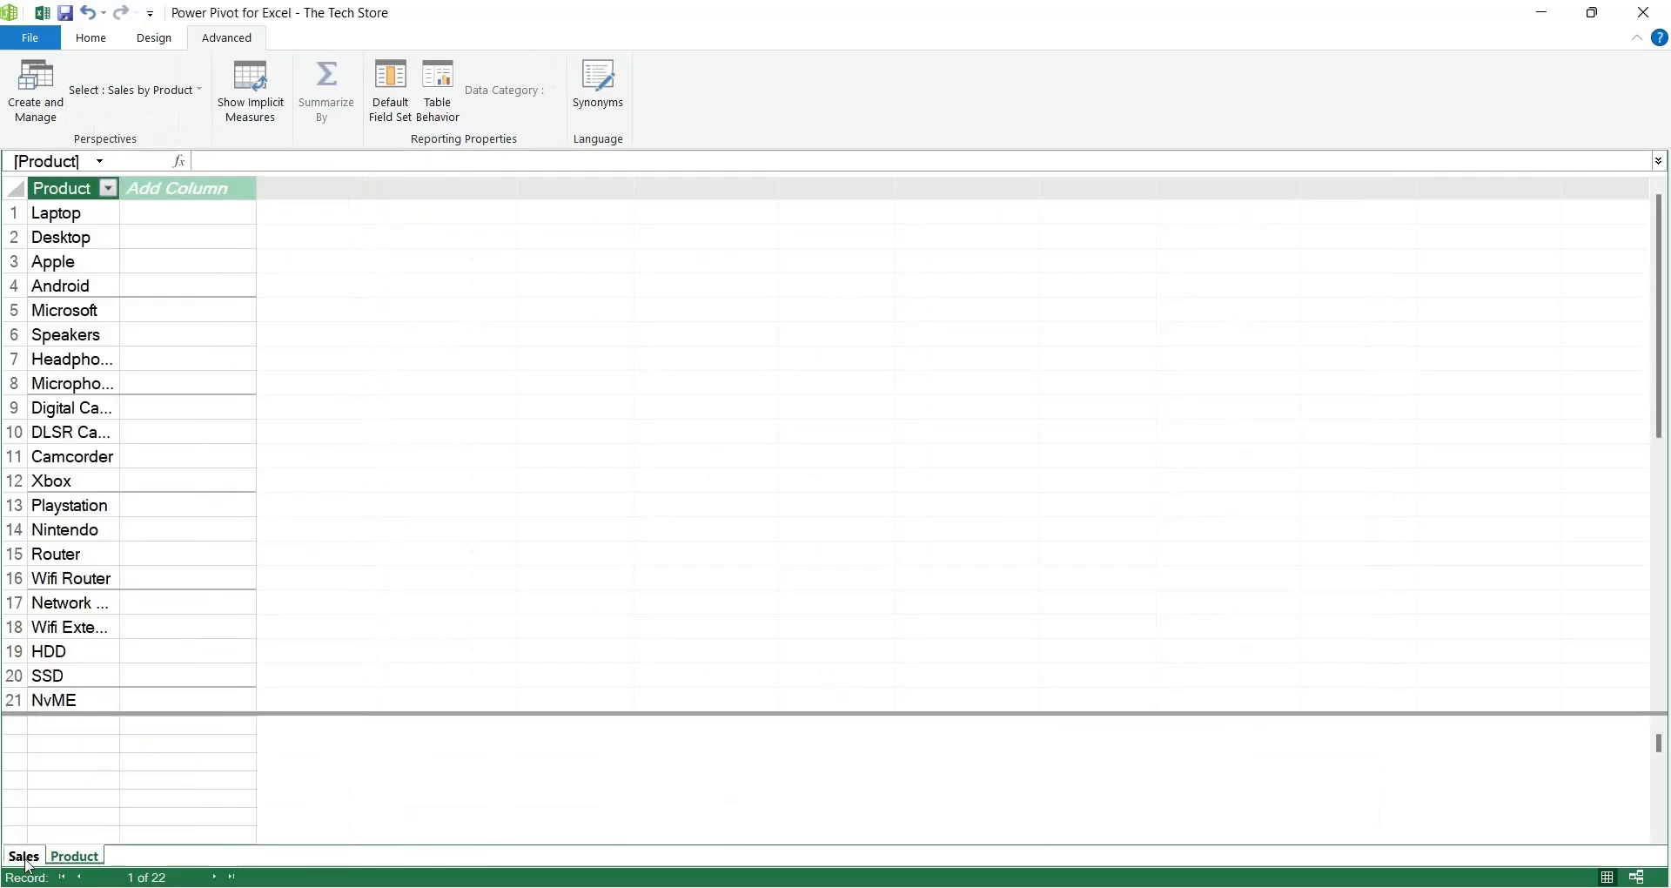
click(23, 856)
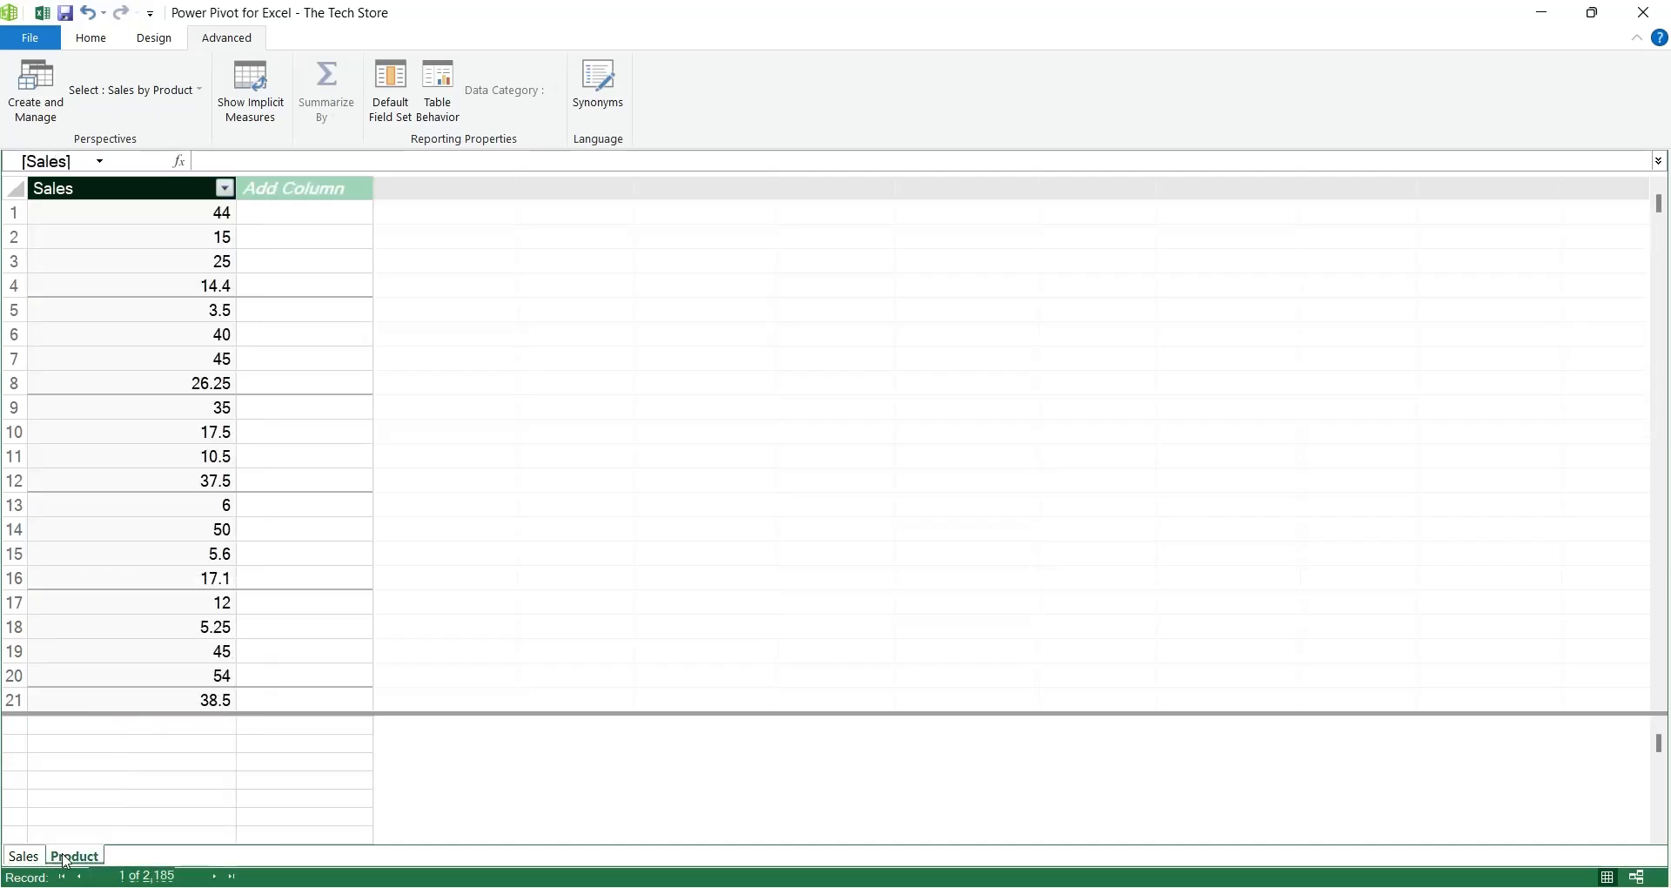
click(23, 856)
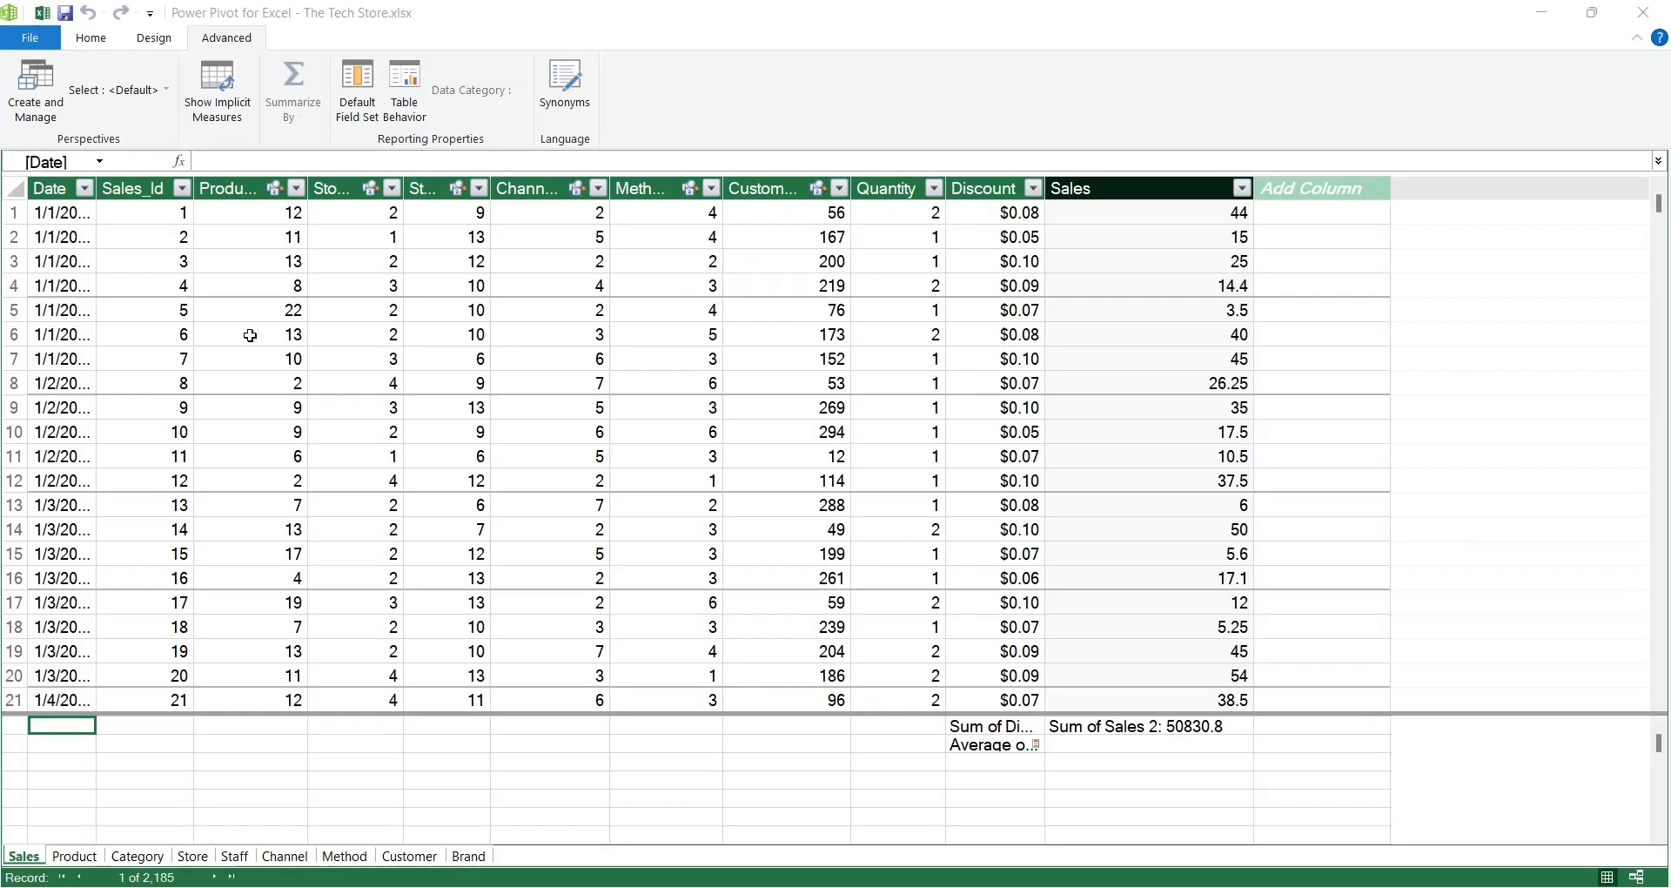
mouse_move(216, 85)
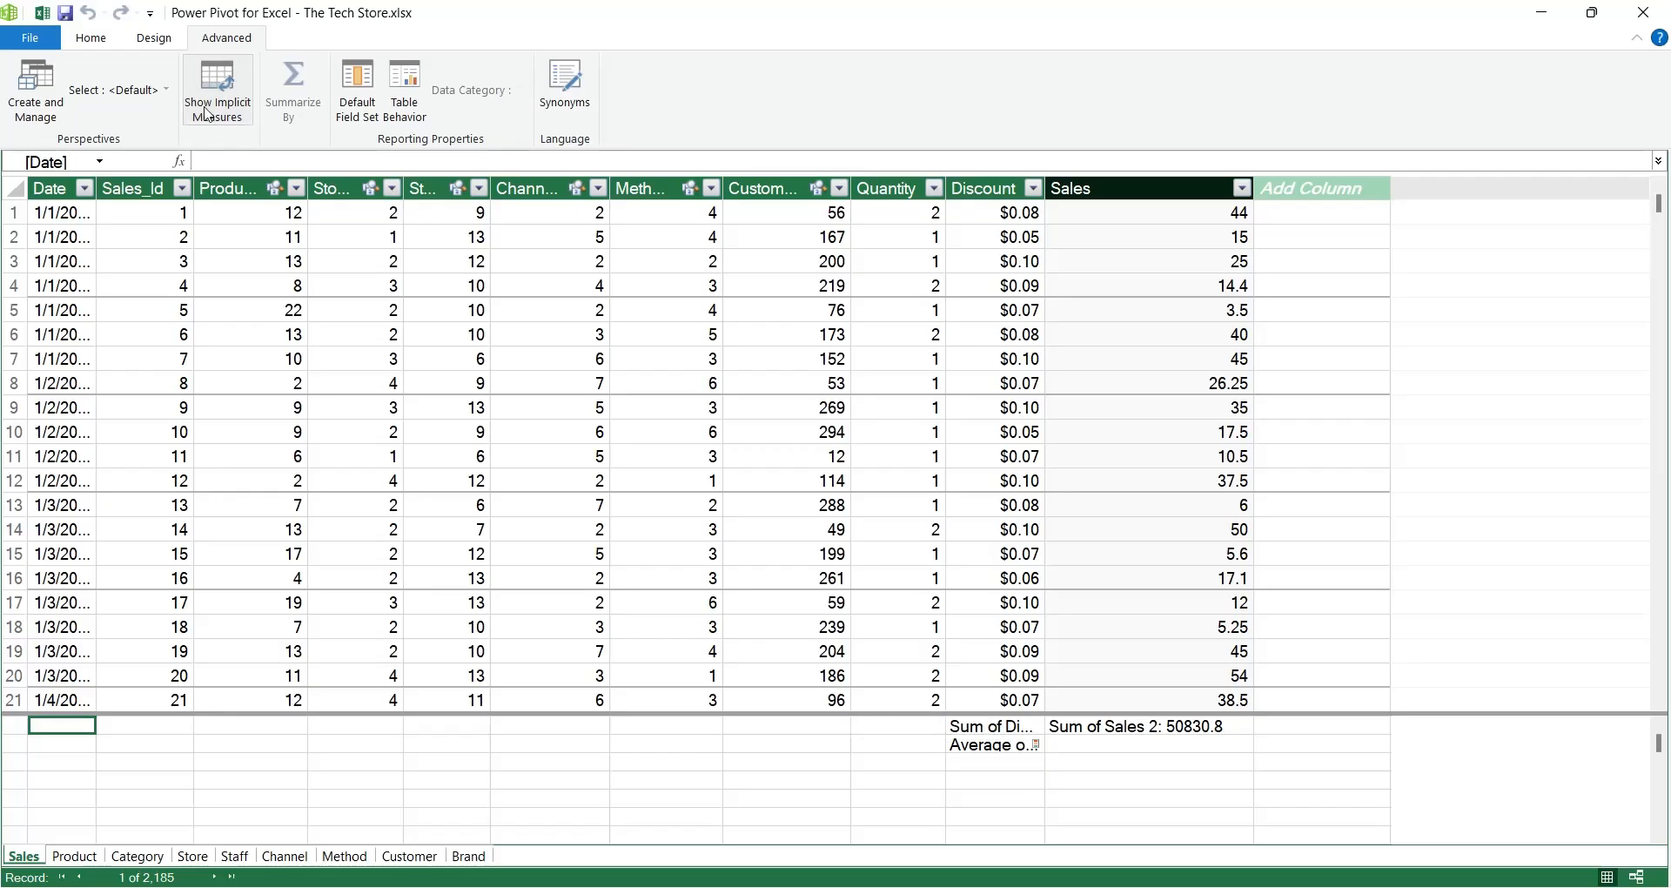
Step: Show the model diagram with the Synonyms pane listing each field's synonyms
click(91, 37)
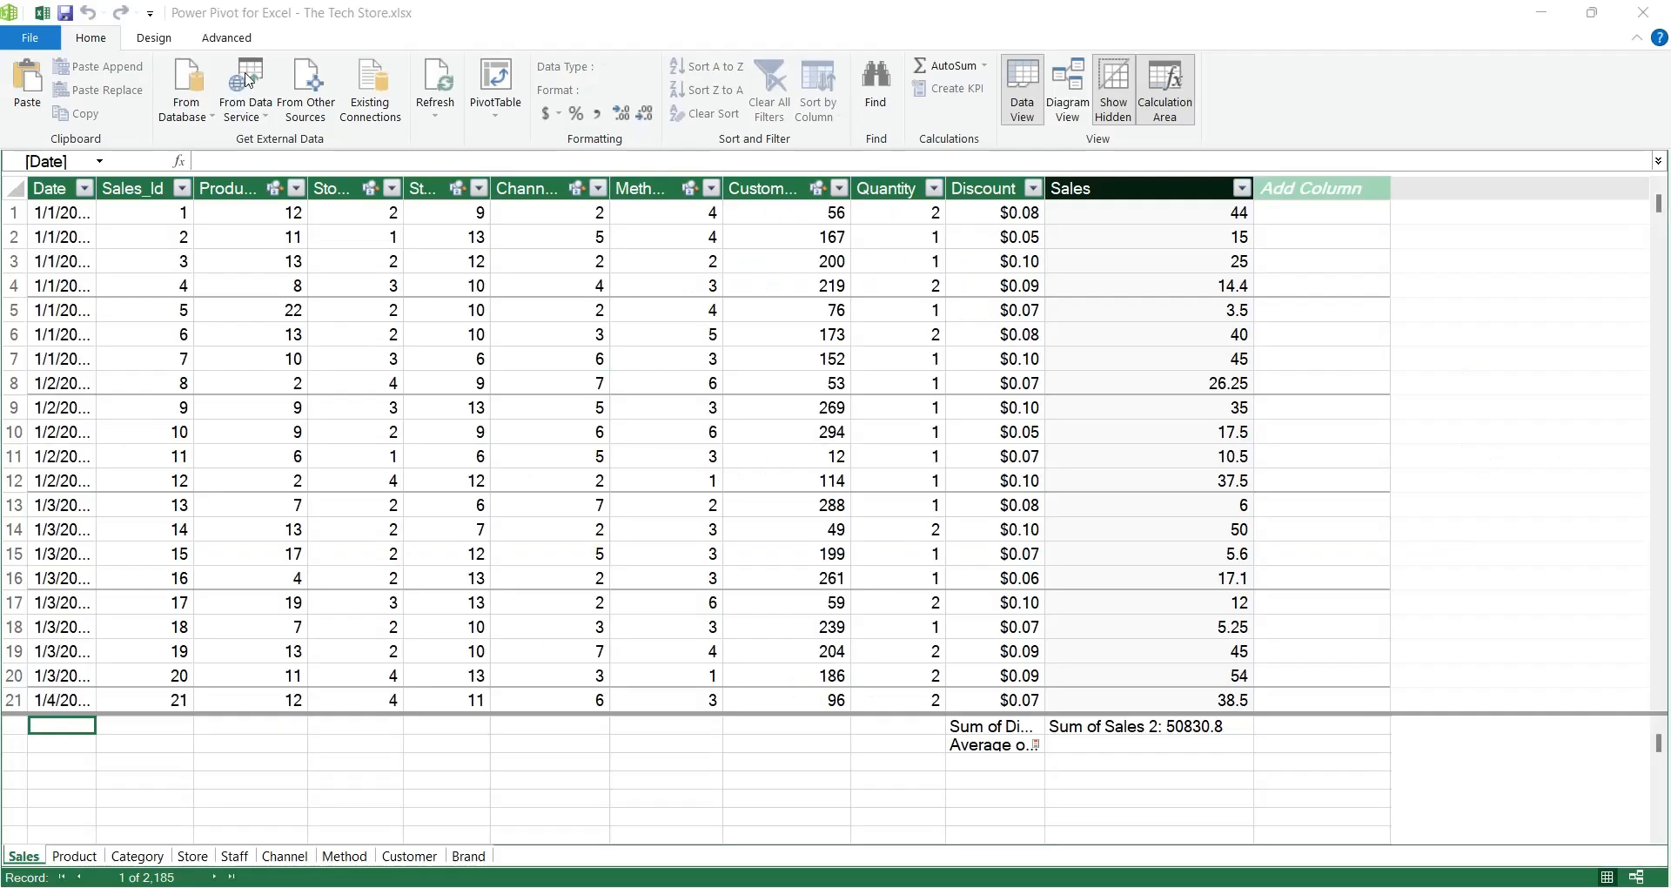
click(226, 37)
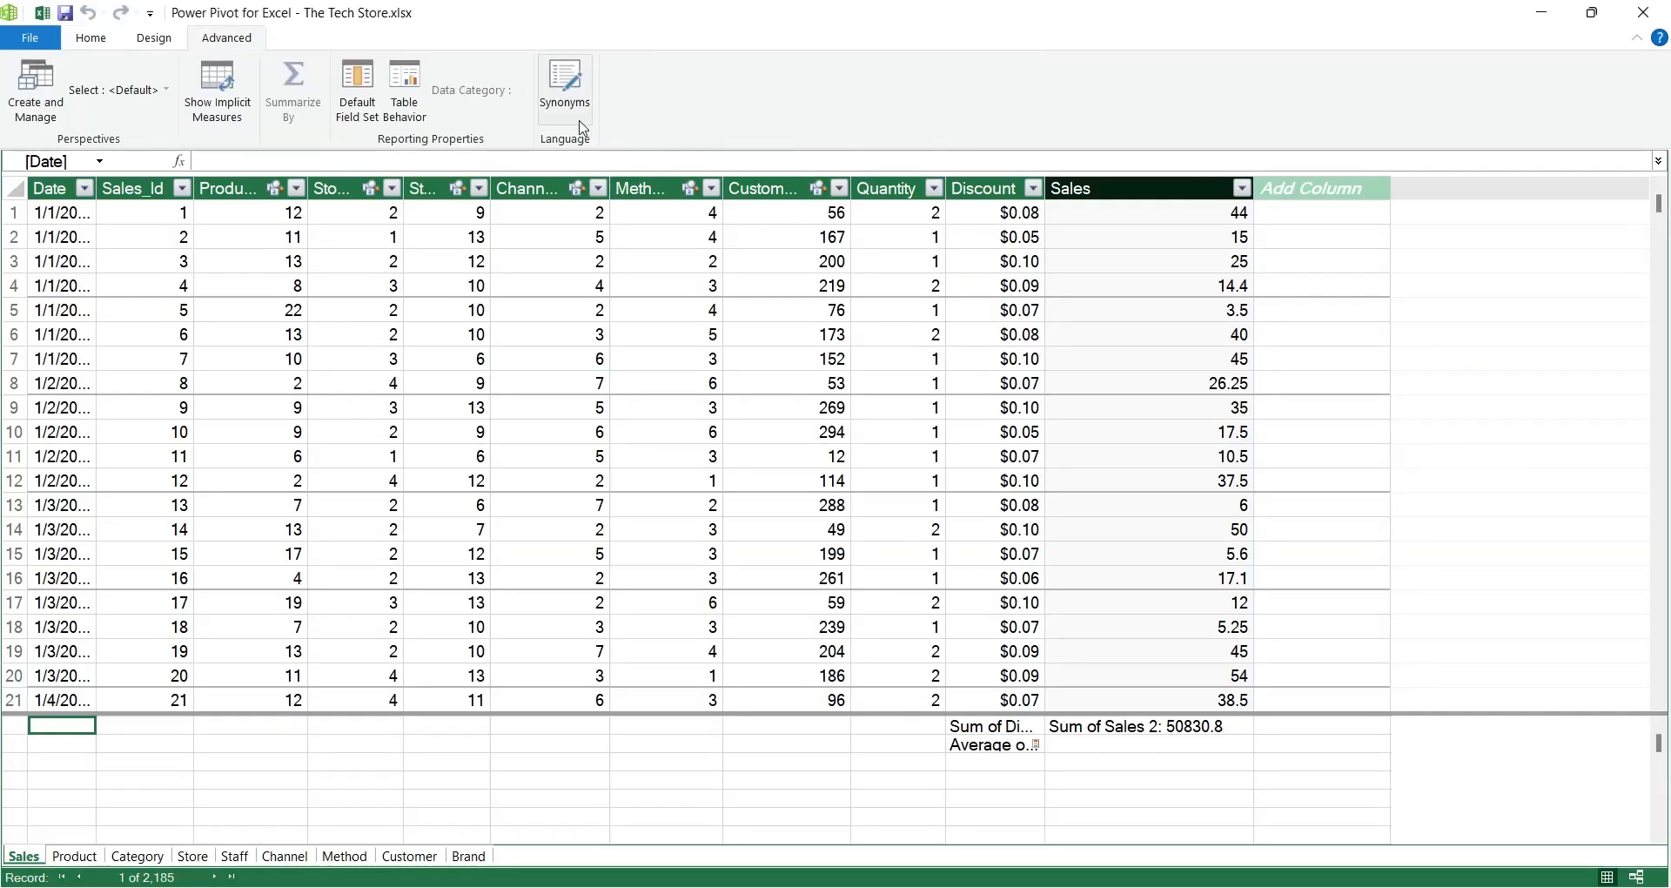
click(562, 83)
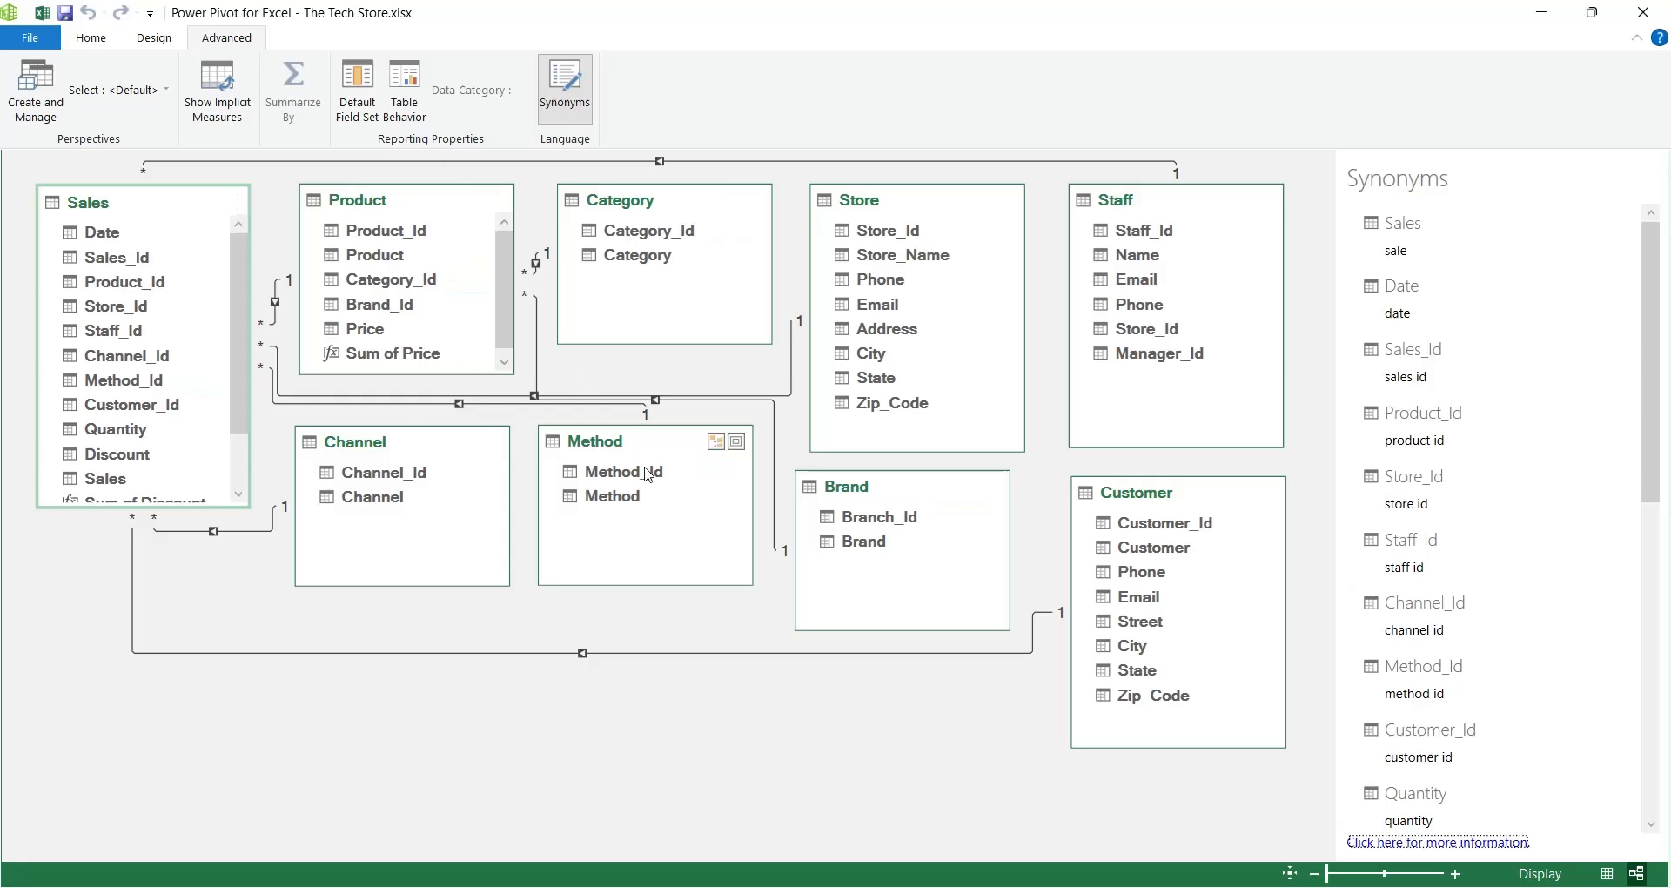
mouse_move(734, 441)
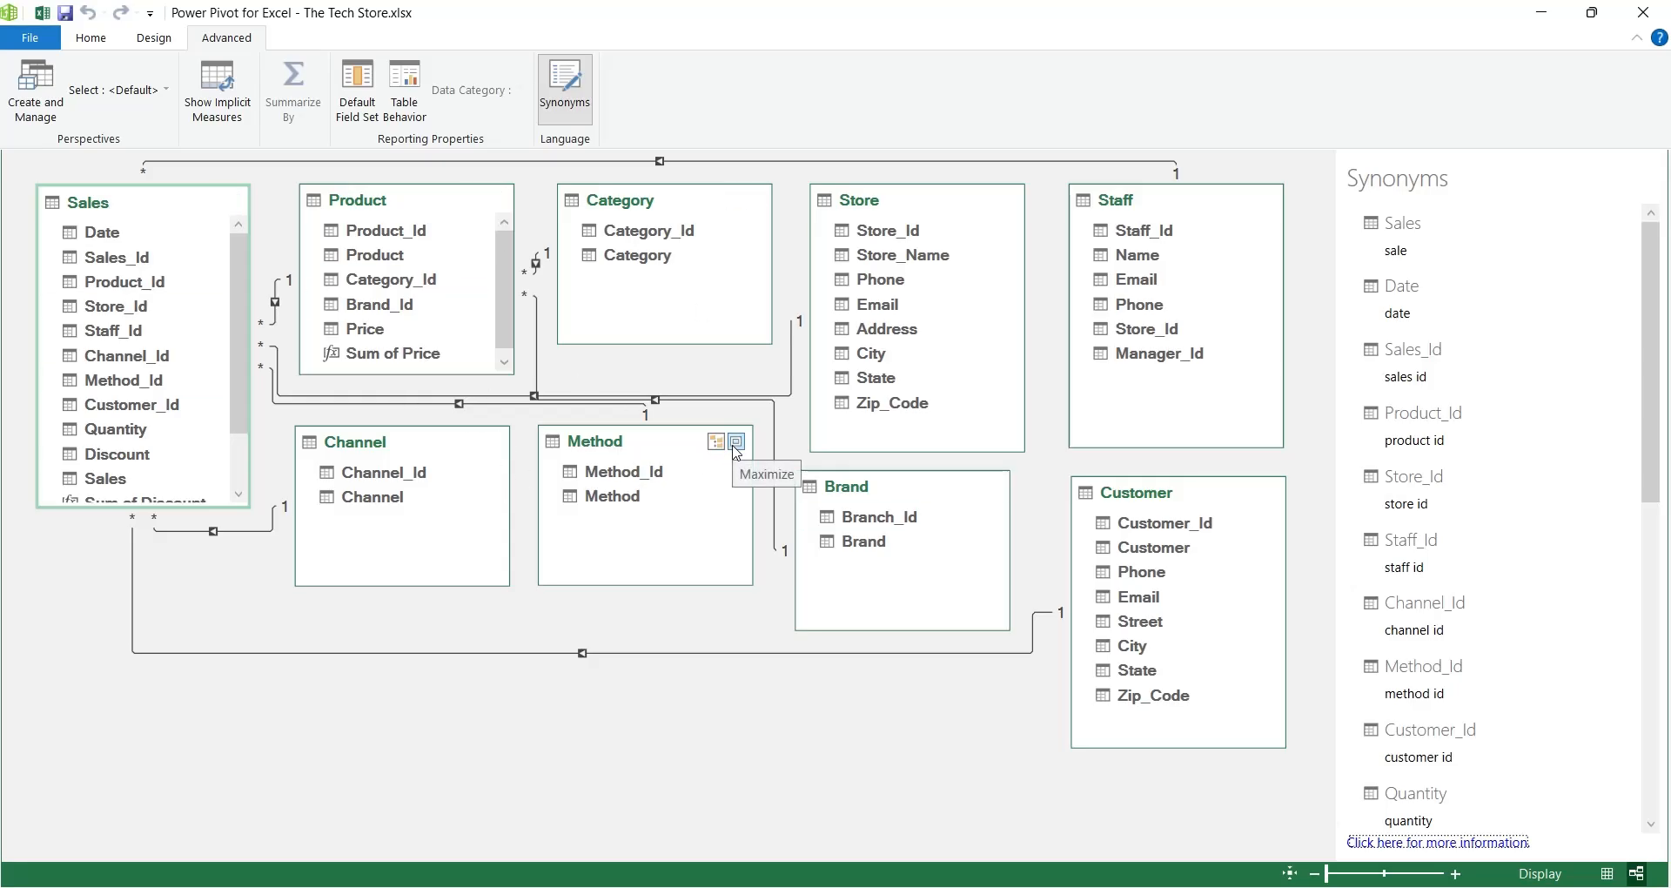
mouse_move(893, 482)
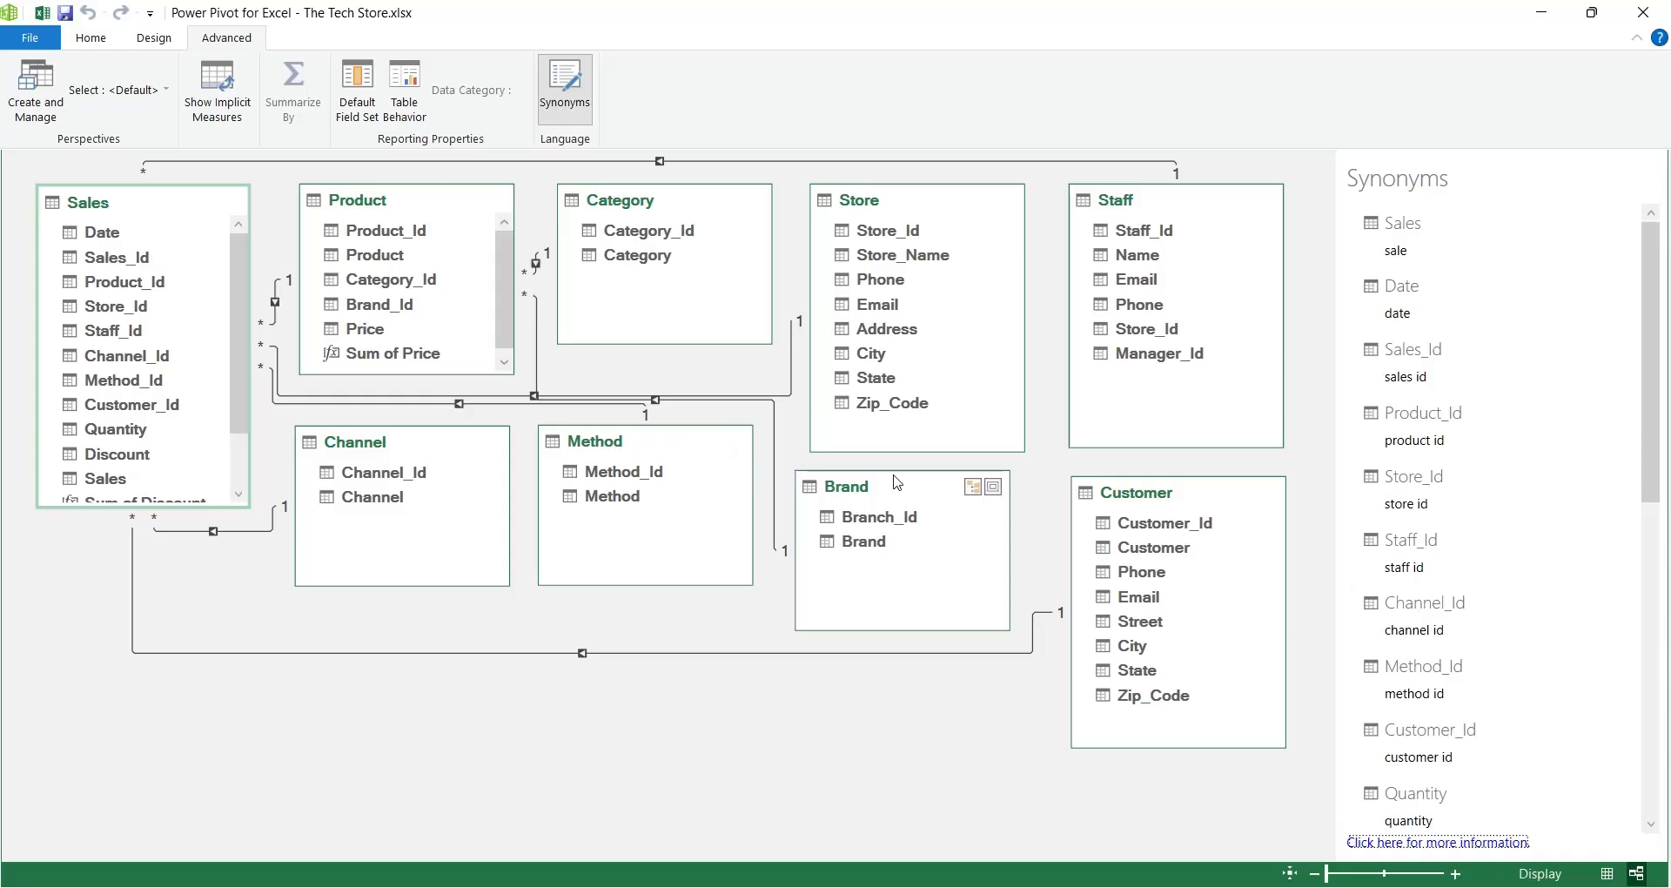
mouse_move(893, 491)
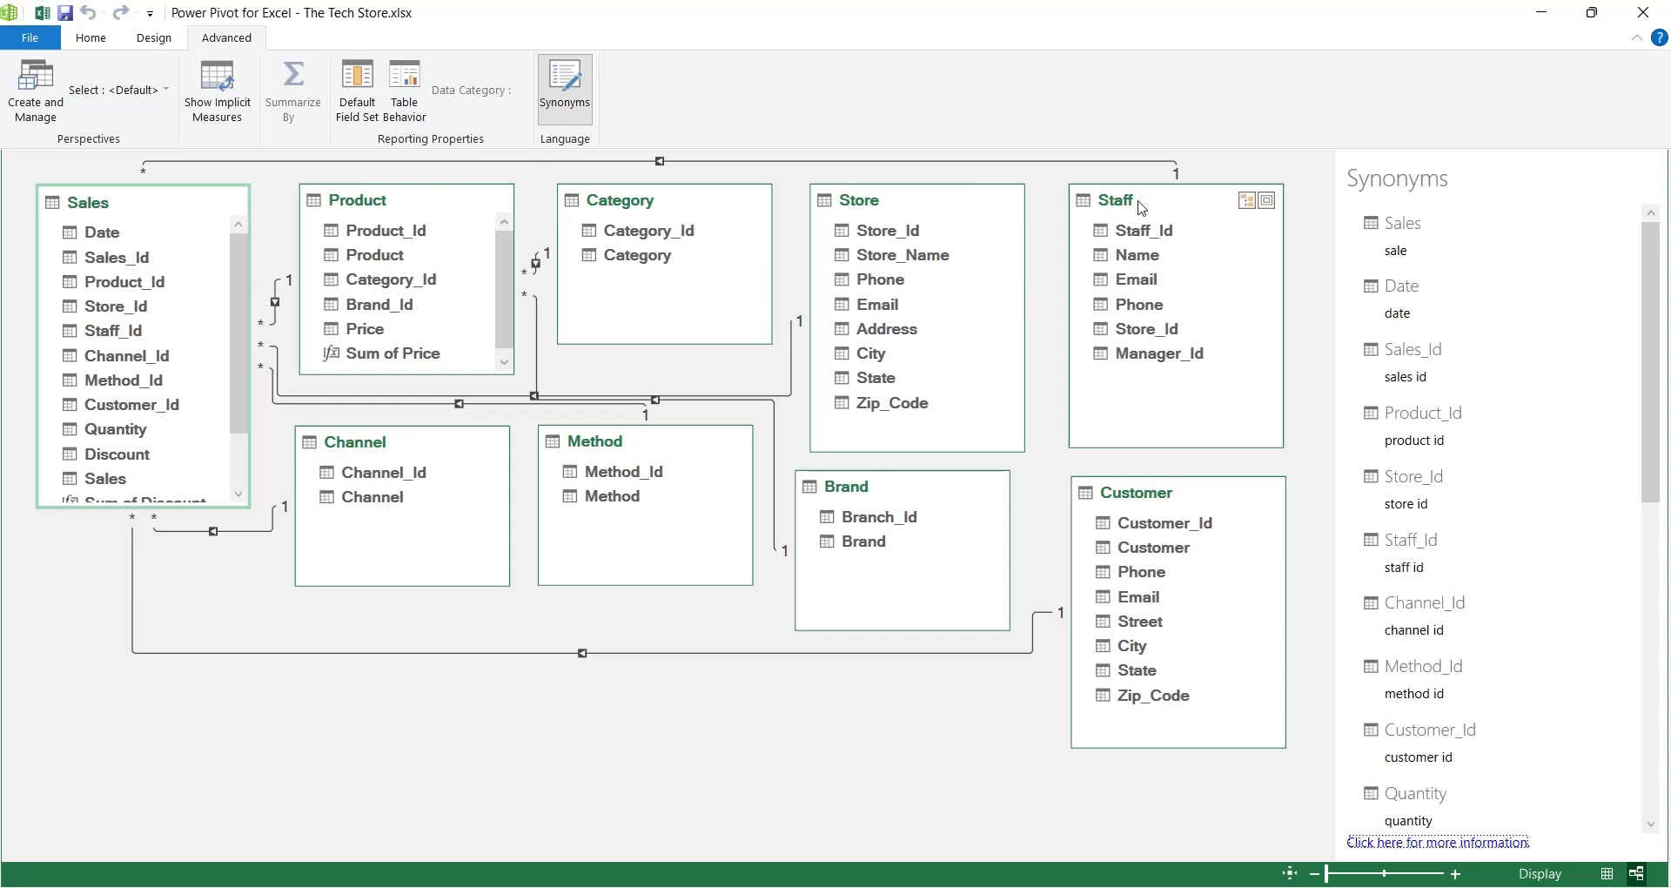
Step: Ask Gemini for a comma-separated list of synonyms for the Staff table
text(create a comma s)
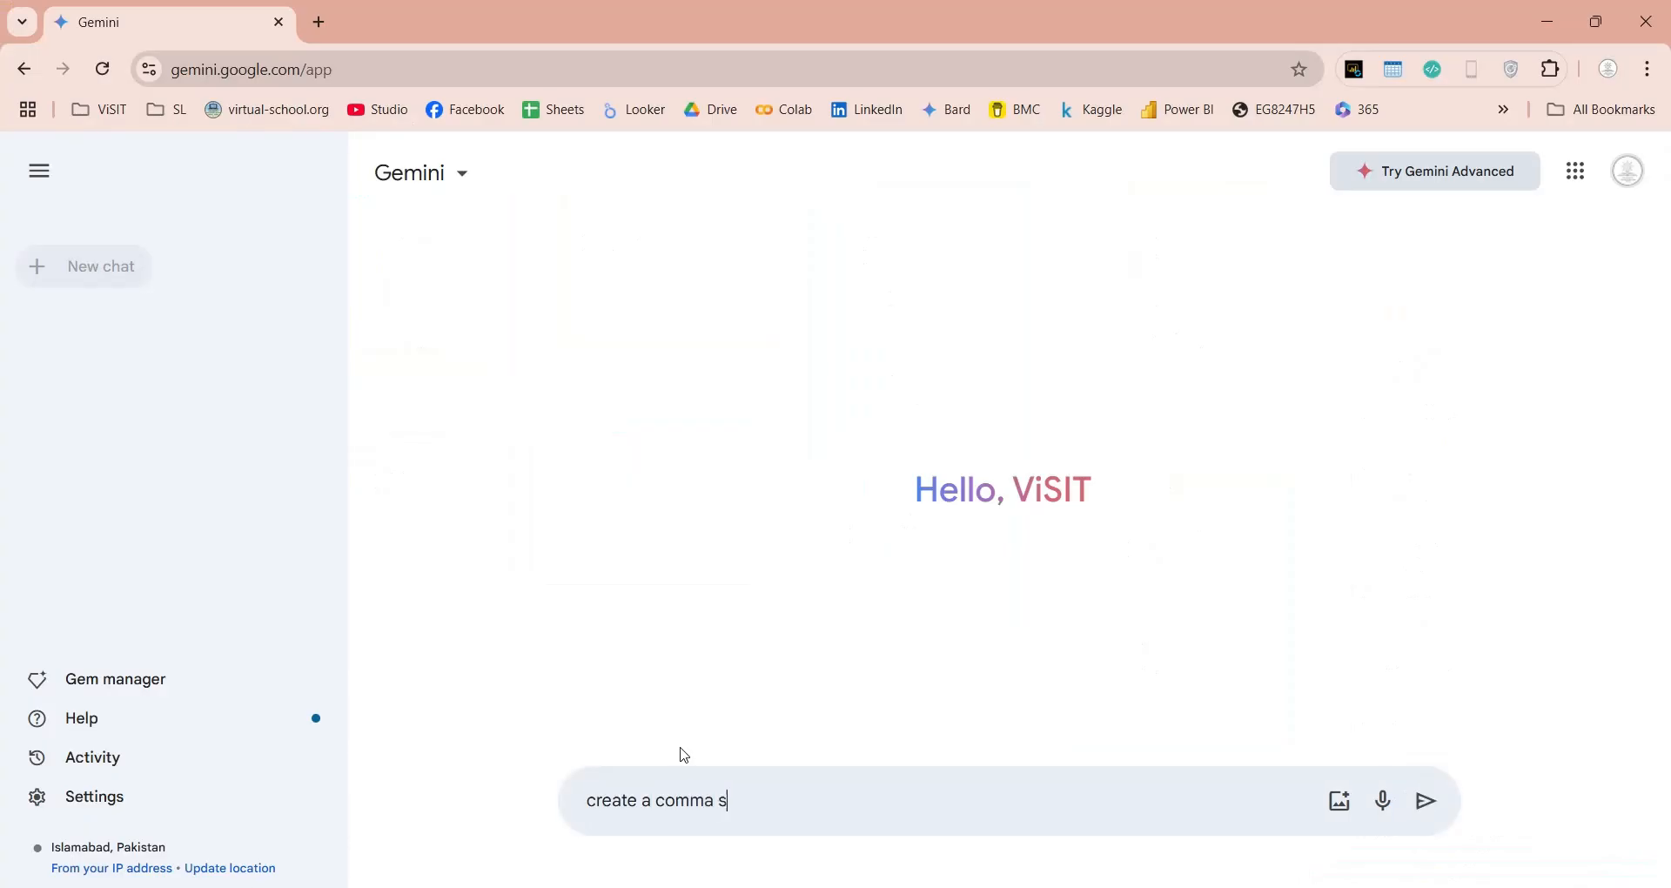
text(aperated list of syn)
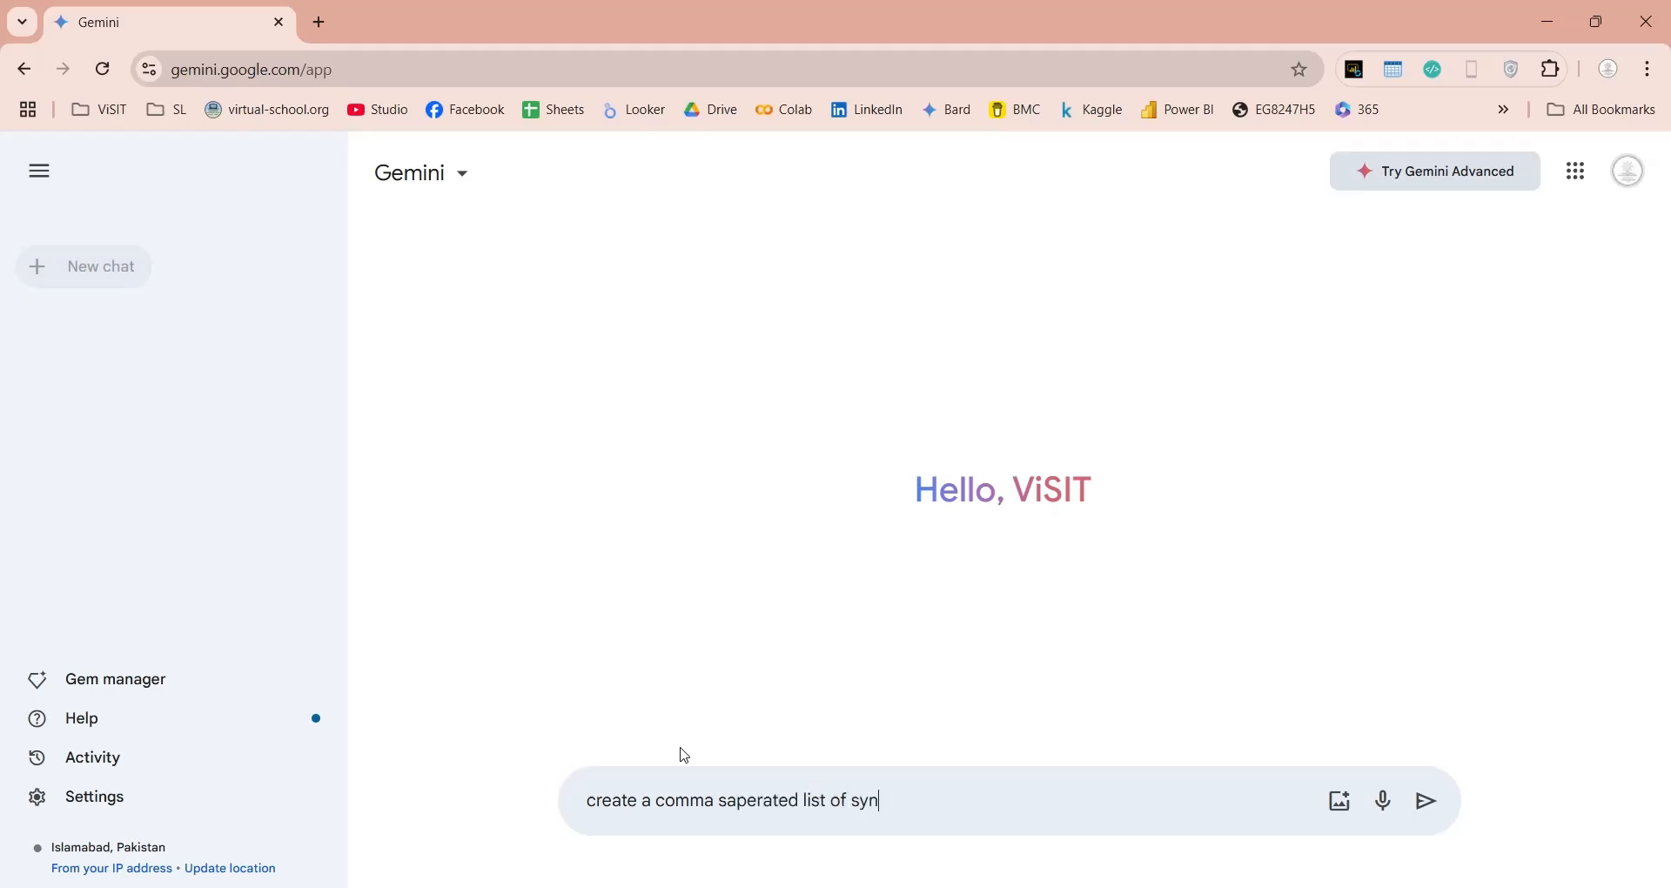
click(1426, 801)
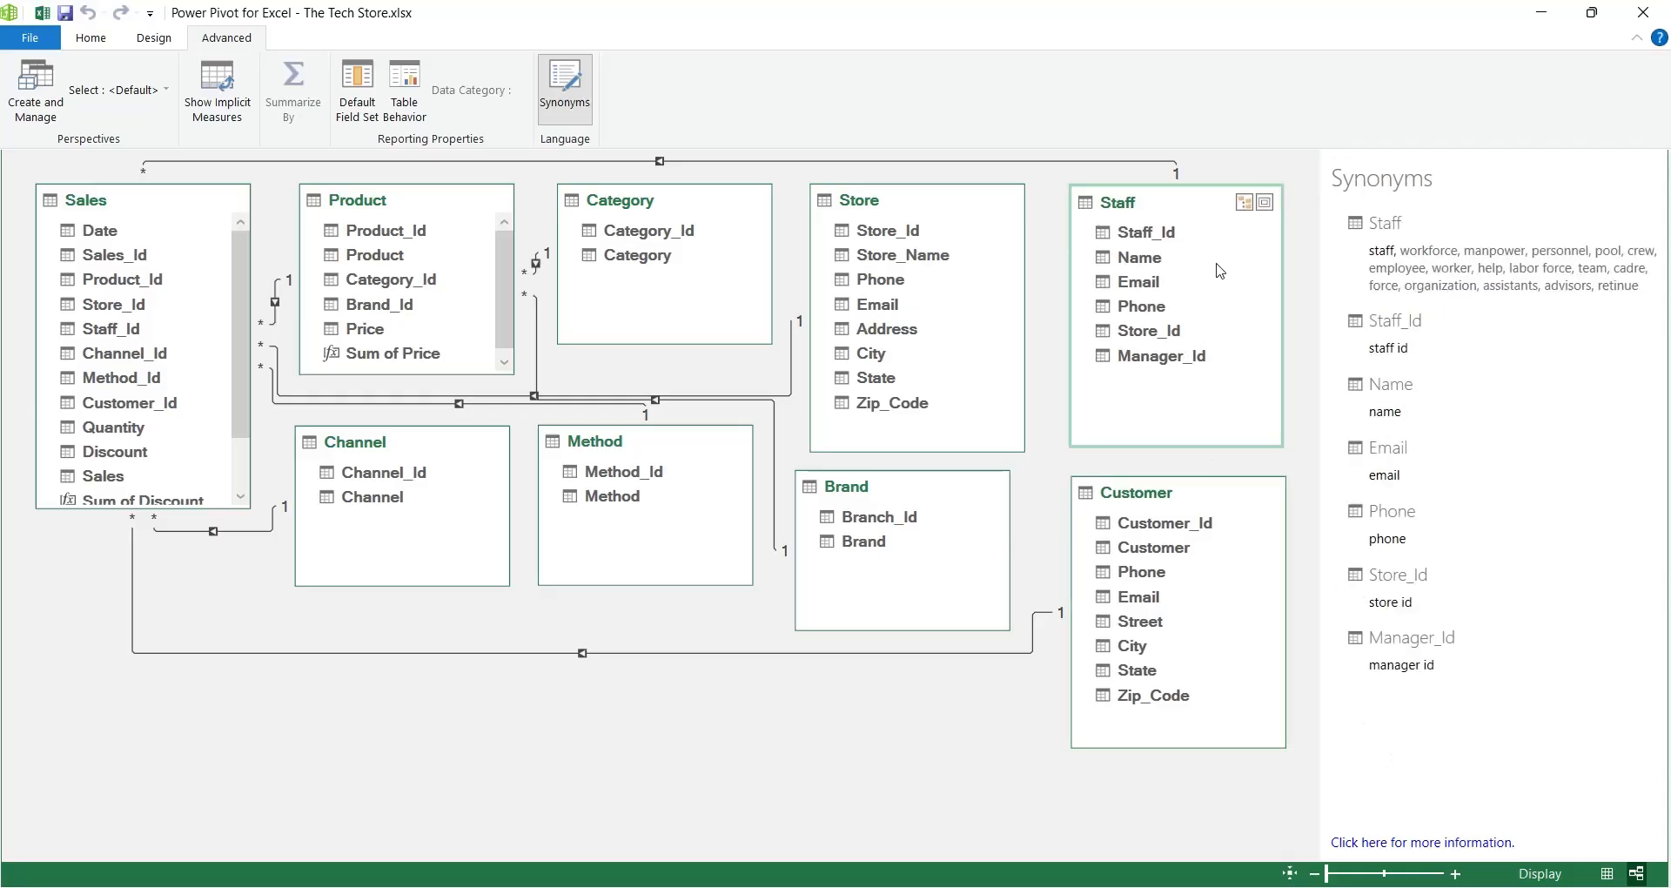
Step: Review the Customer and Staff table synonyms, then move to the table design commands
click(1143, 493)
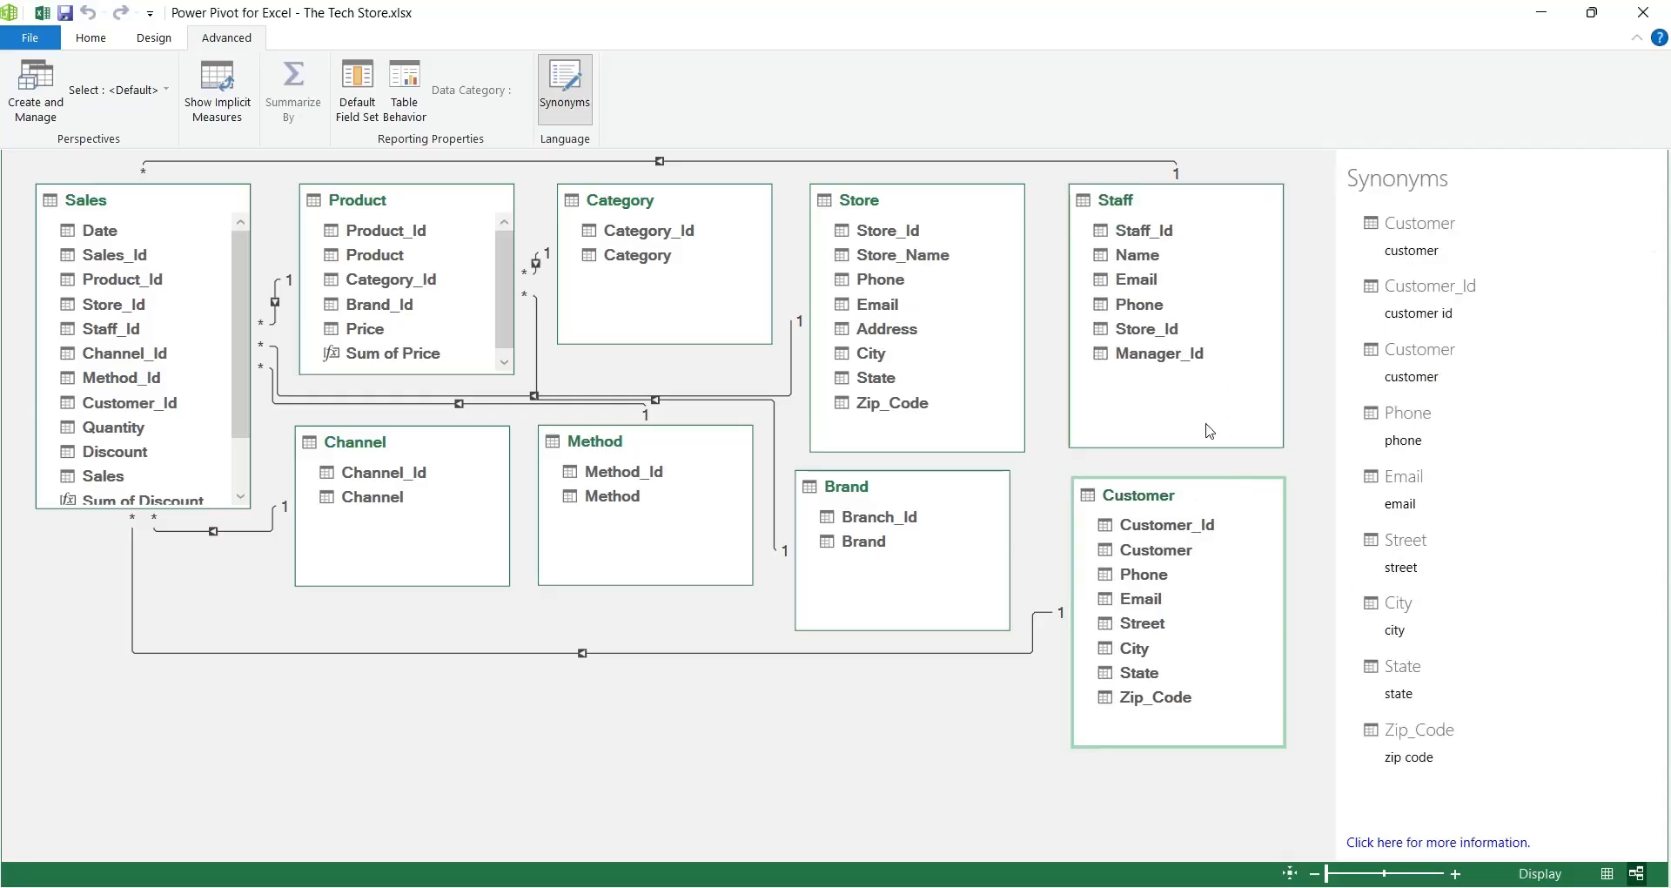
click(1120, 201)
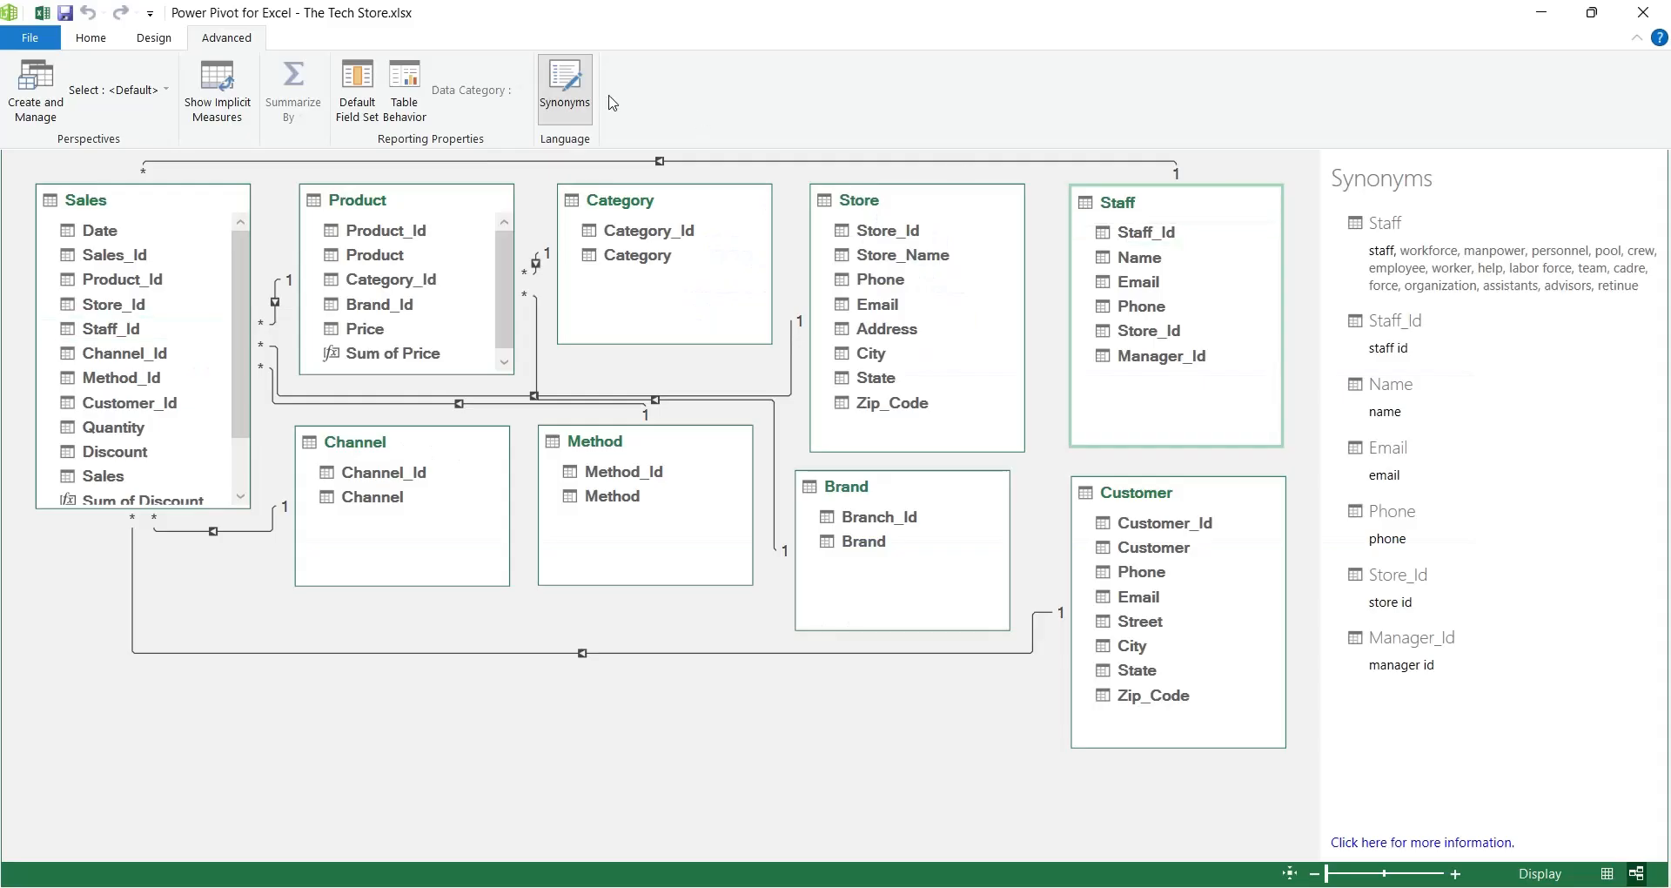
click(153, 36)
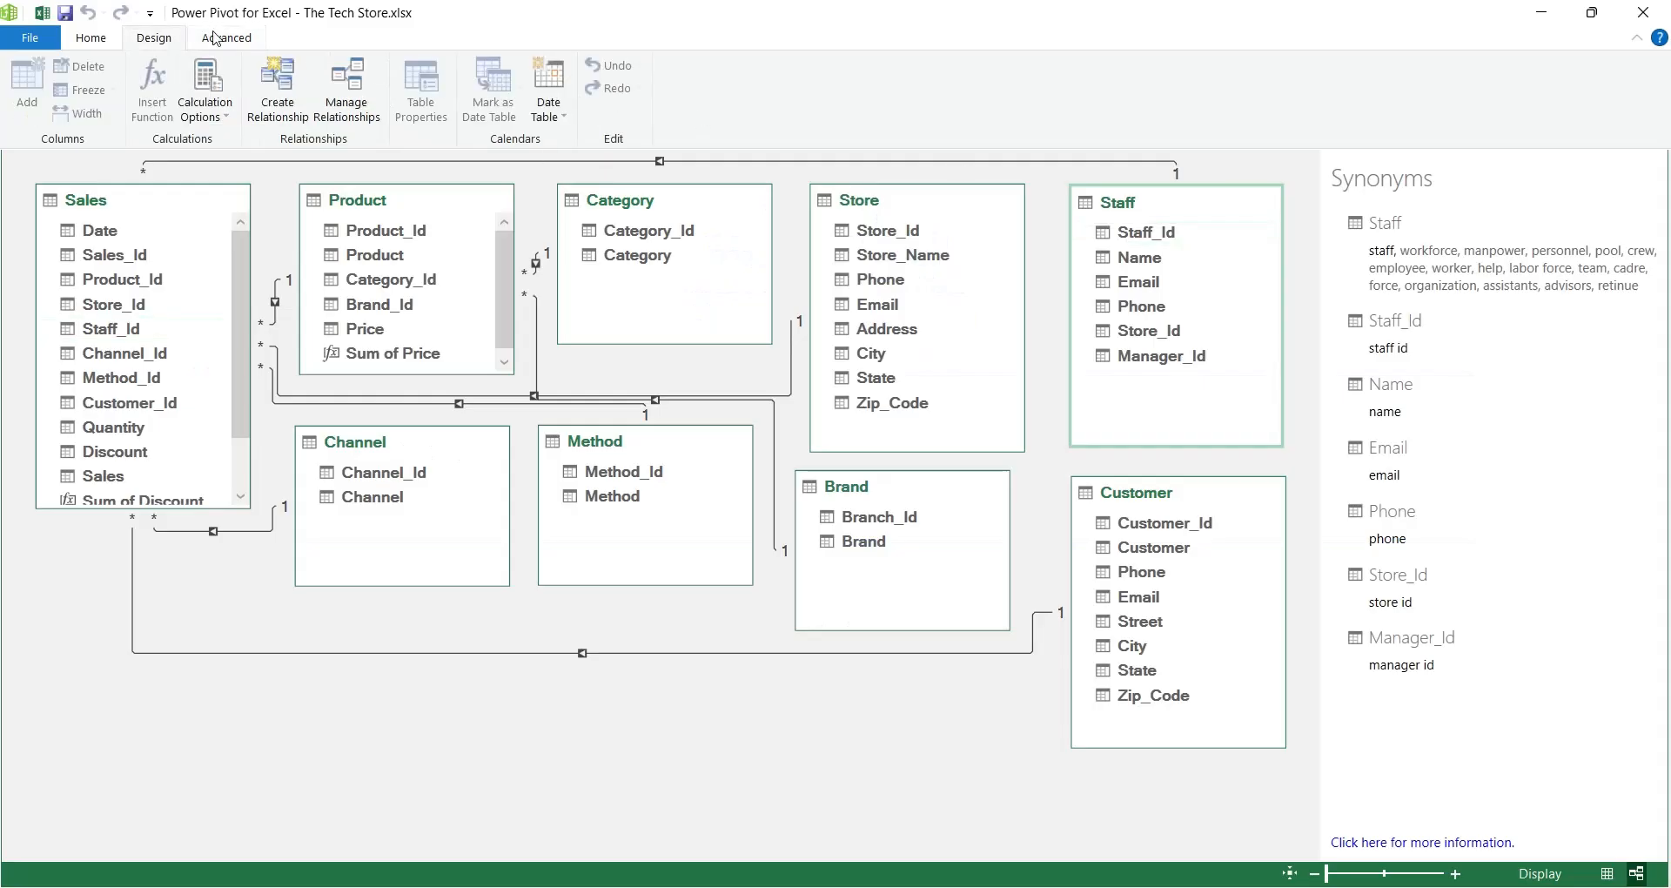
mouse_move(181, 207)
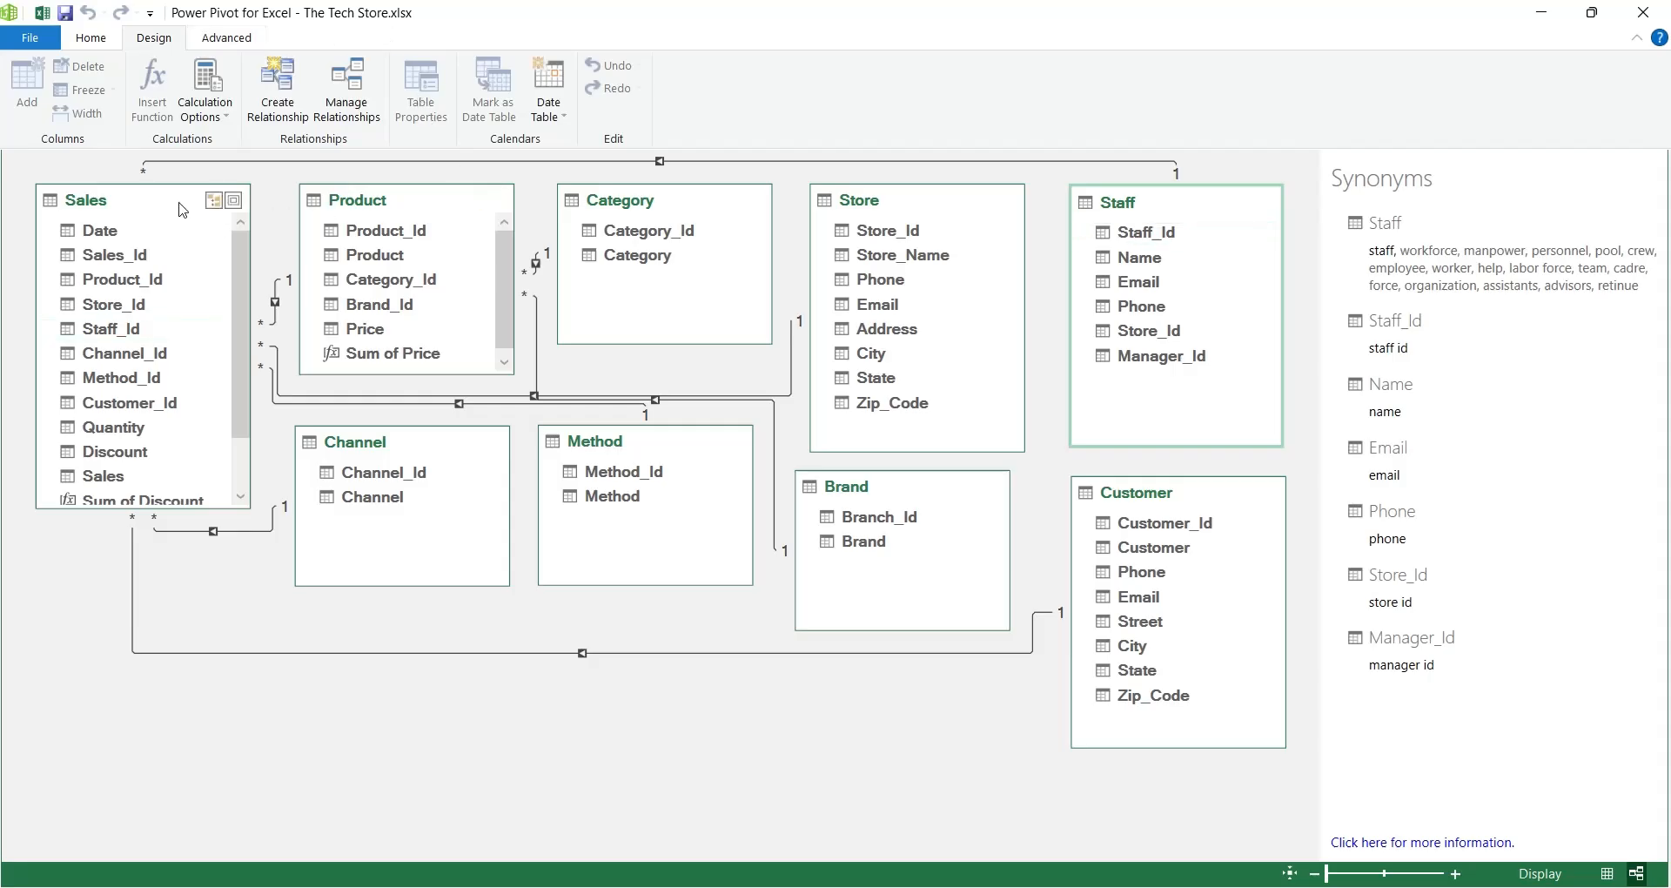
Step: Generate a new Calendar date table from the Design tab's Date Table options
click(491, 89)
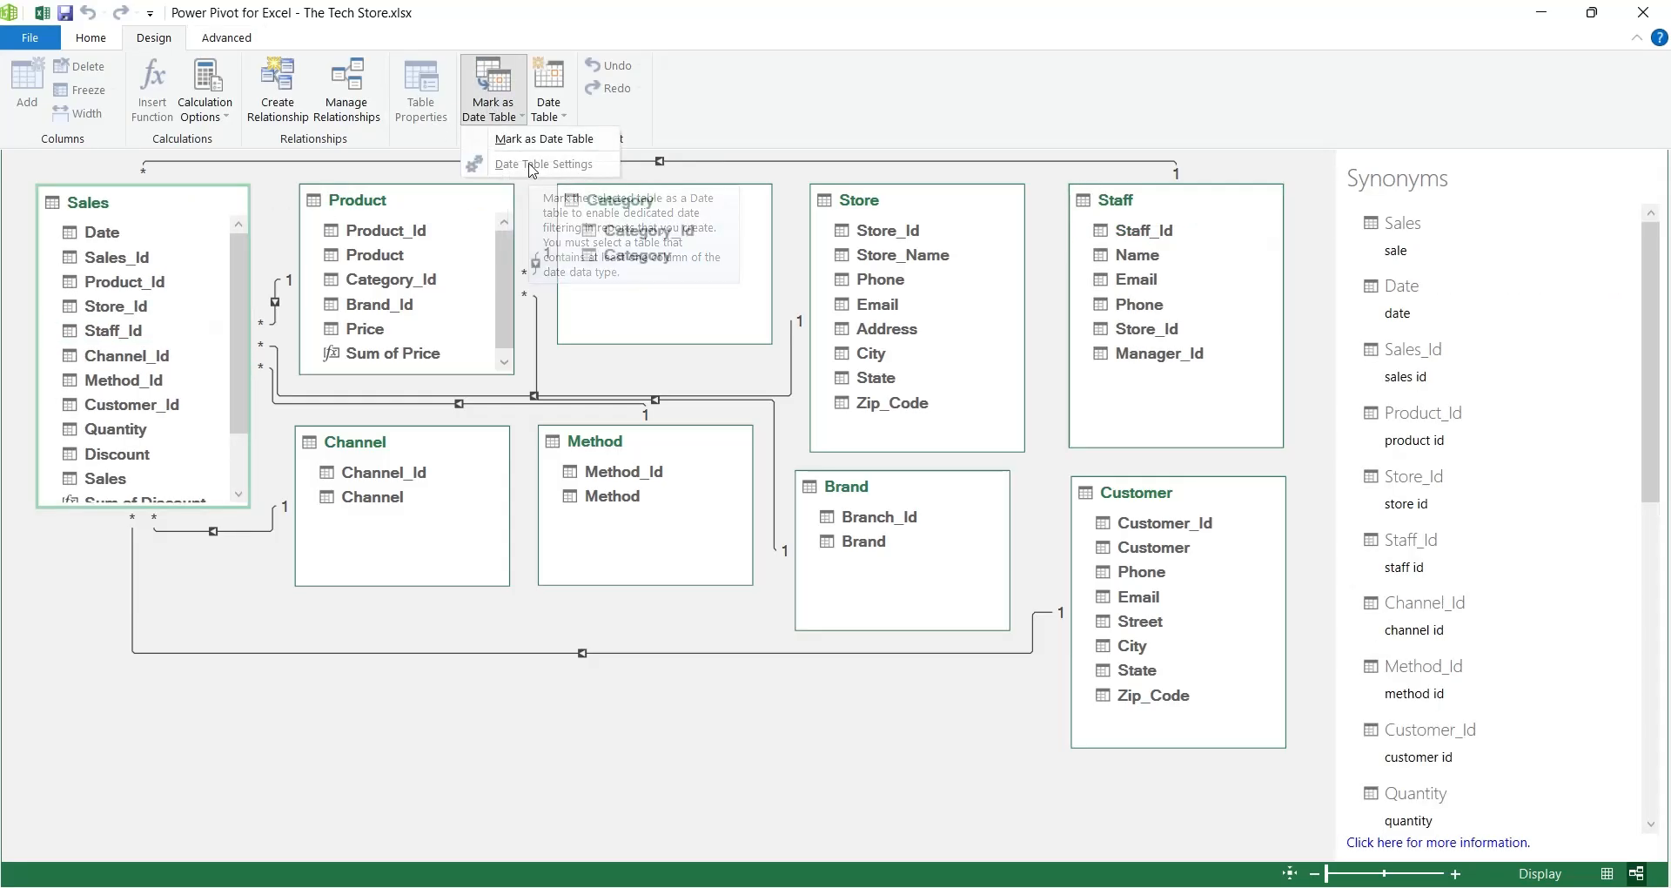
click(549, 87)
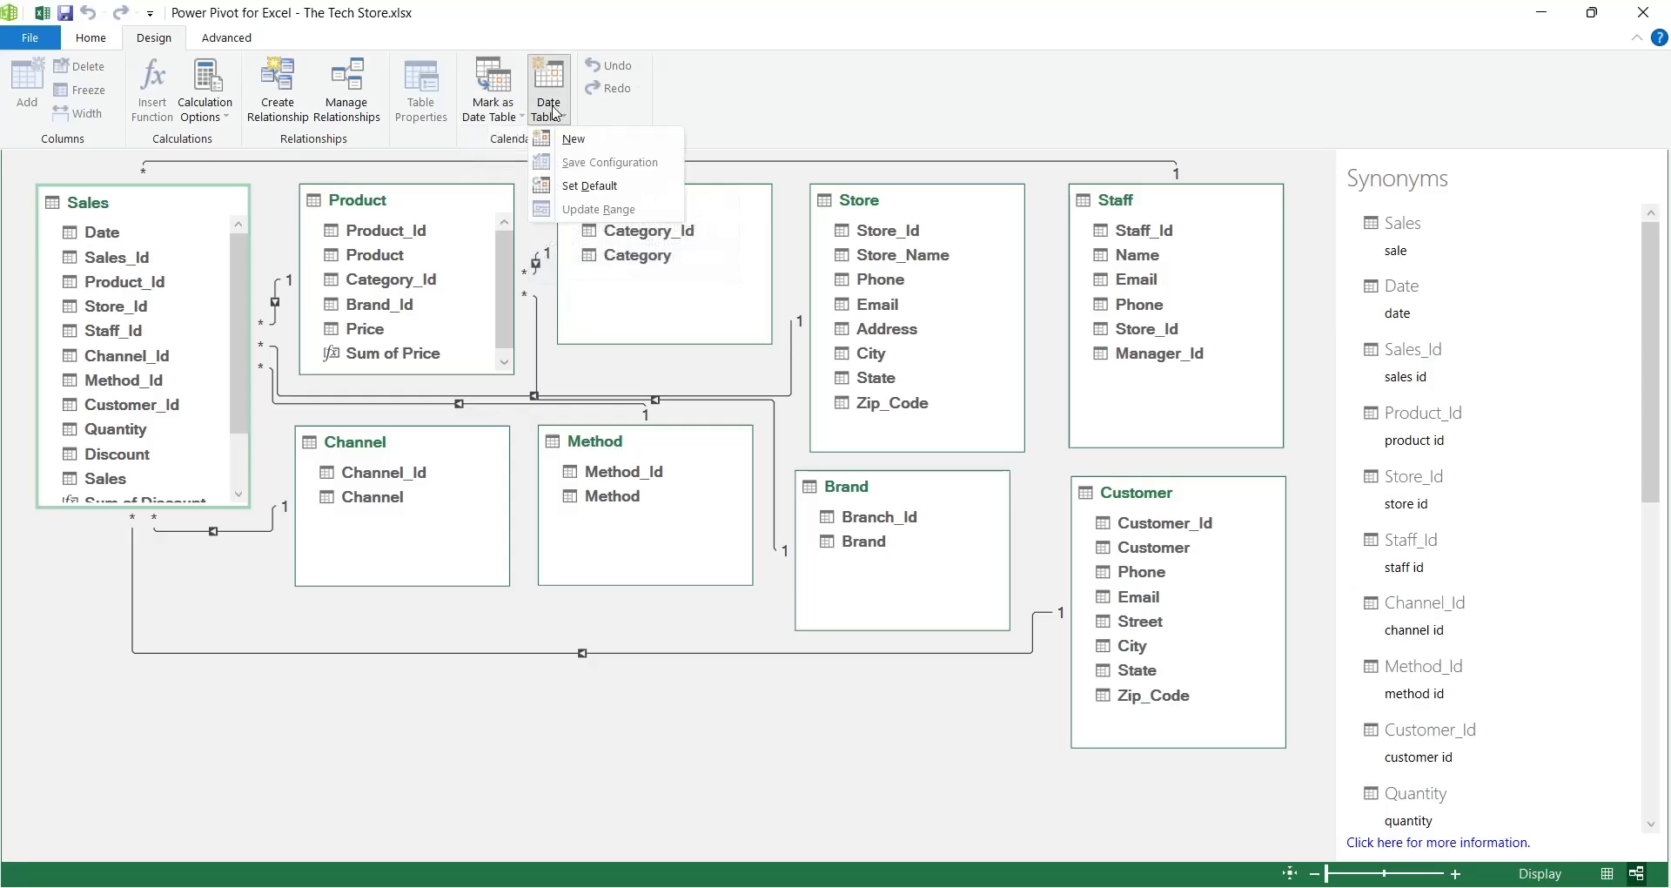
mouse_move(572, 139)
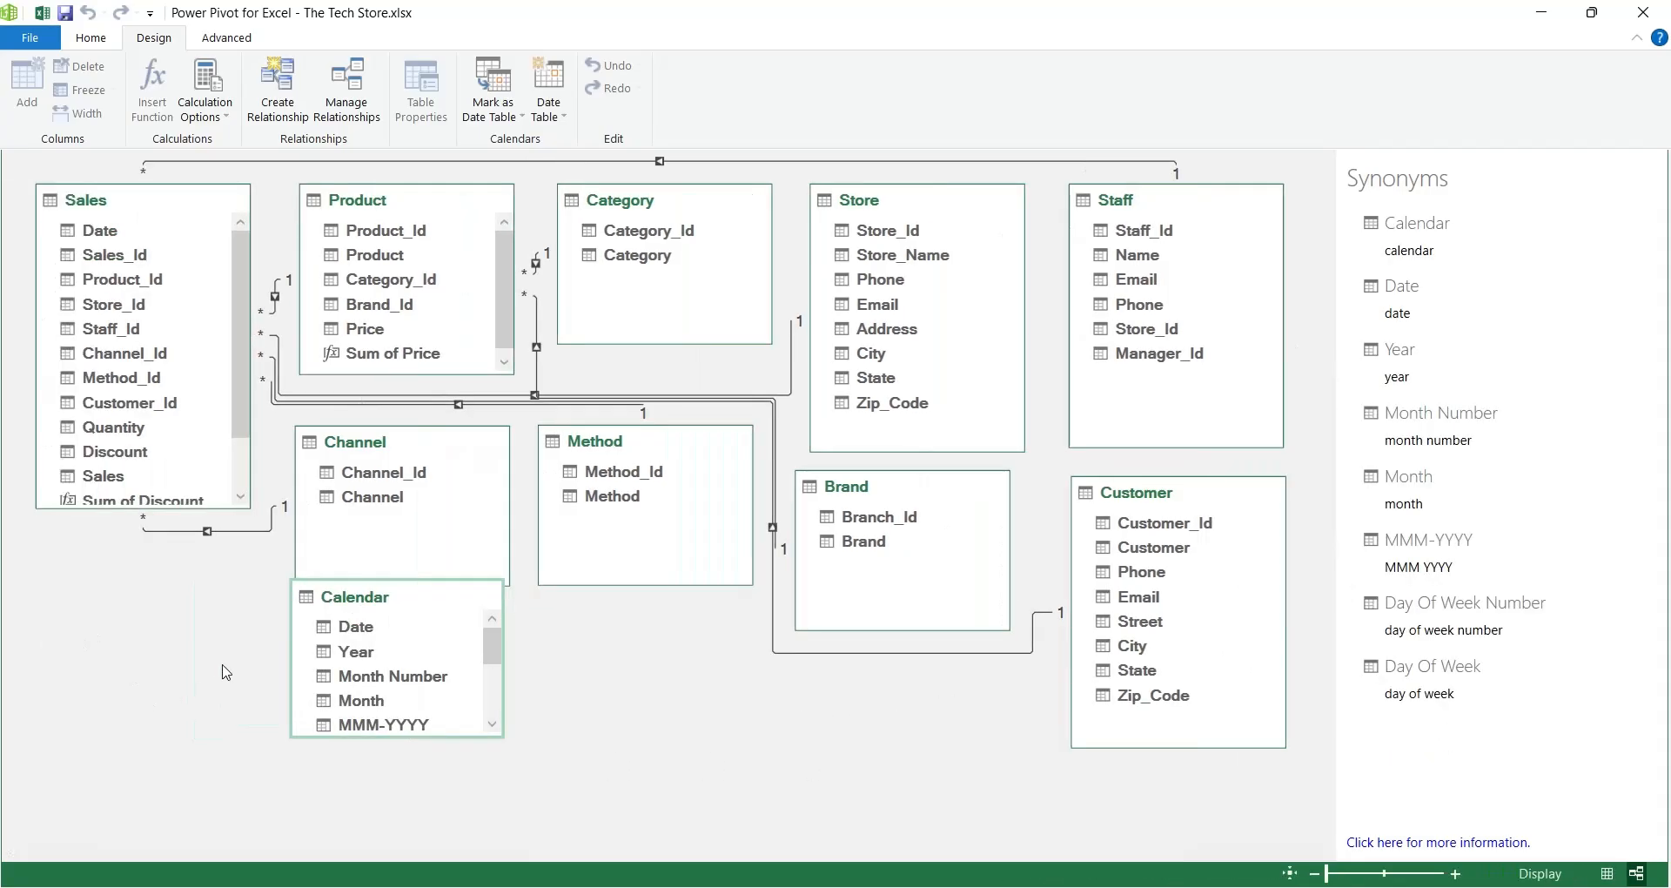
Step: Place Calendar below Sales in the diagram and link Sales[Date] to Calendar[Date]
drag(353, 595, 101, 647)
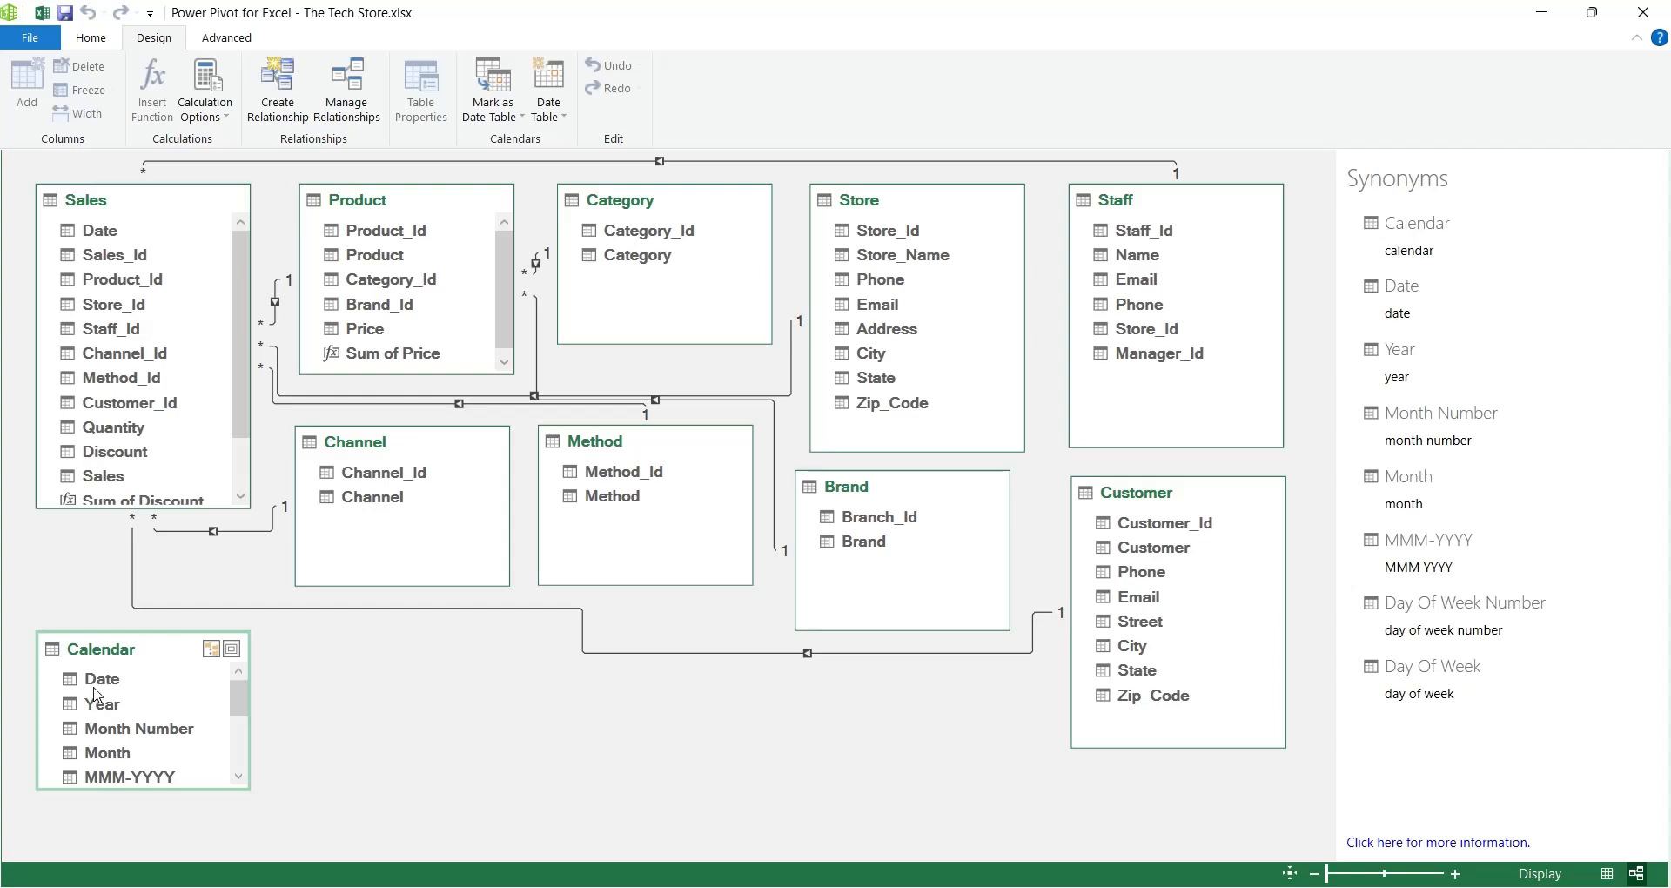
drag(101, 228, 101, 678)
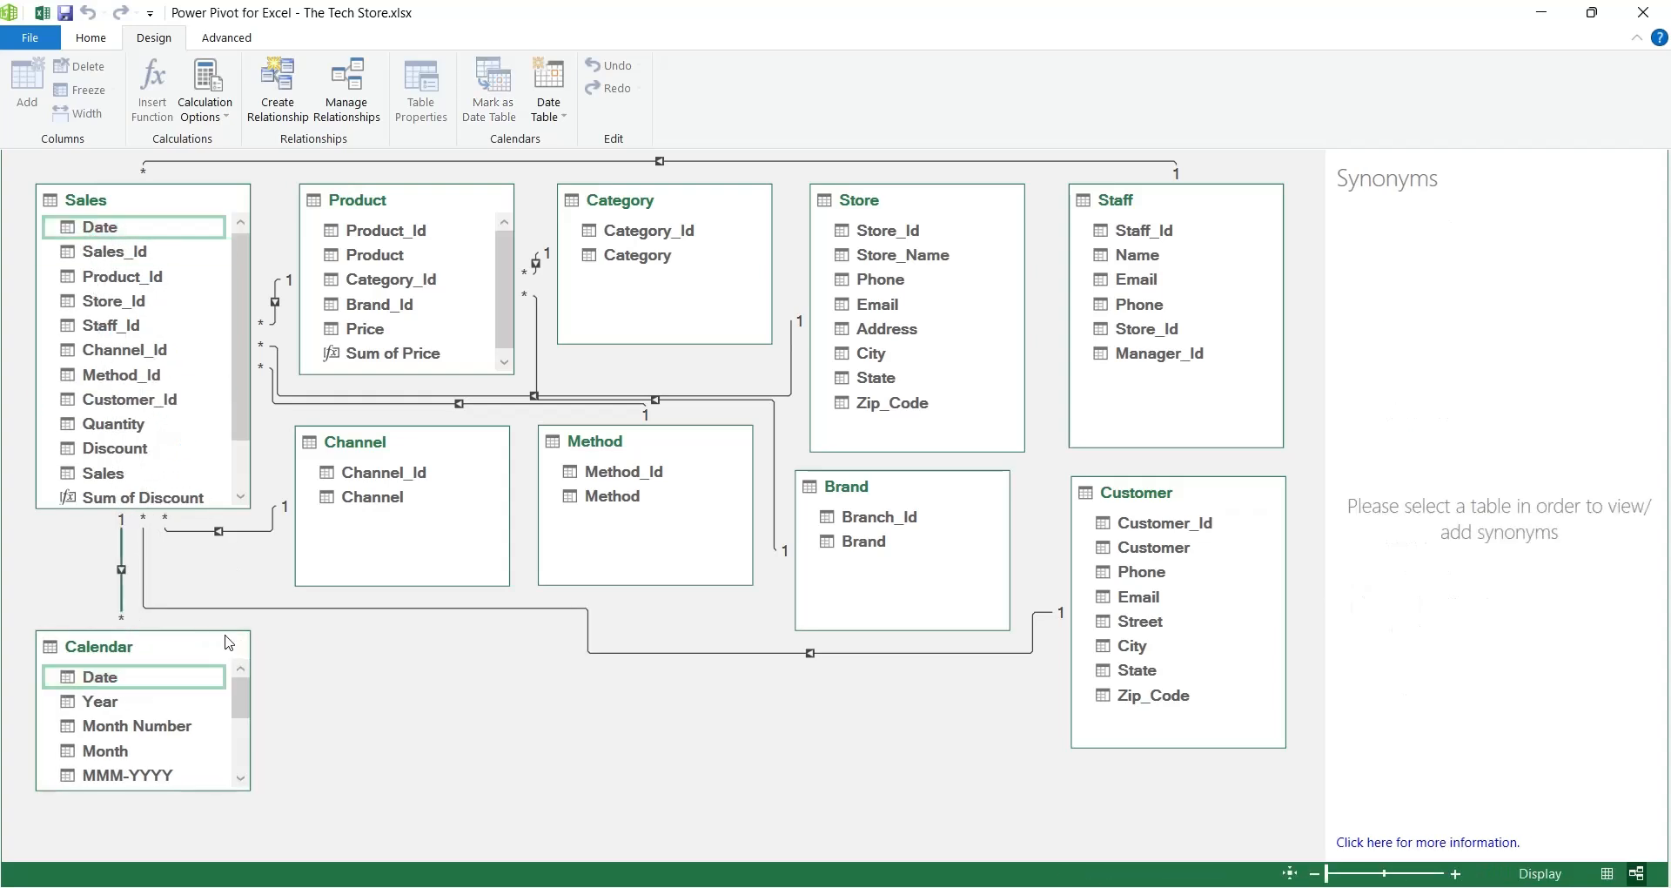
click(106, 646)
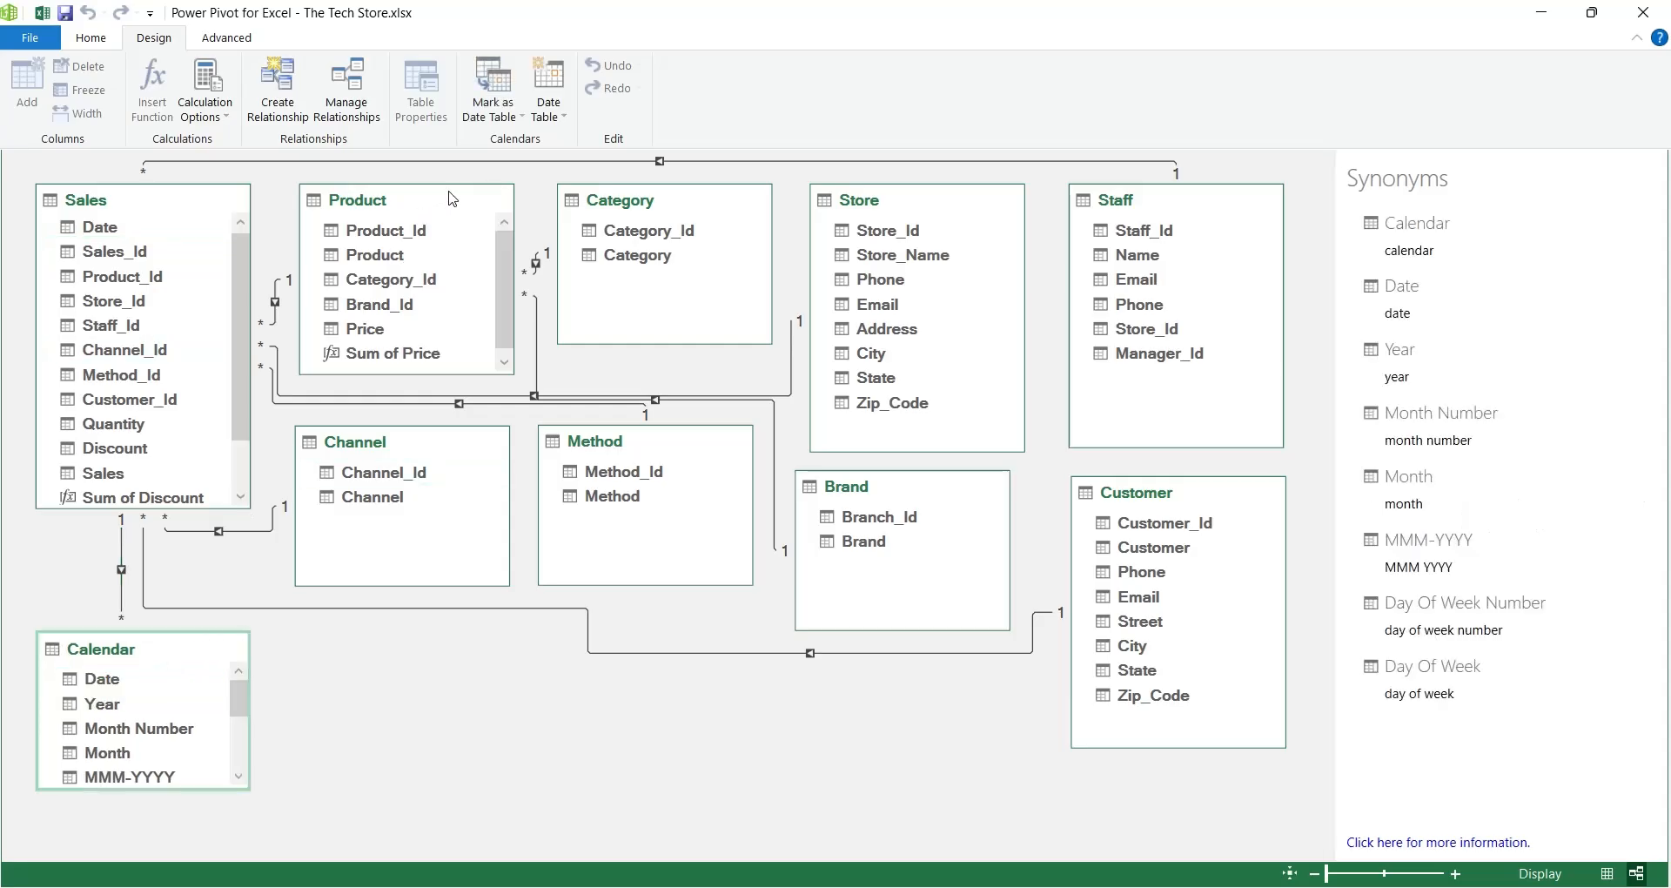
click(548, 89)
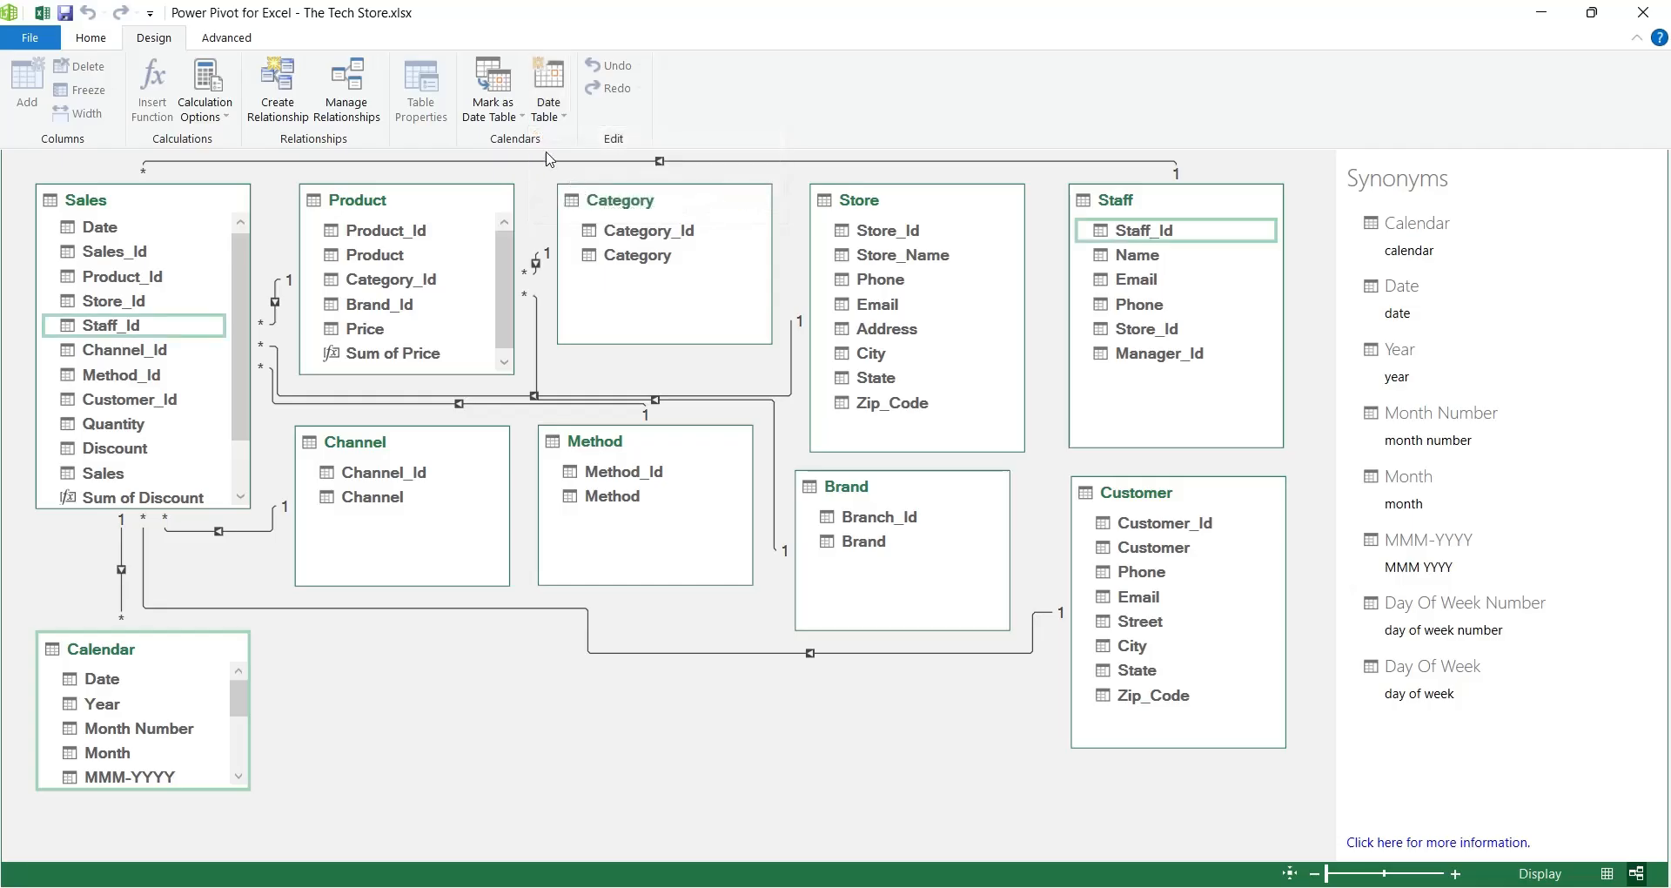
Step: Begin marking Calendar as the date table with Date as its unique date column
click(491, 89)
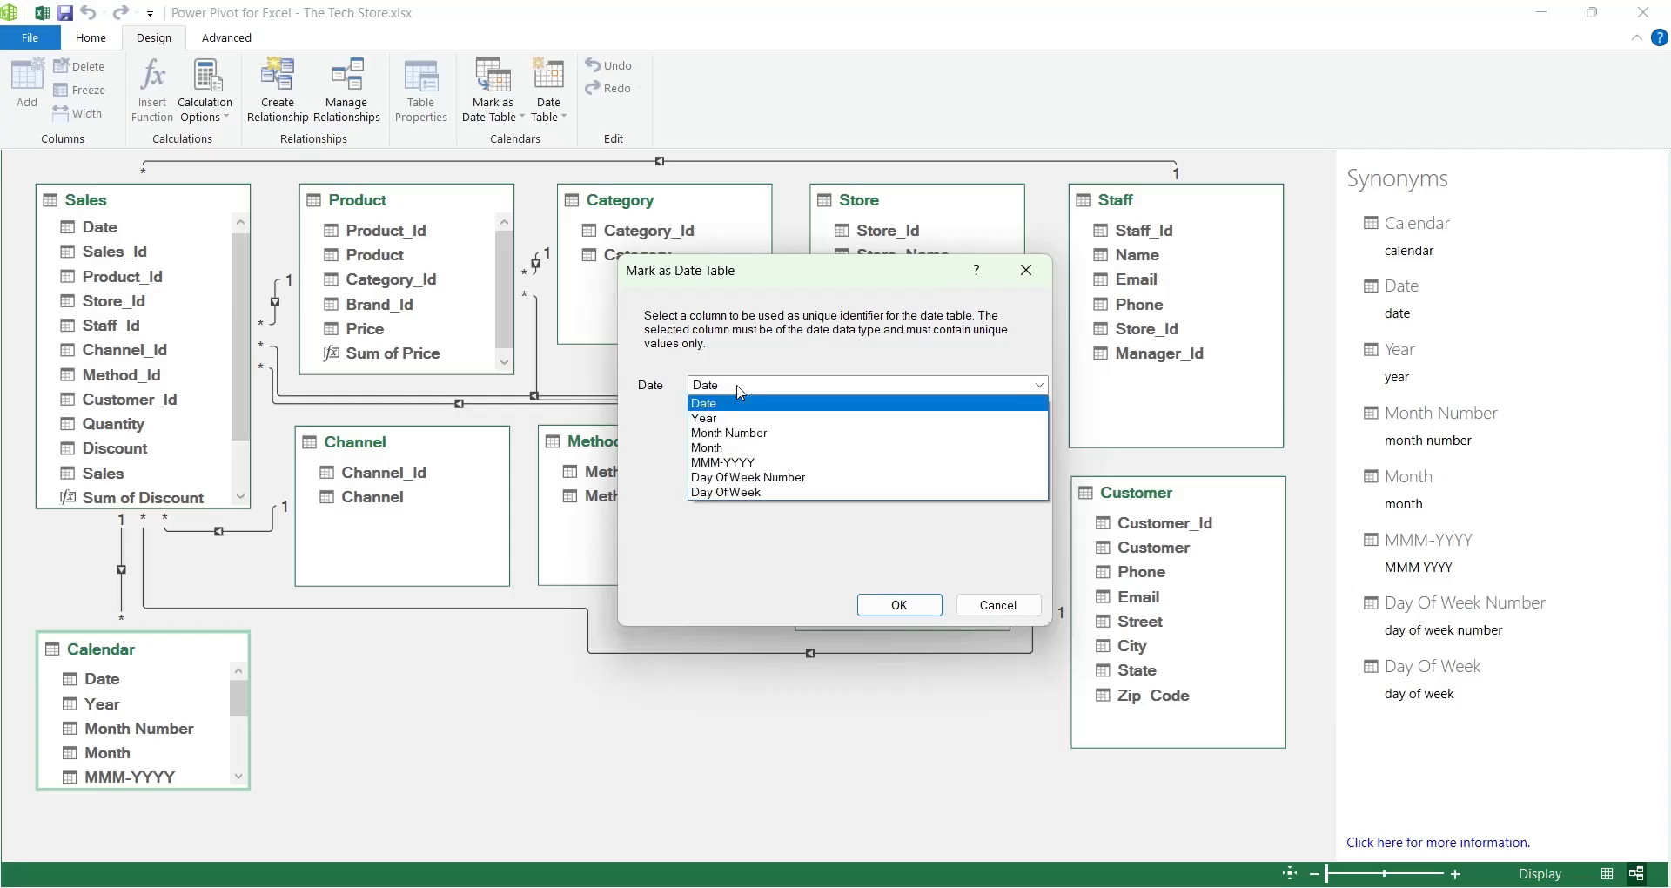
click(703, 402)
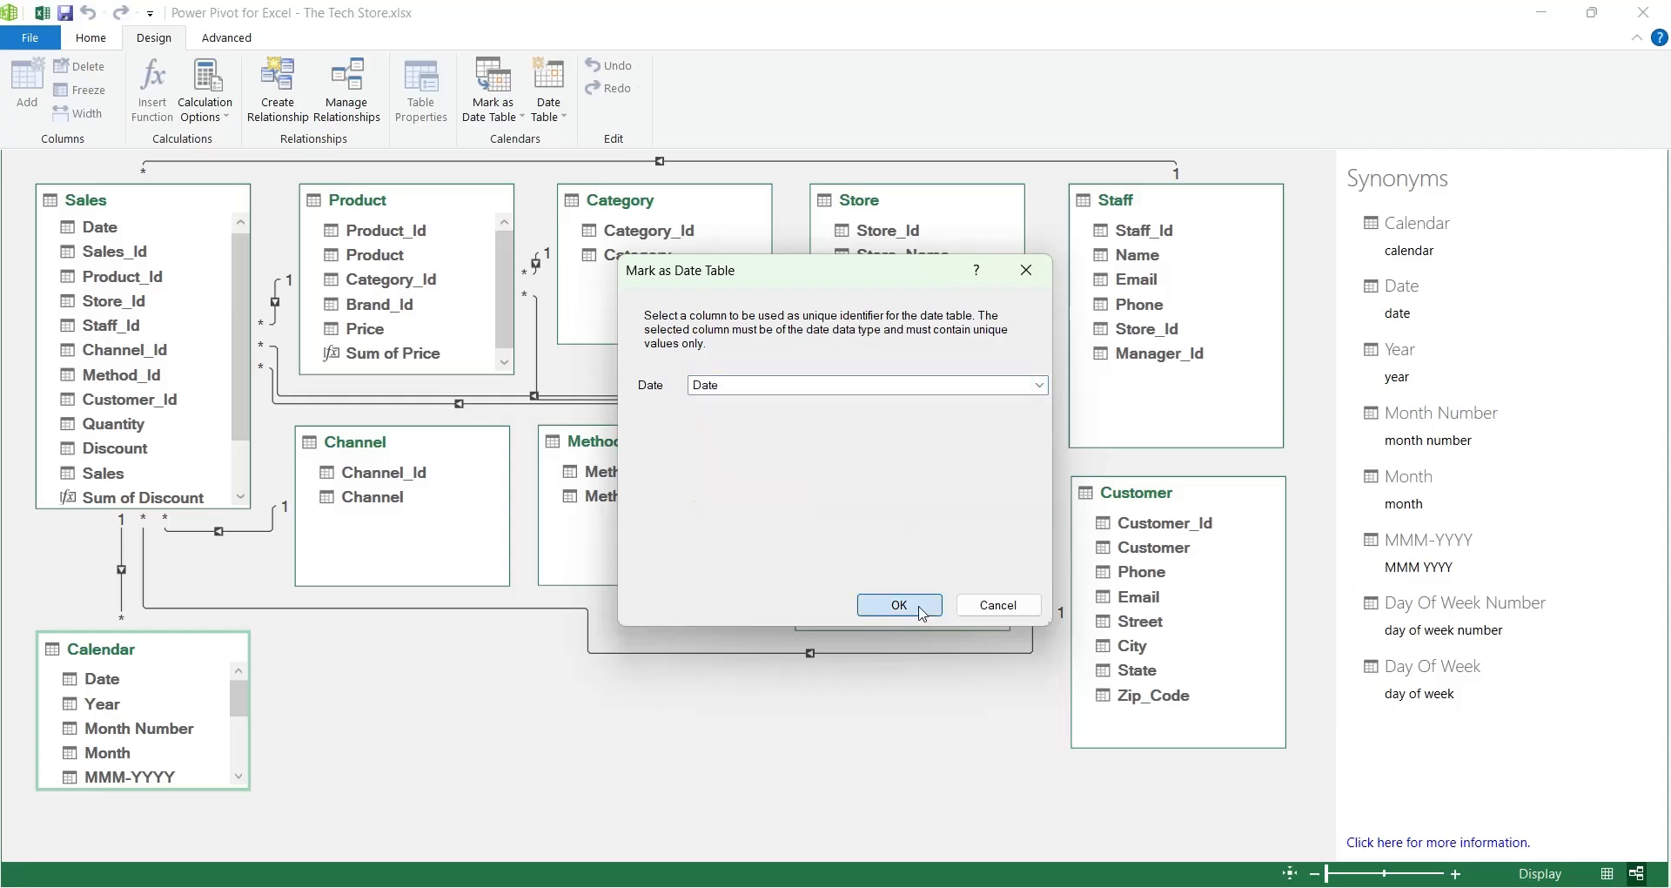
Step: Confirm Calendar as date table, add a Calendar calculated column =[Sum of Sales 2], and show the Sales rows
click(898, 604)
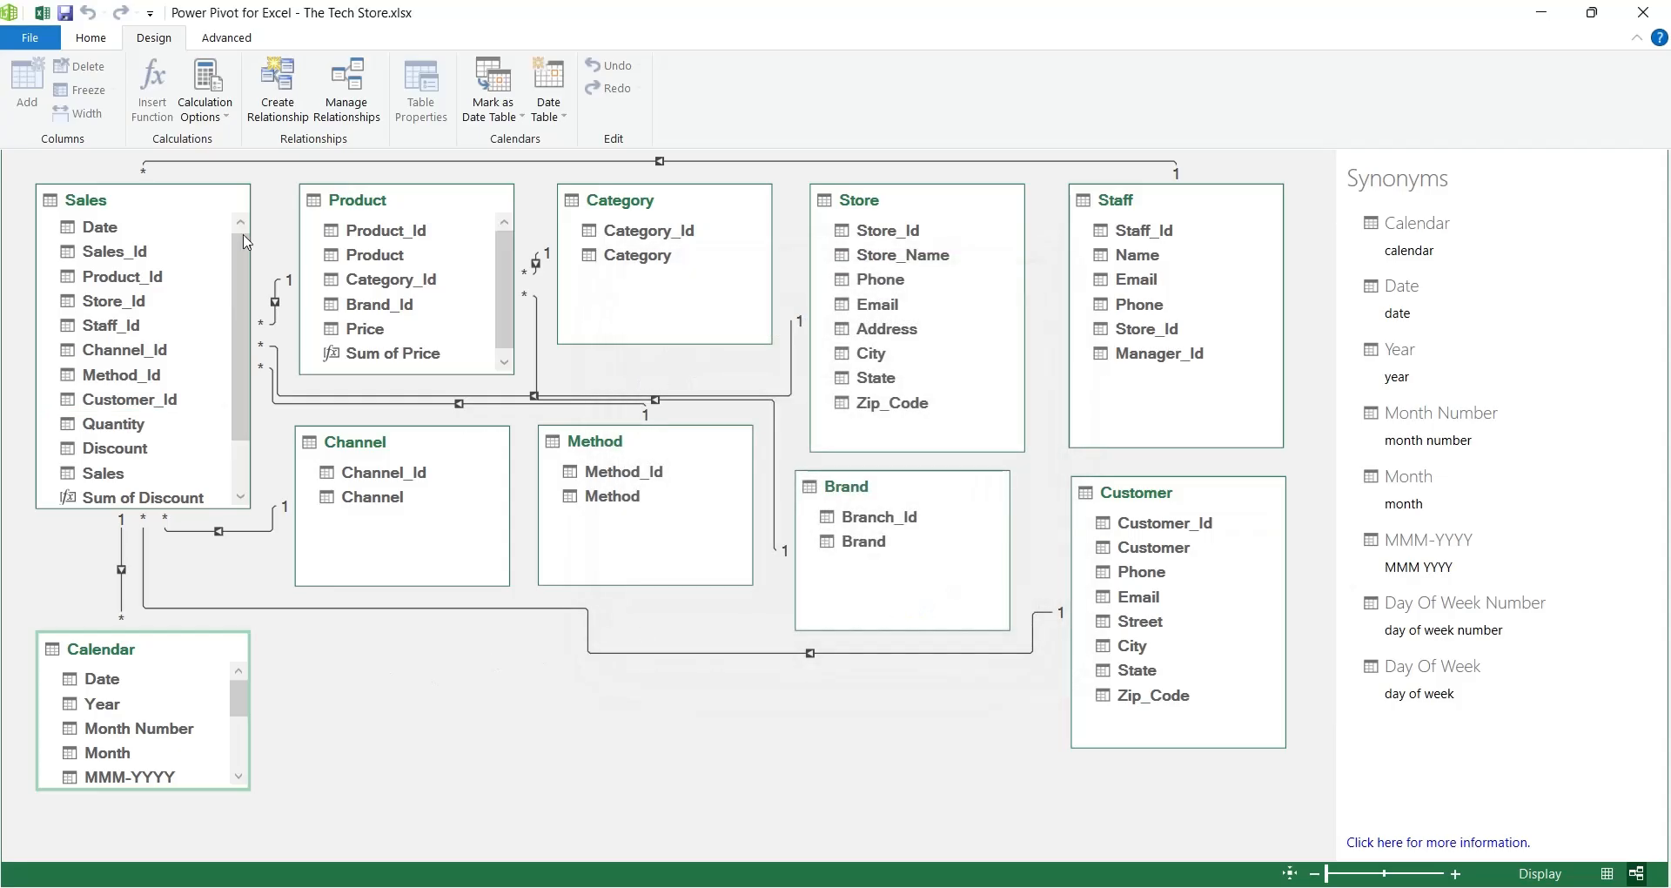
click(90, 37)
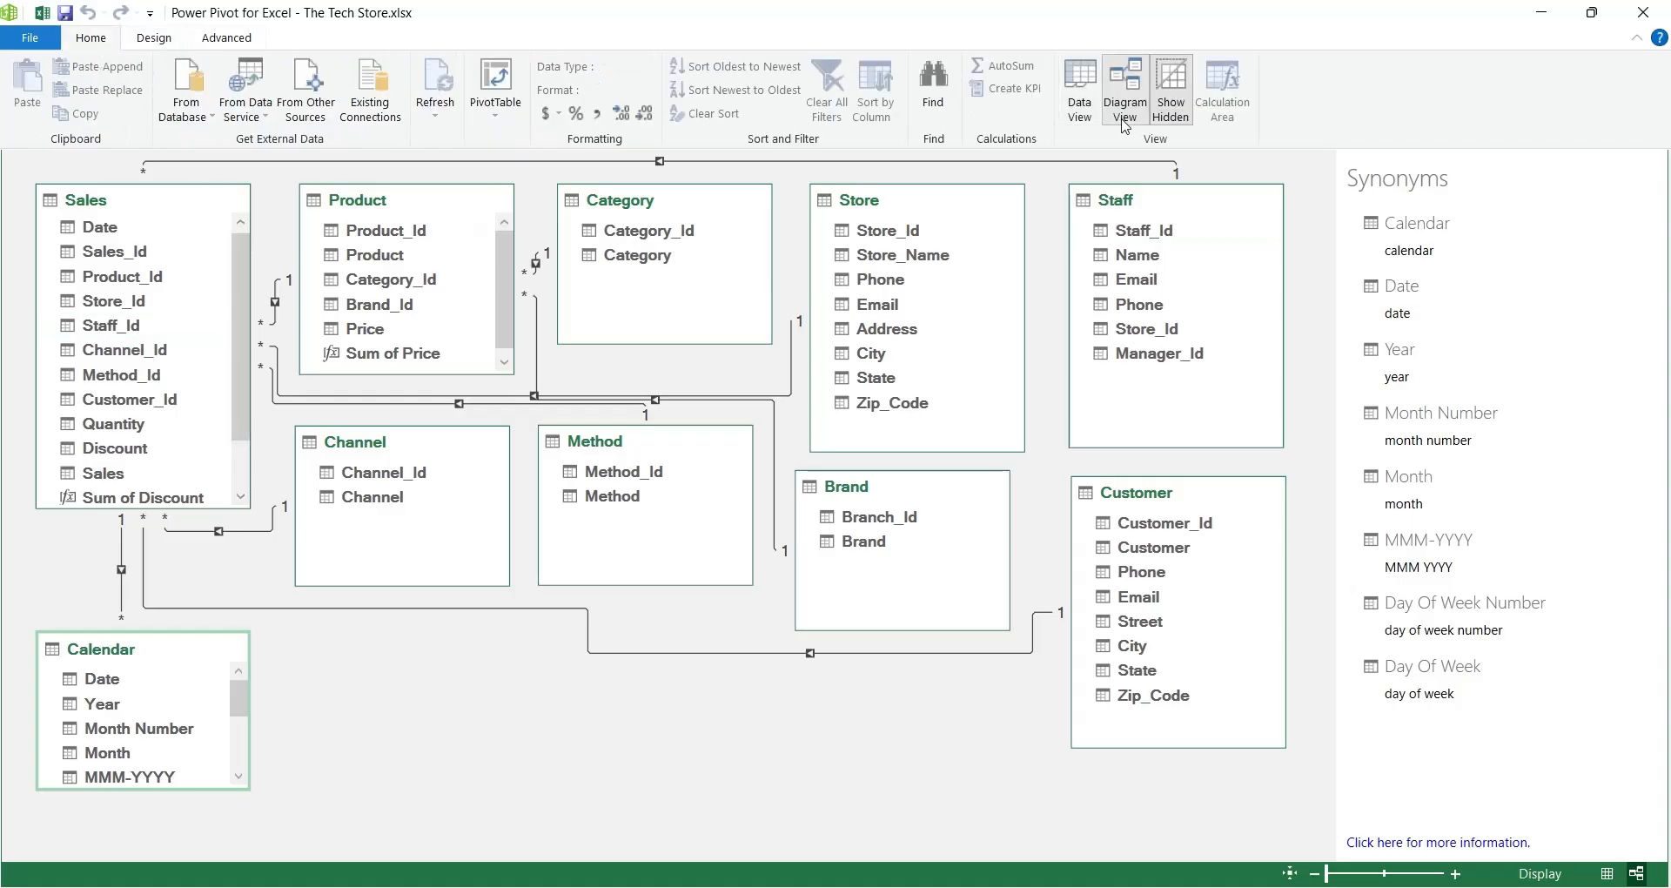
click(1020, 89)
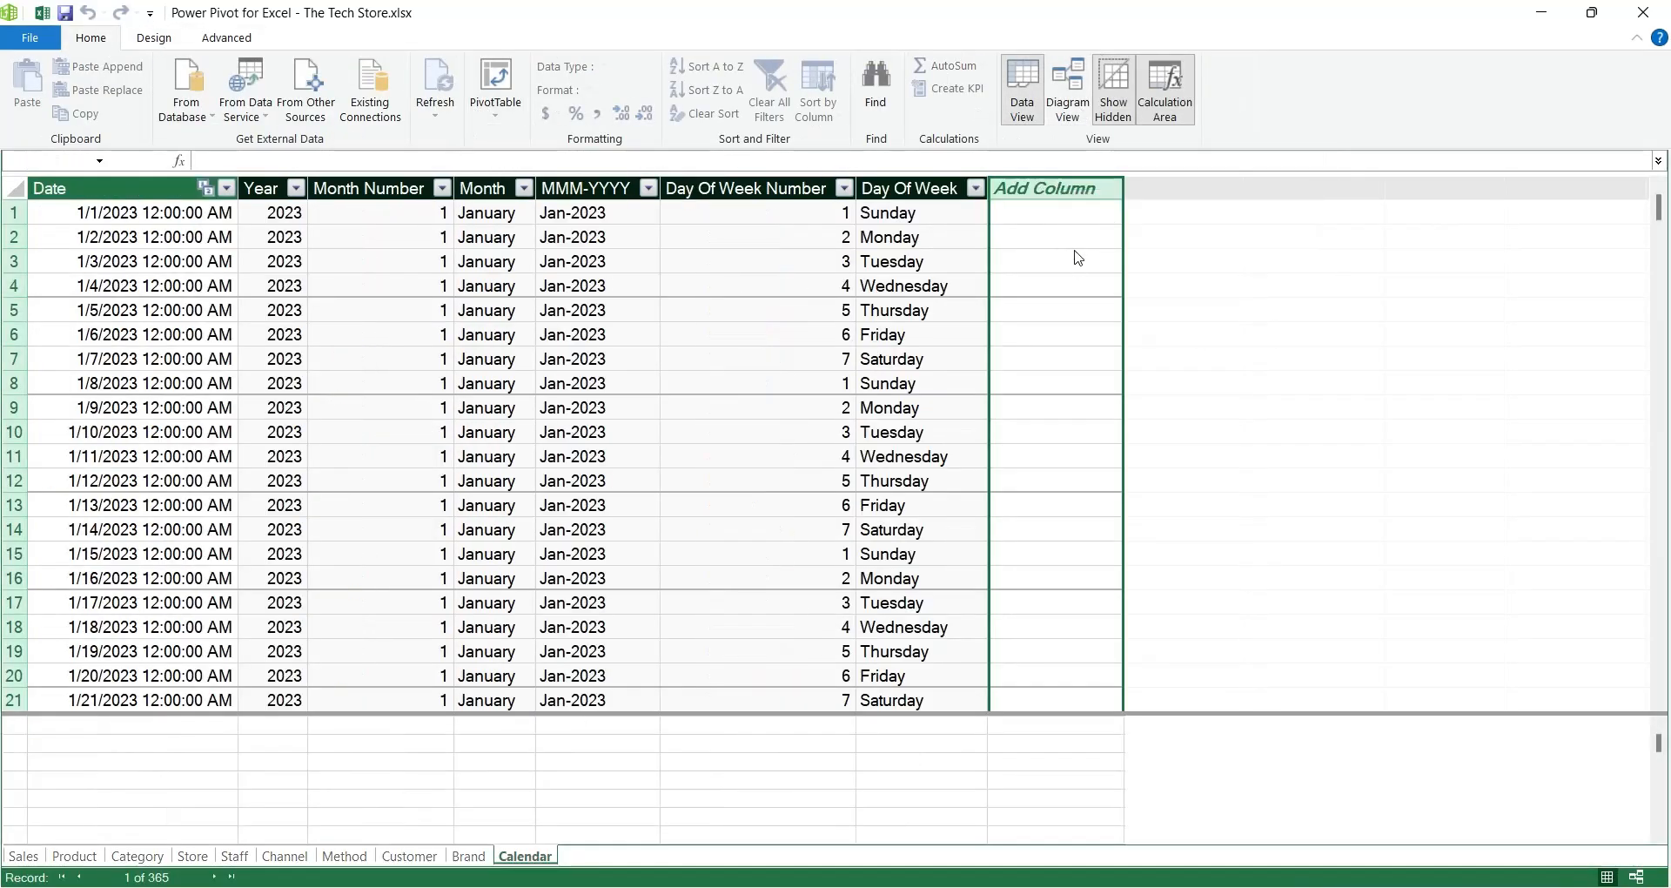
click(1053, 212)
text(=[sales)
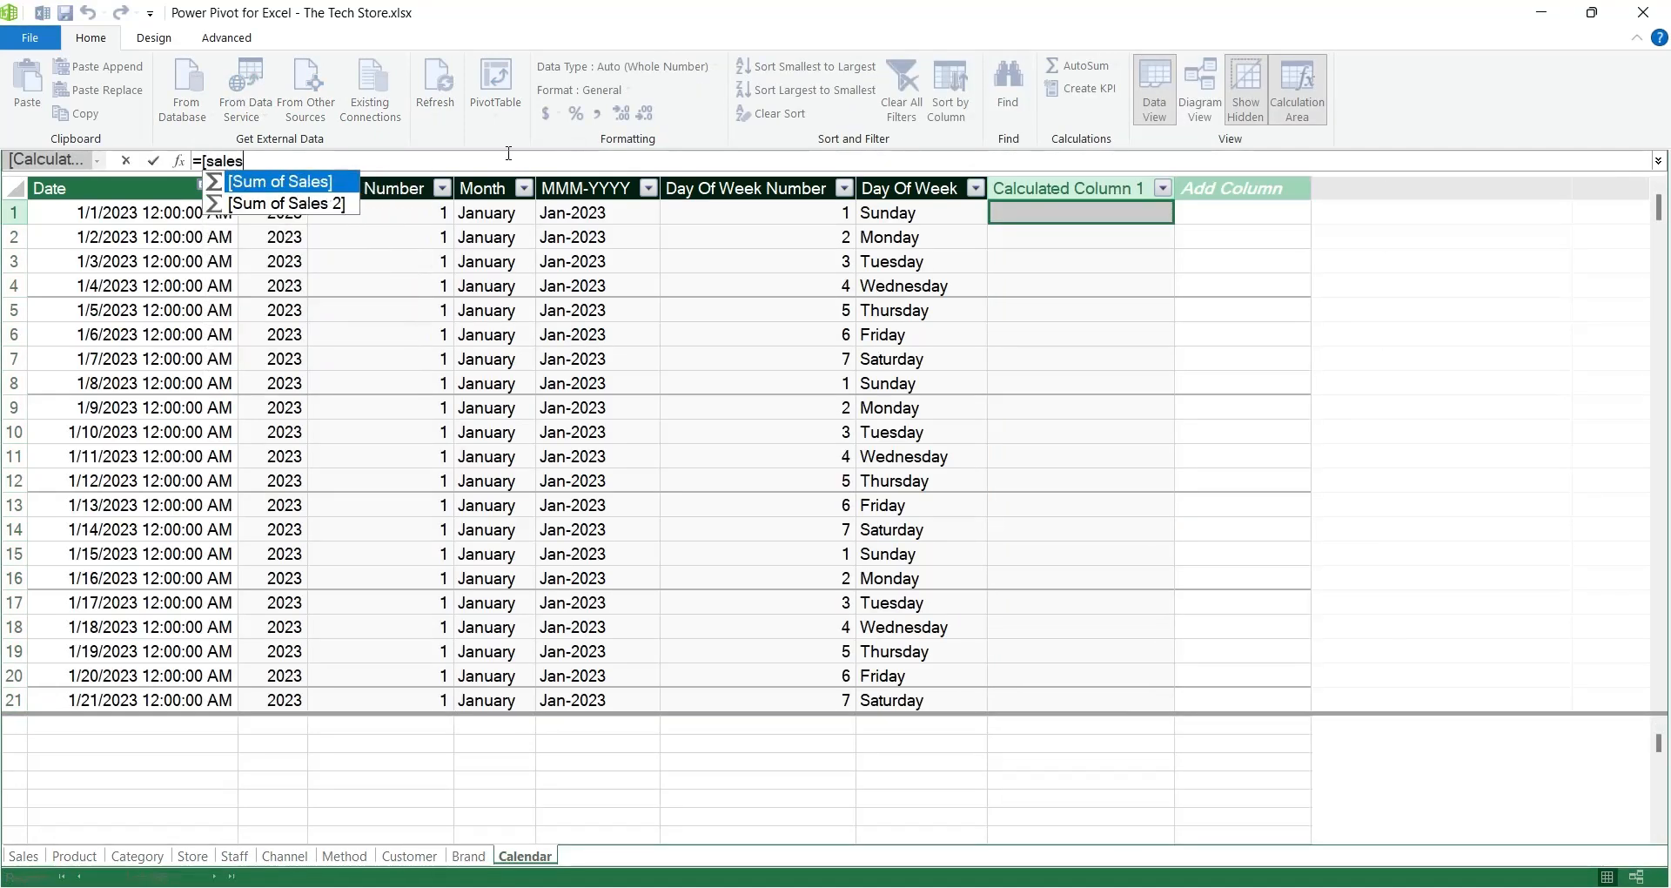
click(291, 203)
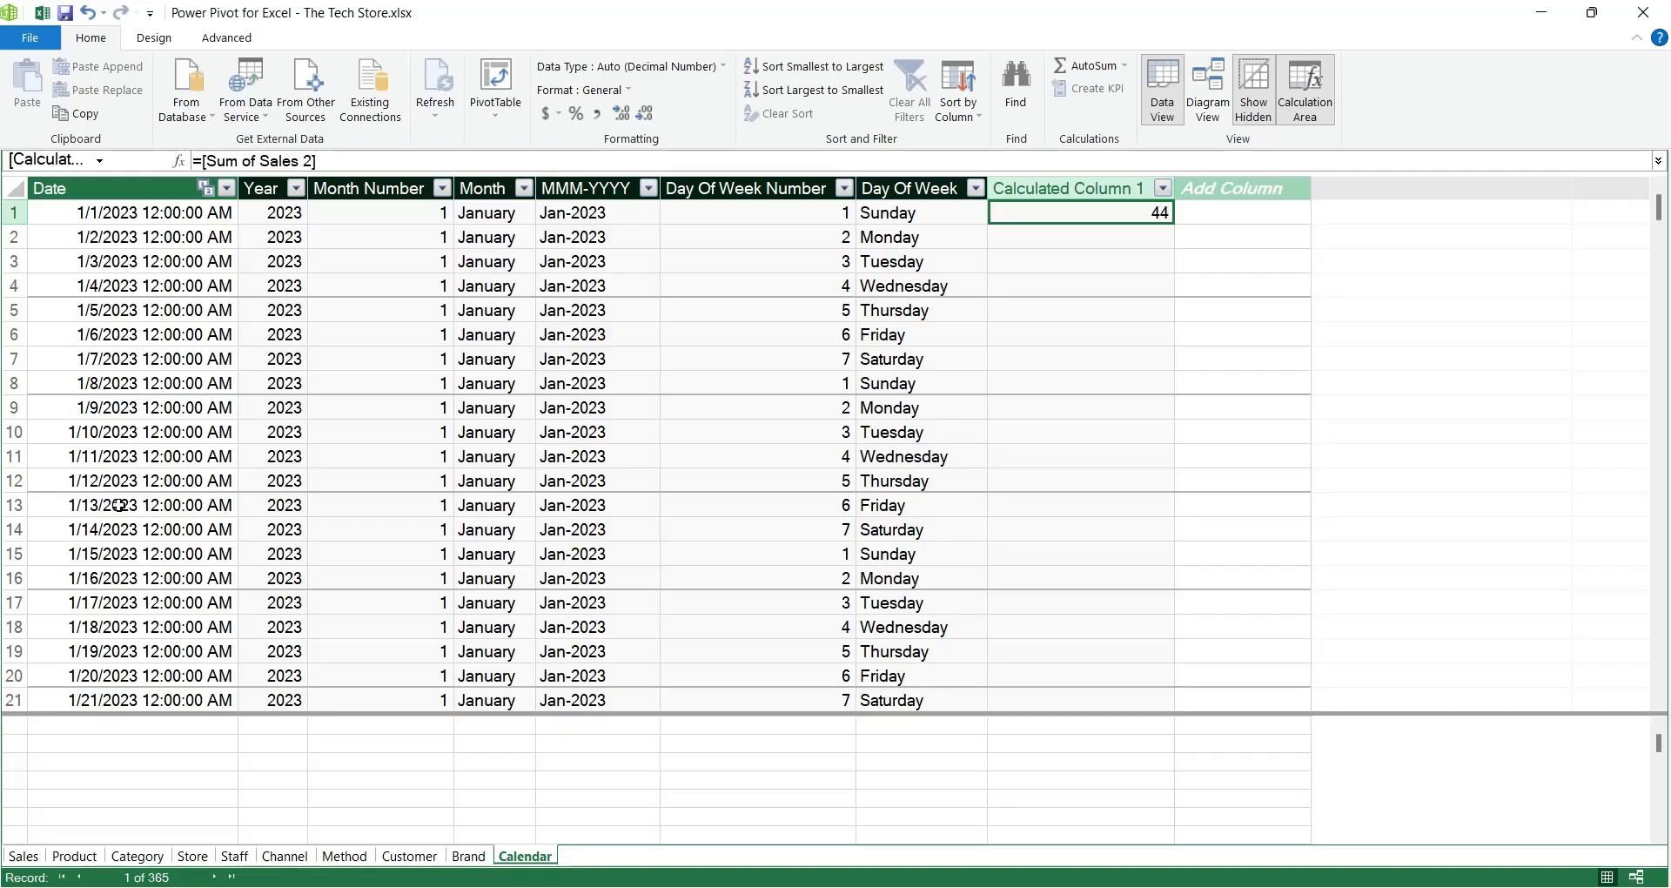
click(22, 855)
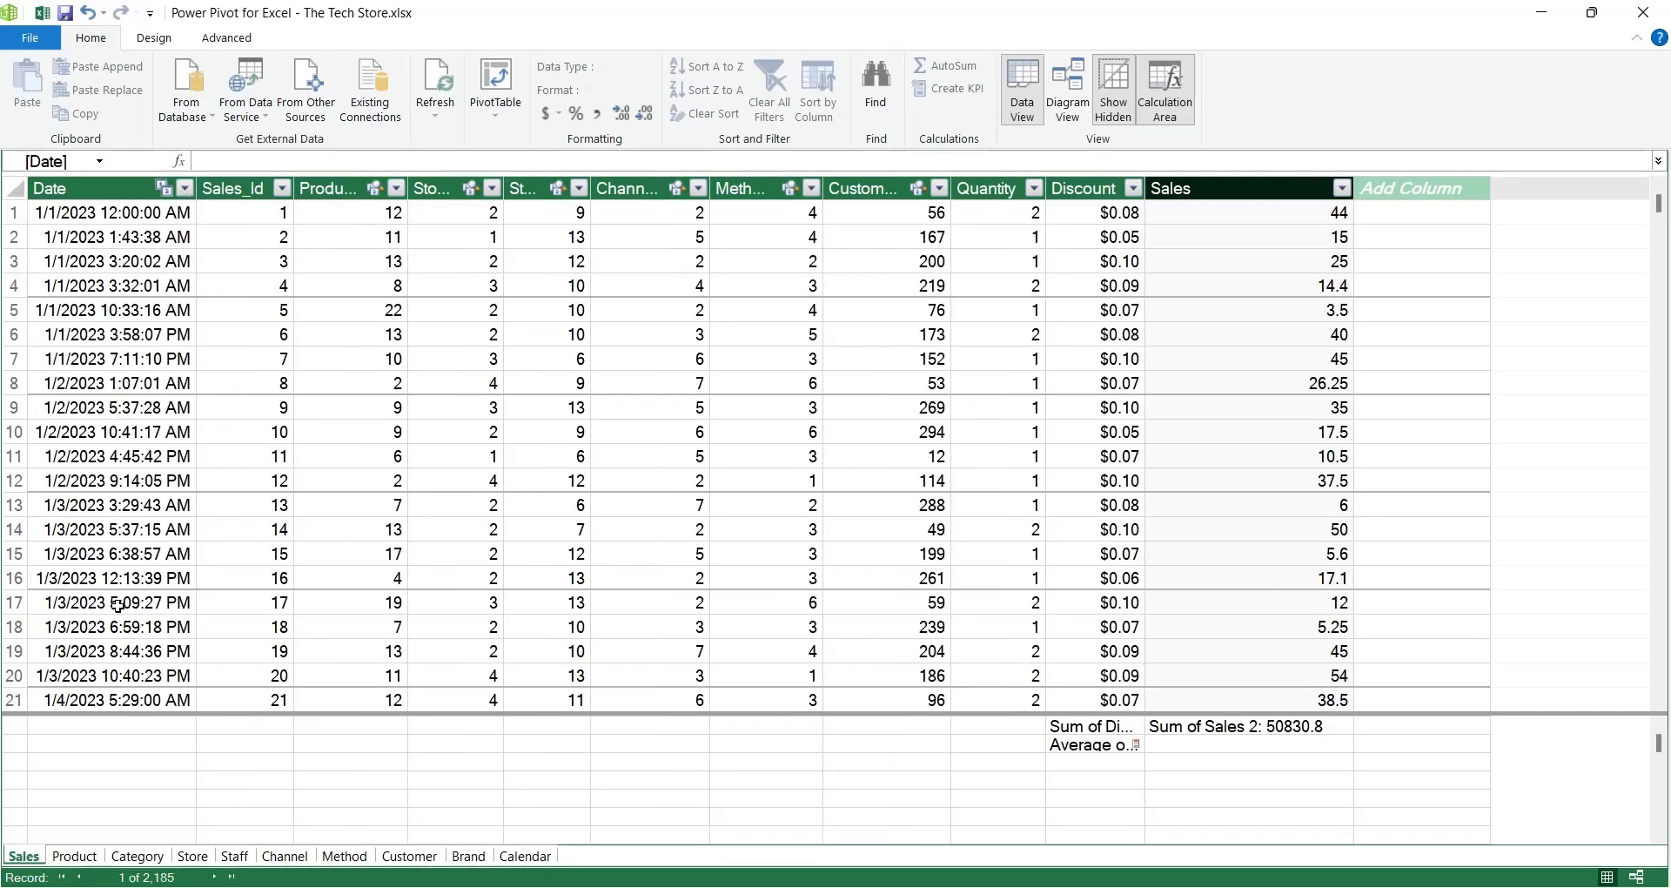
mouse_move(1388, 211)
text(=)
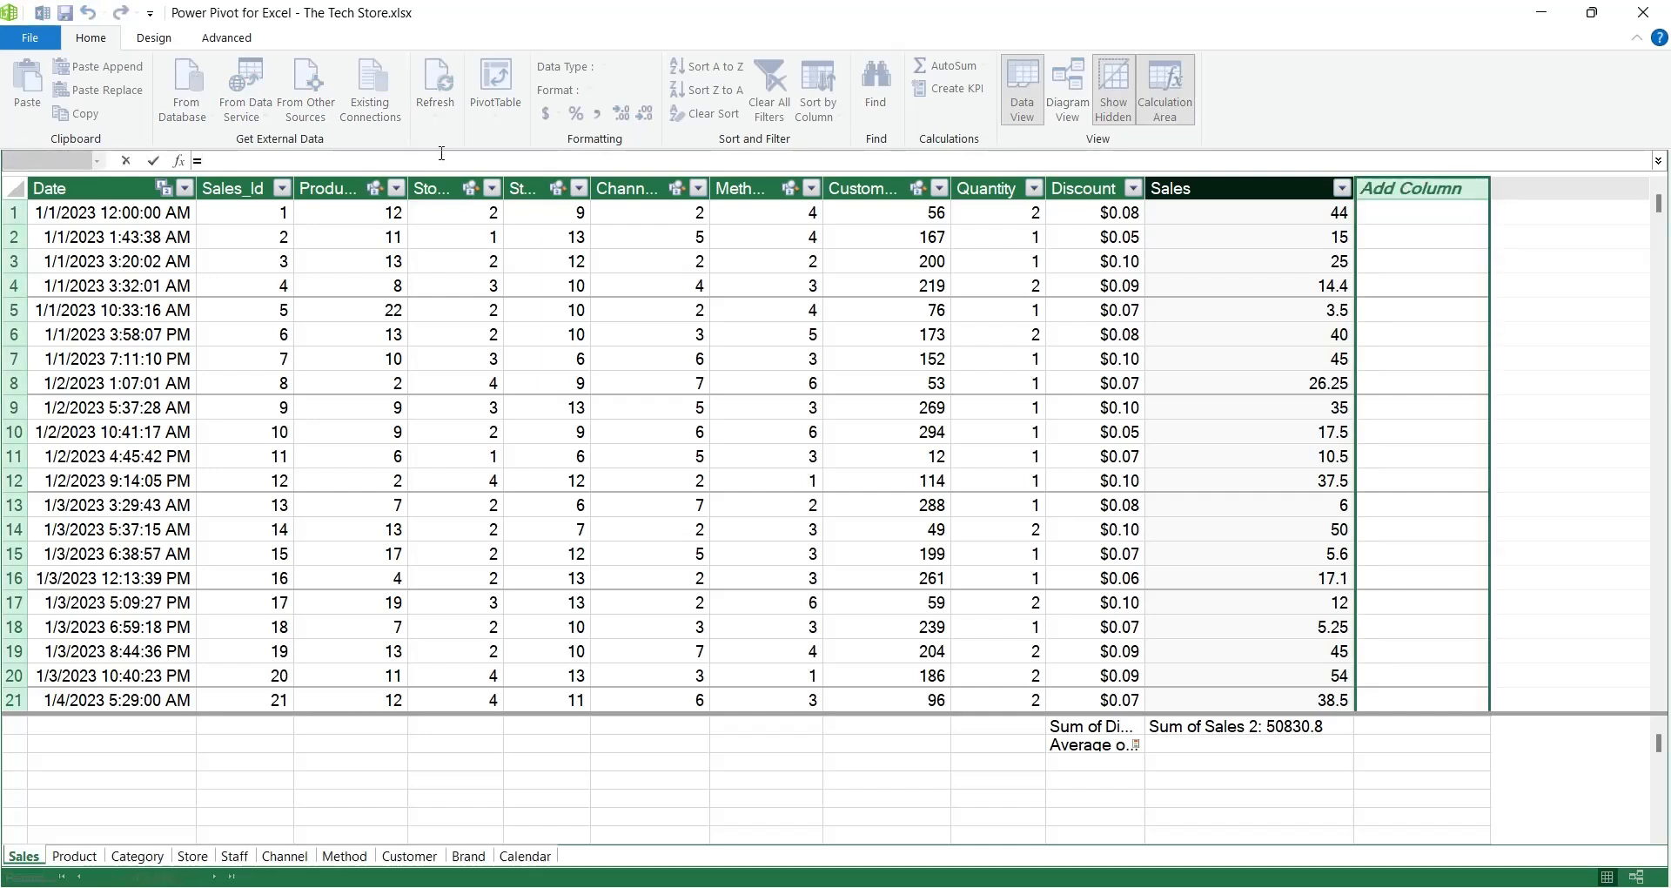
Step: Add a Sales calculated column =DATE(YEAR([Date]),MONTH([Date]),DAY([Date])) named Date2
text(date(year([date]),month([Date]),day([Date)
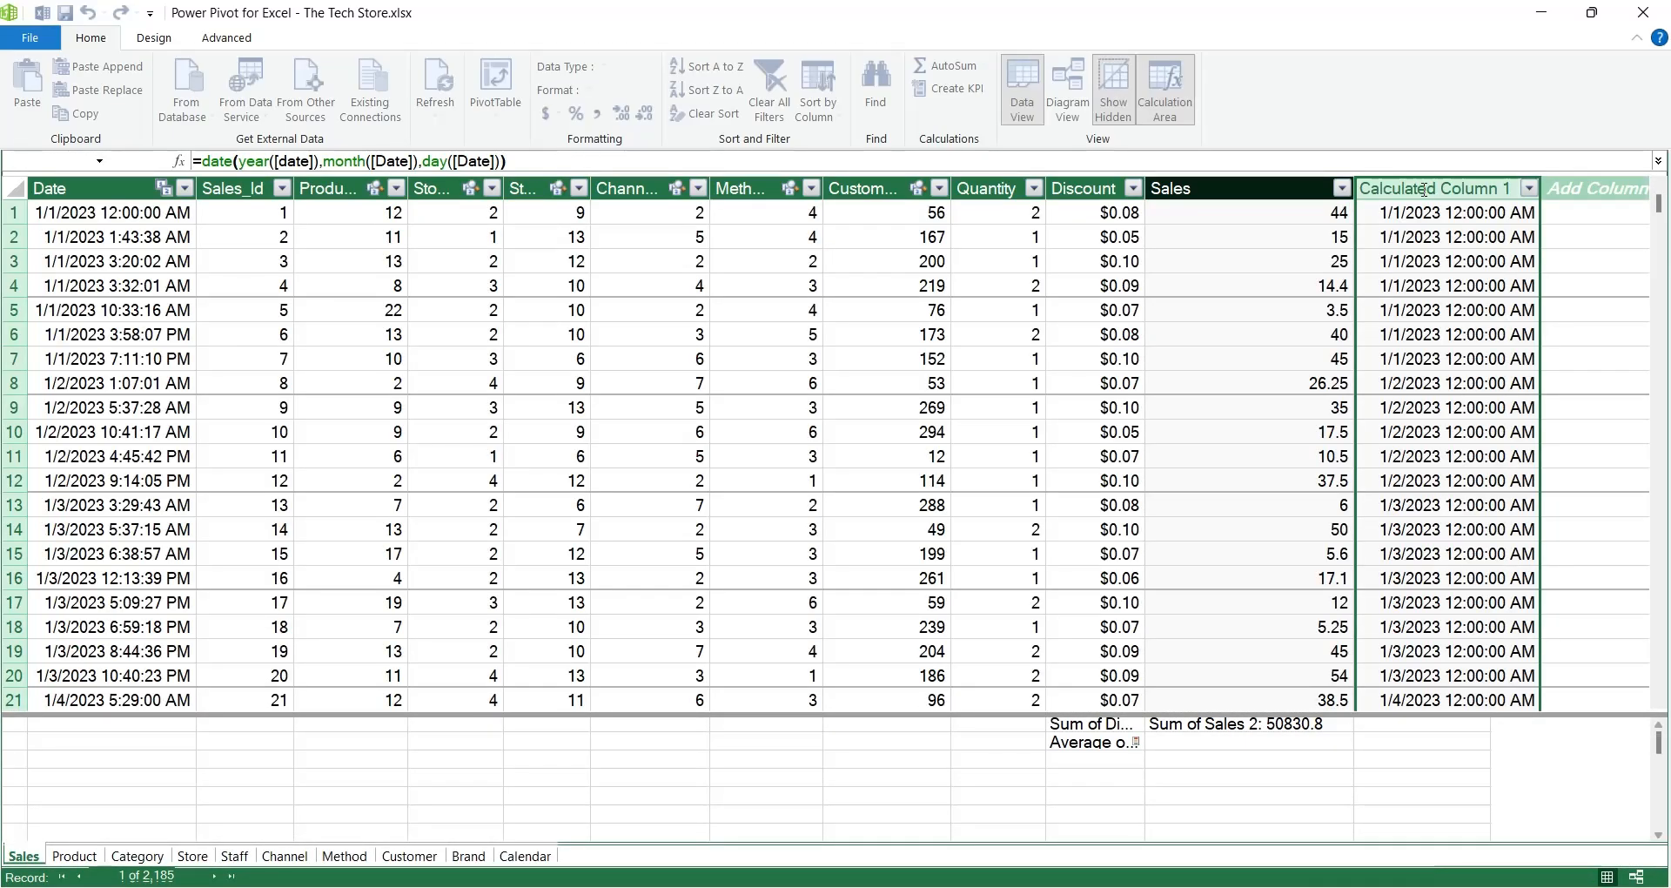
text(Date2)
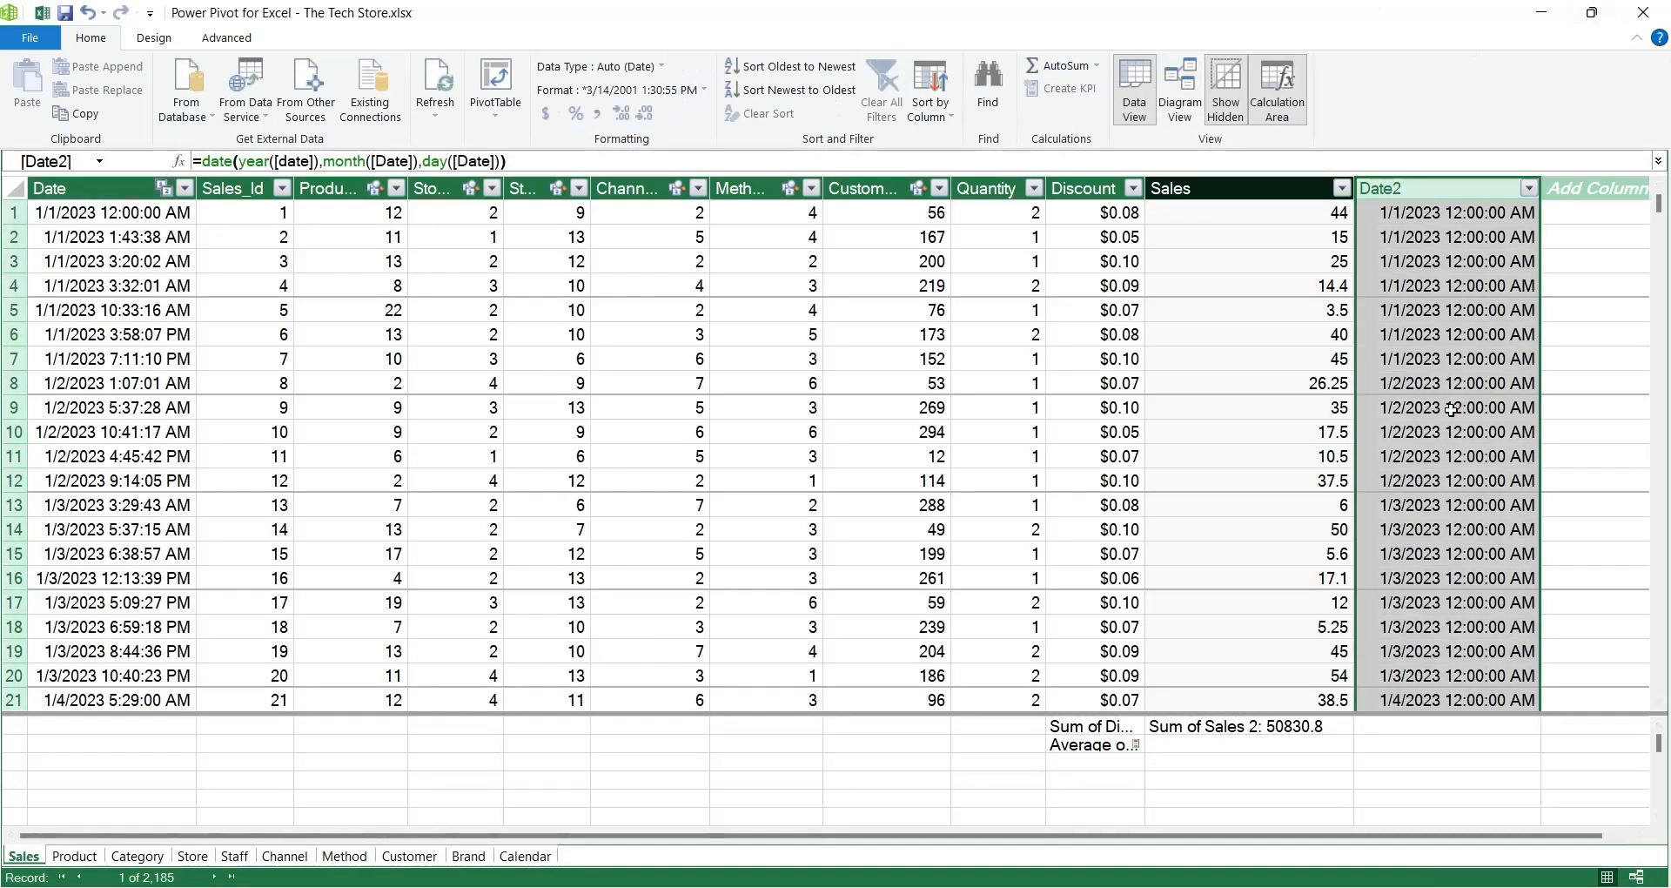
Step: Relink the Calendar–Sales relationship from Calendar Date to the Sales Date2 column and return to Data View
click(524, 857)
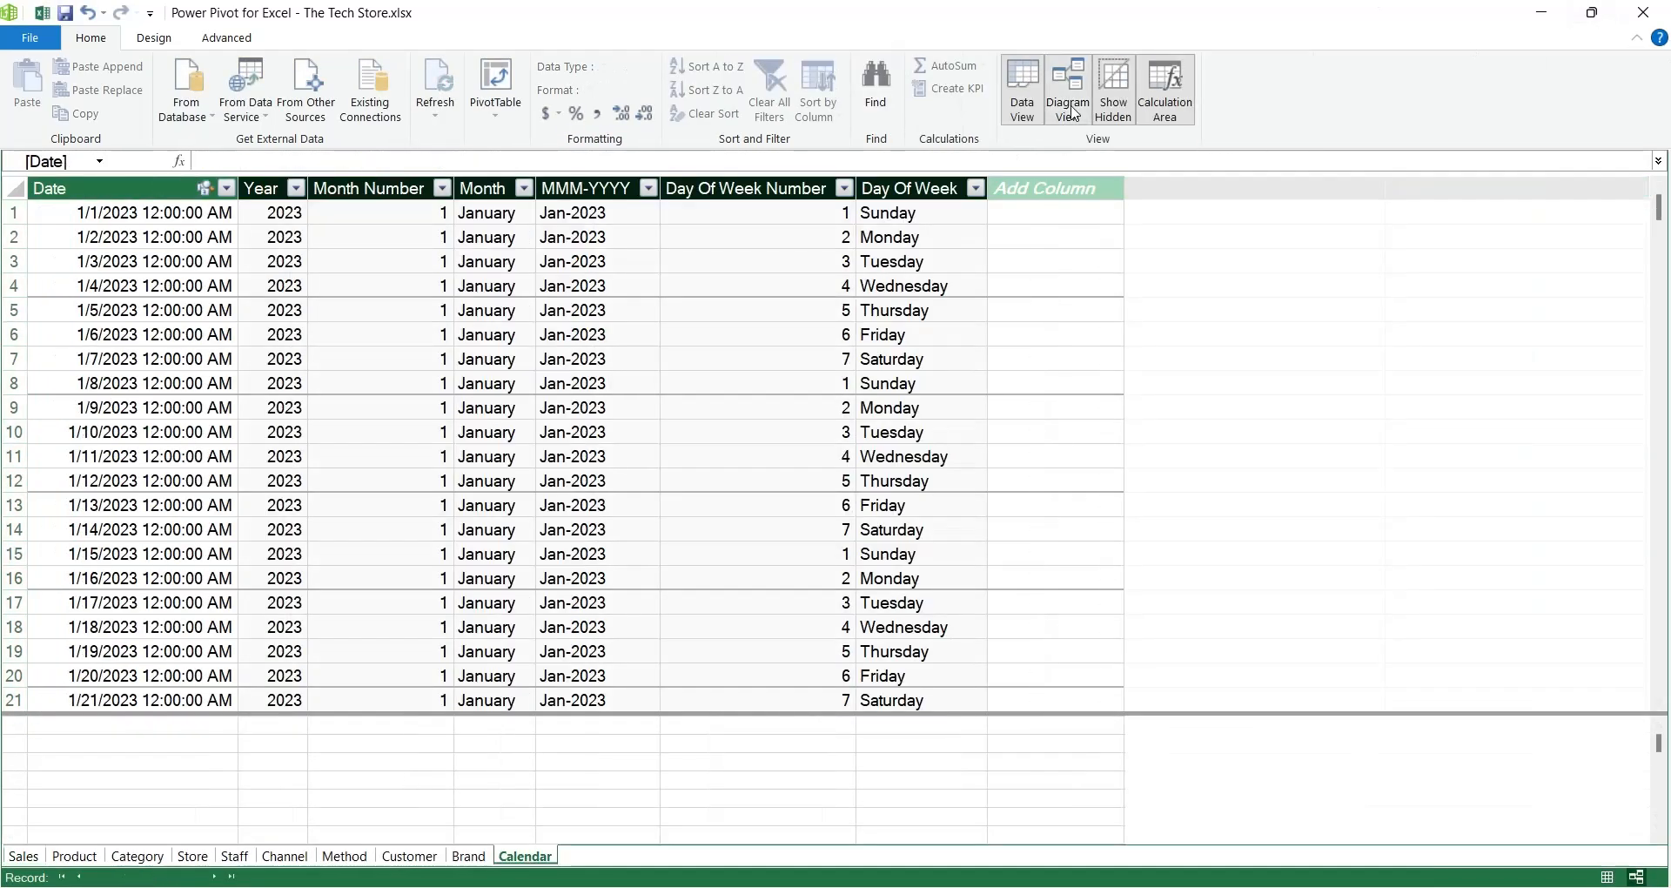
click(1067, 89)
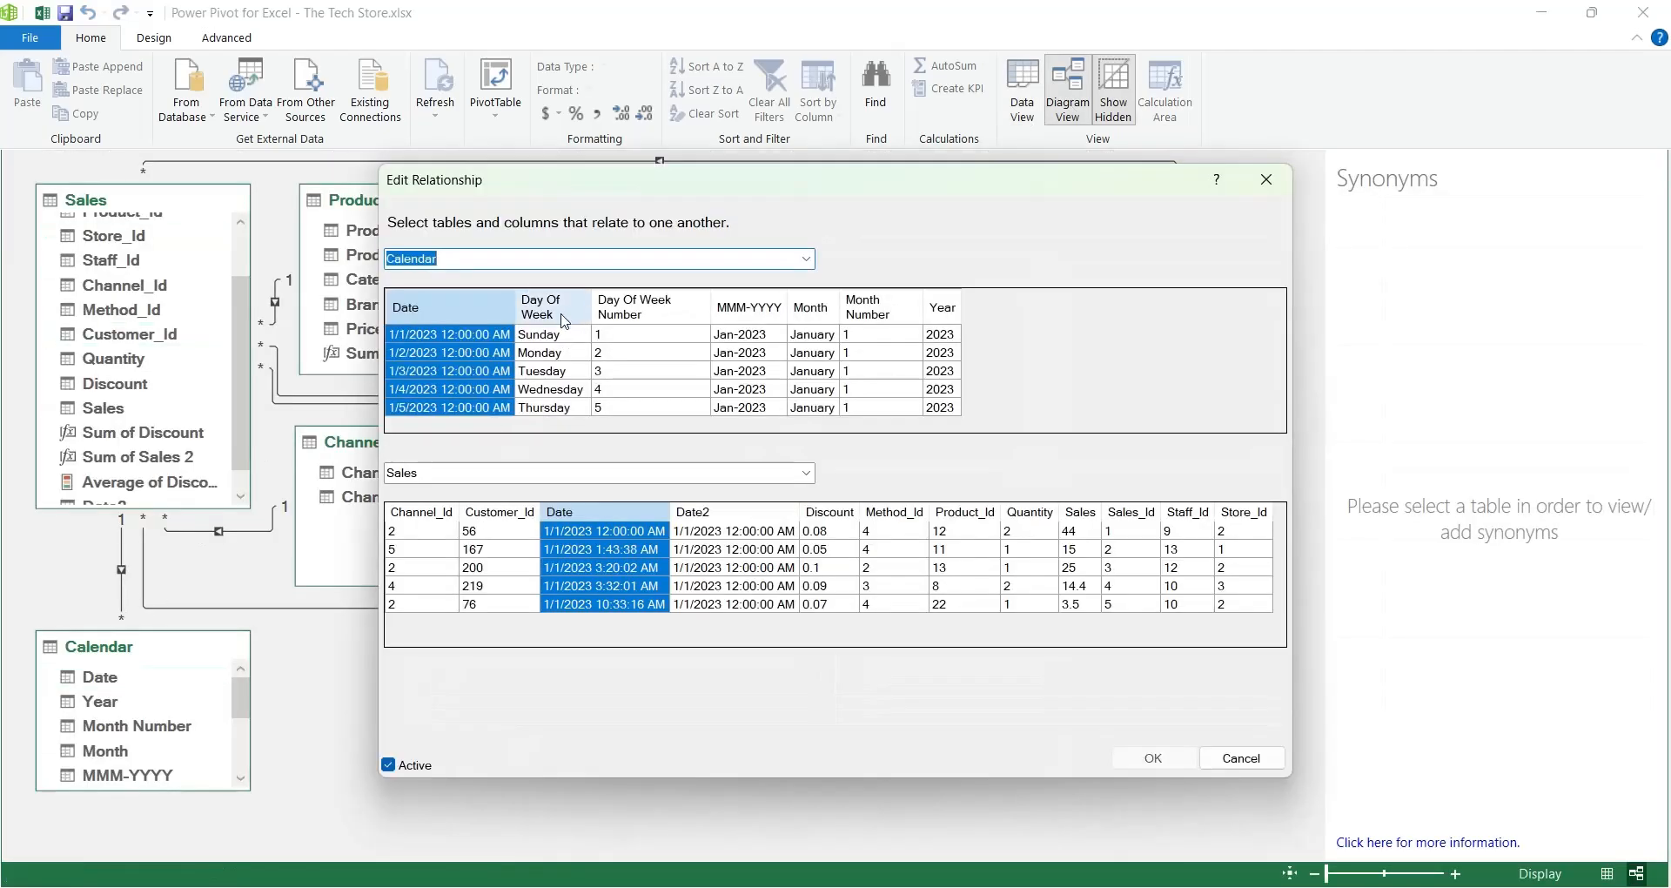
click(732, 530)
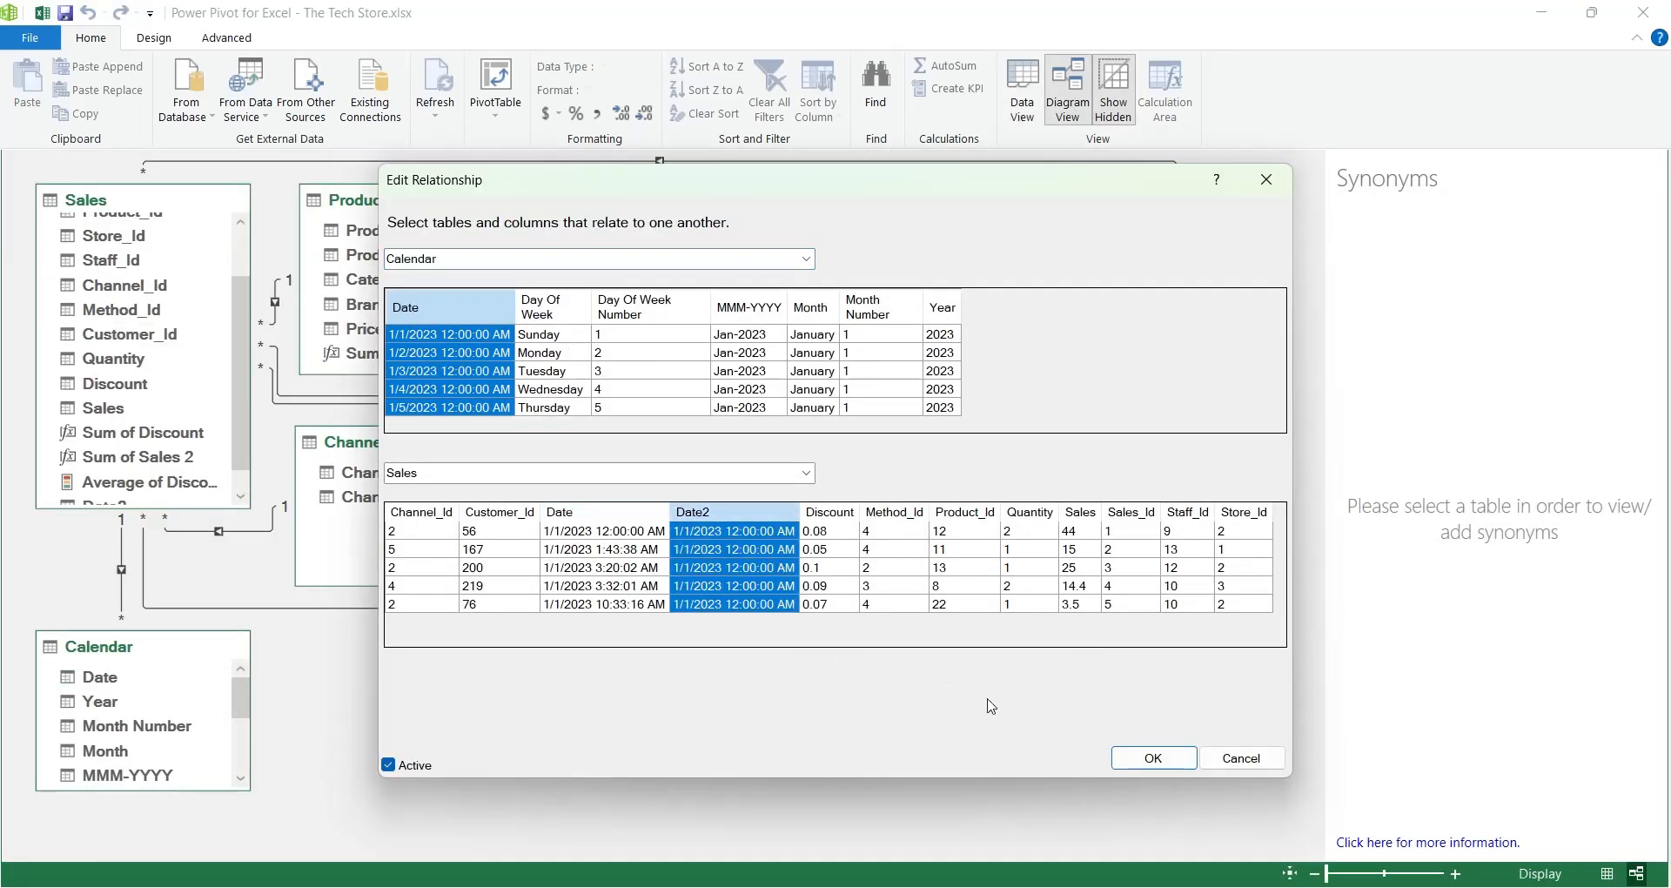
click(1152, 757)
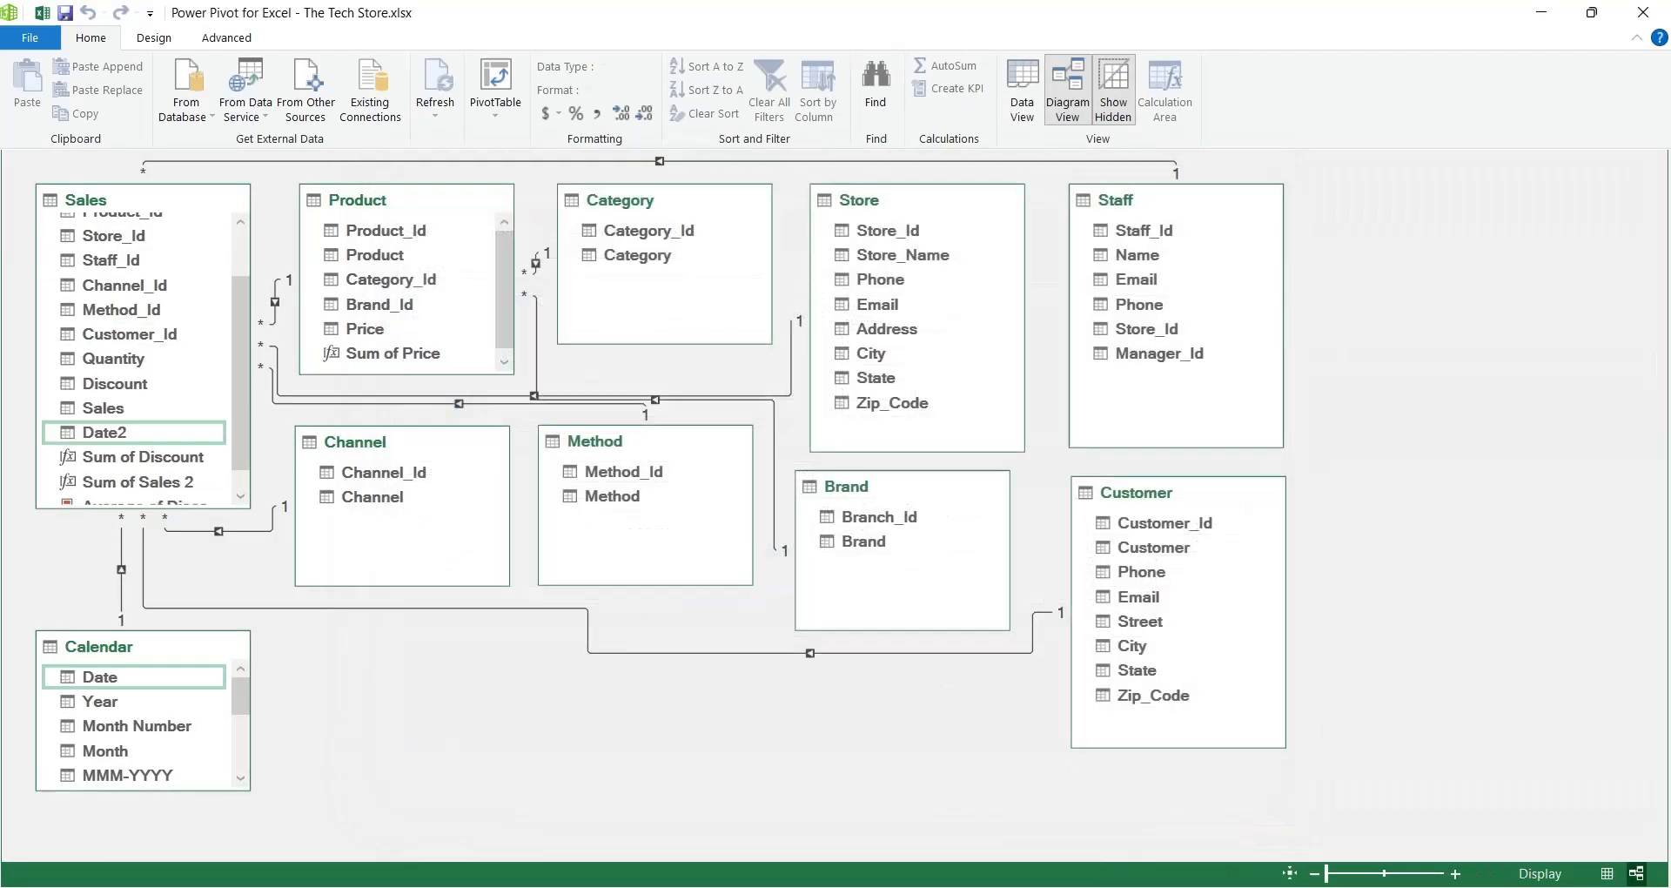
click(1020, 88)
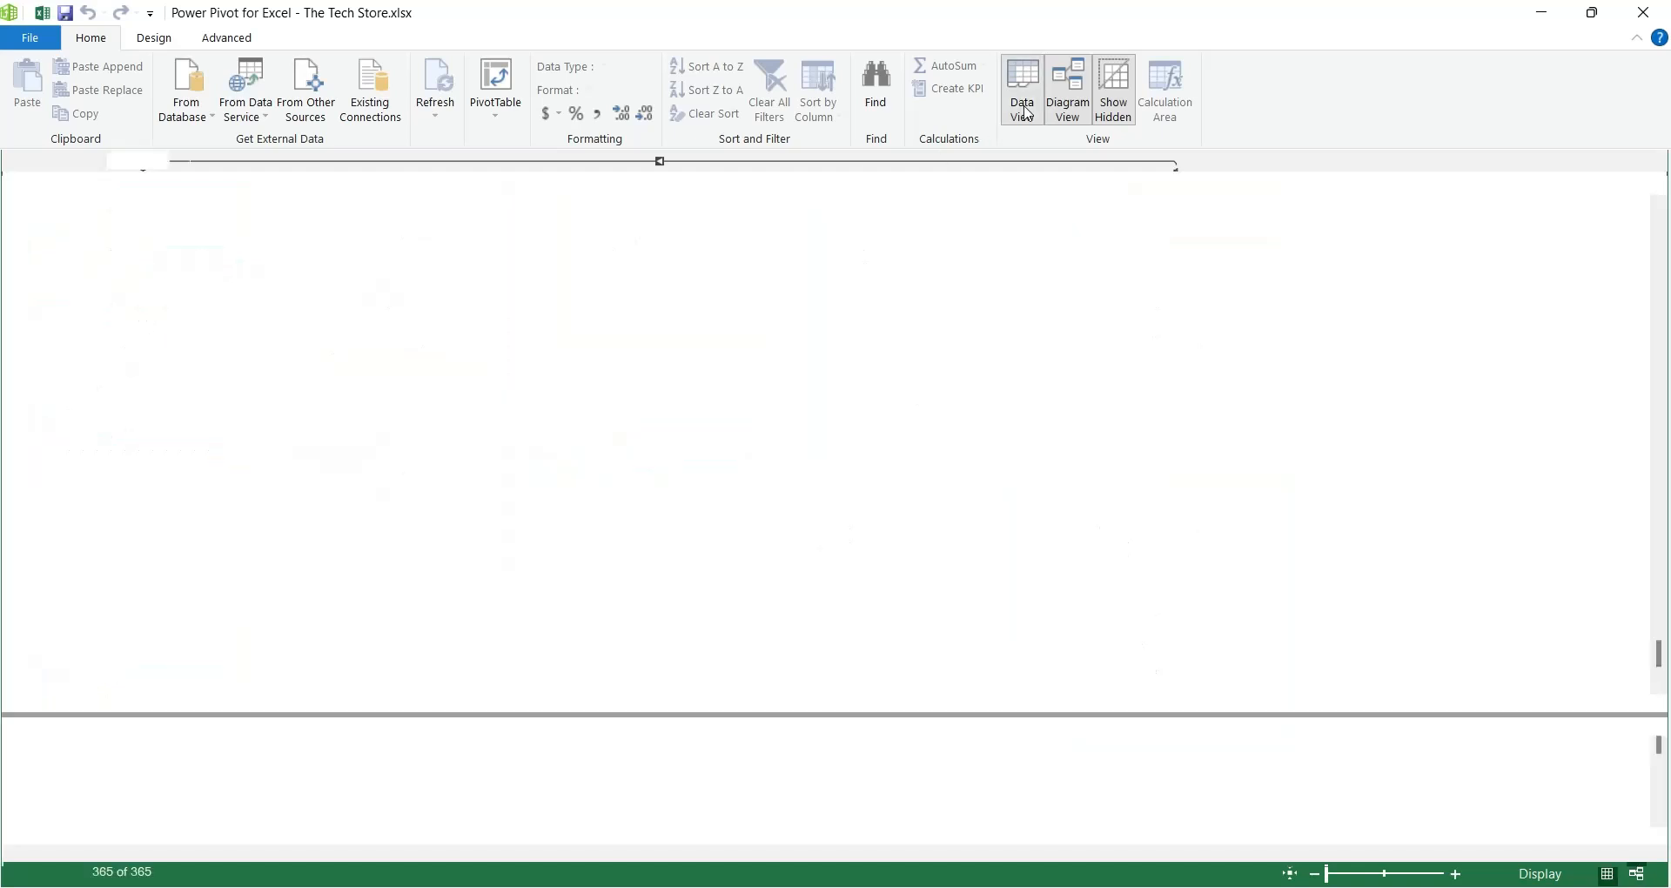
Step: Check the Calendar Sales calculated column gives each day's total, e.g. 186.9 on 1/1/2023, briefly visiting the workbook
click(1020, 87)
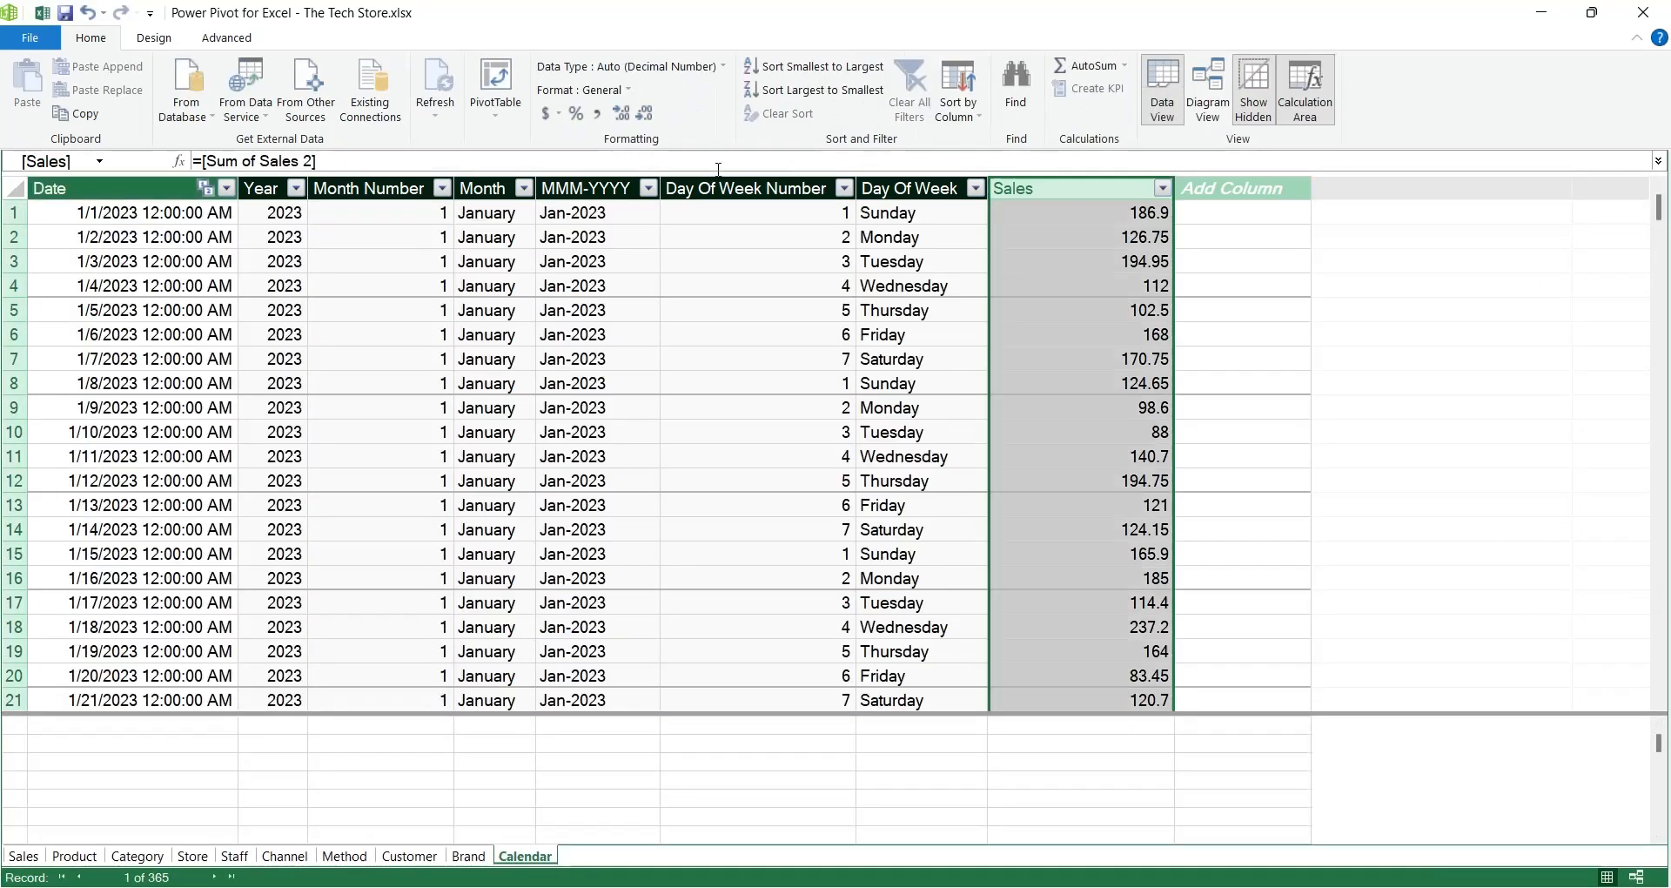
click(1080, 212)
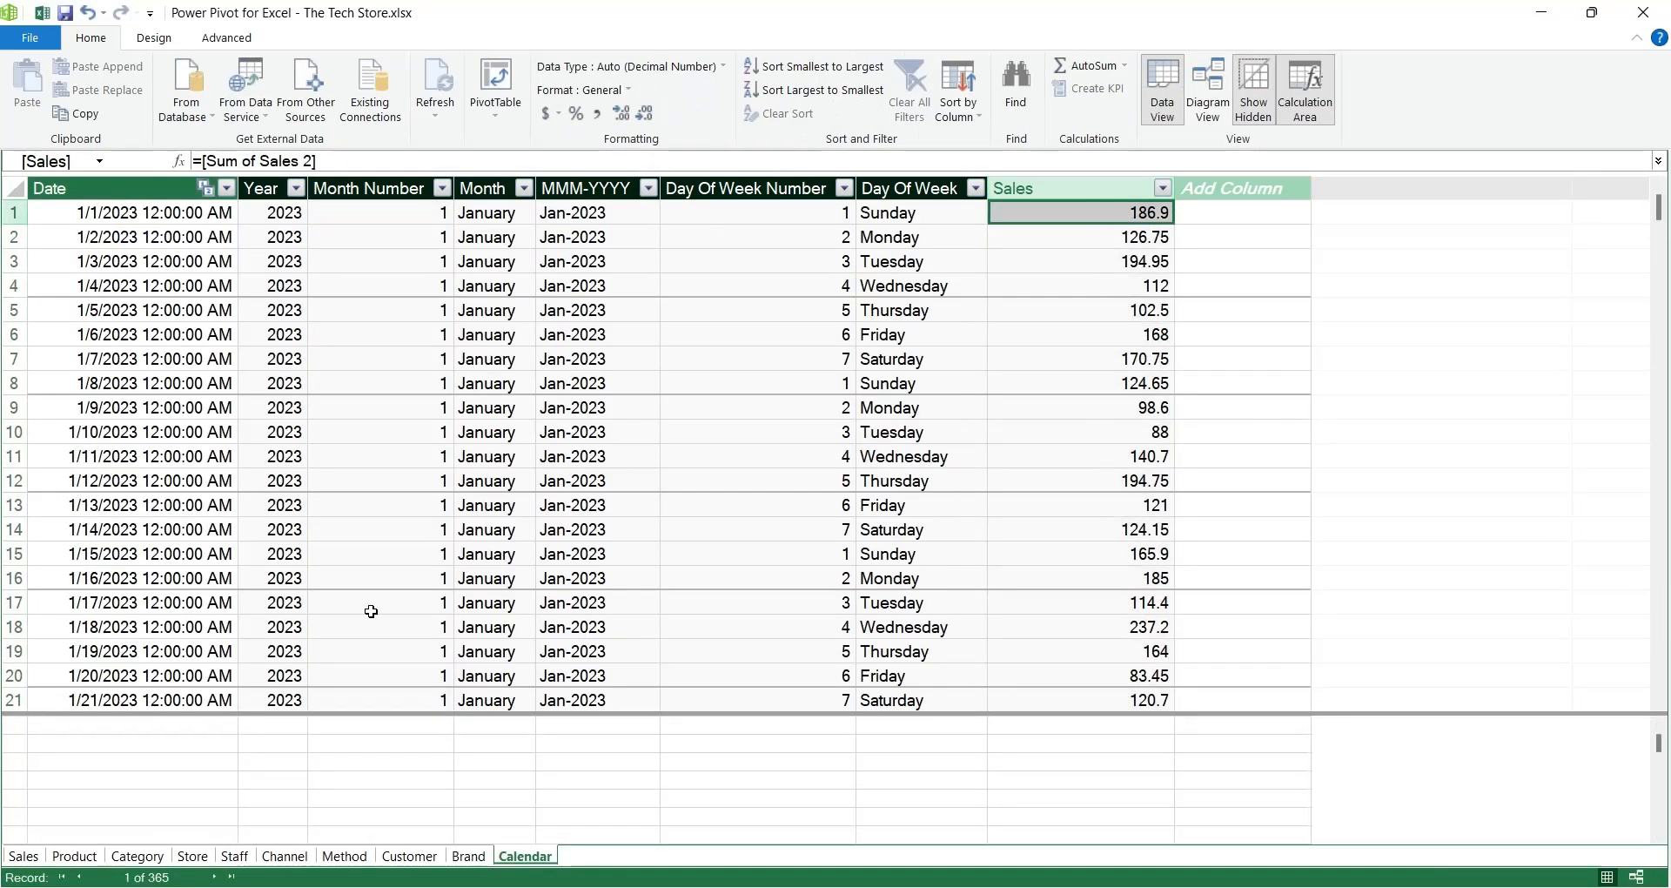
click(23, 856)
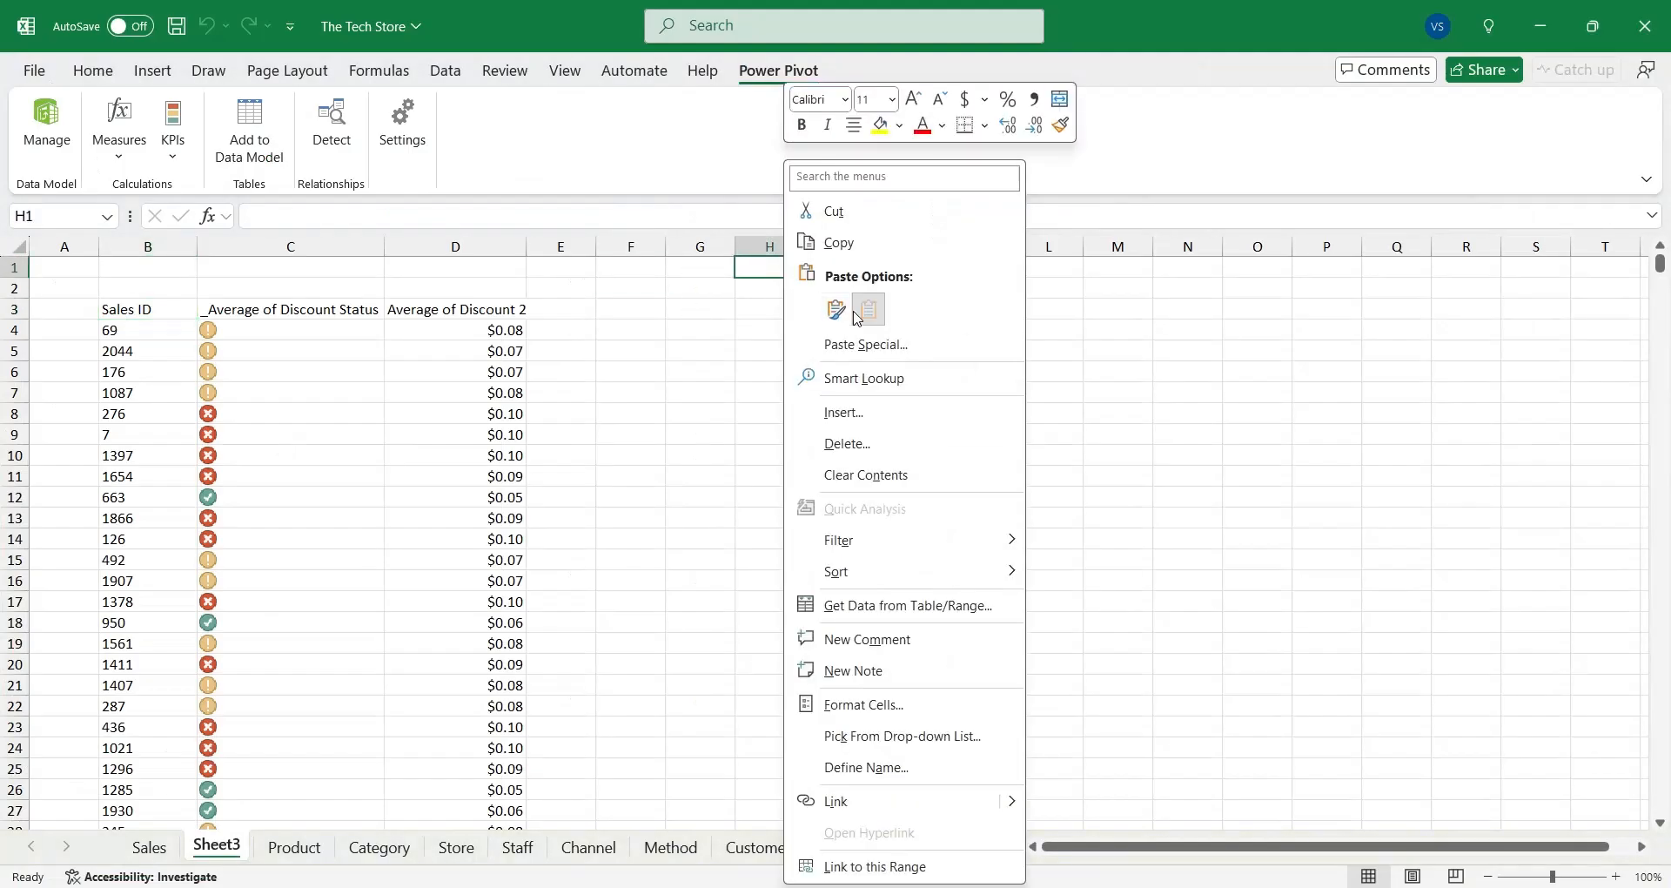
click(836, 310)
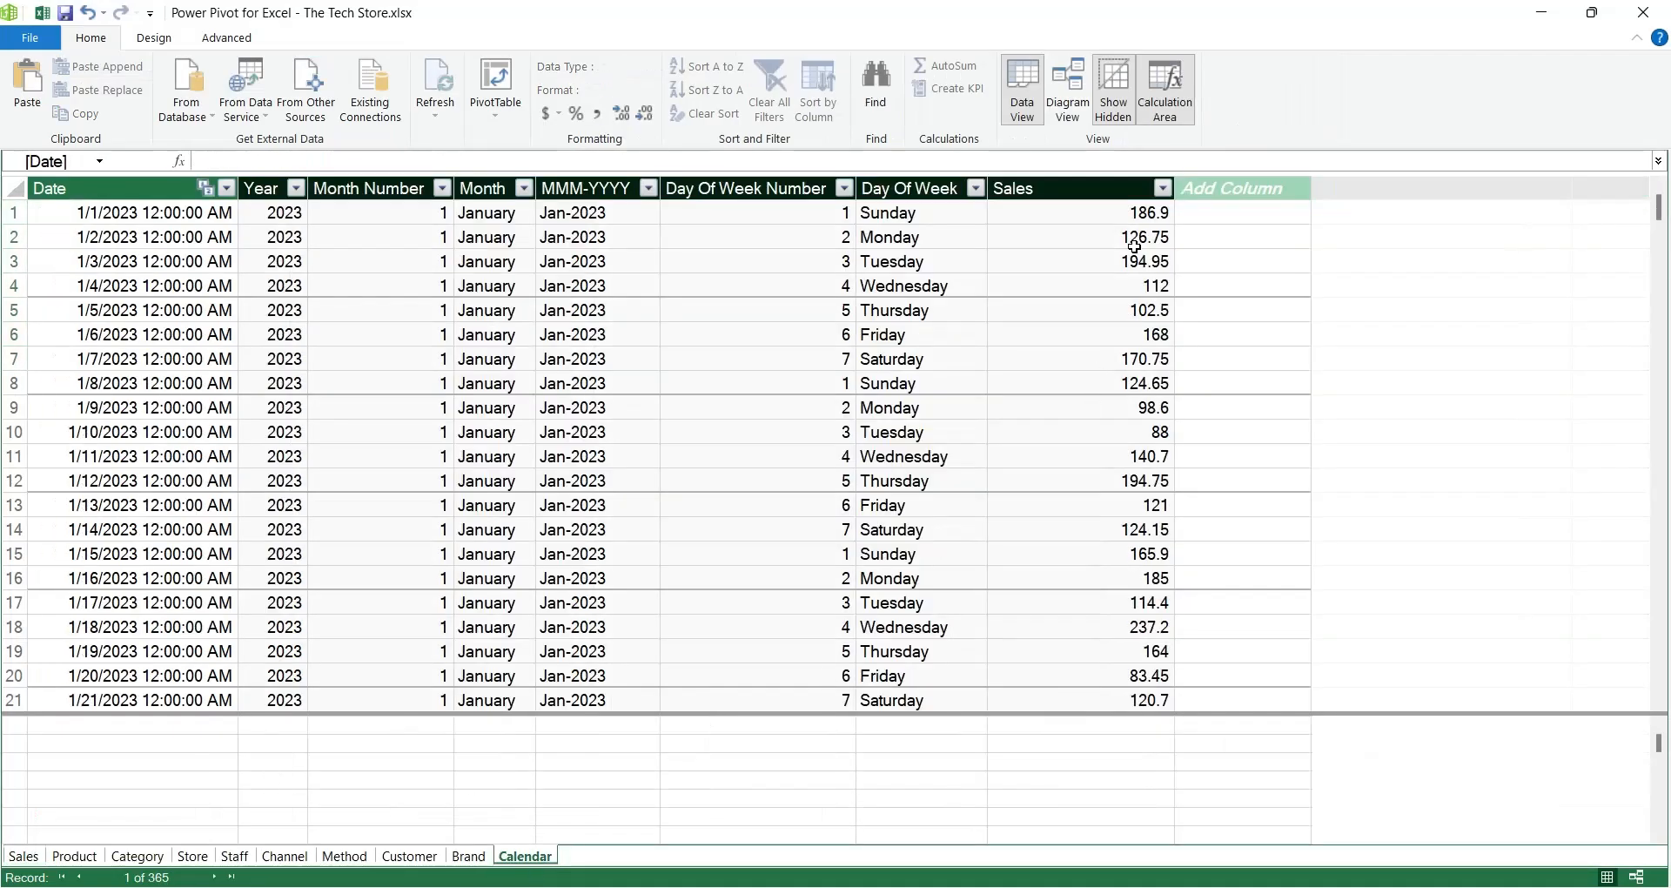
click(1065, 212)
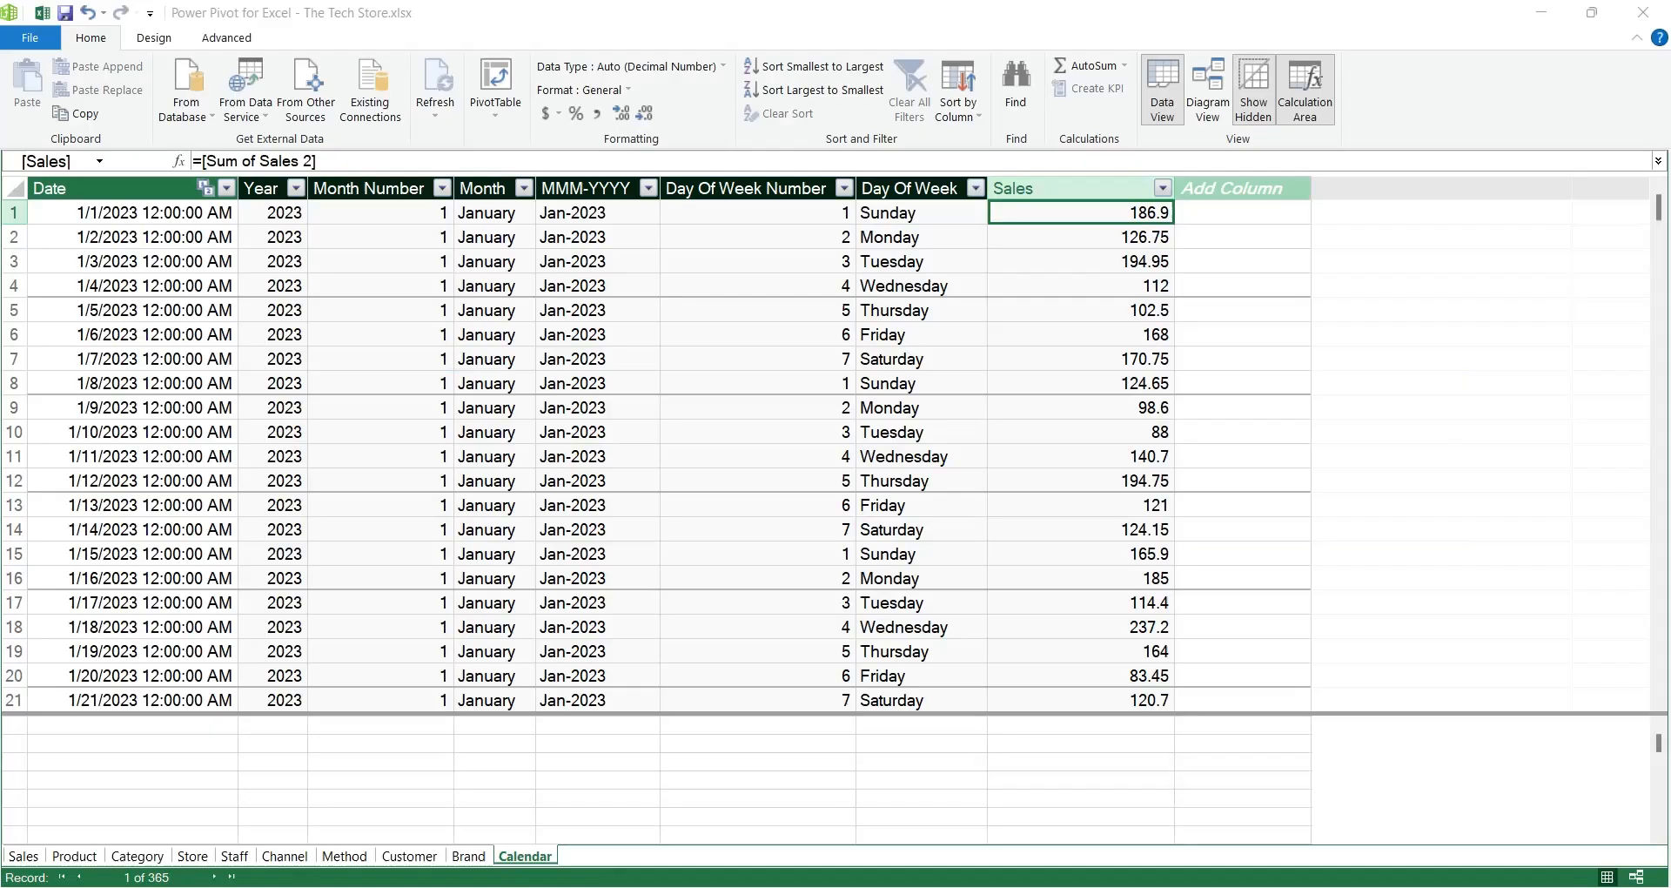
Step: Make Date the only field in the Calendar table's Default Field Set from the Advanced tab
click(224, 37)
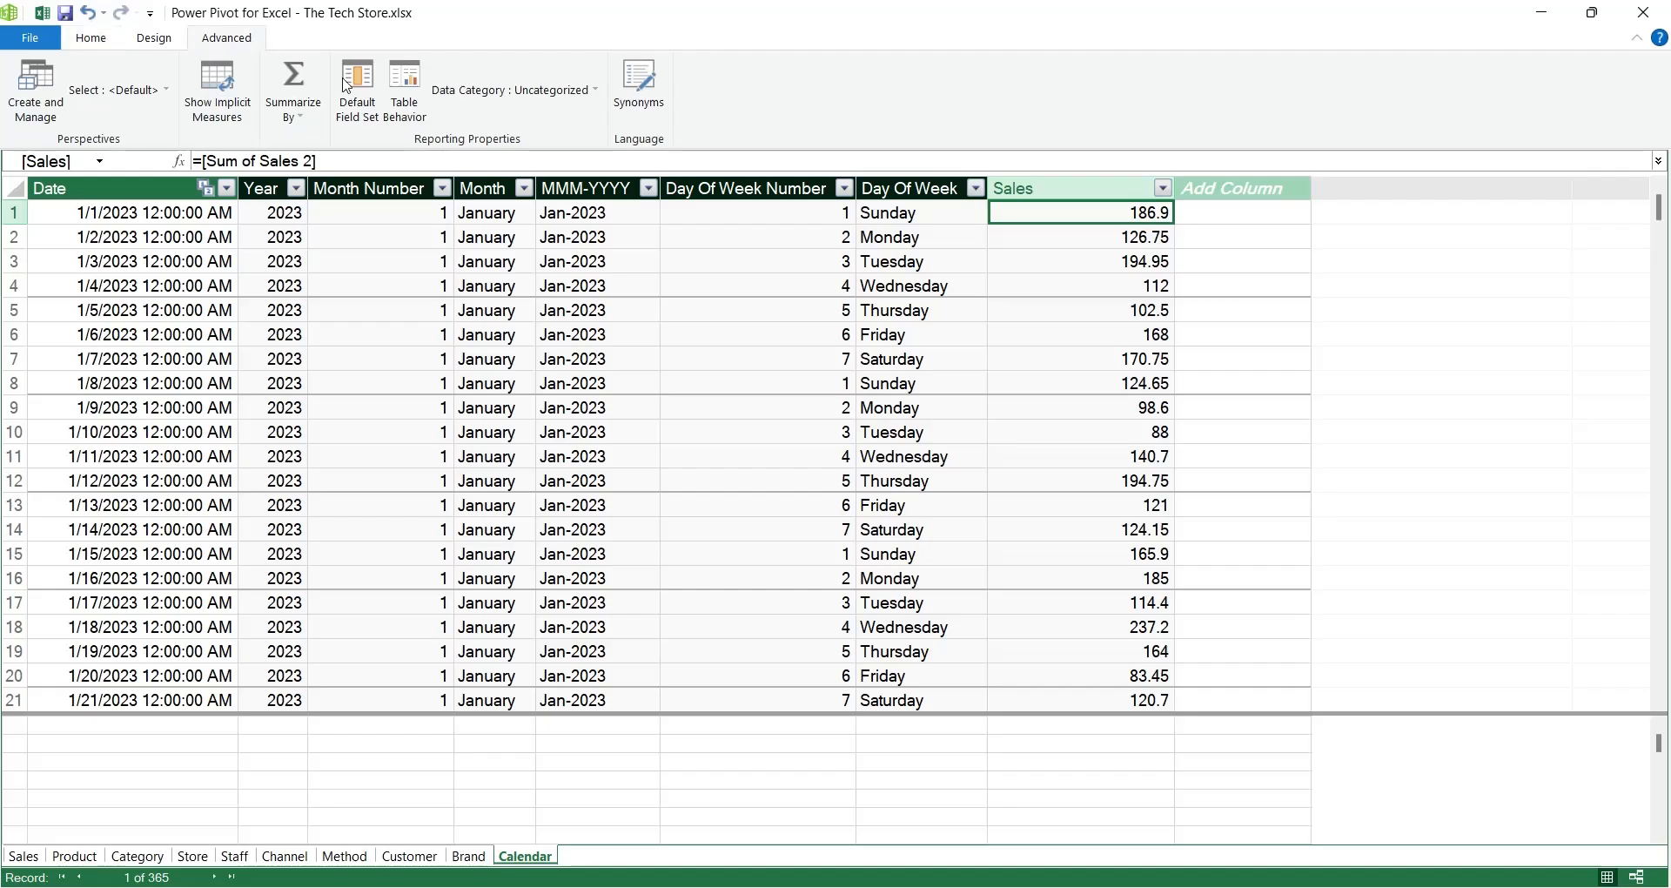
mouse_move(367, 134)
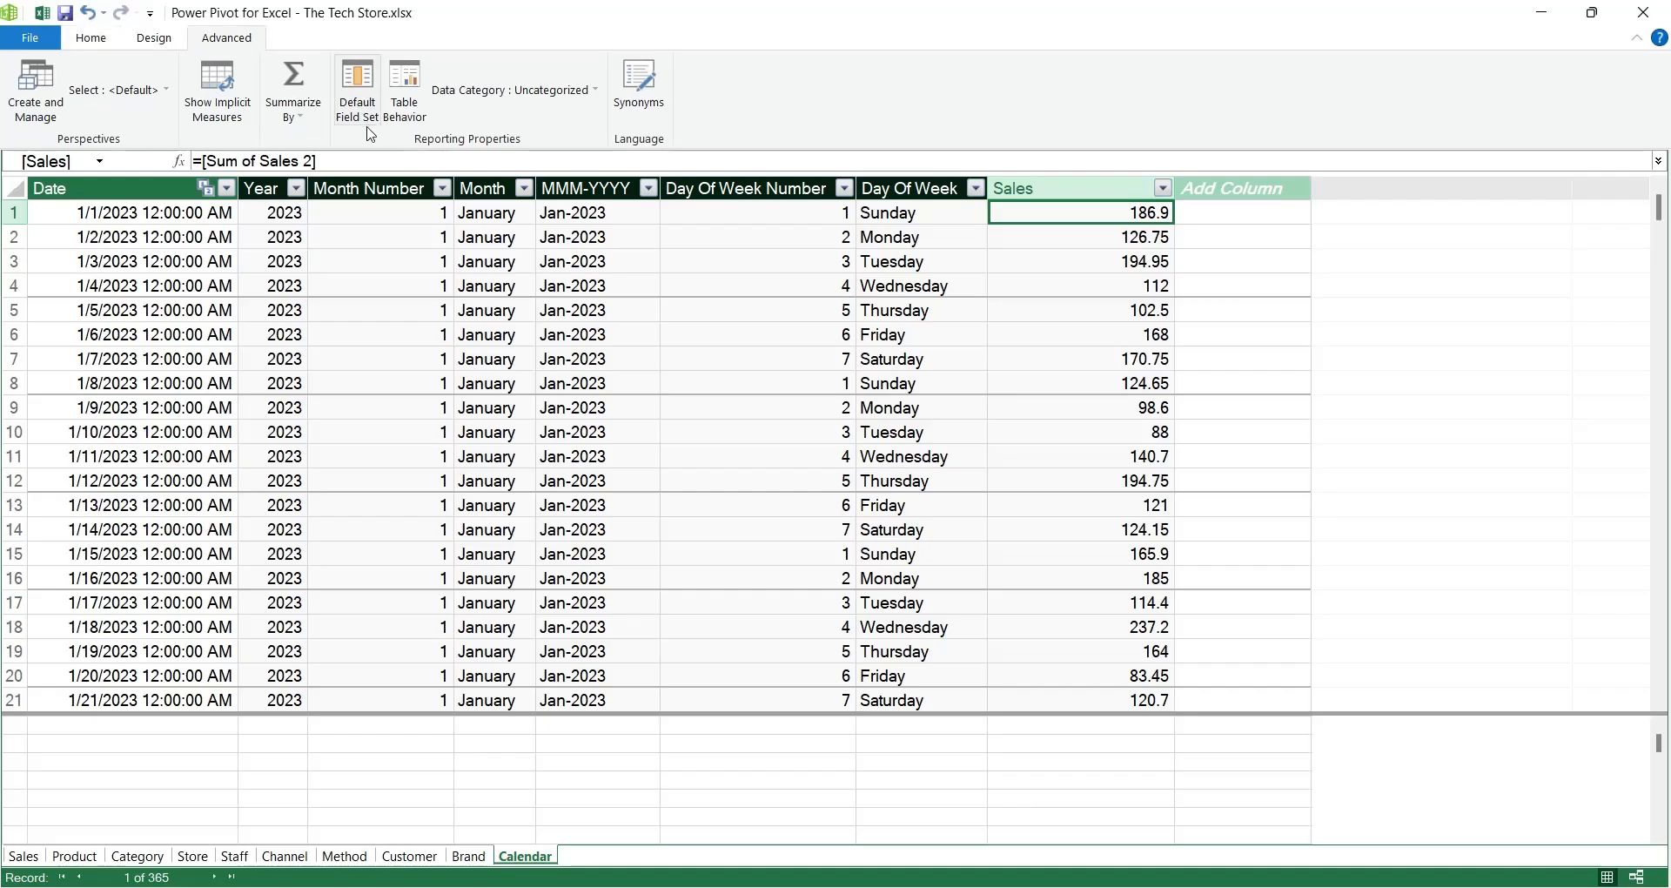
click(357, 90)
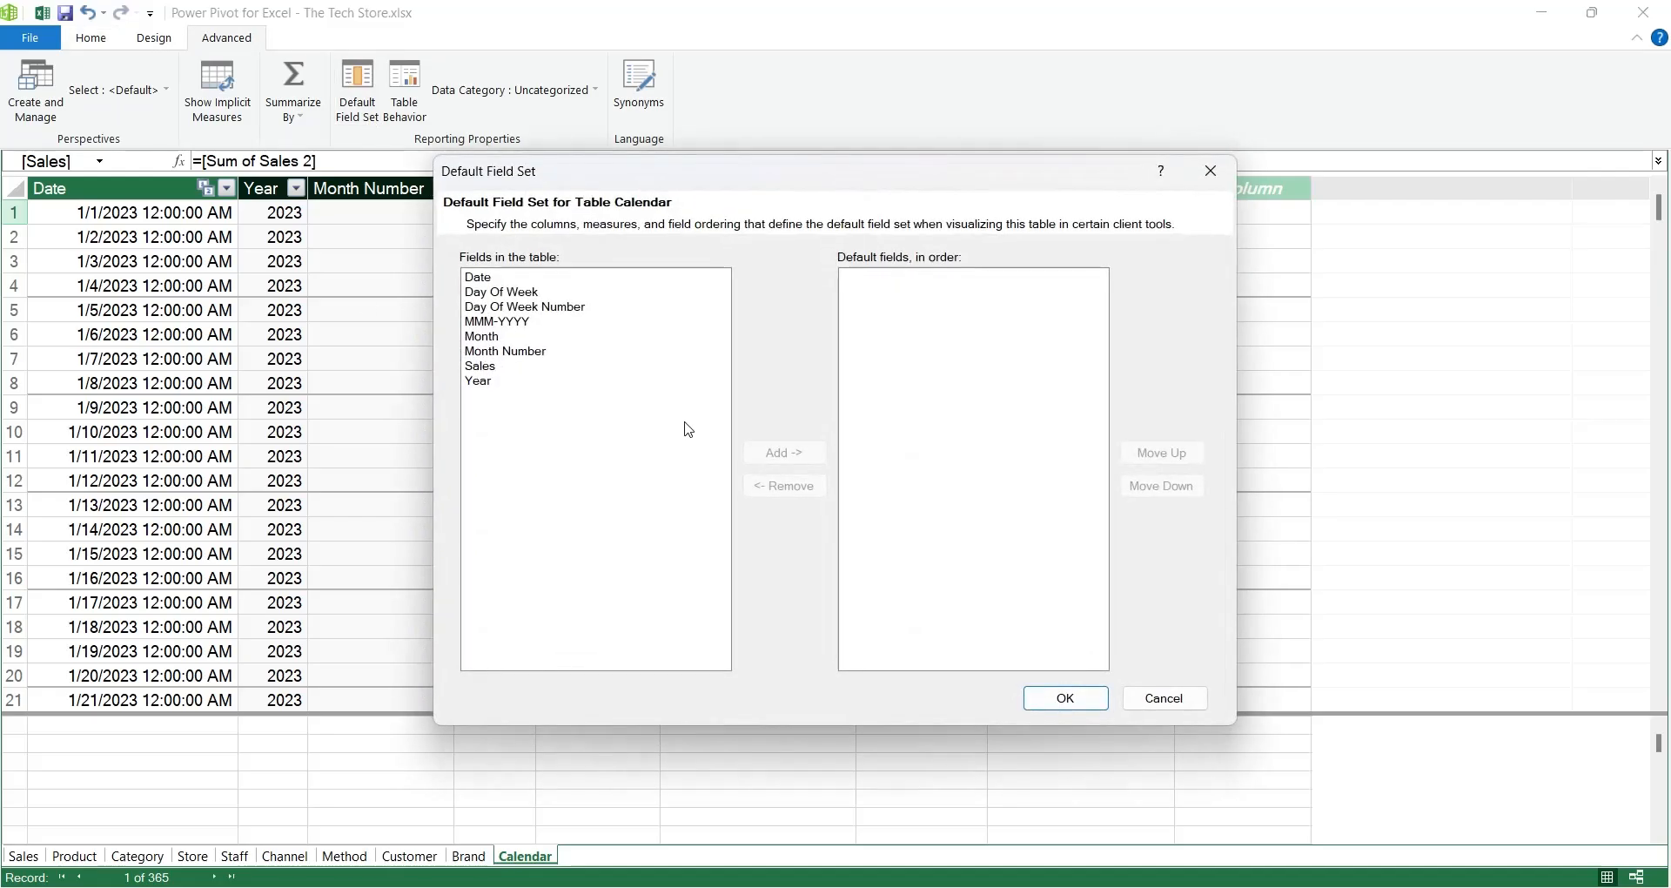
click(477, 277)
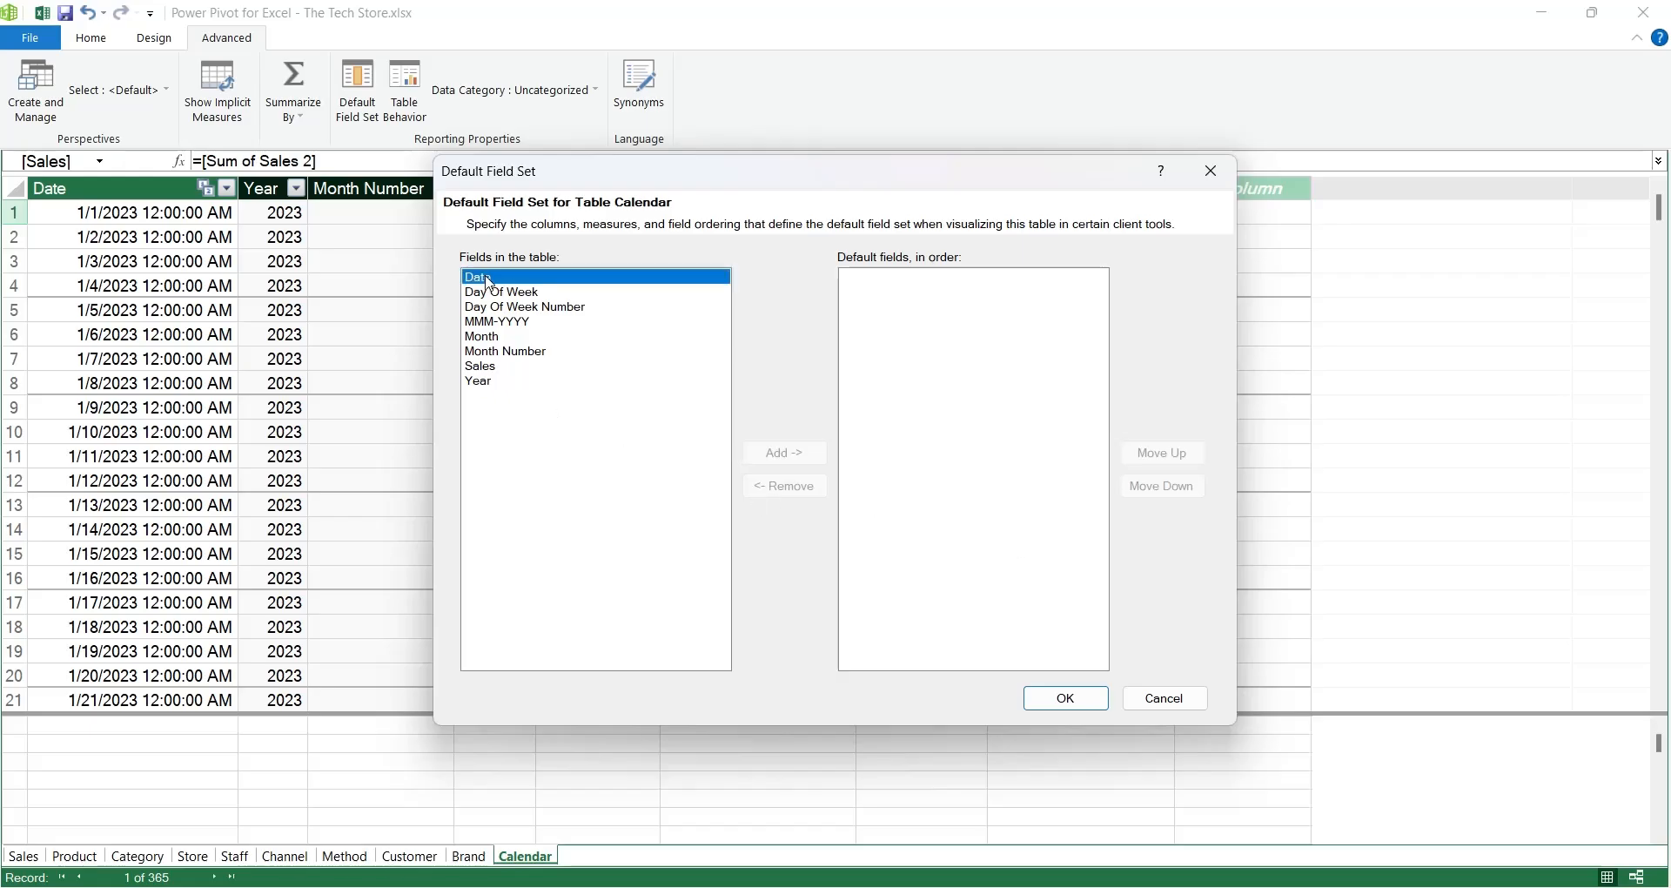
click(783, 453)
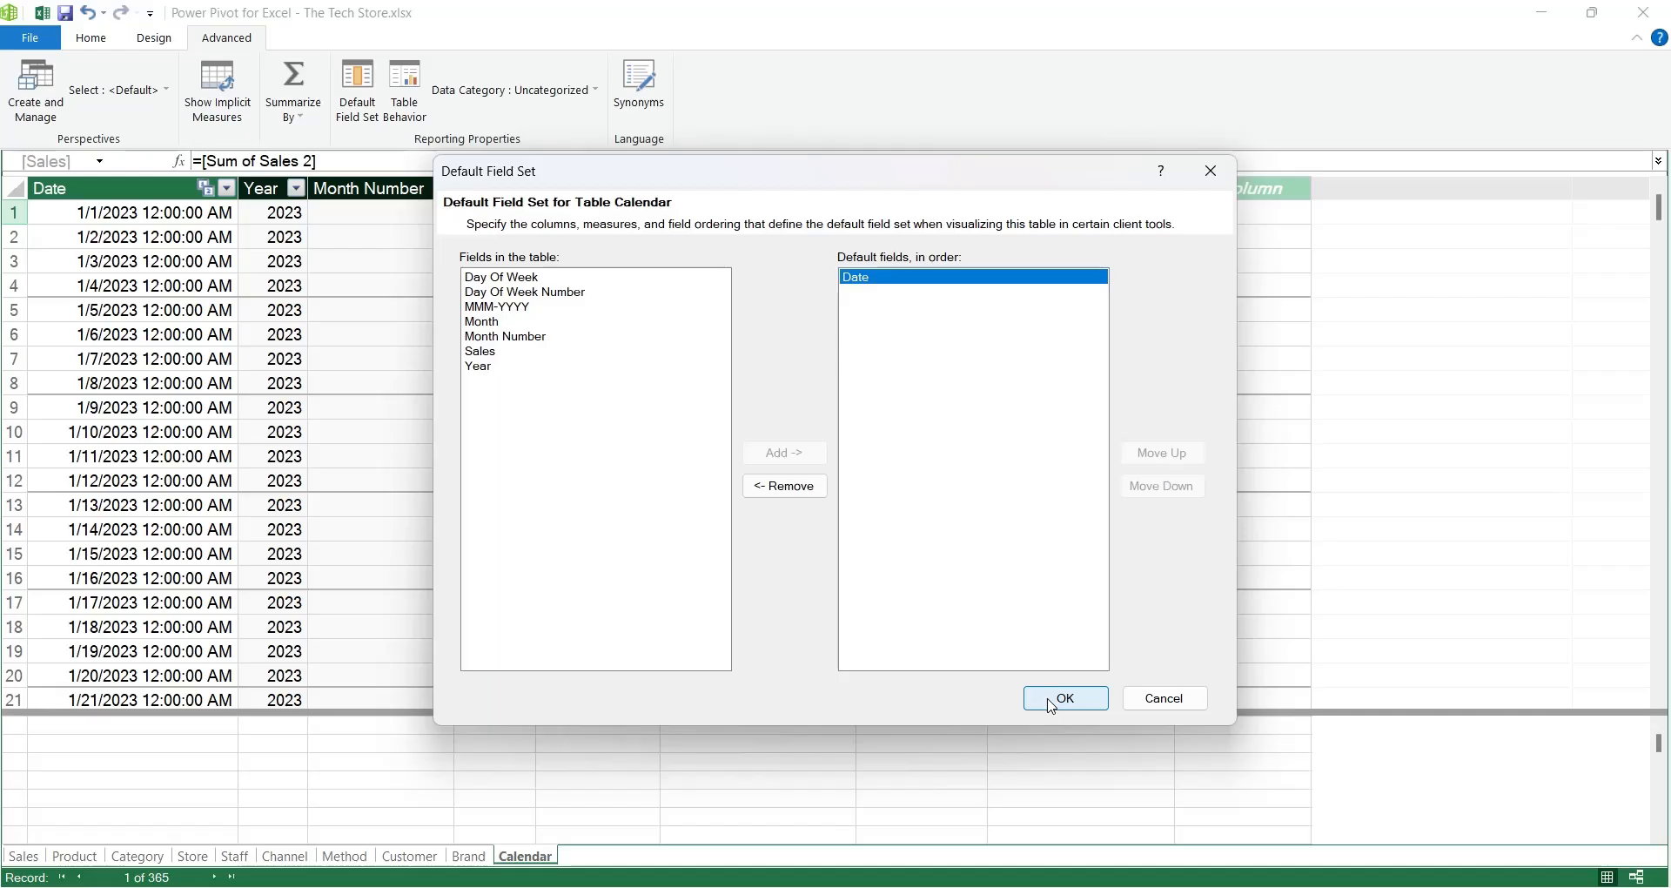
click(1063, 698)
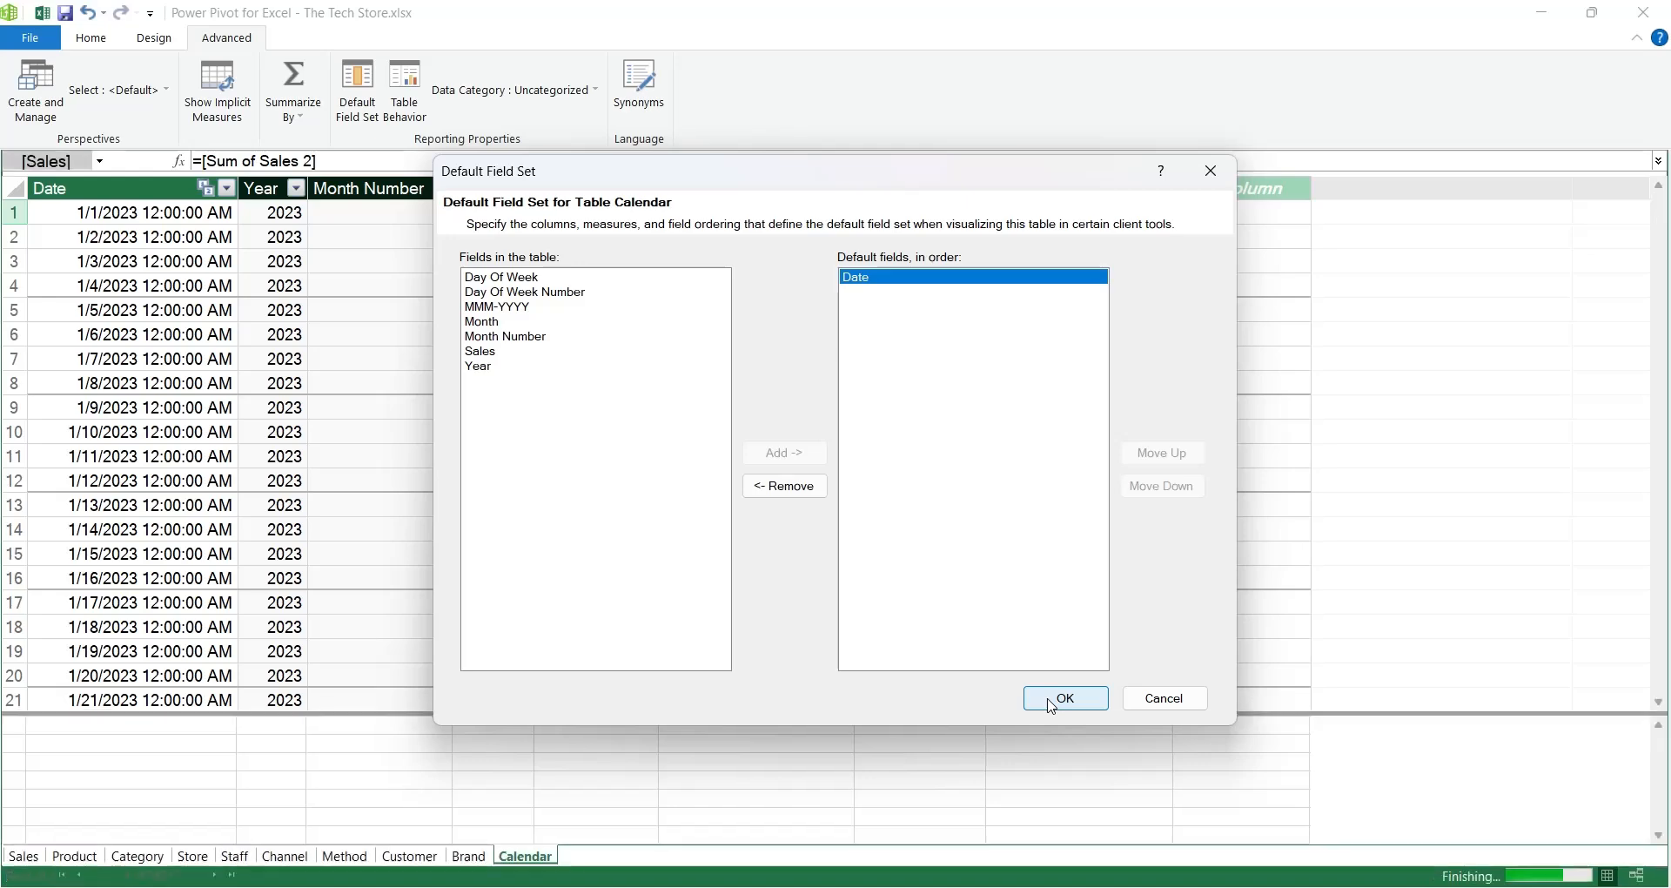
click(1063, 698)
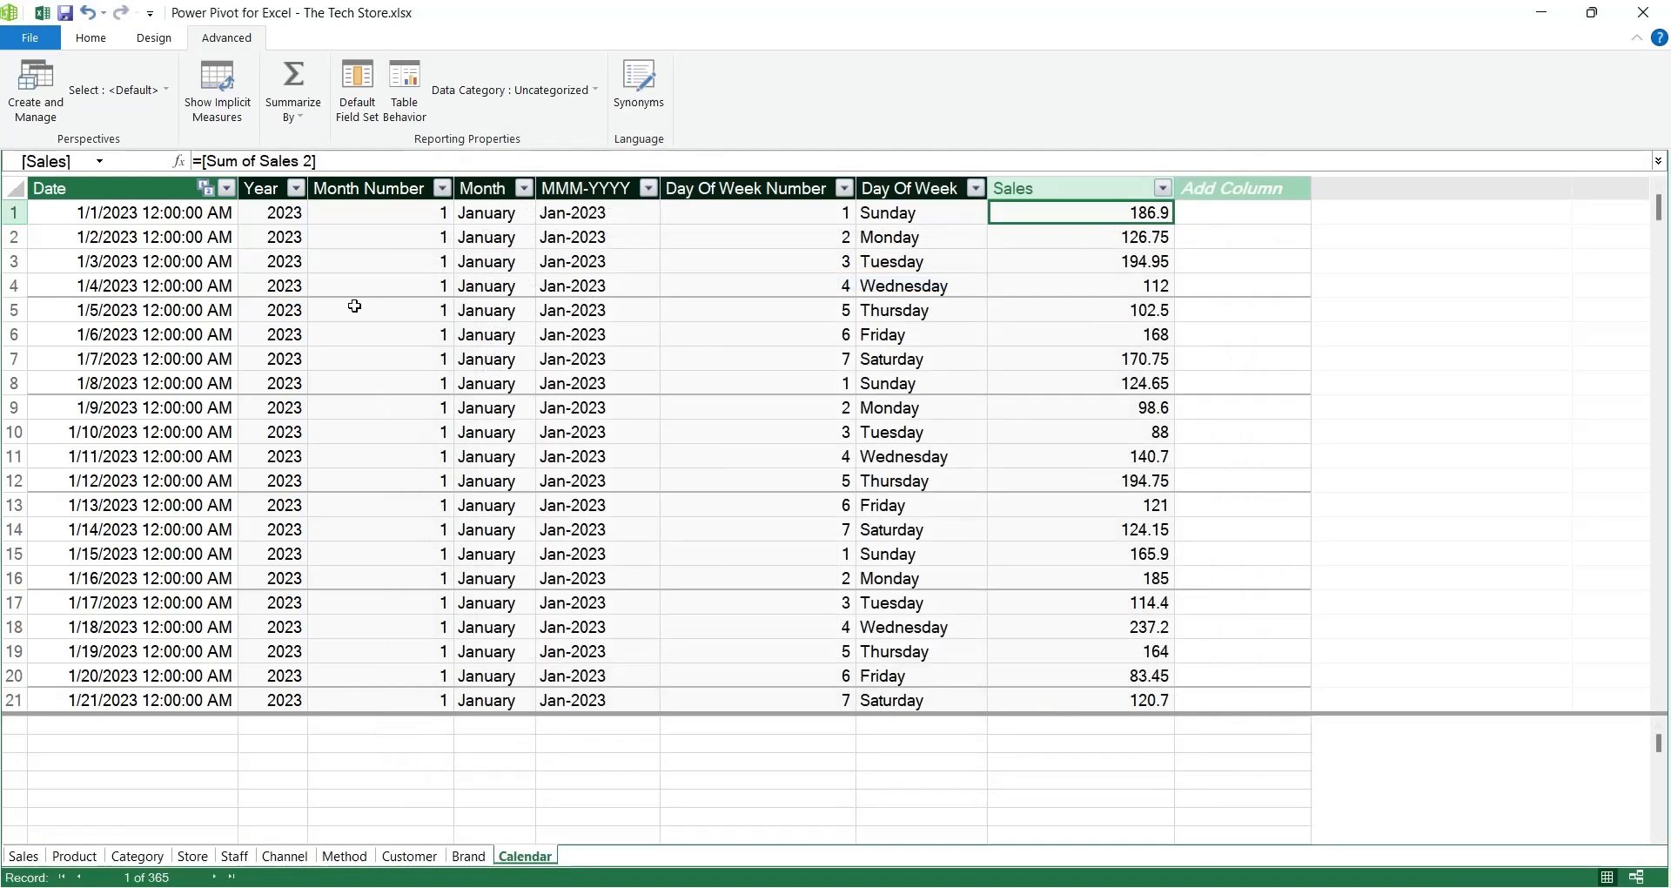
Step: Accept Calendar's Table Behavior, categorise its Date column as a date label, then show the Product table
click(402, 91)
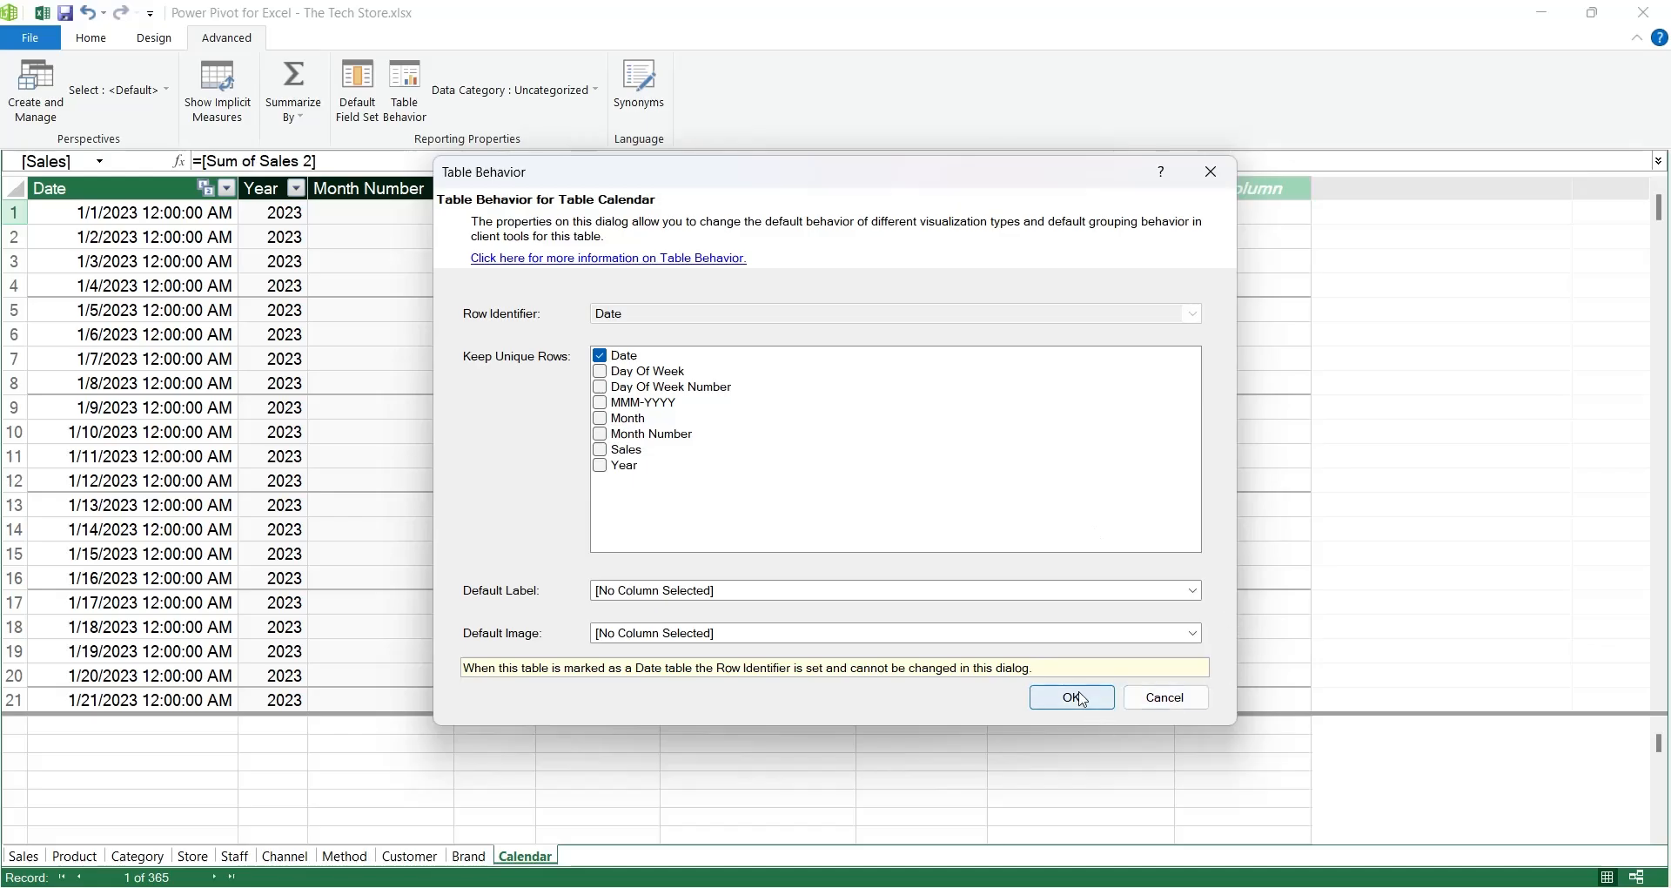
click(1070, 696)
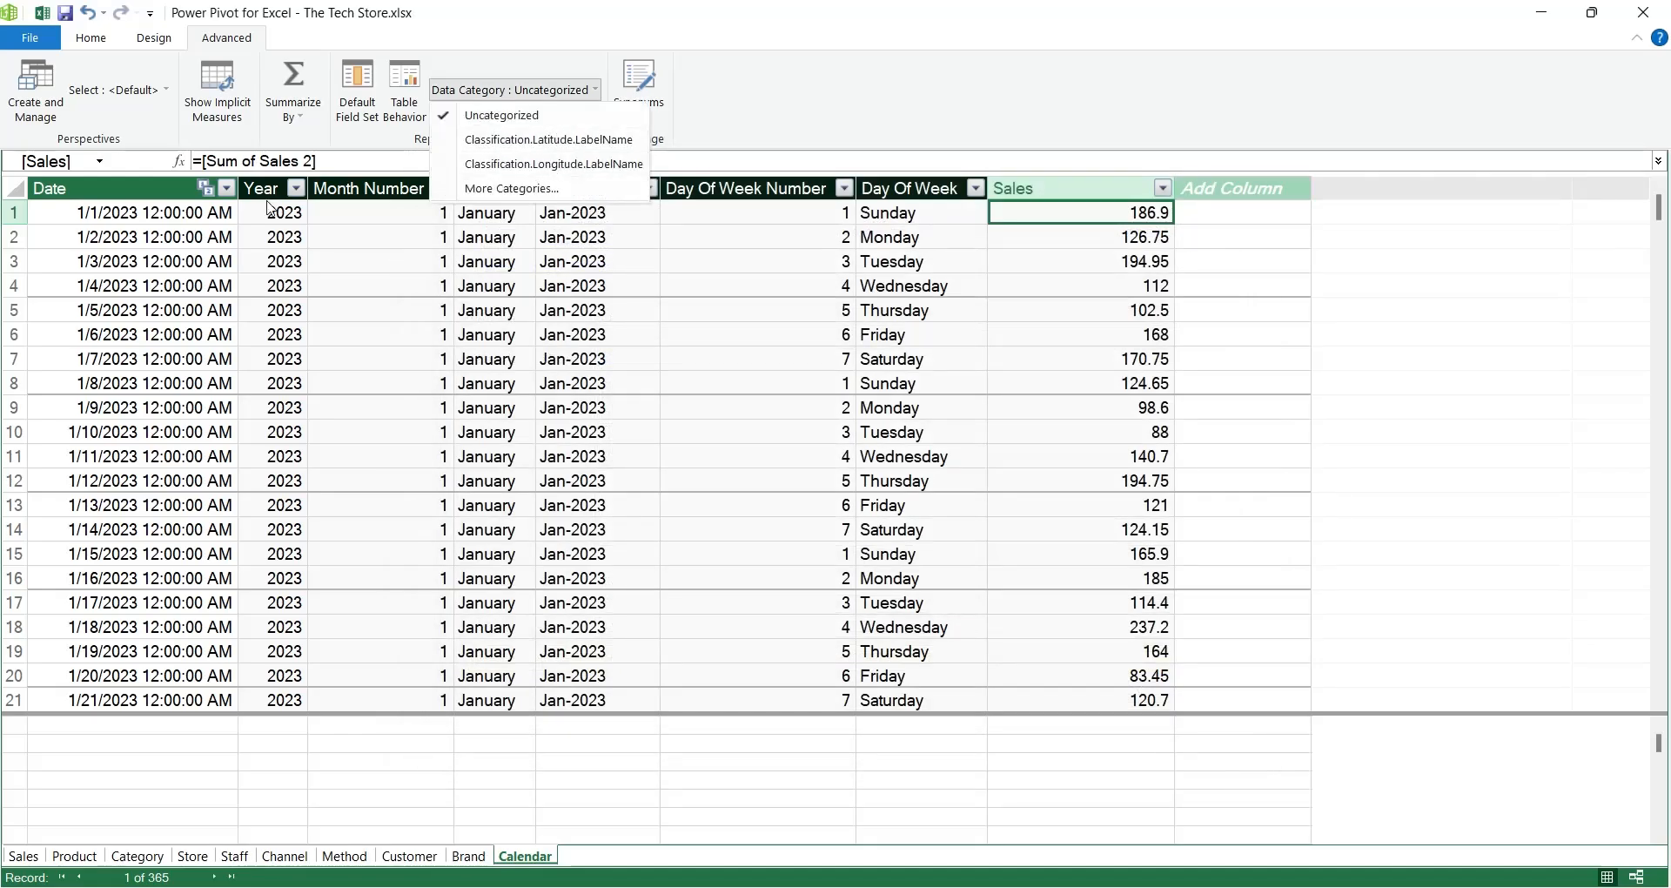
click(49, 188)
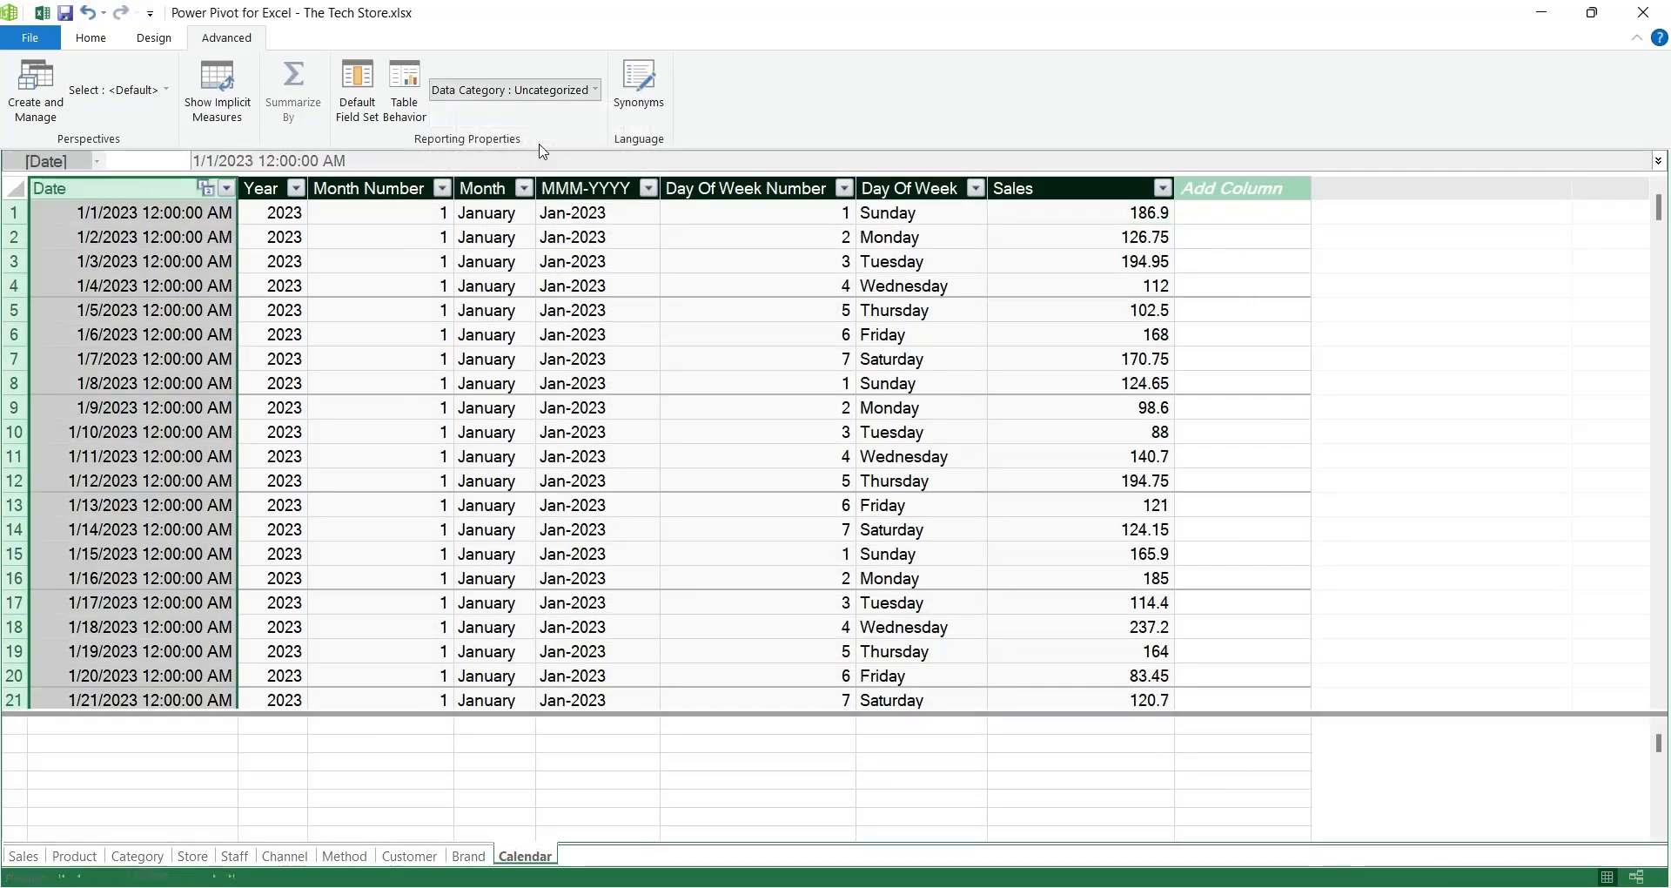
click(369, 188)
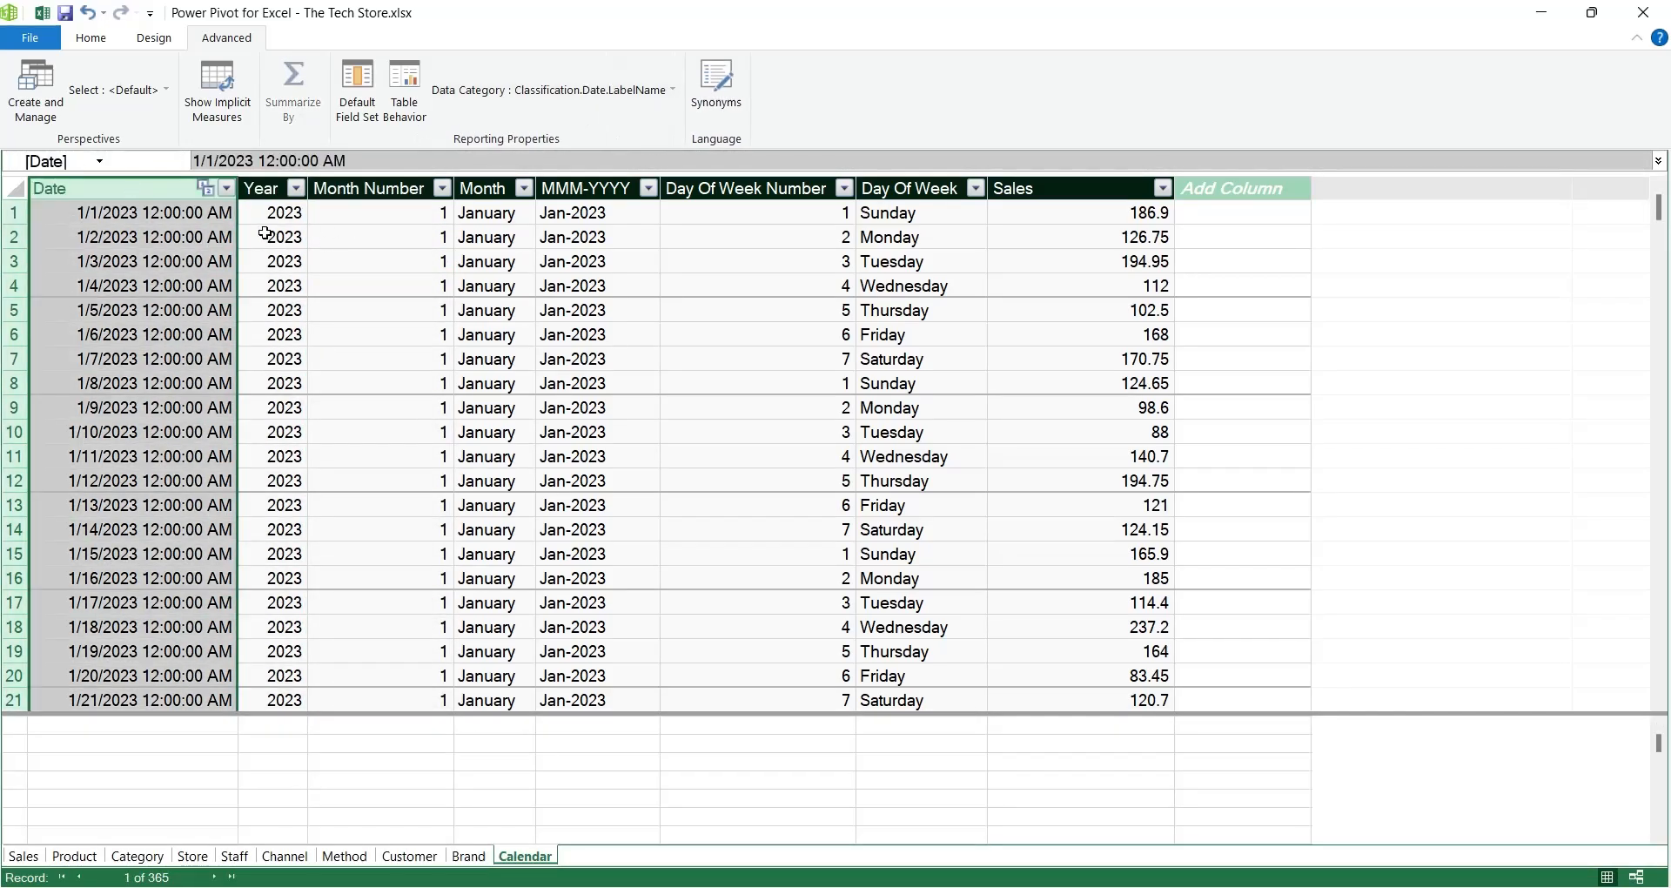
click(75, 856)
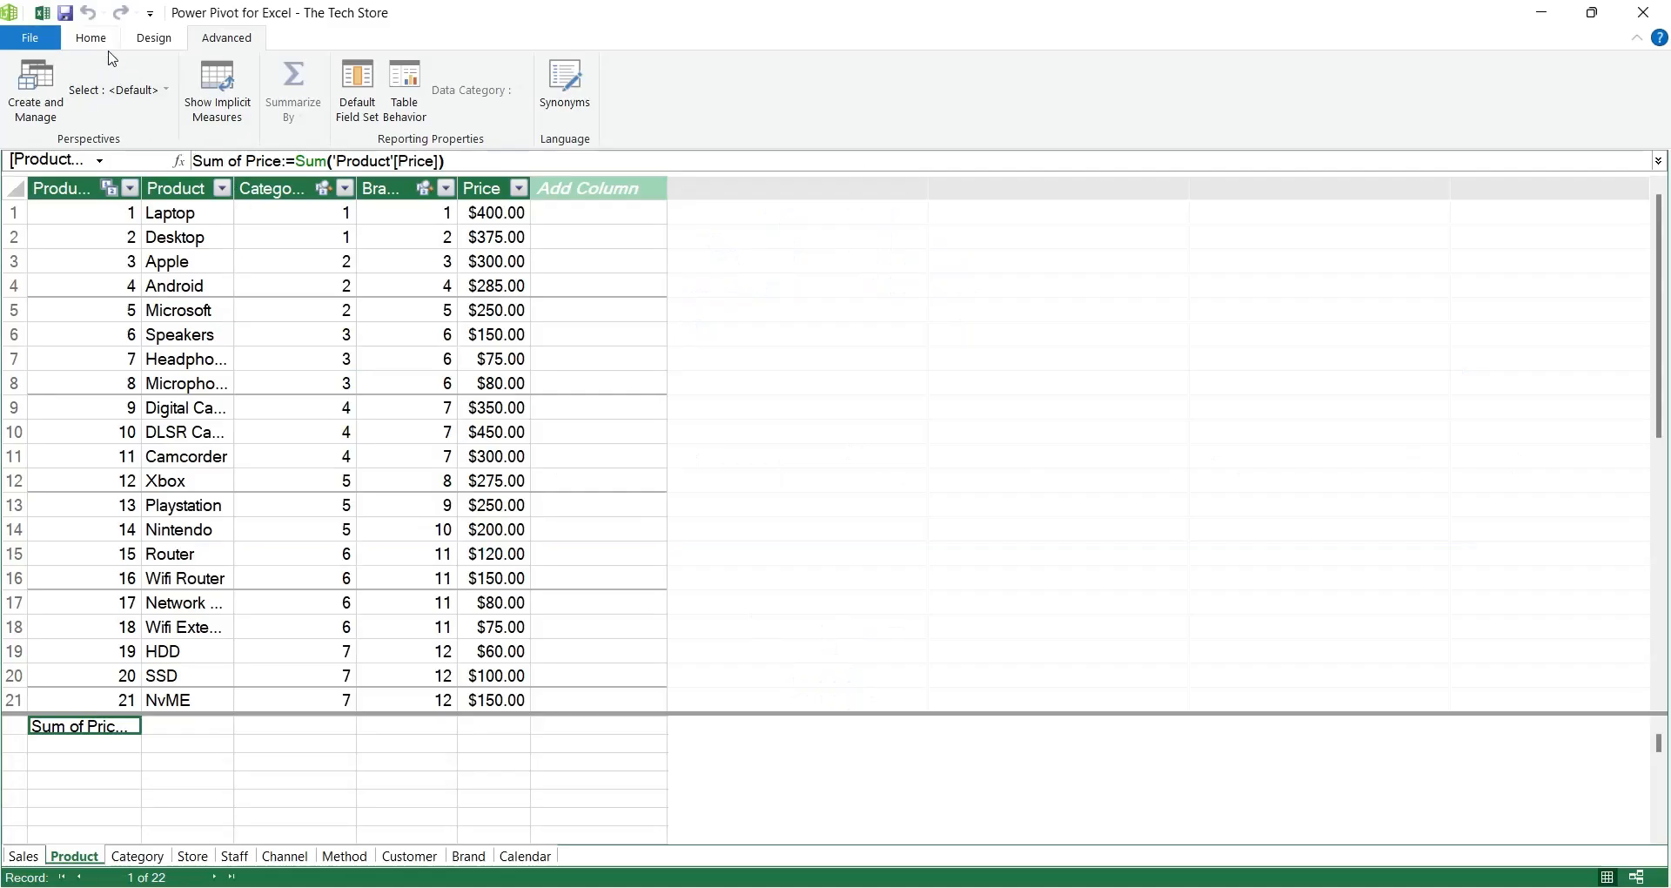
Step: Build a Sheet6 pivot table of Sum of Sales by Category (total 50830.8) with a Channel pivot chart
click(494, 87)
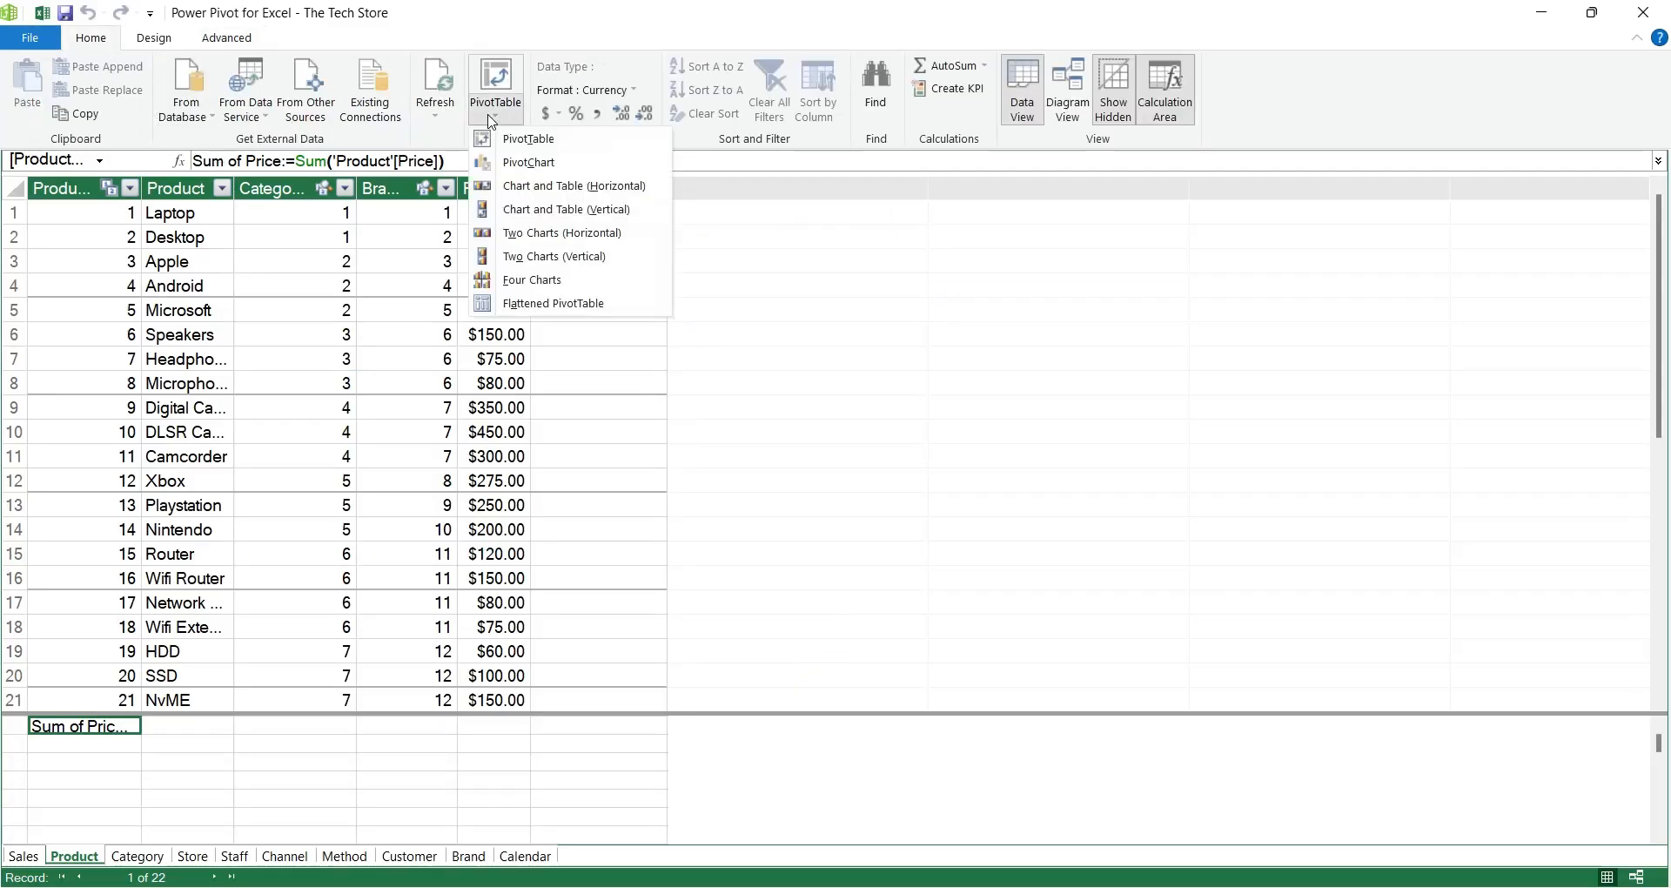
mouse_move(573, 139)
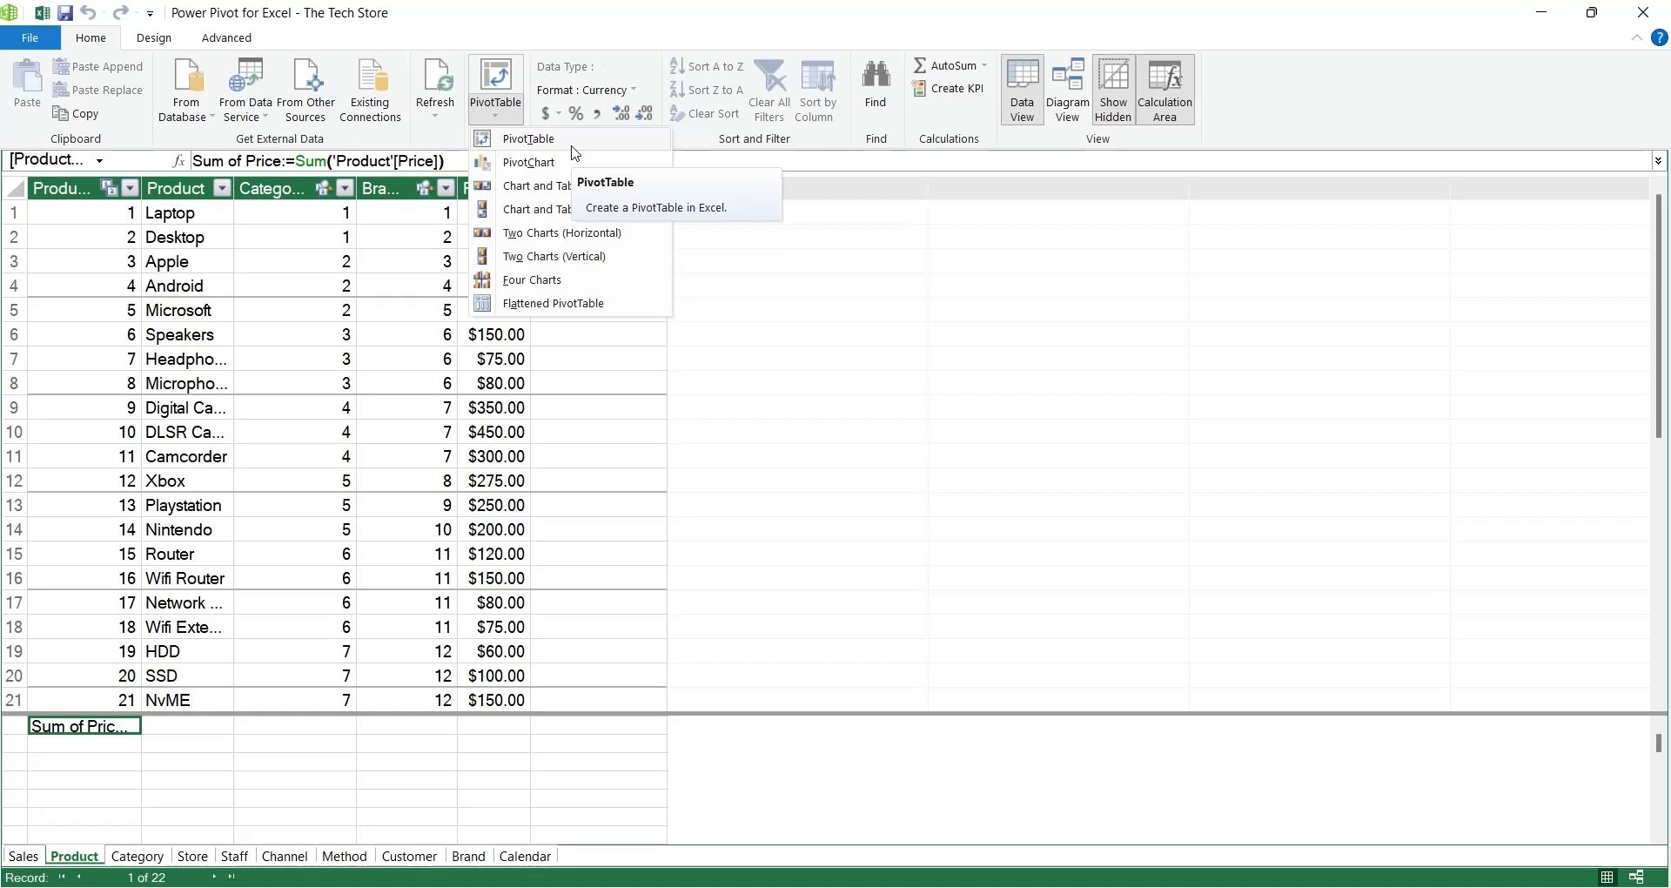
click(530, 138)
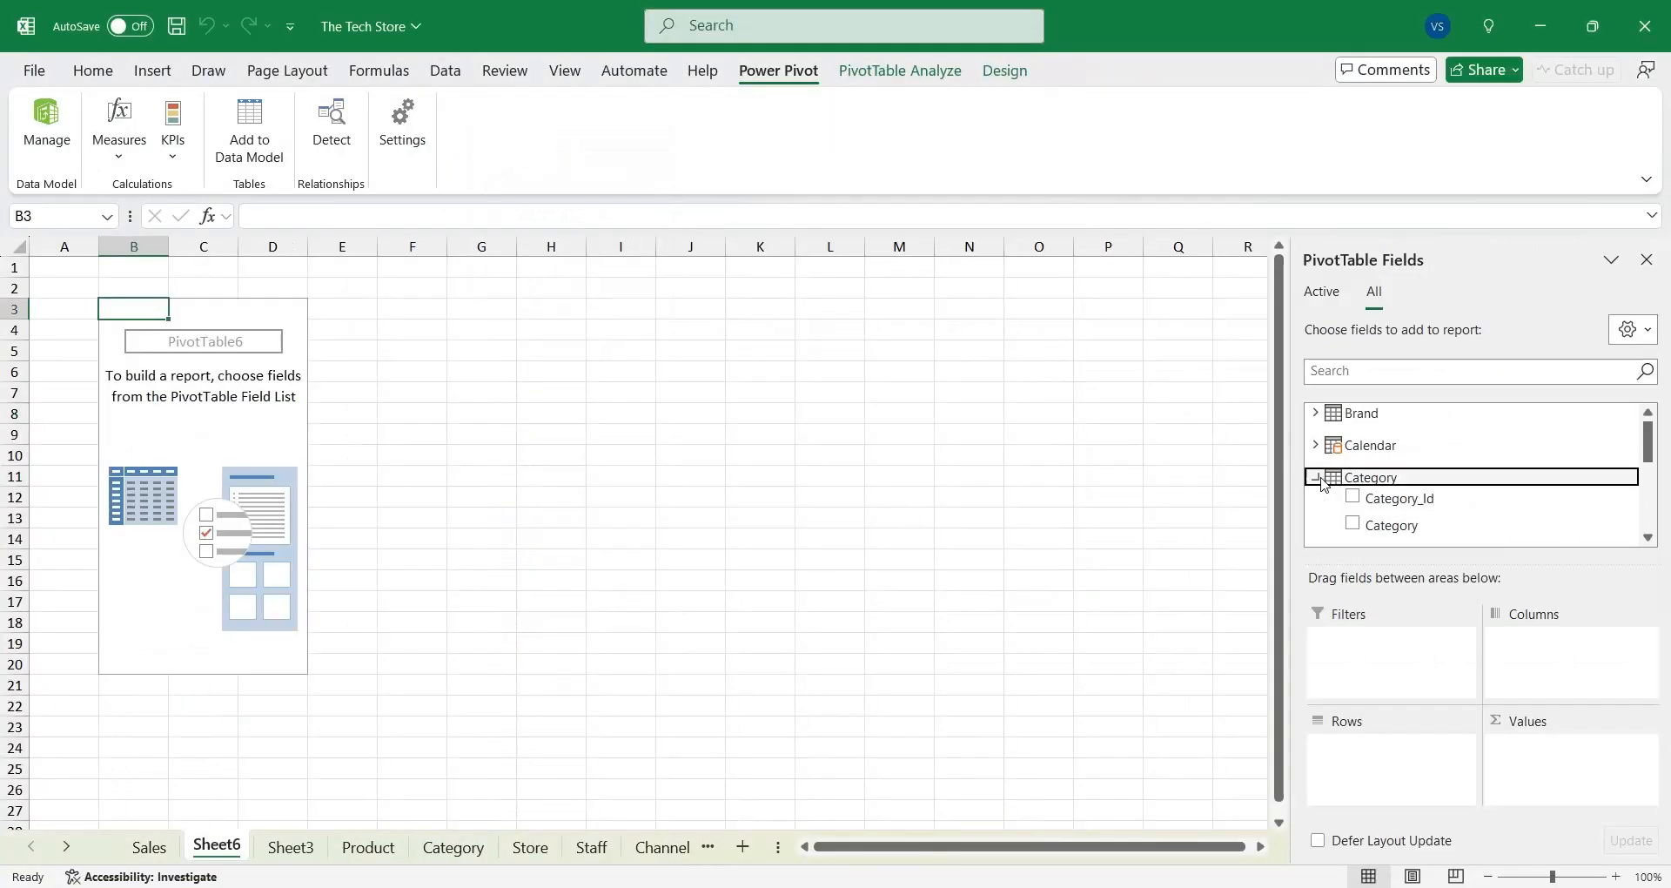
click(1350, 492)
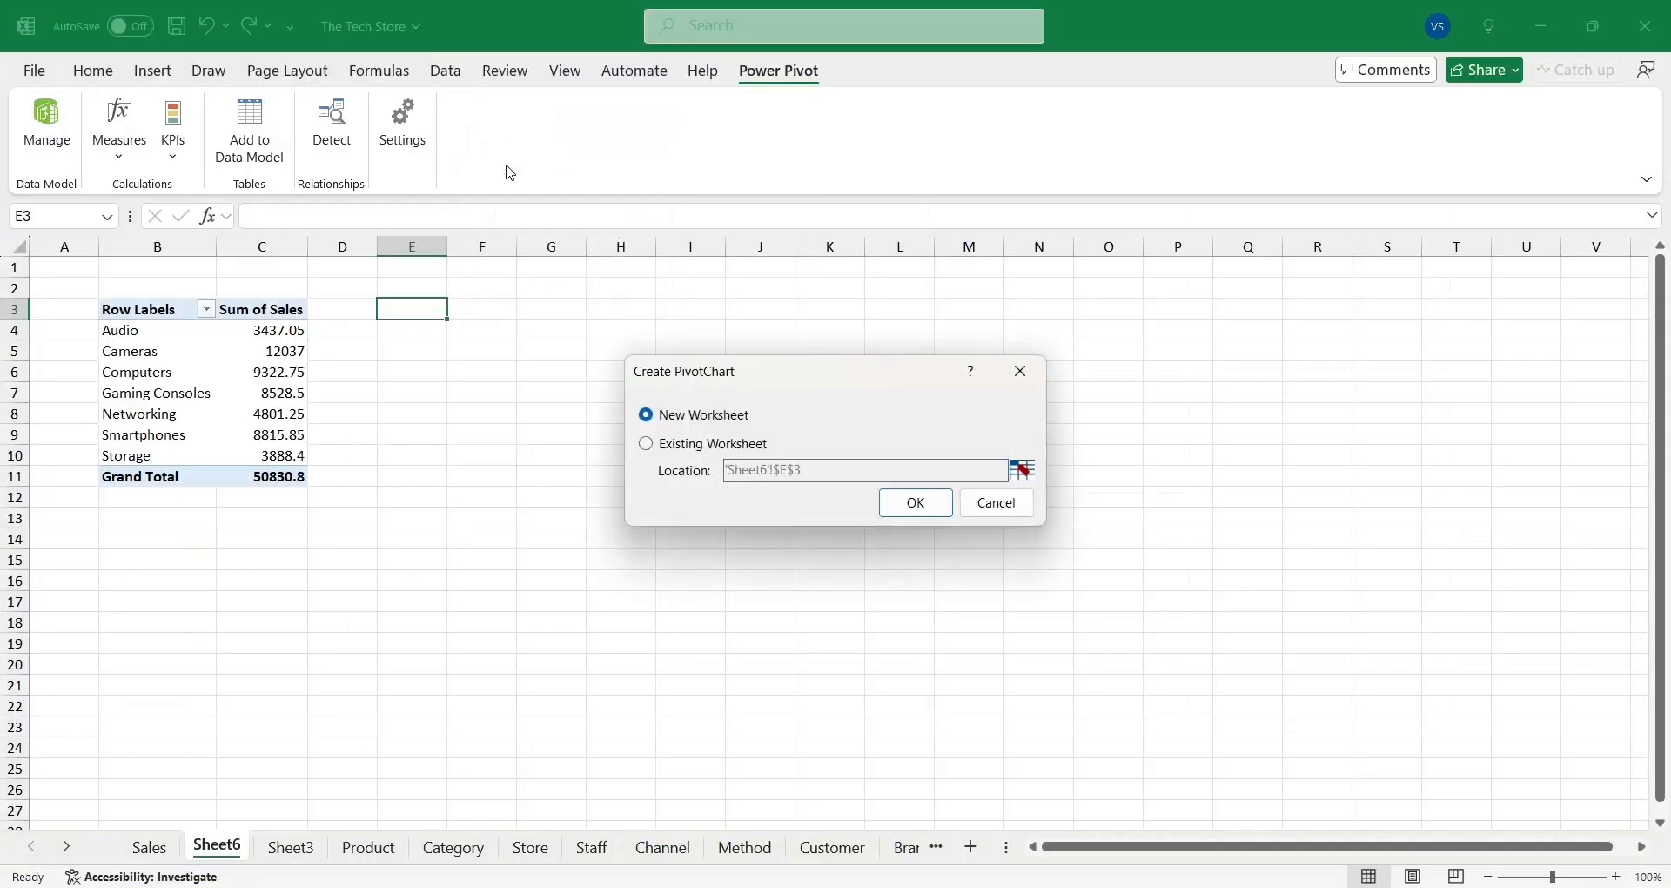
click(914, 502)
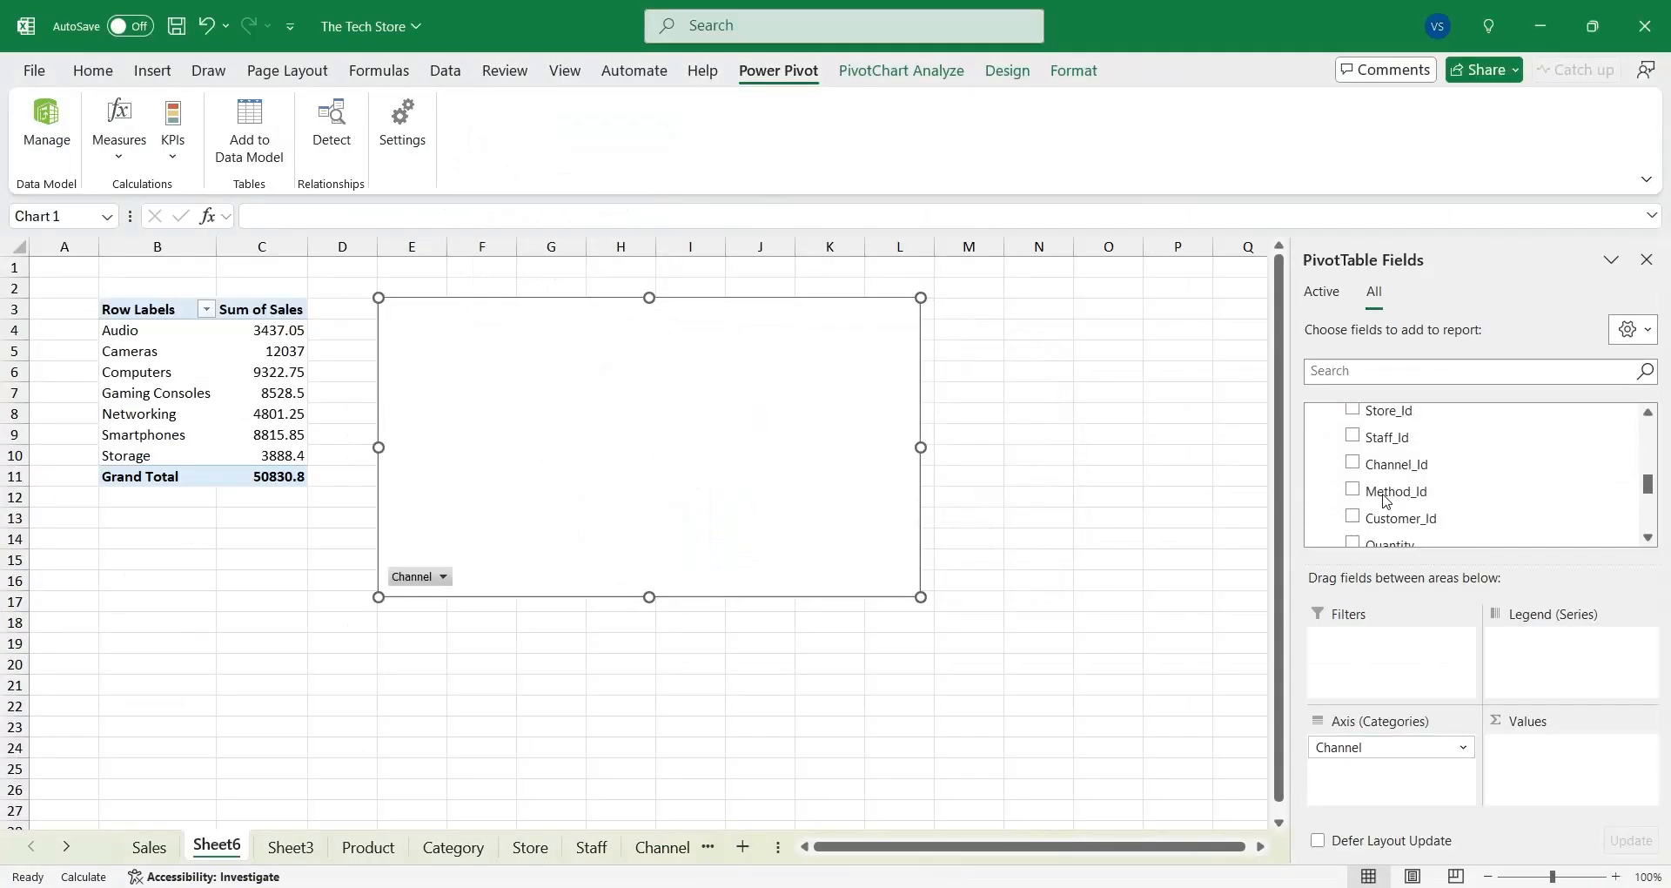
click(45, 121)
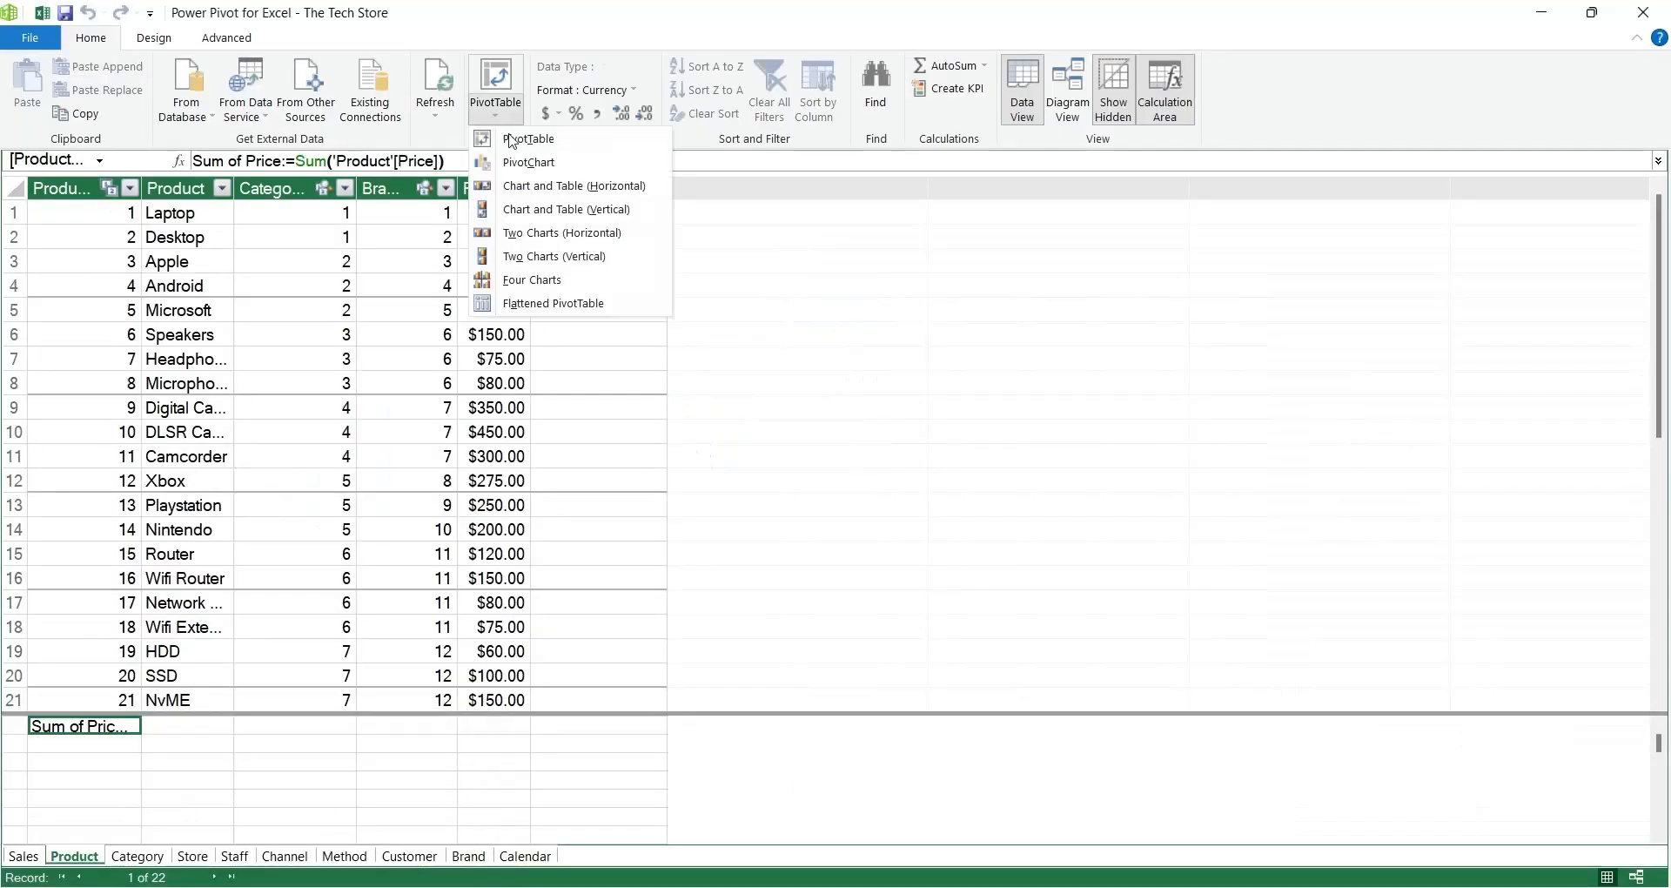
Step: Build two Sheet9 pivot tables of Sum of Sales with Brand, Category and Channel as rows
click(529, 139)
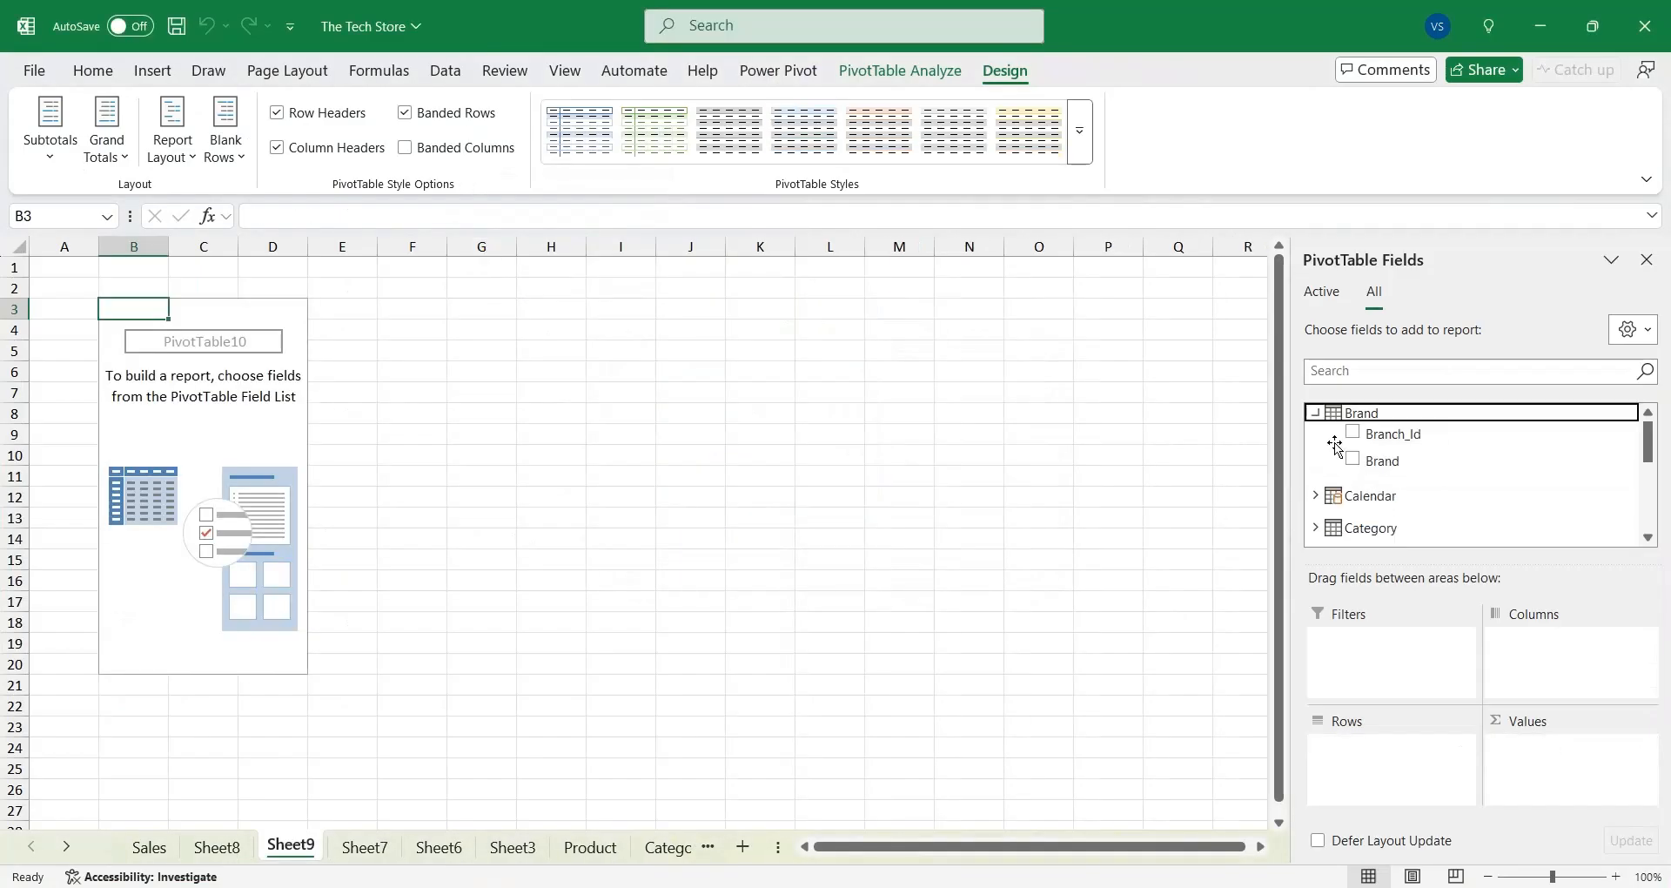
click(1354, 460)
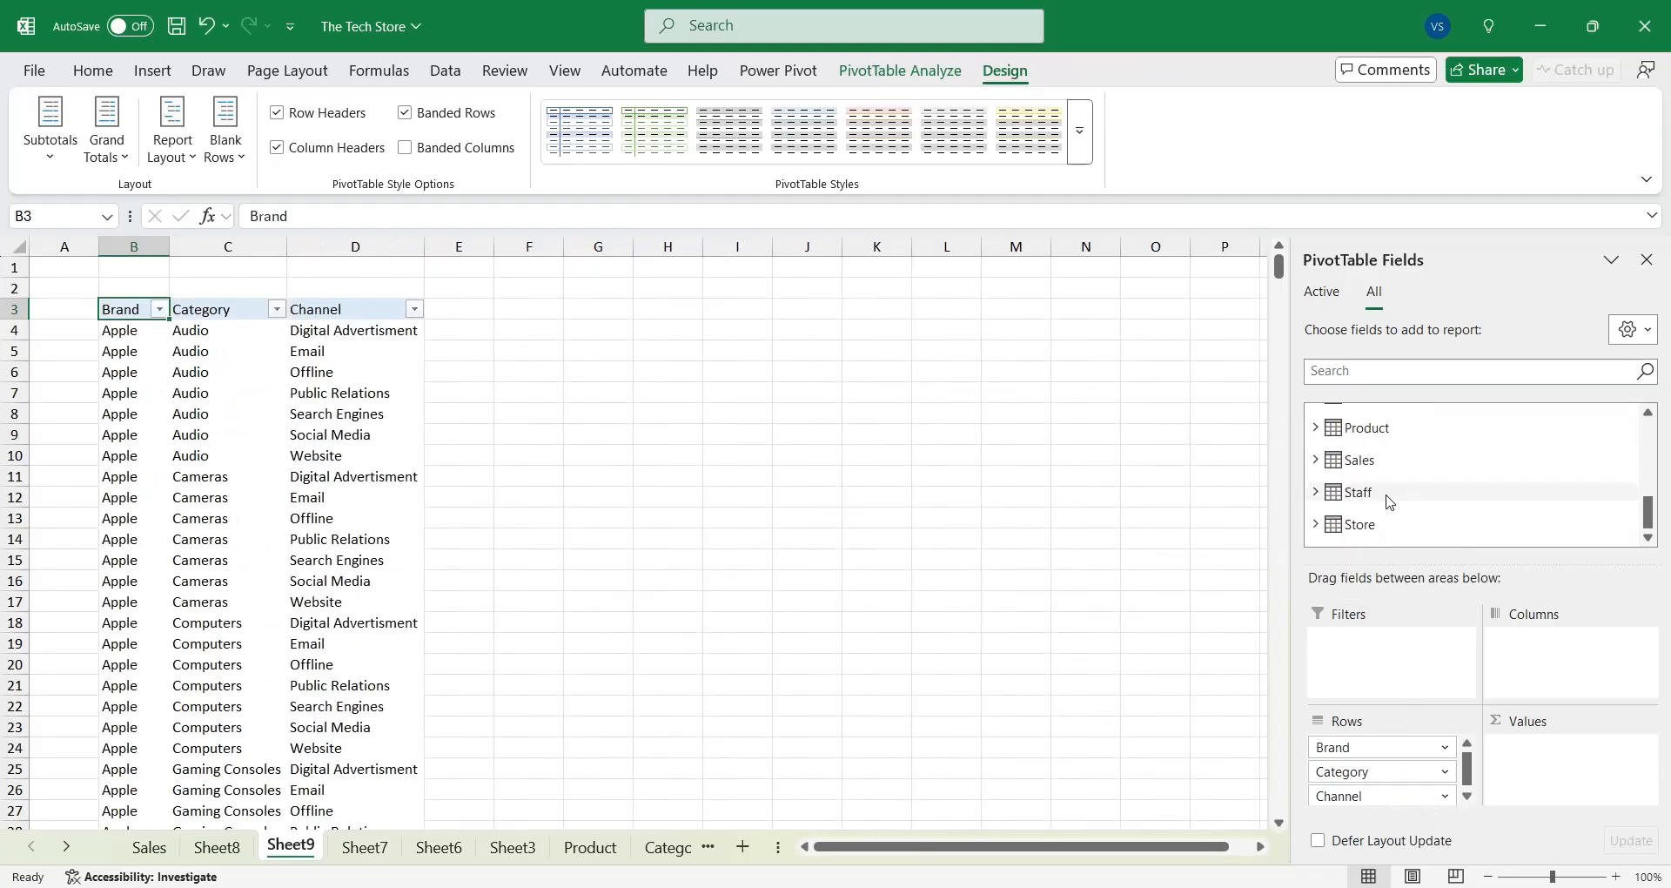
click(152, 70)
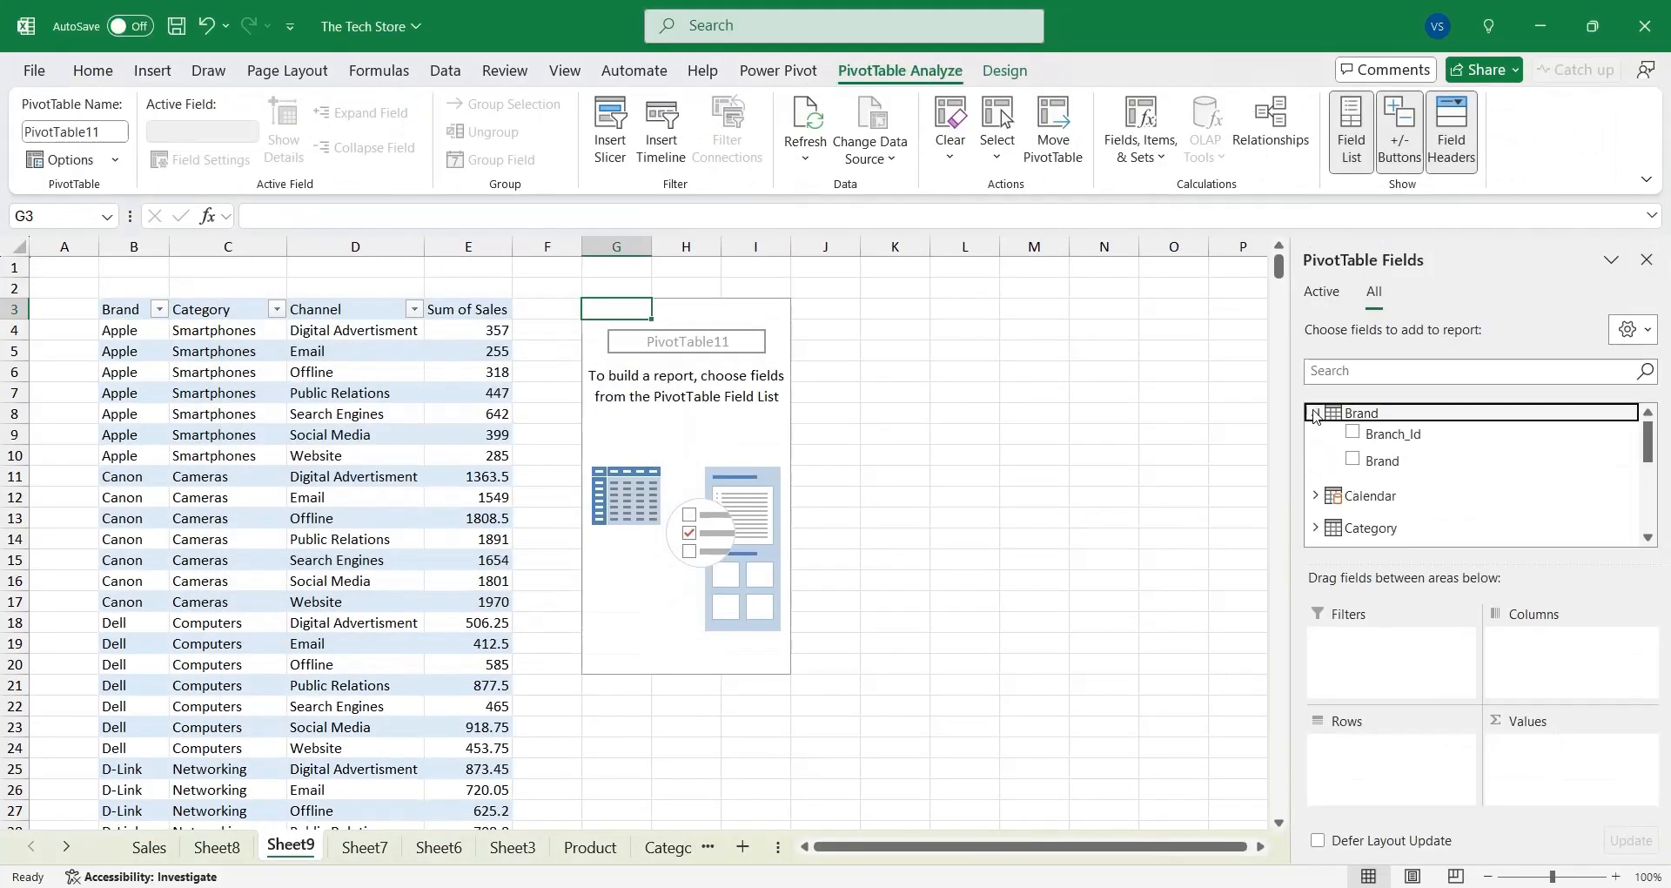
click(1353, 482)
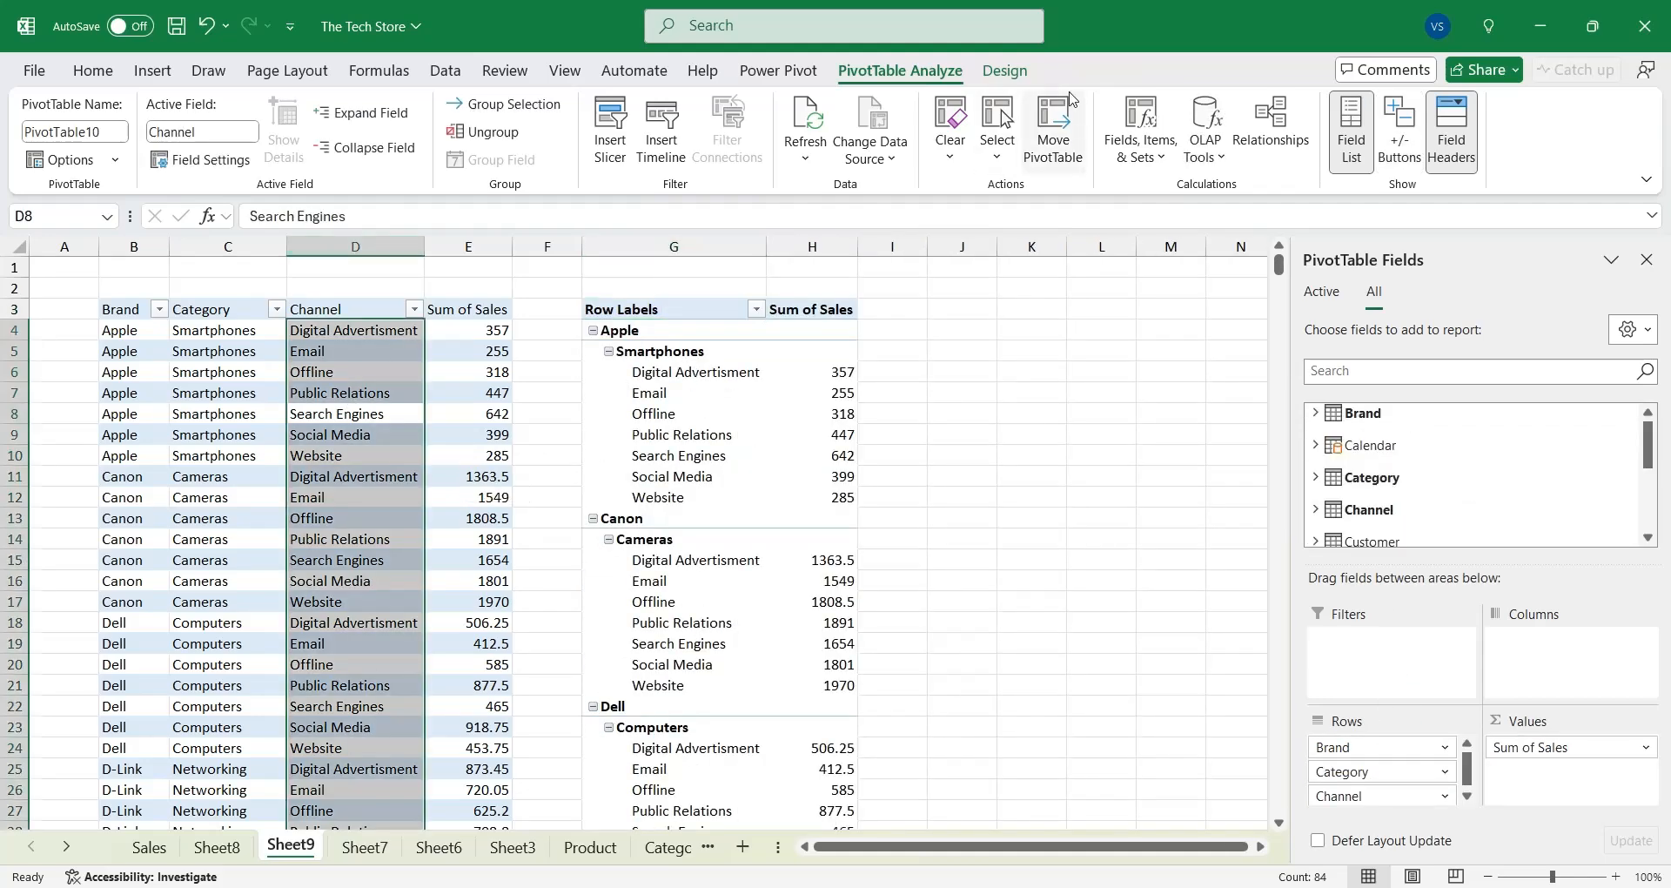
Step: Give the first pivot Compact layout and show +/- expand/collapse buttons on its grouped rows
click(1003, 69)
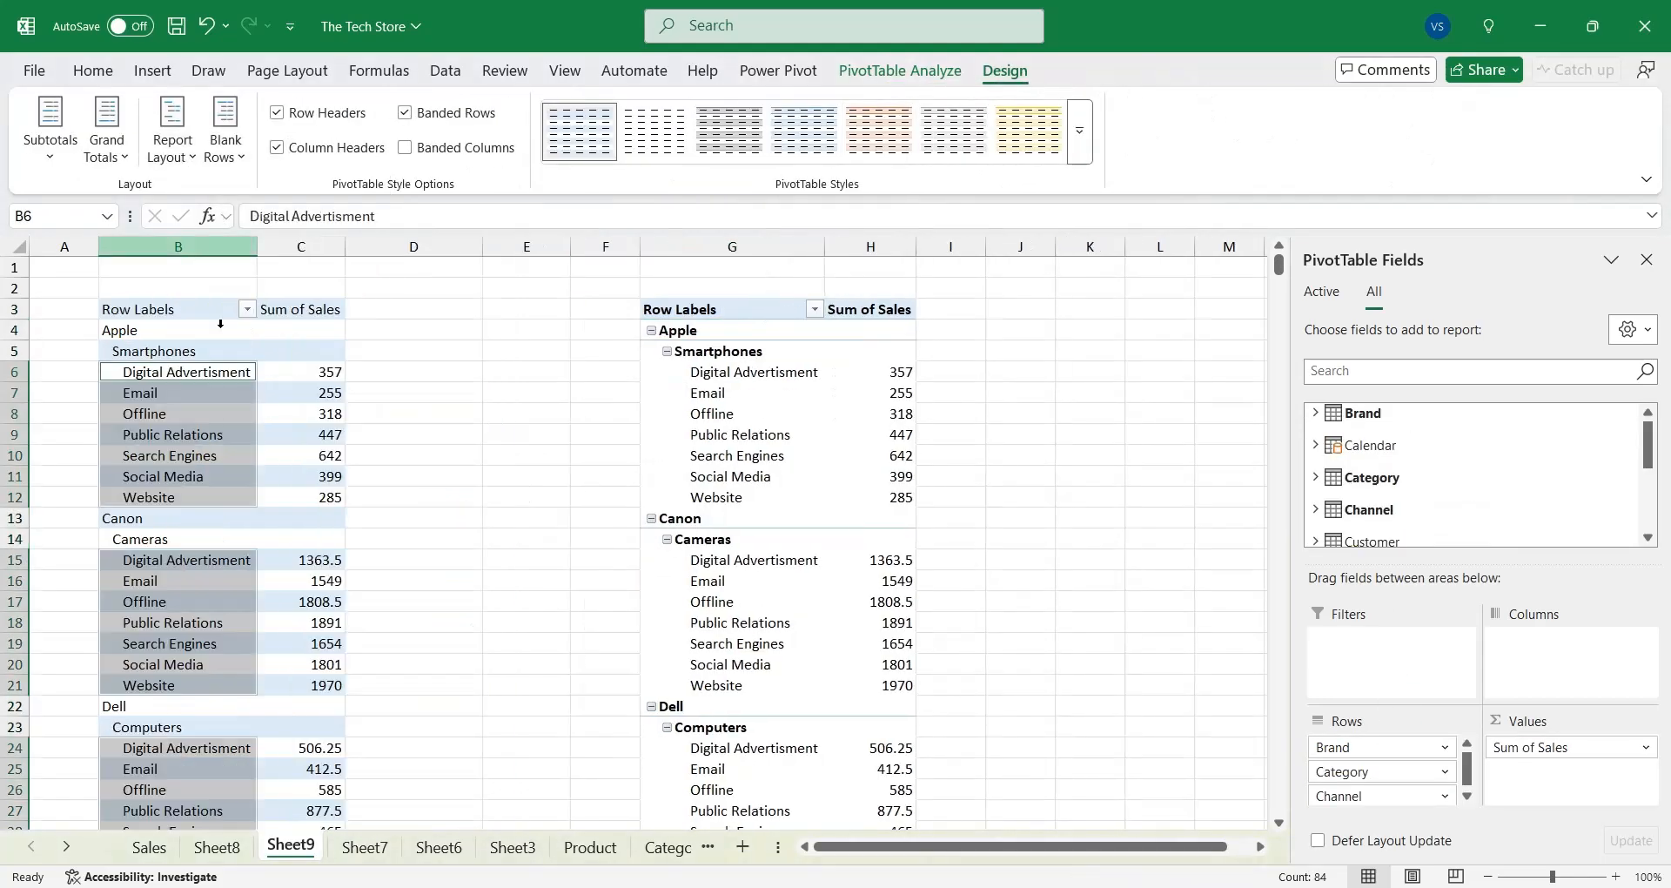
click(177, 414)
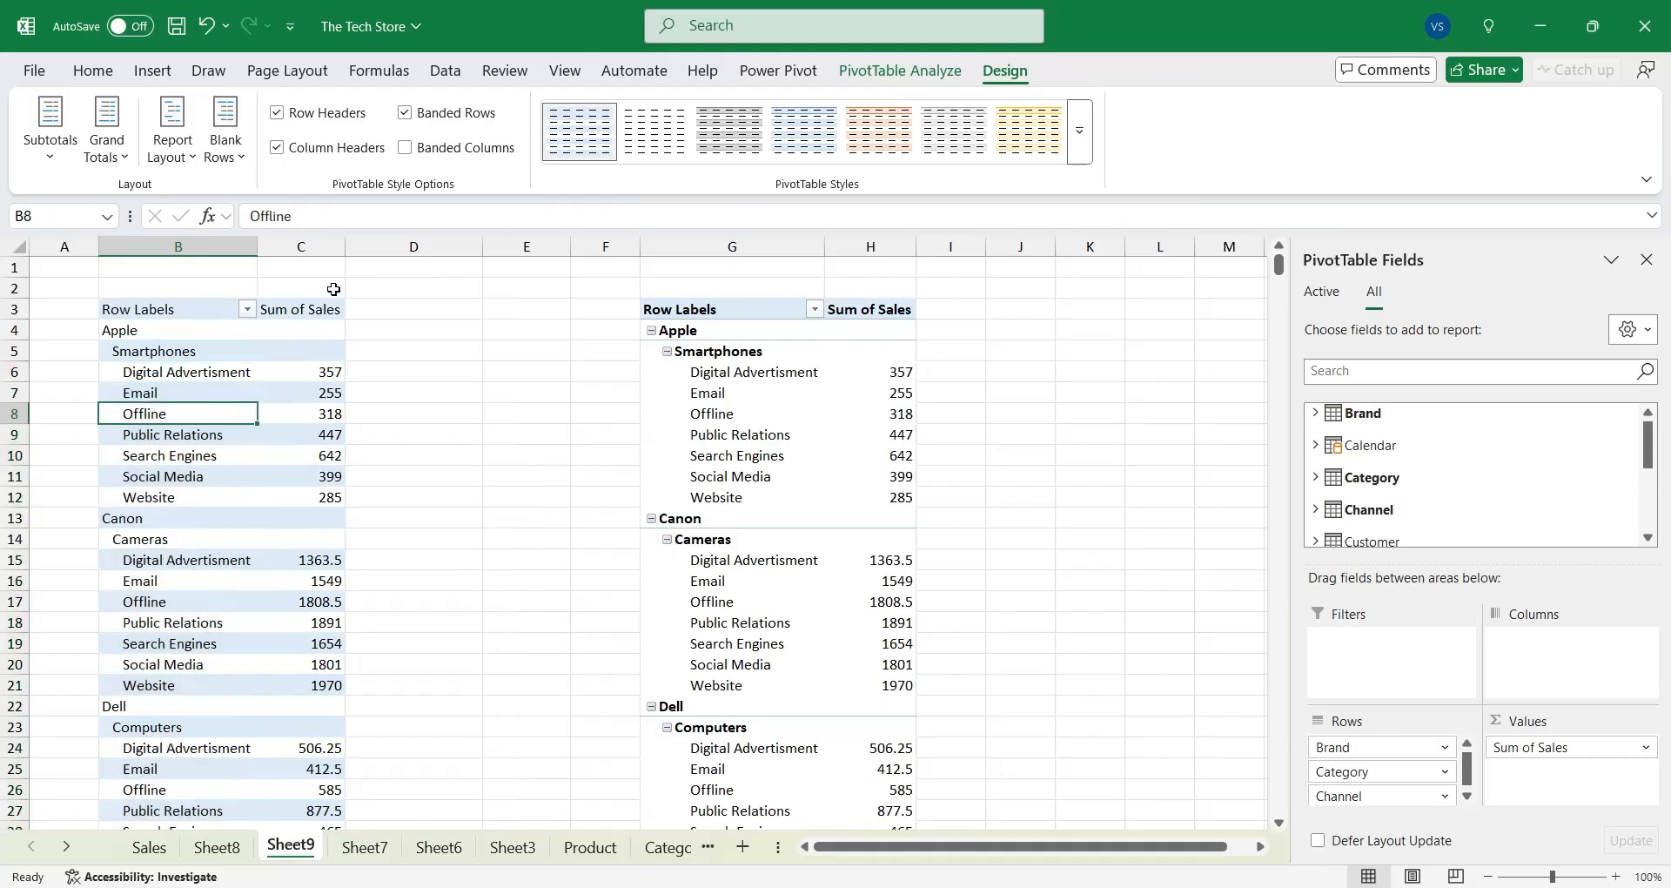
click(301, 309)
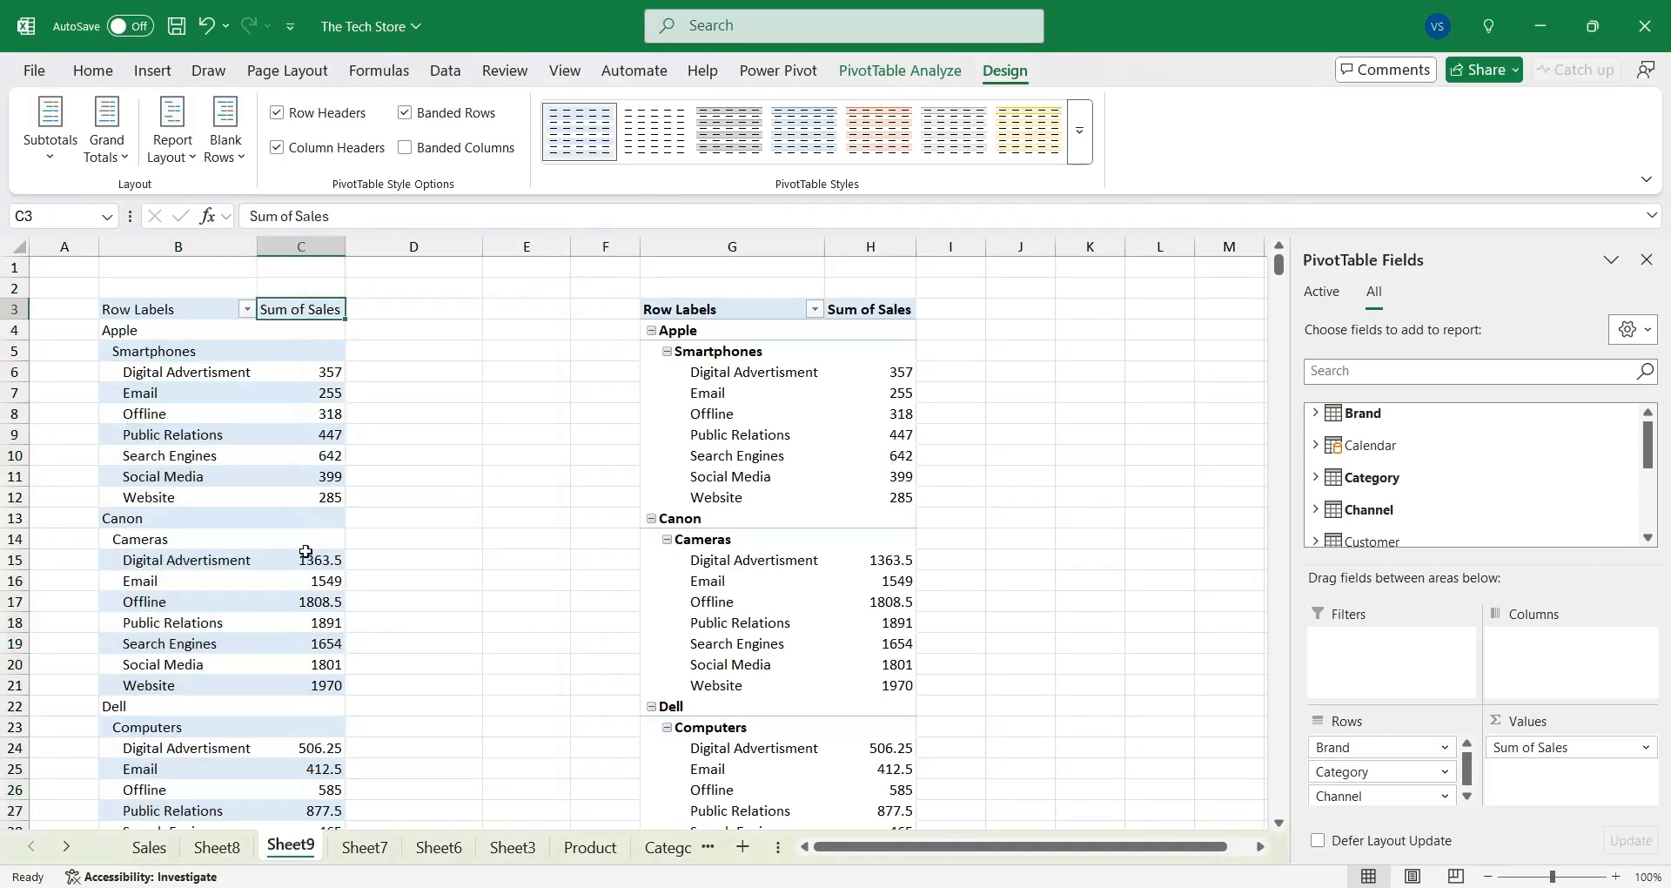
click(900, 70)
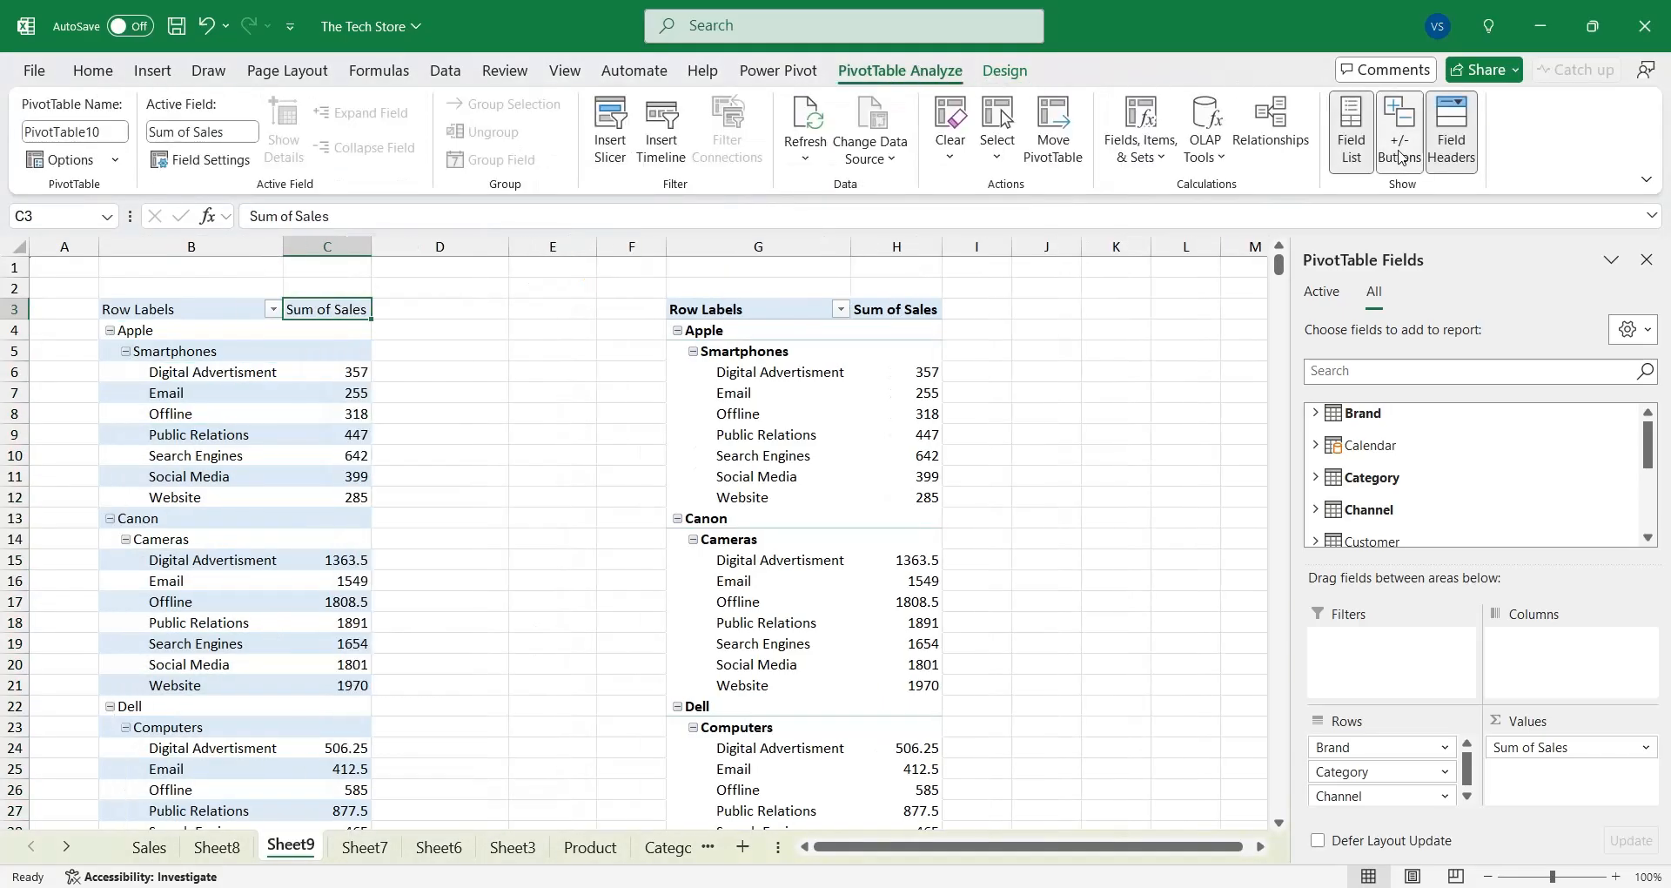